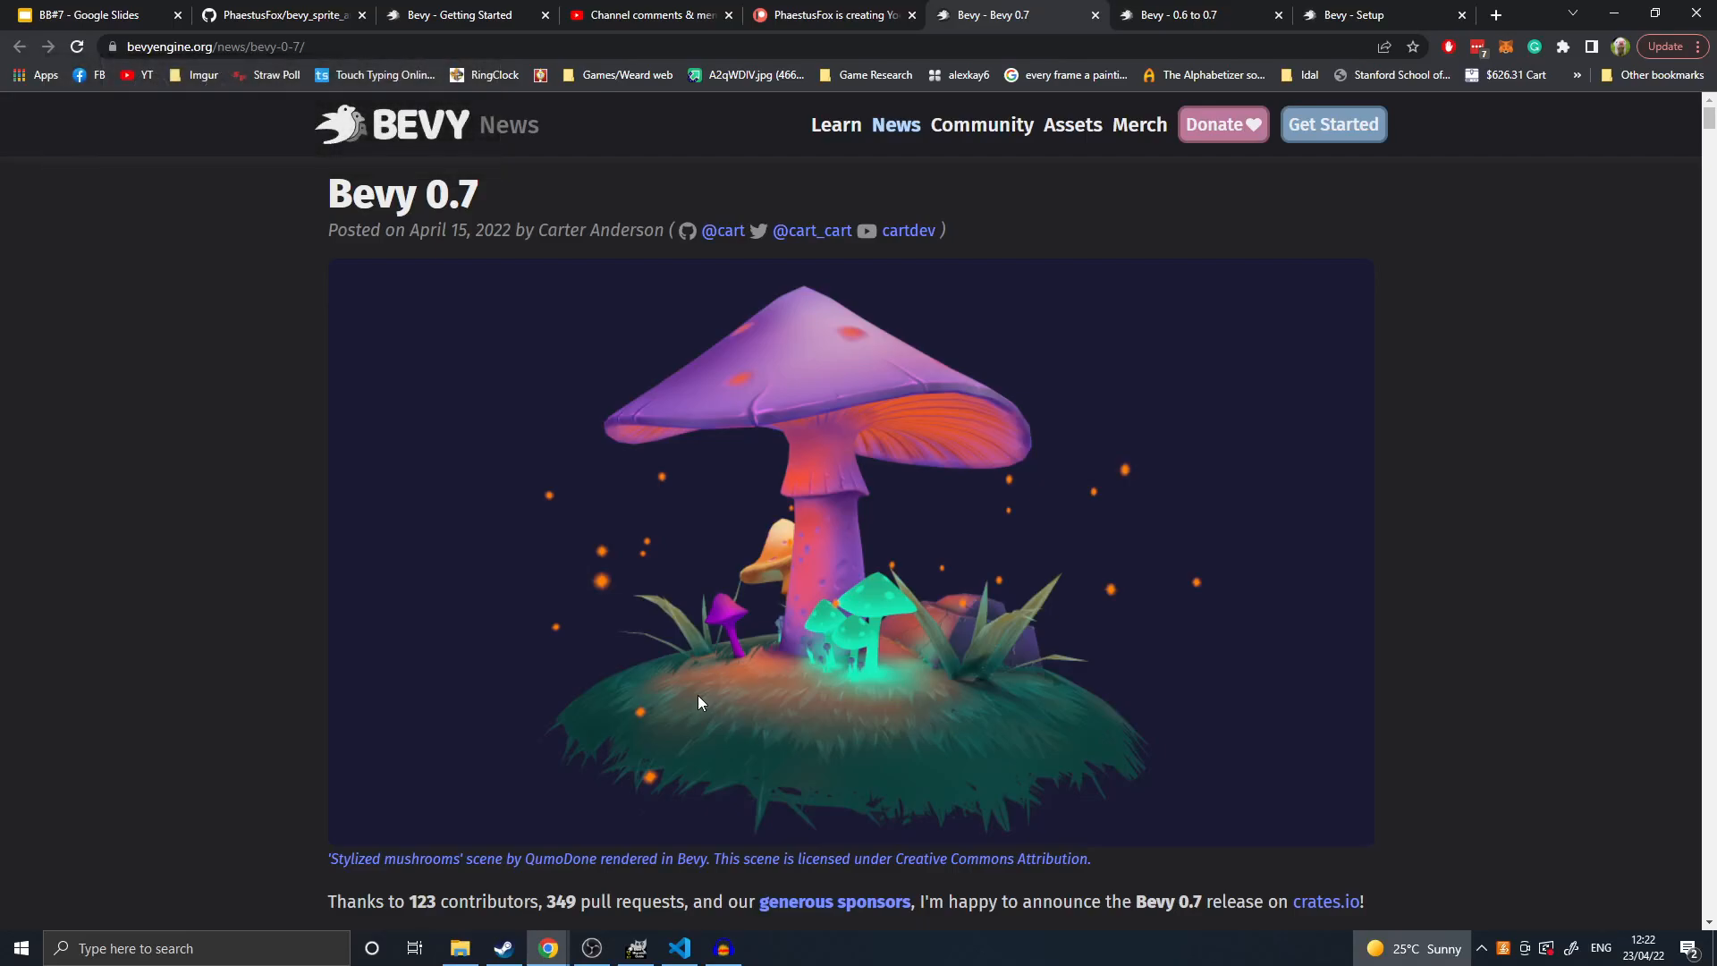
mouse_move(712, 719)
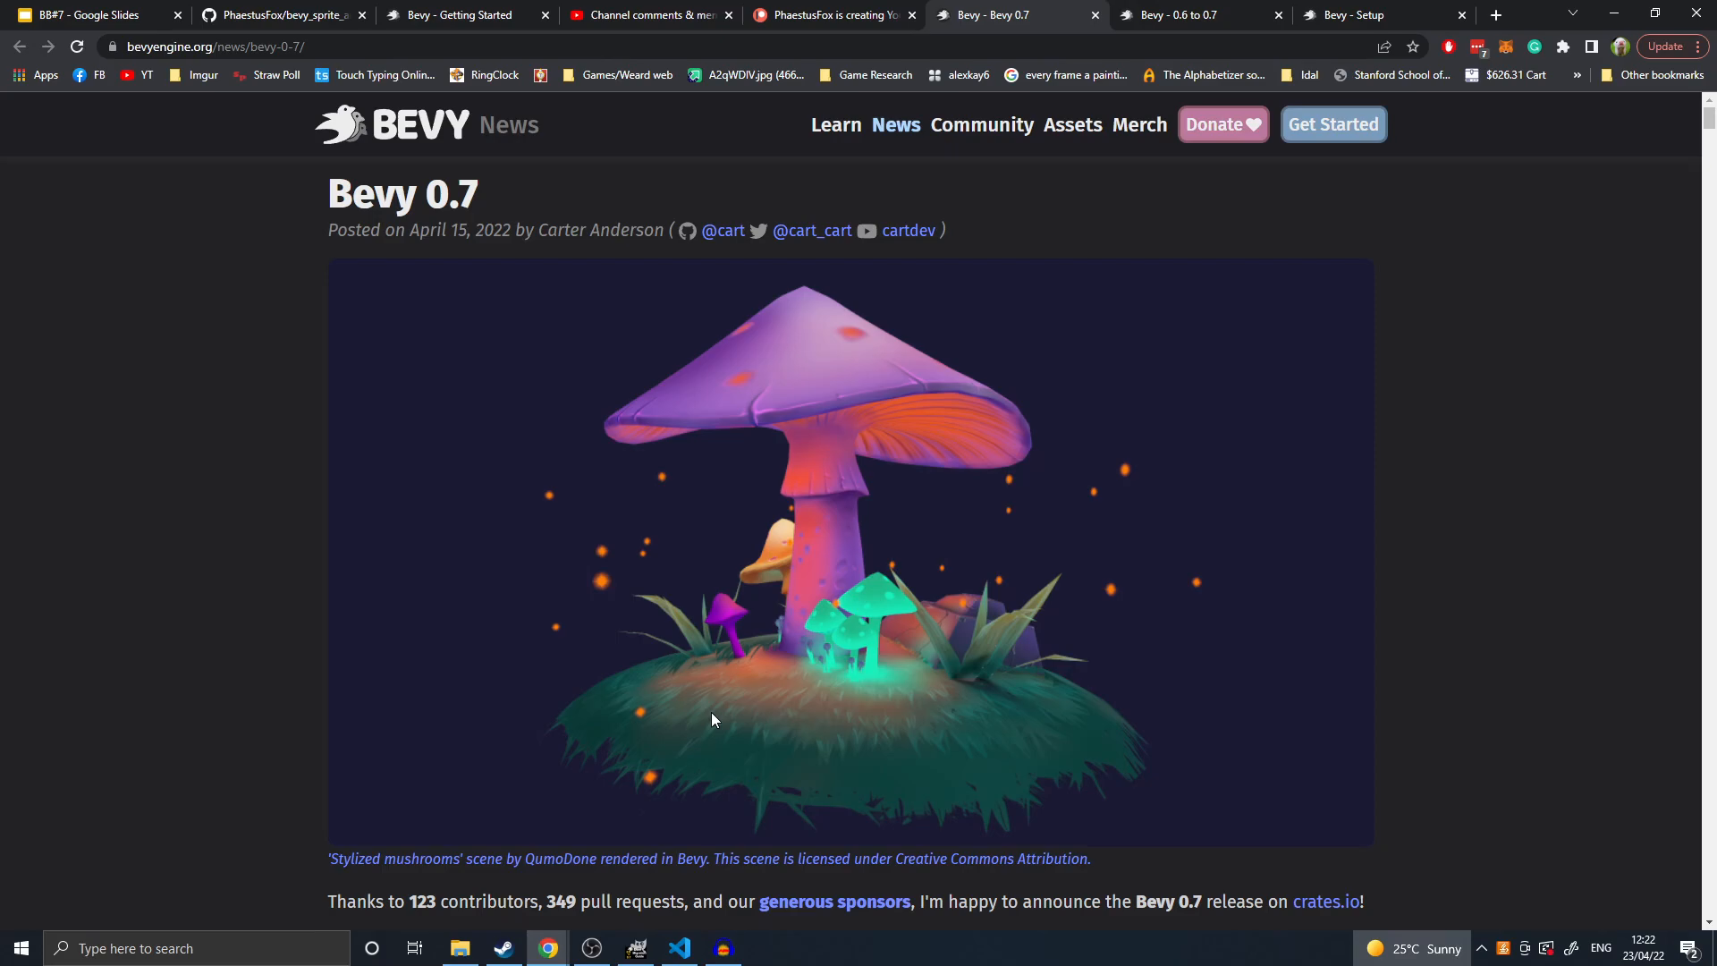
mouse_move(523, 610)
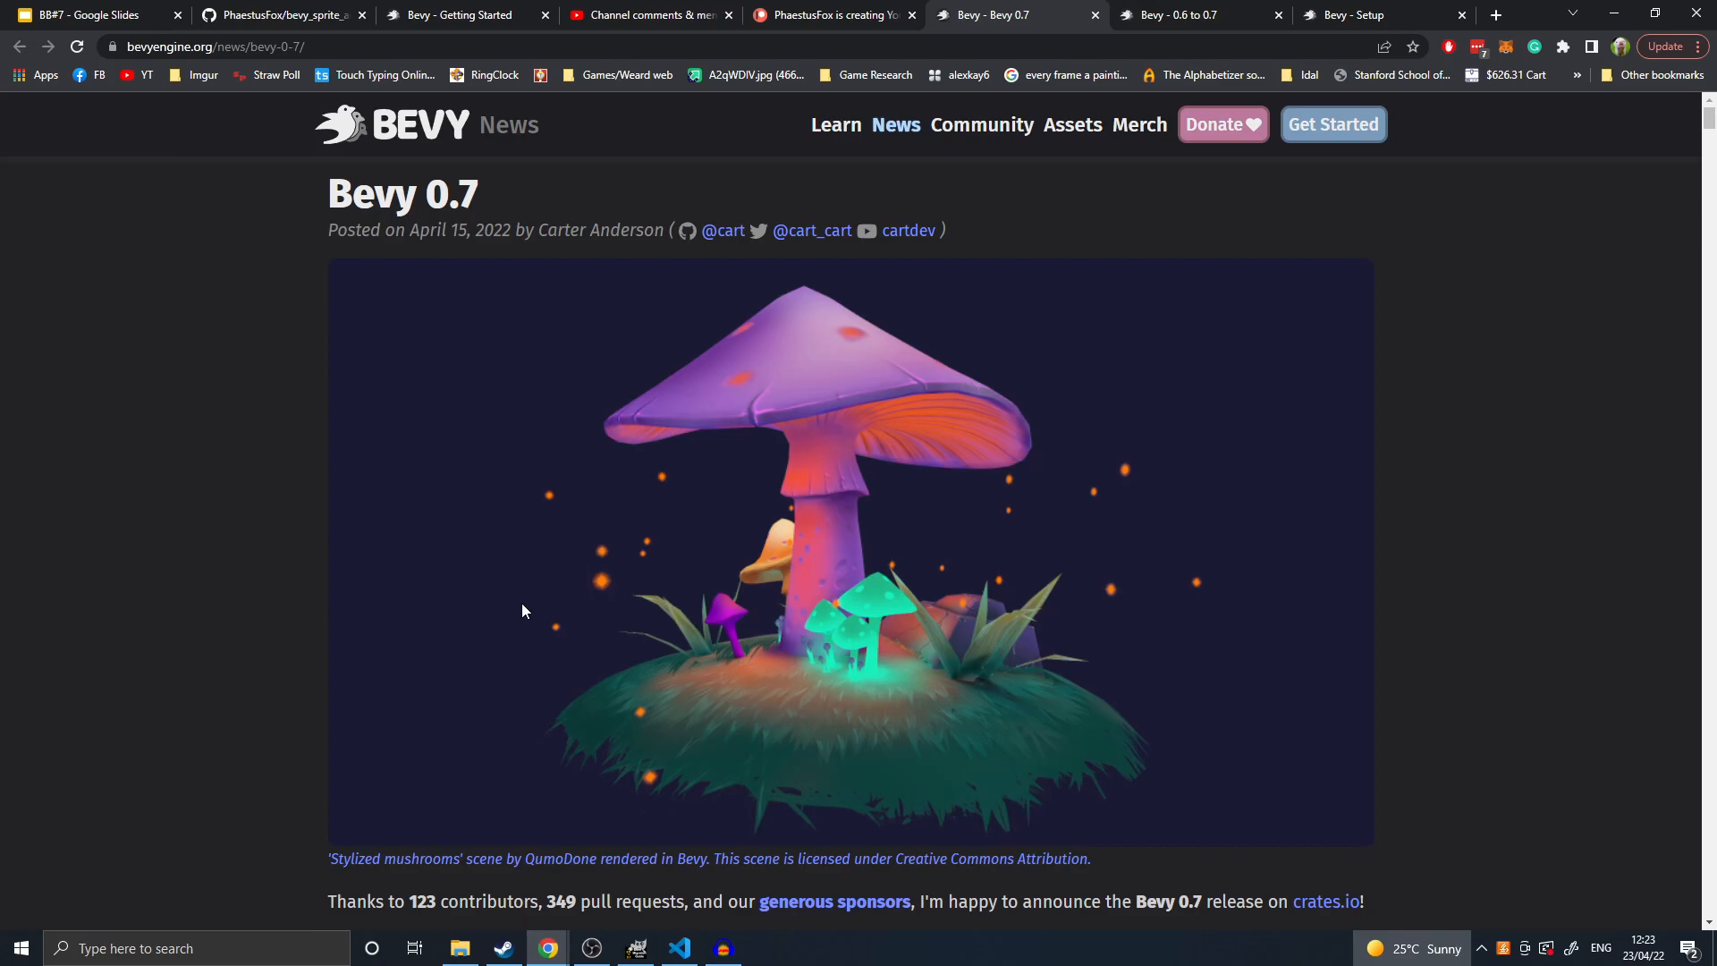
- Scroll past the mushroom header image to the introductory paragraph about contributors
scroll(down, 3)
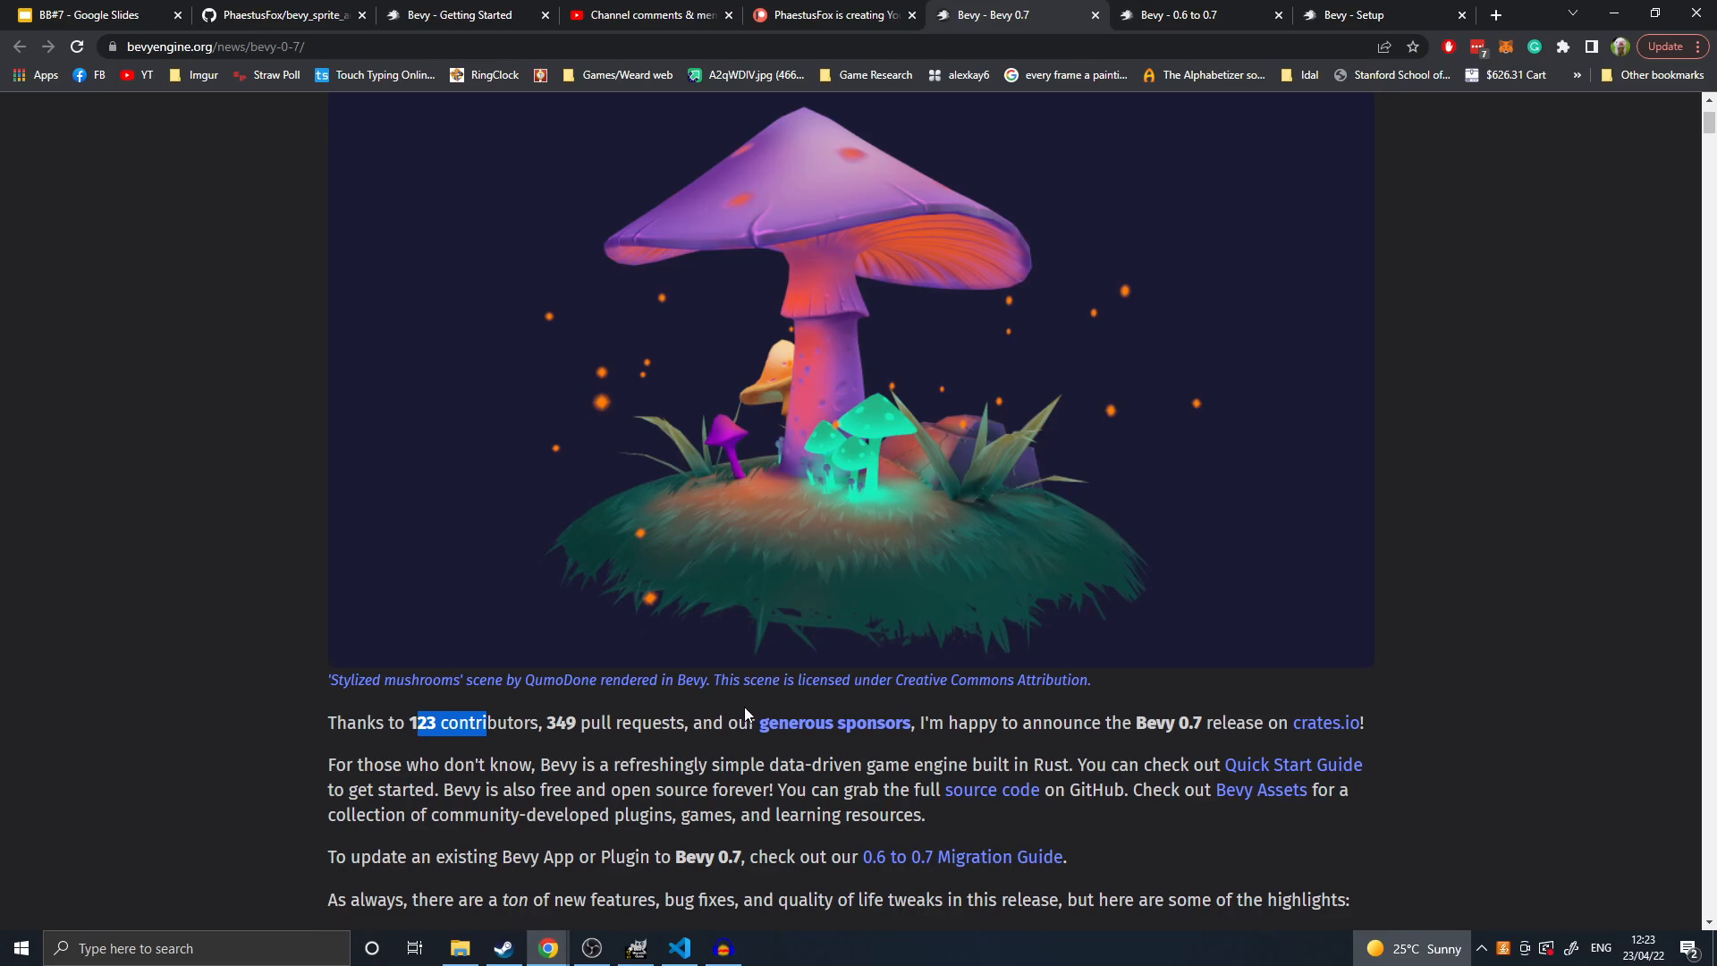
- Read the highlights list to Skeletal Animation and clear the heading highlight
scroll(down, 3)
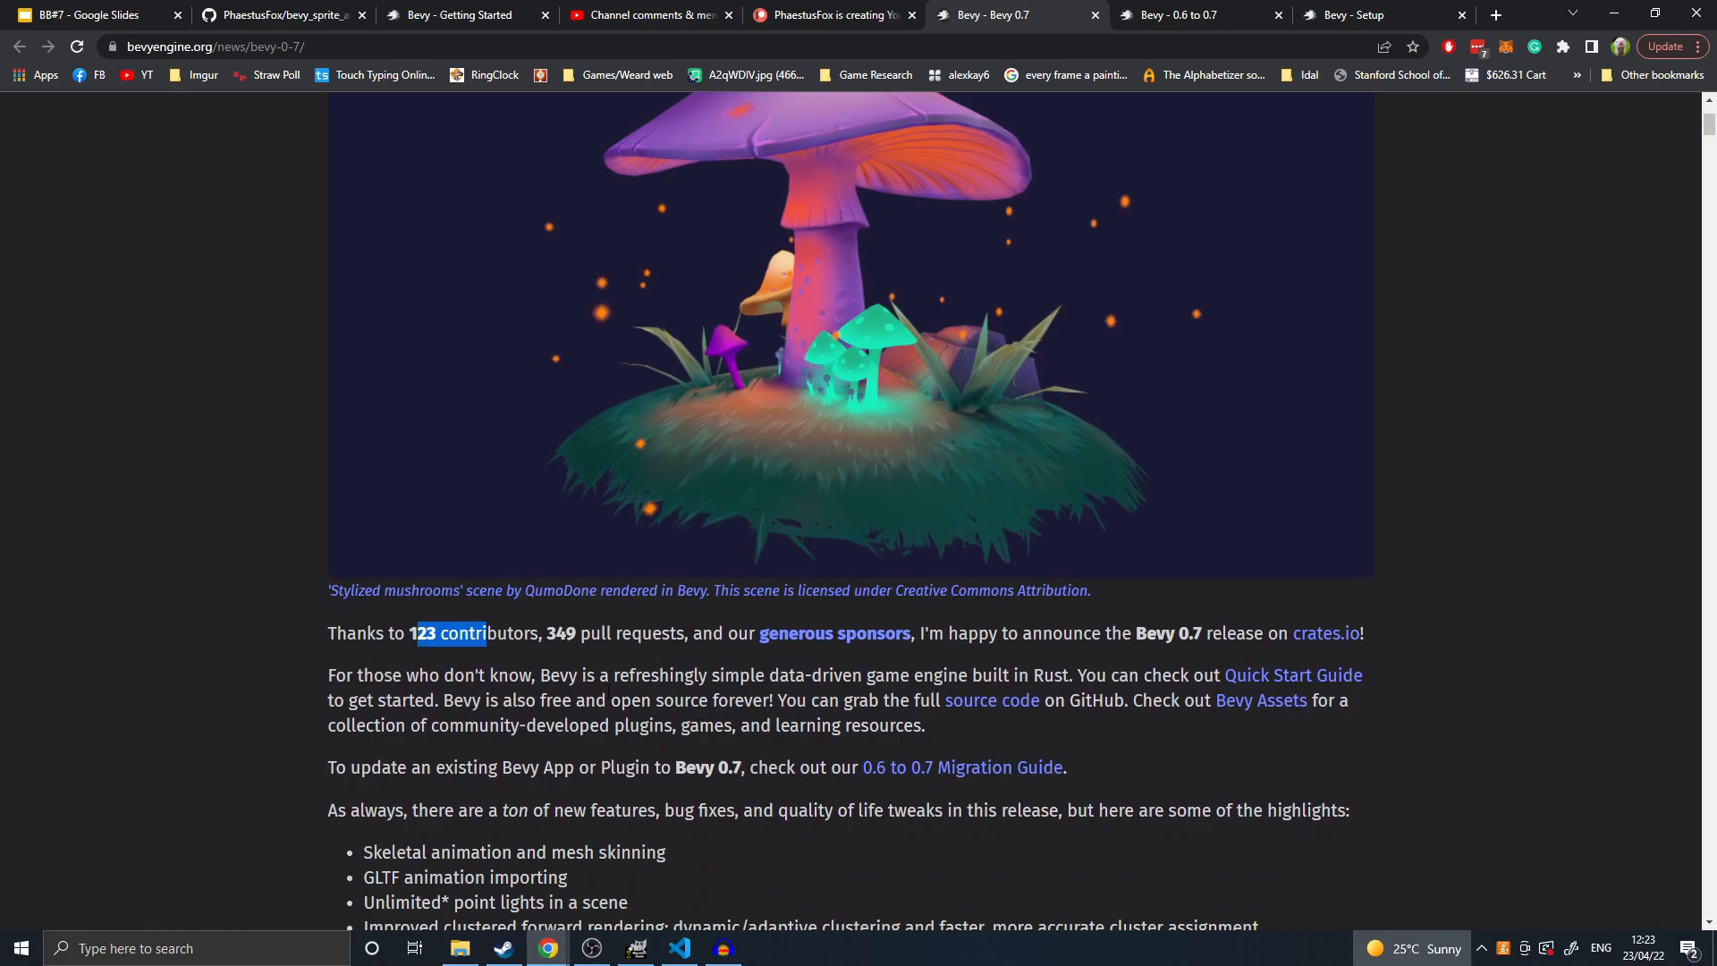
scroll(down, 3)
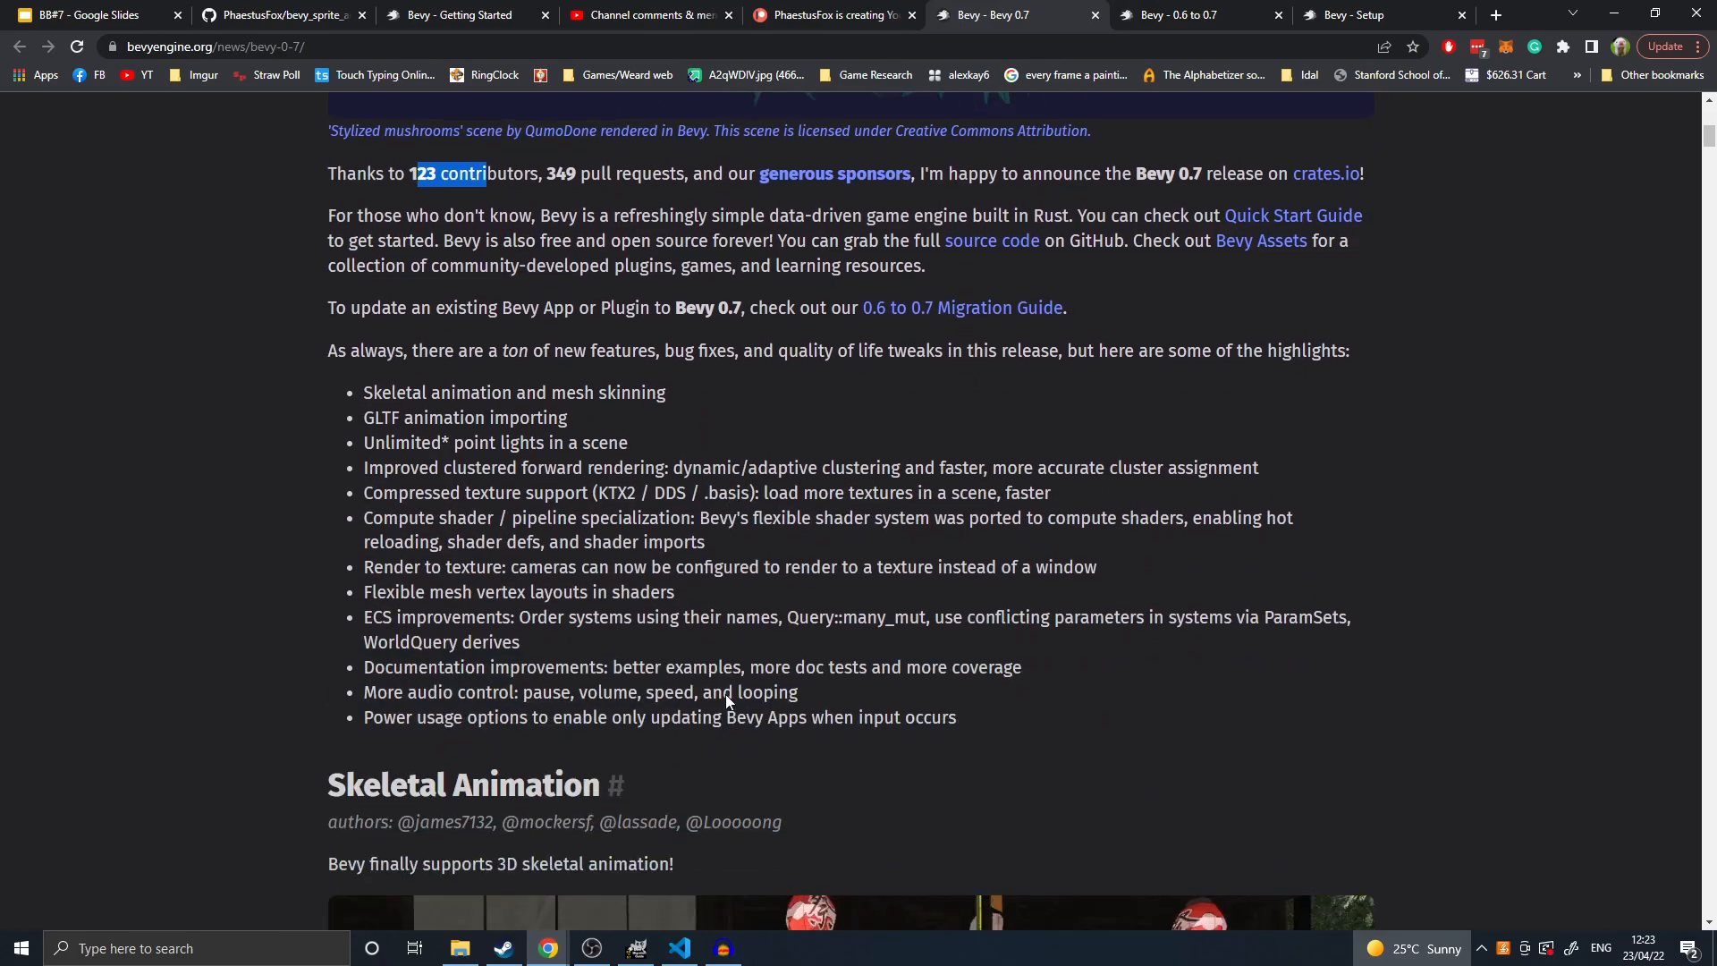
scroll(down, 3)
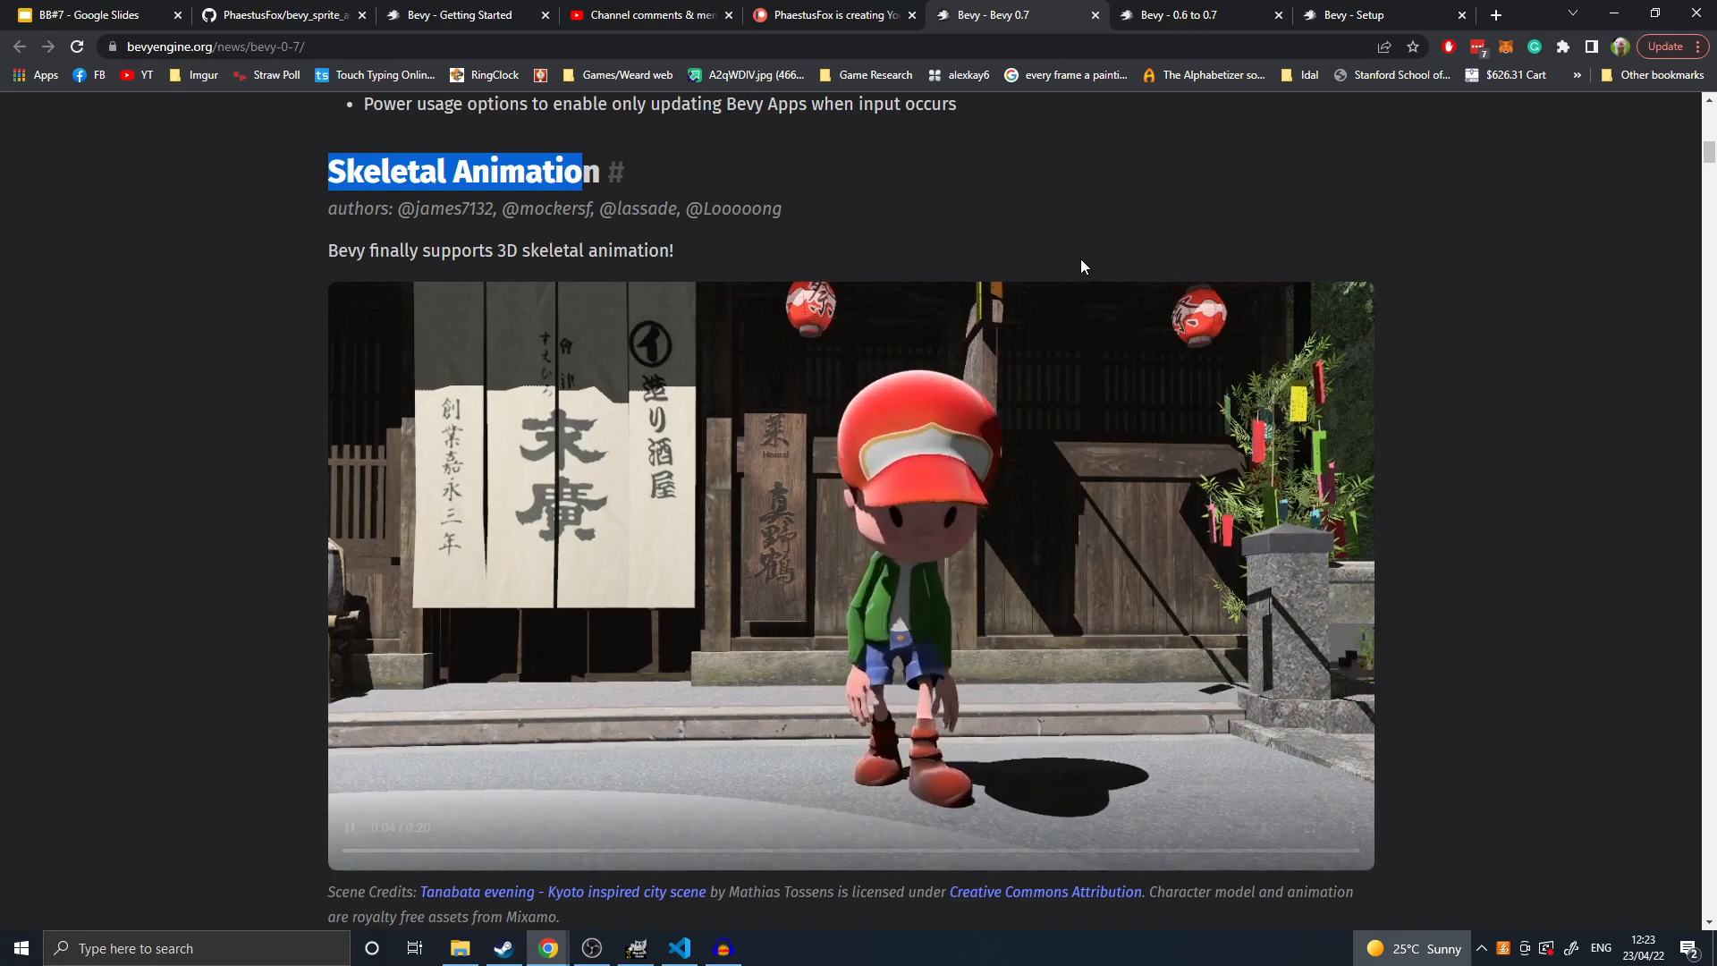
click(850, 577)
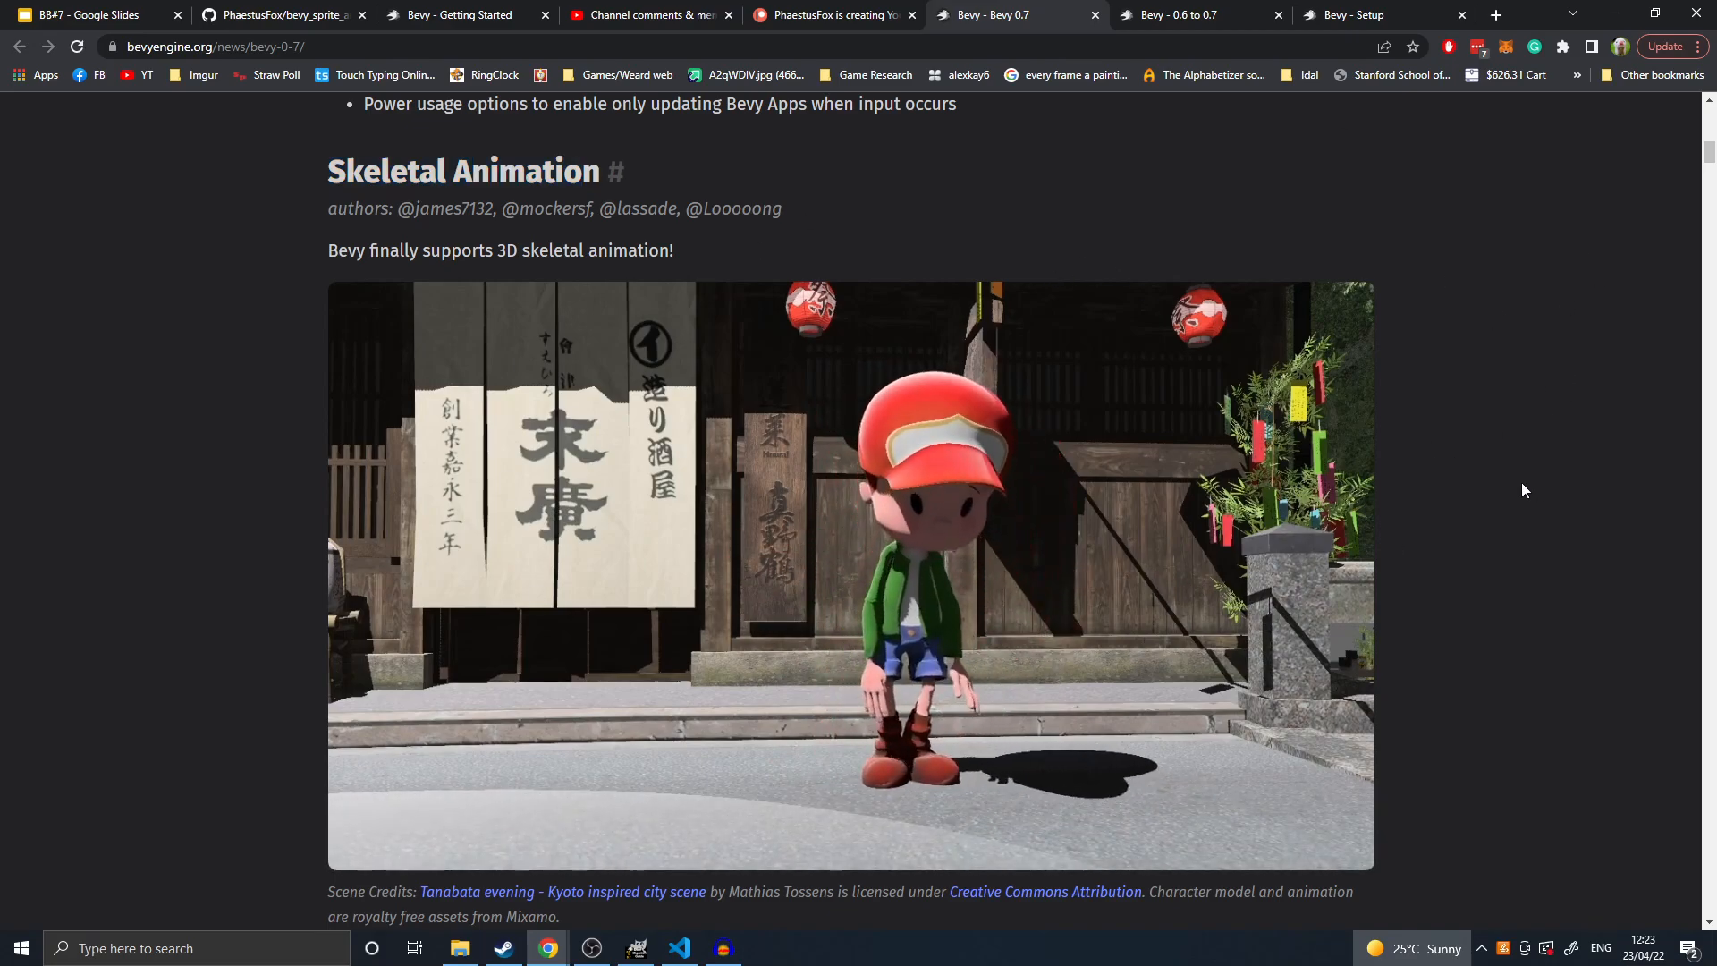
- Scroll past GLTF Animation Importing to the Unlimited* Point Lights section
scroll(down, 3)
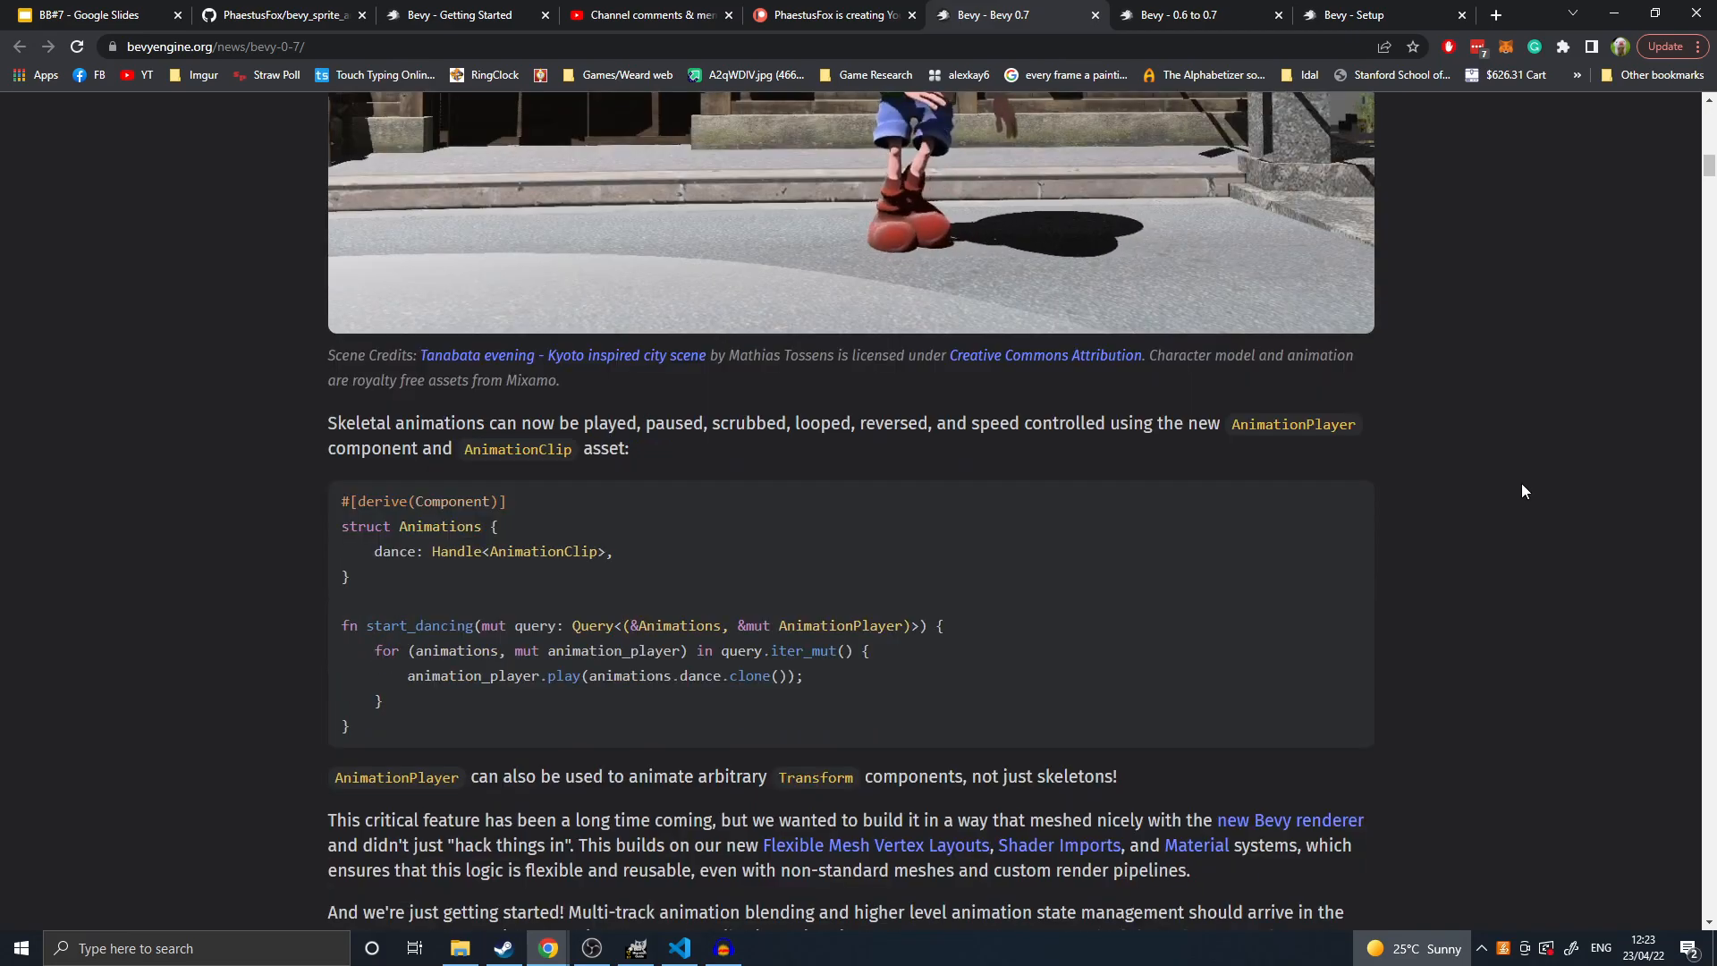
scroll(down, 3)
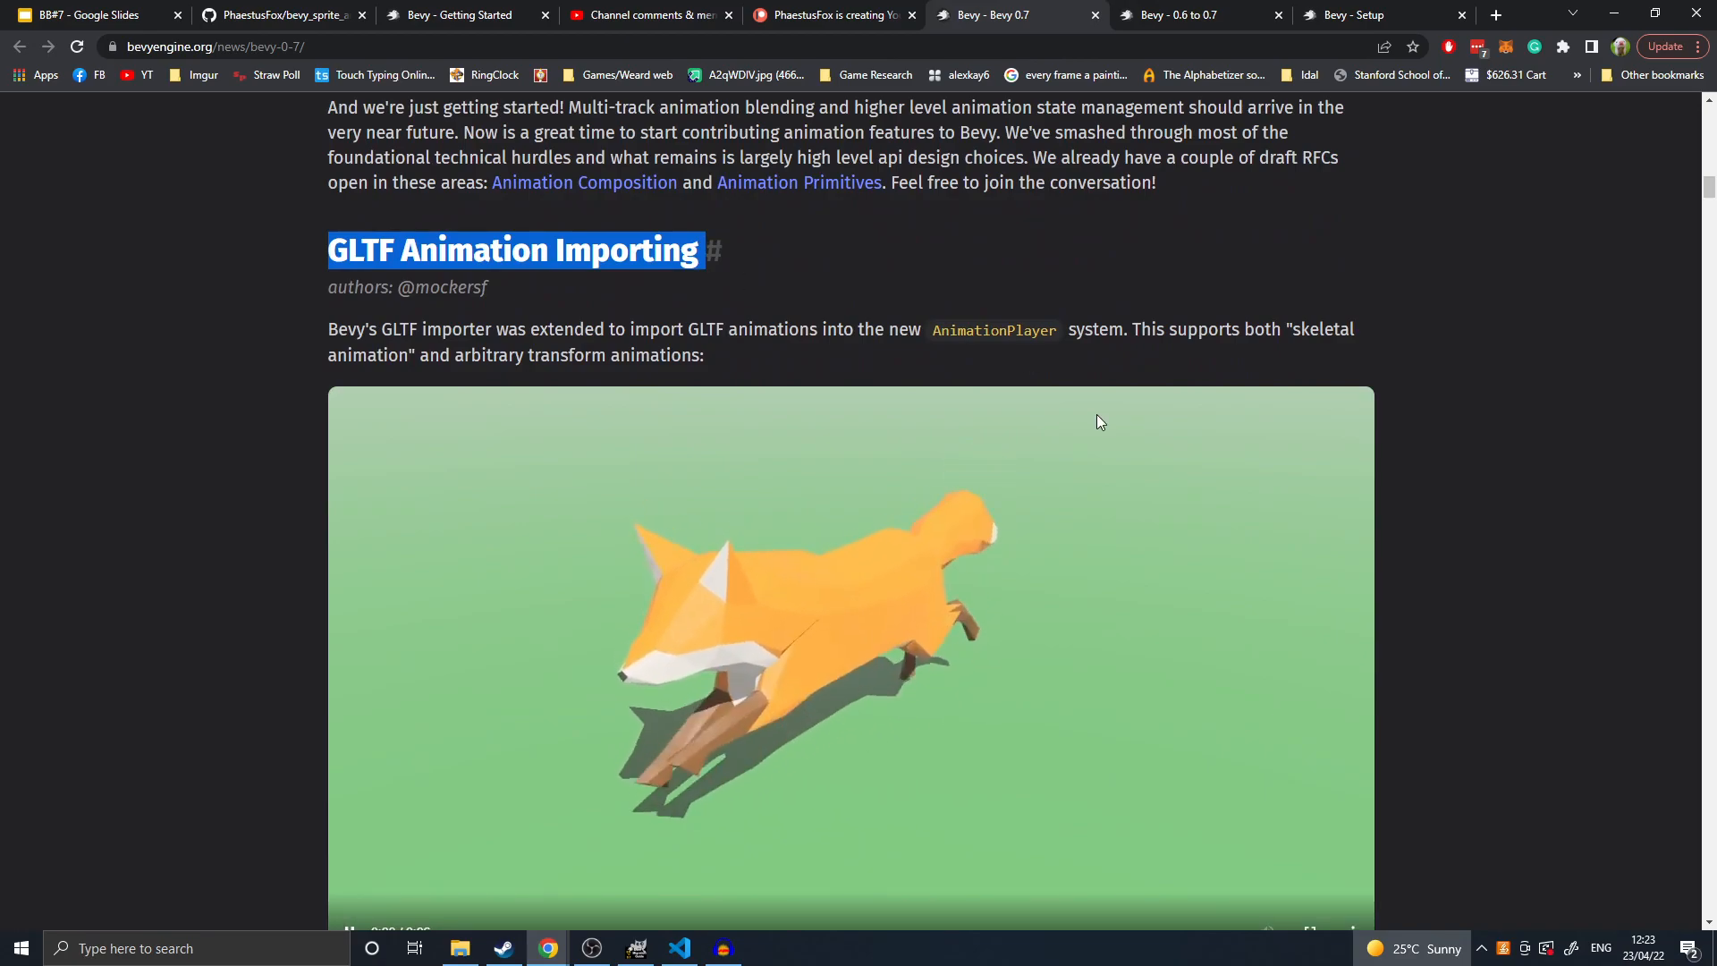
scroll(down, 3)
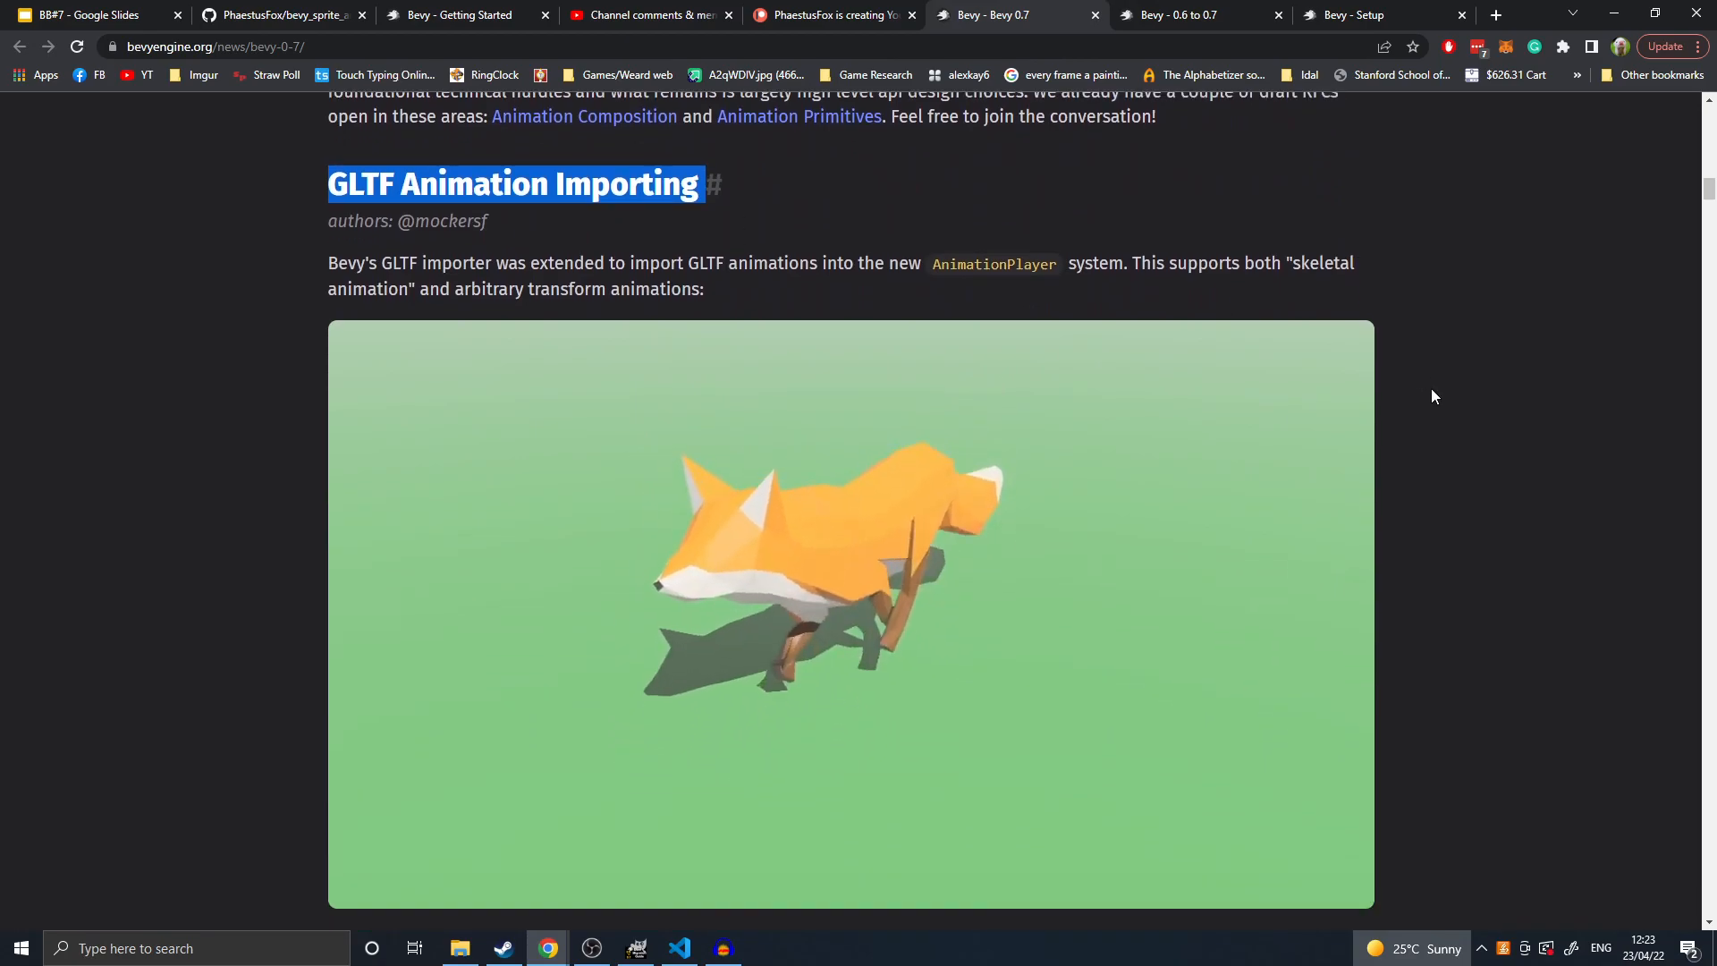
scroll(down, 3)
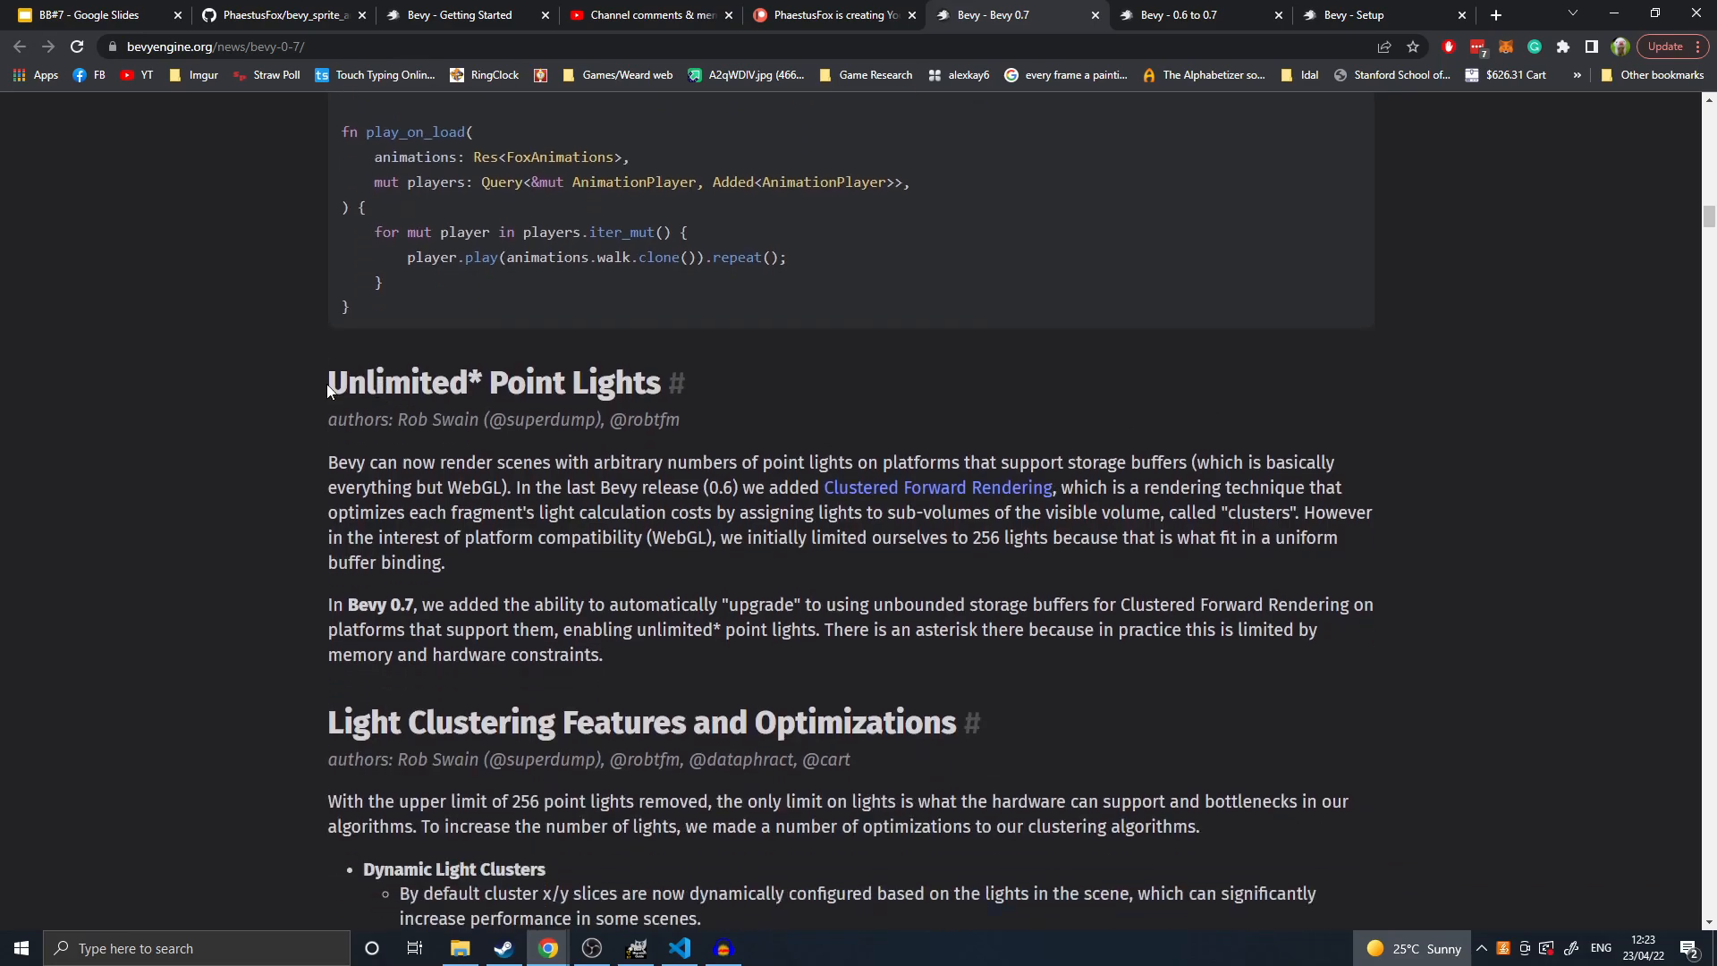
- Highlight the sentence about memory and hardware limits, then read on
double_click(493, 381)
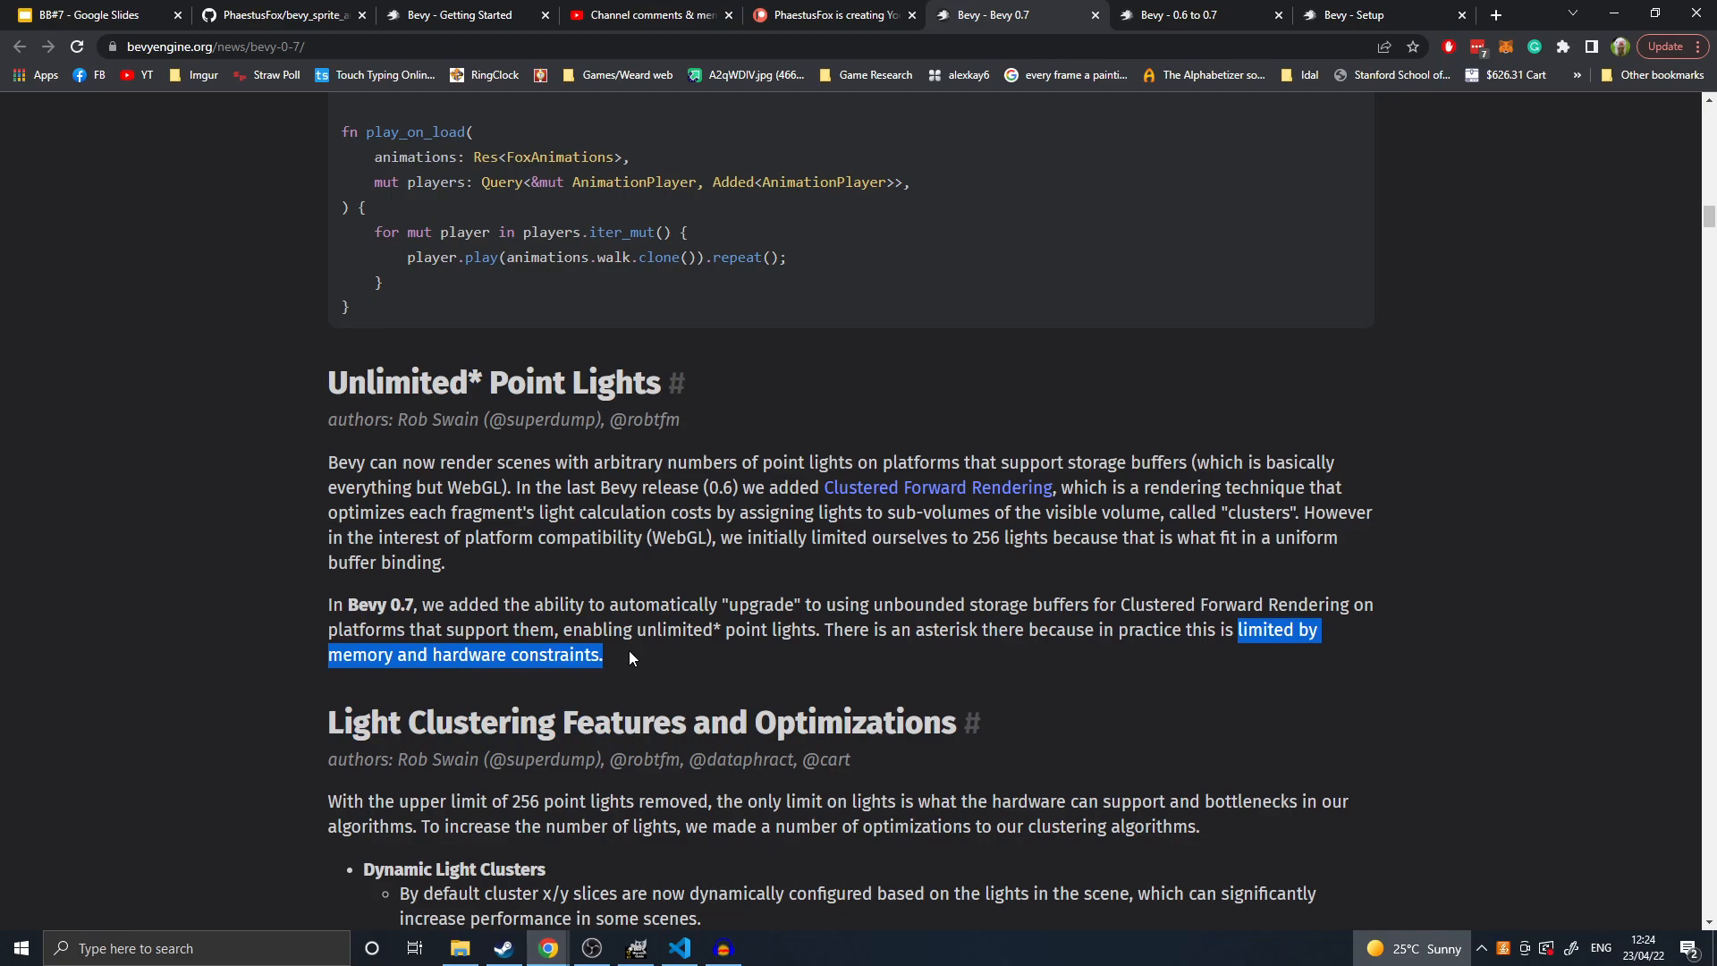
scroll(down, 3)
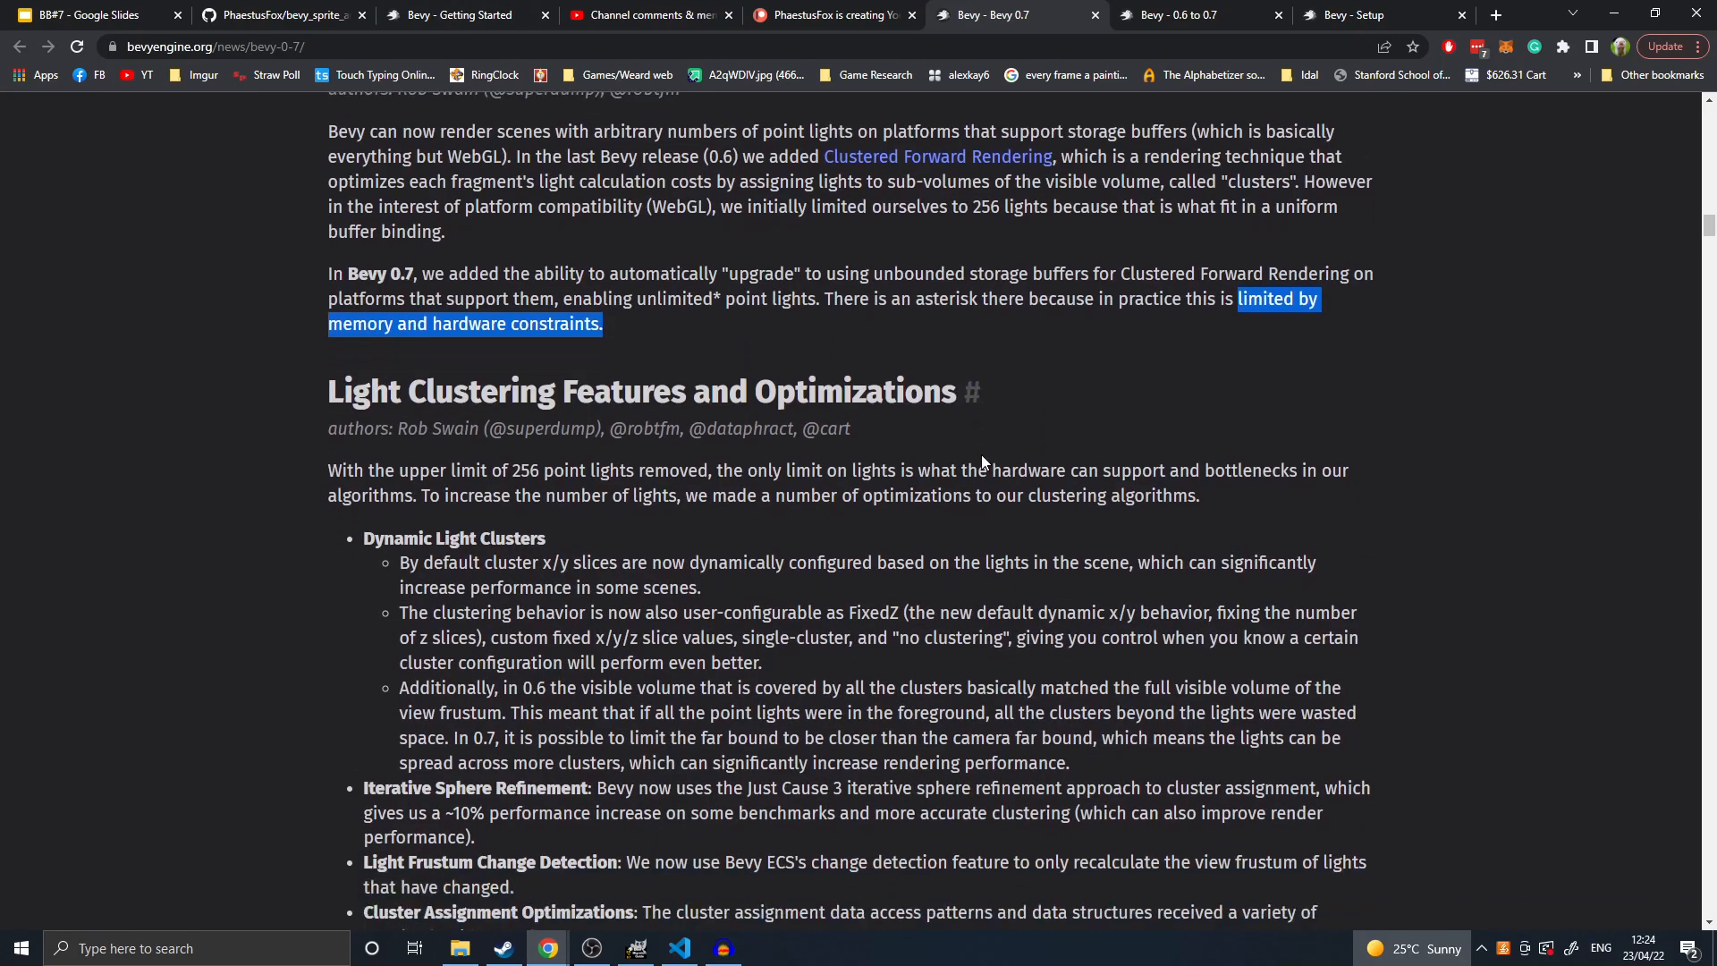
scroll(down, 3)
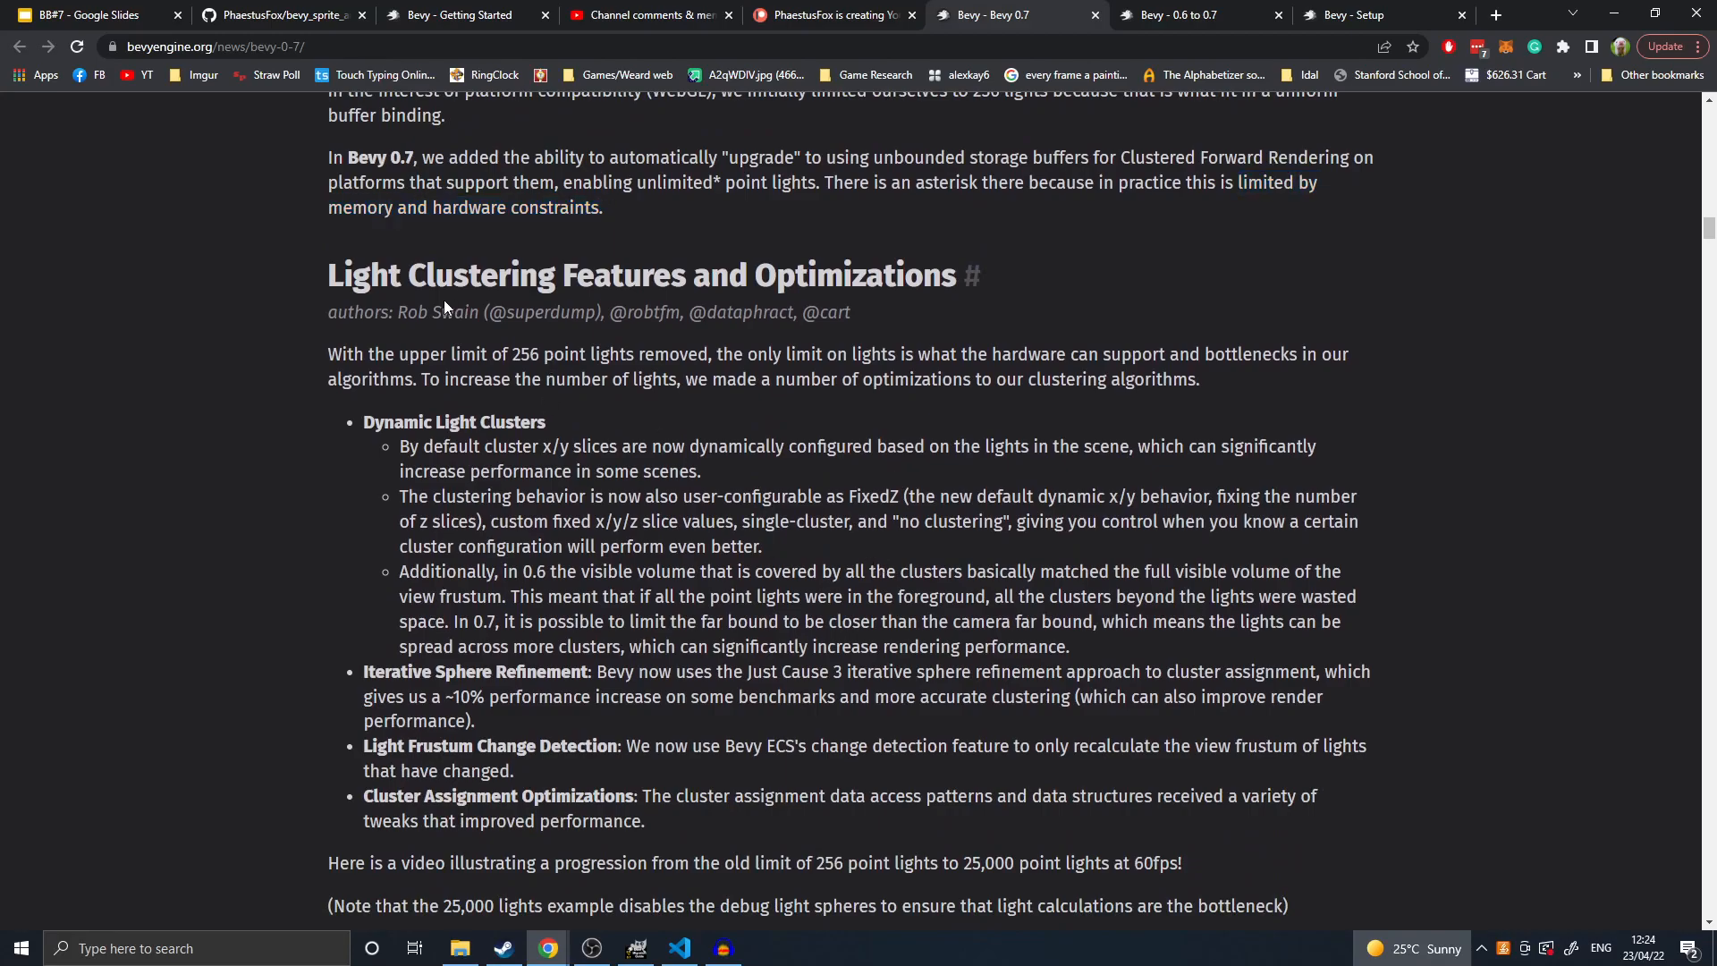
- Highlight the Light Clustering heading and scroll past the 25,000-lights video
drag(340, 274, 741, 275)
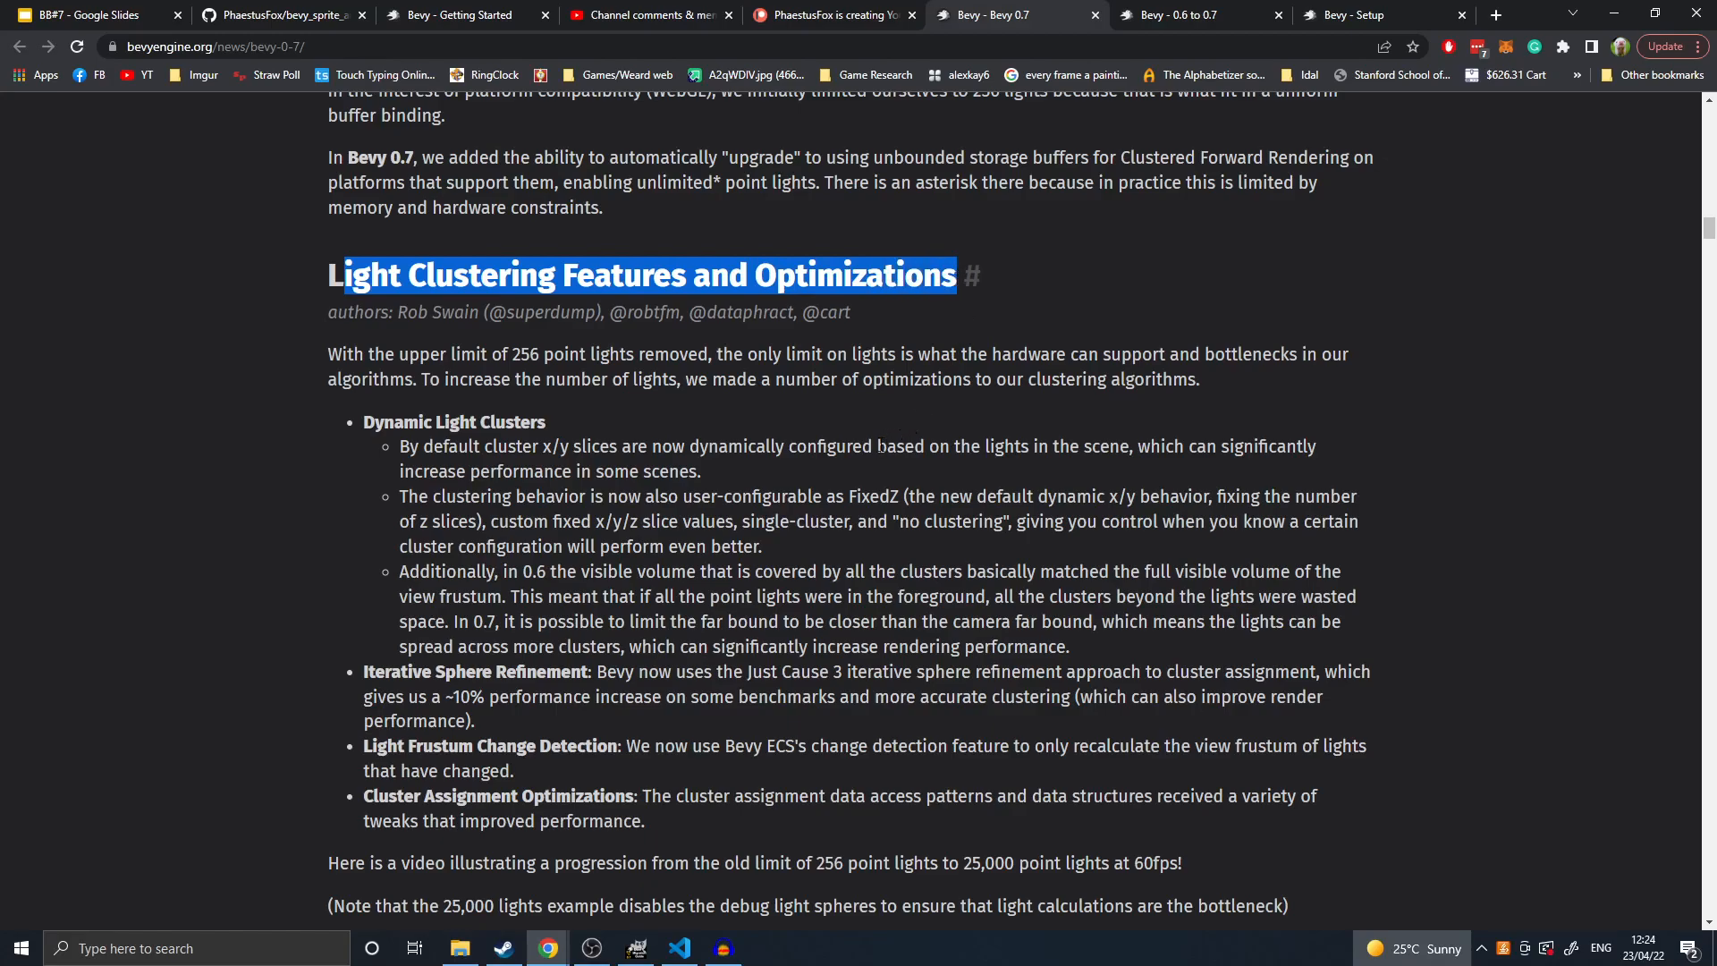
scroll(down, 3)
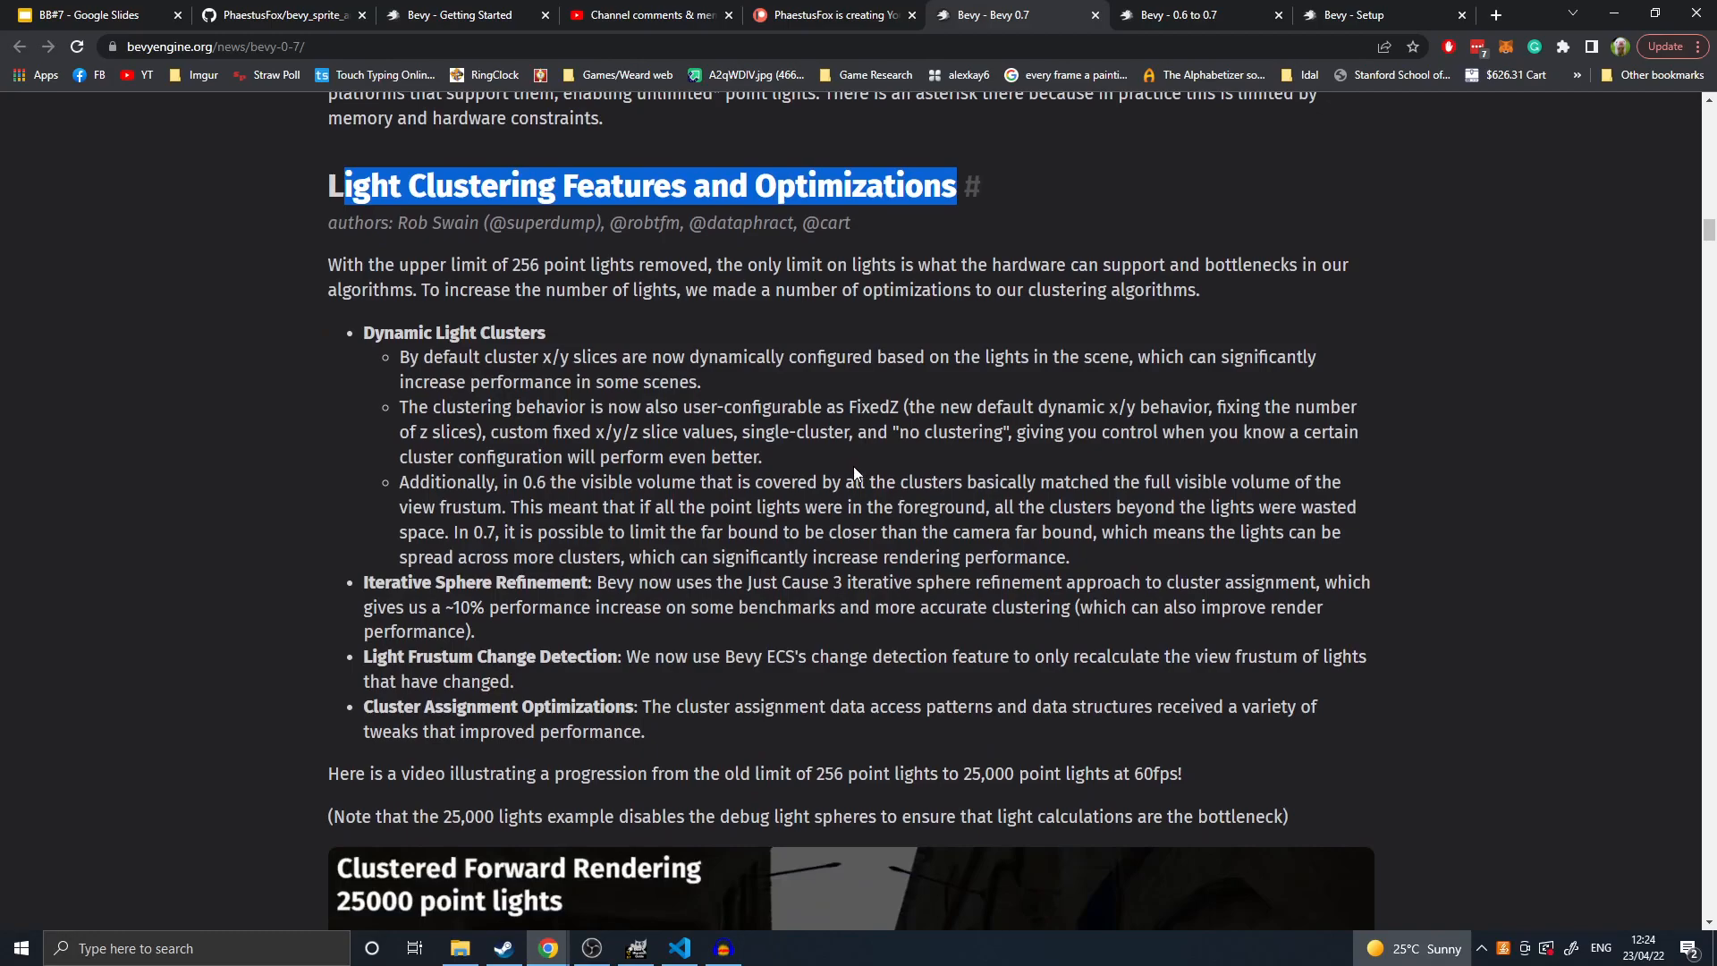
scroll(down, 3)
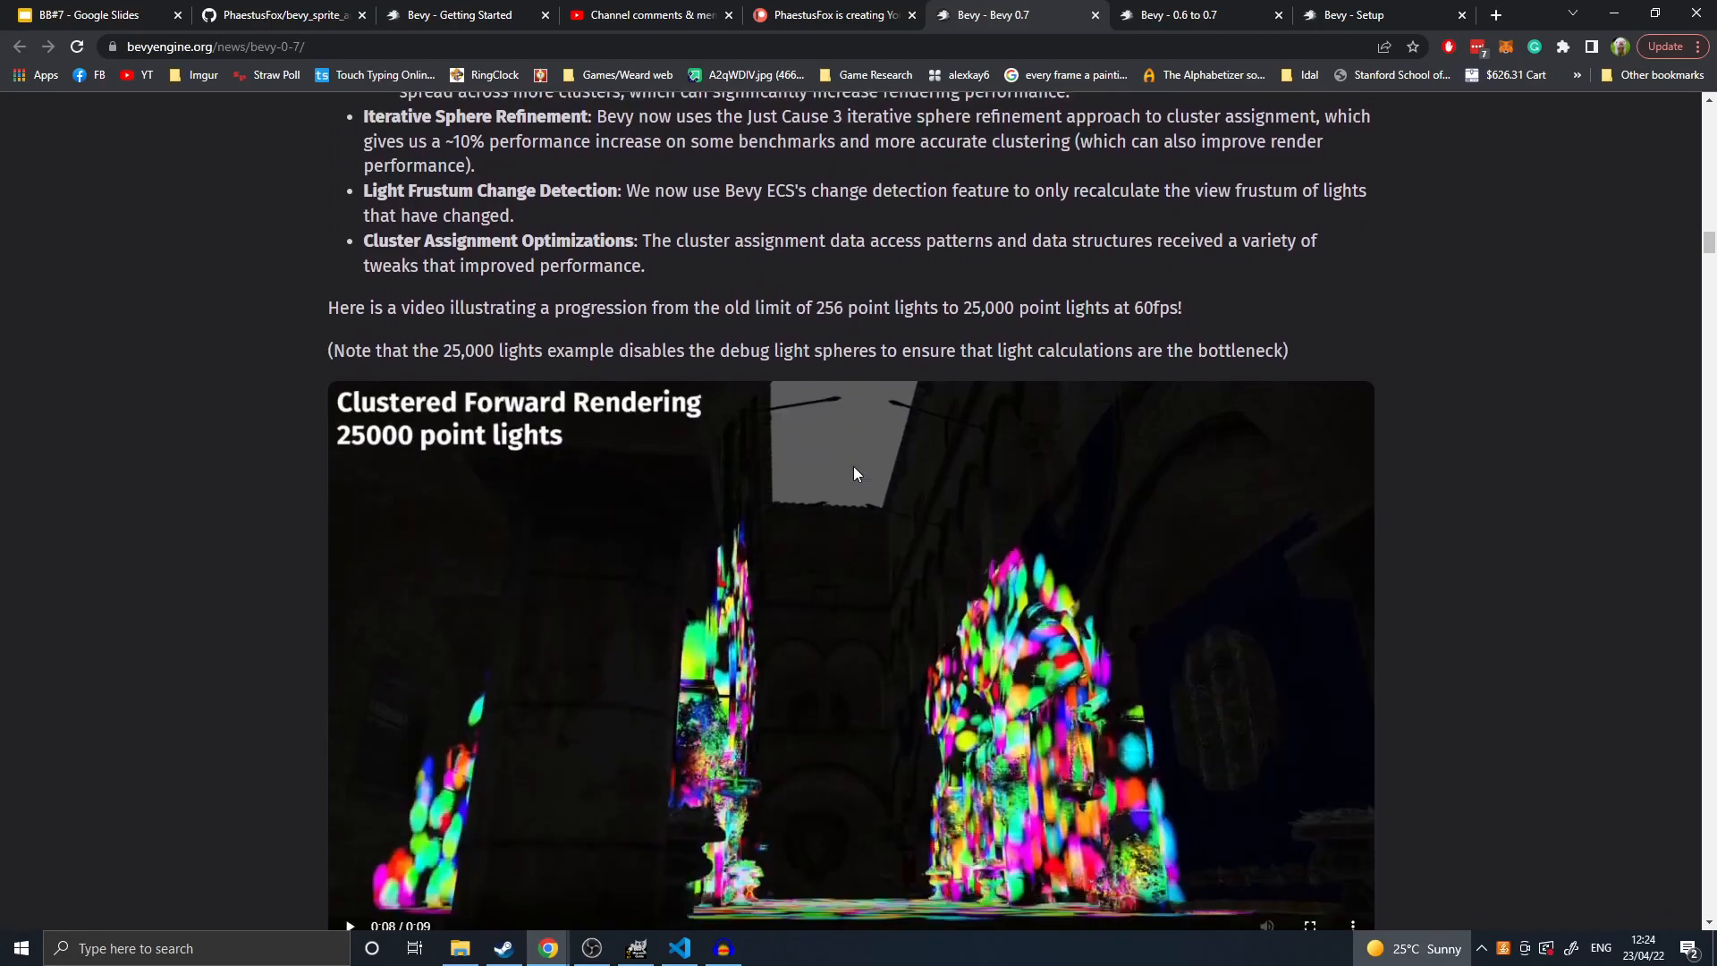
scroll(down, 3)
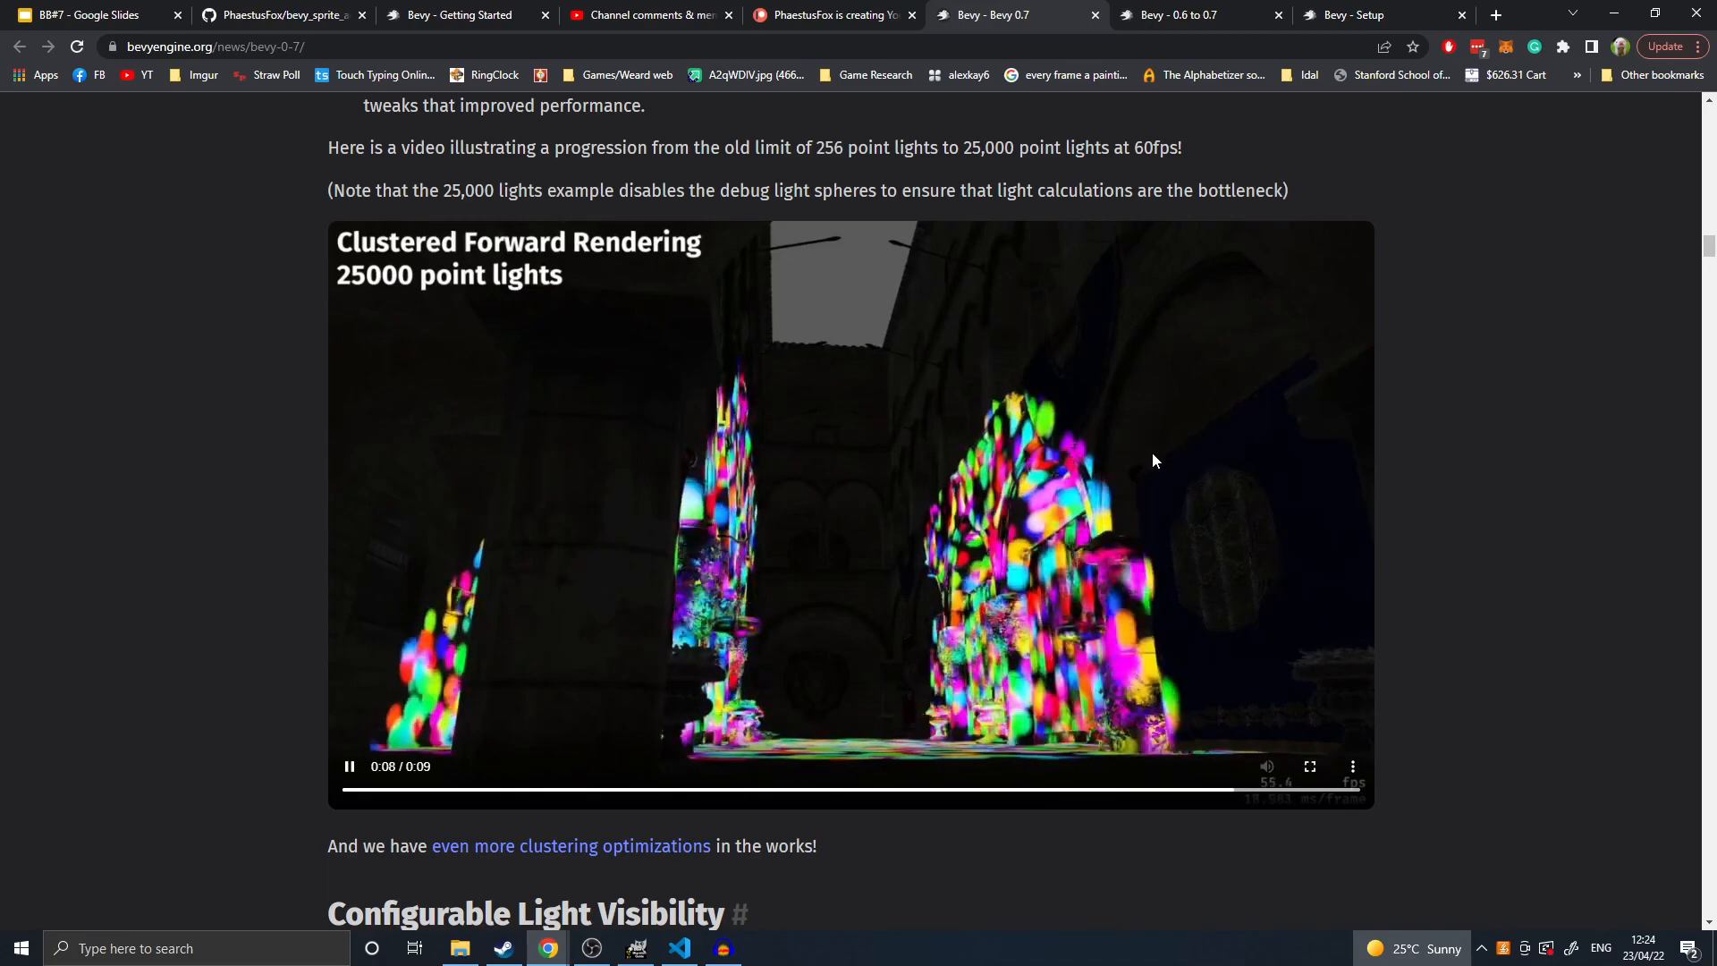
scroll(down, 3)
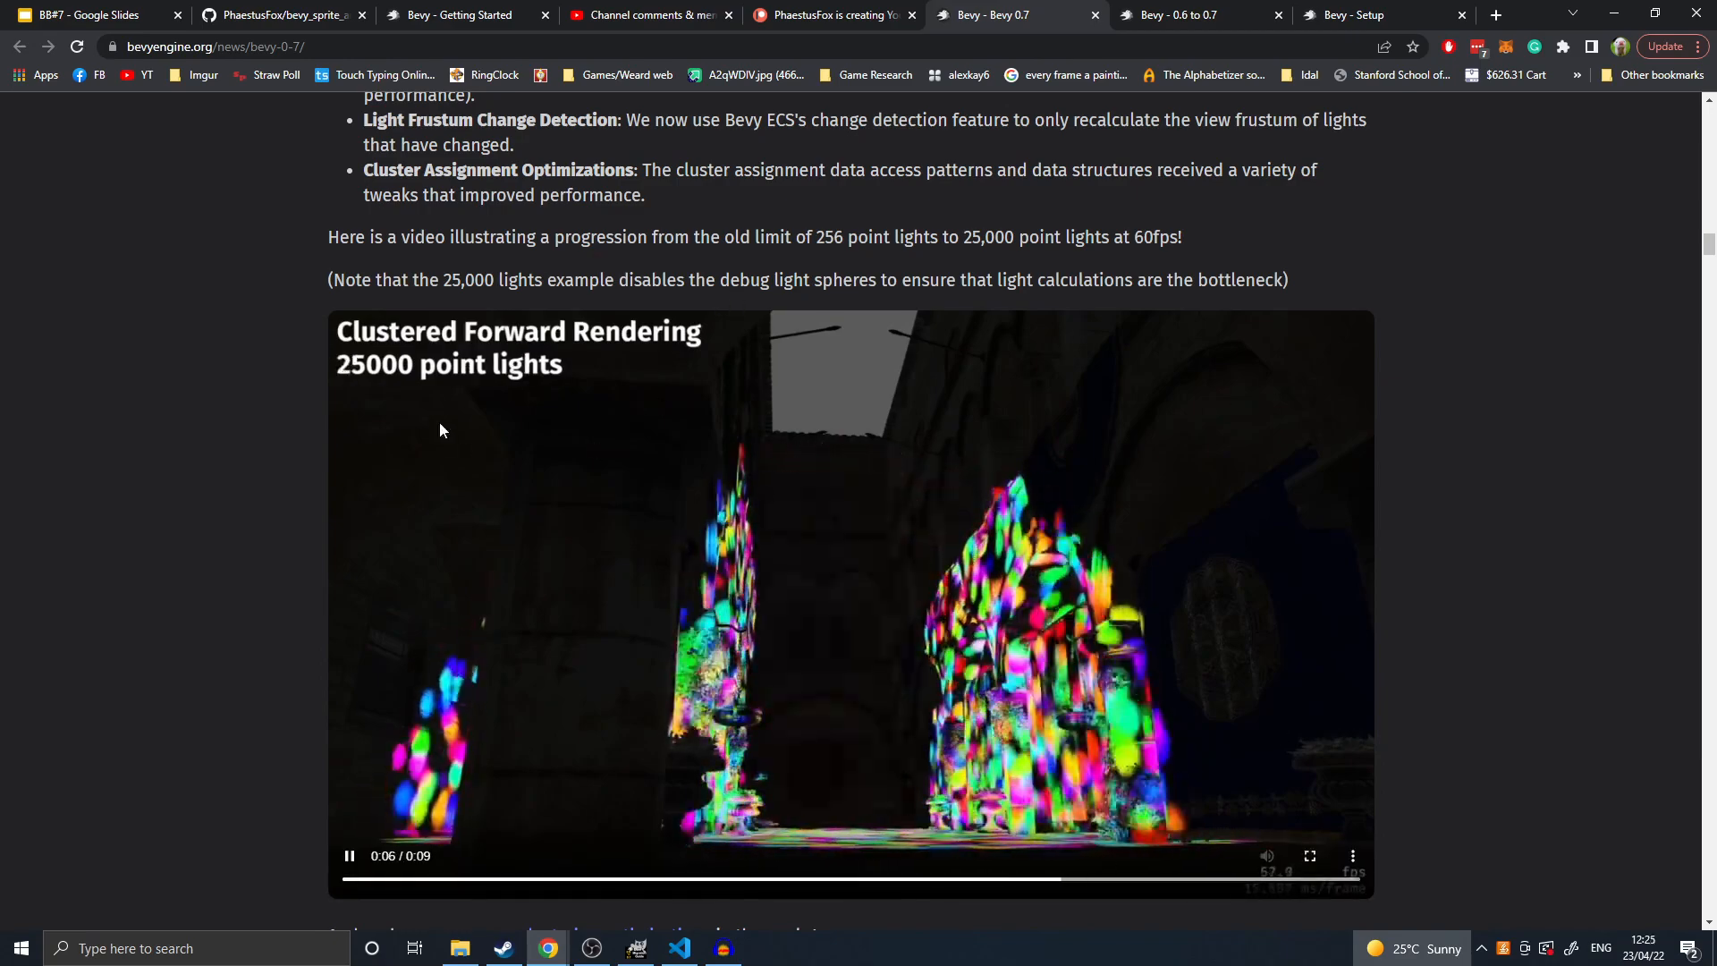
scroll(down, 3)
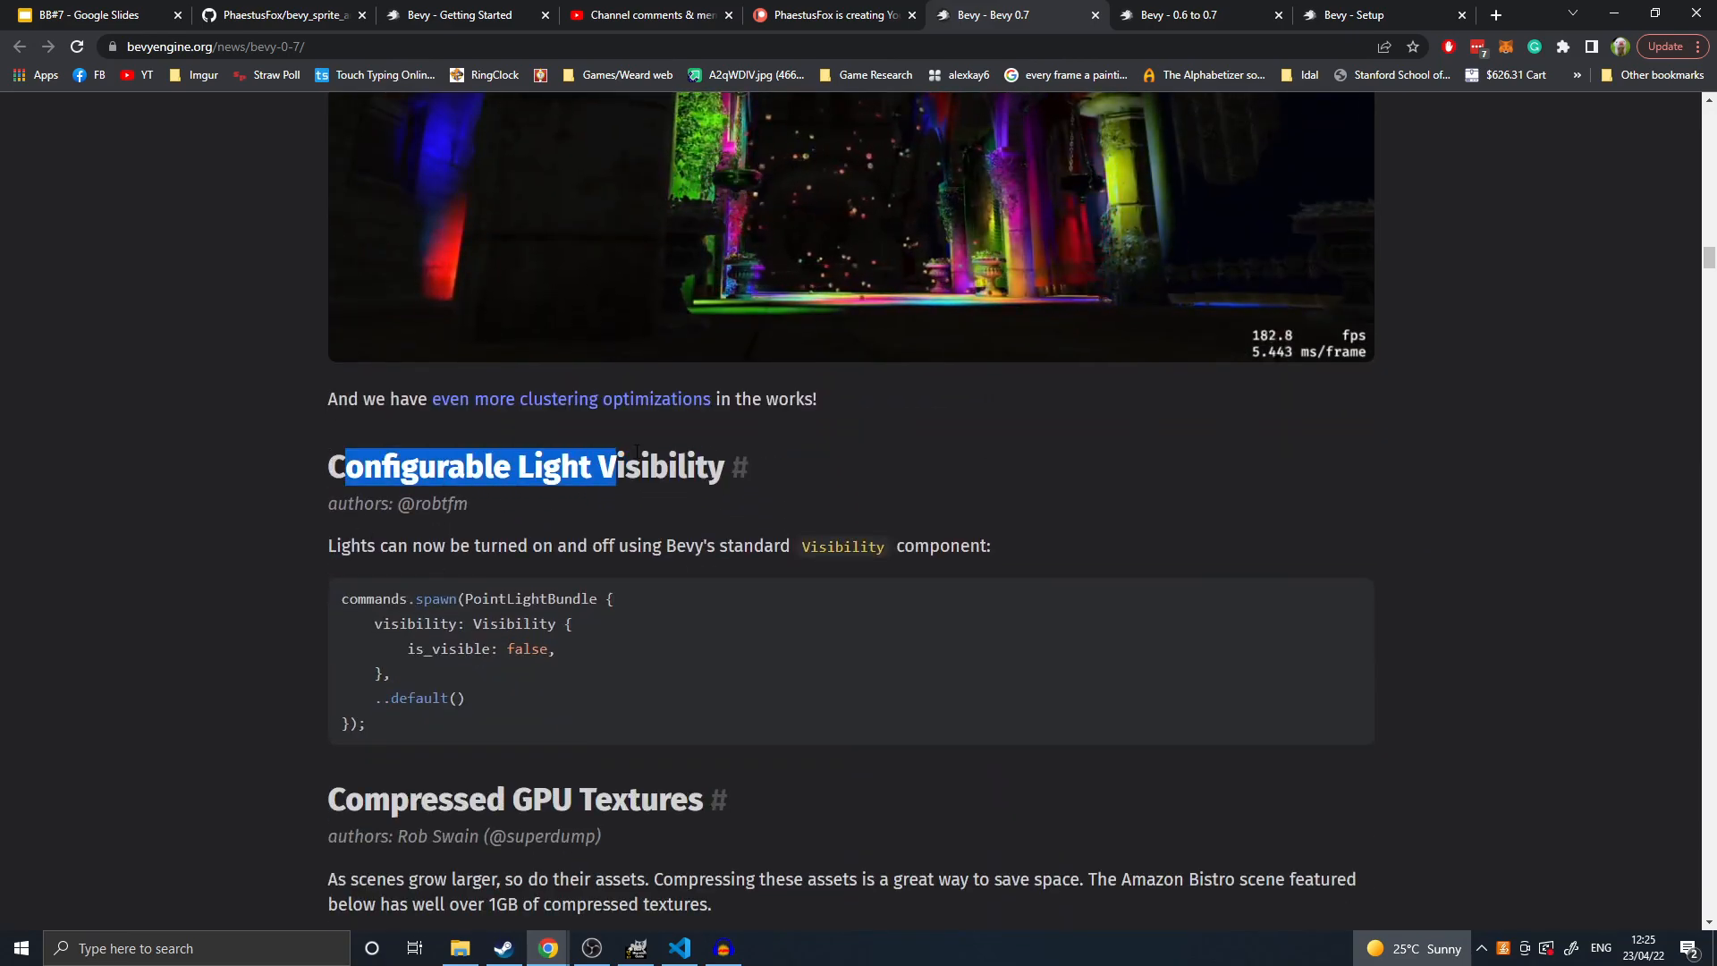
- Highlight the visibility lines in the code sample and read on
scroll(down, 3)
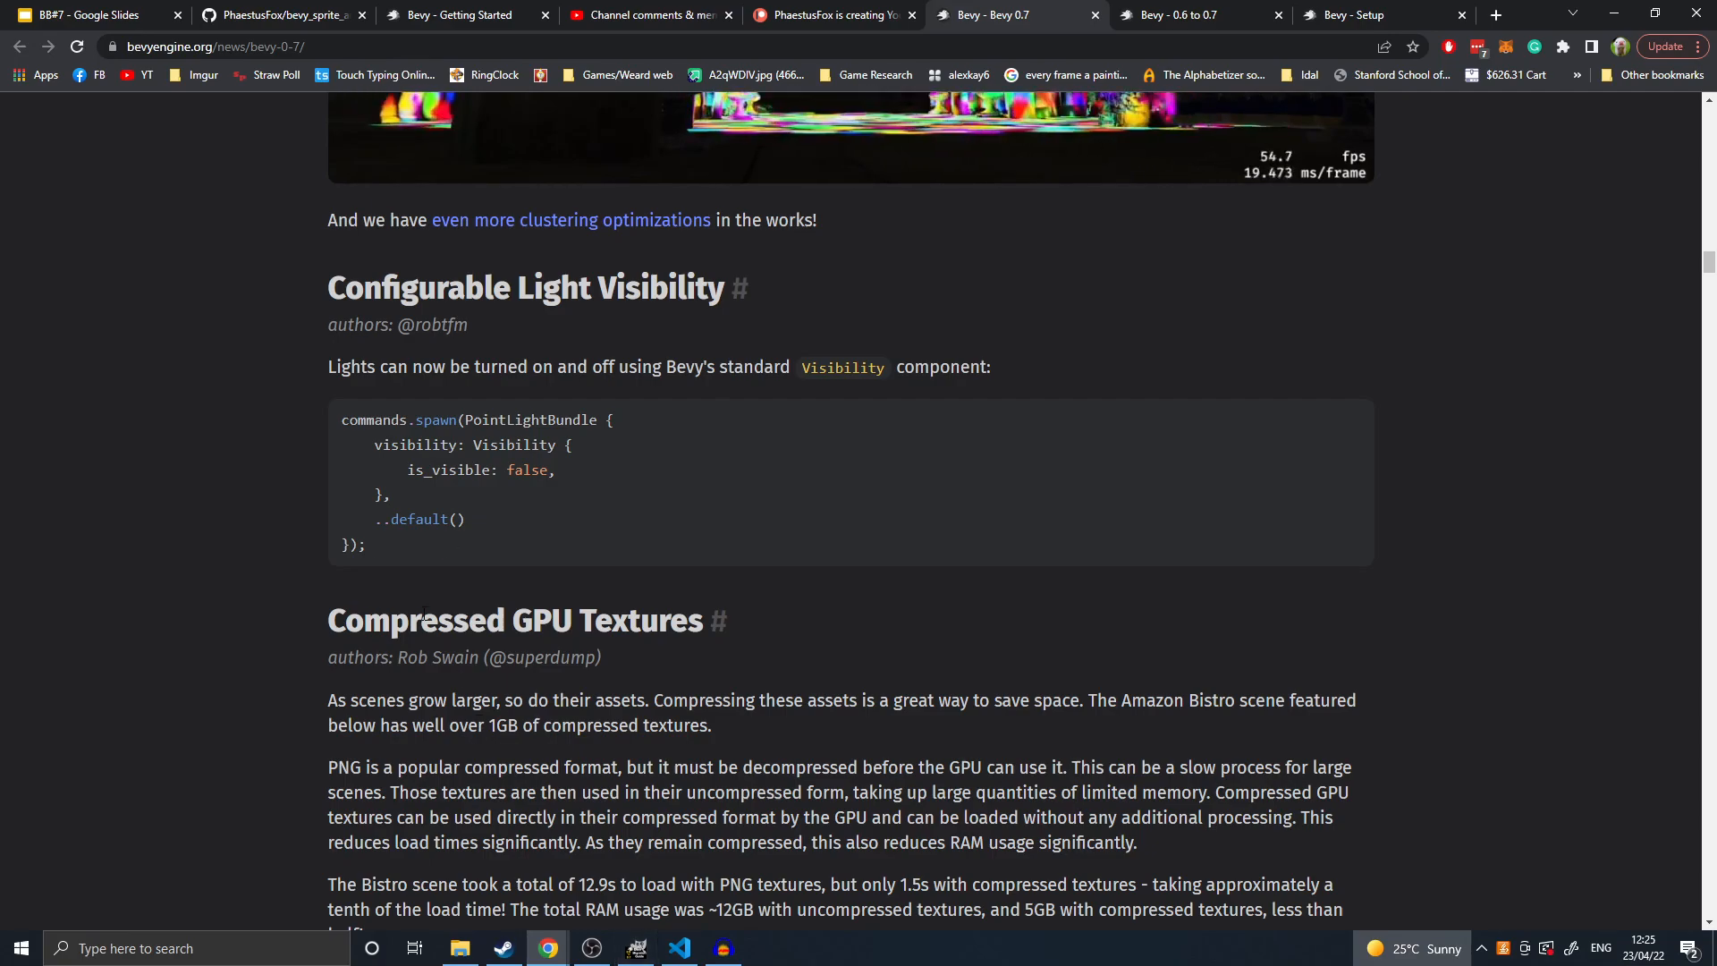
drag(374, 444, 391, 494)
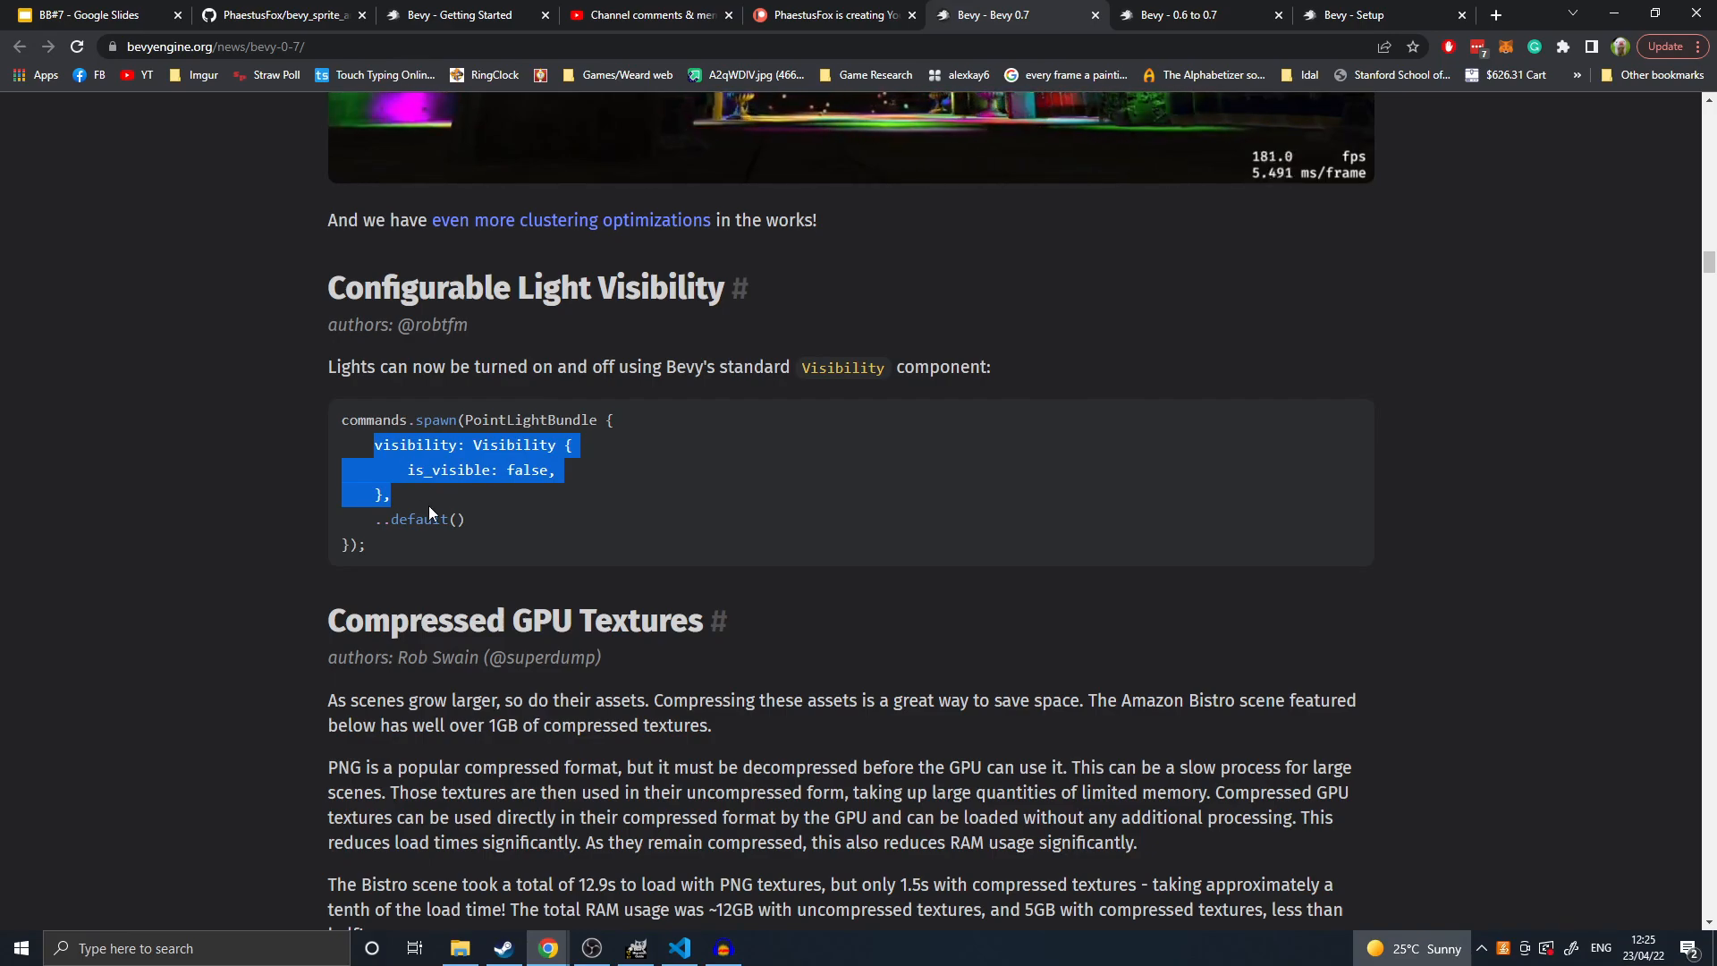
scroll(down, 3)
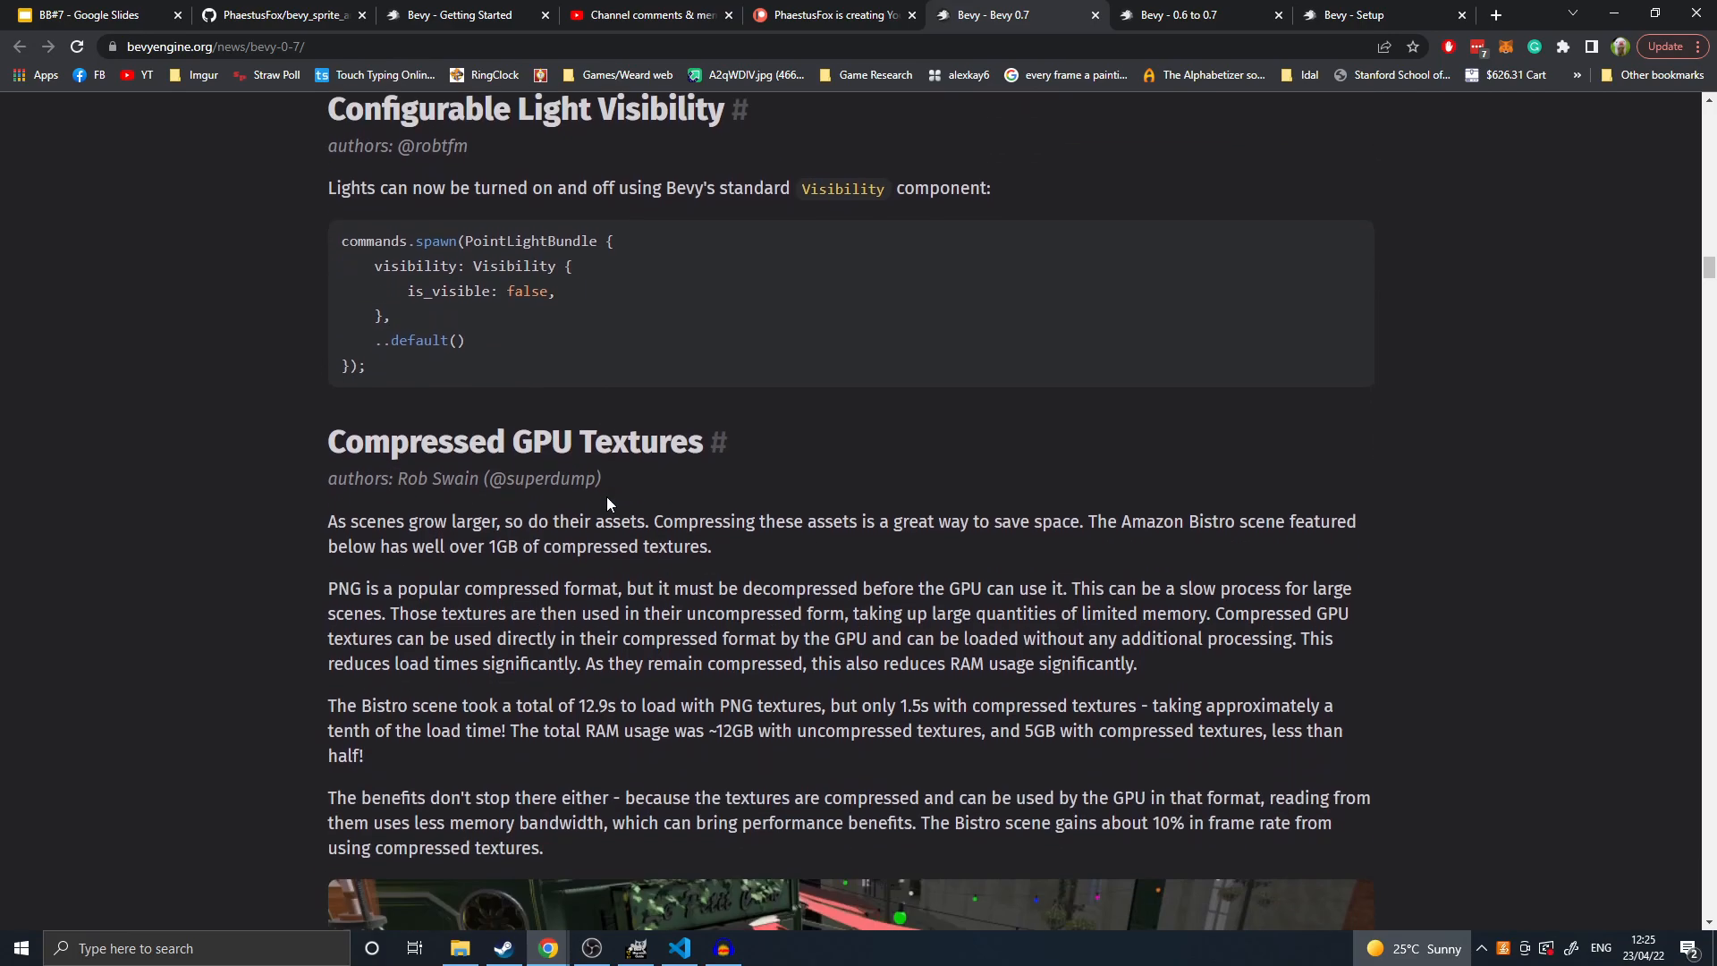
scroll(down, 3)
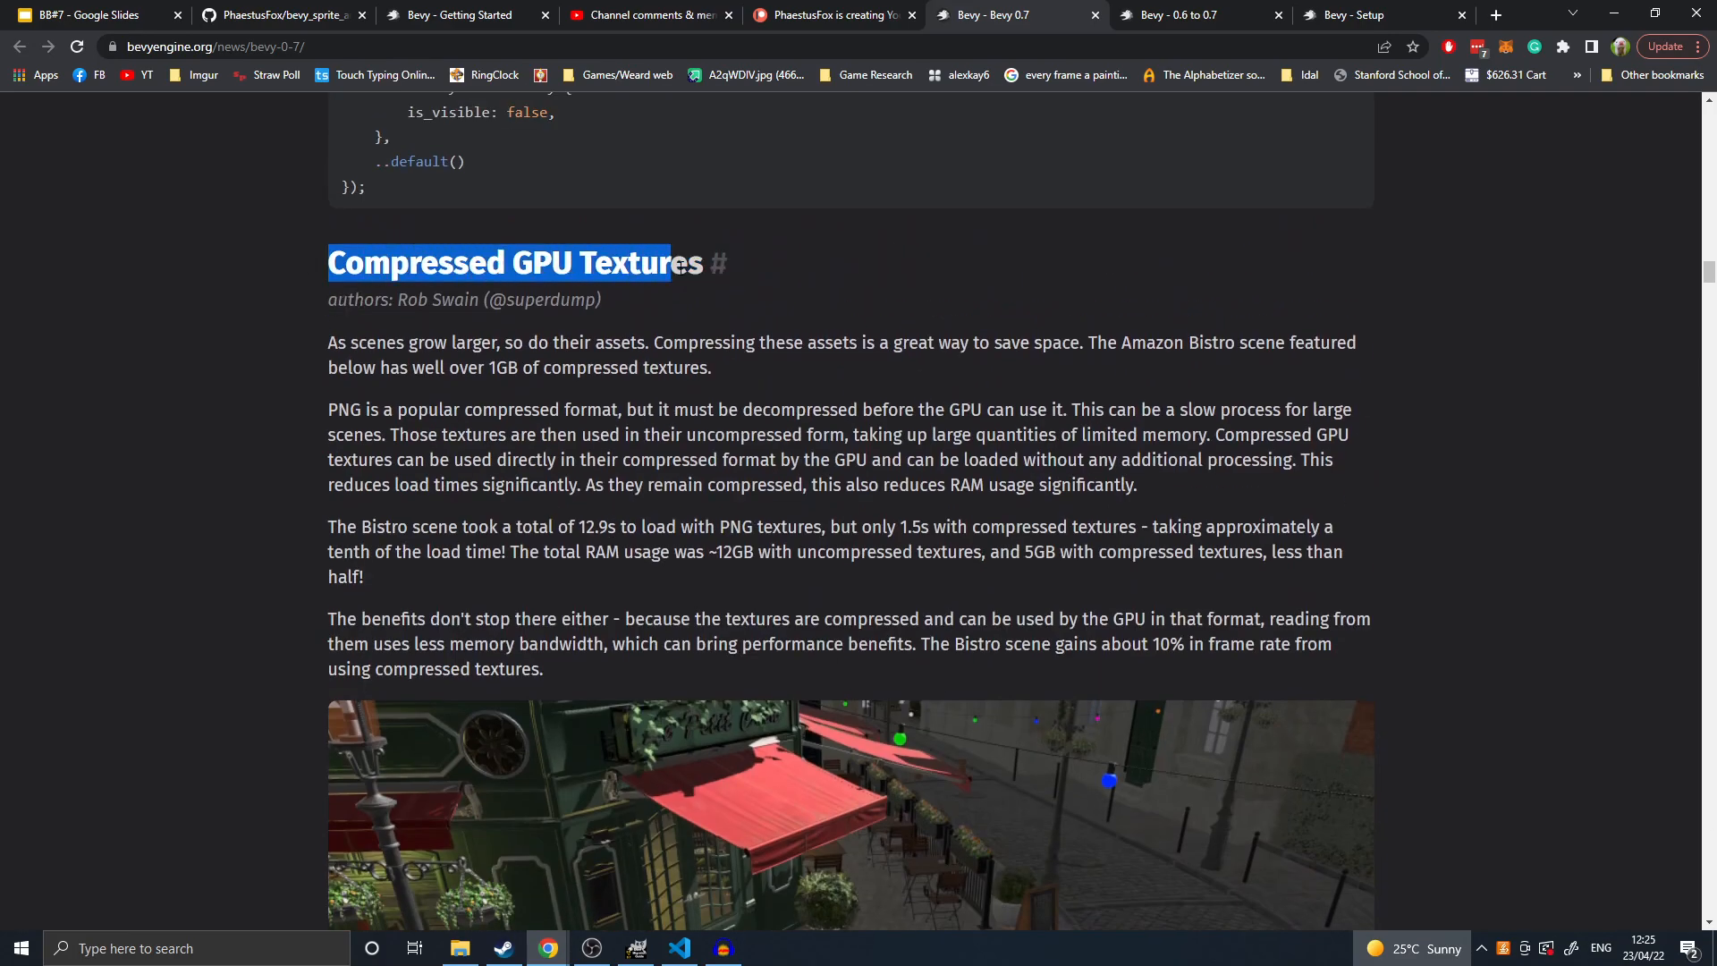
scroll(down, 3)
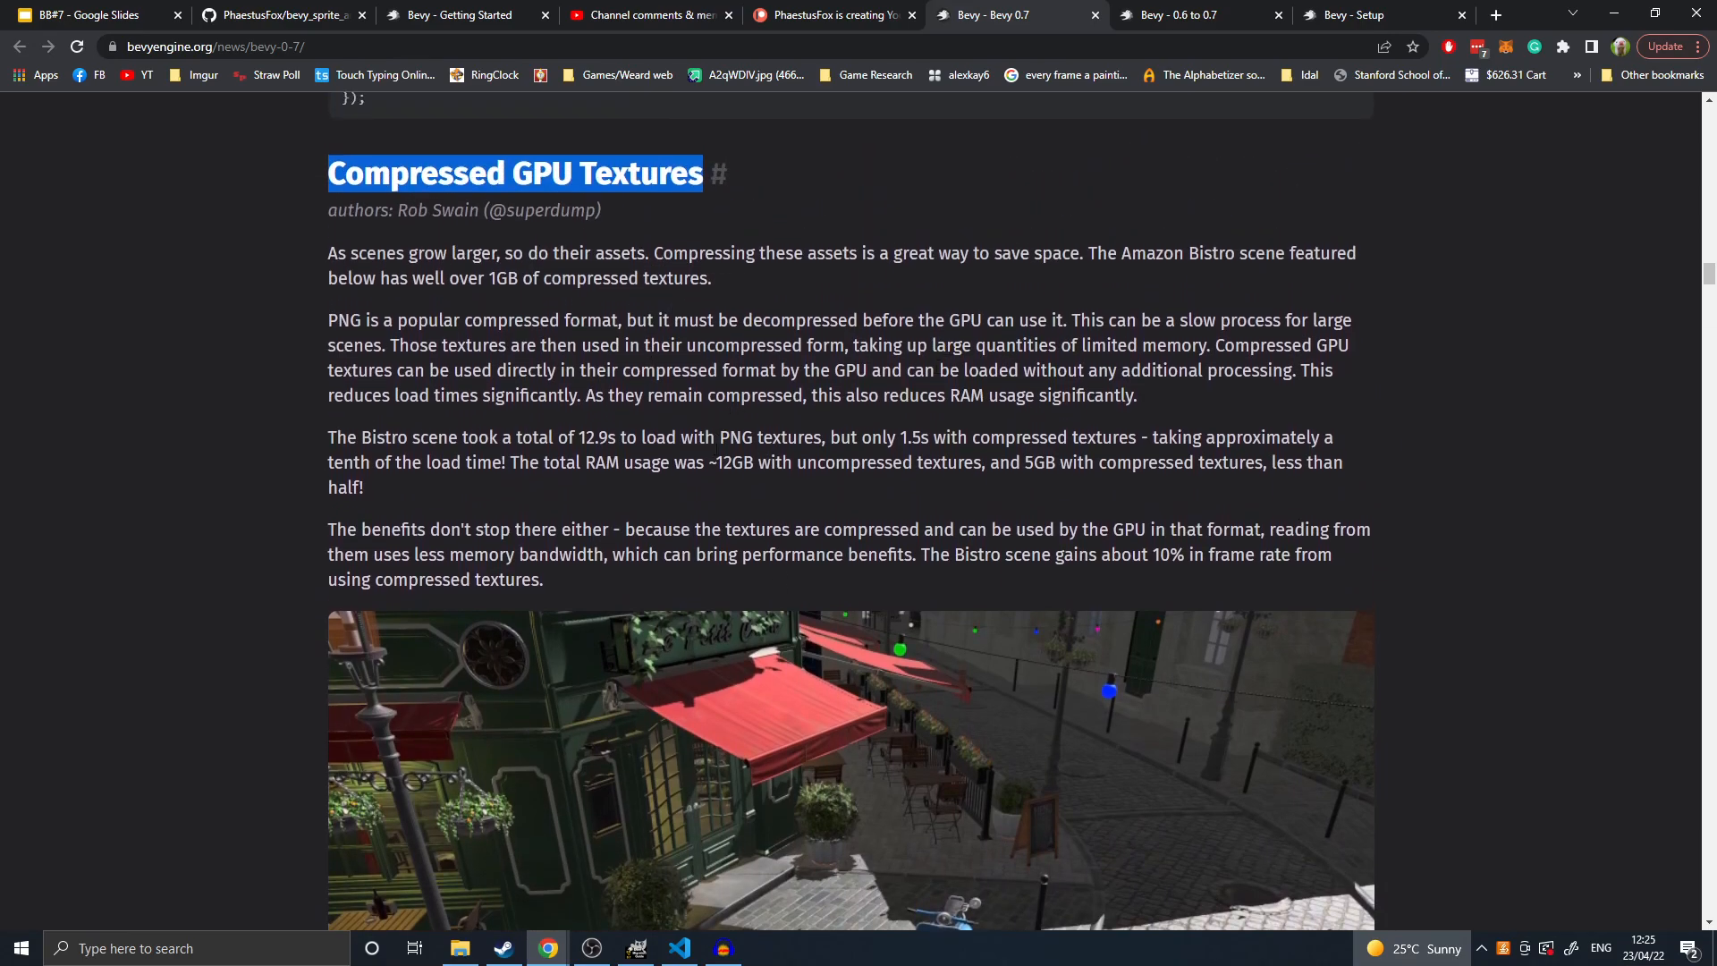
scroll(down, 3)
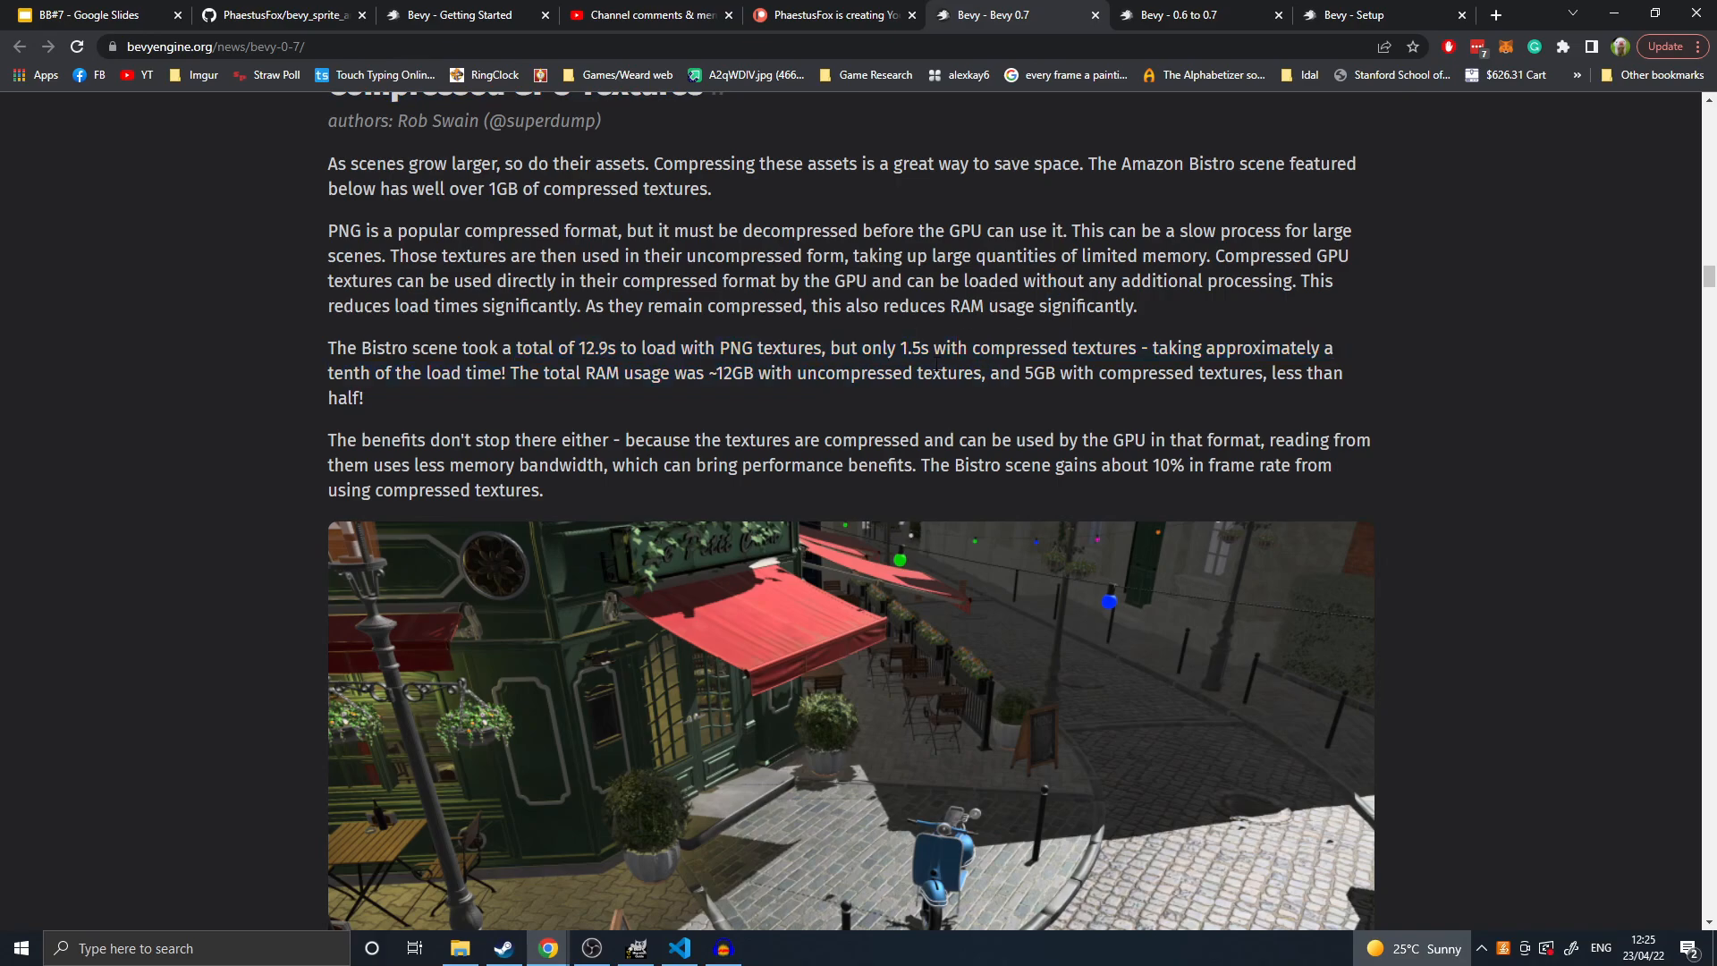
- Highlight the PNG textures phrase and 5GB memory figure, reaching Render To Texture
drag(719, 347, 859, 347)
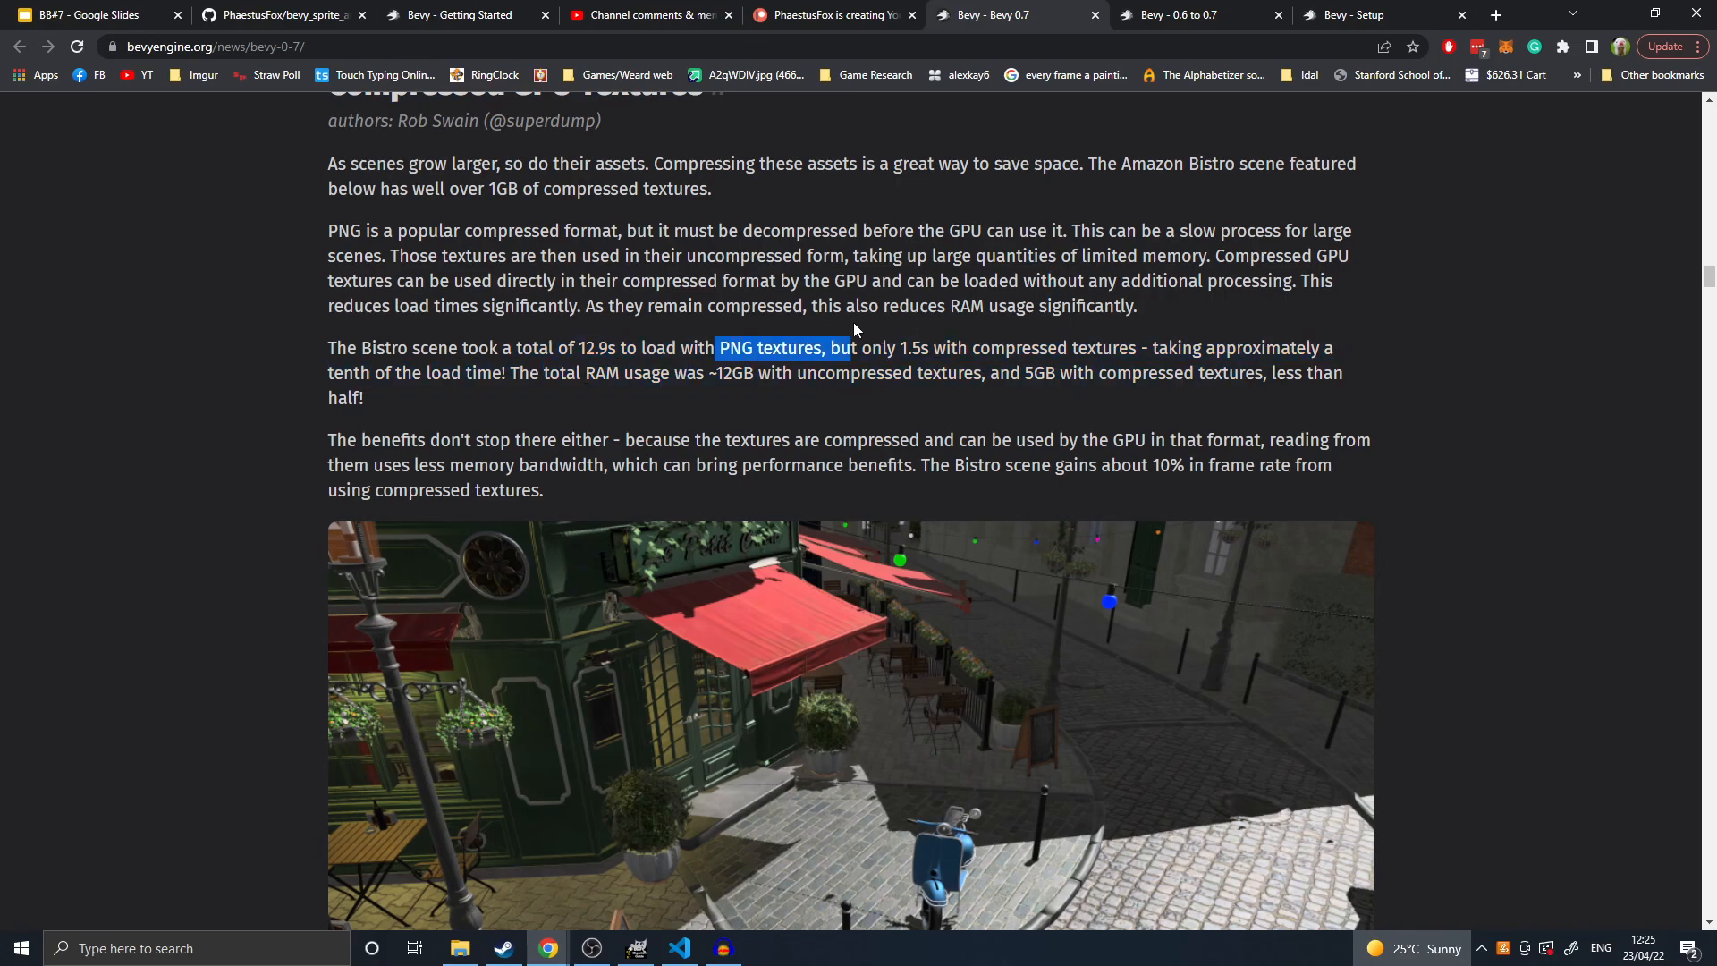
scroll(down, 3)
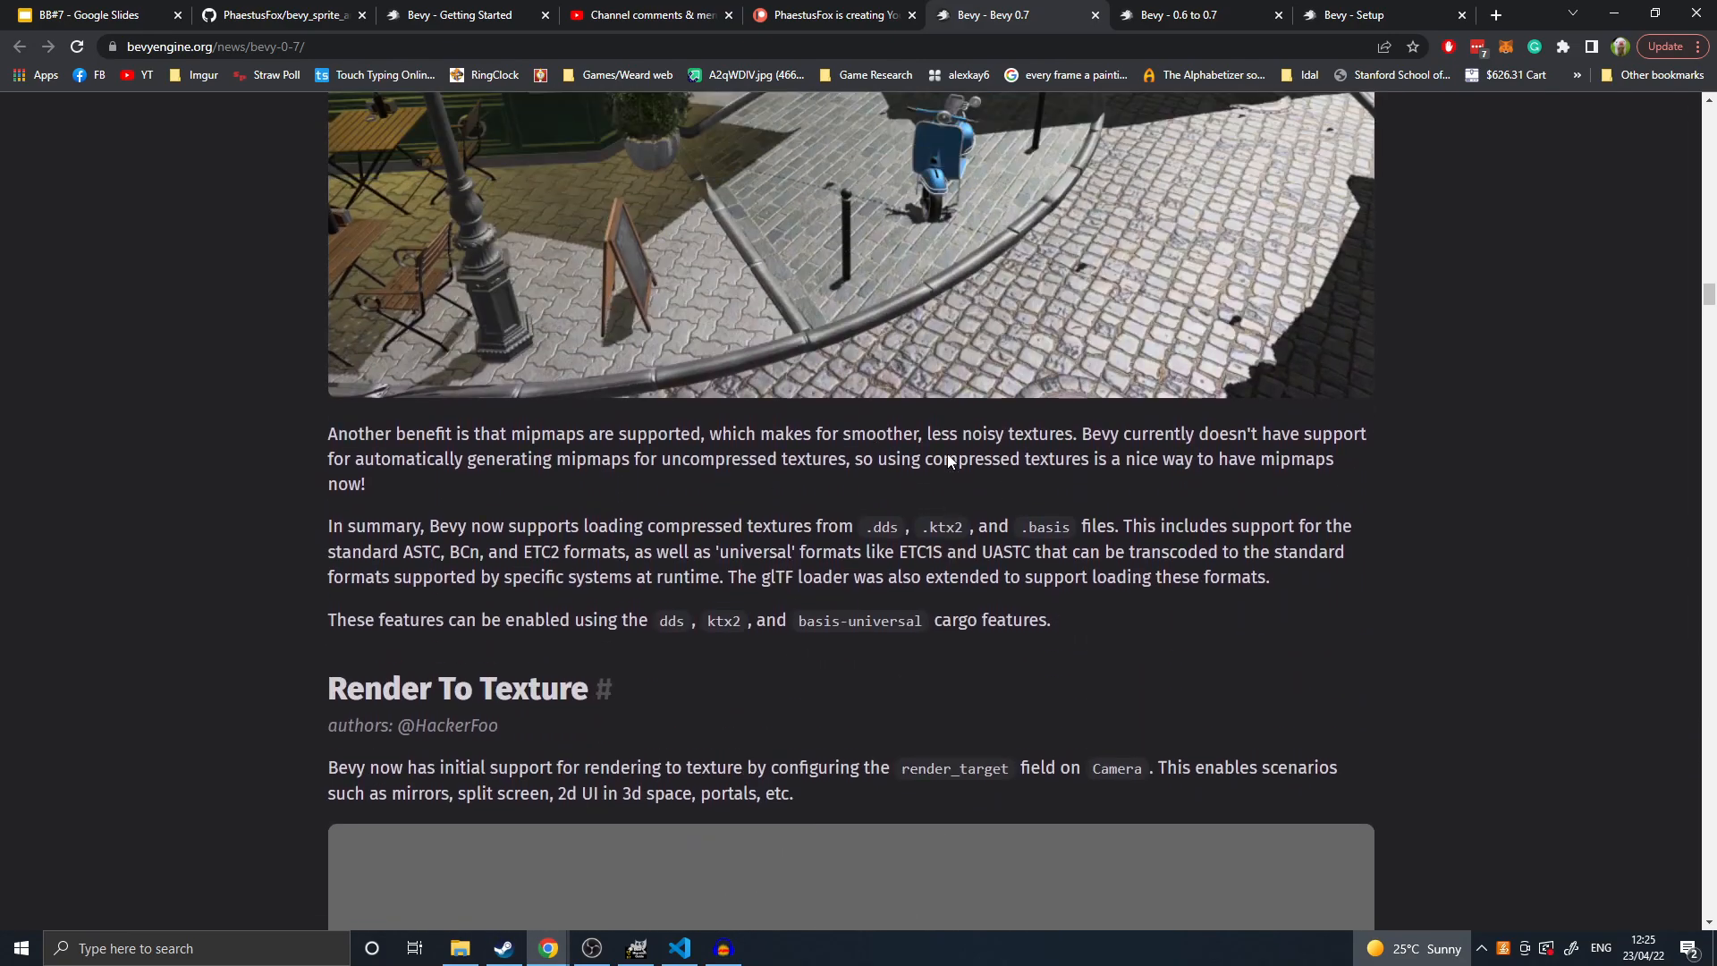
scroll(up, 3)
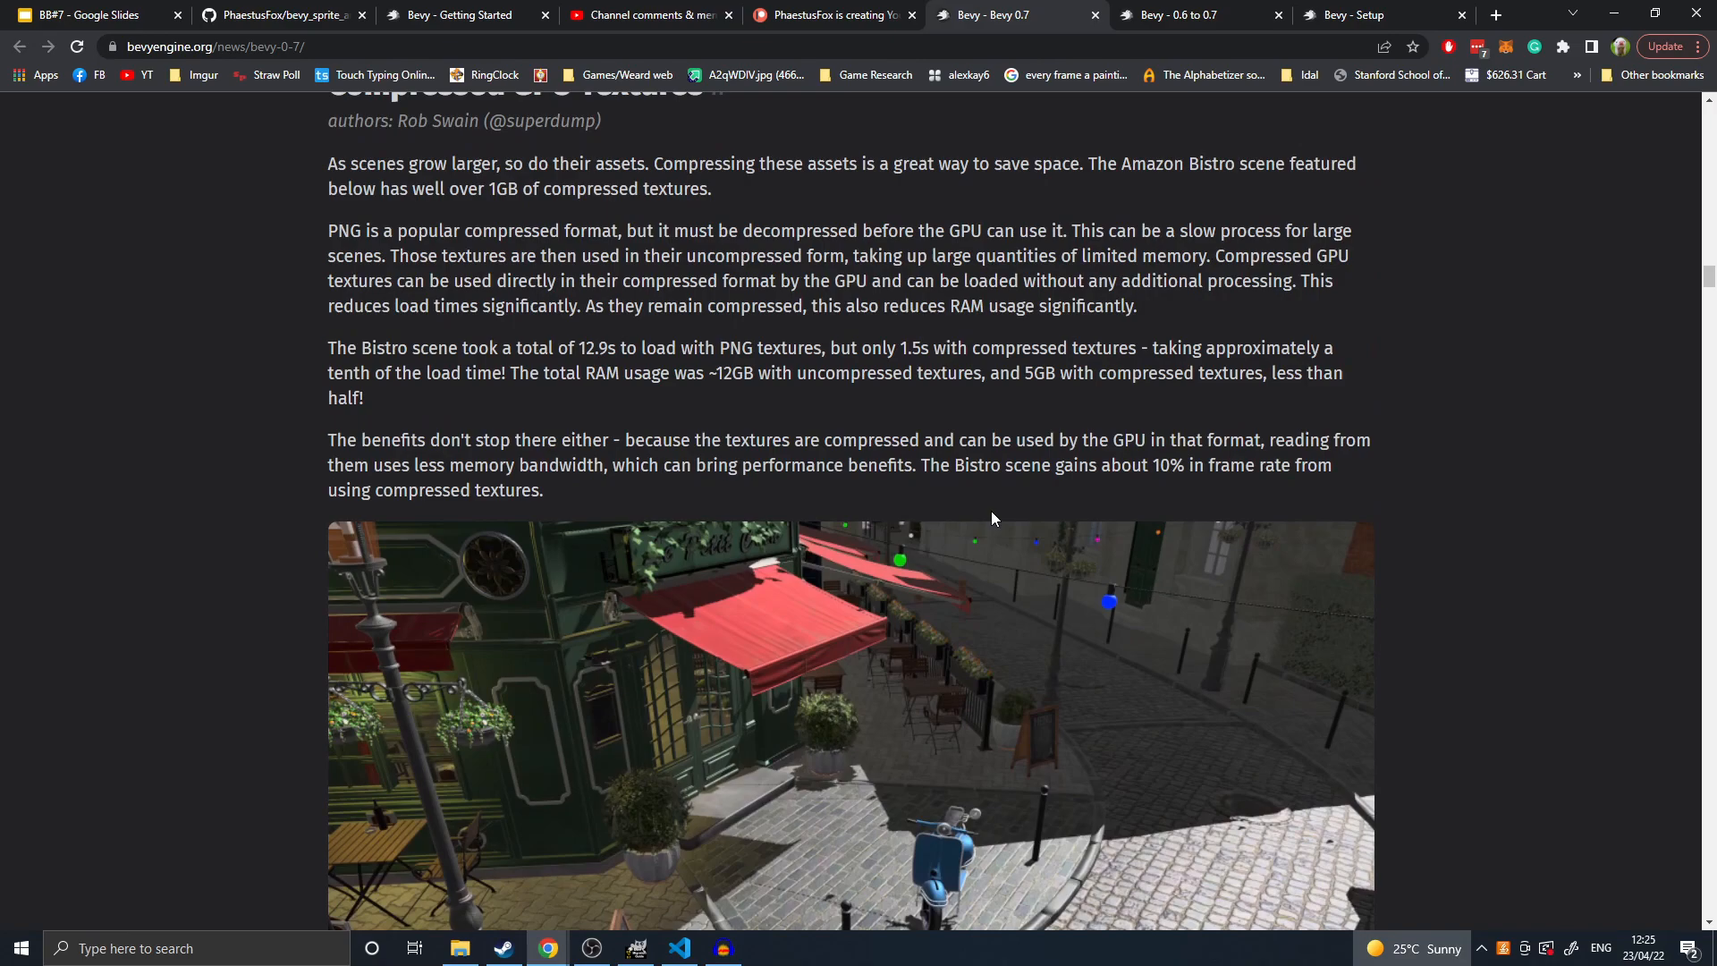
double_click(692, 372)
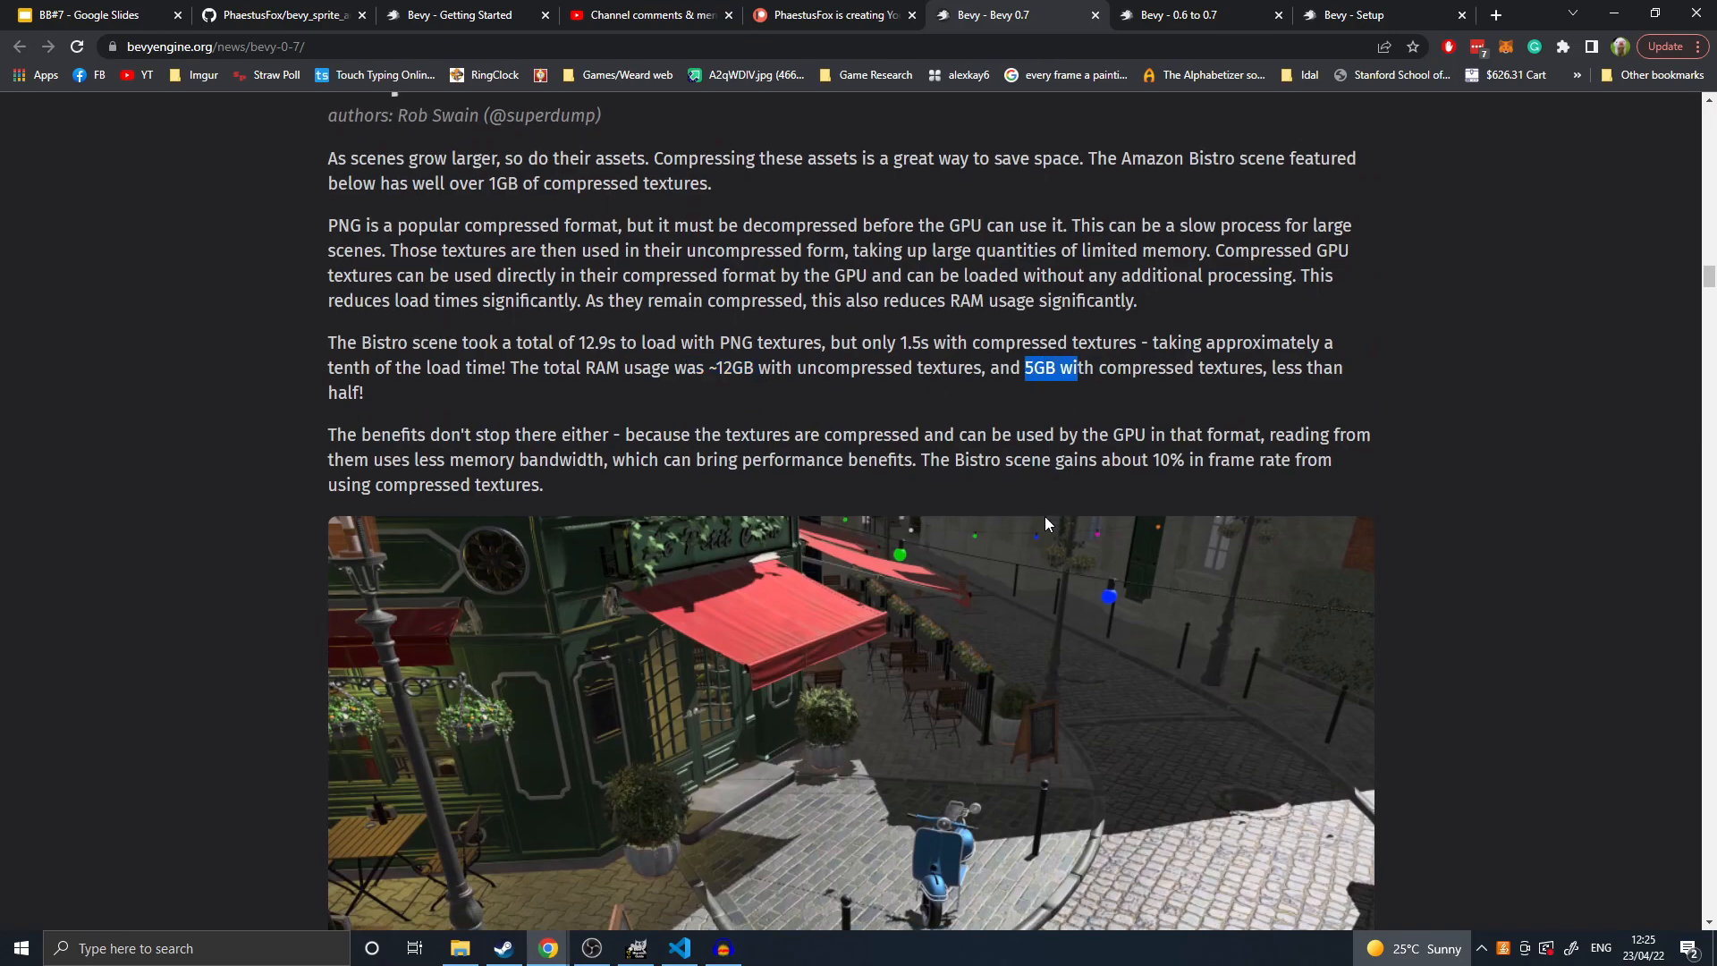
scroll(down, 3)
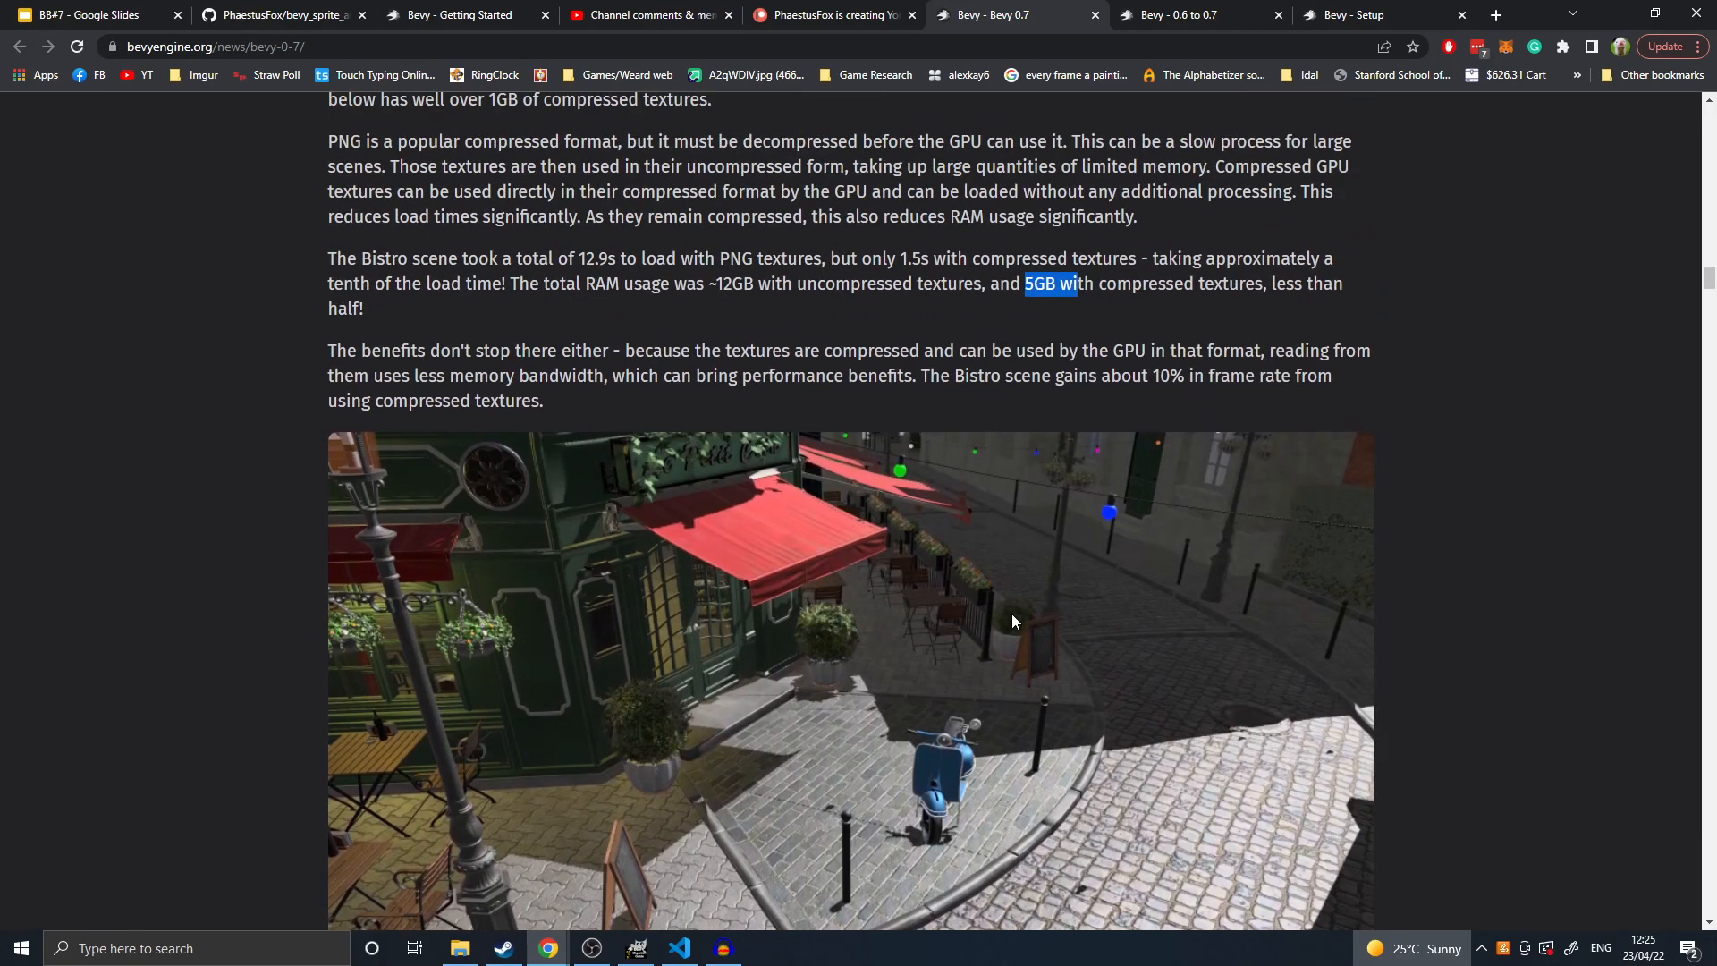
scroll(down, 3)
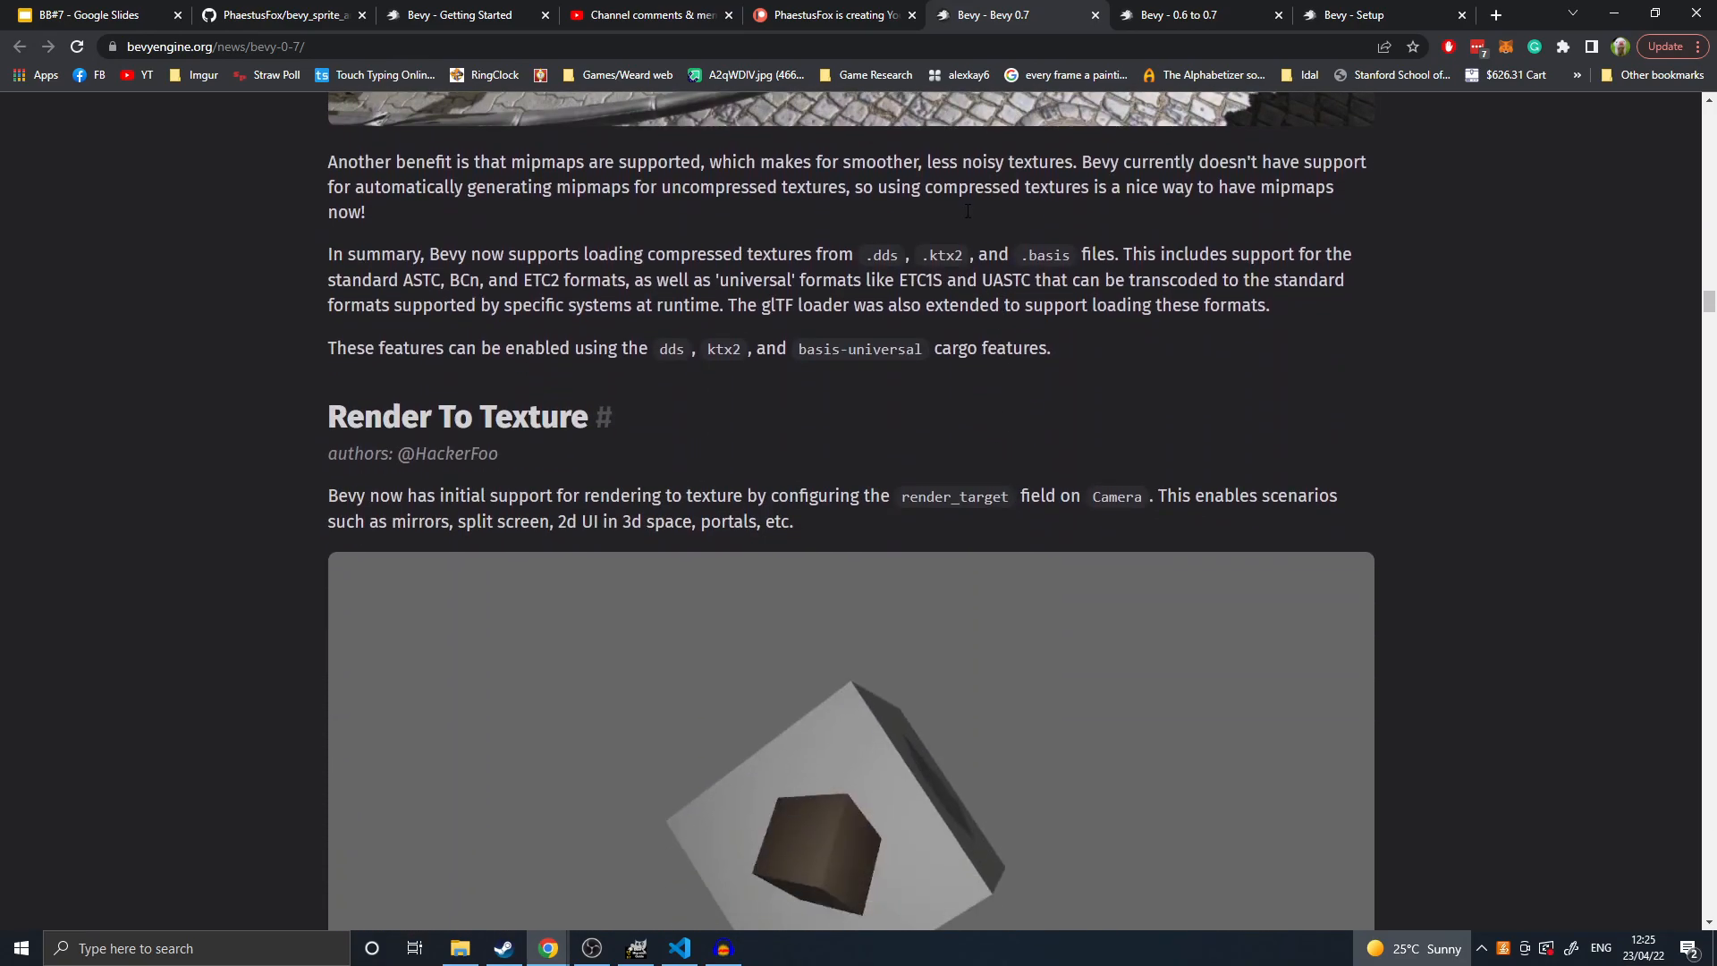
scroll(down, 3)
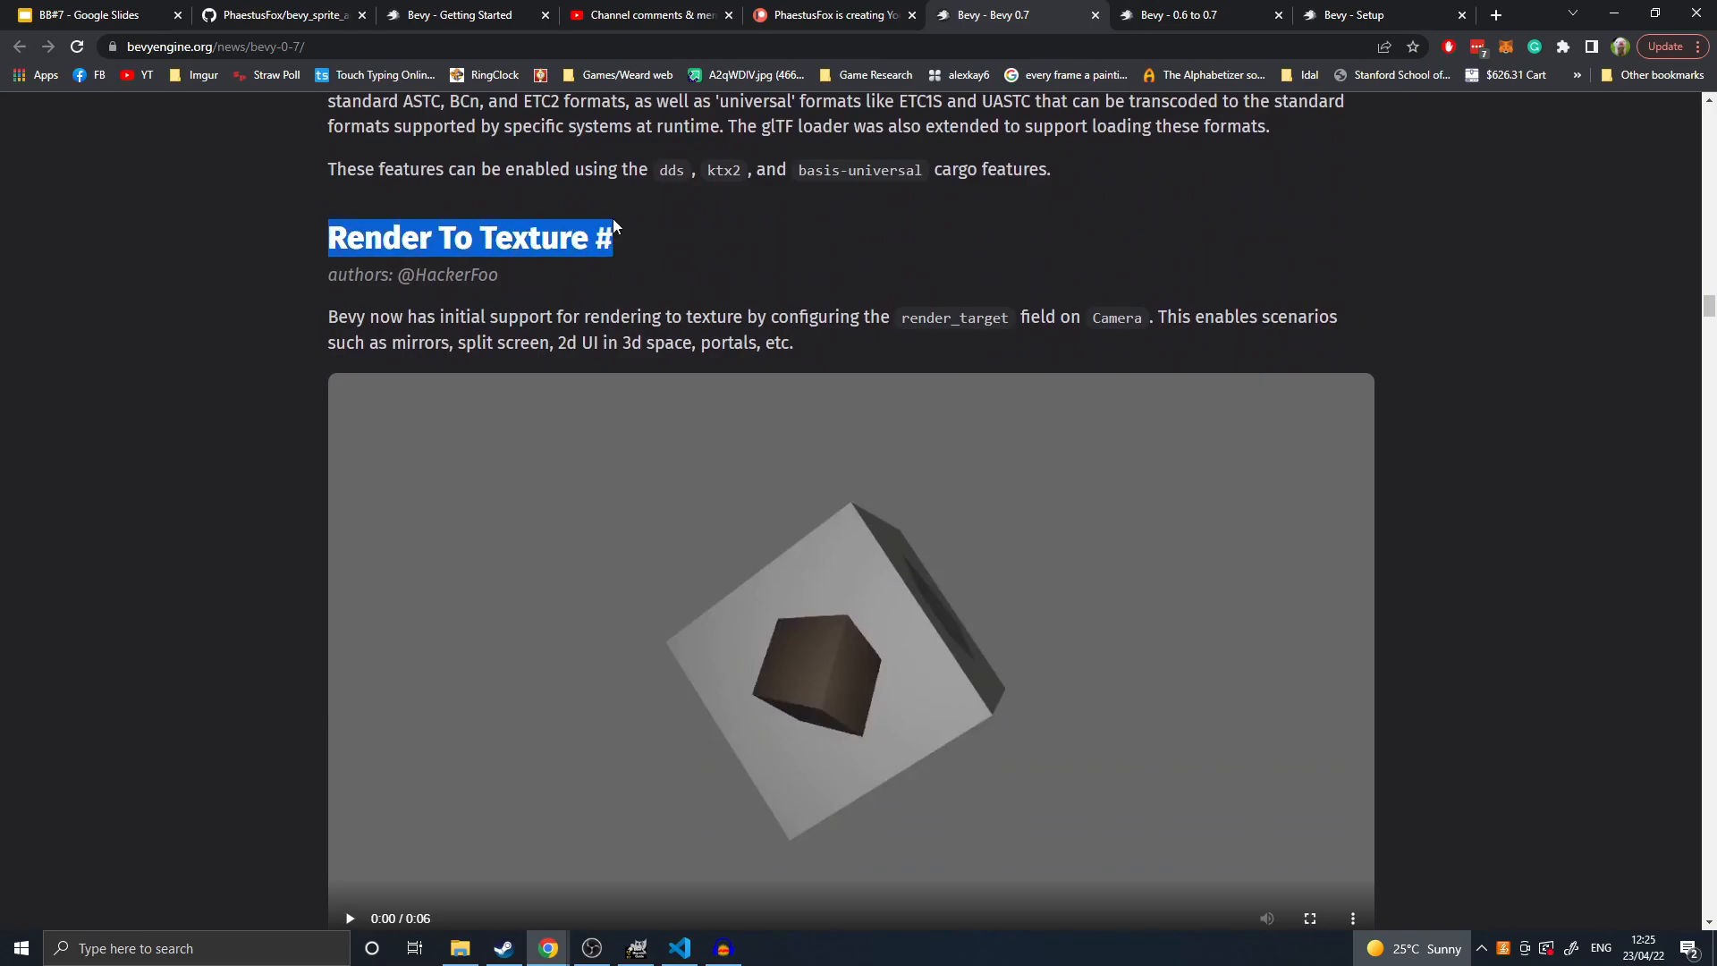
- Read through Render To Texture and Compute Shaders, highlighting SomeCustomKey in the code
scroll(down, 3)
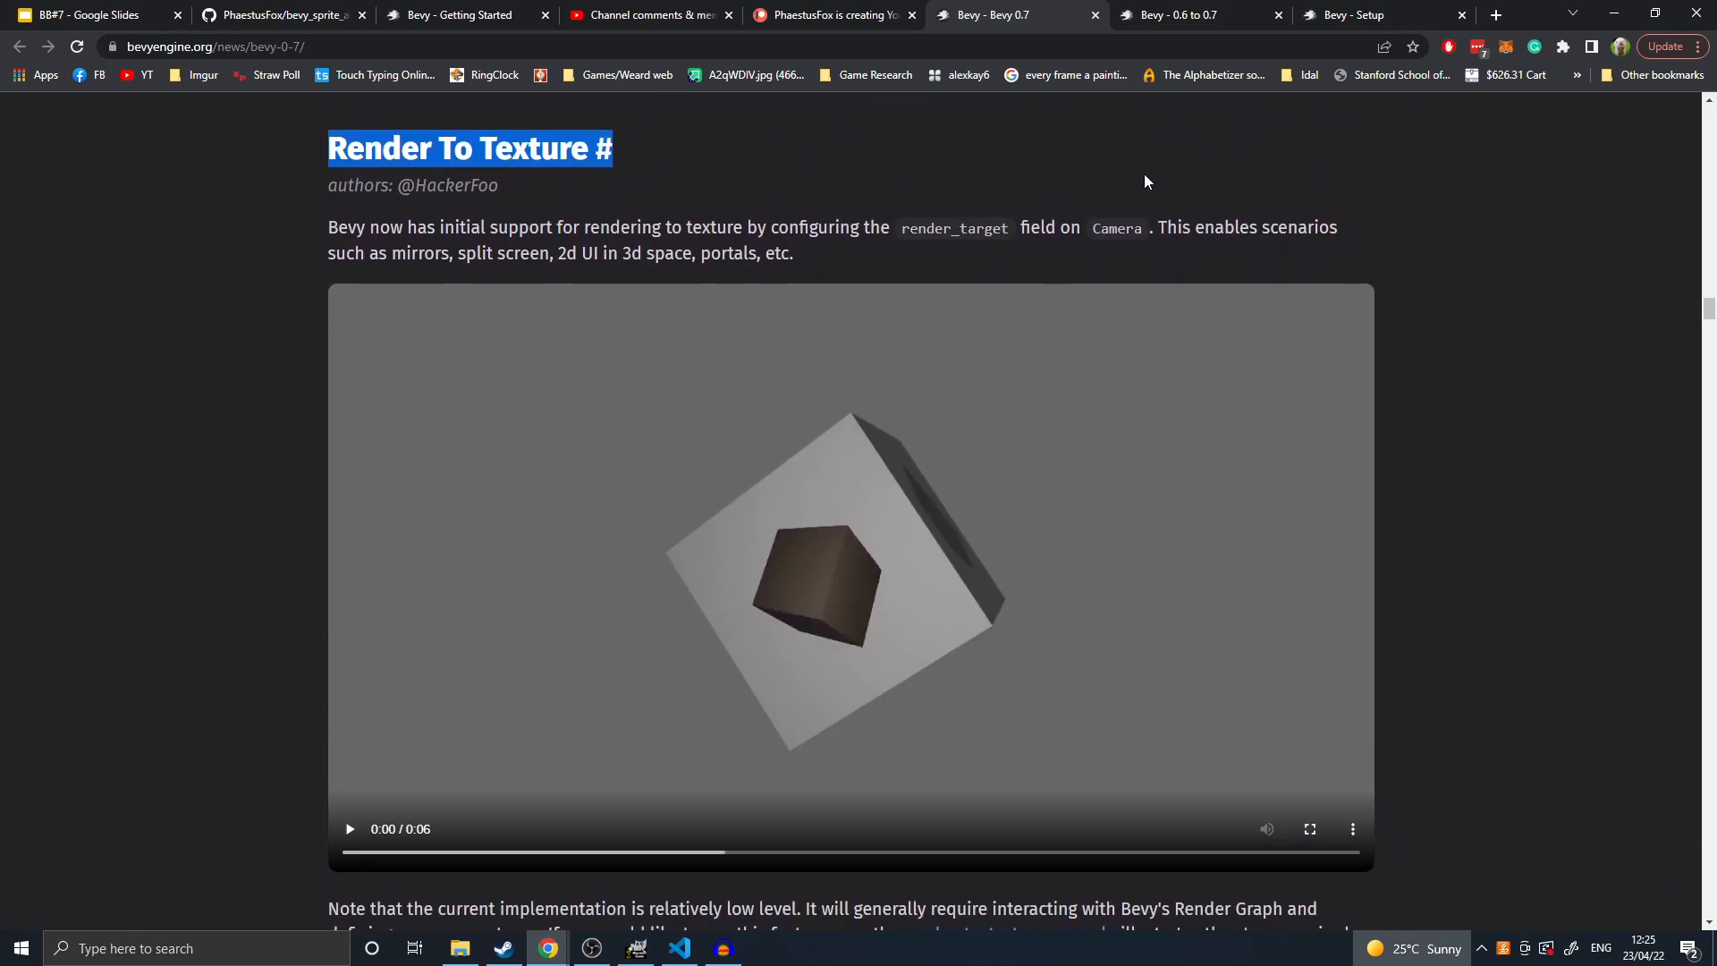
mouse_move(765, 296)
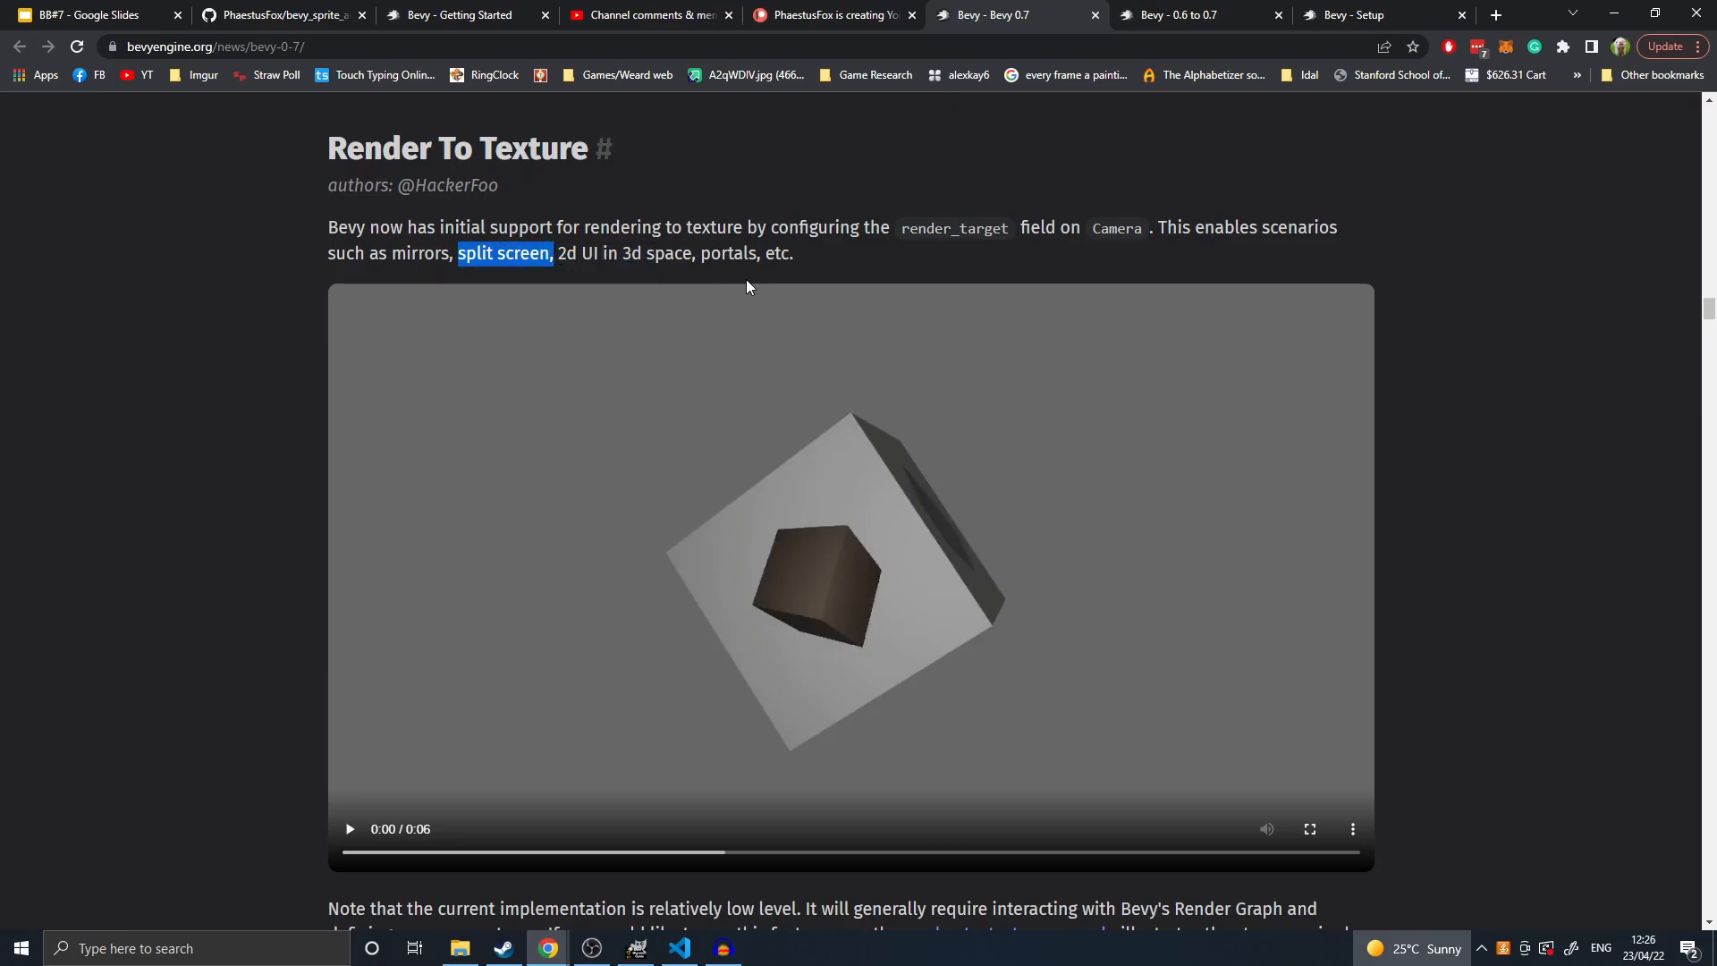
mouse_move(740, 327)
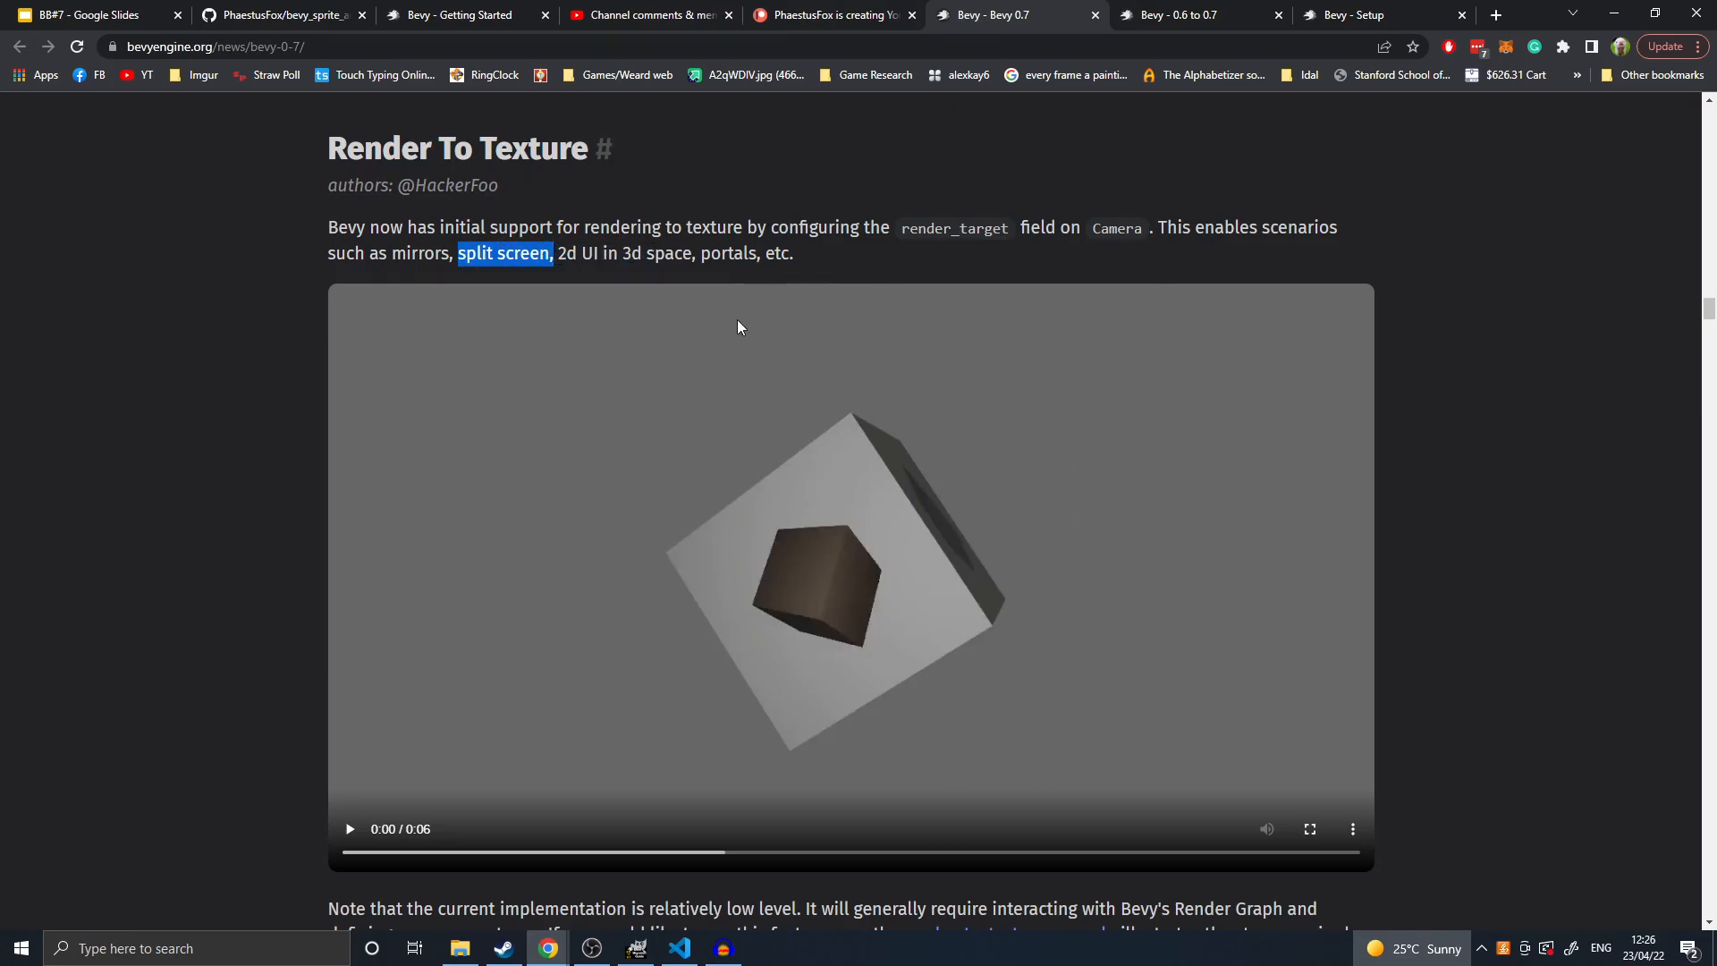
mouse_move(682, 283)
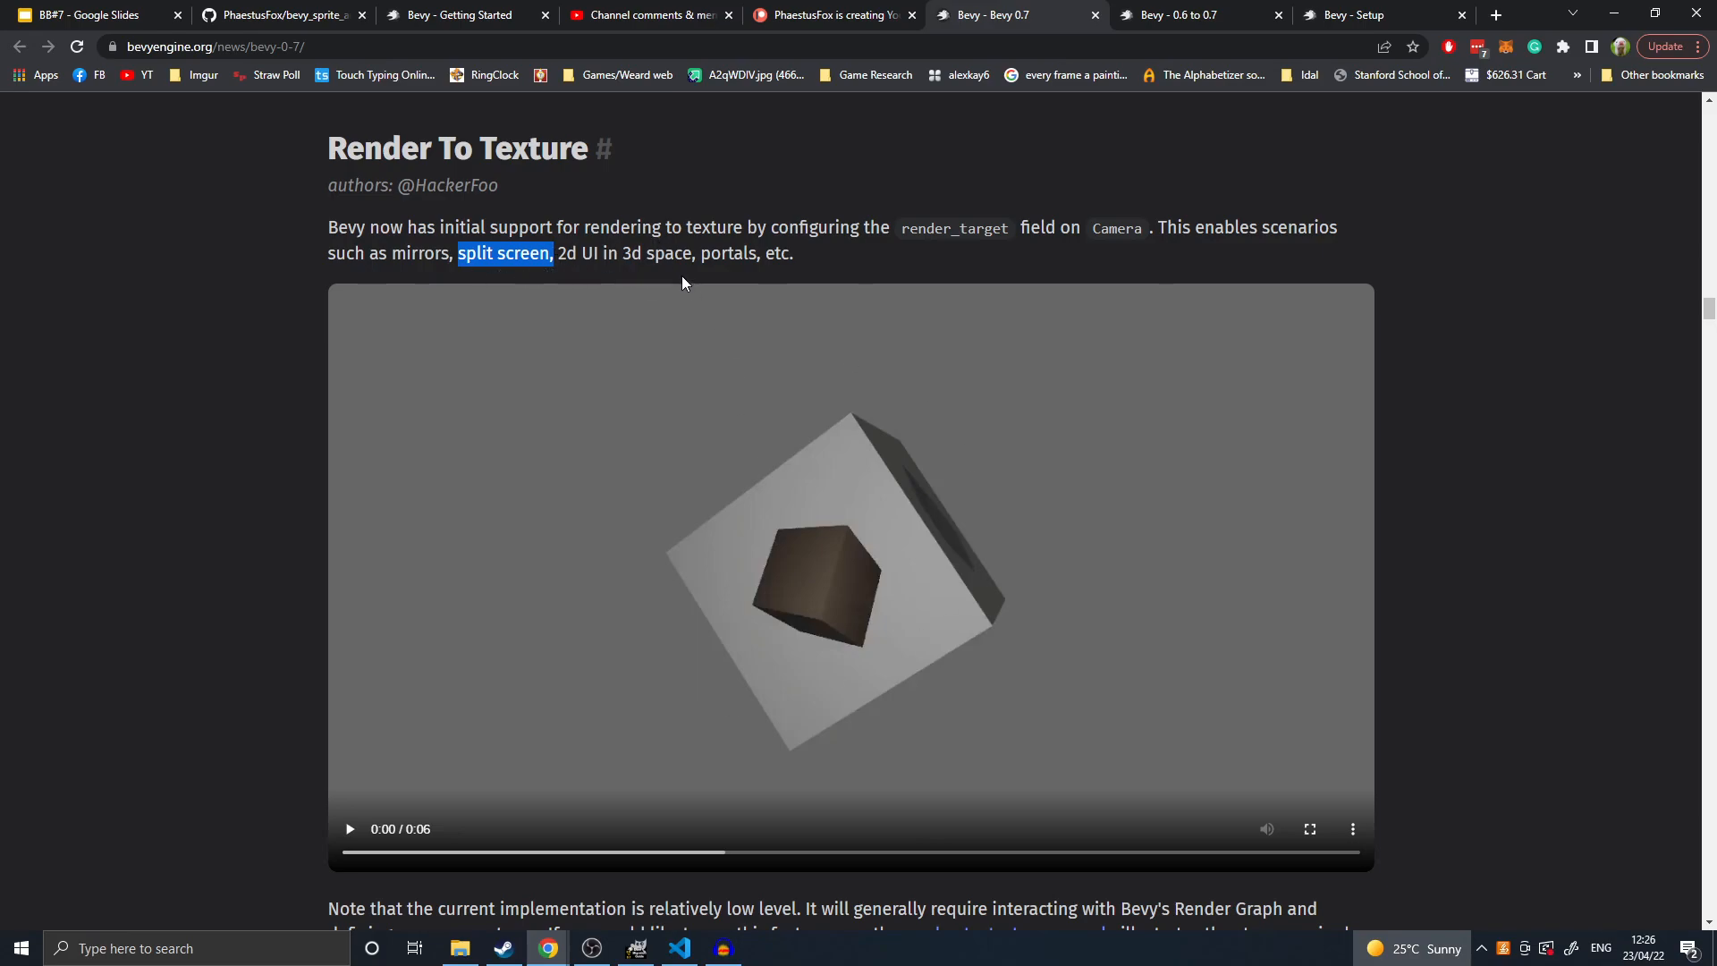
scroll(down, 3)
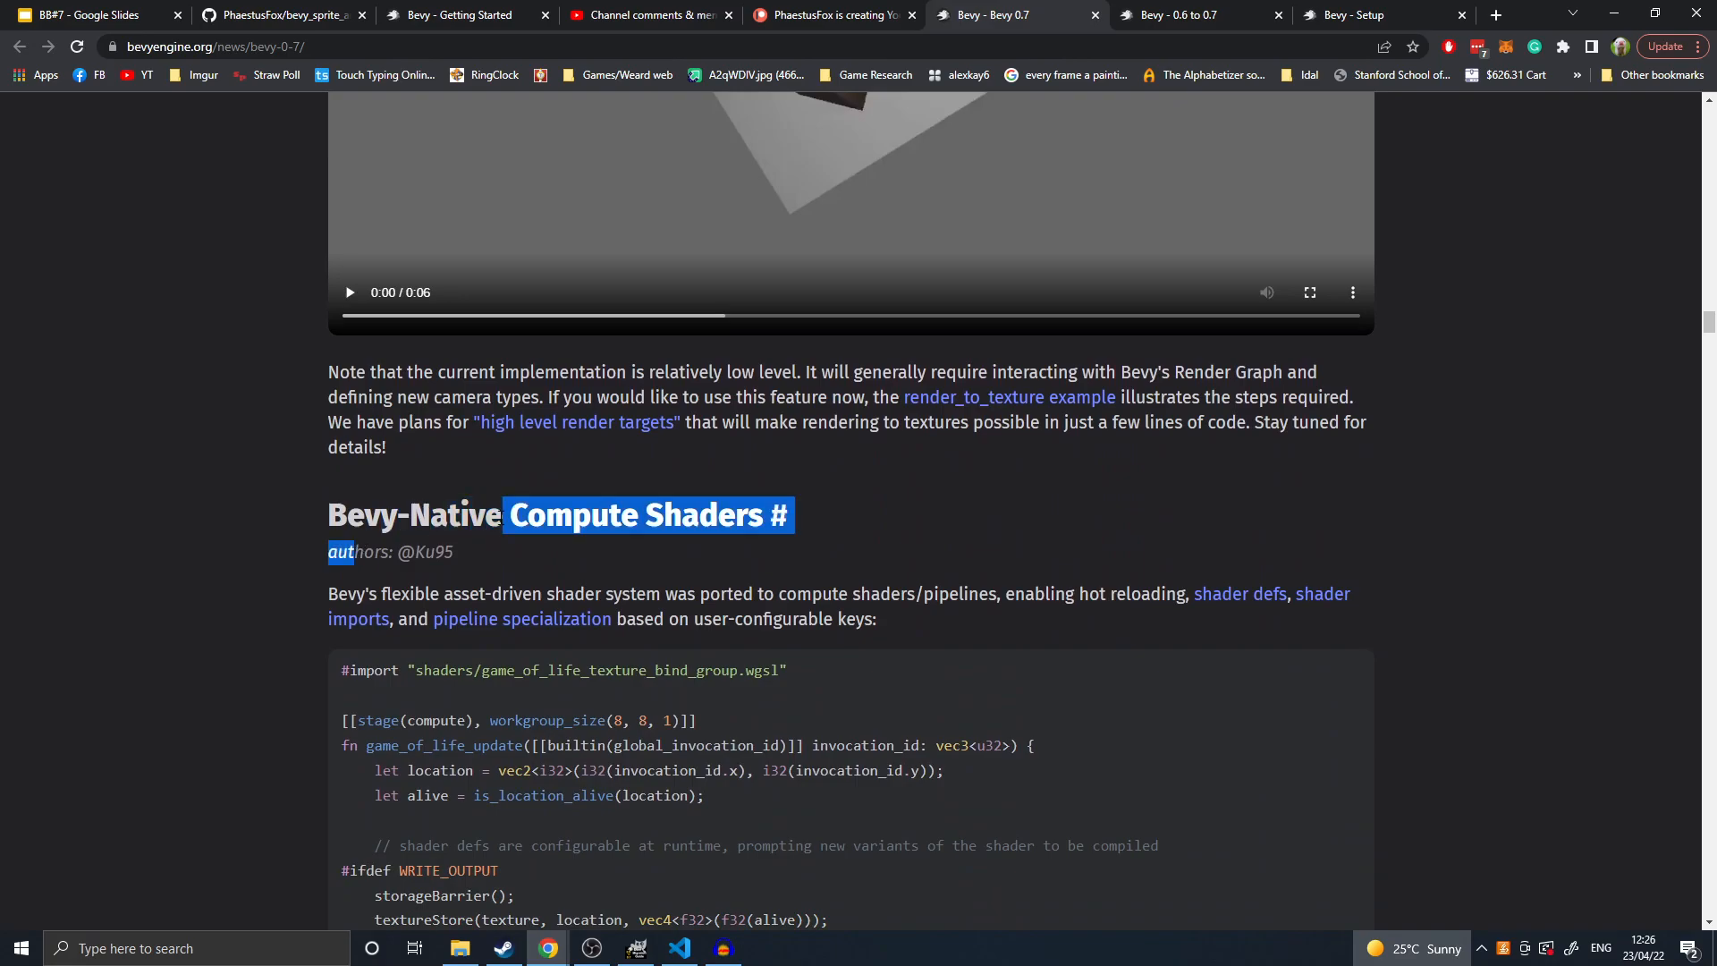
scroll(down, 3)
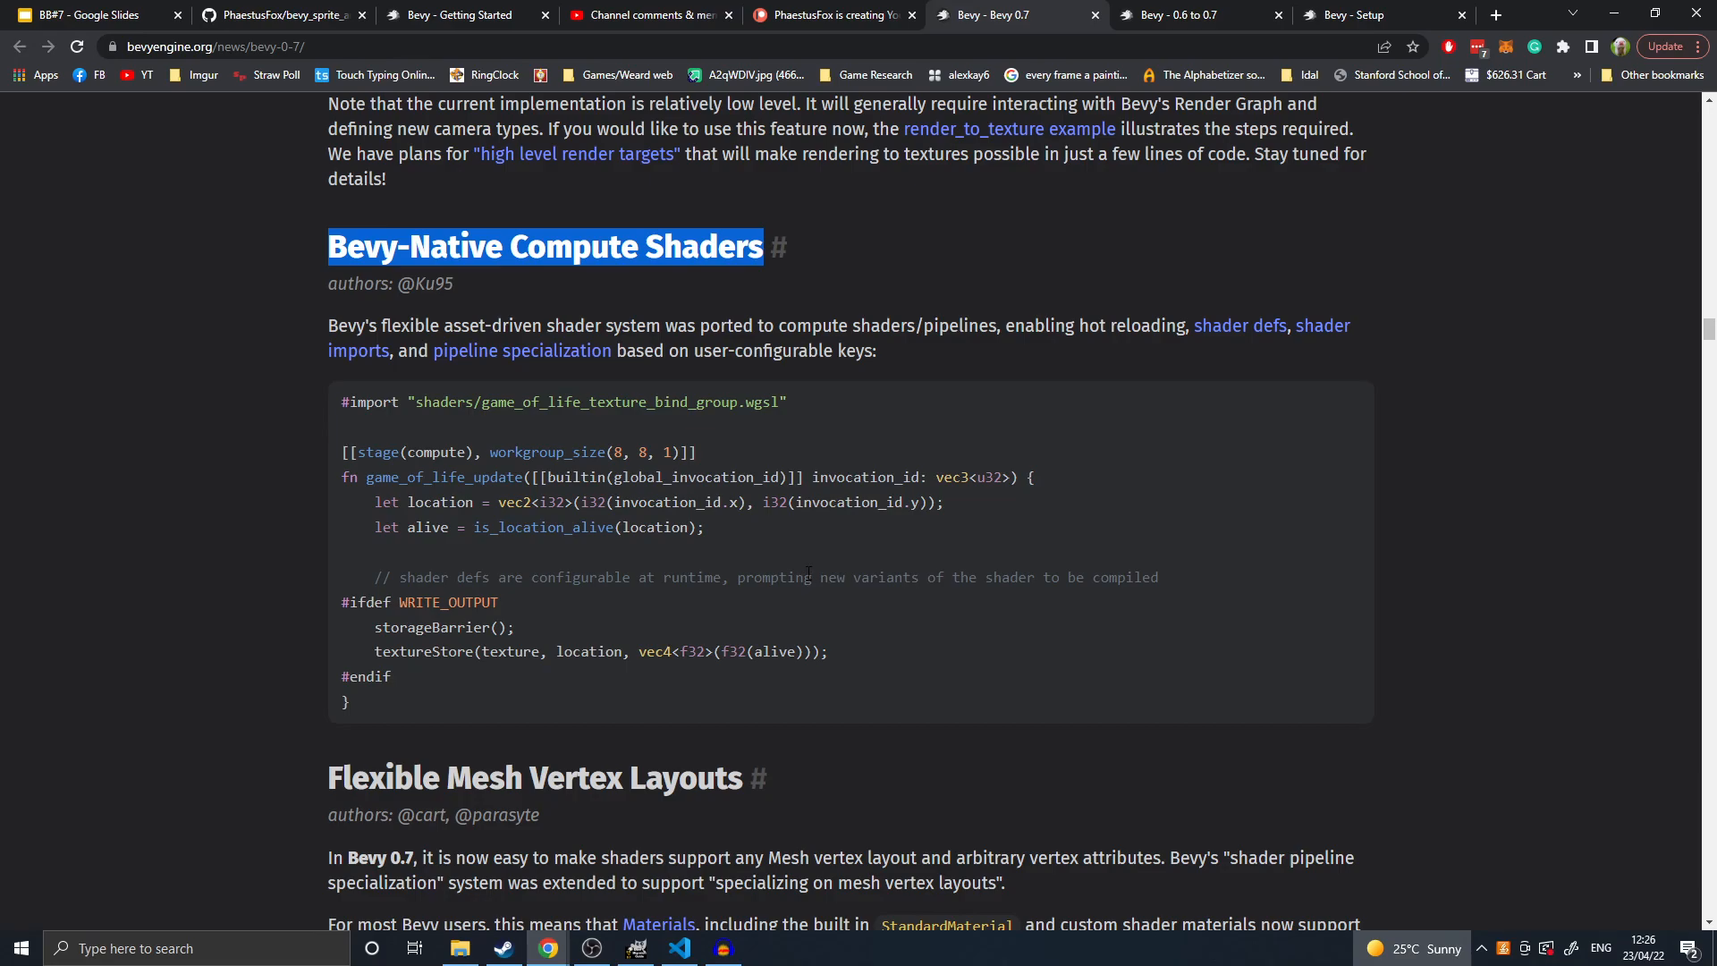
mouse_move(692, 638)
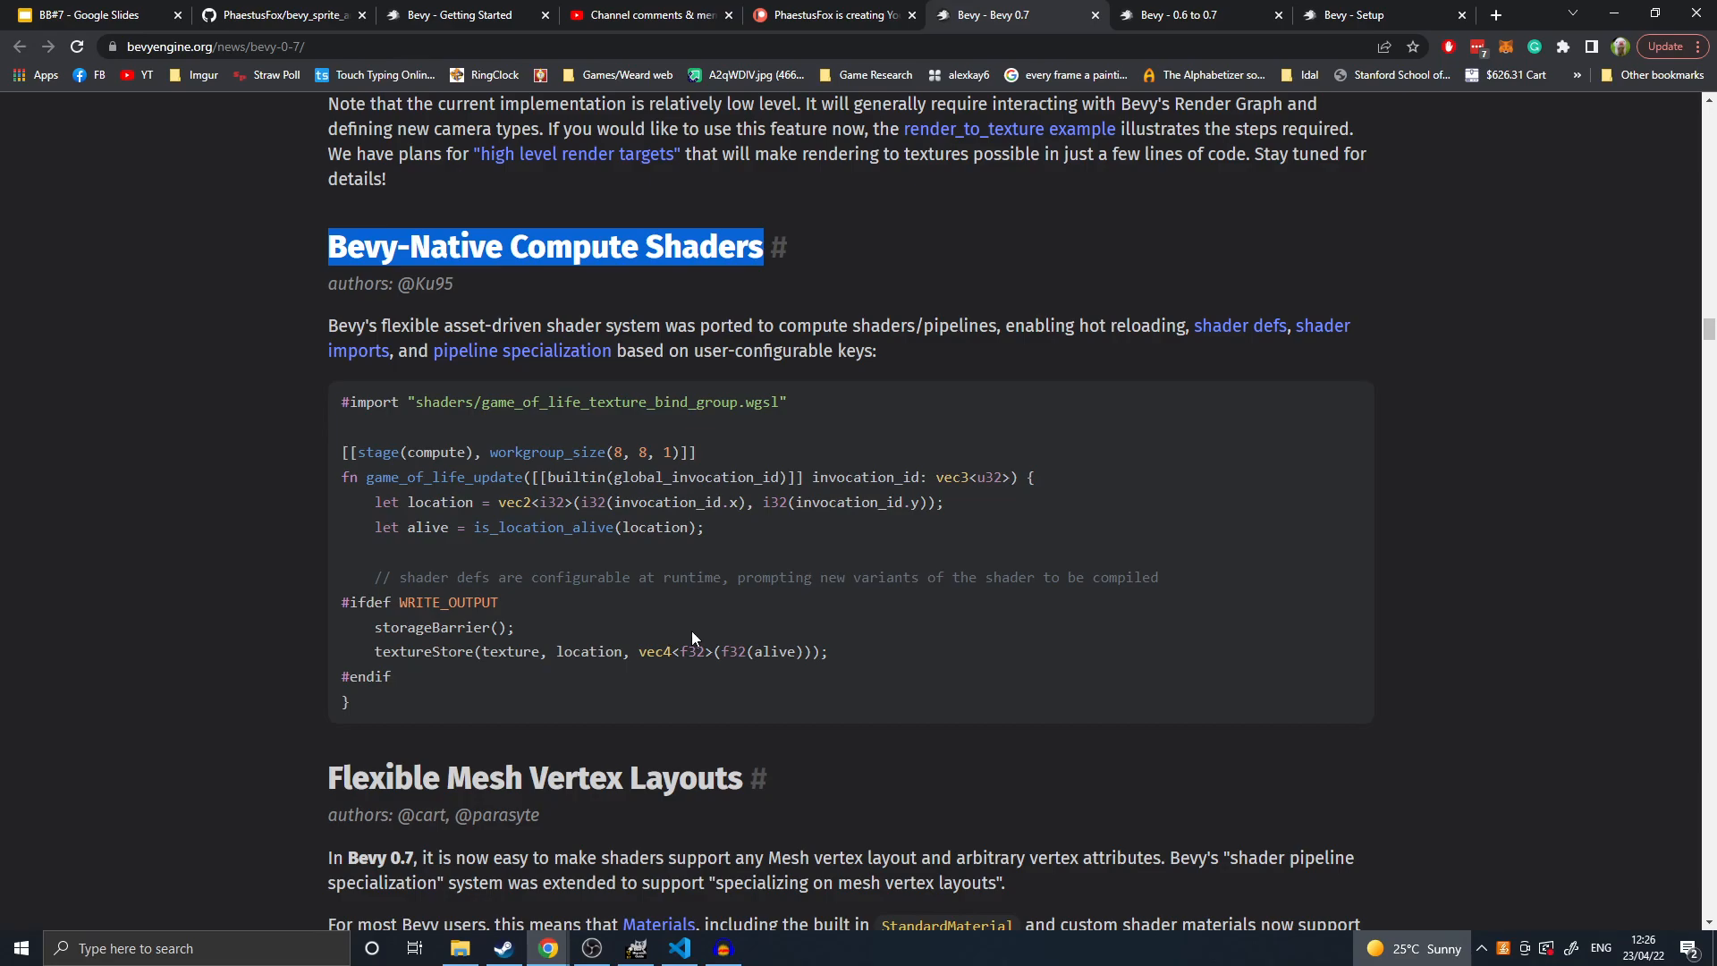
mouse_move(673, 635)
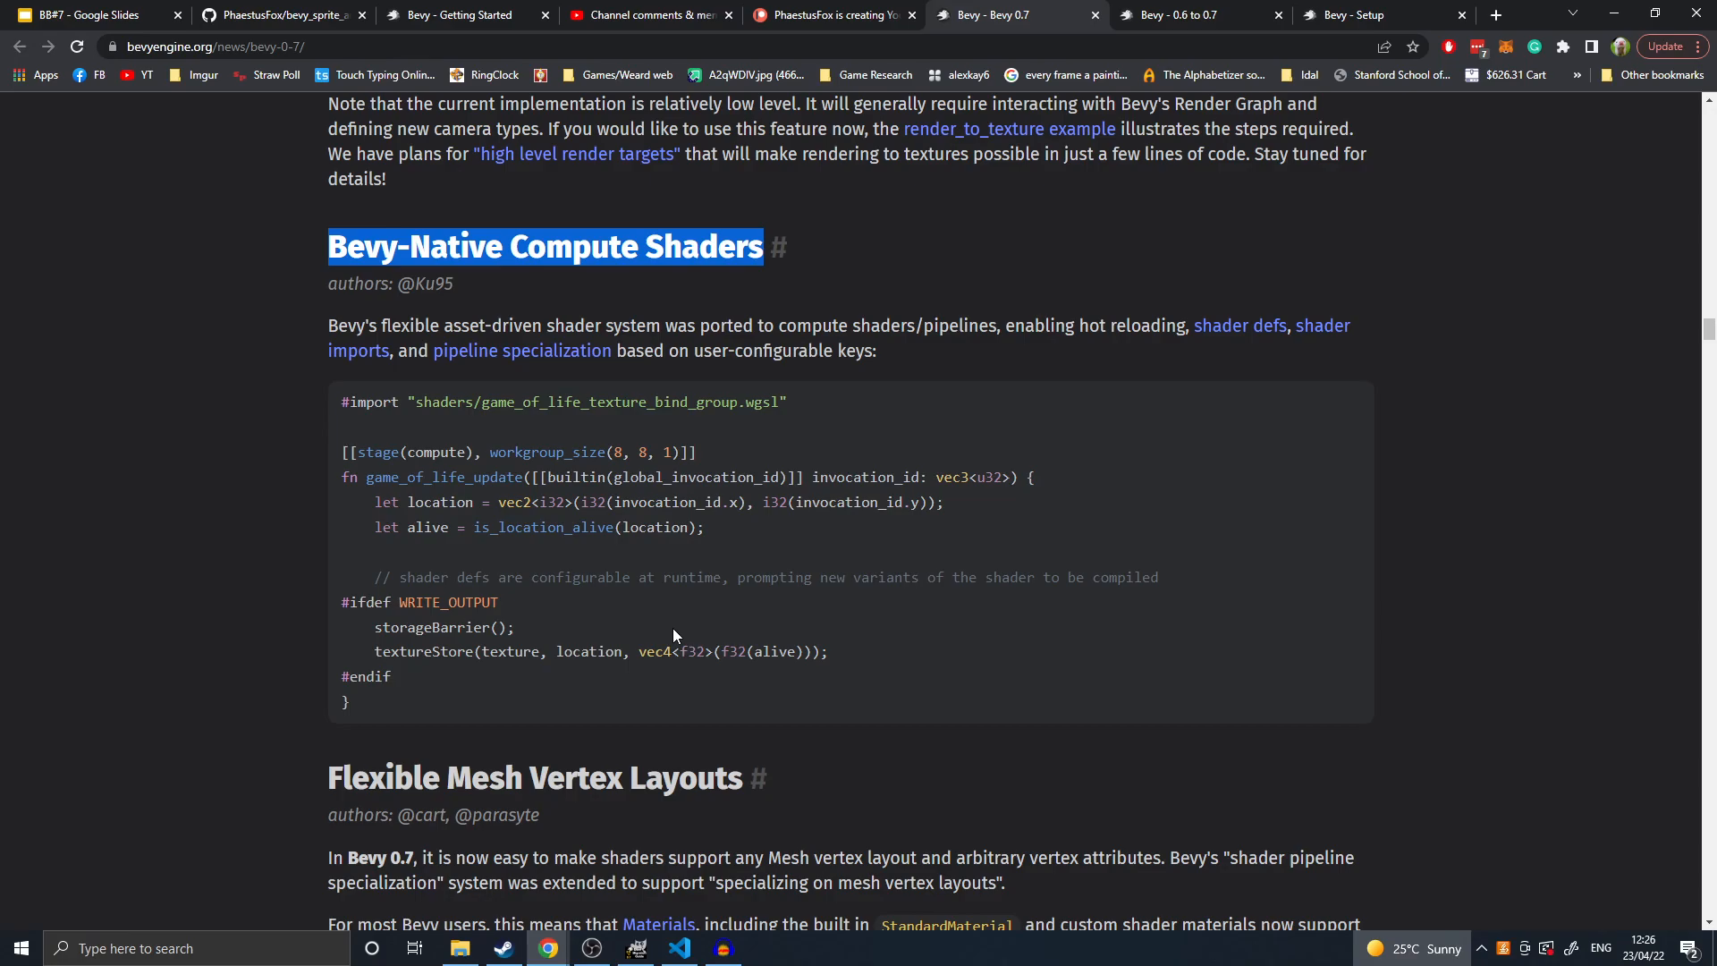
mouse_move(840, 682)
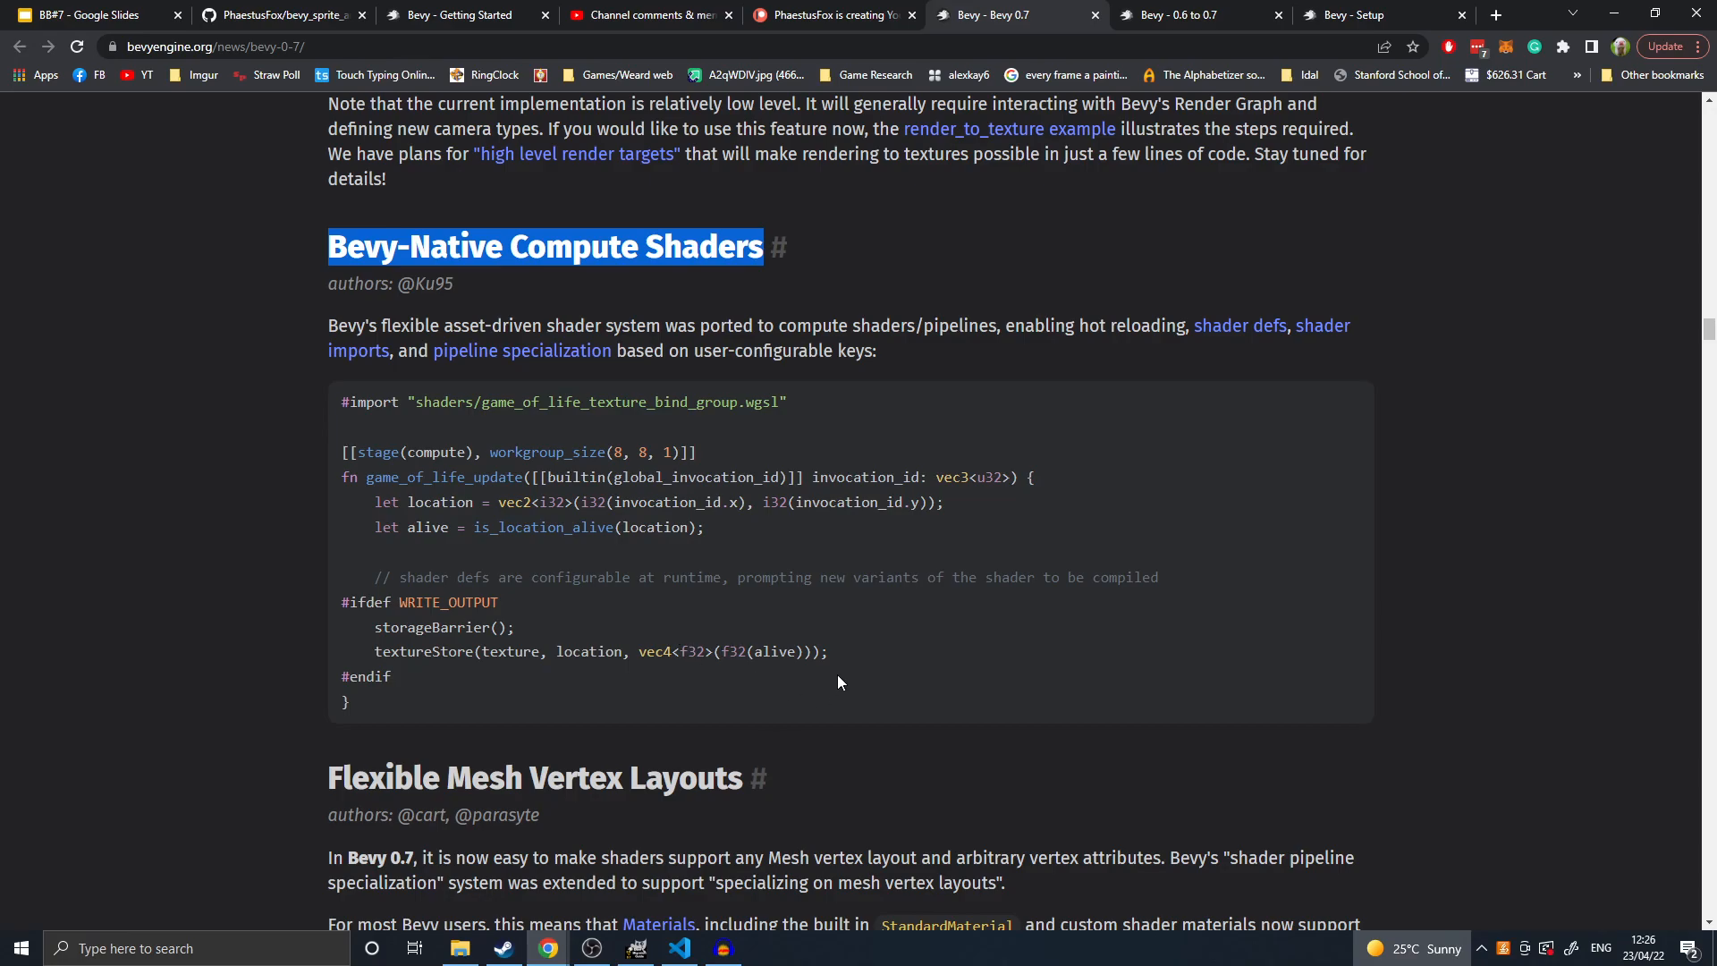
scroll(down, 3)
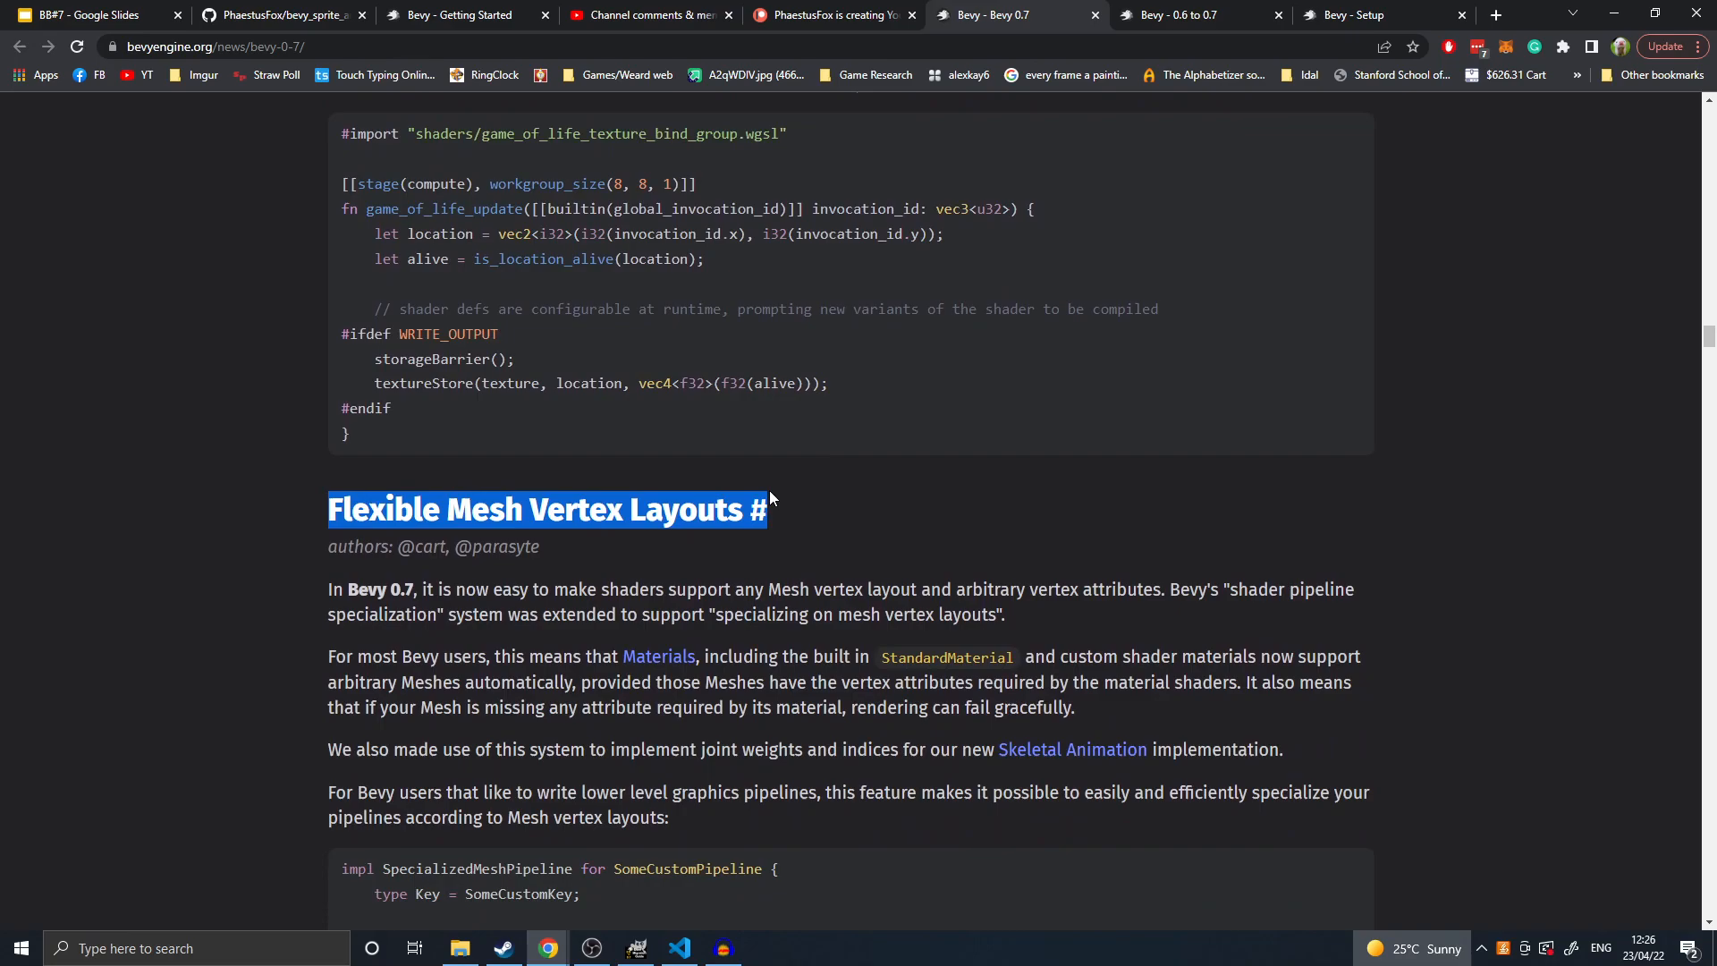
scroll(down, 3)
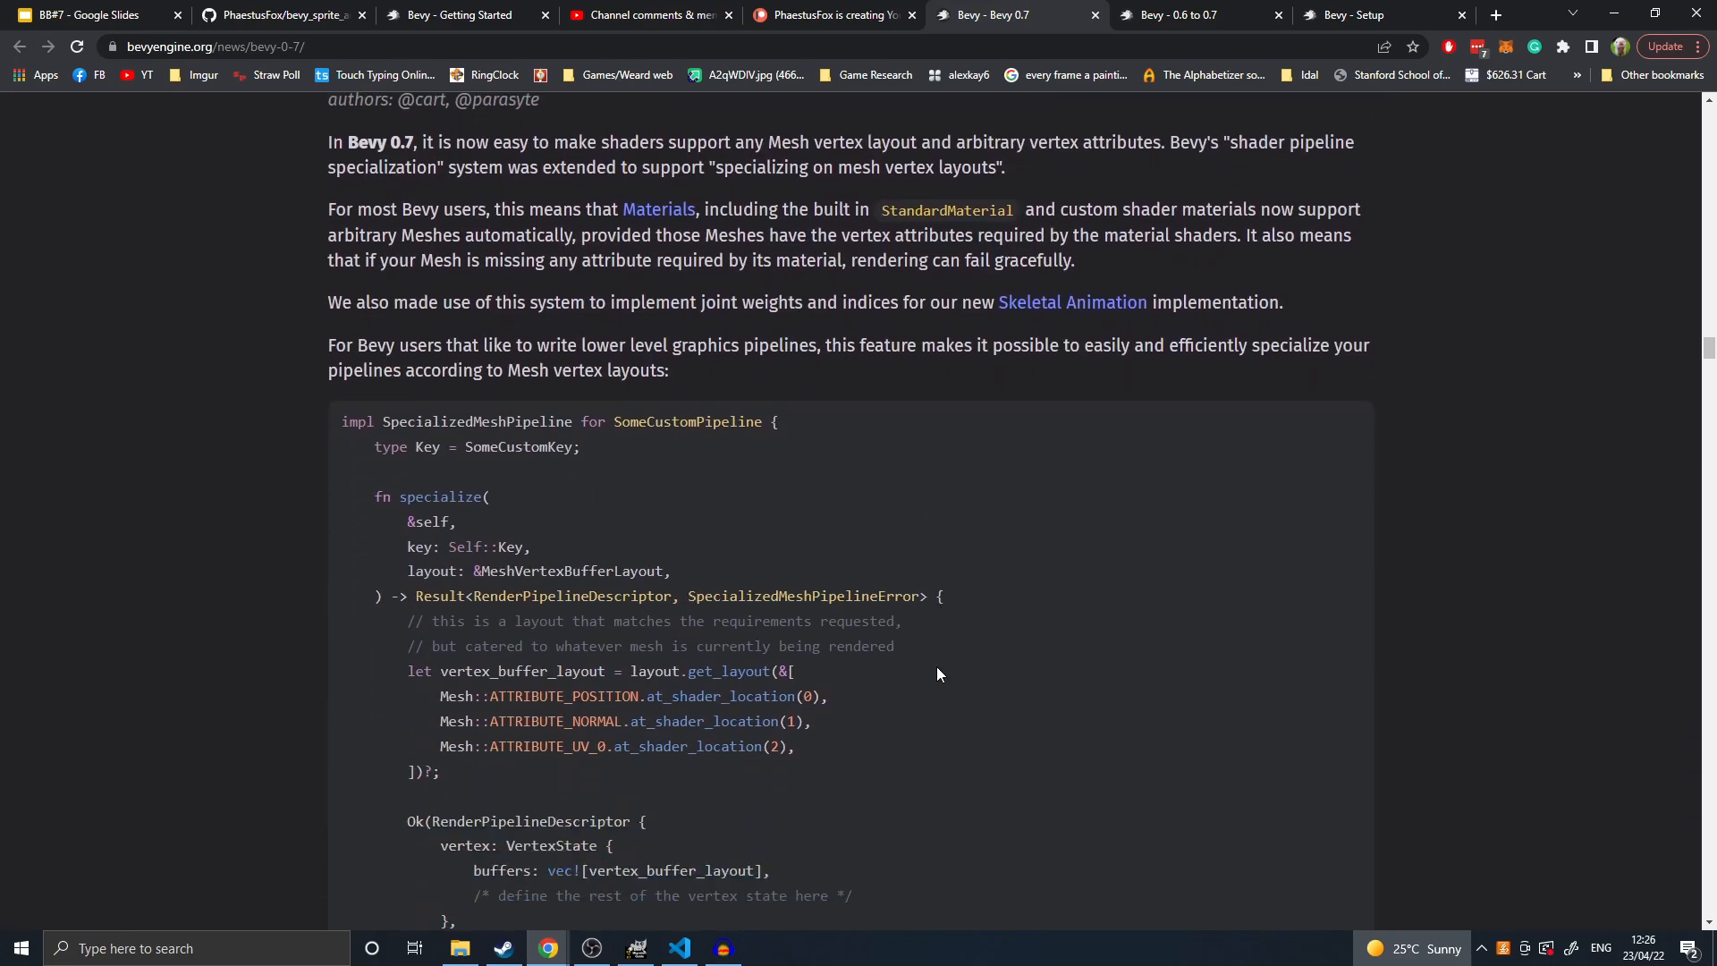
scroll(down, 3)
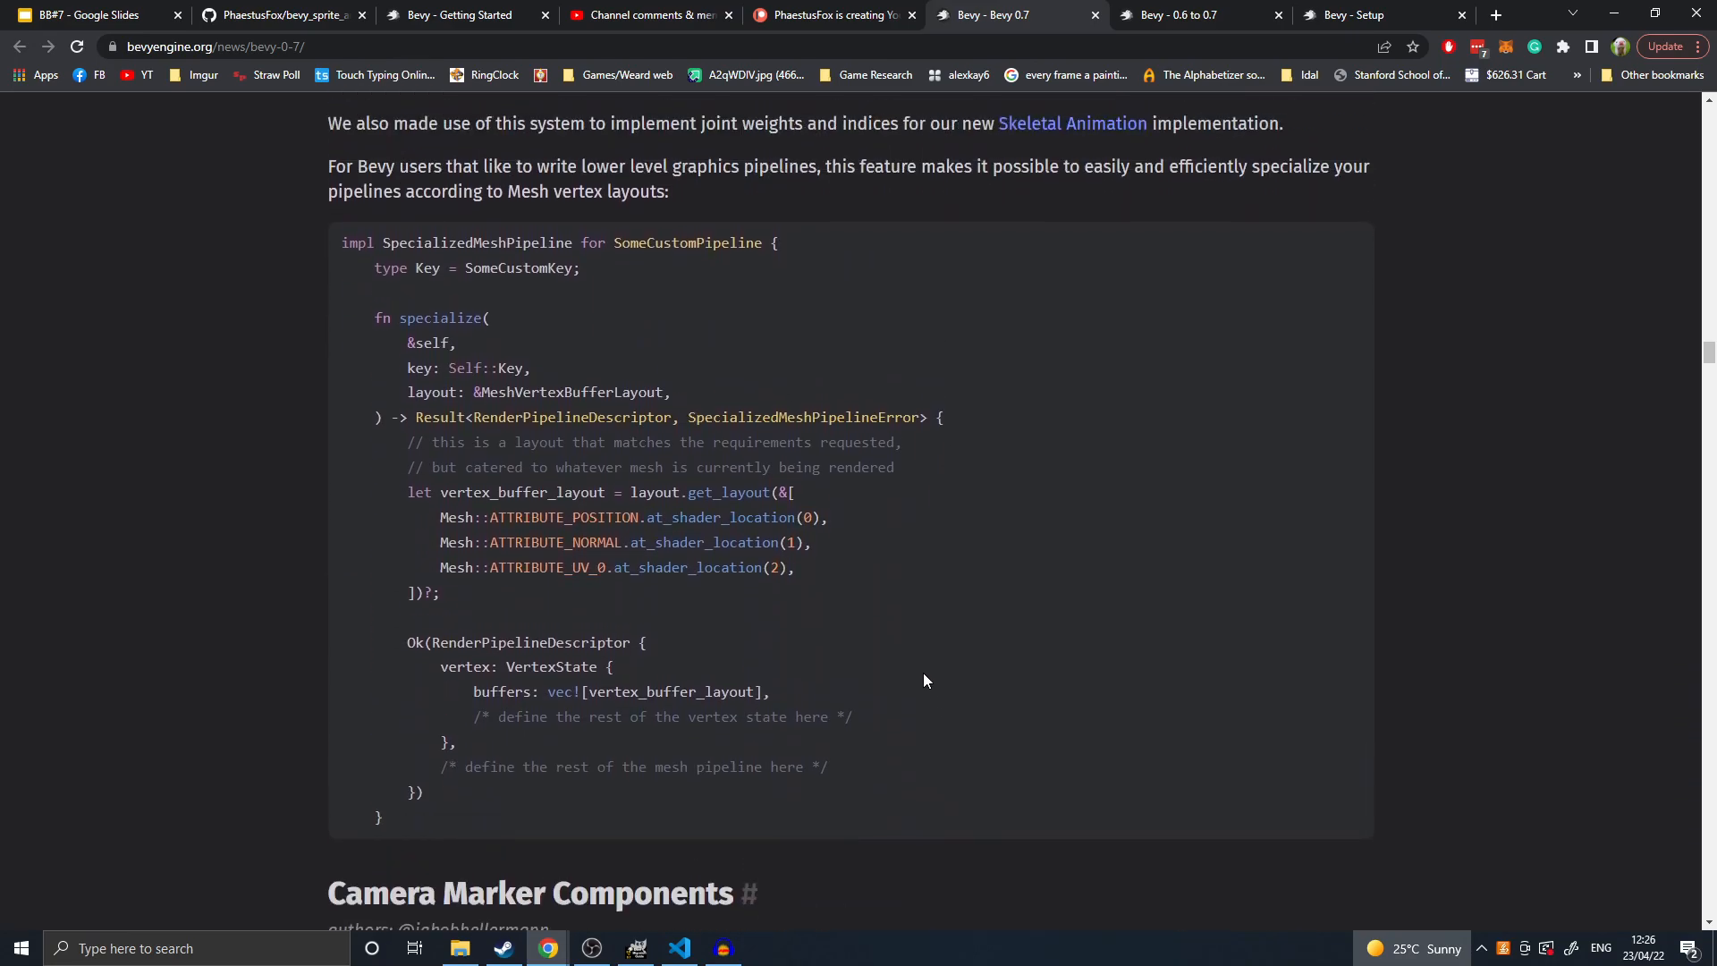
scroll(up, 3)
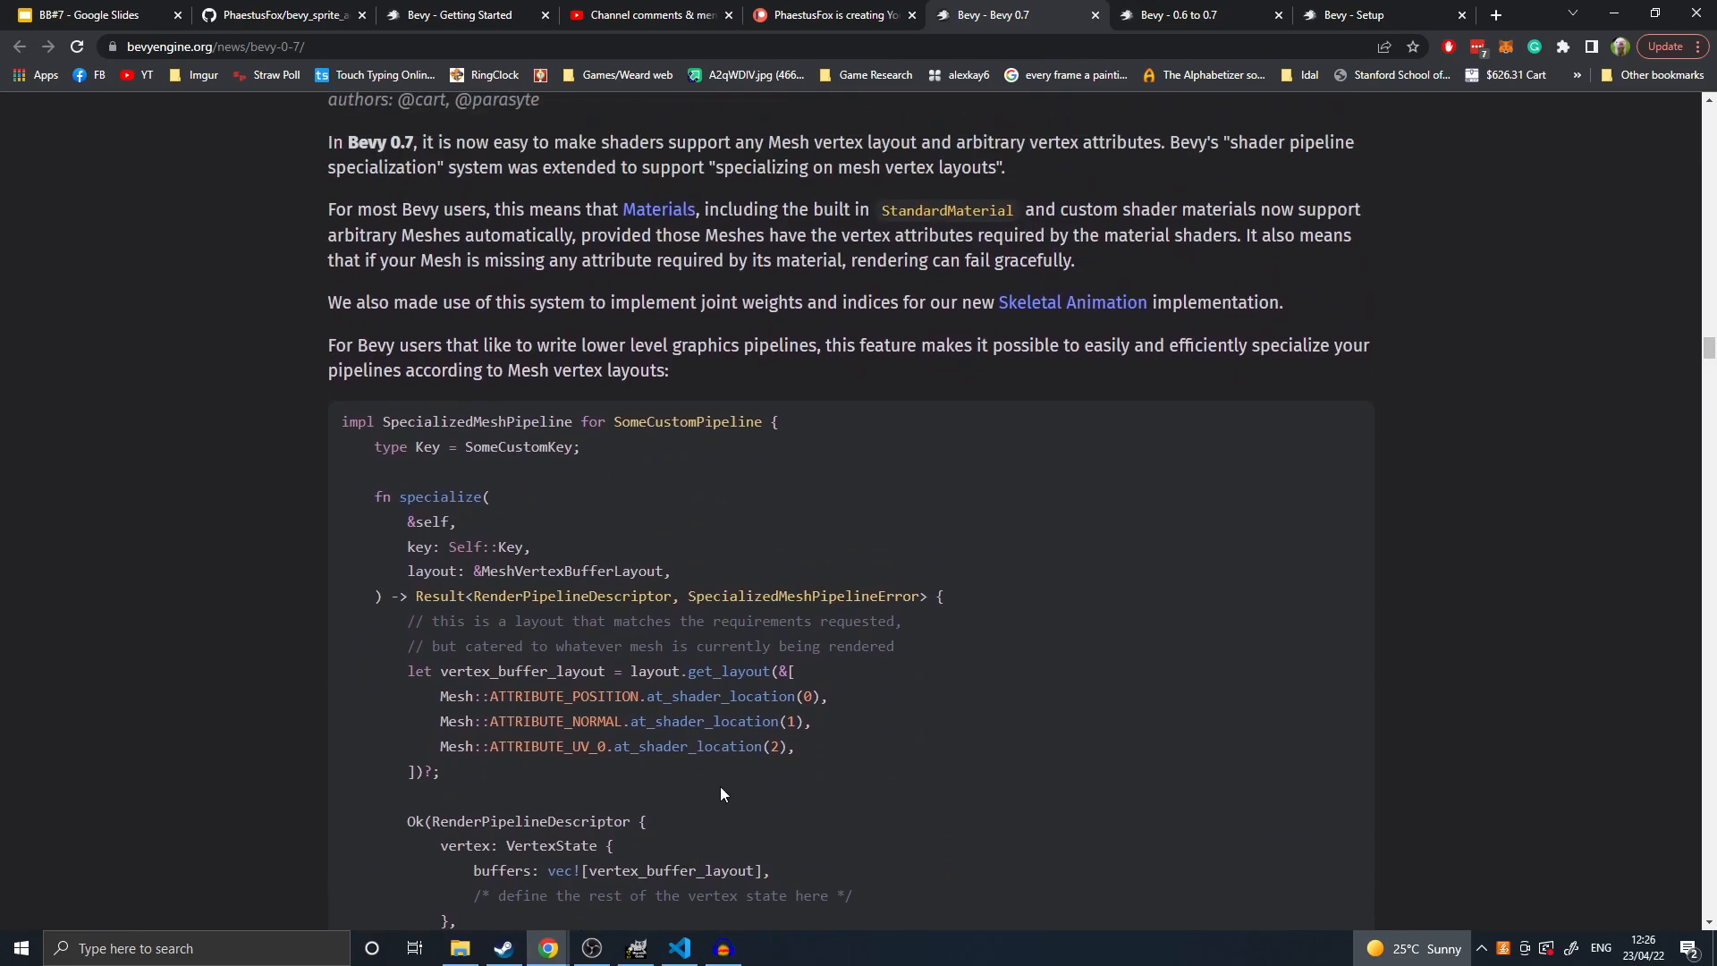
scroll(up, 3)
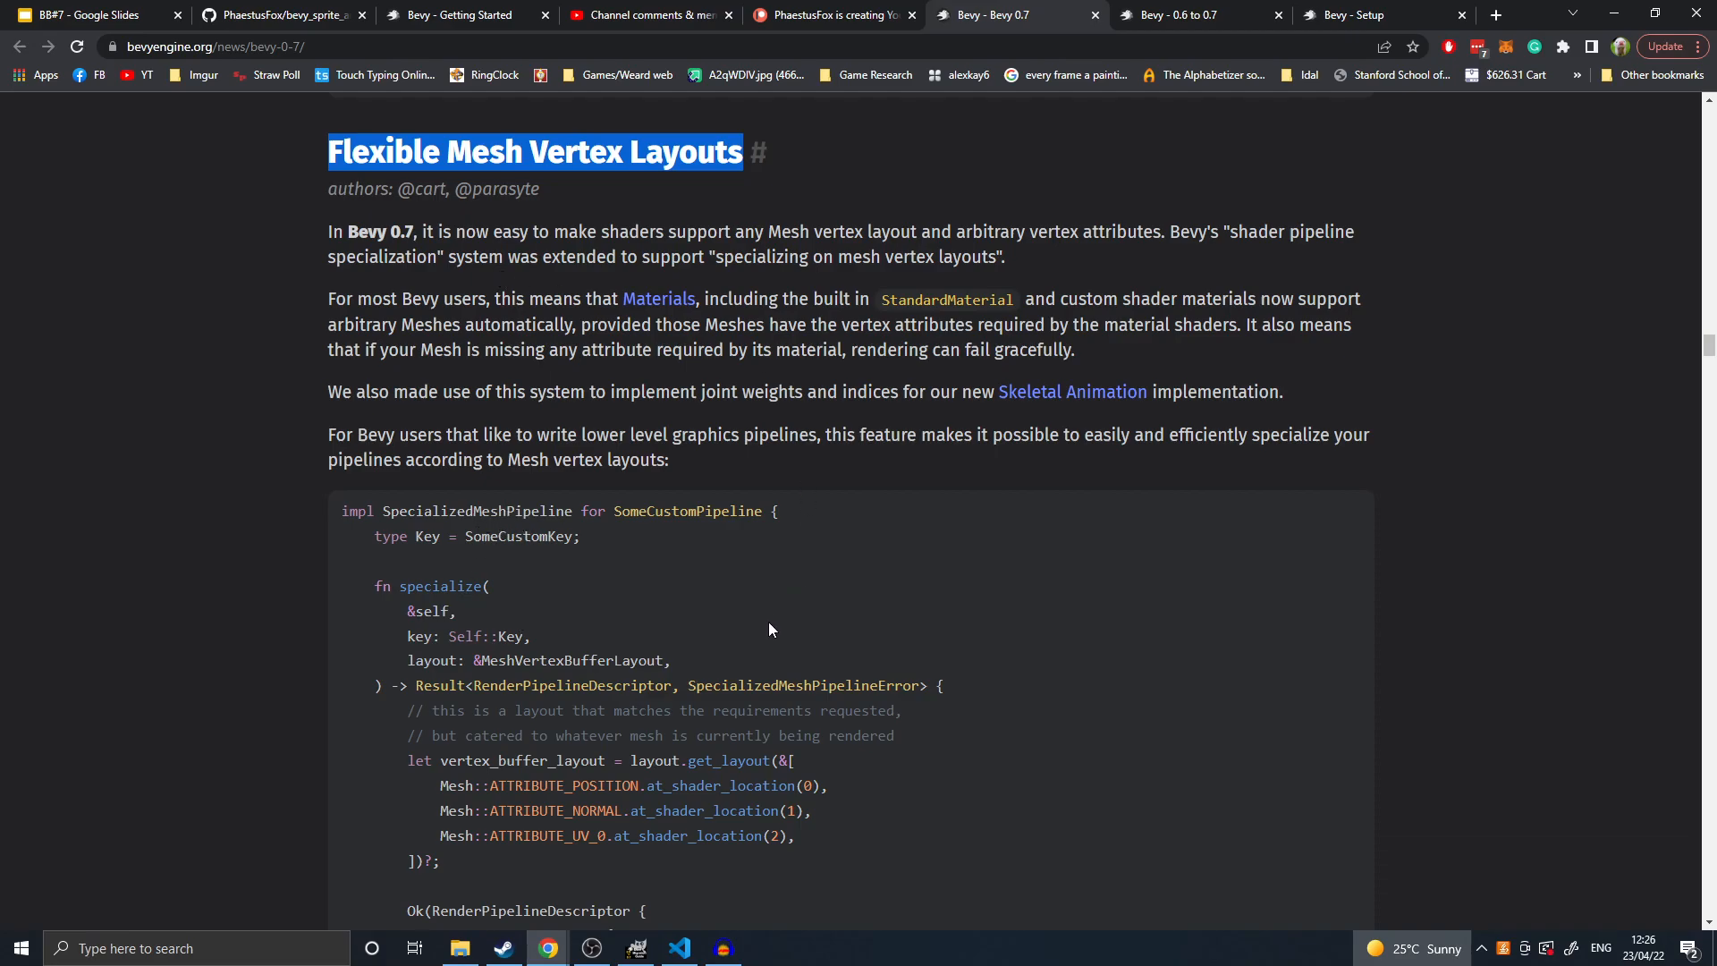
double_click(484, 511)
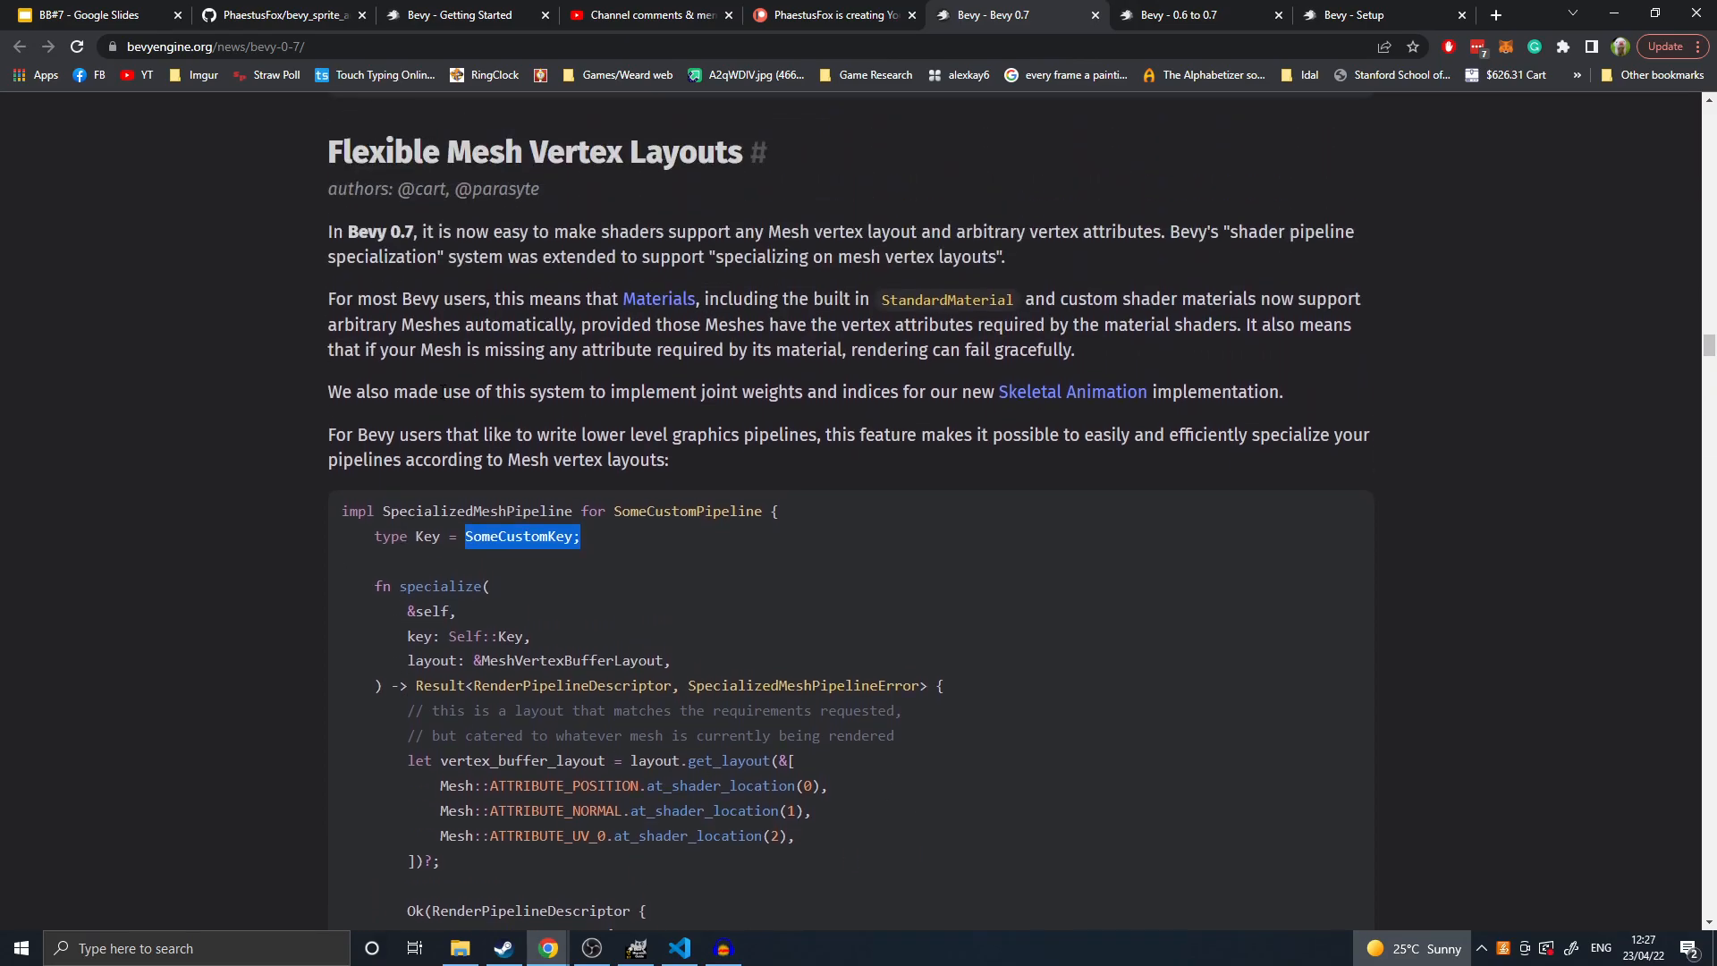
- Reach Camera Marker Components and highlight the With<Camera3d> query filter
scroll(down, 3)
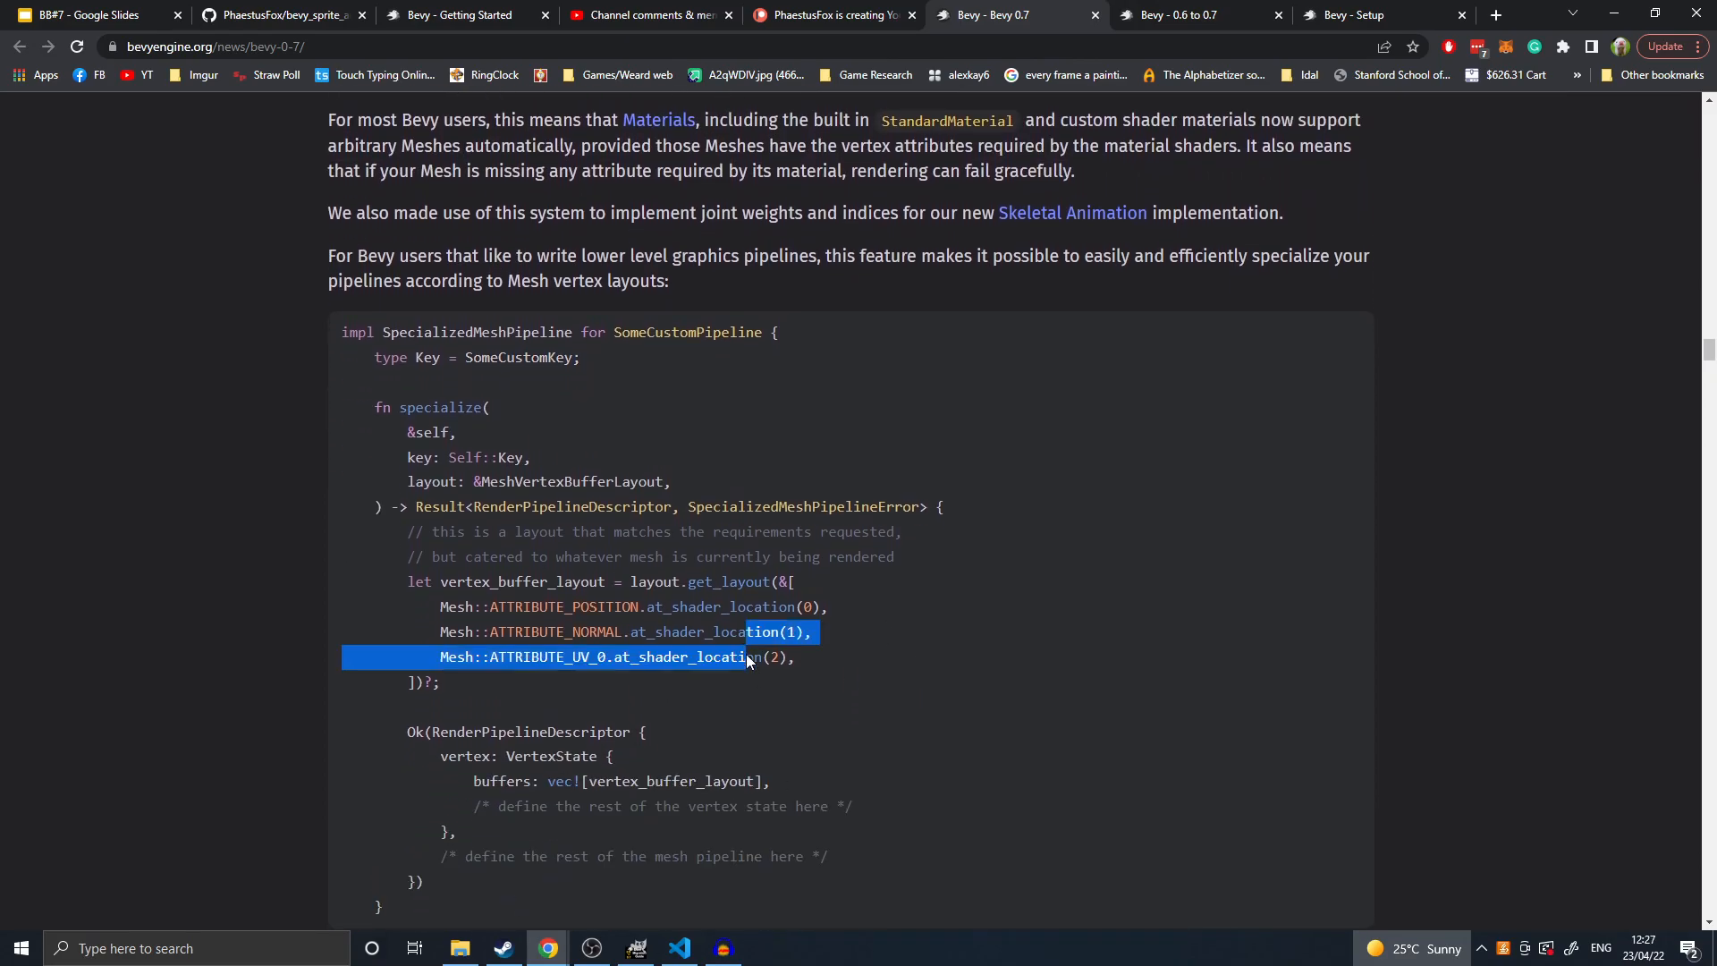
scroll(down, 3)
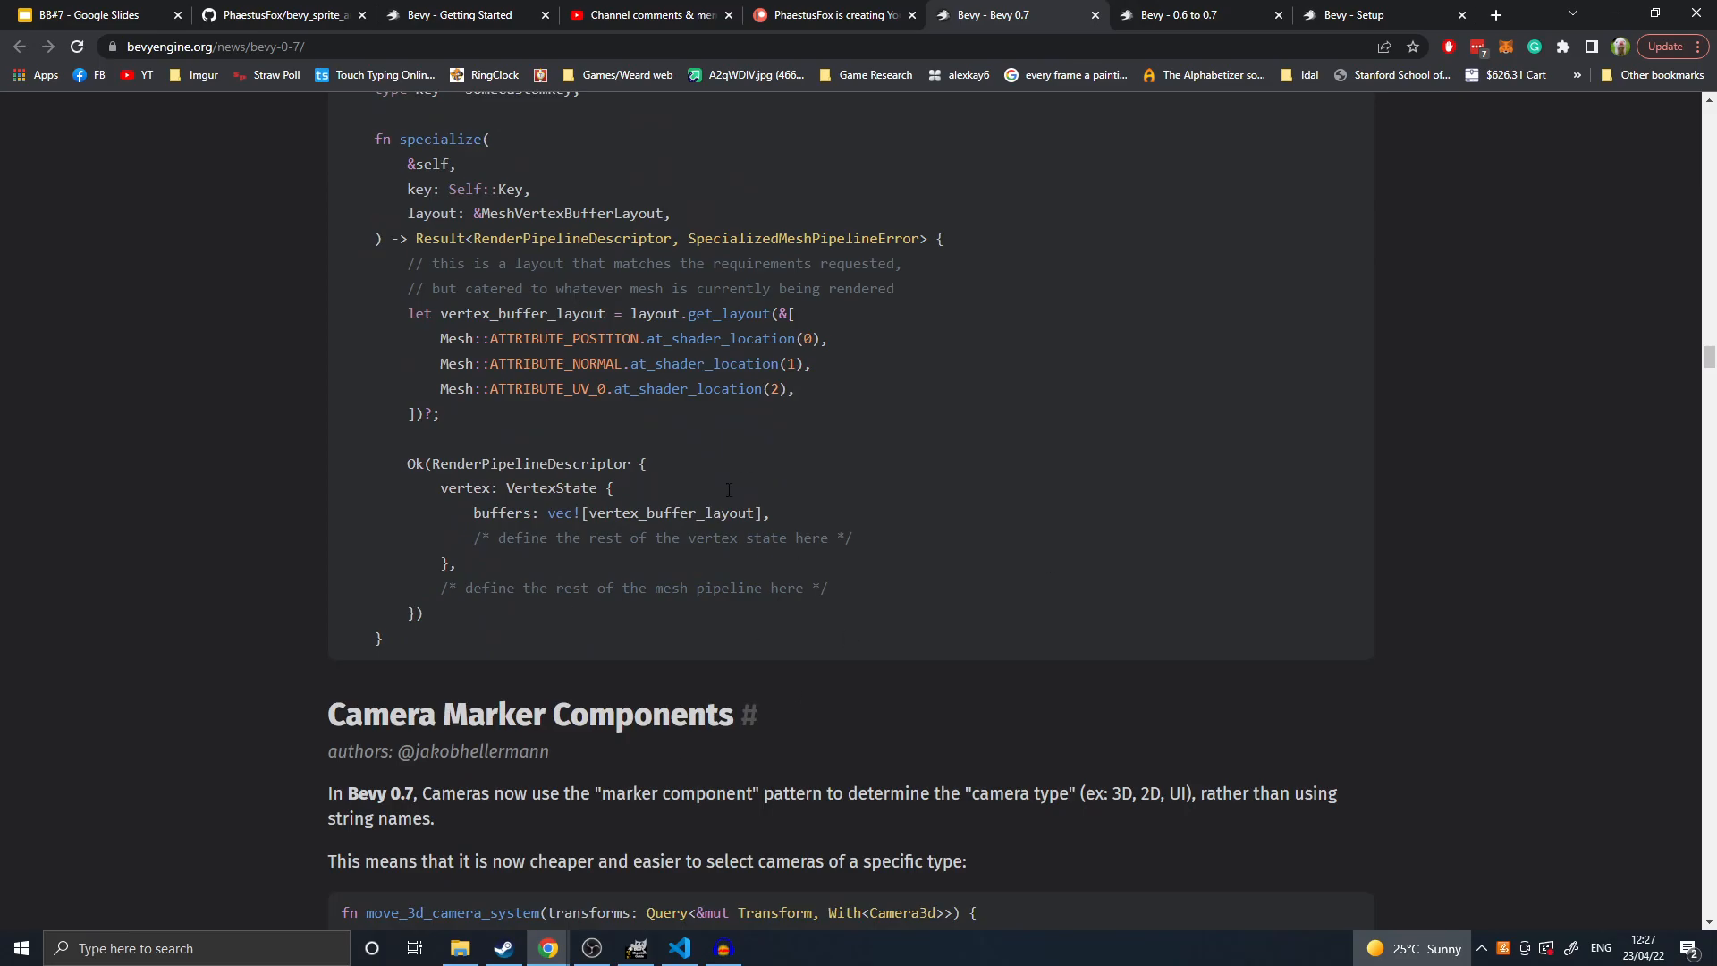
scroll(down, 3)
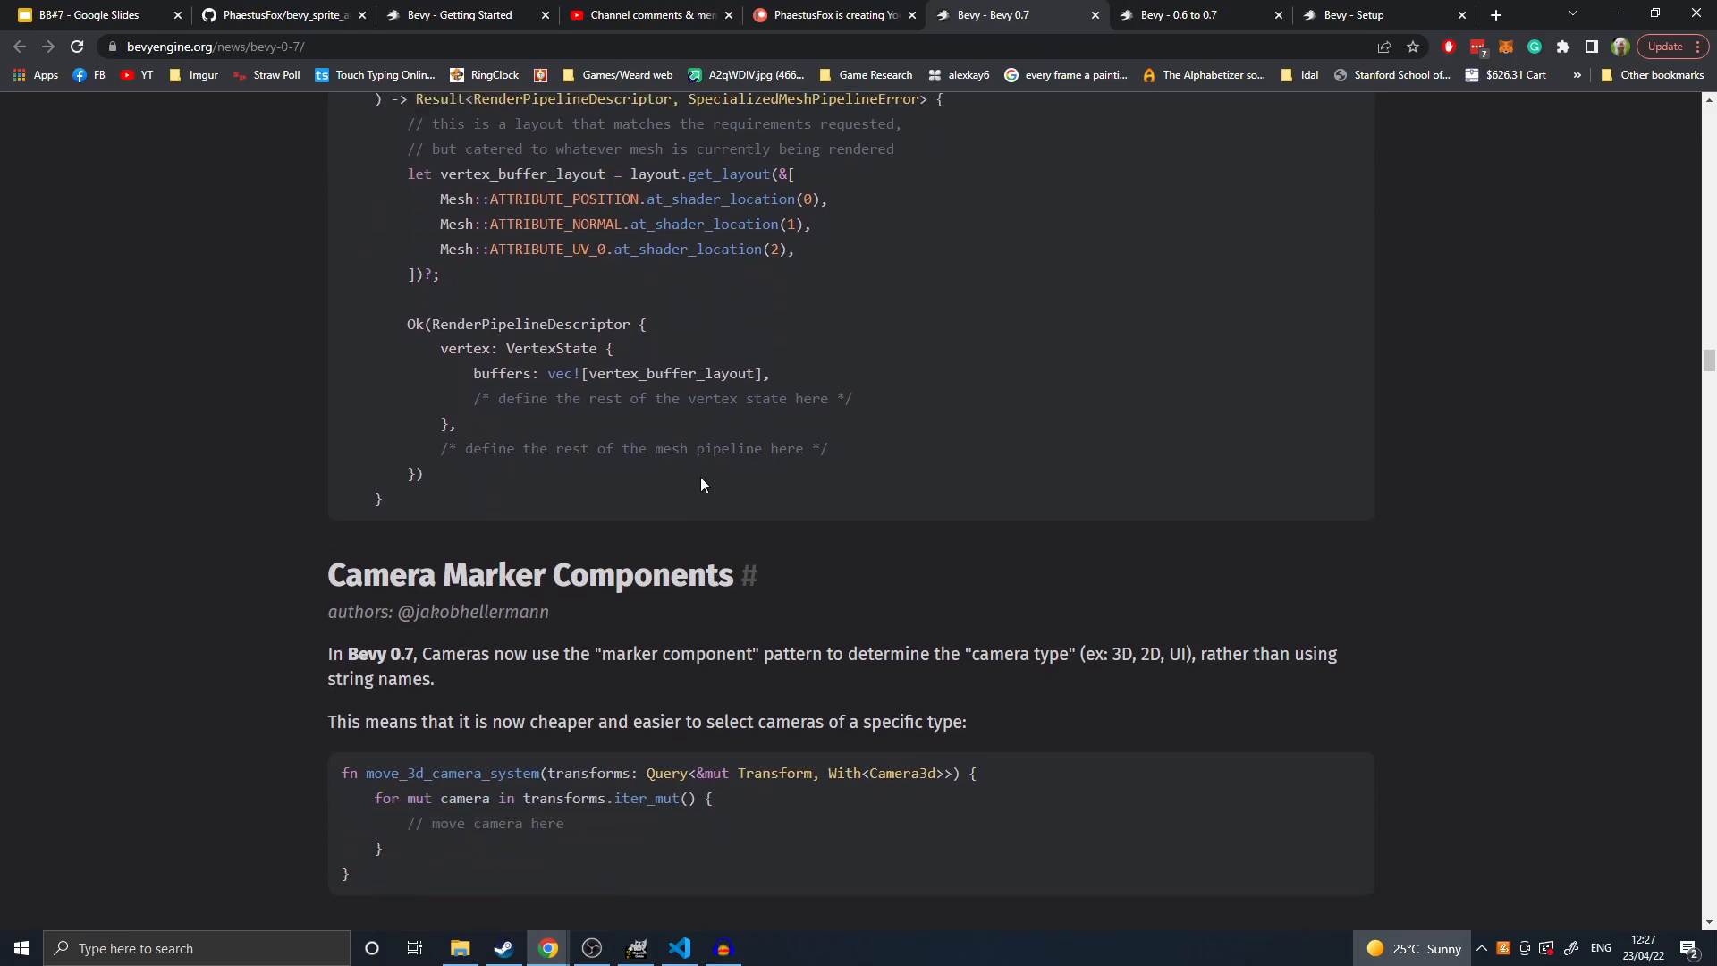
scroll(down, 3)
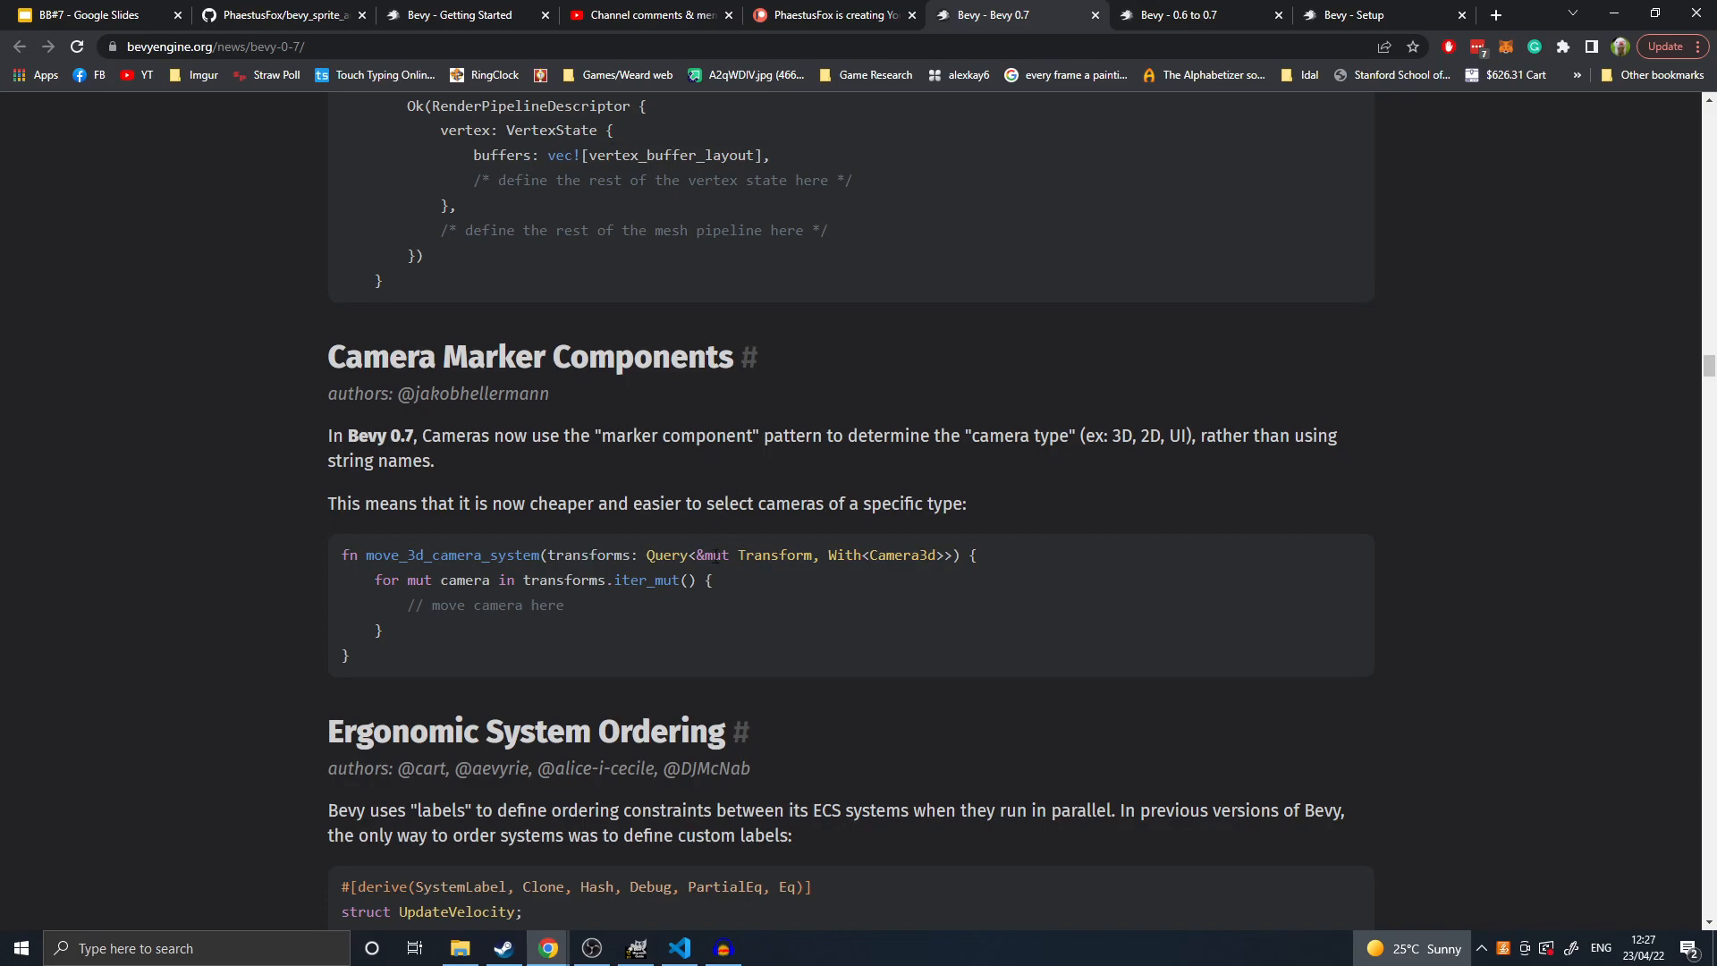
mouse_move(526, 664)
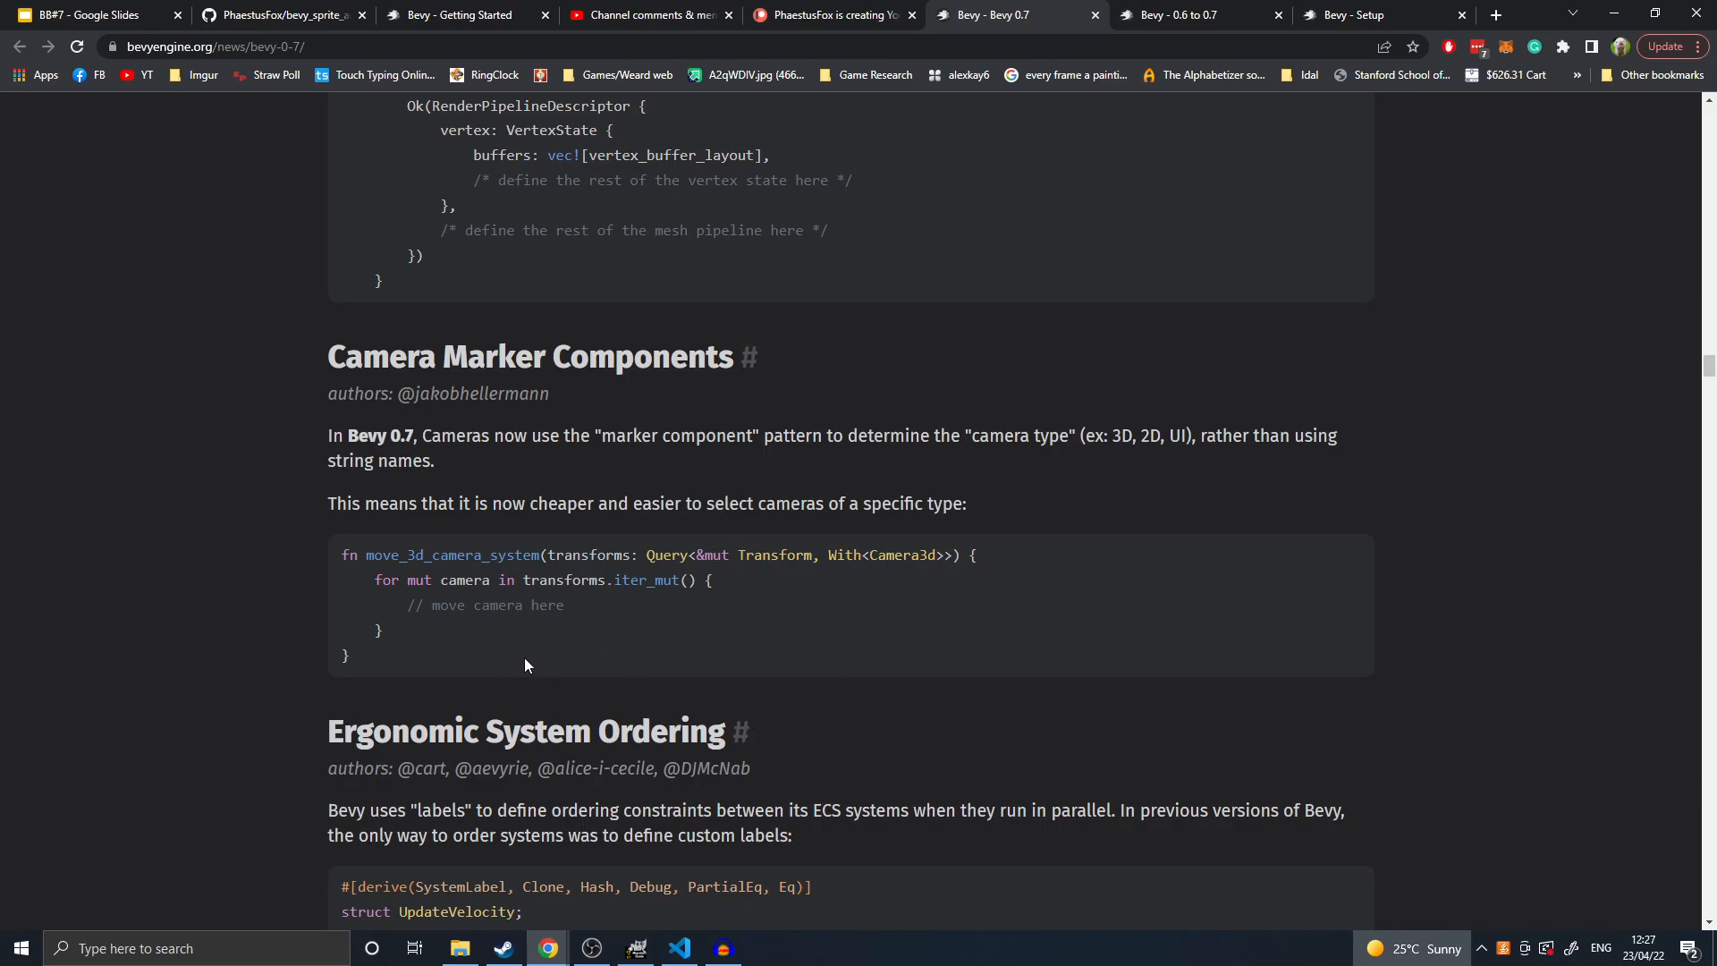
drag(344, 554, 350, 657)
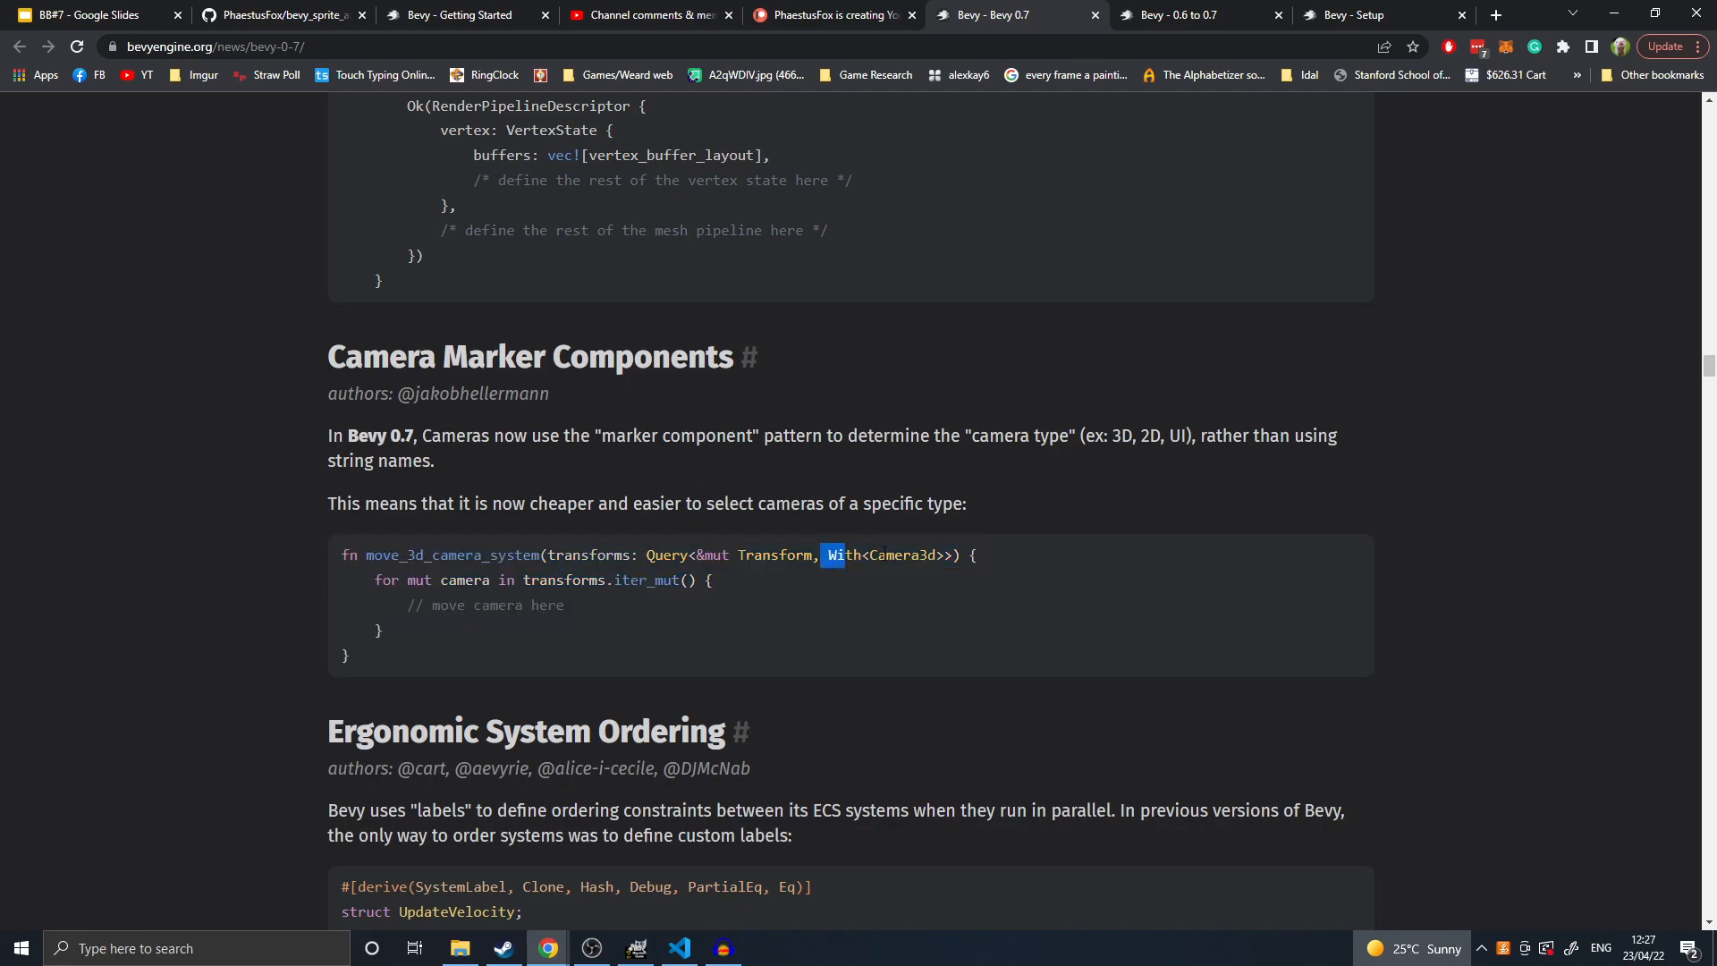
drag(830, 555, 955, 577)
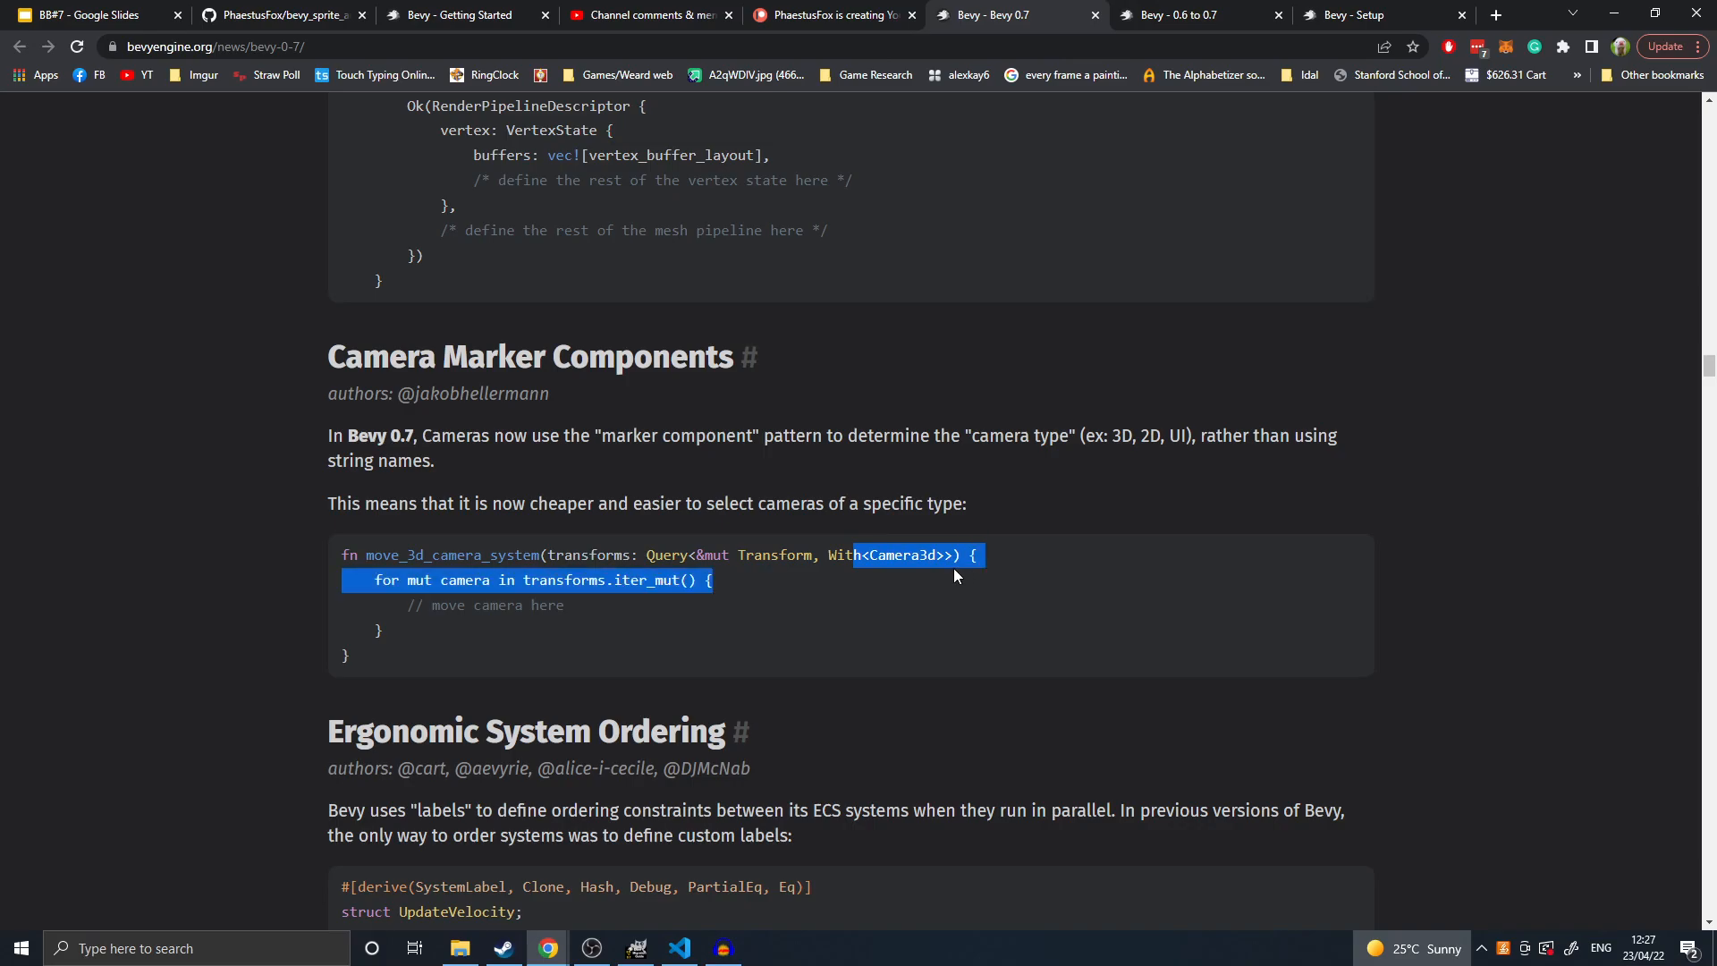
scroll(down, 3)
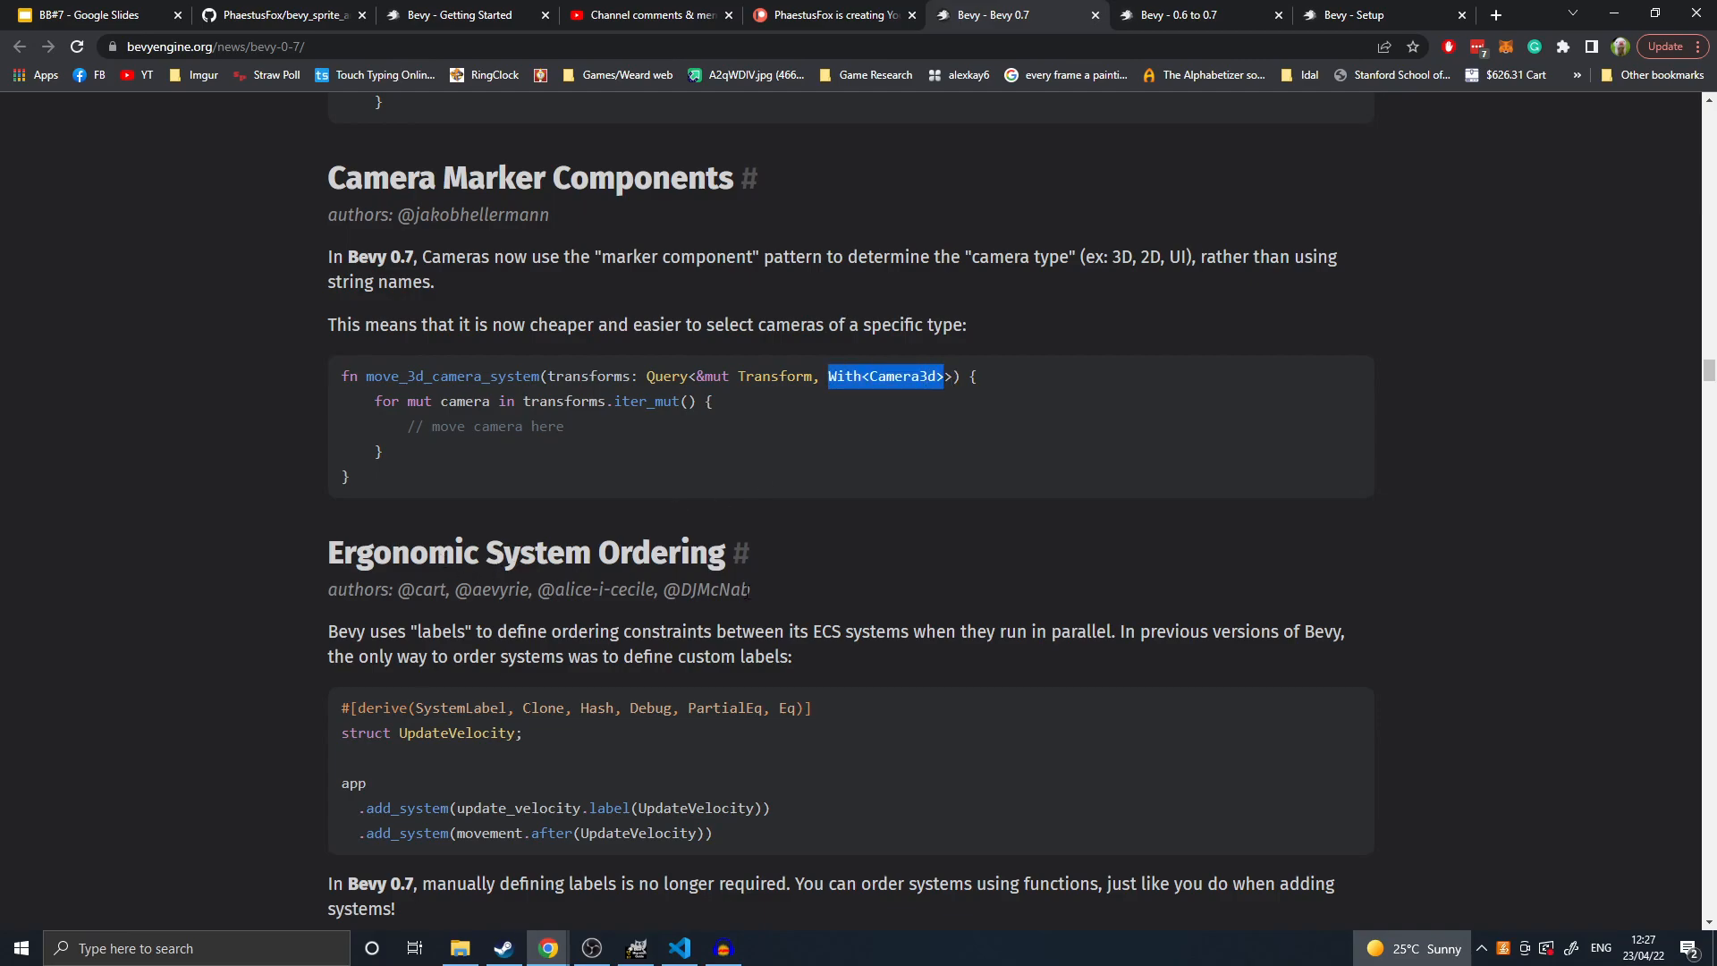
- Highlight and then clear the label call in the system ordering example
scroll(down, 3)
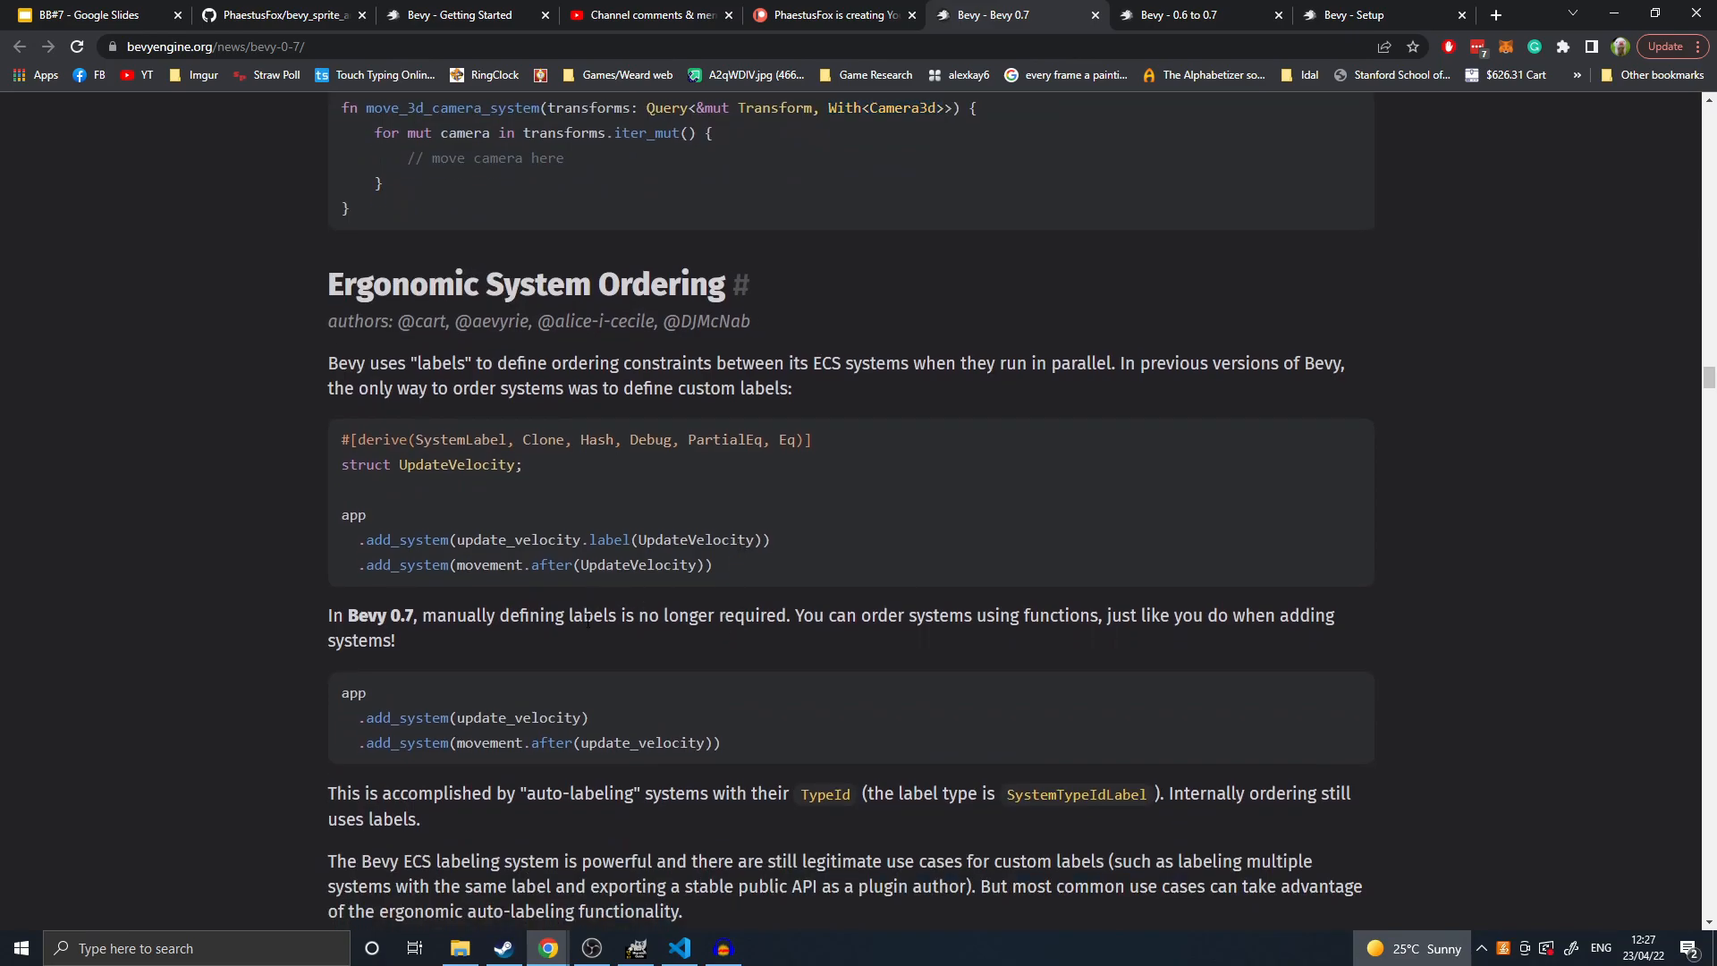
mouse_move(566, 672)
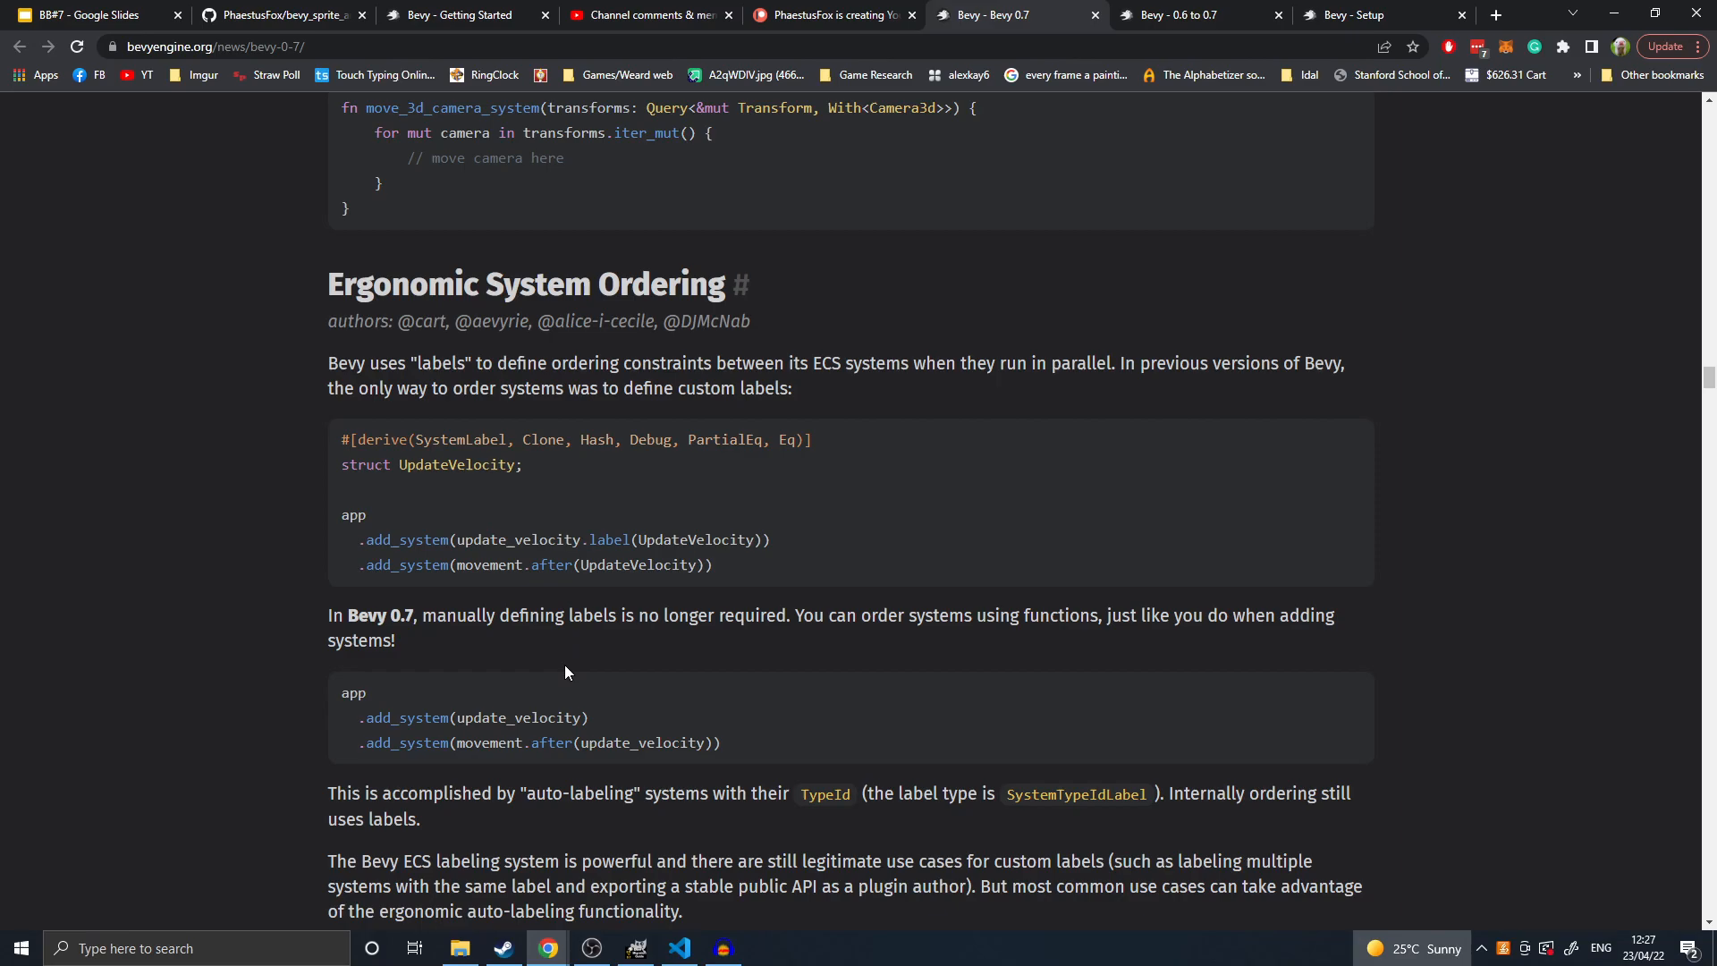
mouse_move(565, 672)
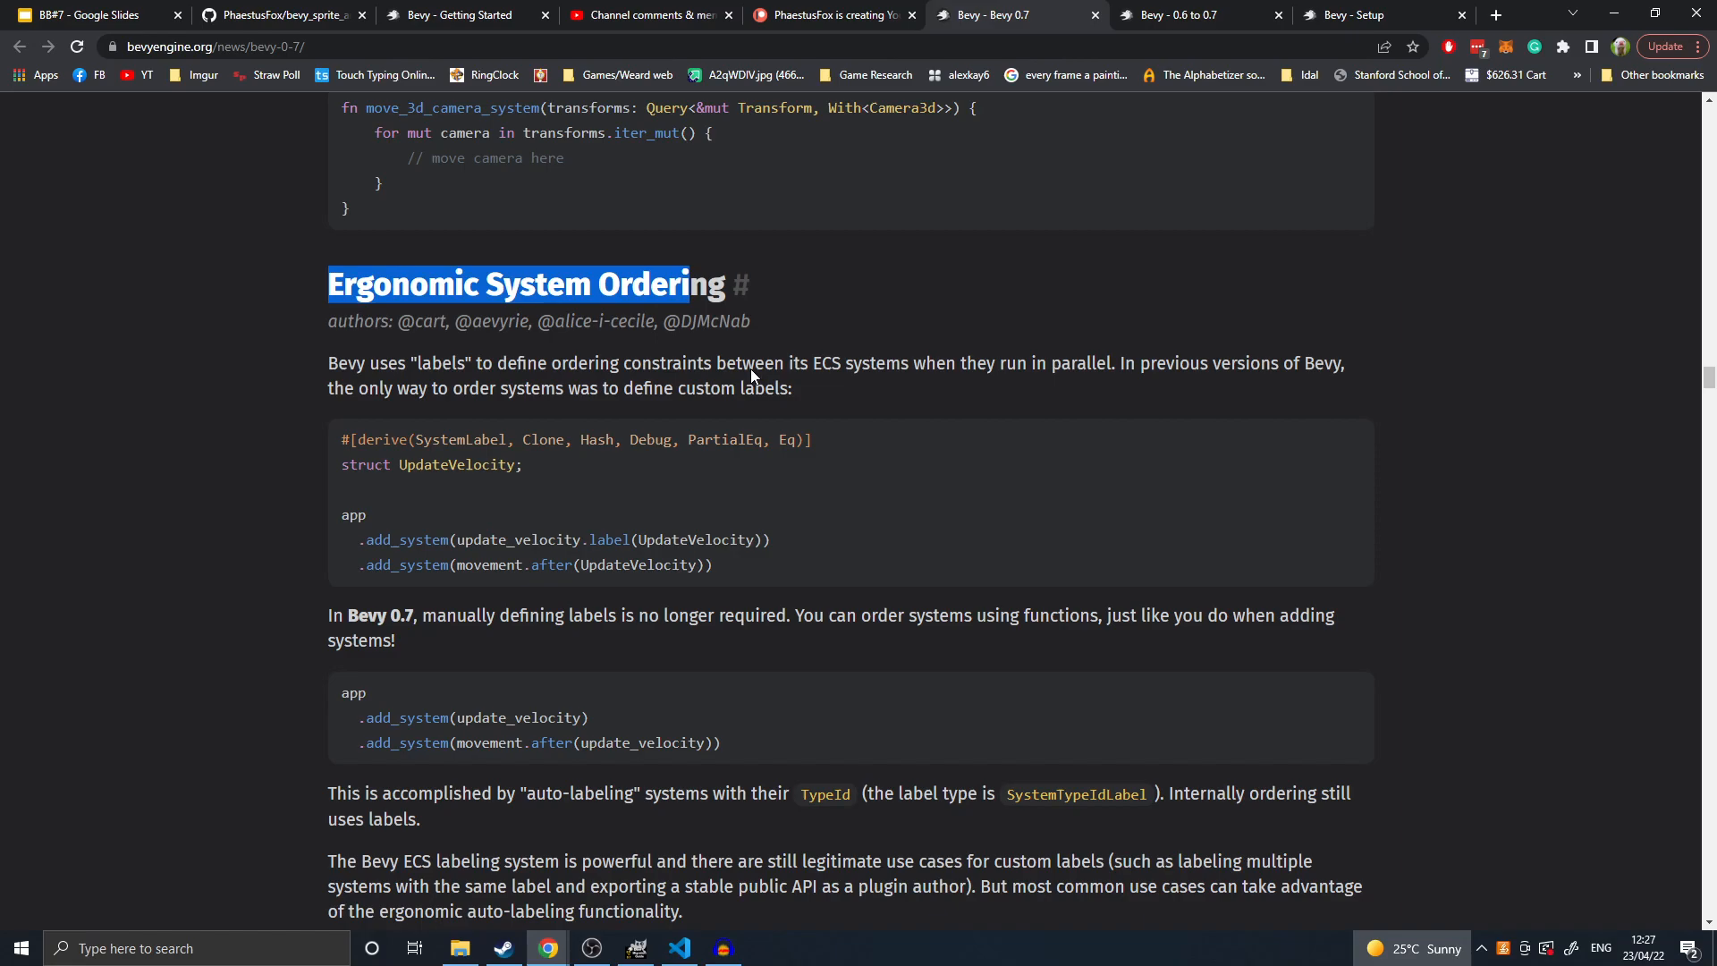
scroll(down, 3)
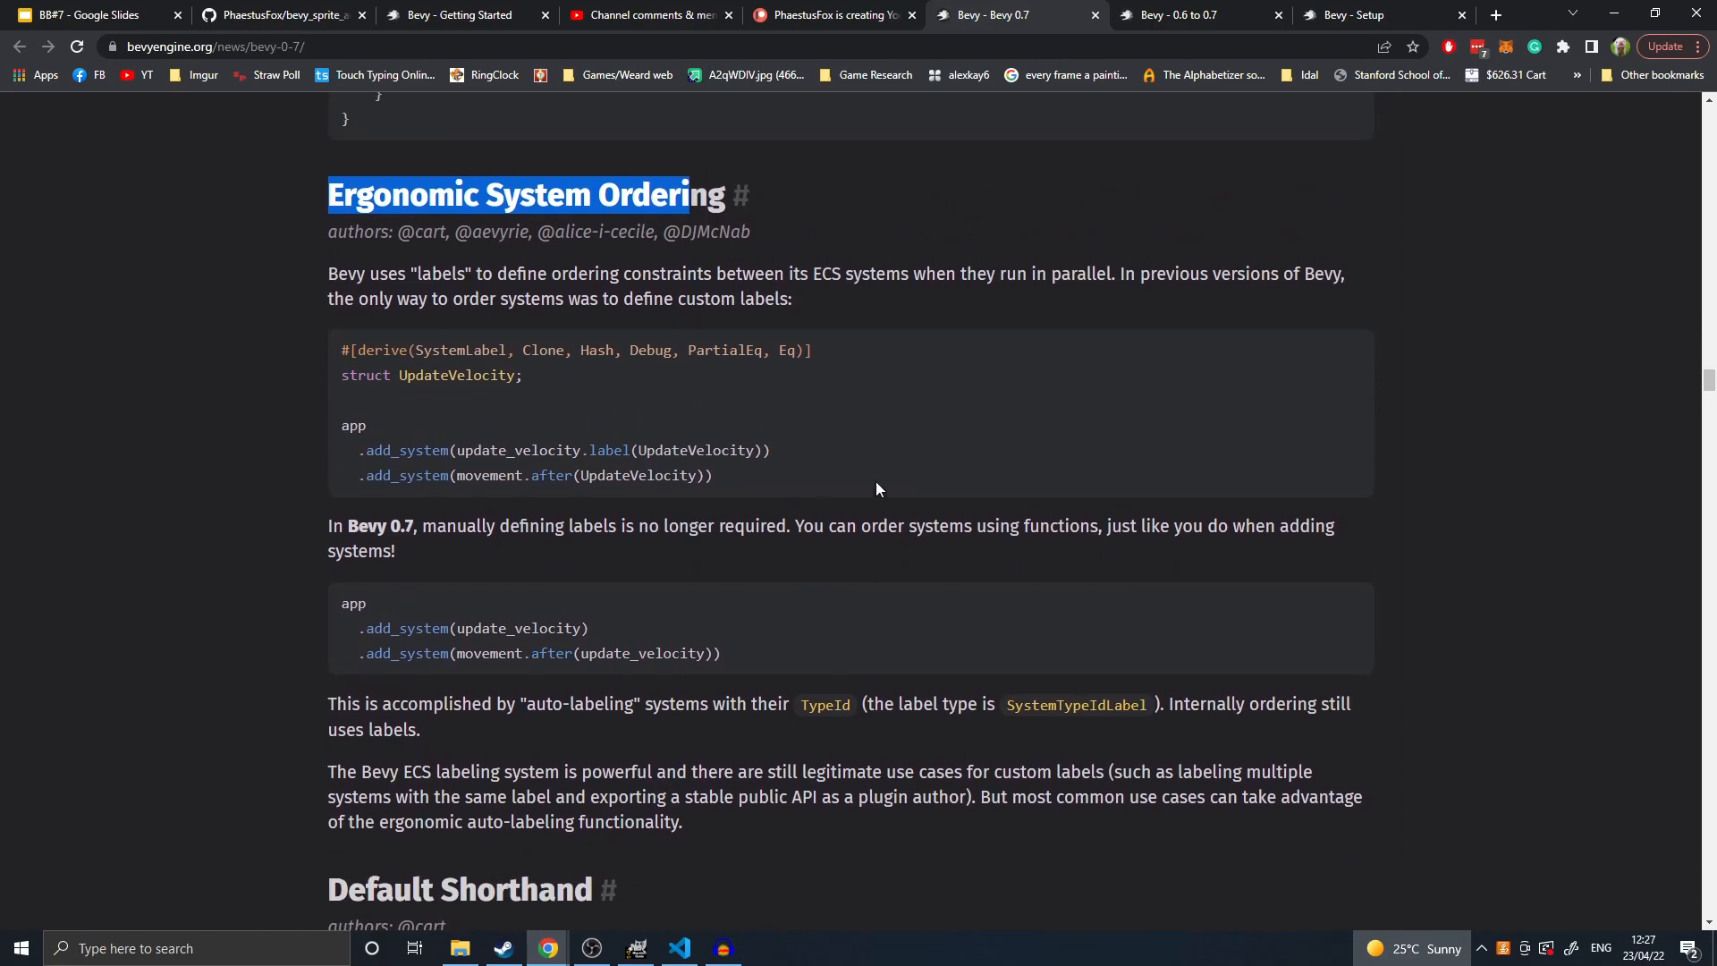
mouse_move(633, 462)
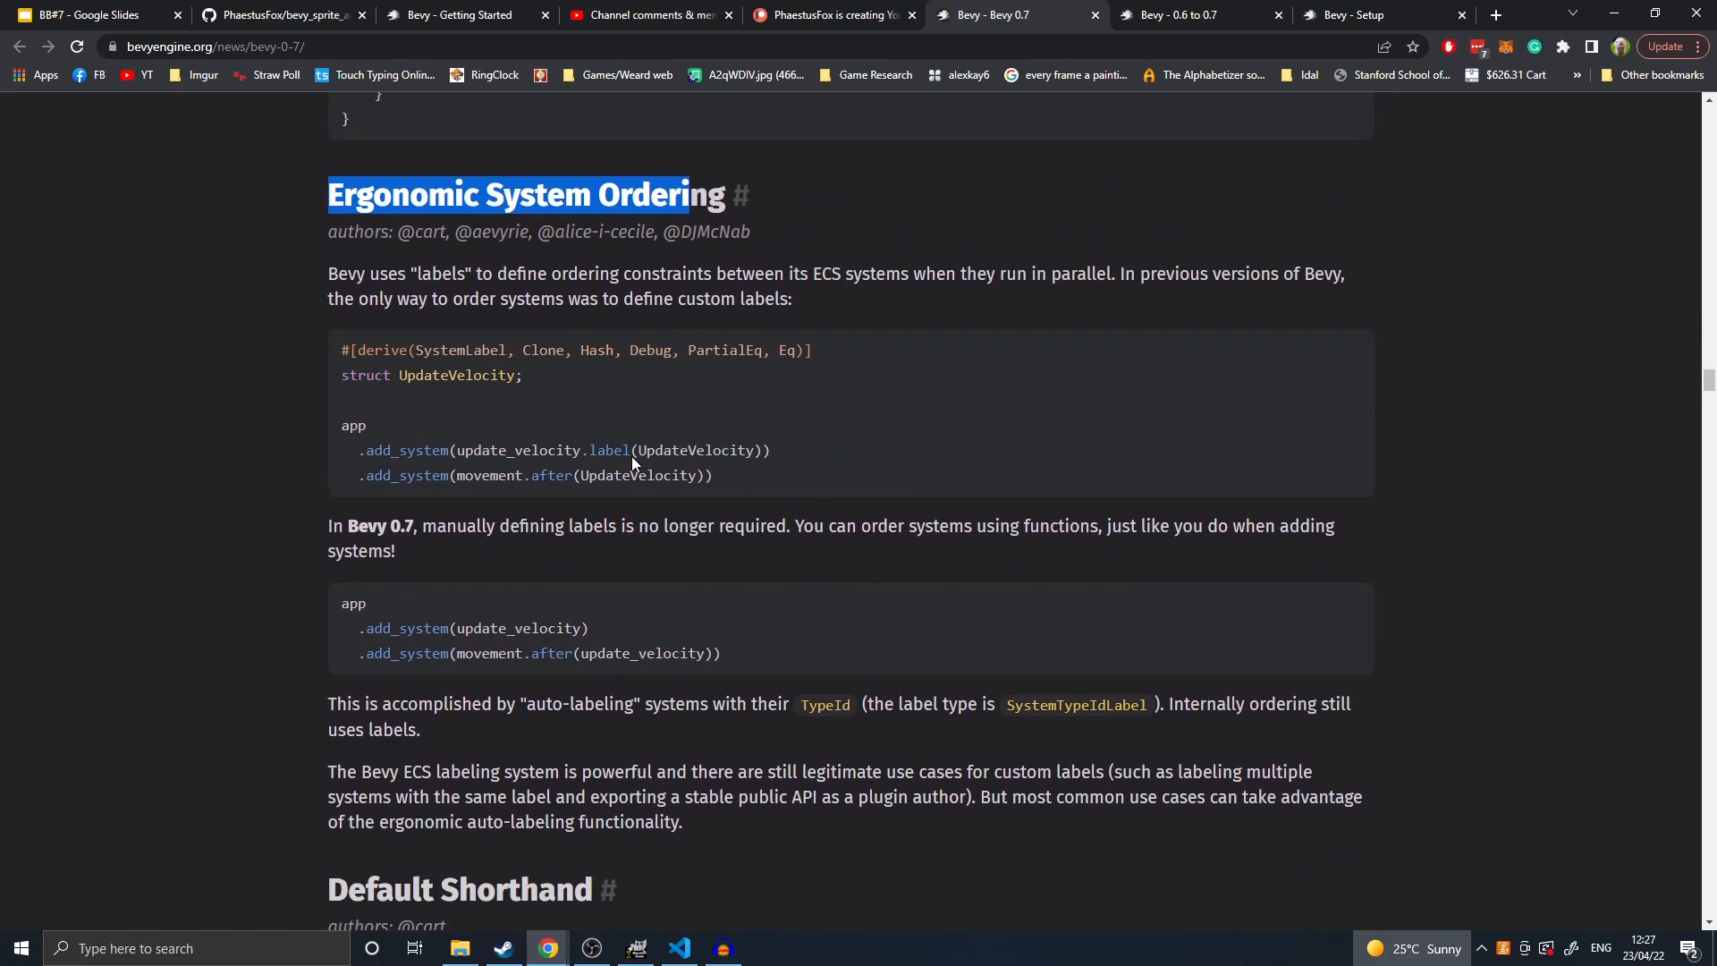
double_click(459, 375)
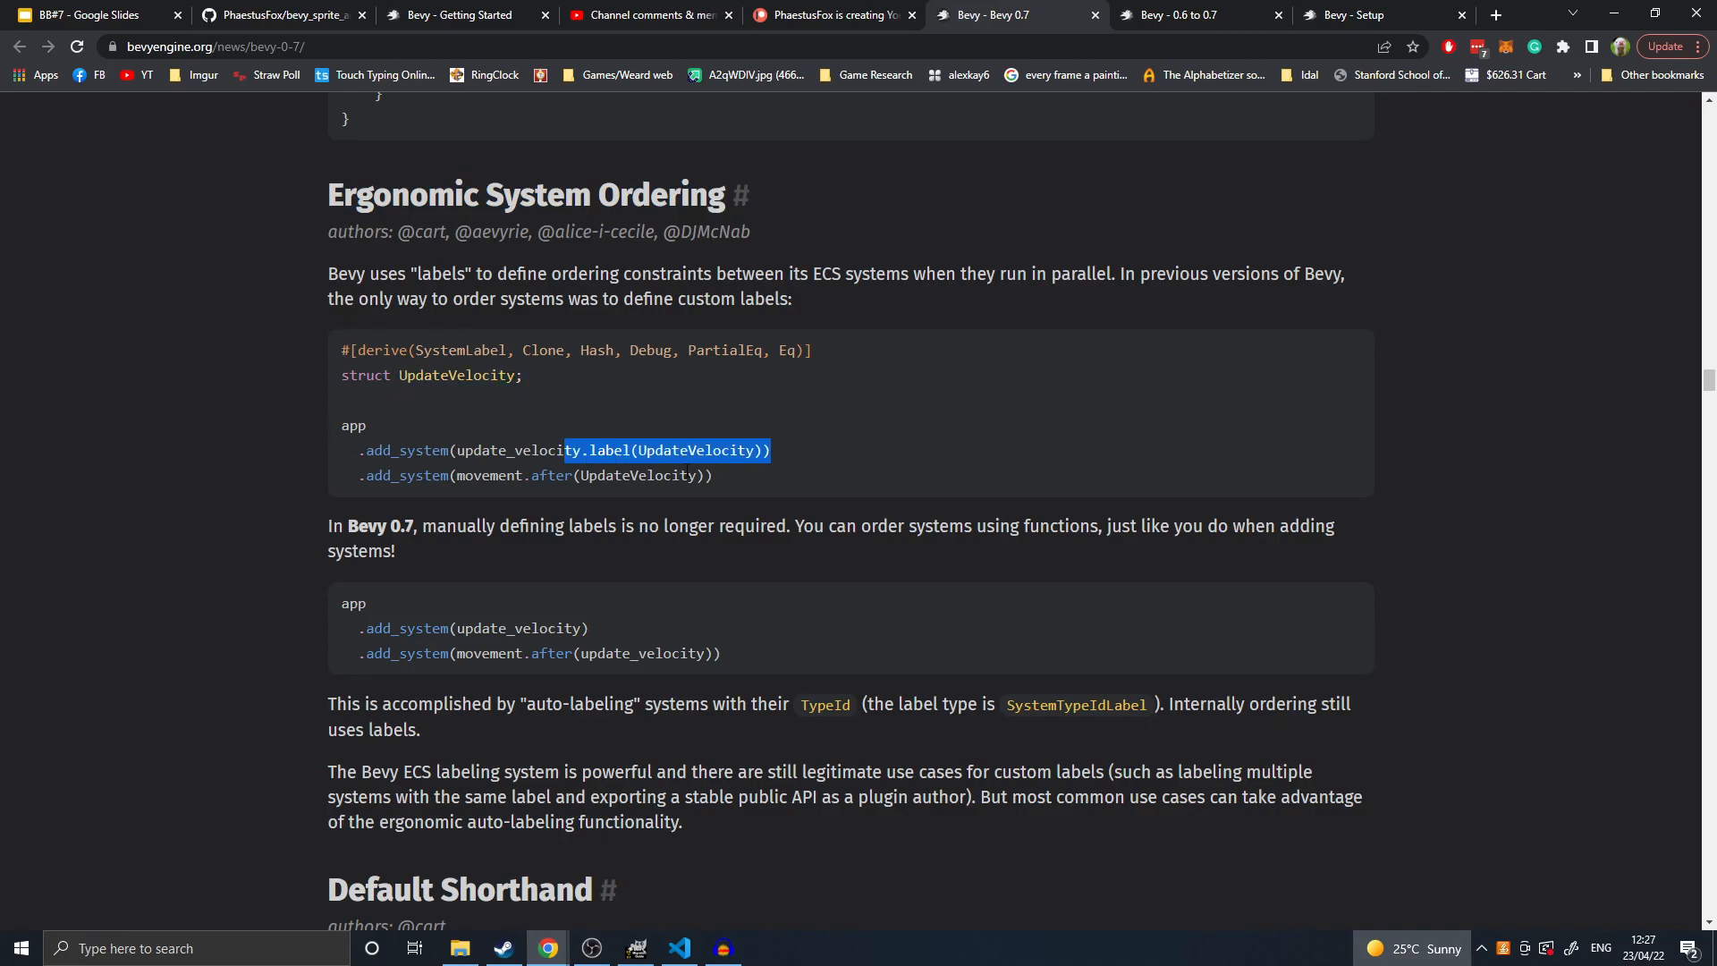
click(646, 411)
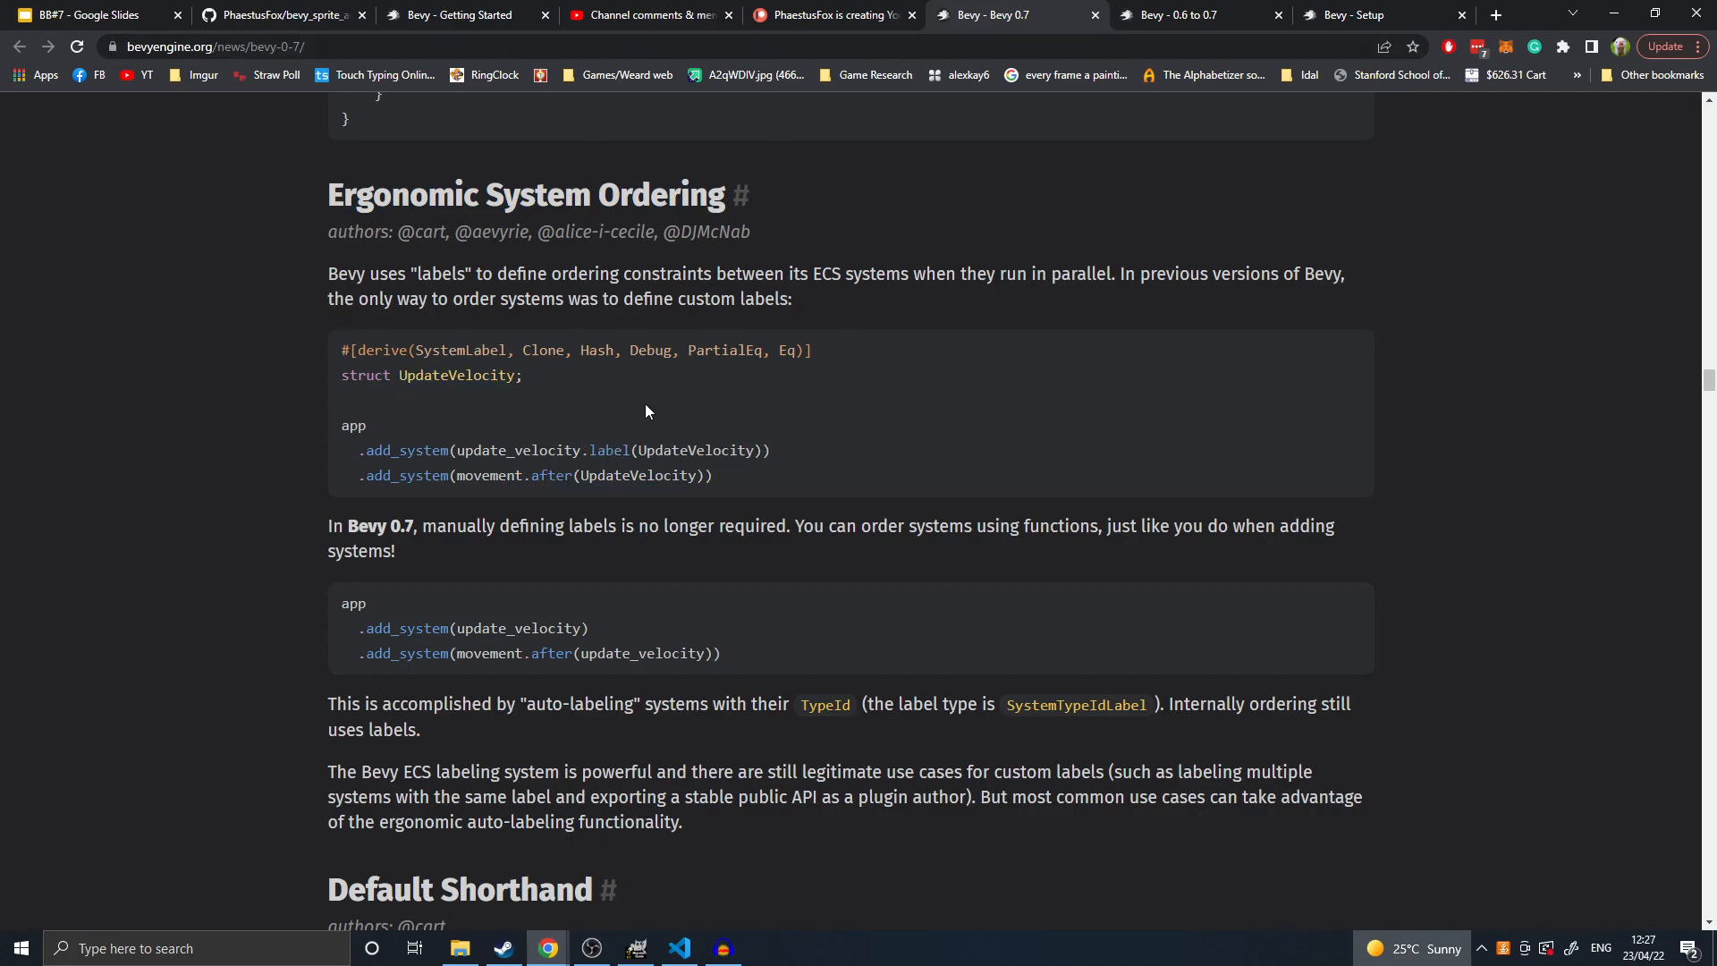
mouse_move(451, 620)
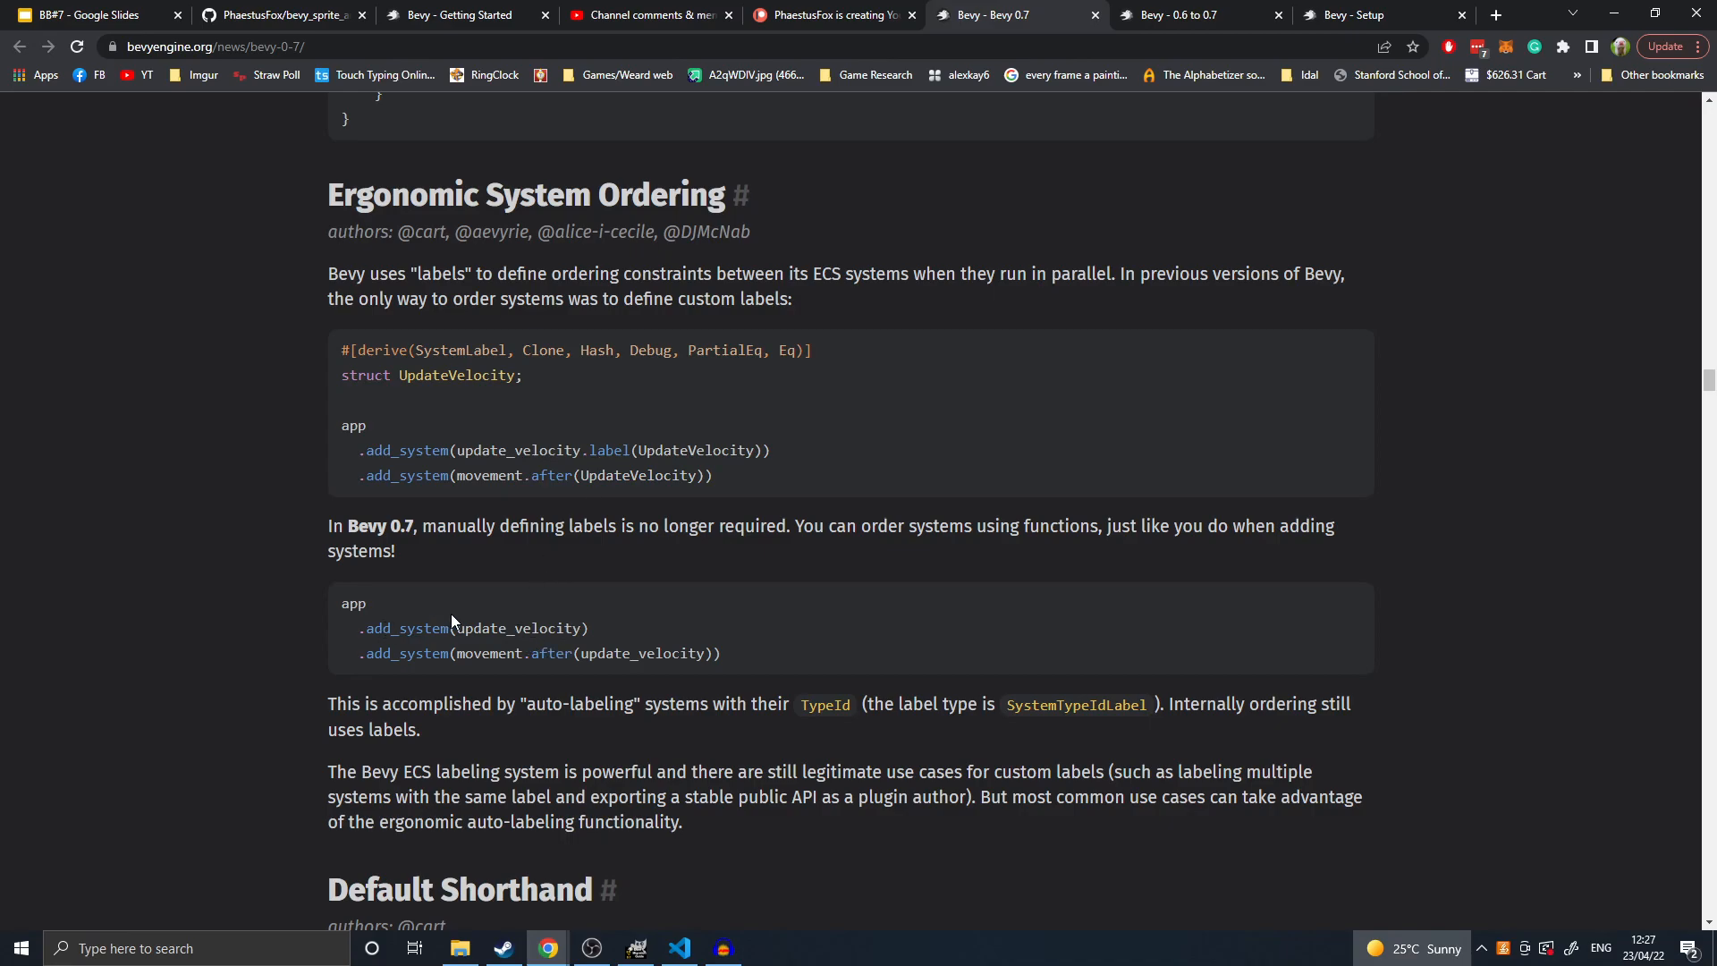
- Mark movement.after(update_velocity) and the update_velocity argument, then clear the selection
drag(474, 654, 698, 653)
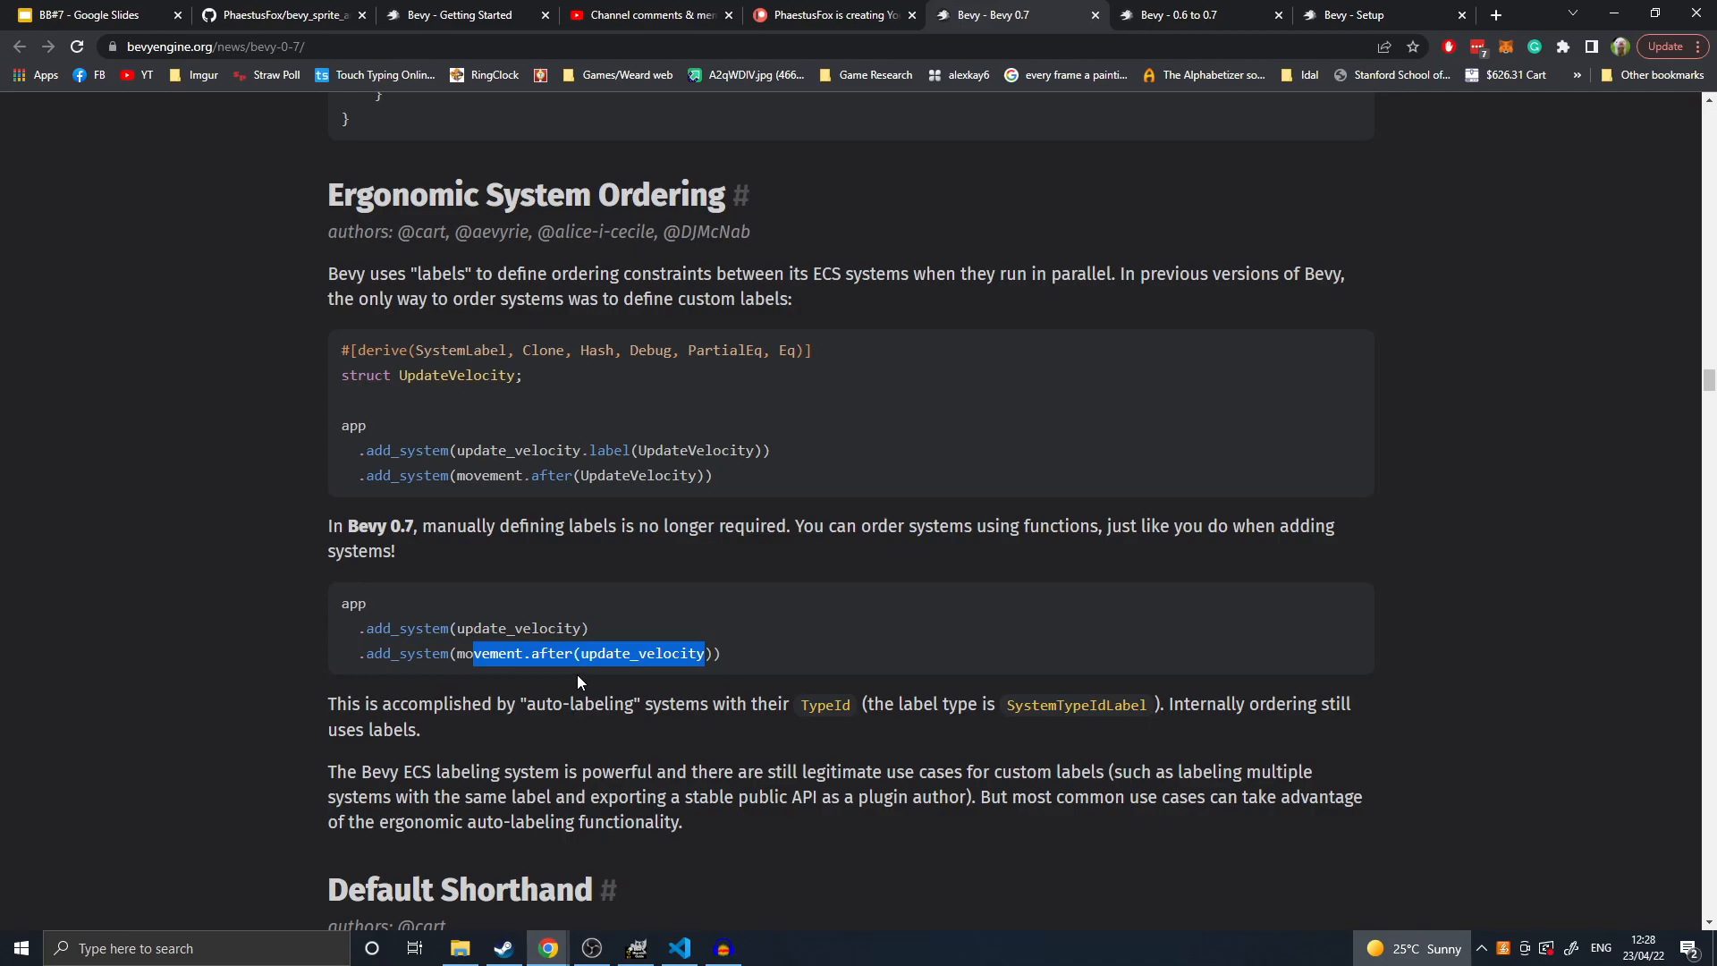
mouse_move(657, 516)
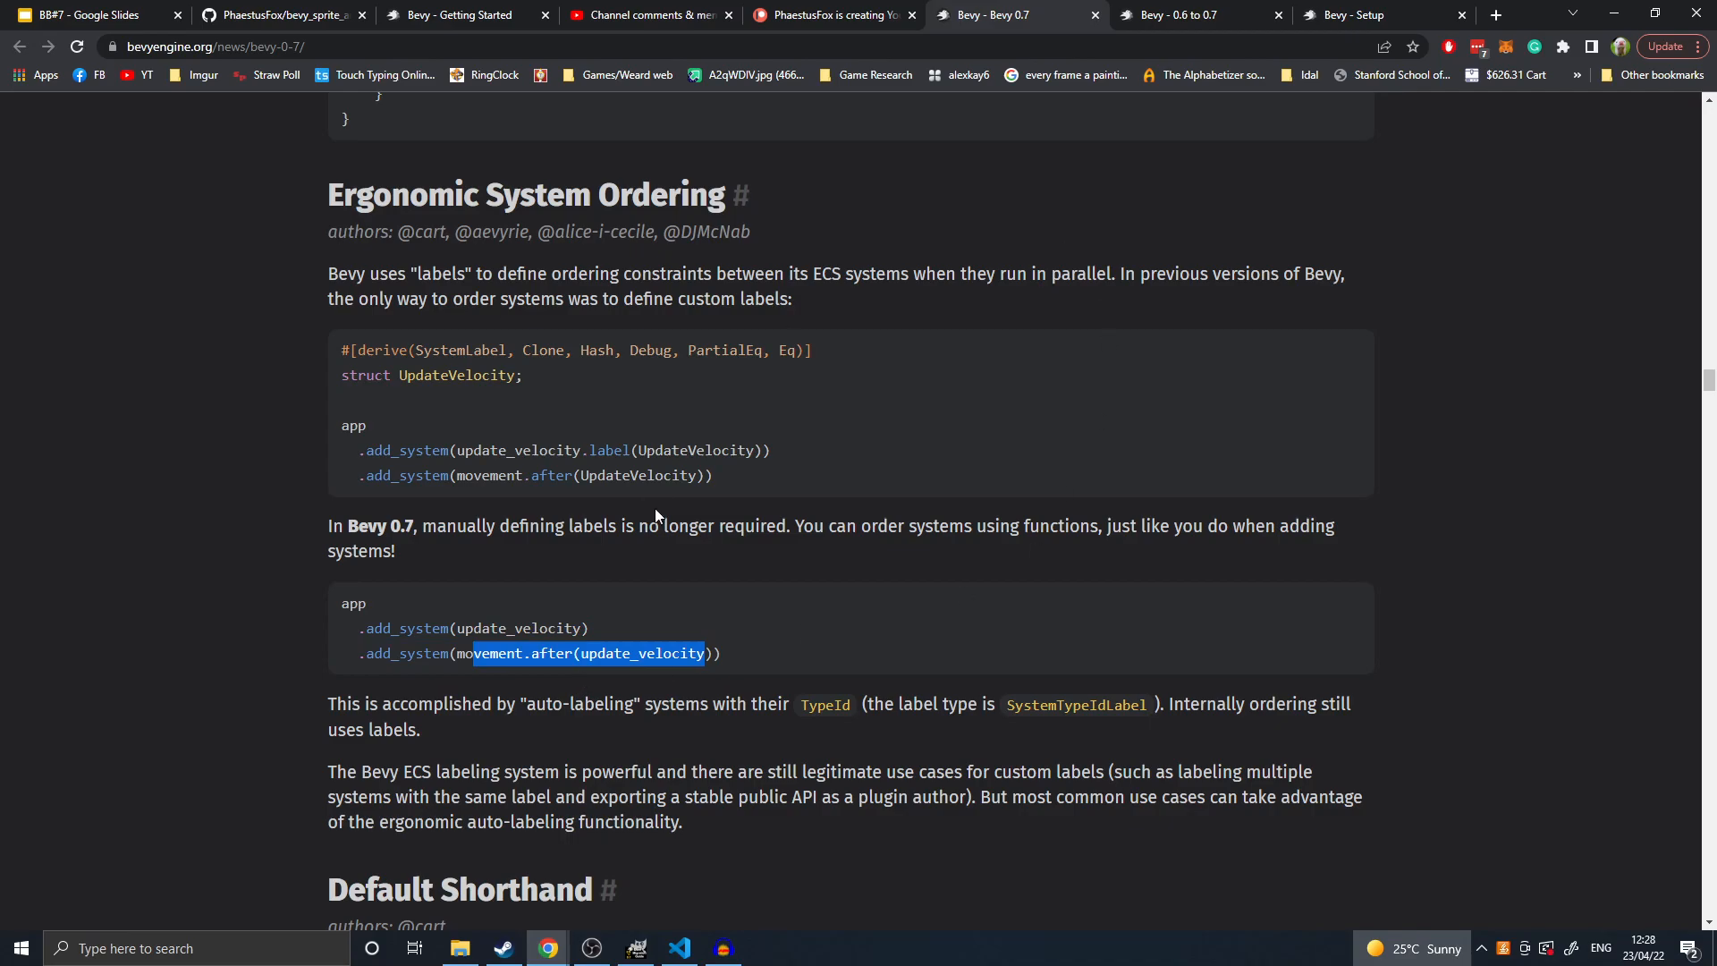
mouse_move(753, 684)
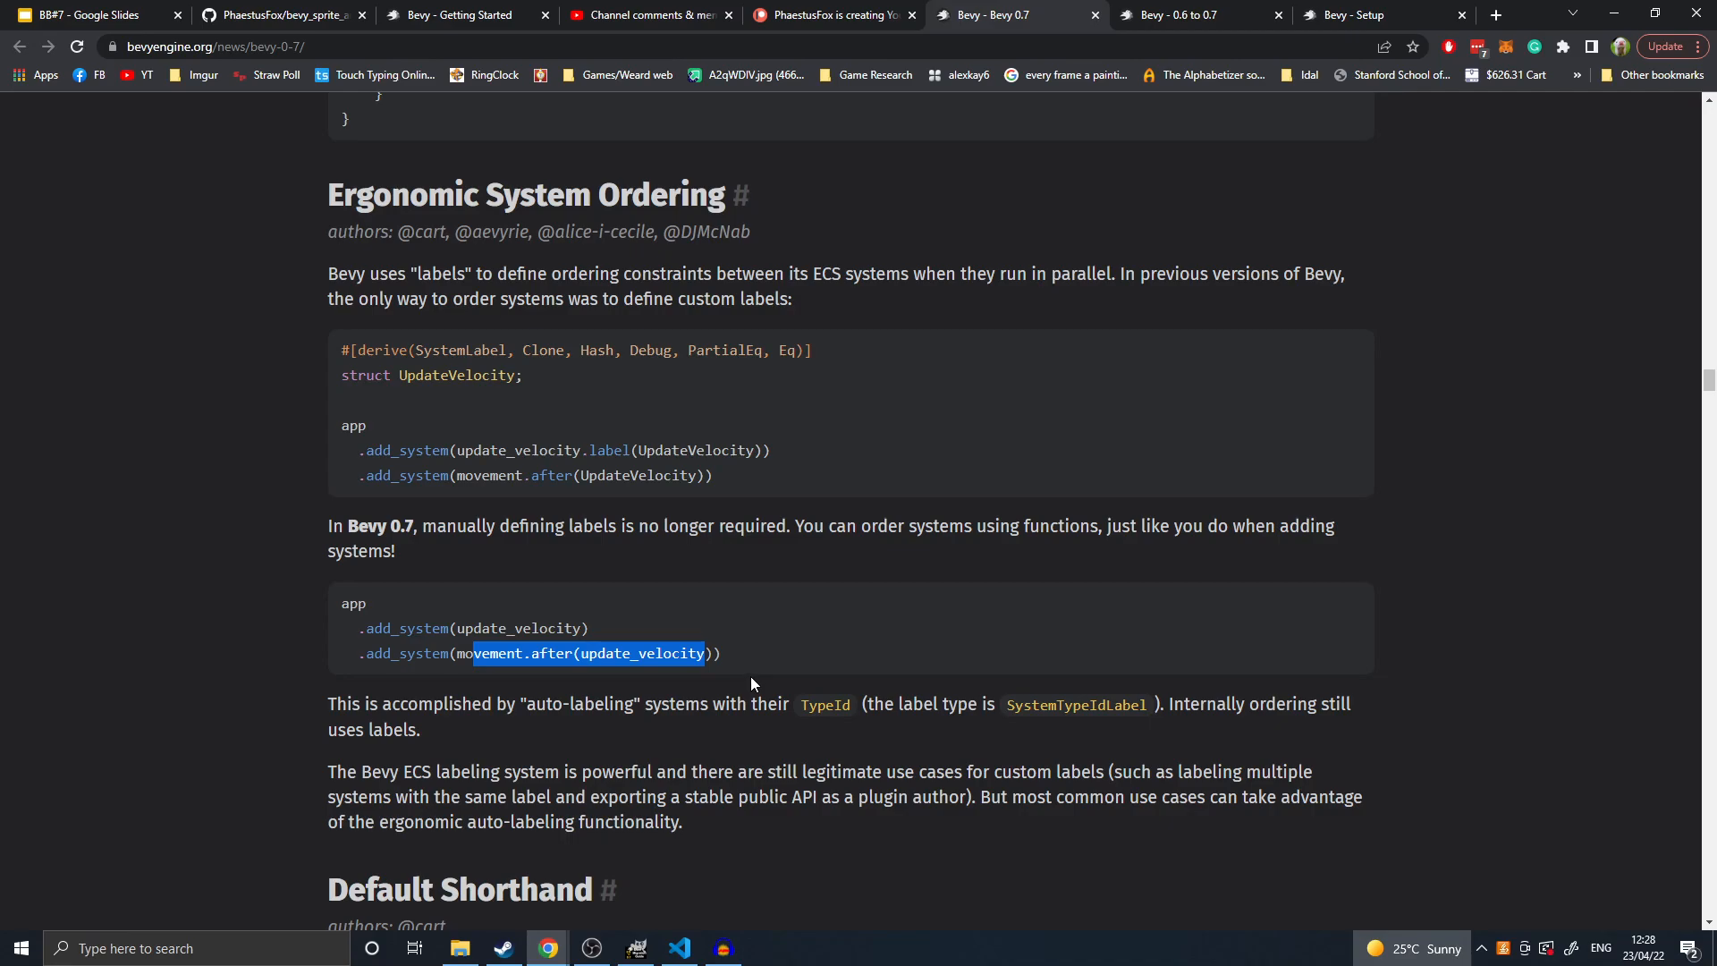
mouse_move(752, 609)
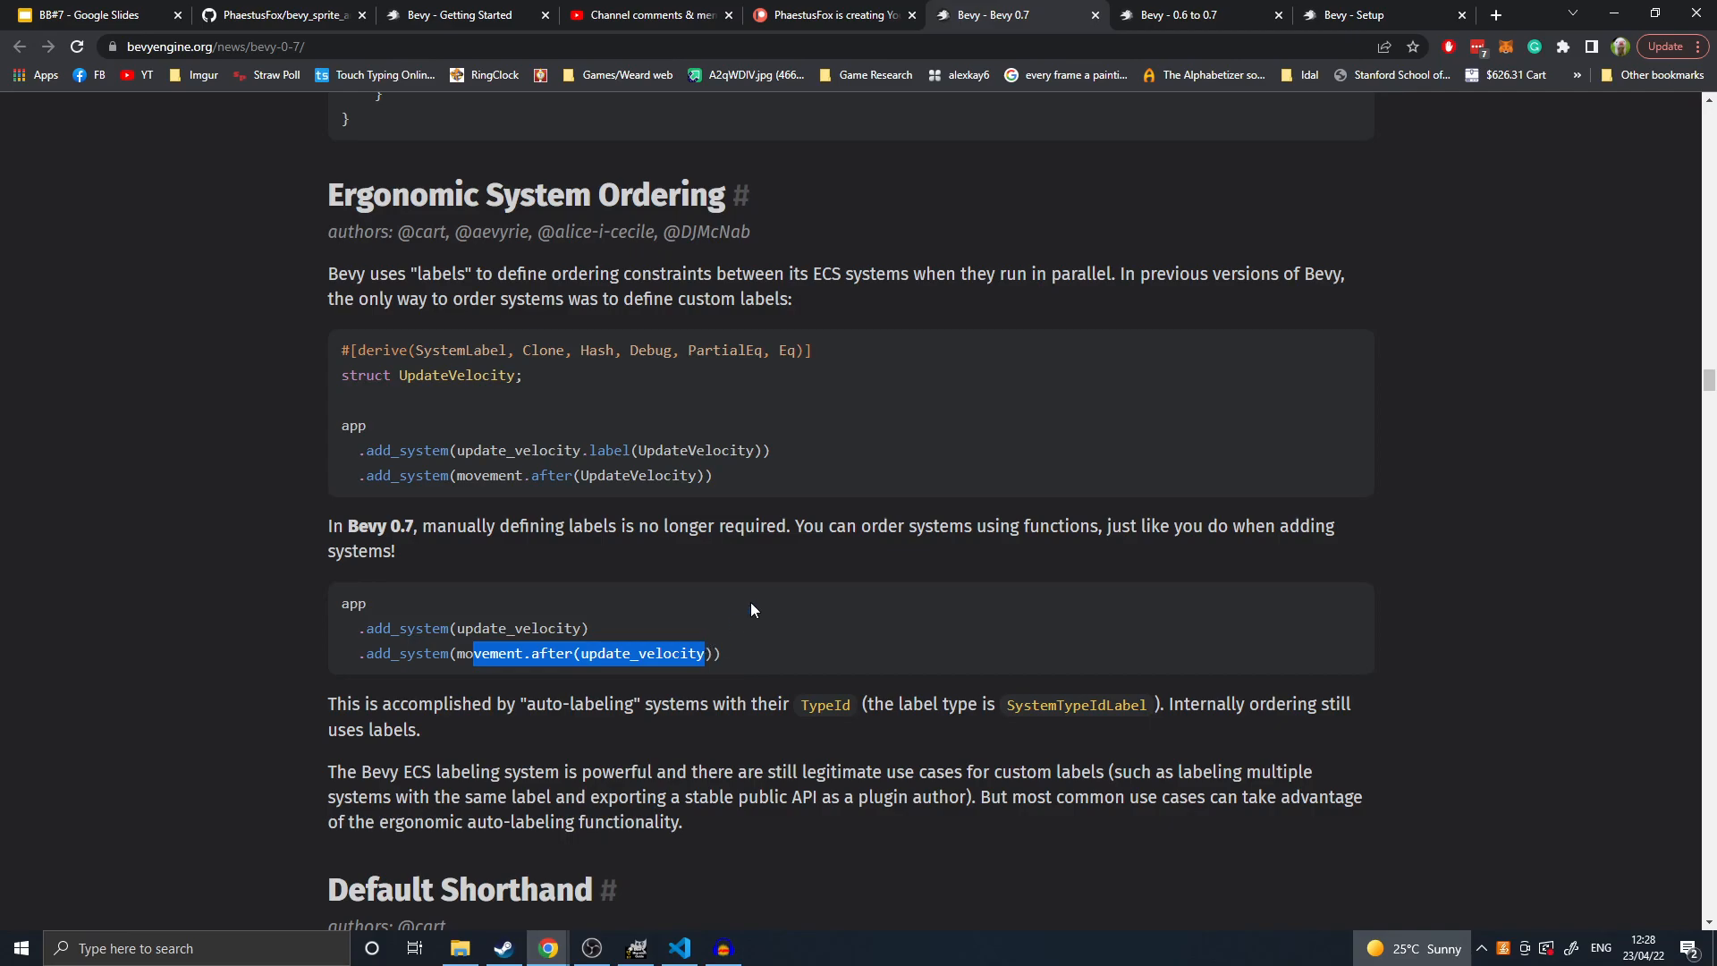
mouse_move(765, 594)
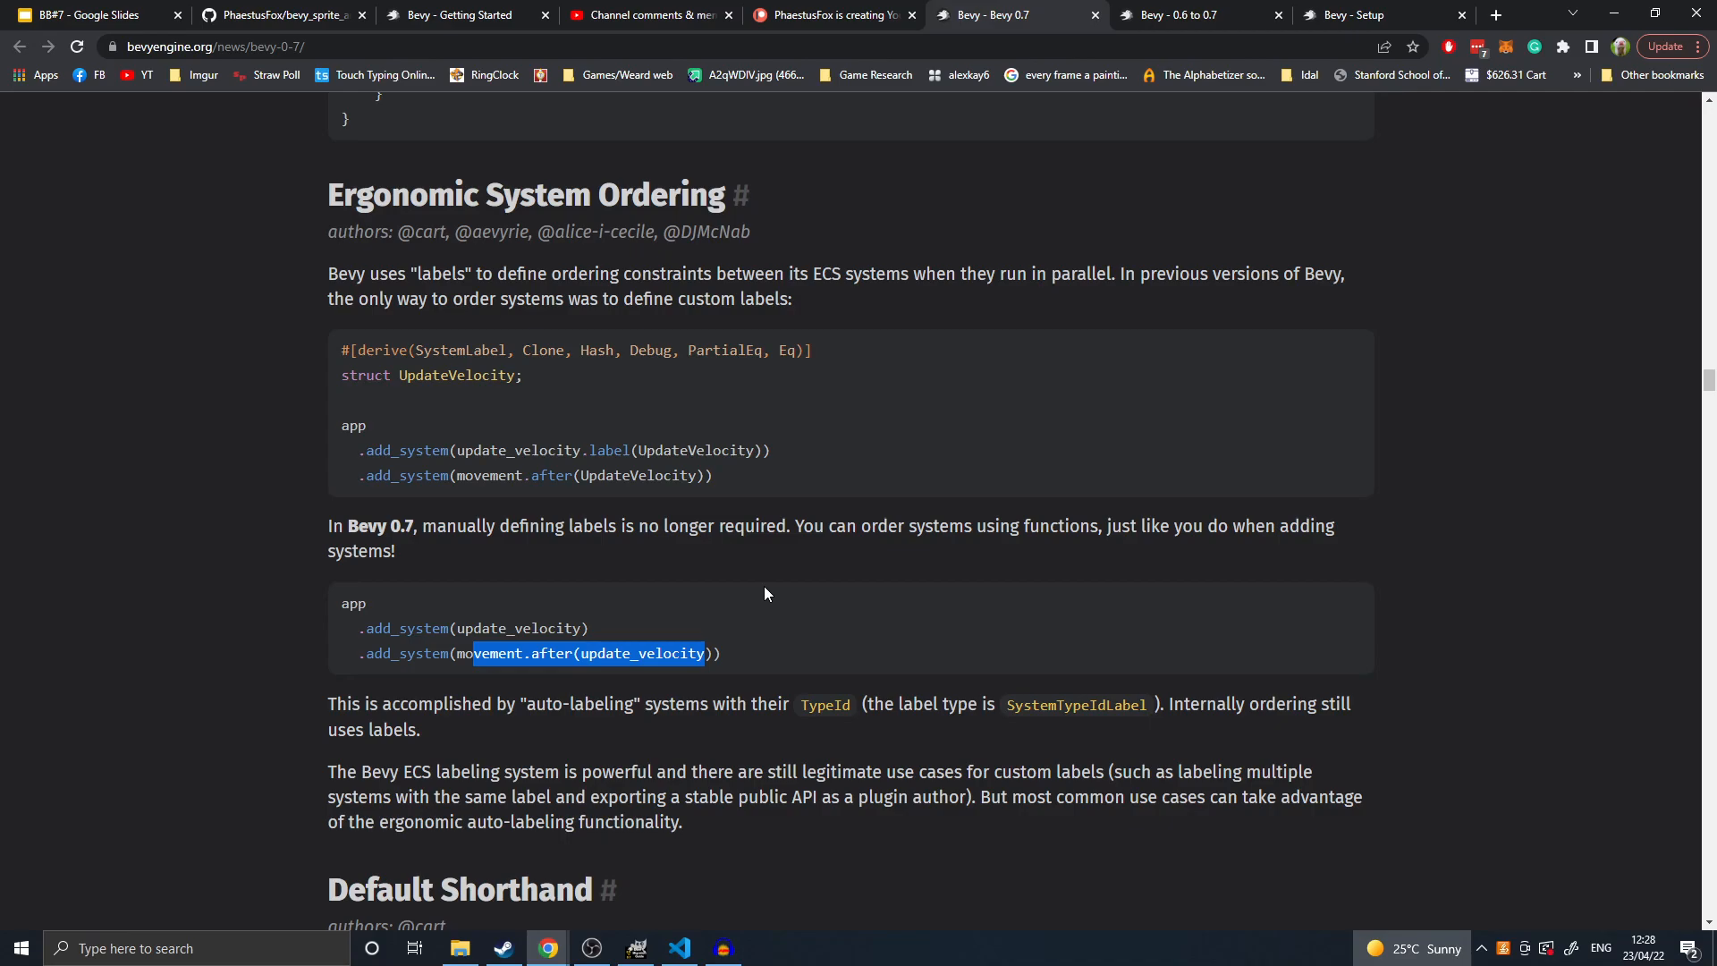
mouse_move(877, 454)
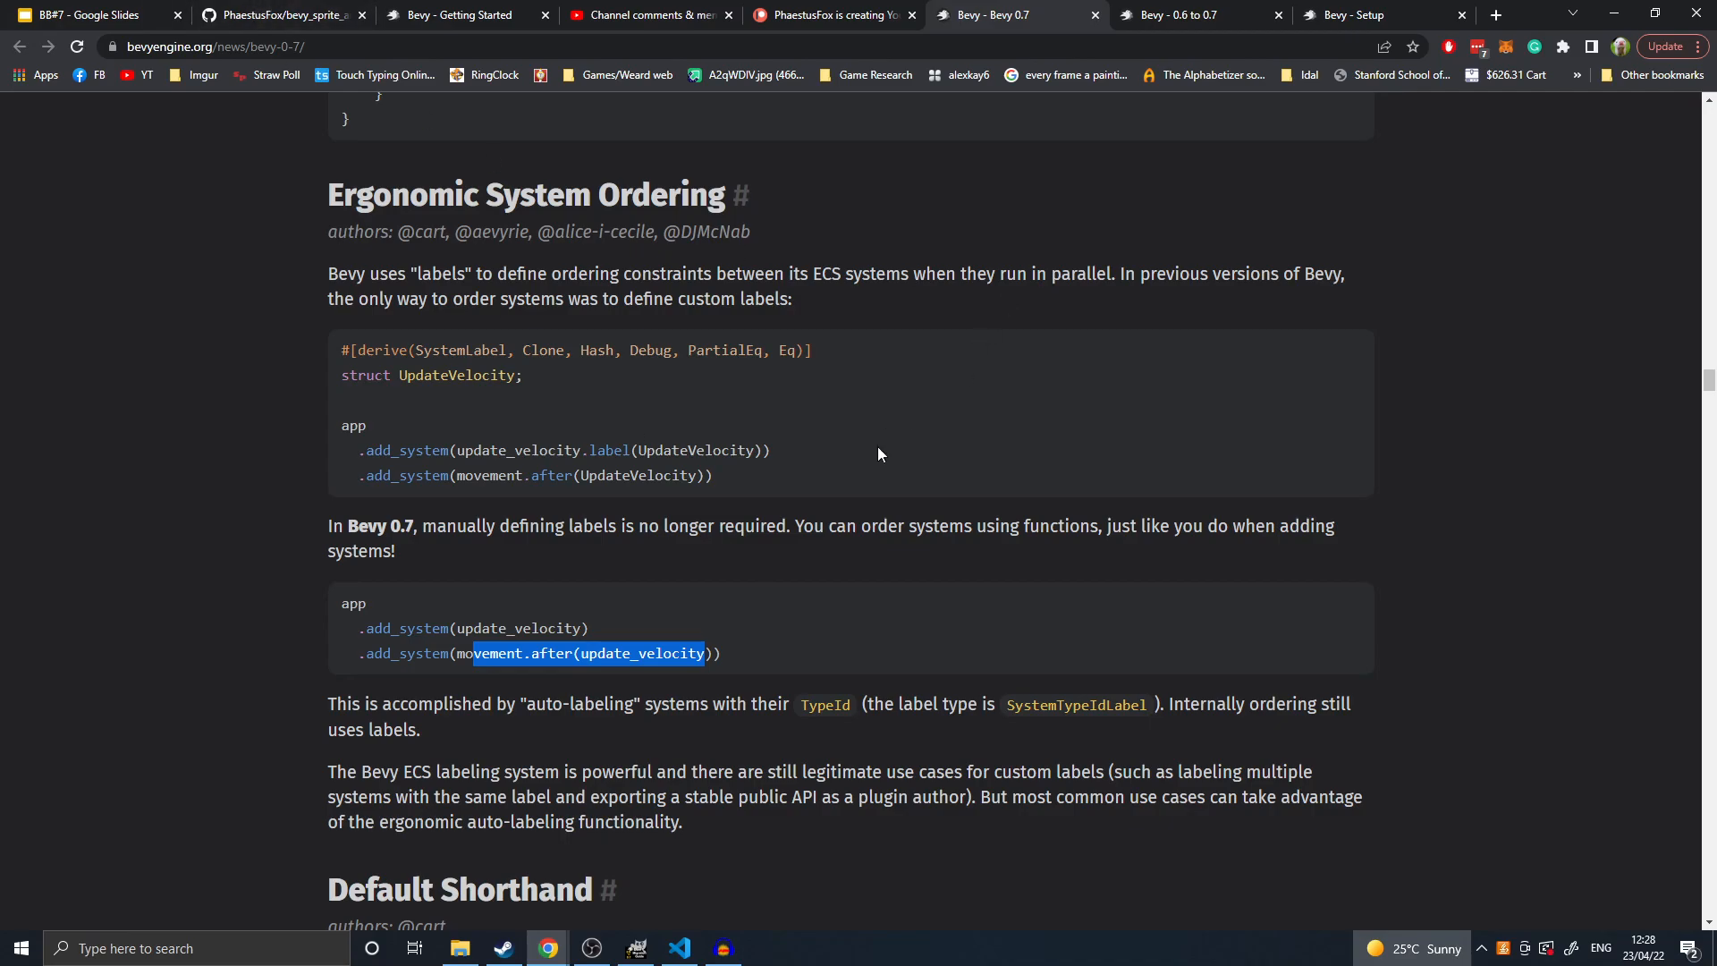
mouse_move(1138, 546)
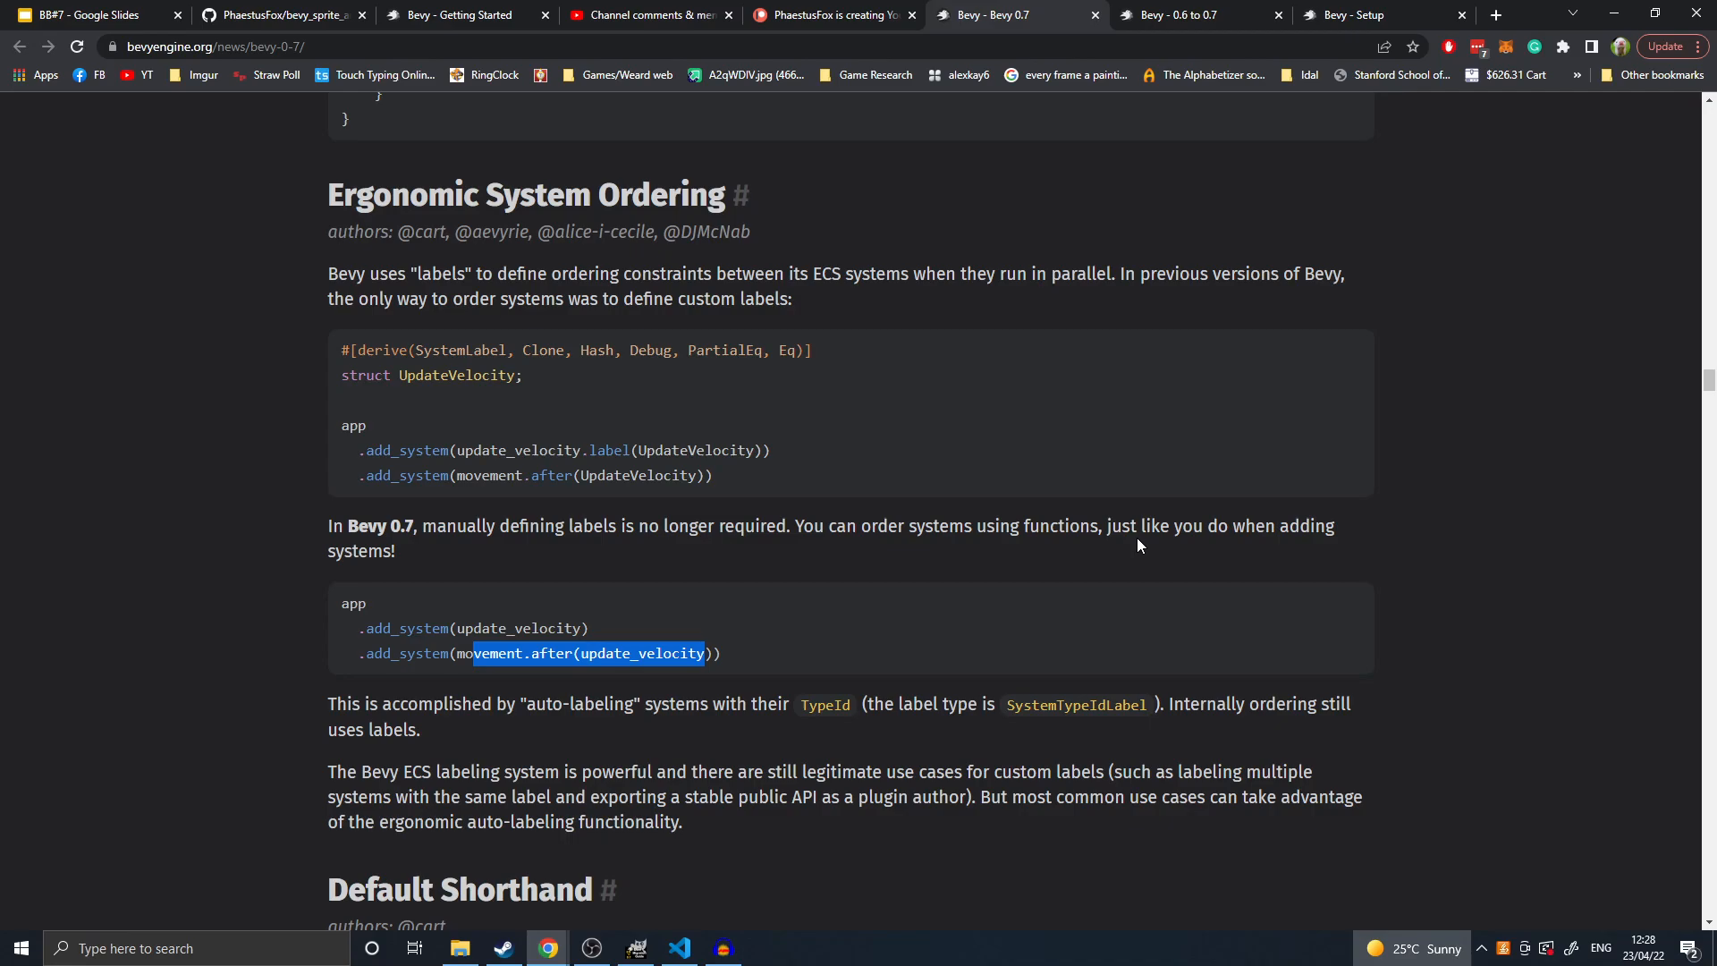
mouse_move(1089, 540)
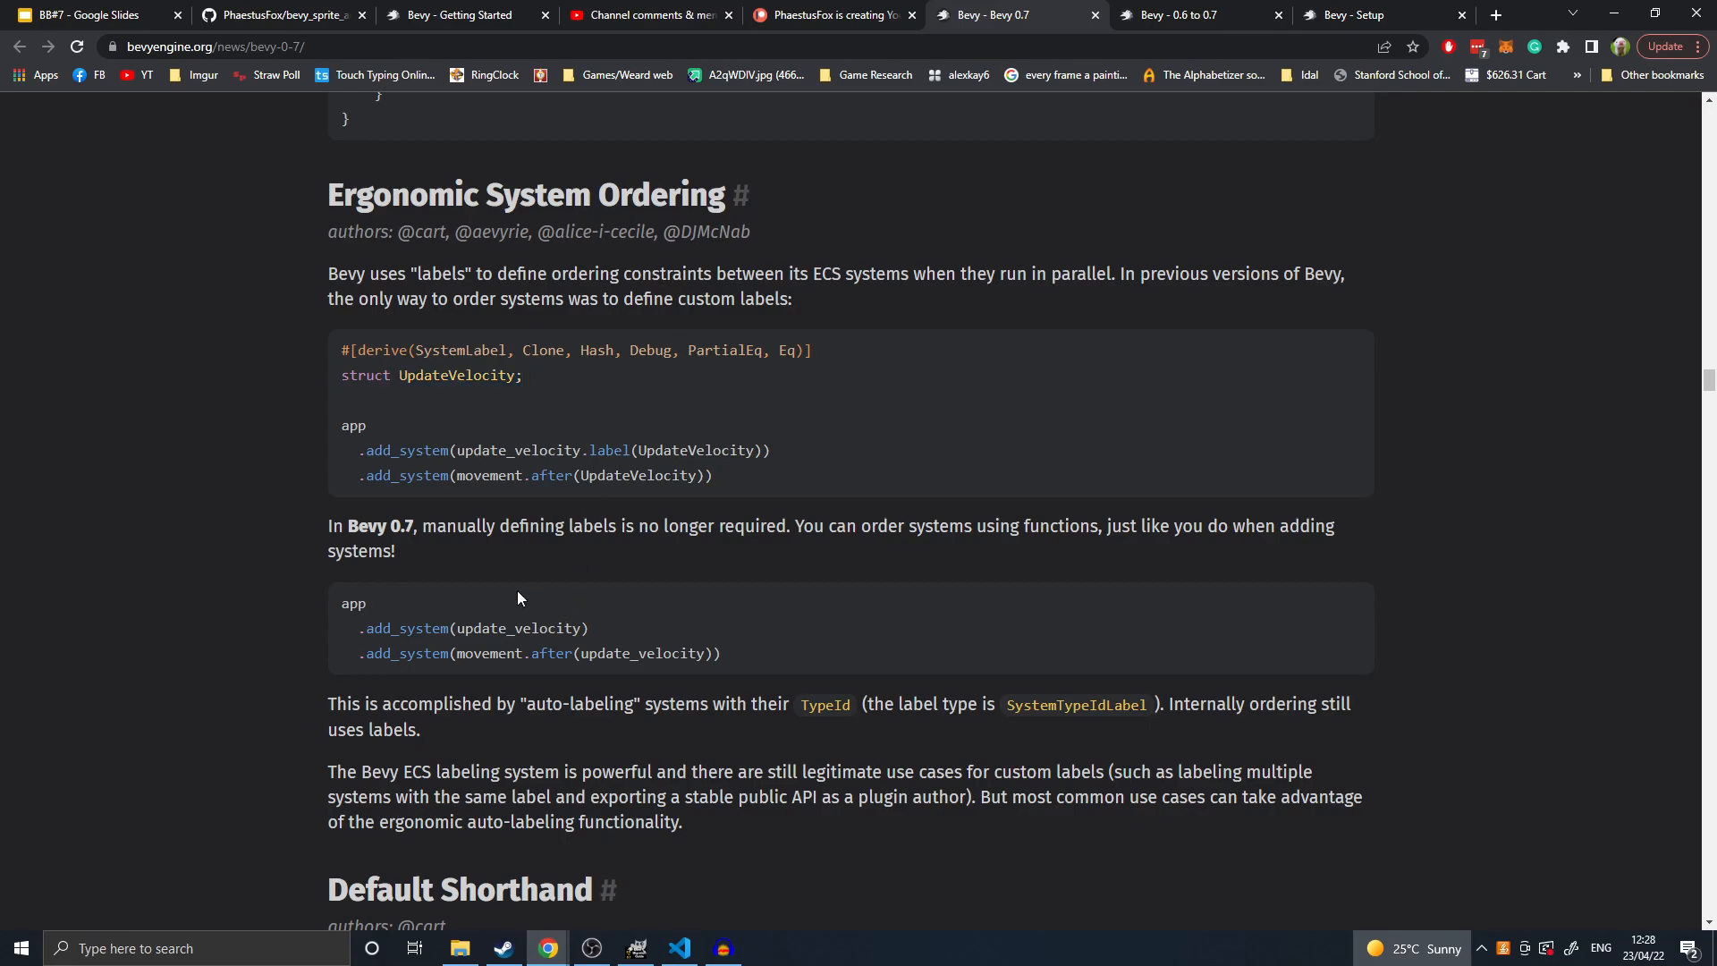
mouse_move(600, 580)
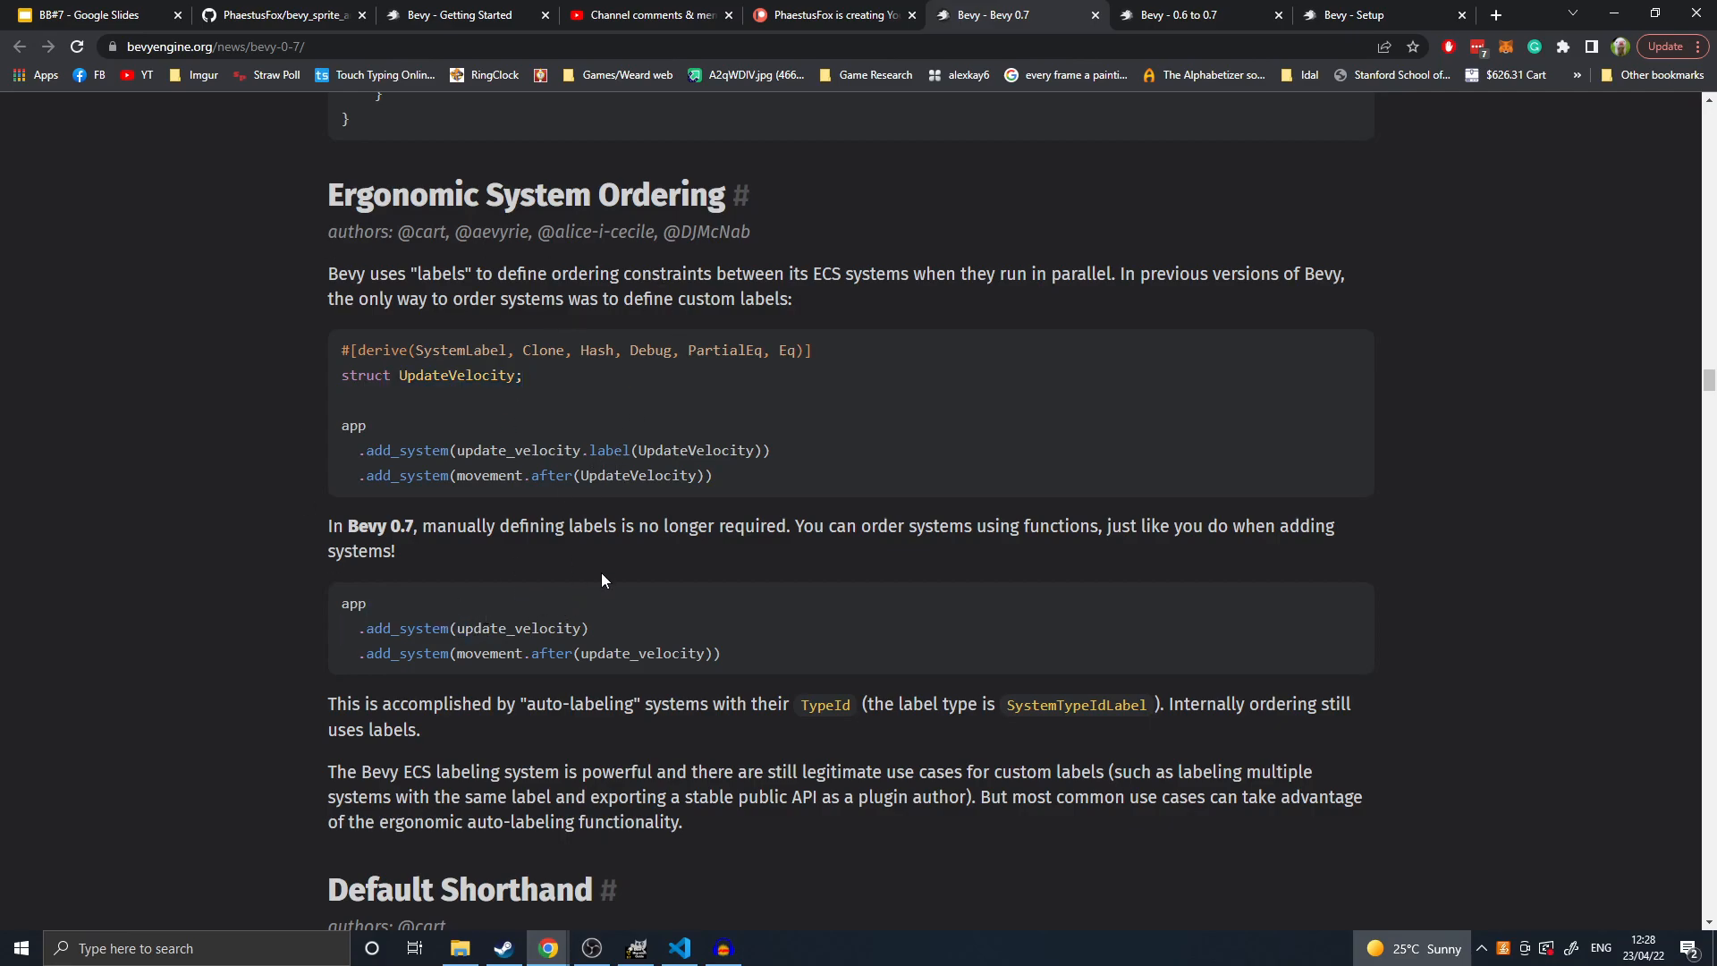
double_click(518, 628)
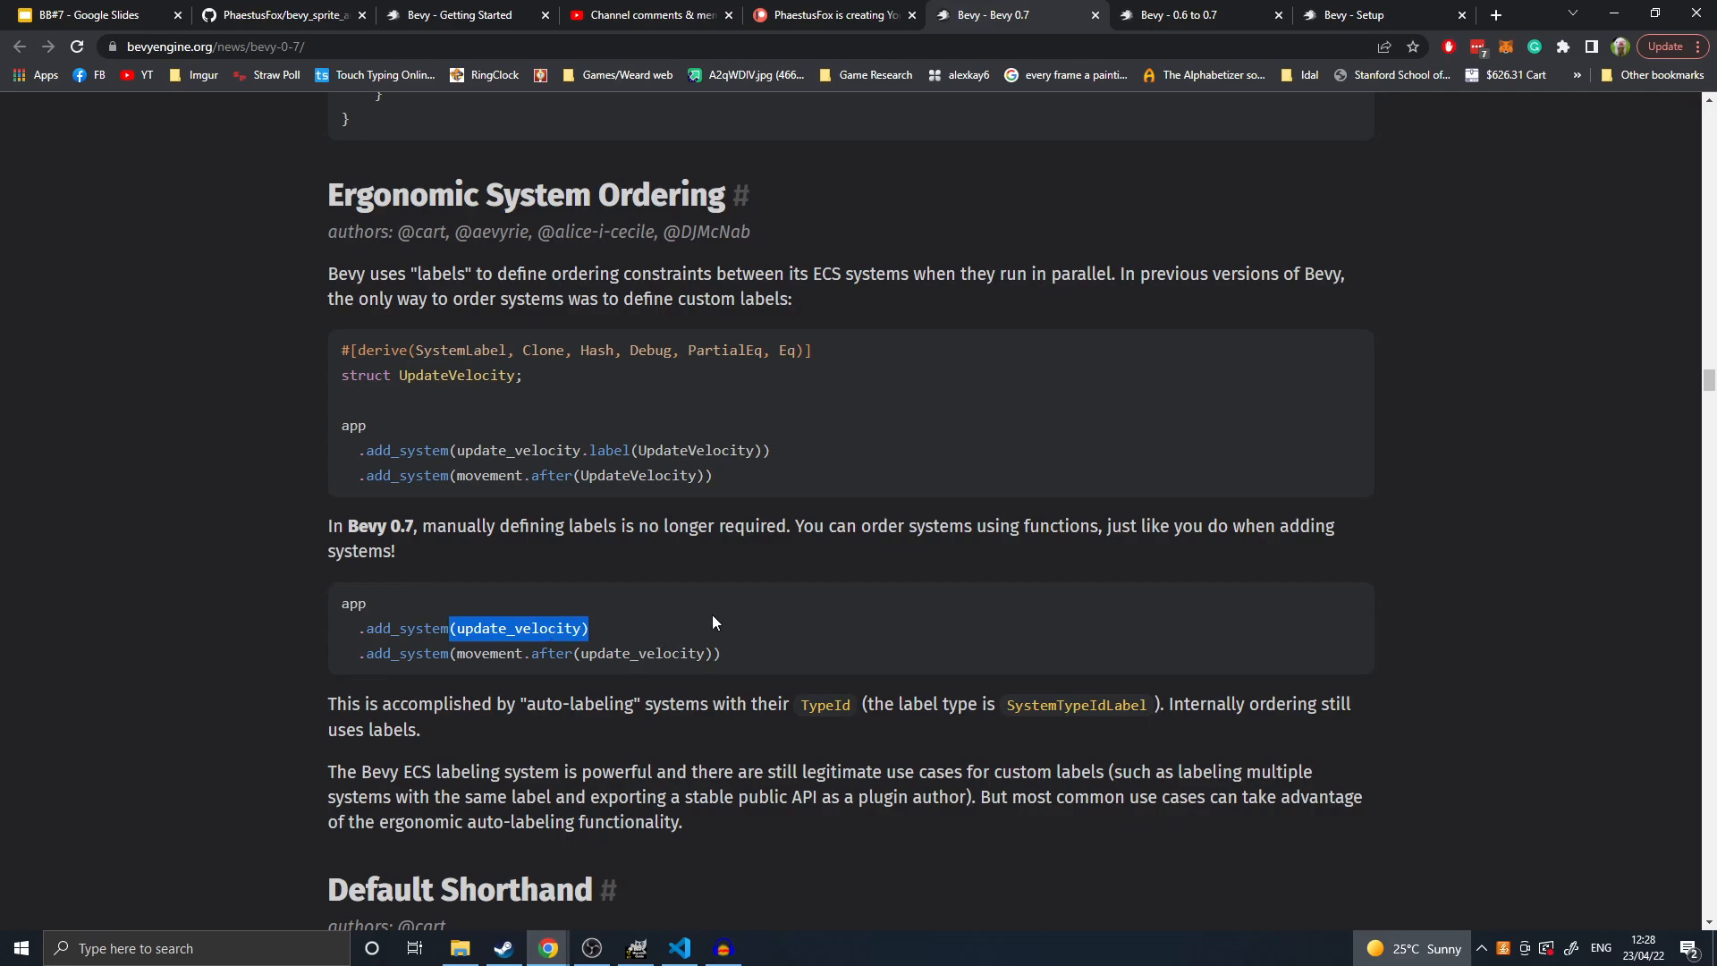
click(518, 628)
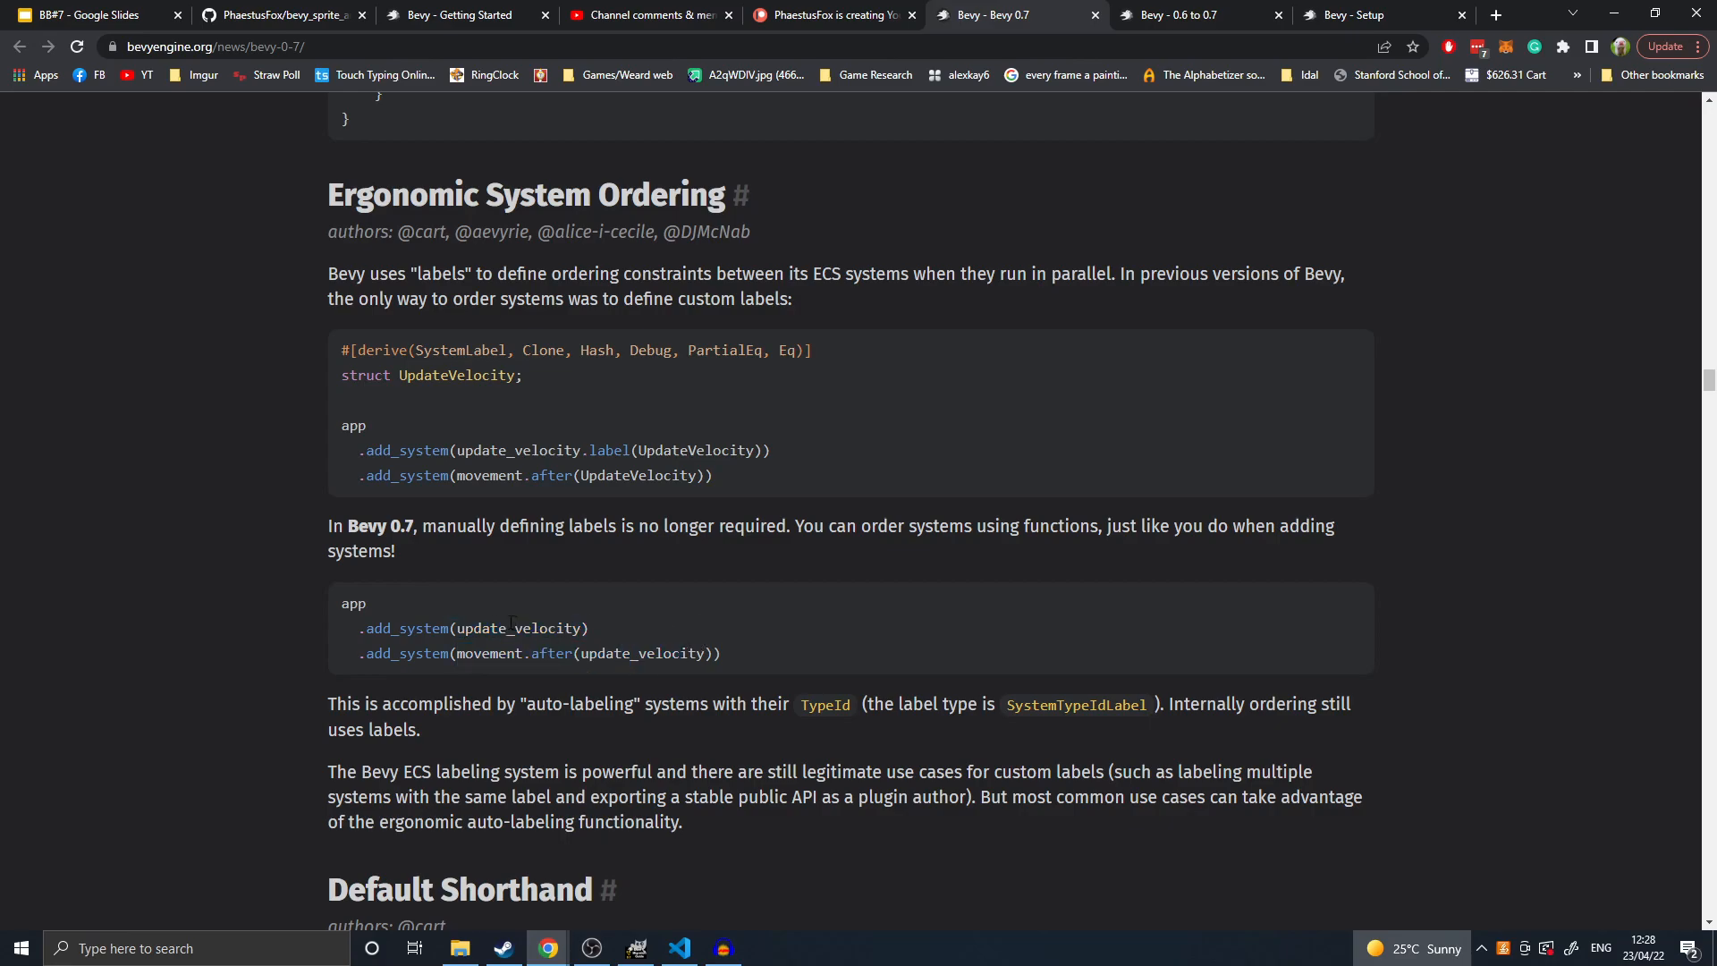
- Highlight the shorter ..default() line in the Default Shorthand example
scroll(down, 3)
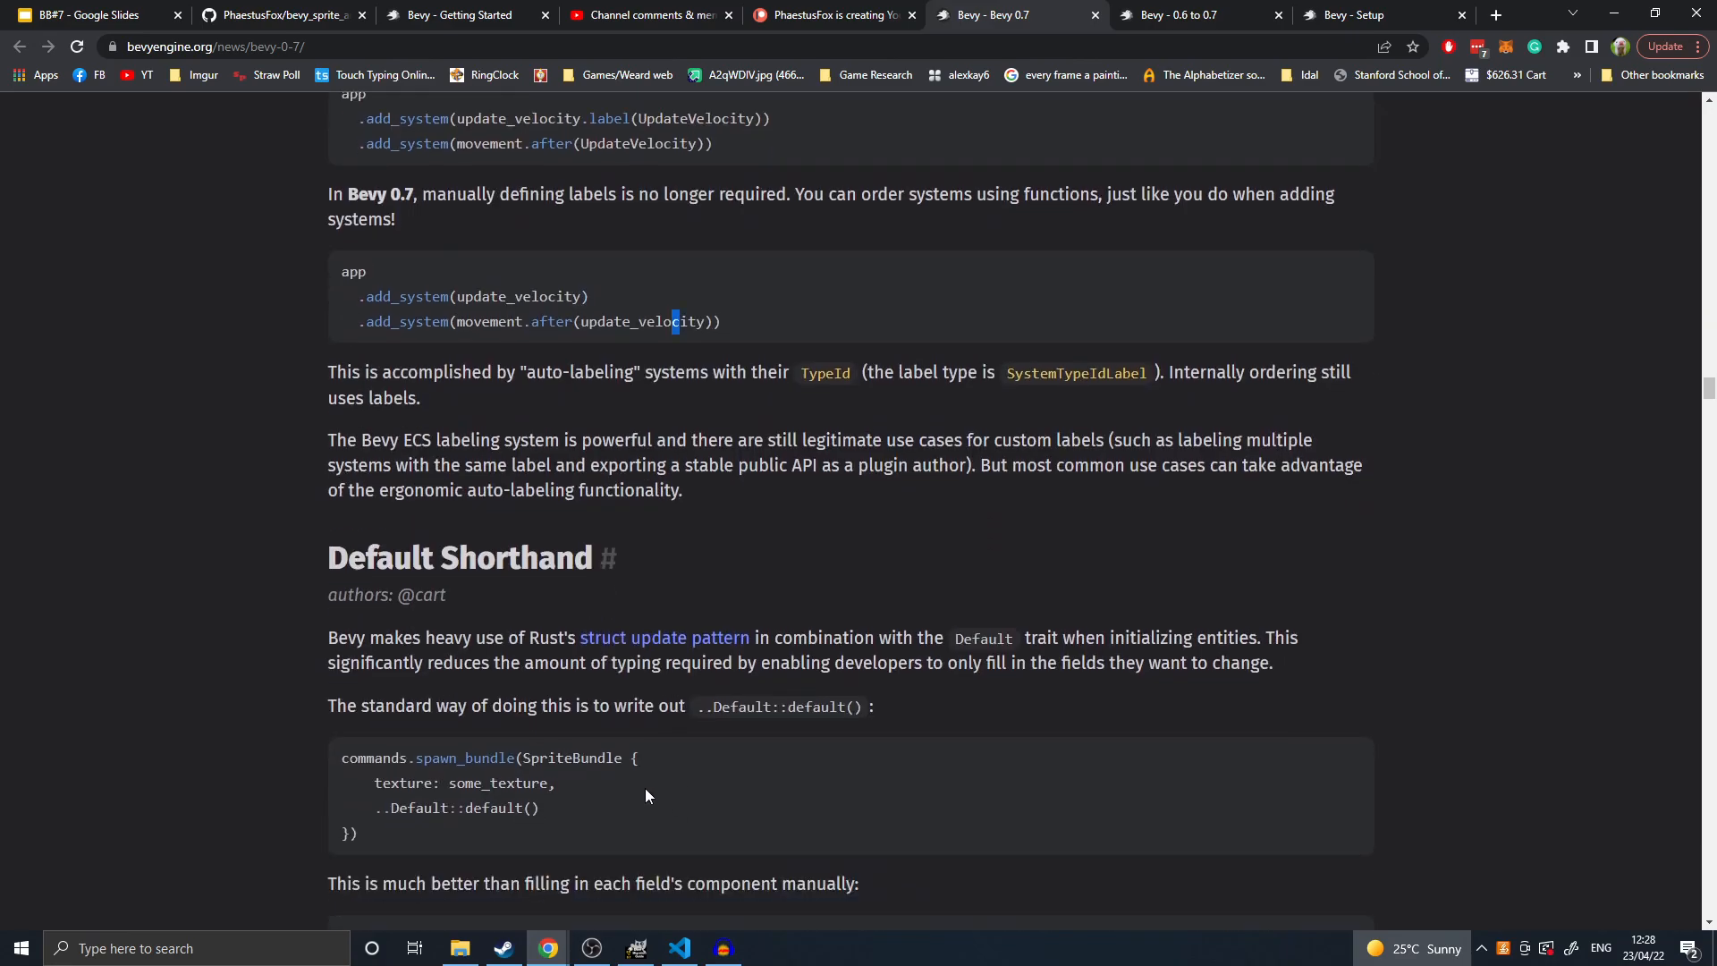
scroll(down, 3)
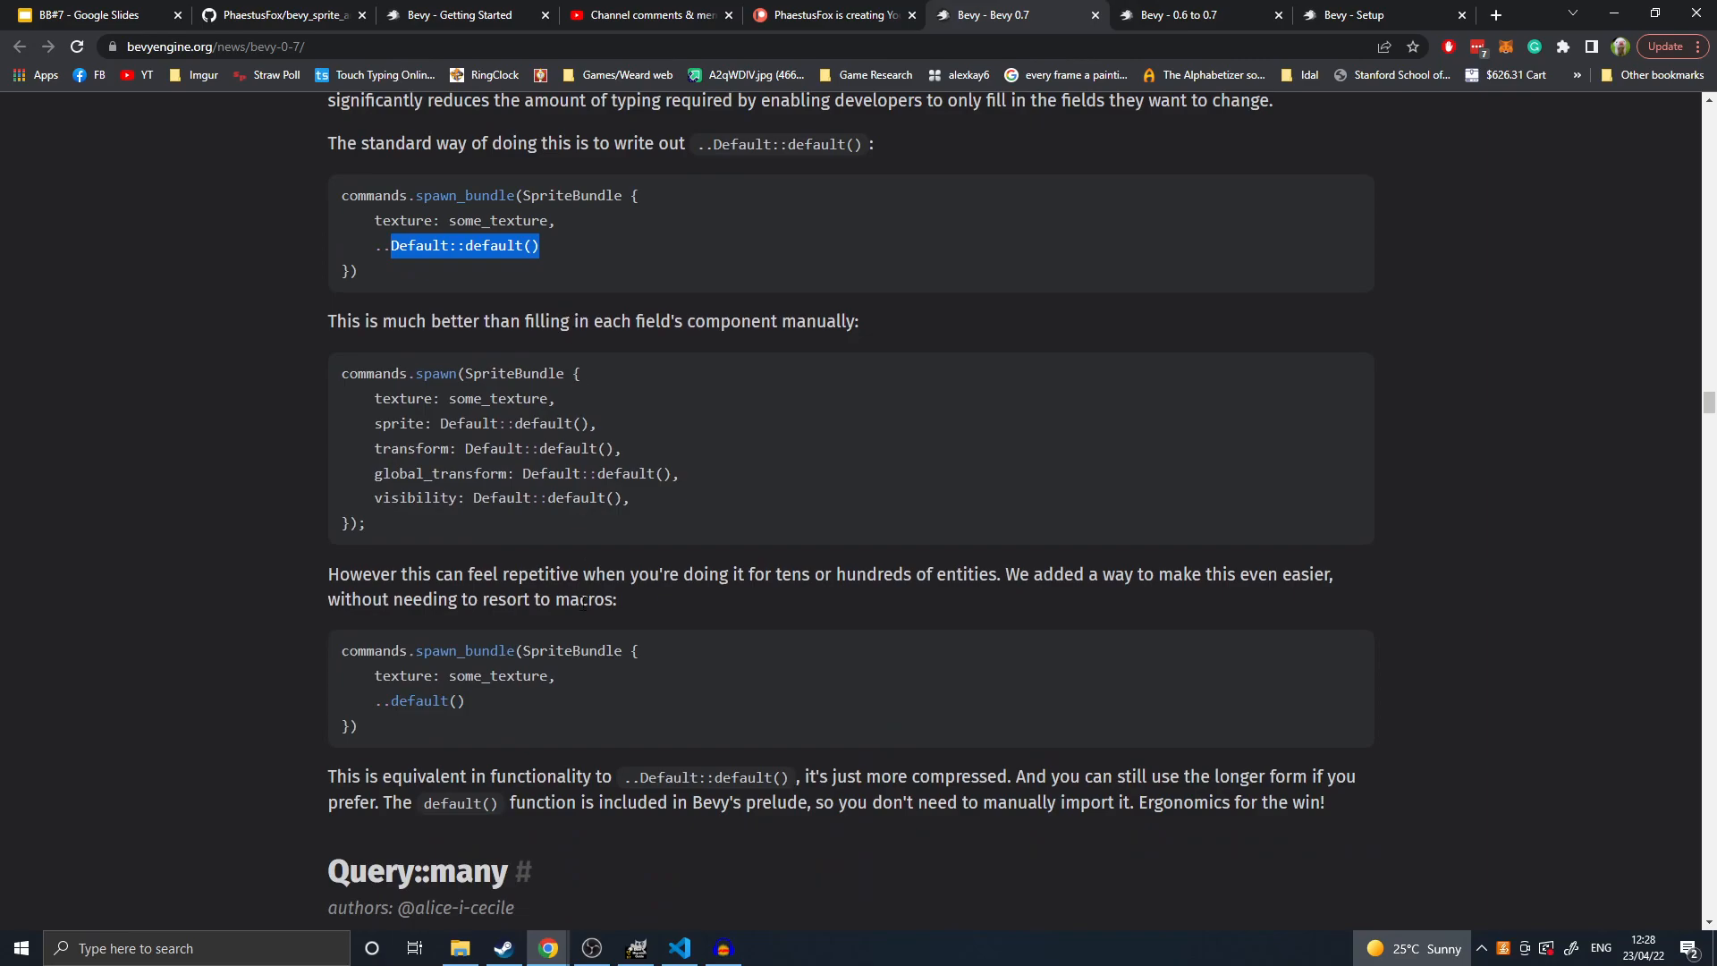
double_click(419, 701)
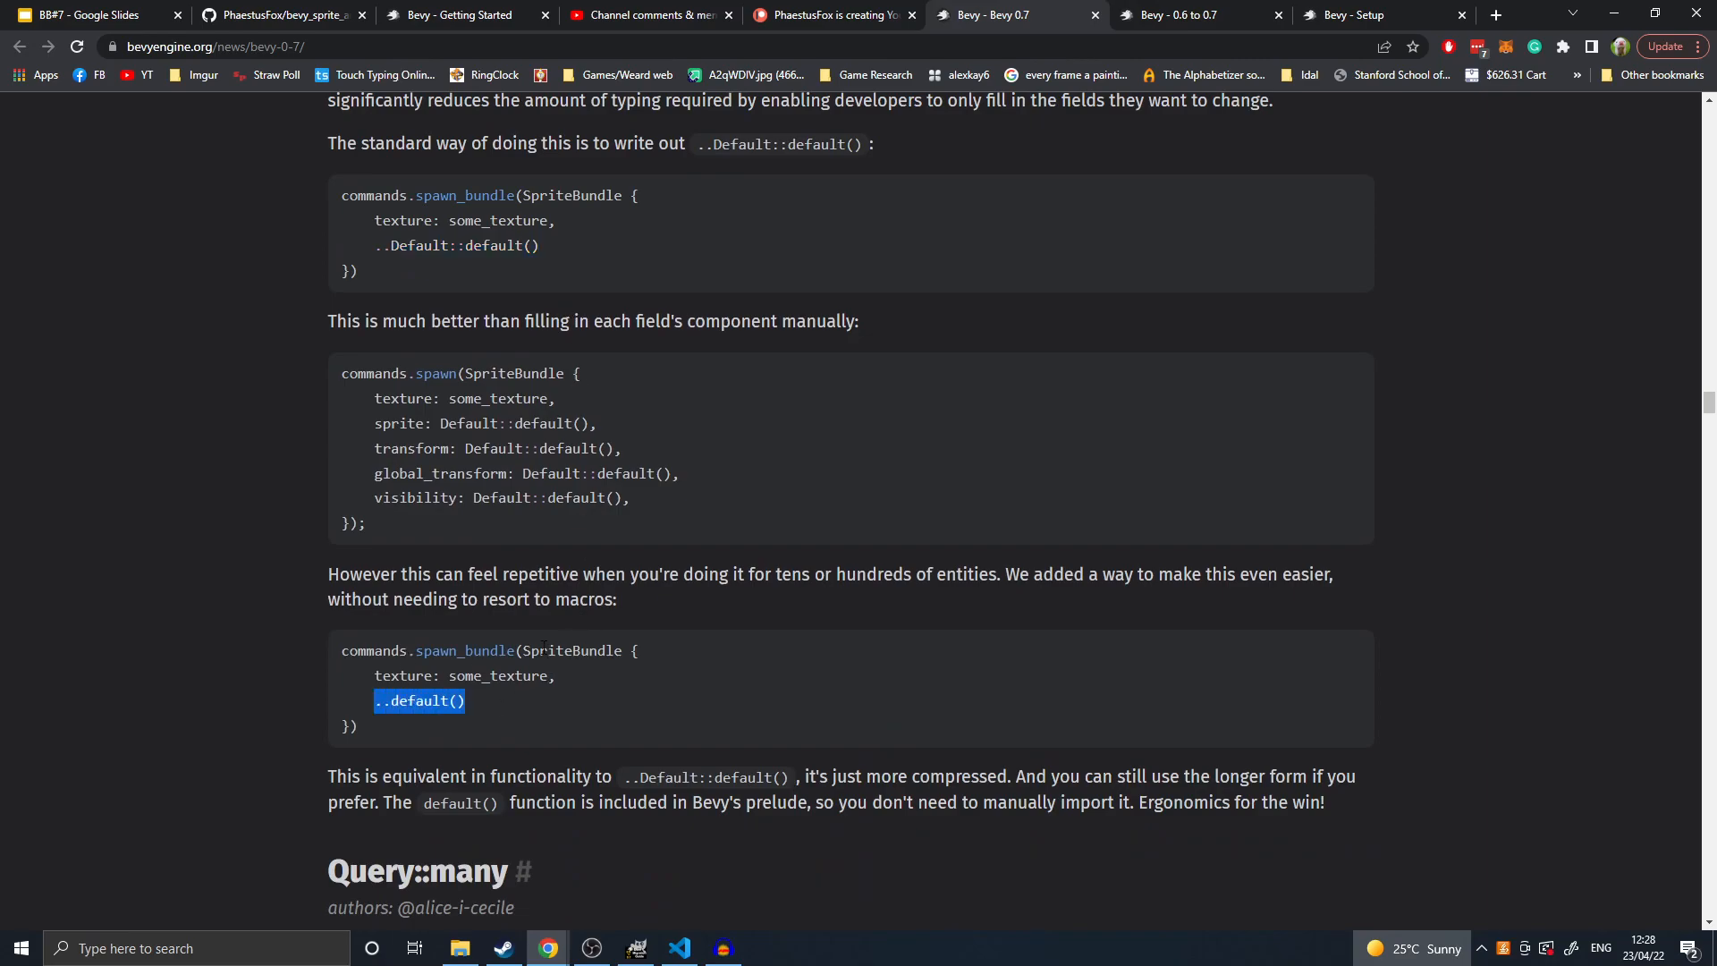
scroll(up, 3)
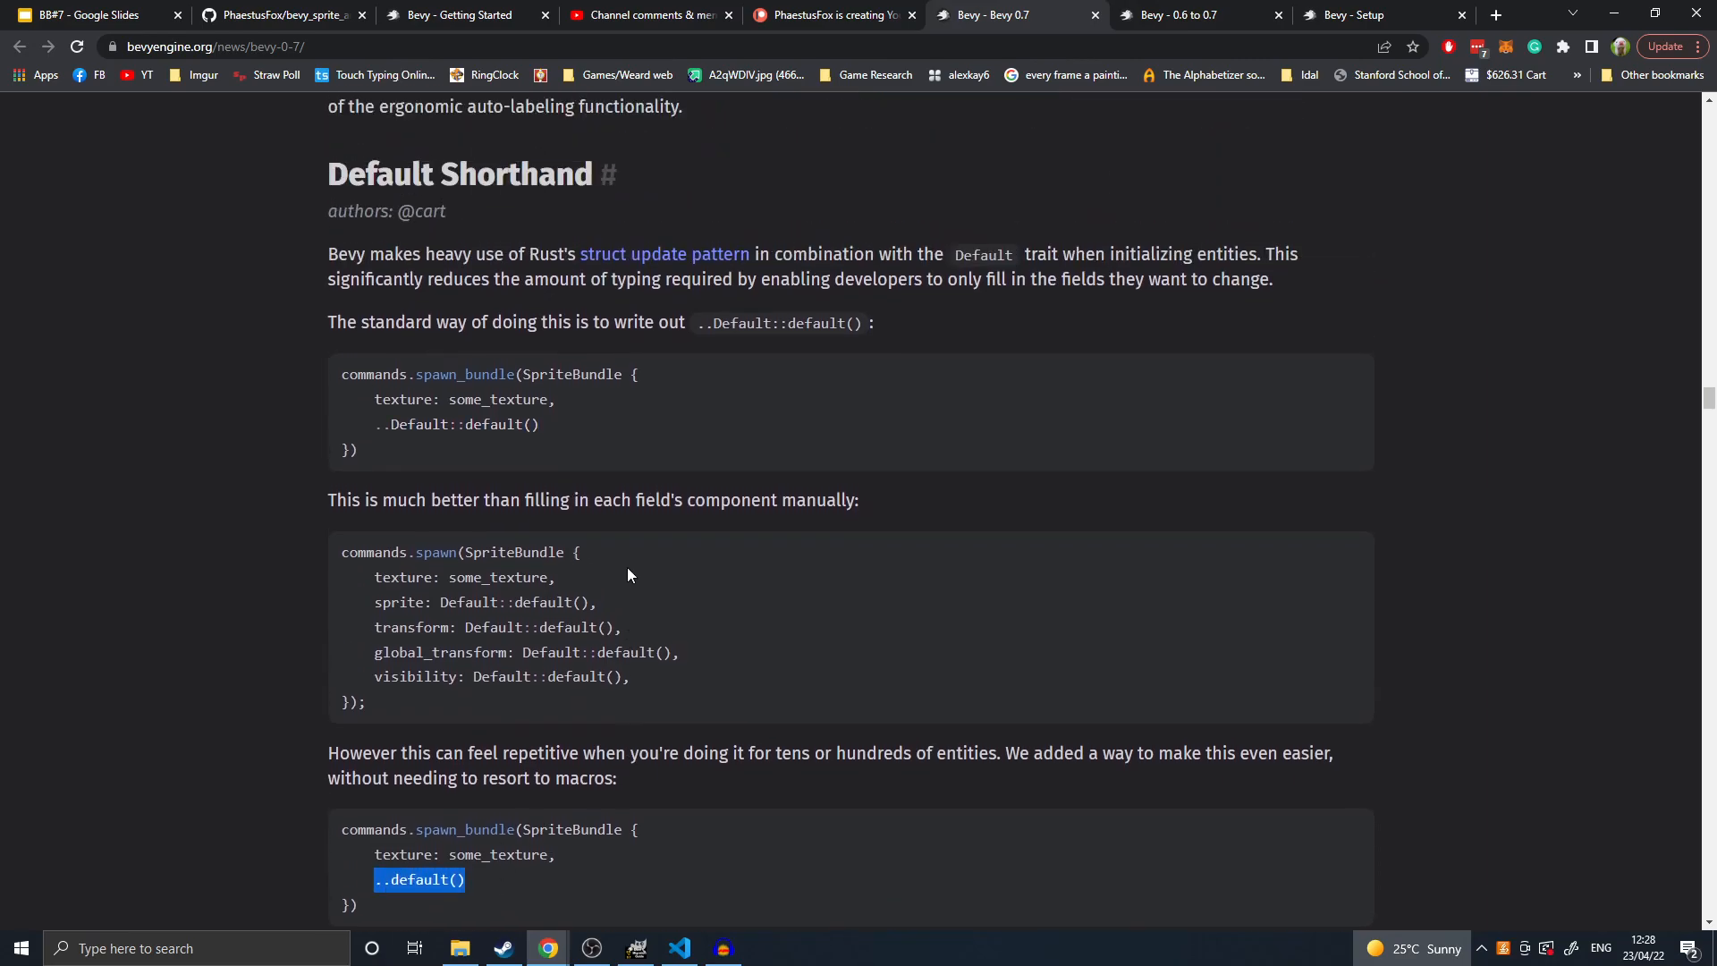
scroll(down, 3)
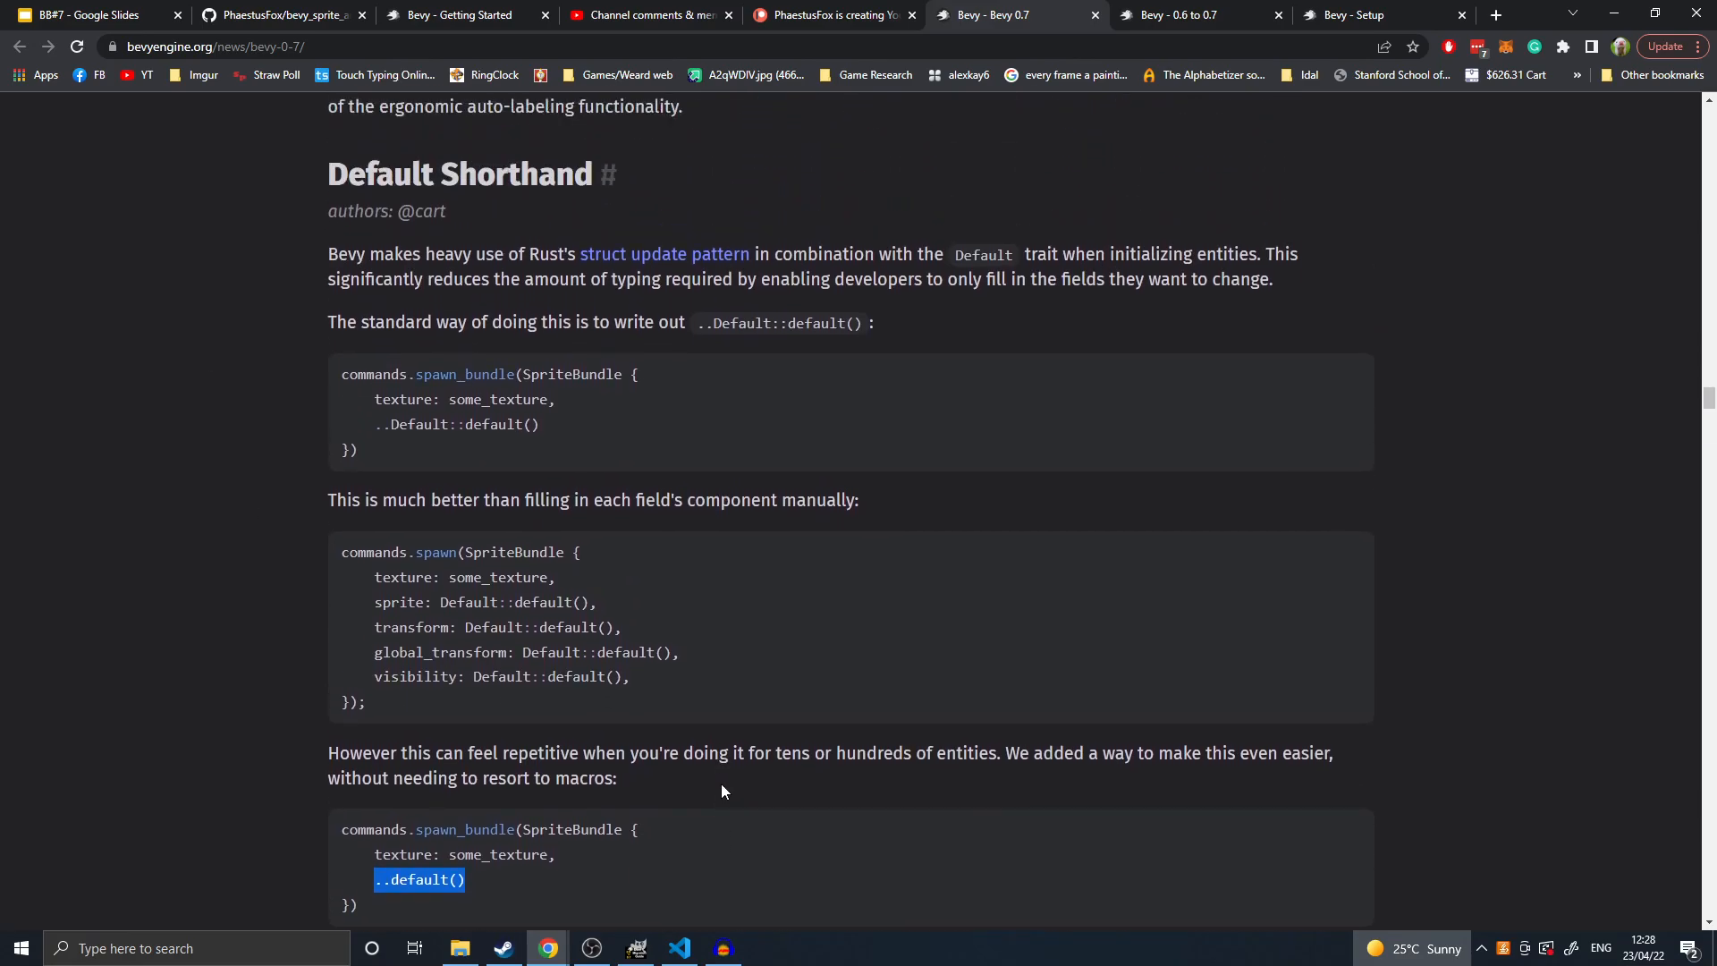
mouse_move(816, 609)
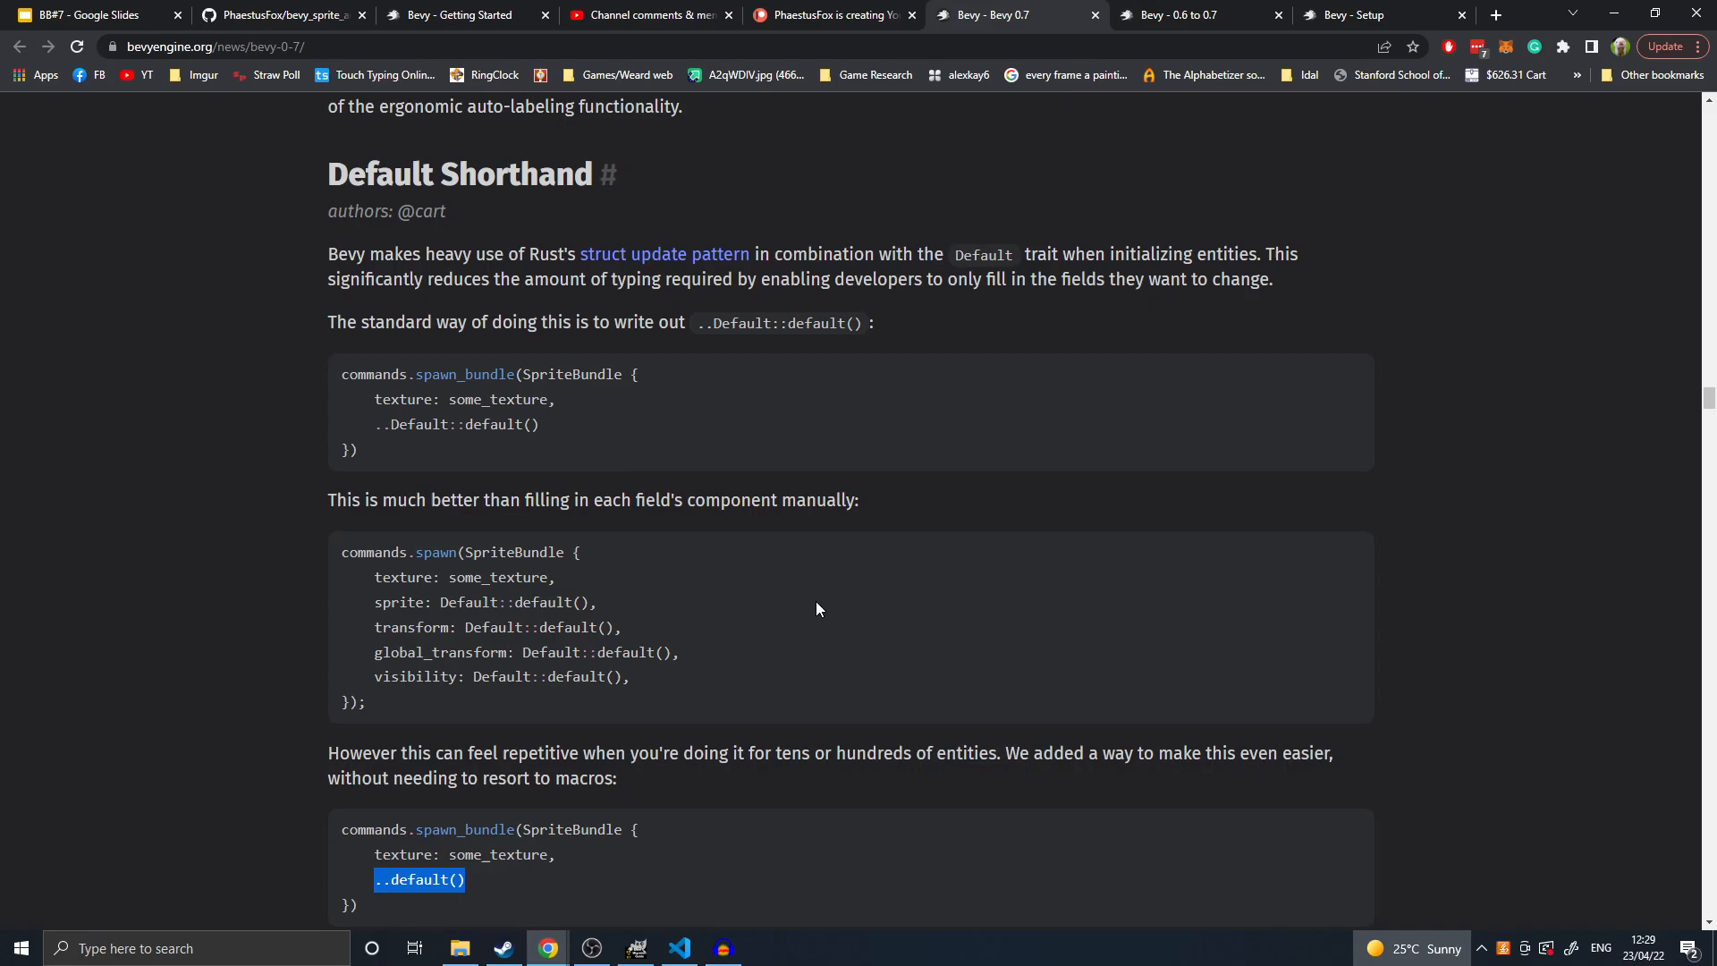
- Mark Default::default() and ..default() again, then move on to Query::many
scroll(down, 3)
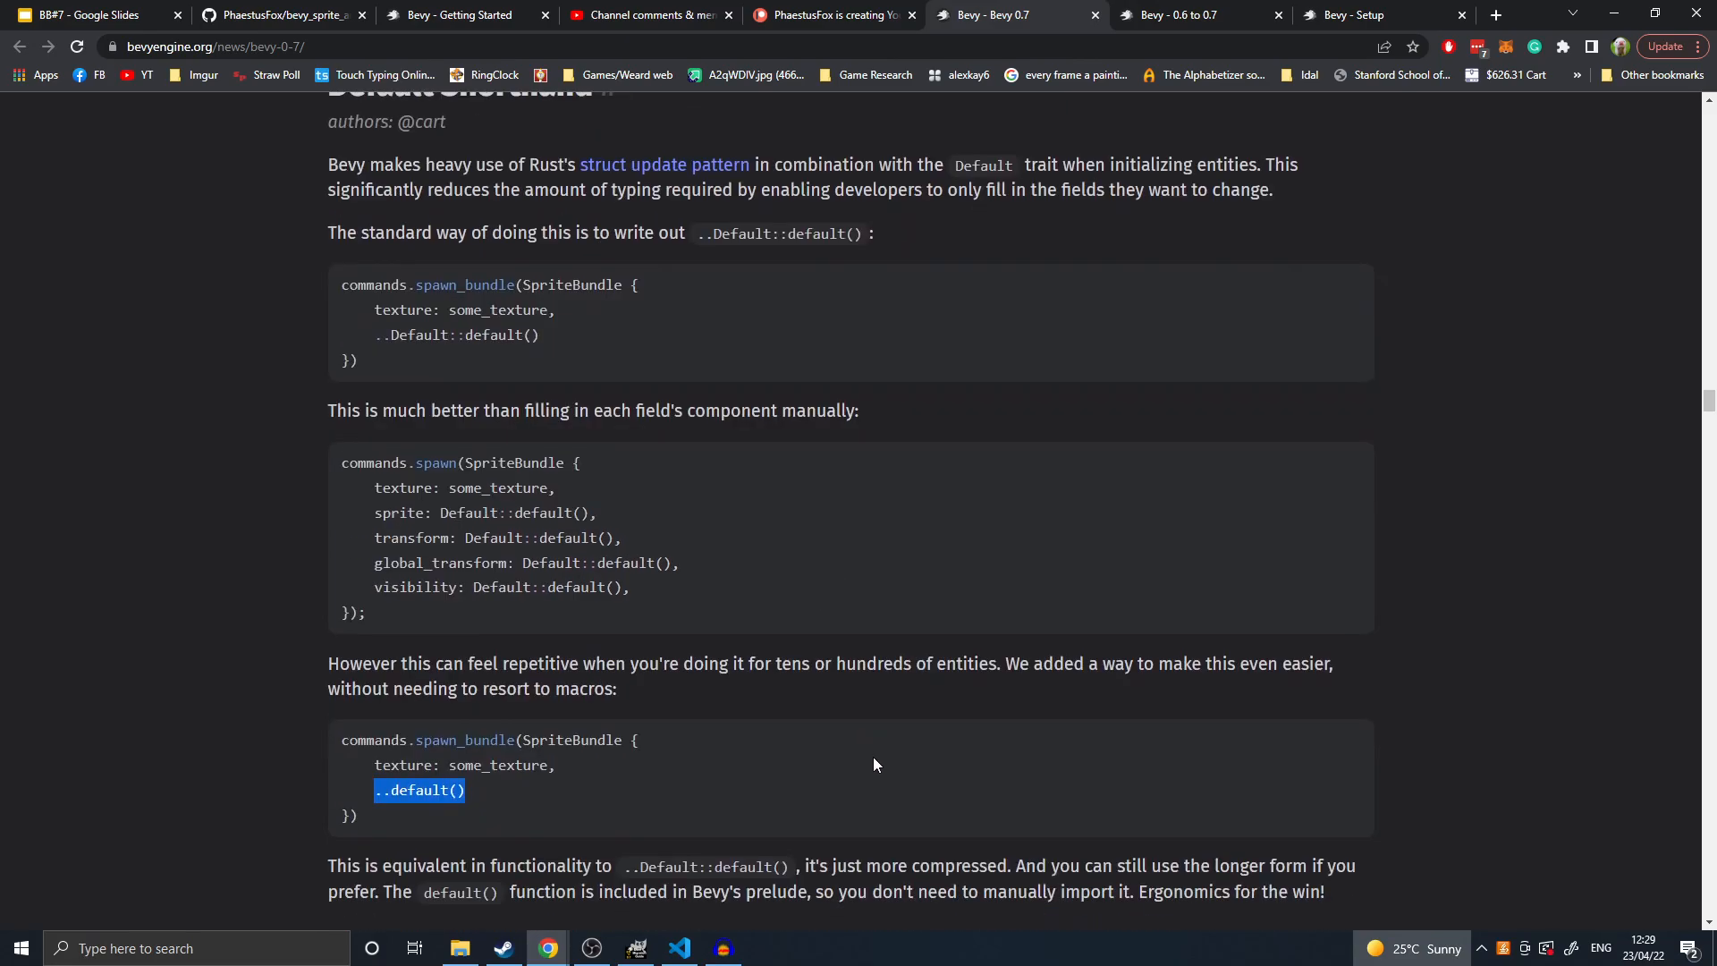
mouse_move(874, 767)
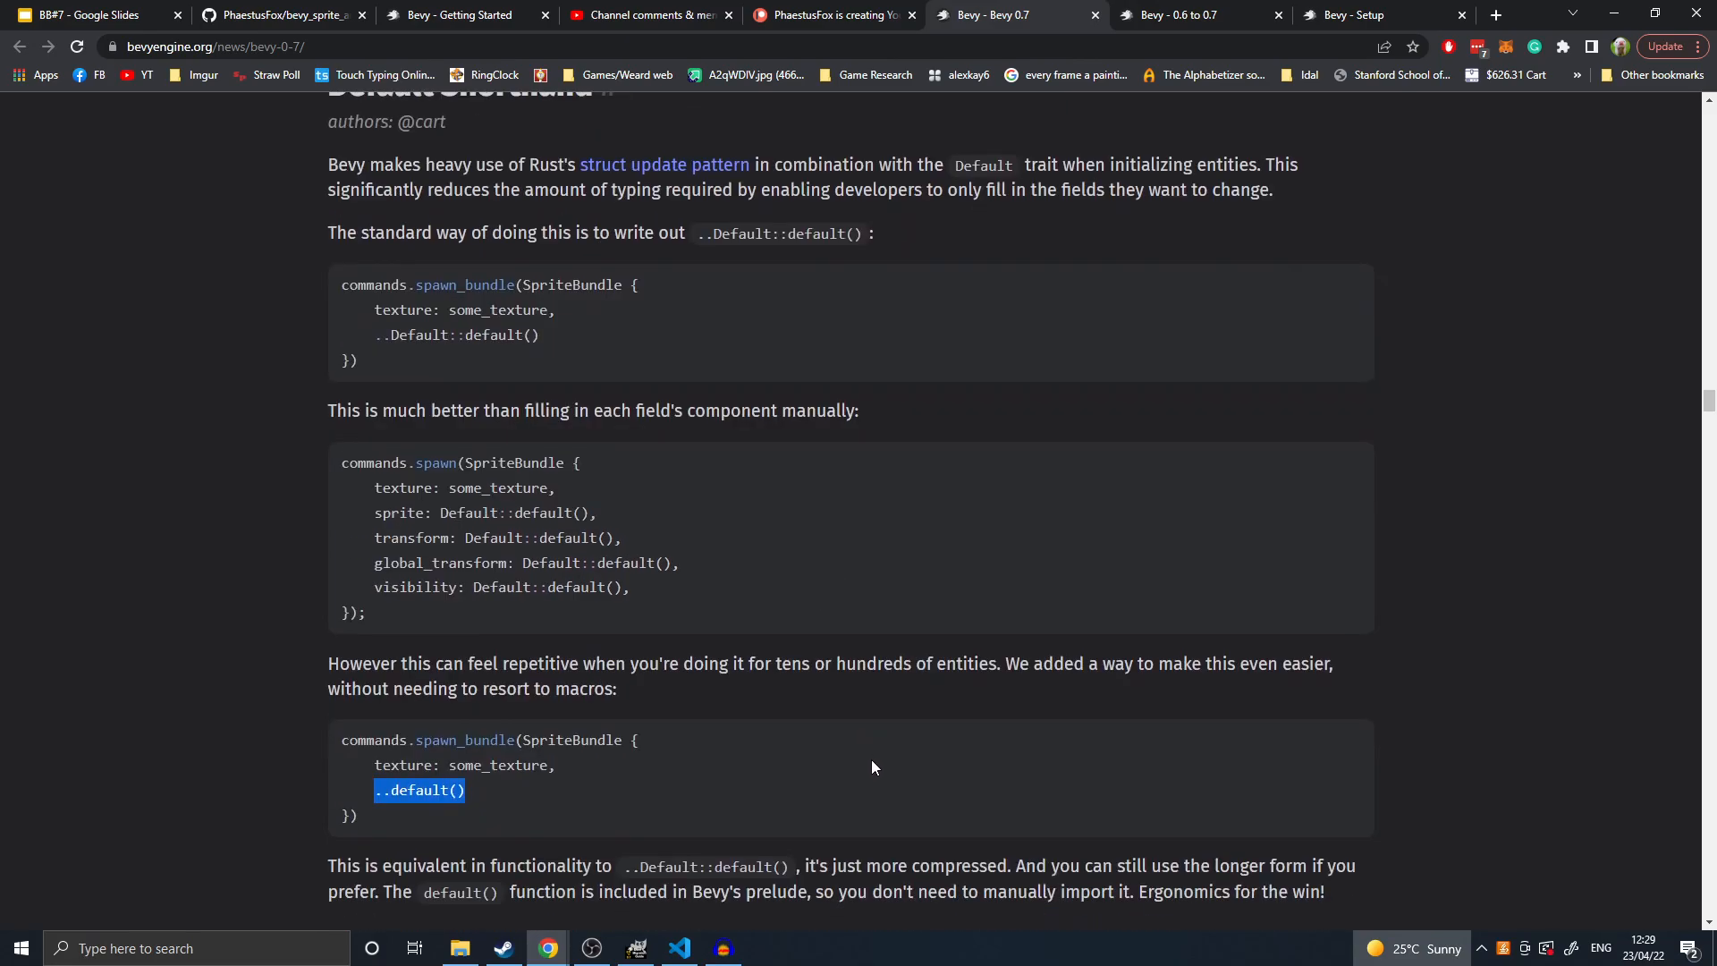
scroll(down, 3)
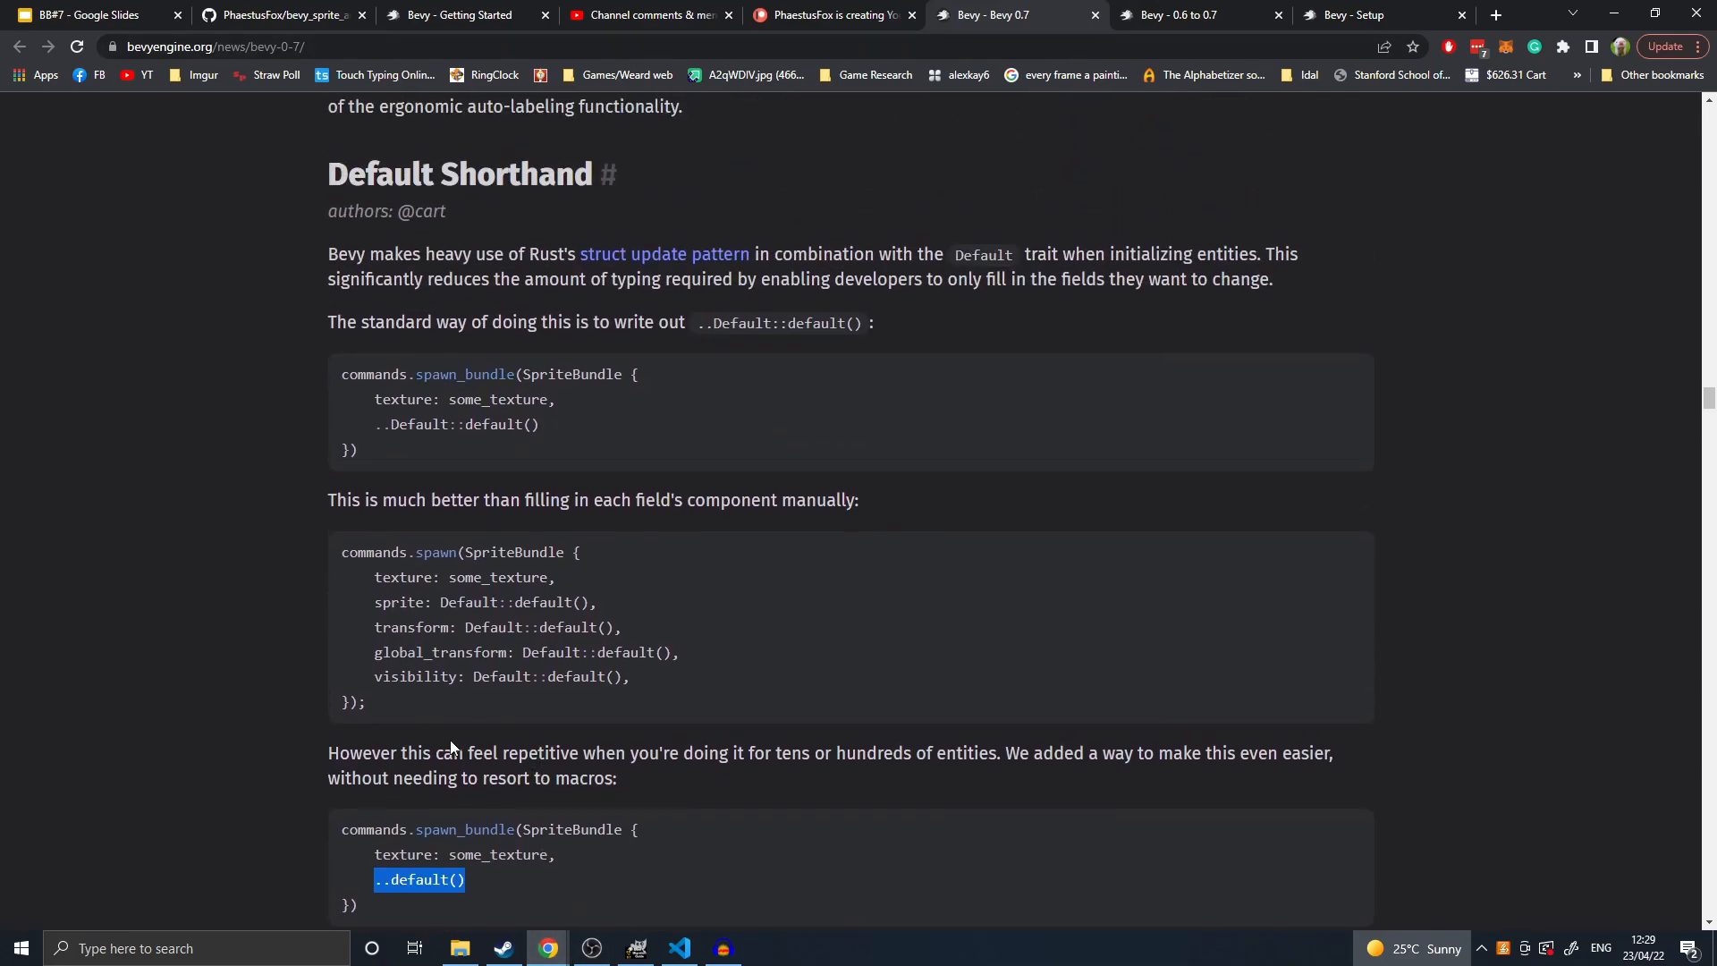
scroll(down, 3)
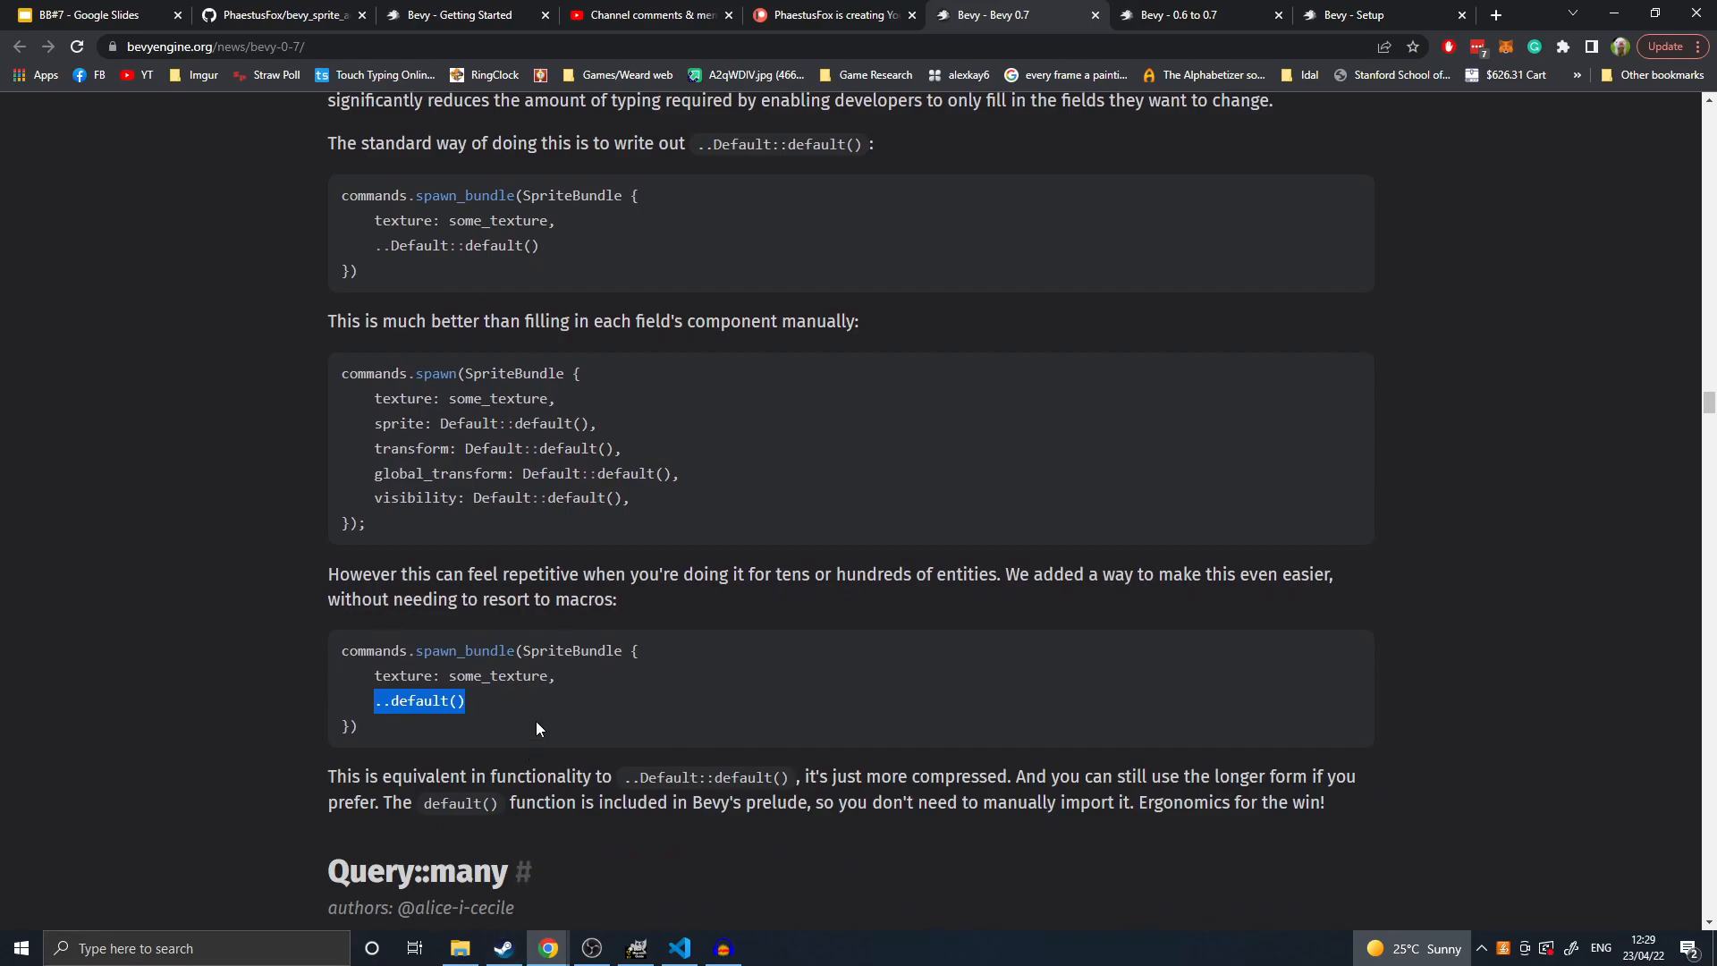
double_click(410, 701)
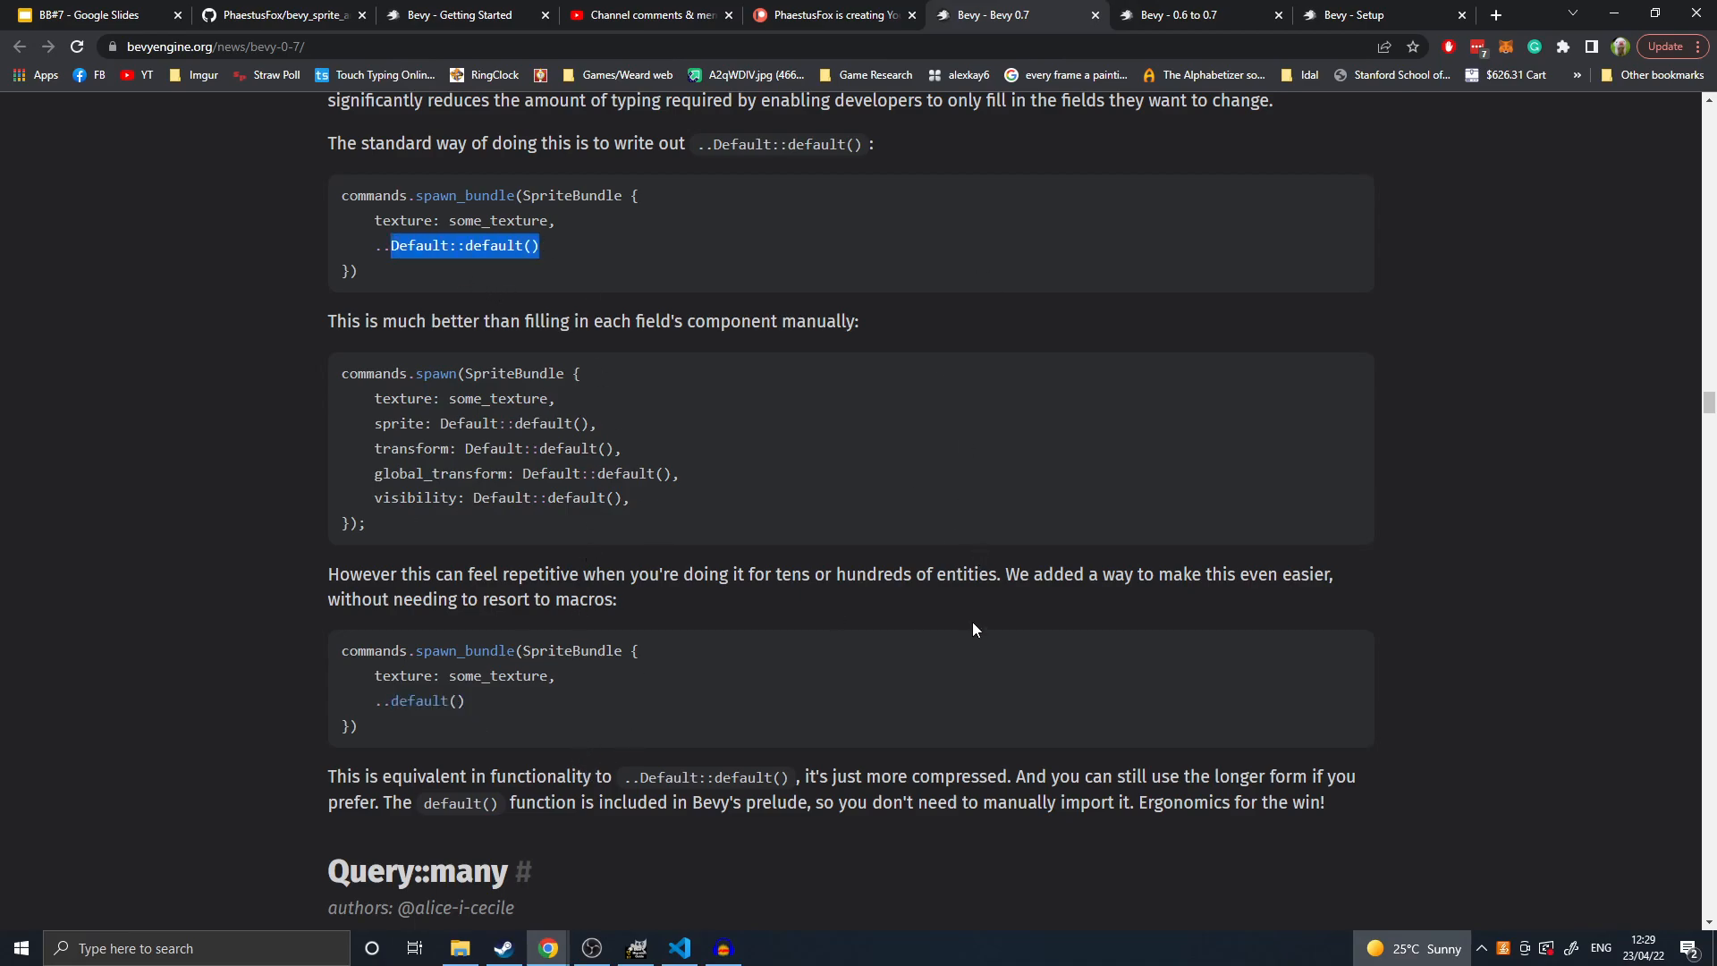
scroll(down, 3)
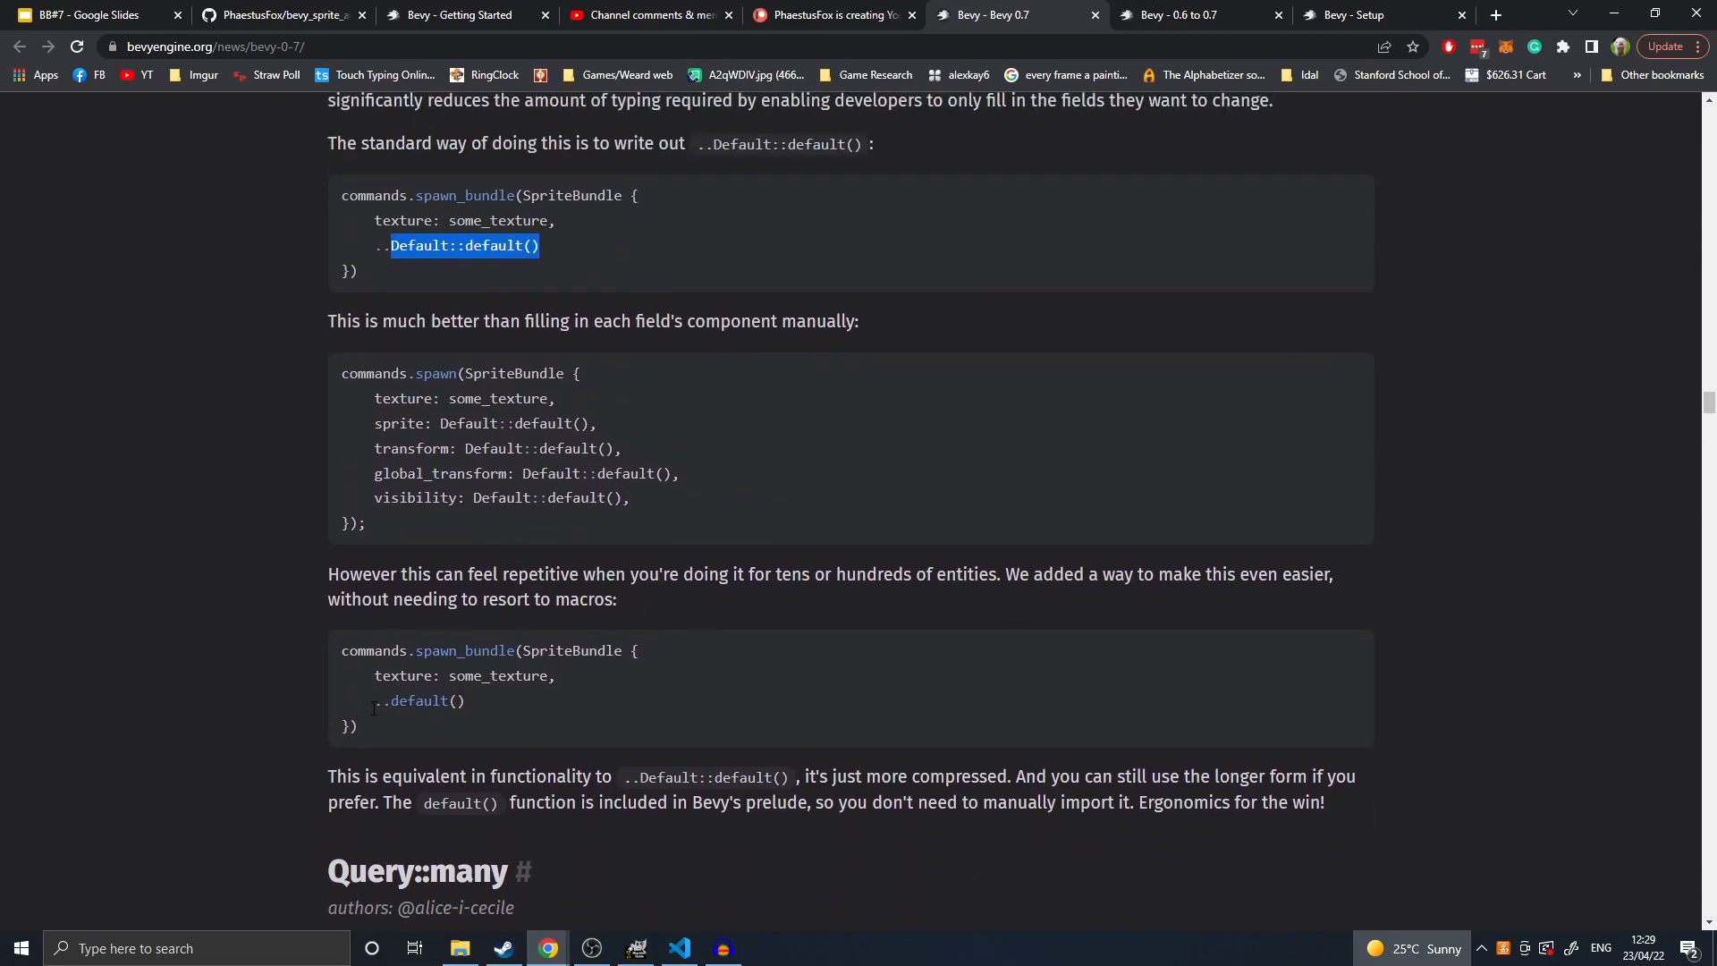
double_click(421, 700)
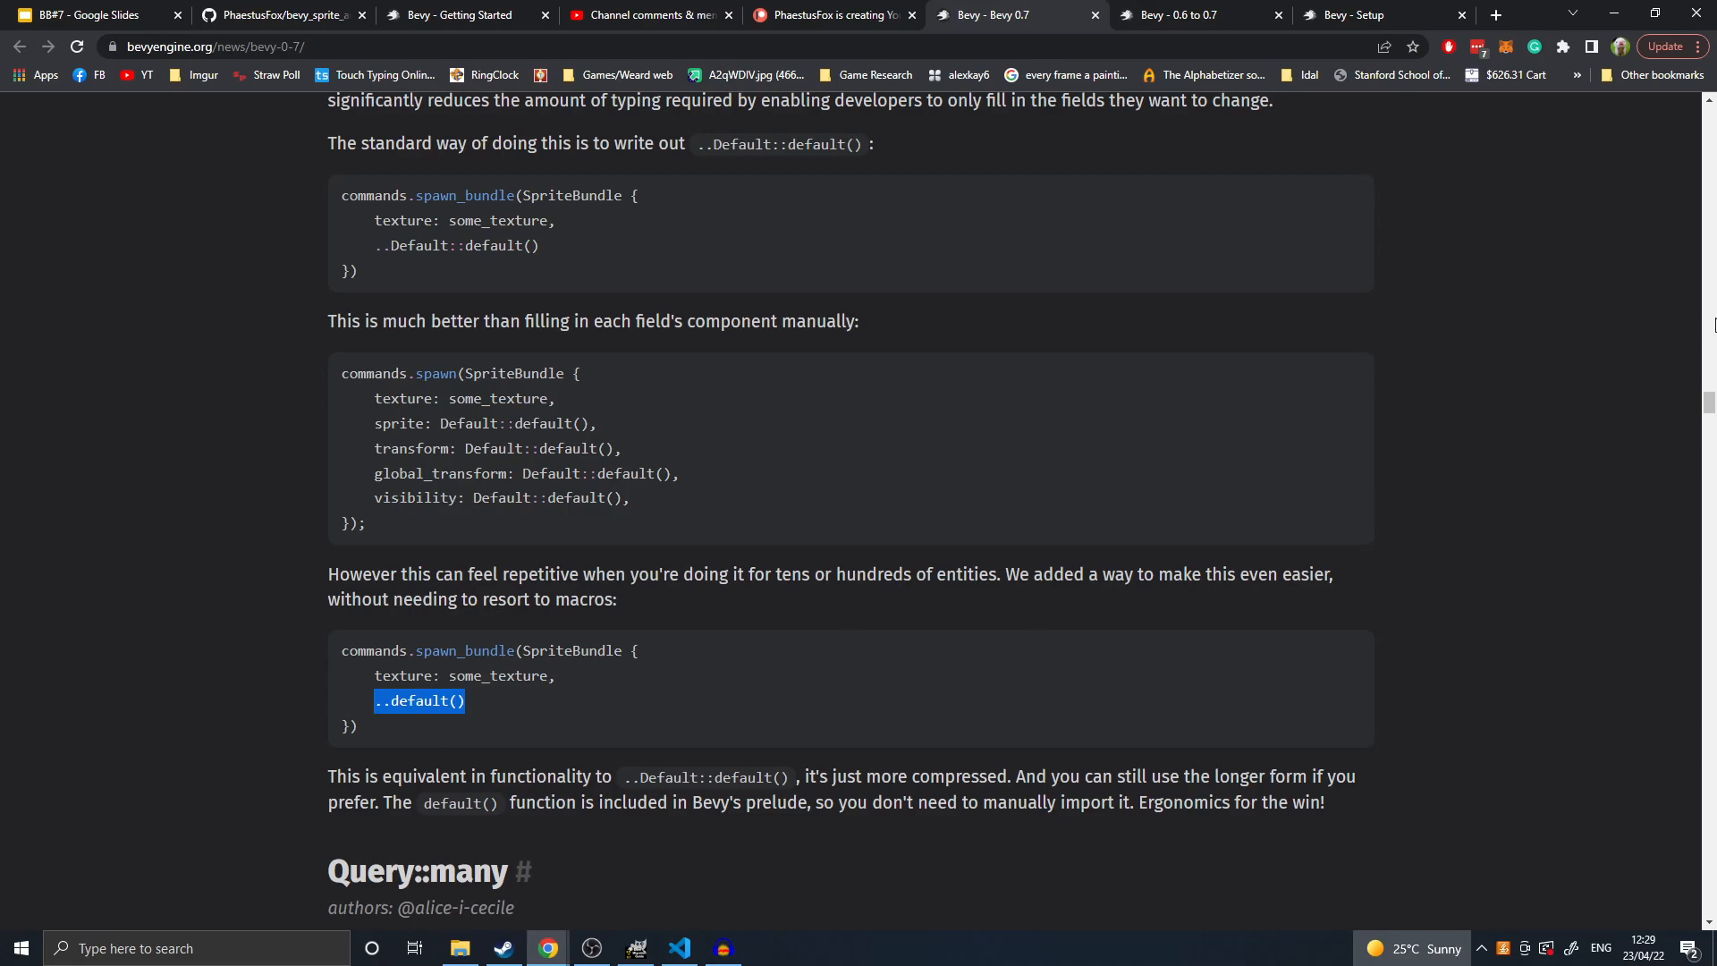
mouse_move(944, 689)
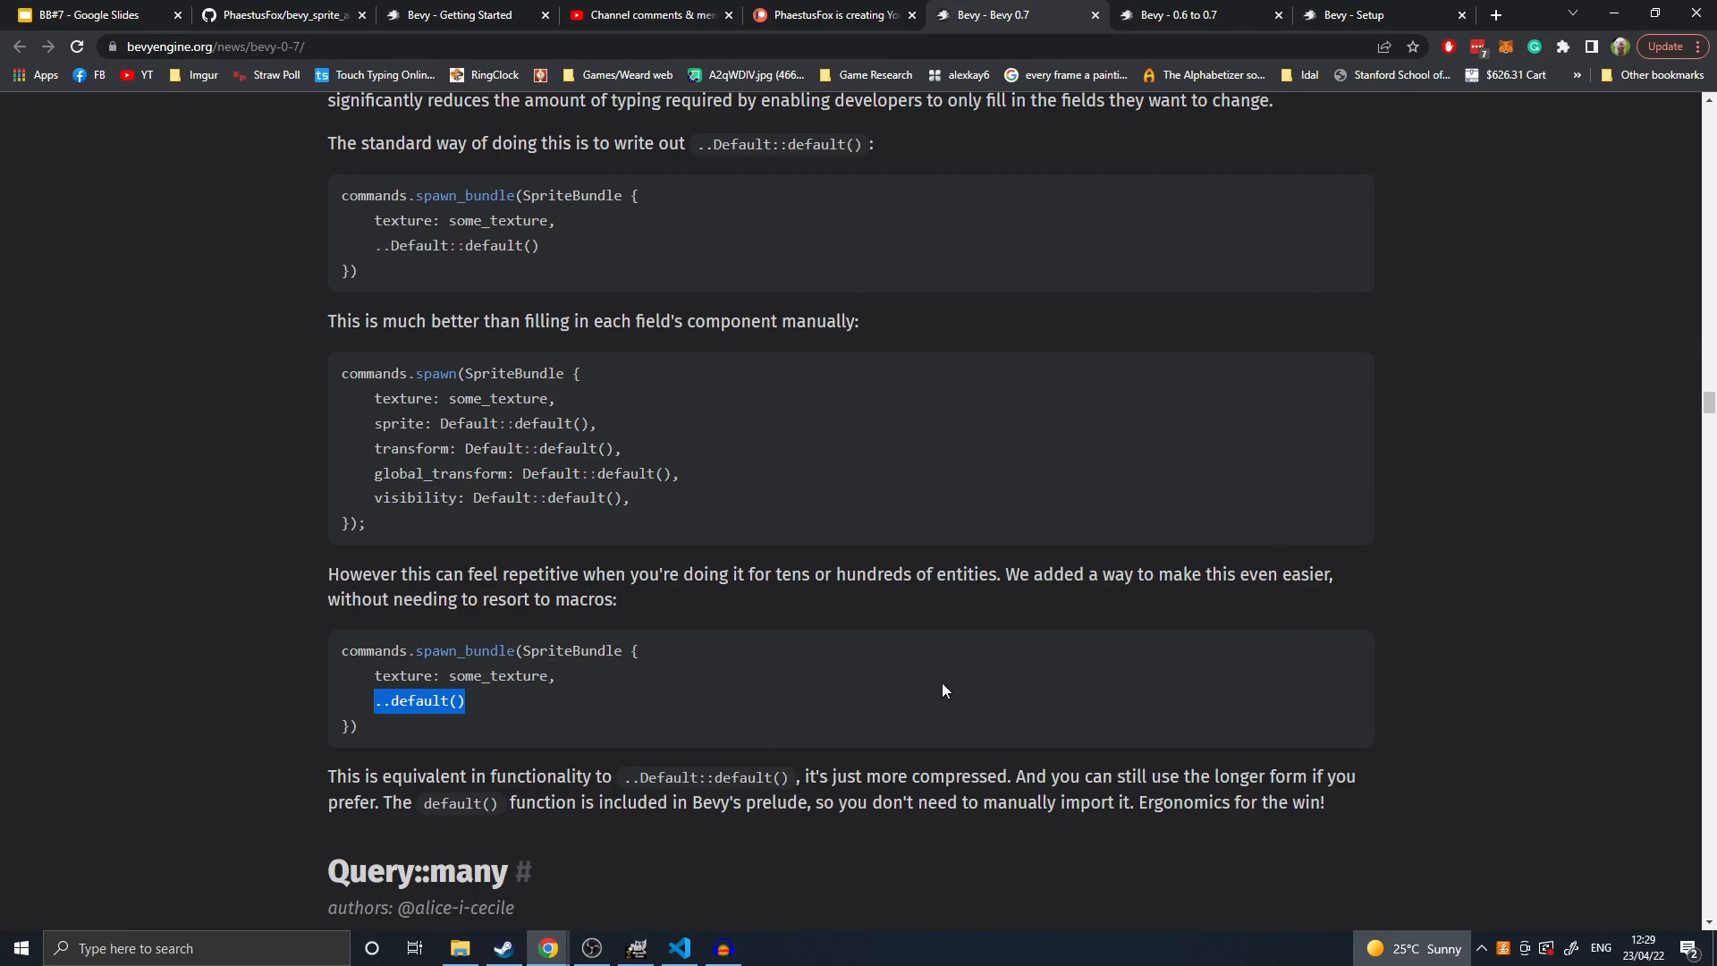
mouse_move(673, 697)
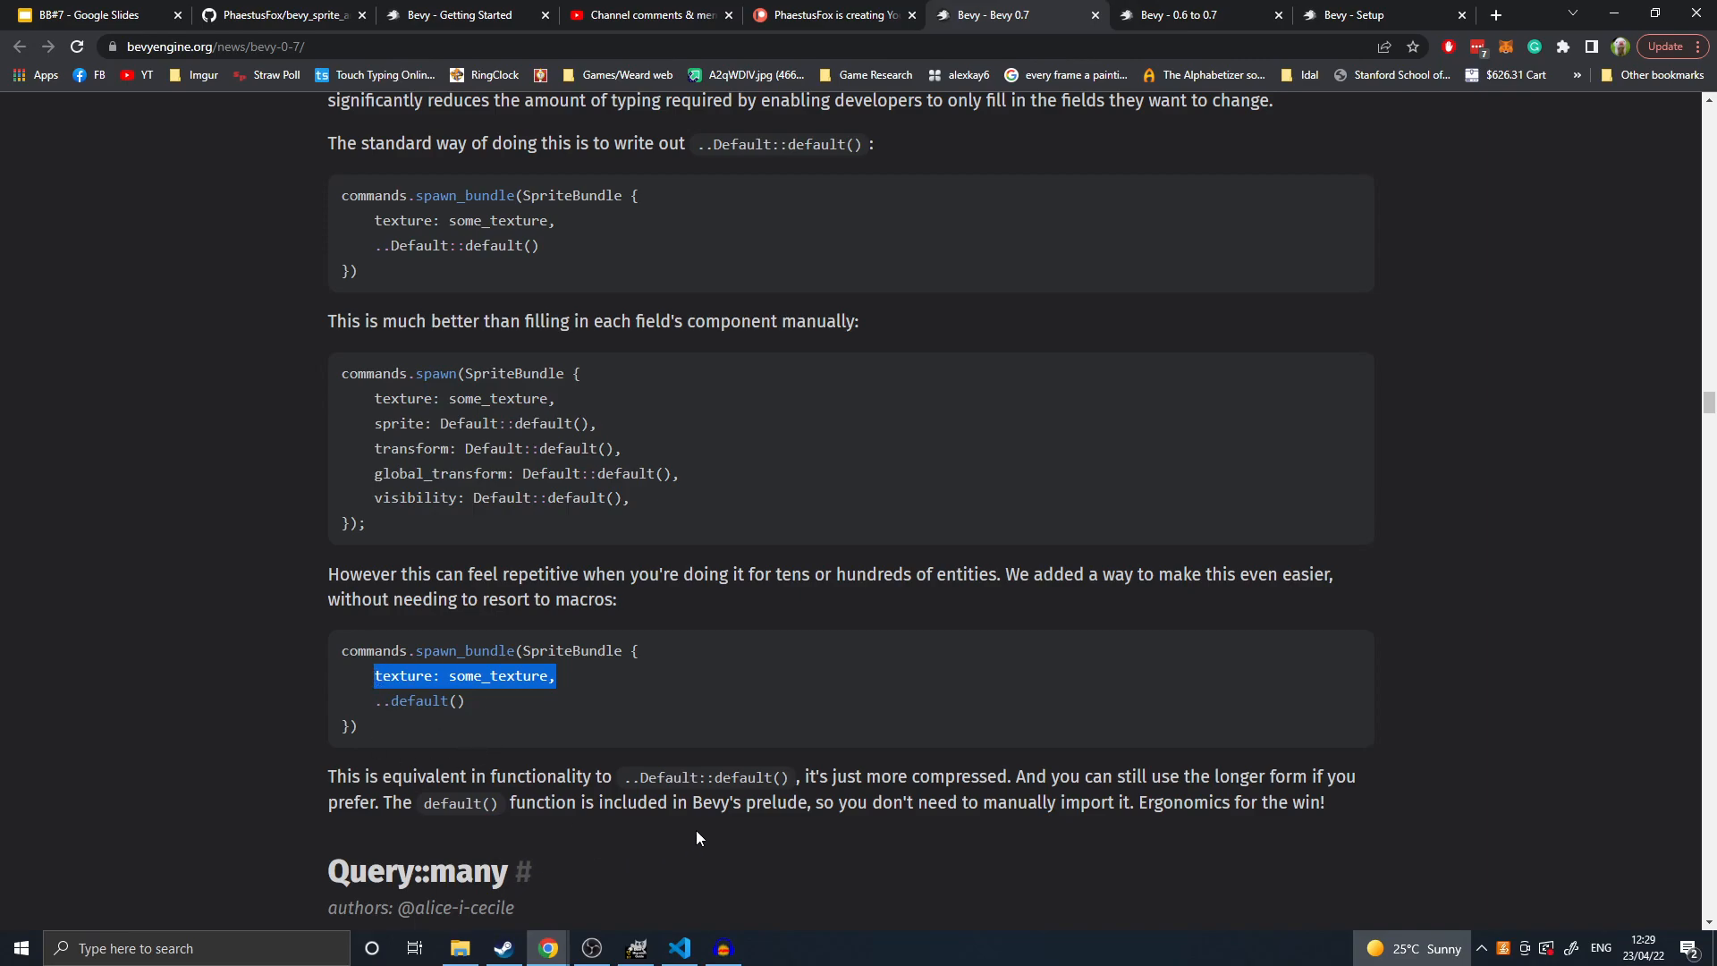
scroll(down, 3)
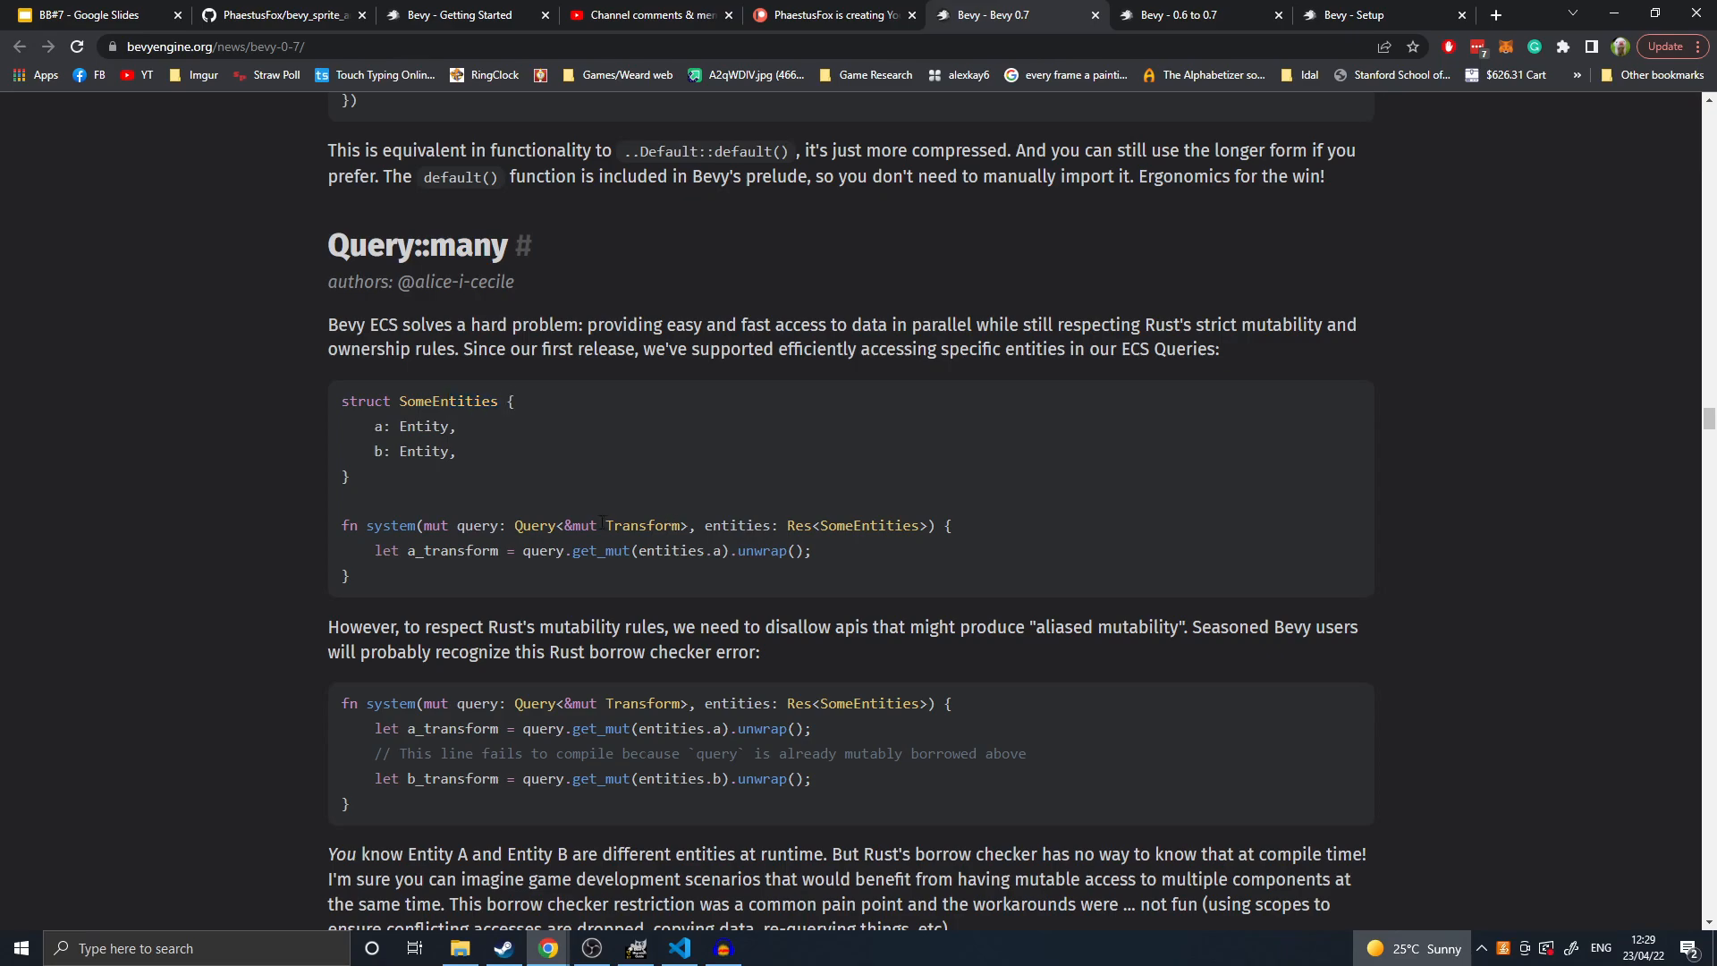
- Highlight the entities argument of many_mut, then clear the highlight
scroll(down, 3)
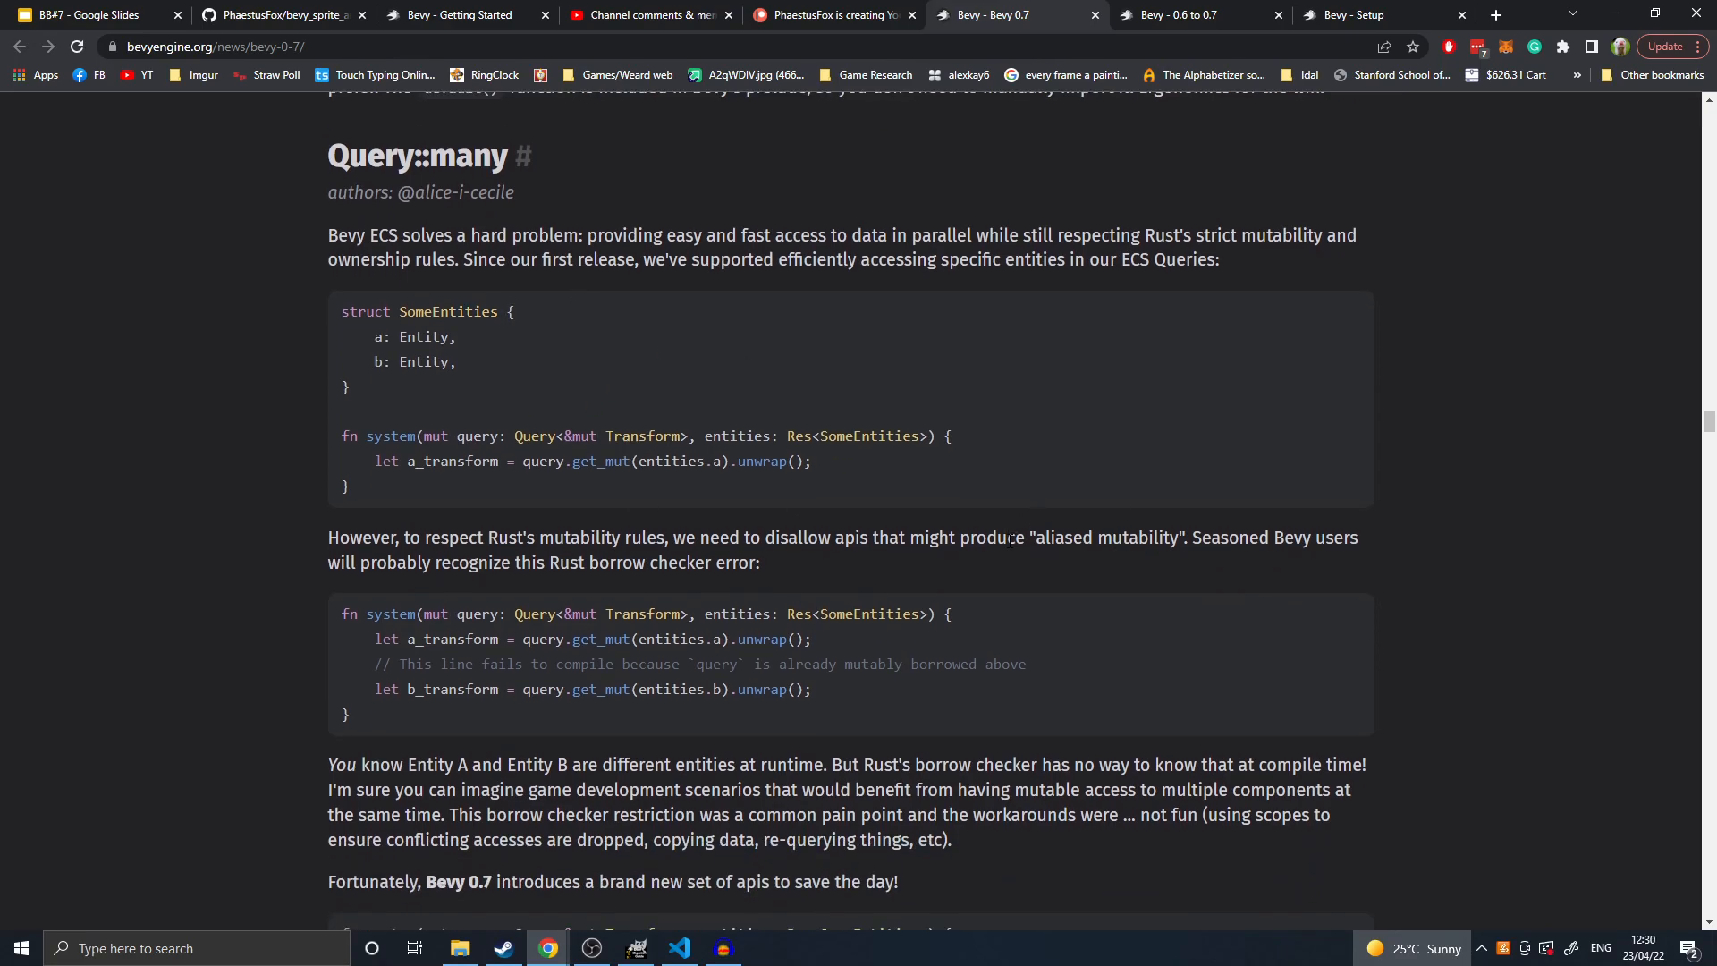
scroll(down, 3)
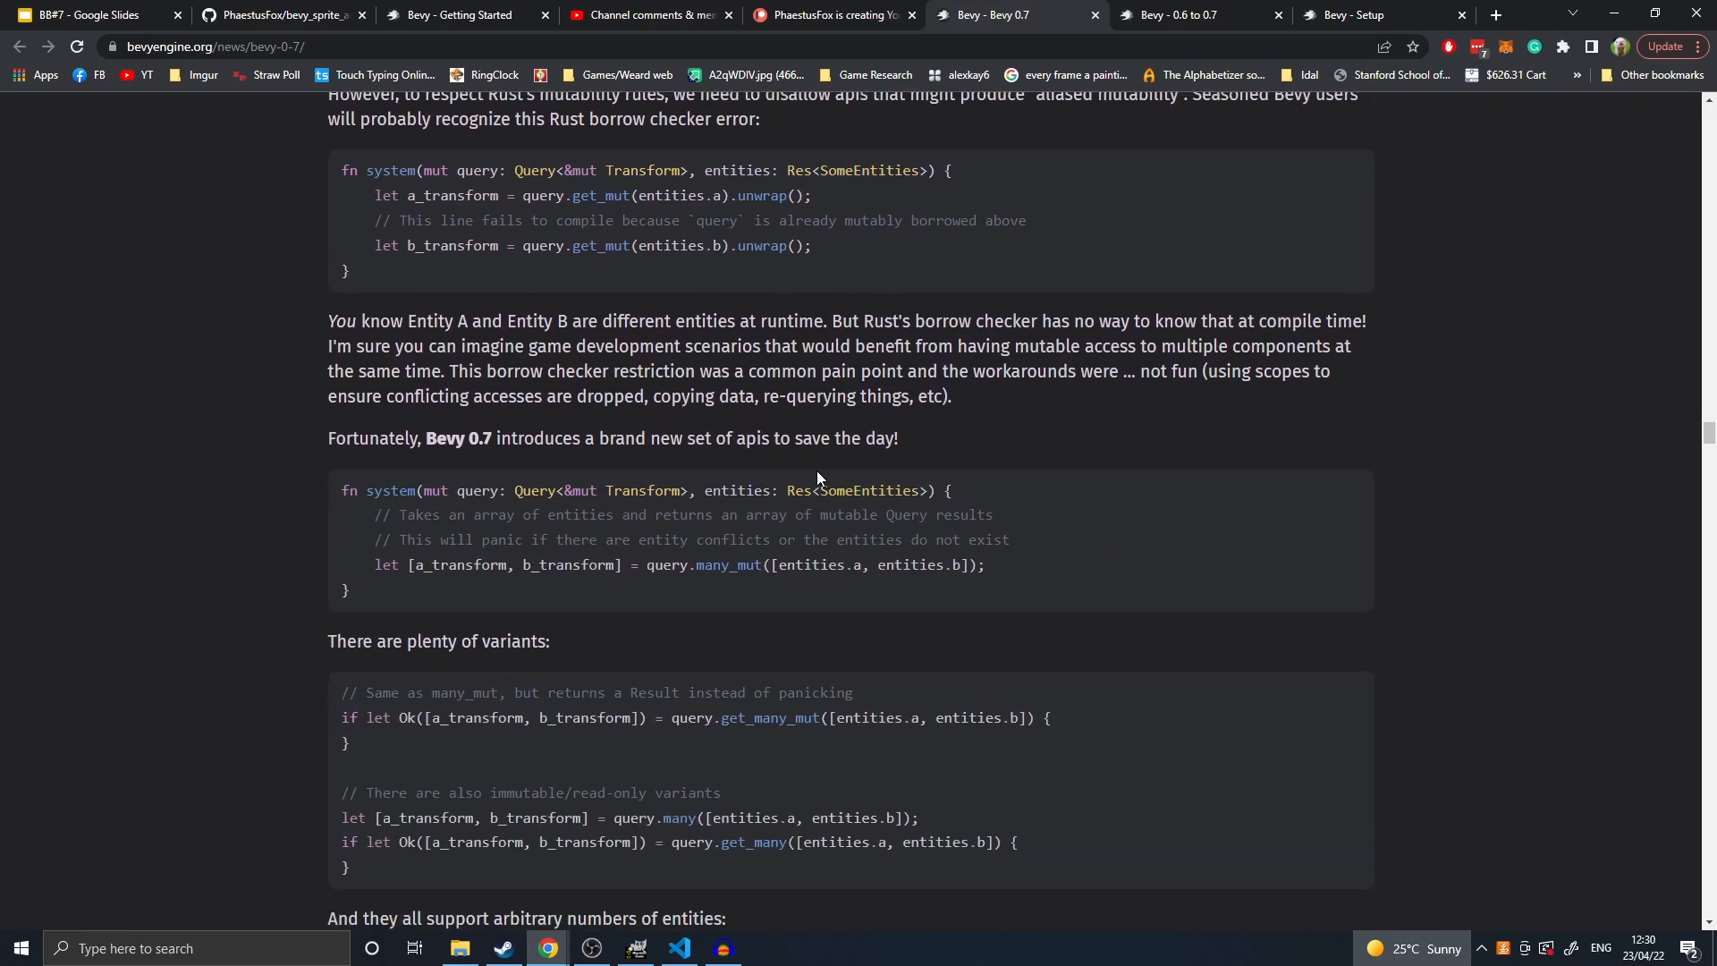
scroll(up, 3)
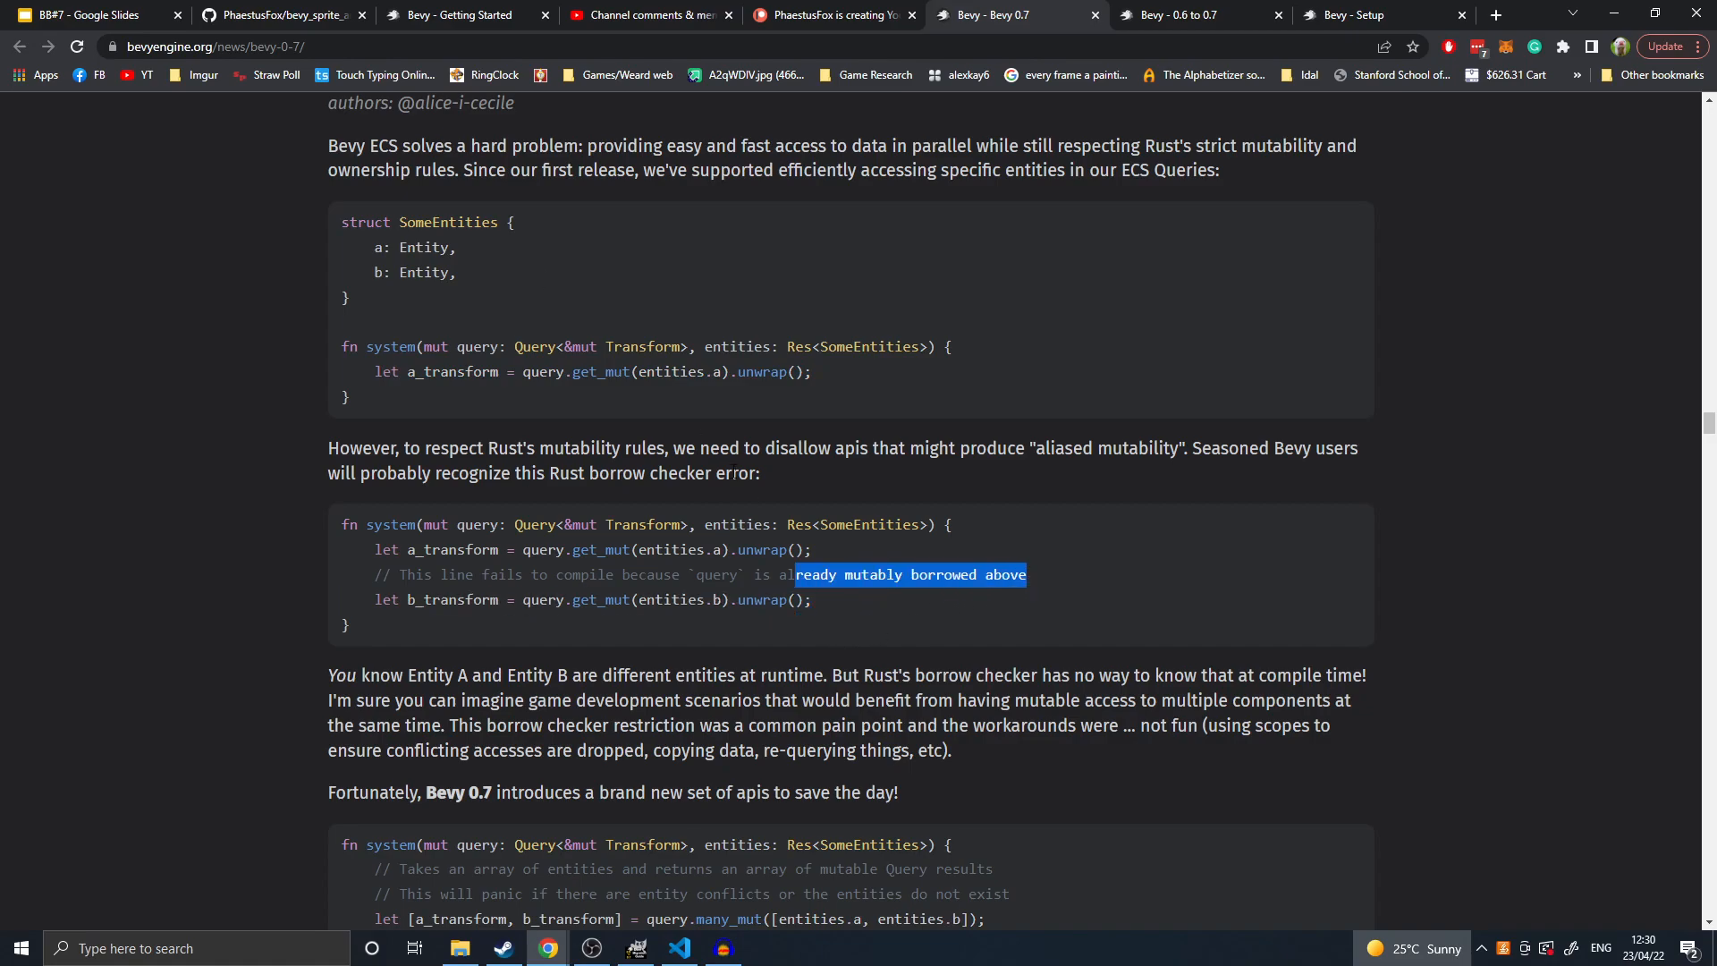
scroll(down, 3)
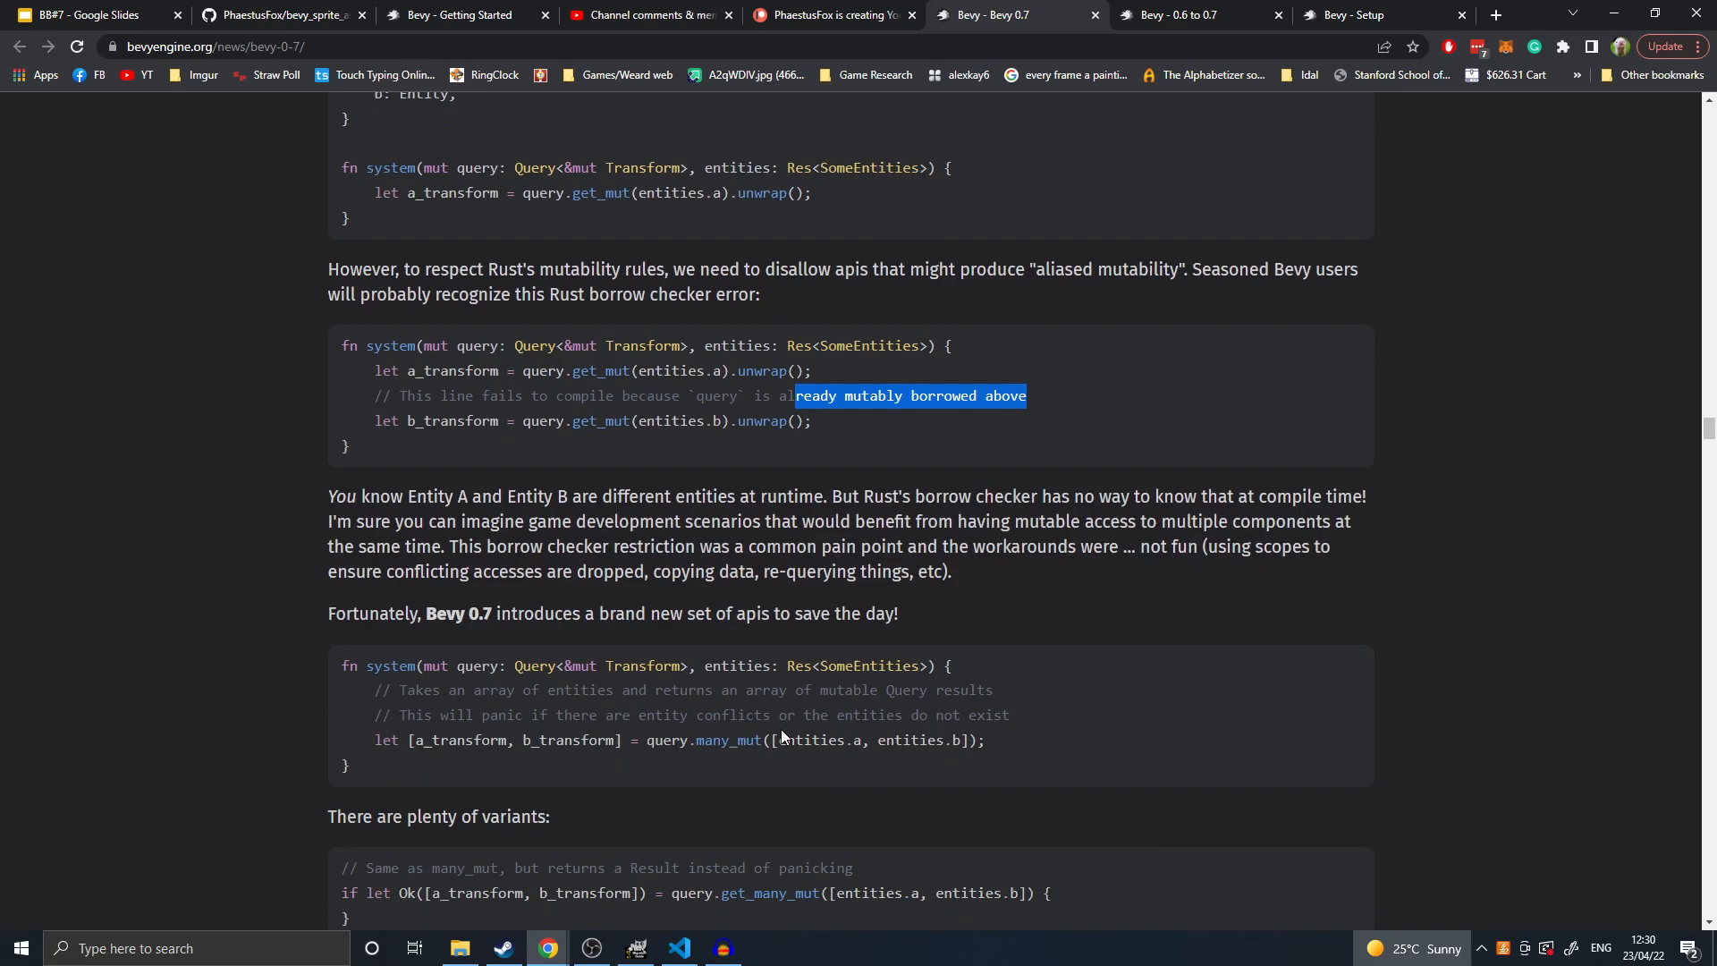
drag(775, 740, 958, 740)
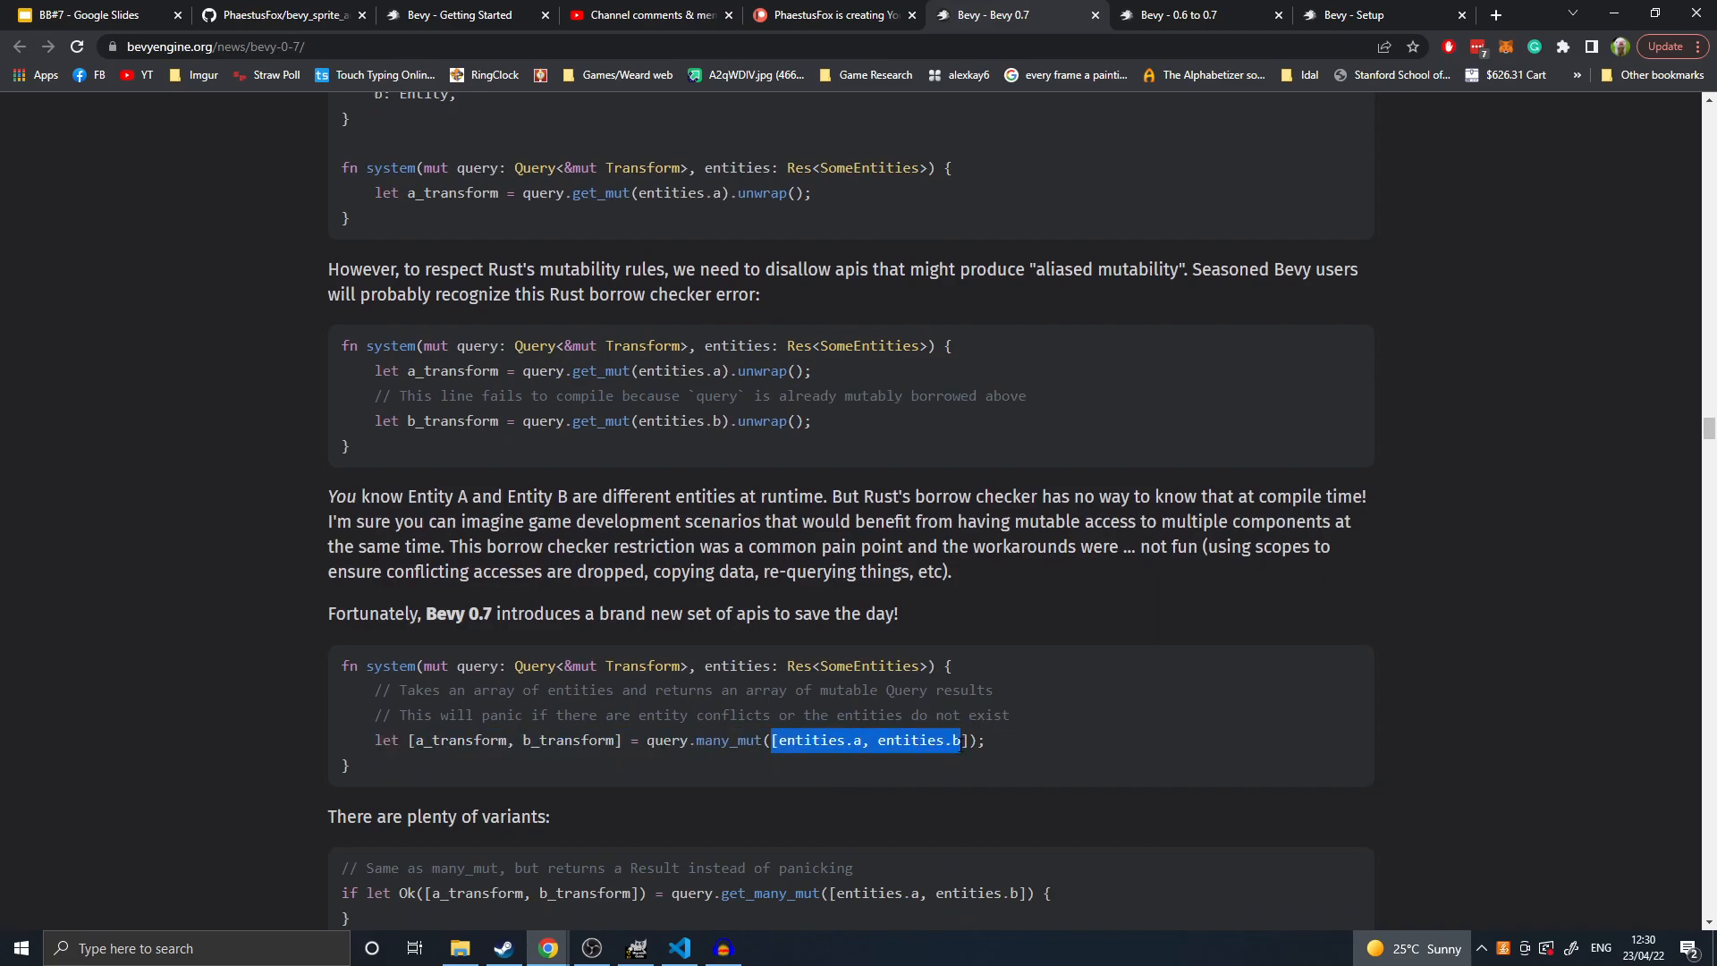
click(623, 710)
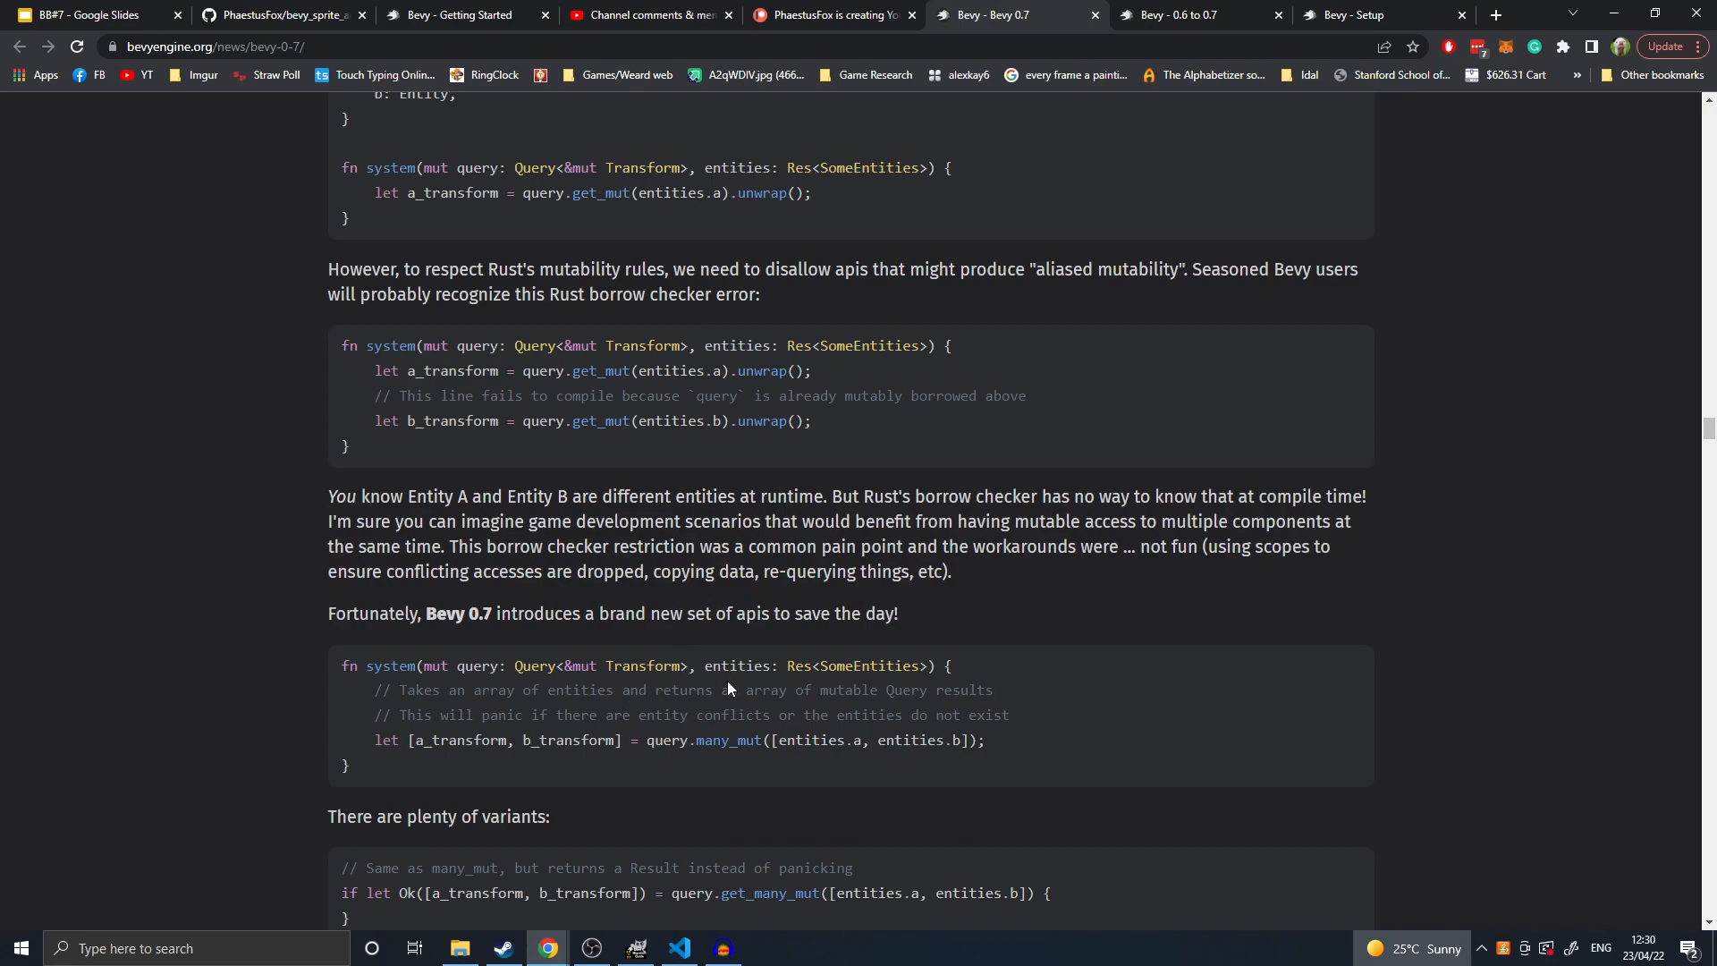
- Scroll past the Query::many variants to the highlighted ParamSets heading
scroll(down, 3)
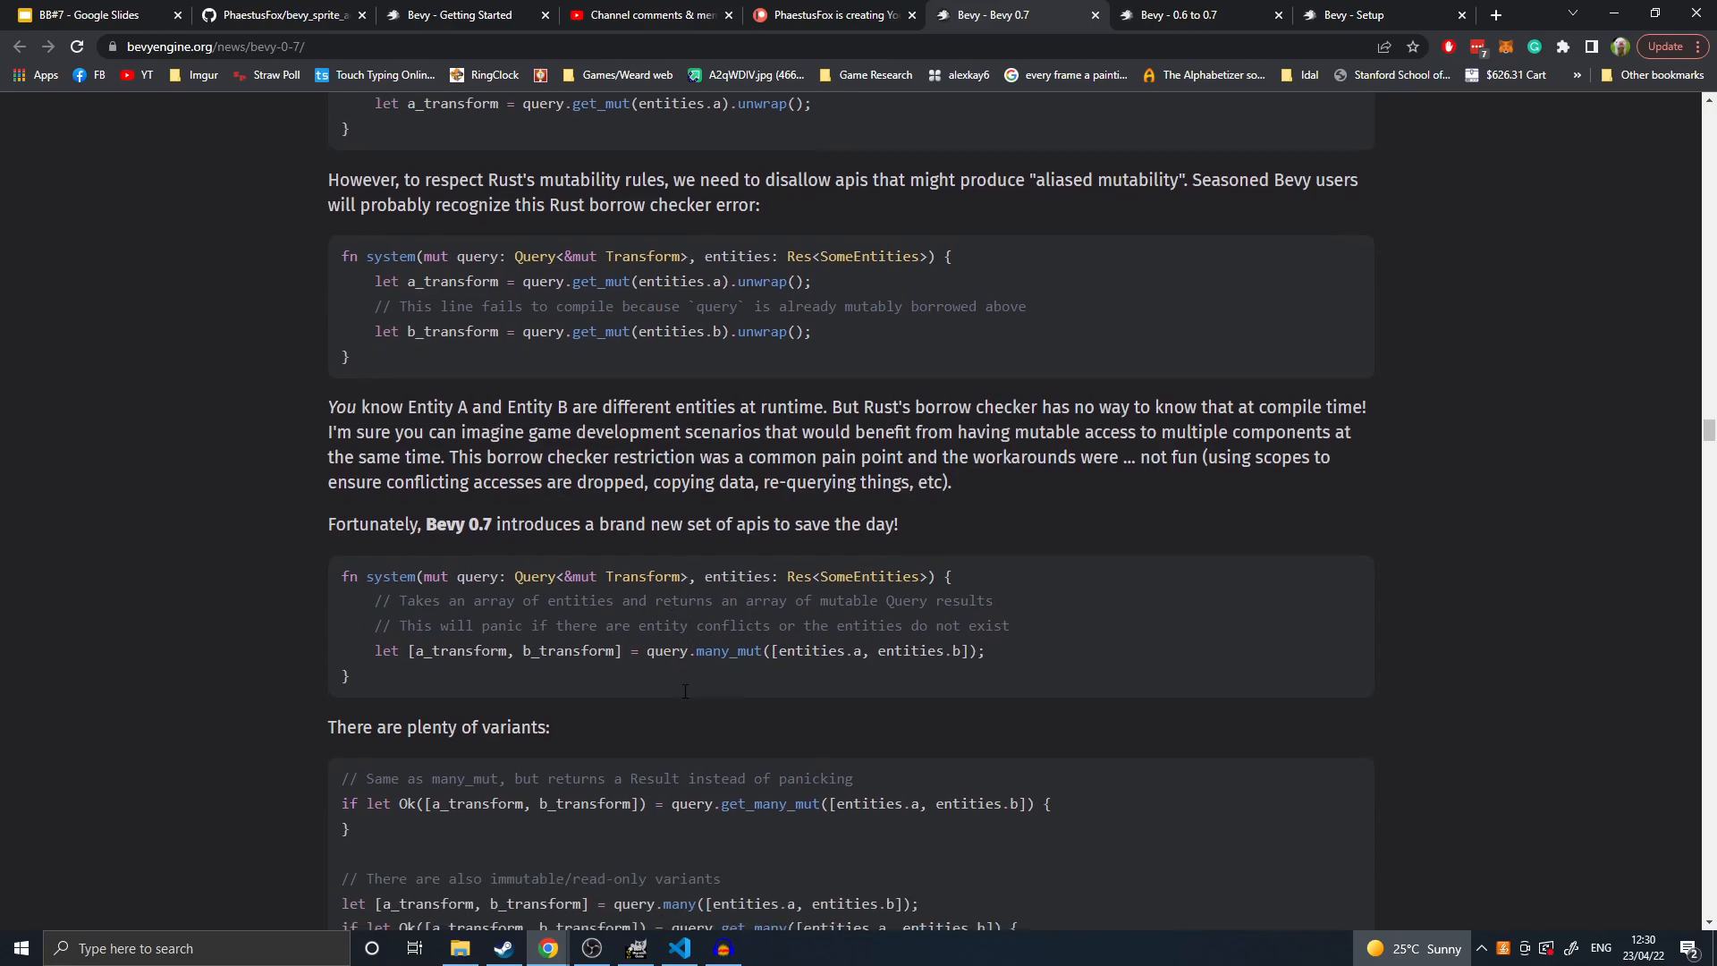
mouse_move(683, 697)
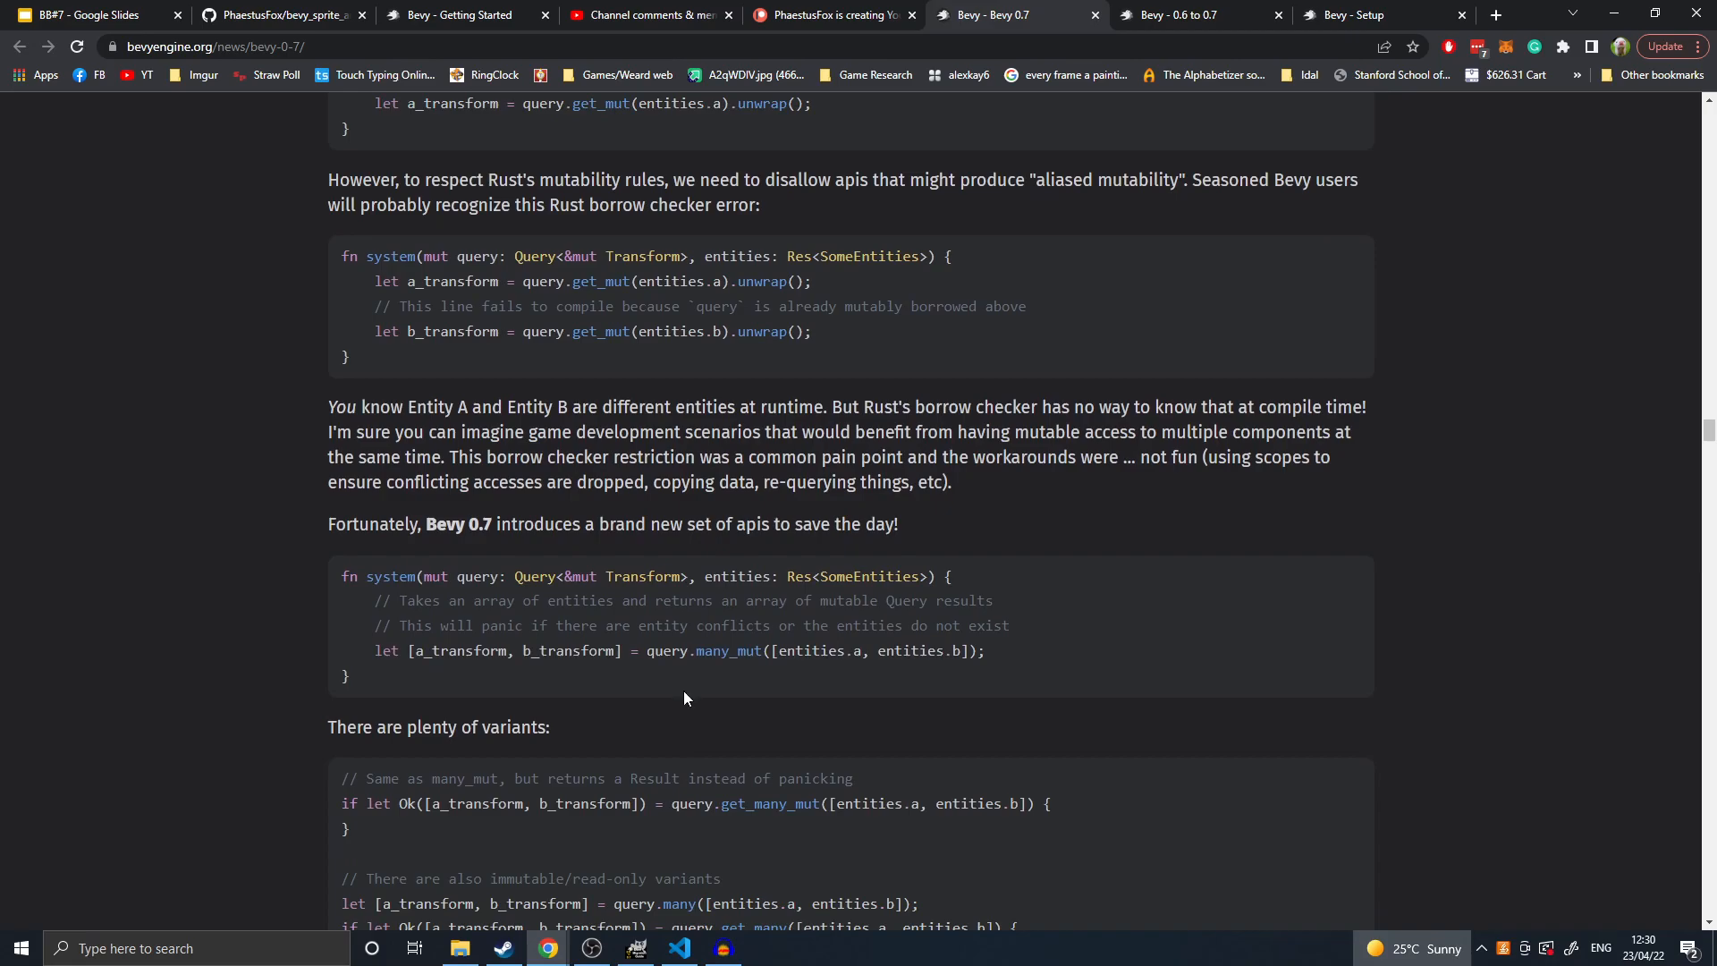
scroll(down, 3)
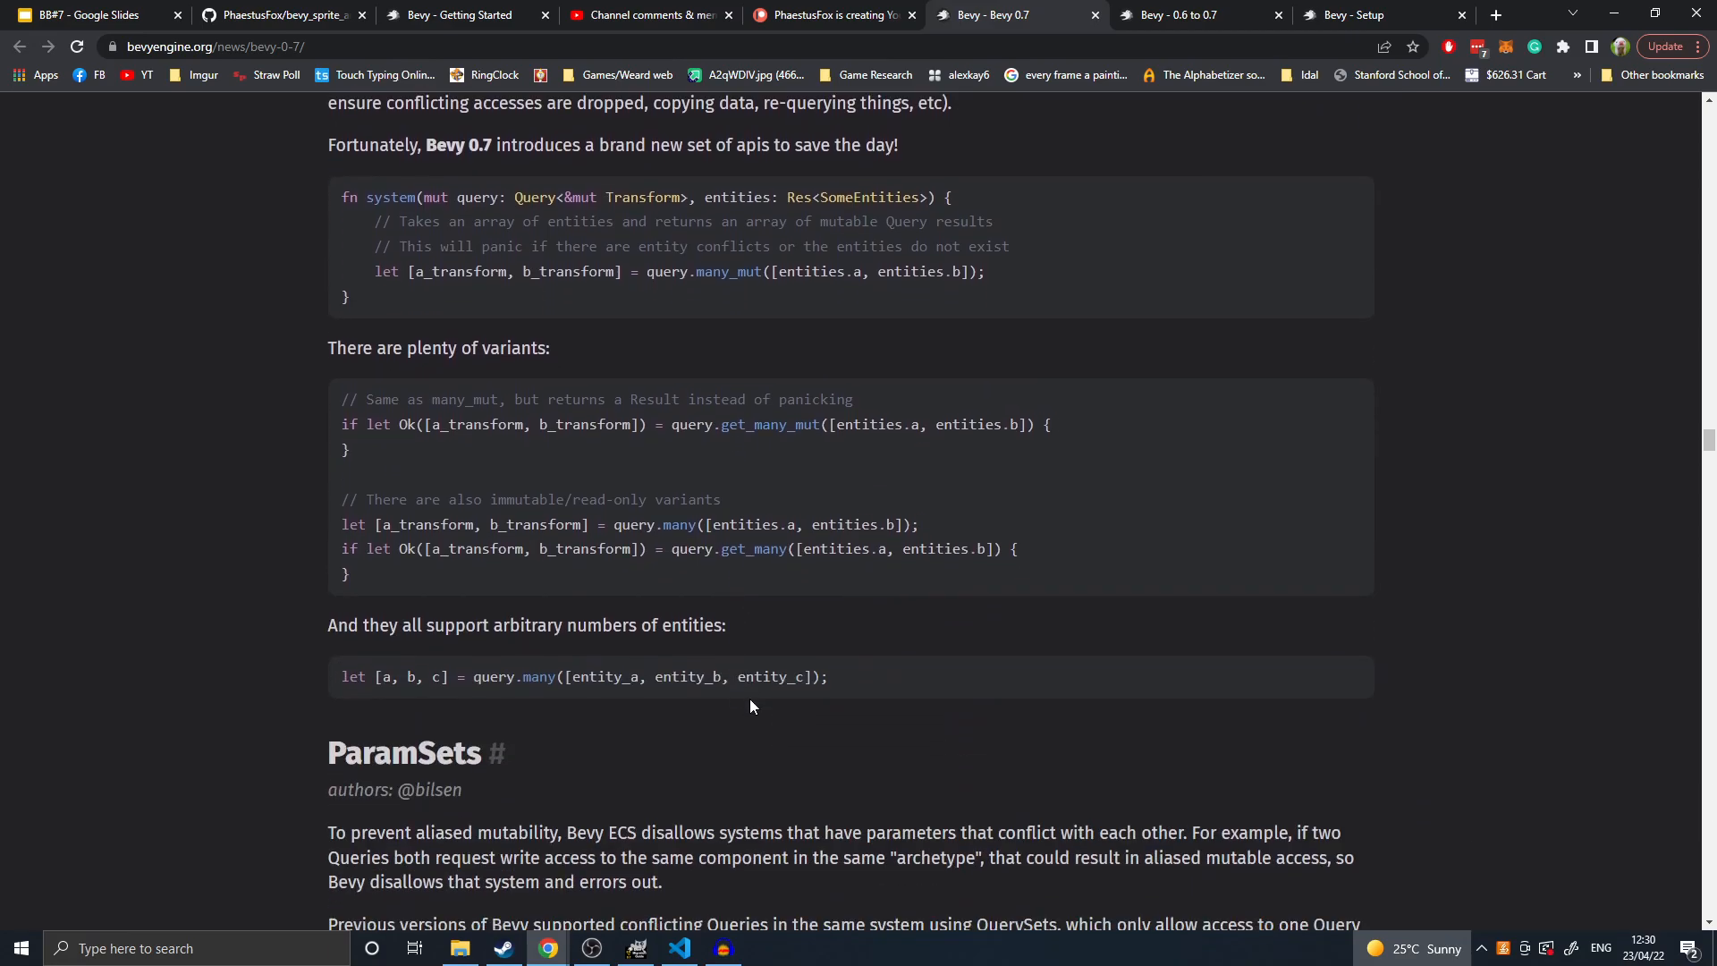
scroll(down, 3)
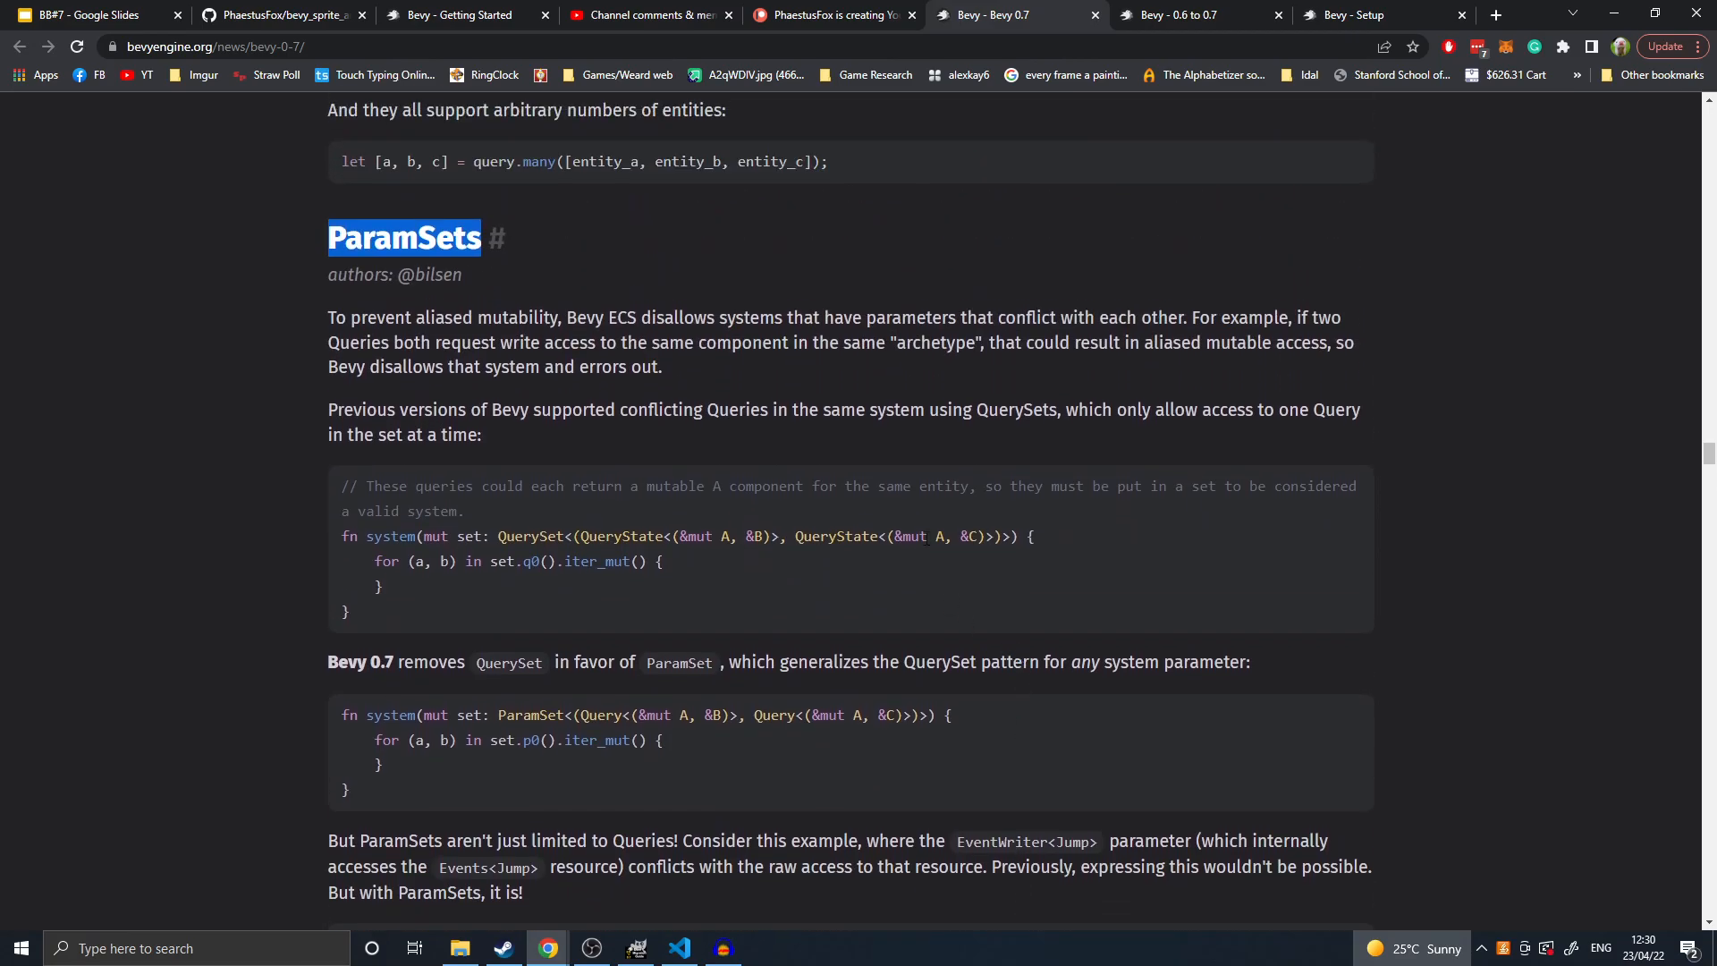
- Scroll through ParamSets until the Deref / DerefMut Derives heading appears
scroll(down, 3)
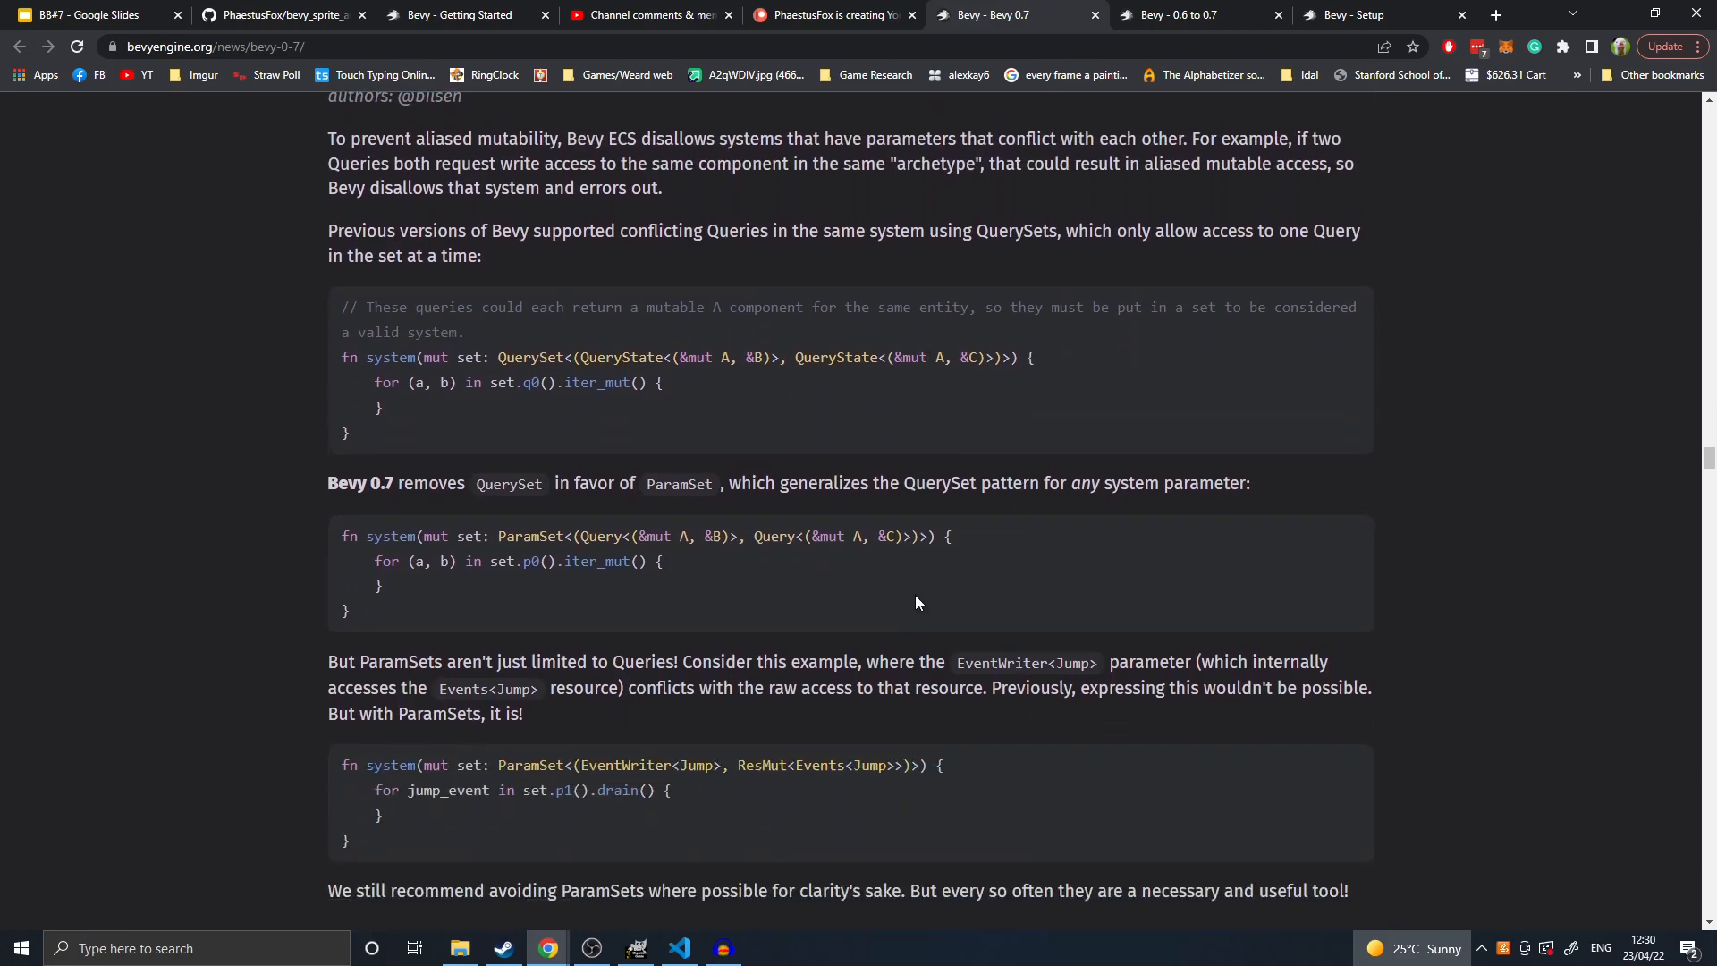
mouse_move(836, 614)
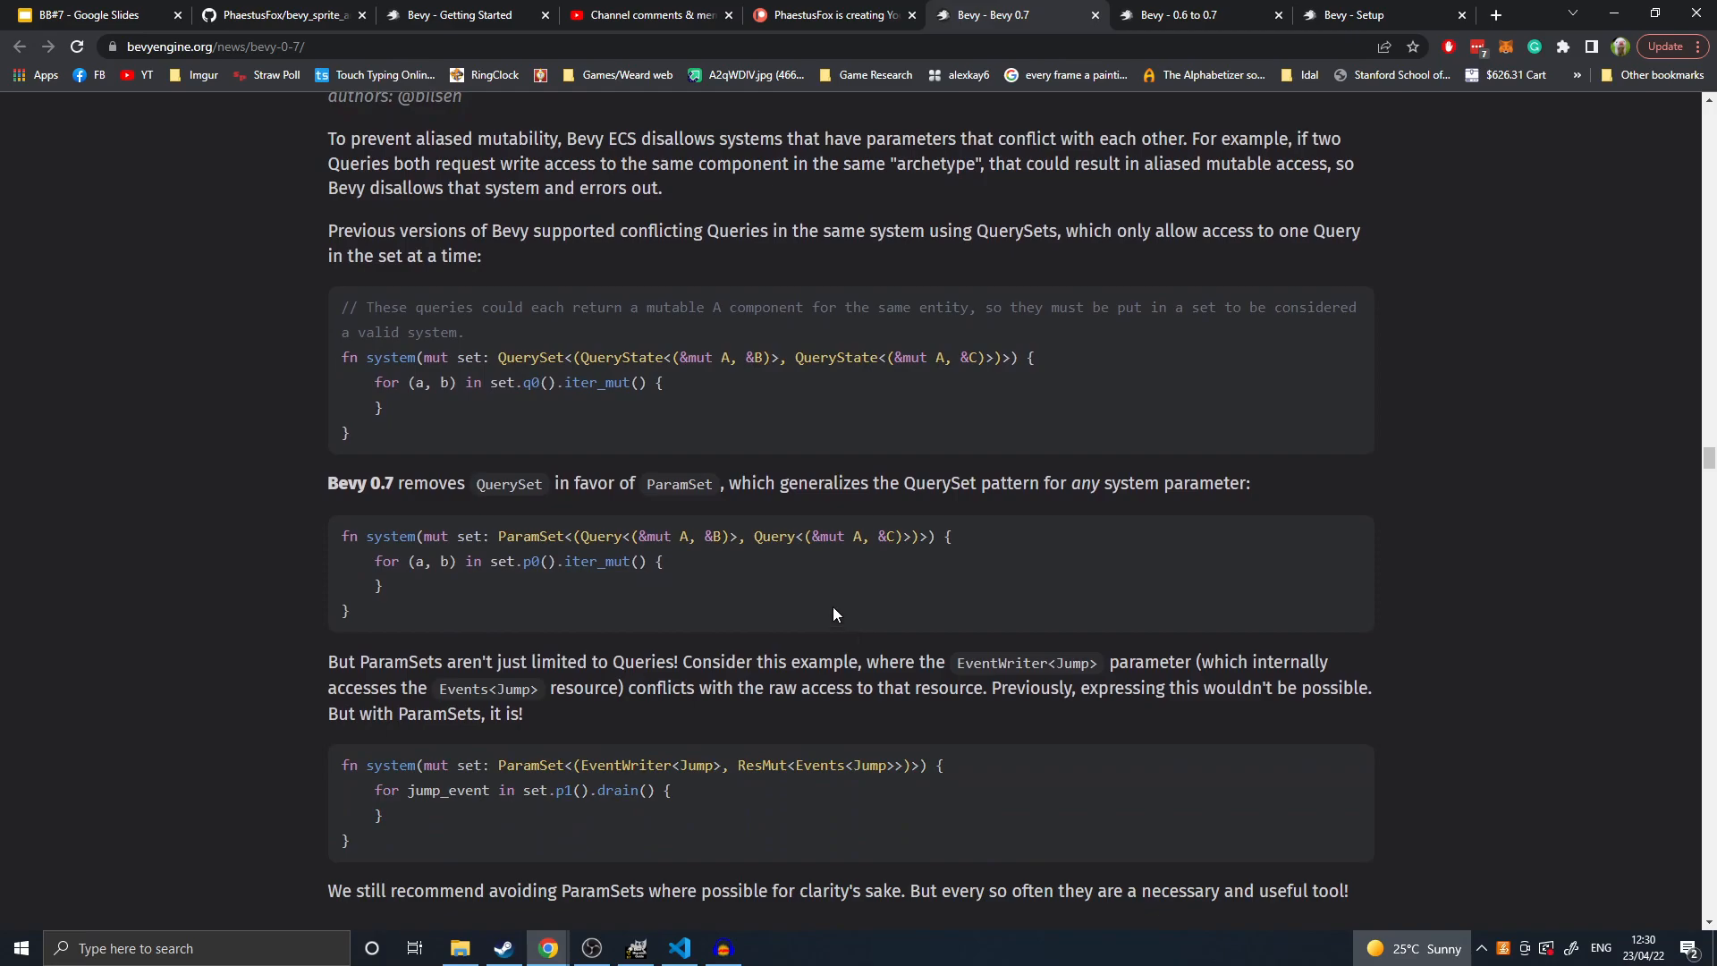
scroll(down, 3)
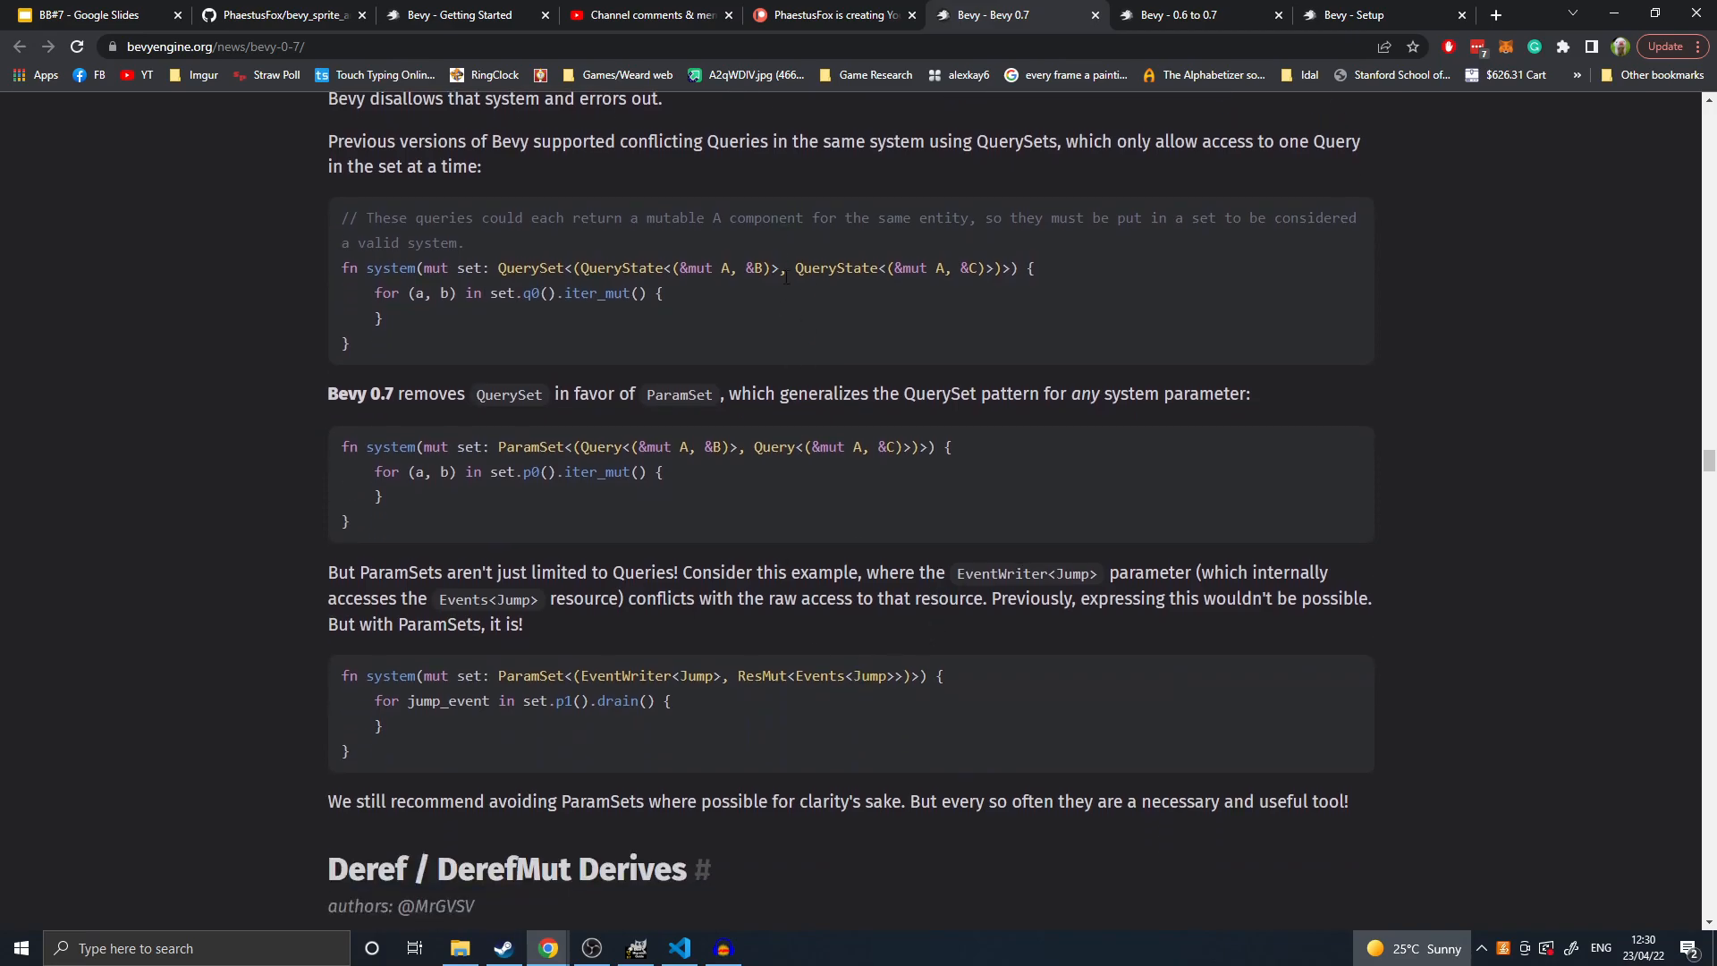
scroll(down, 3)
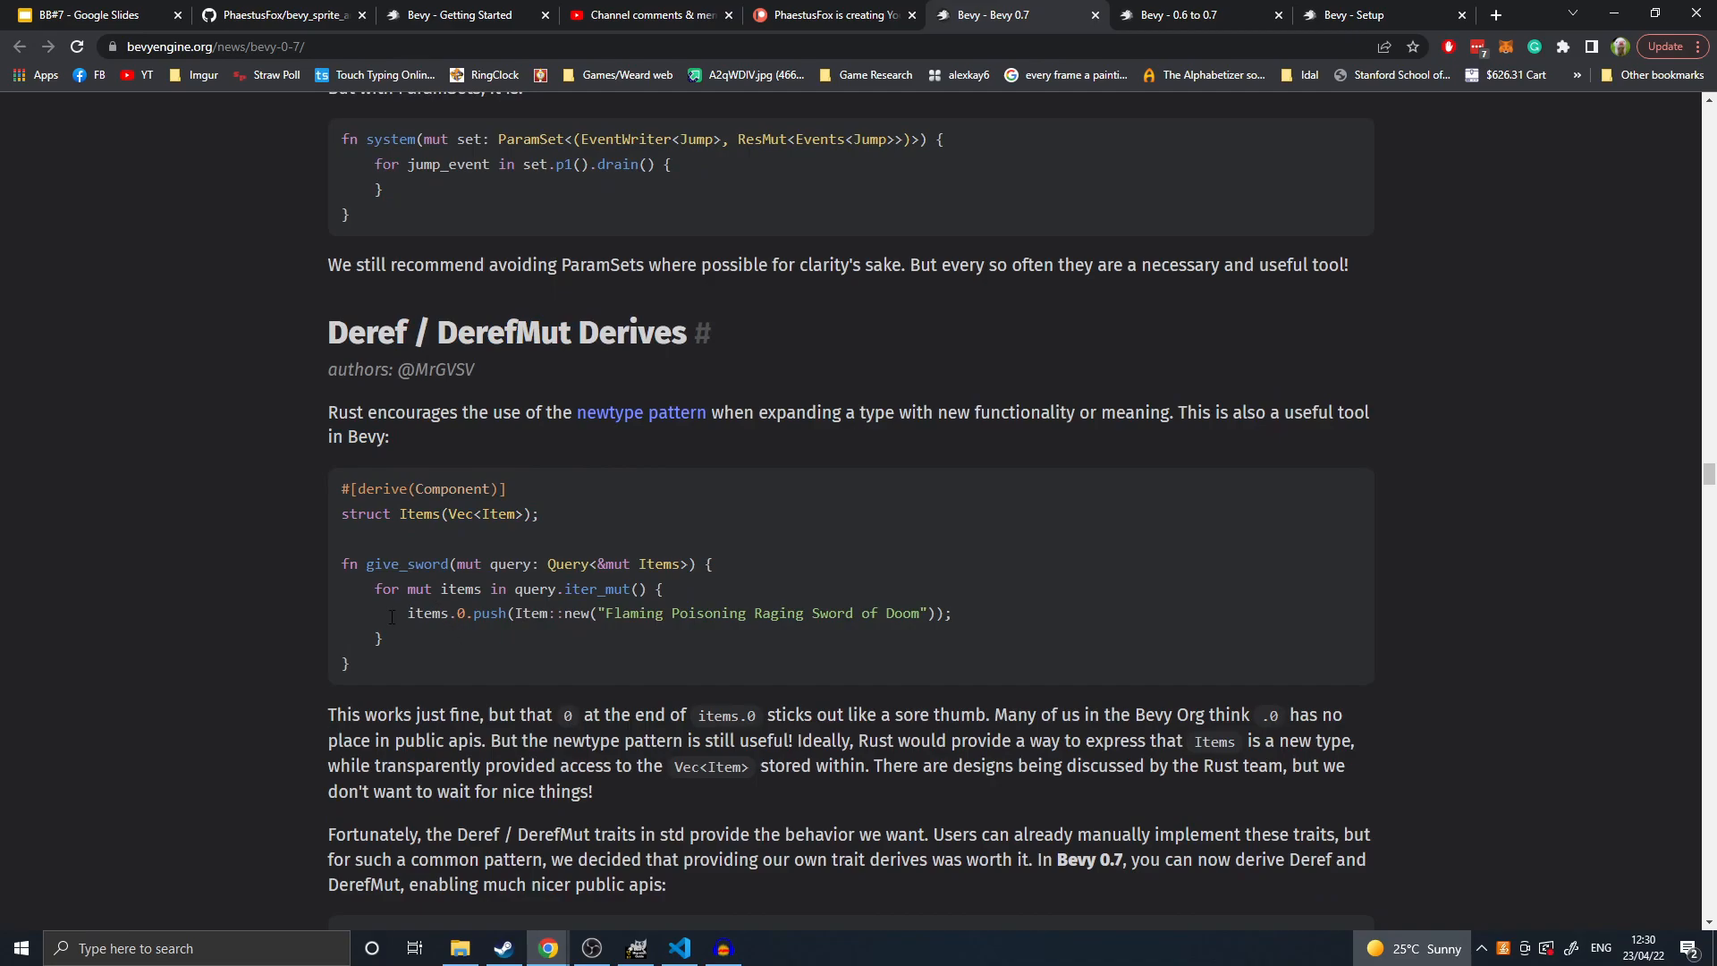
- Scroll past the Deref newtype examples to the WorldQuery Derives heading
scroll(down, 3)
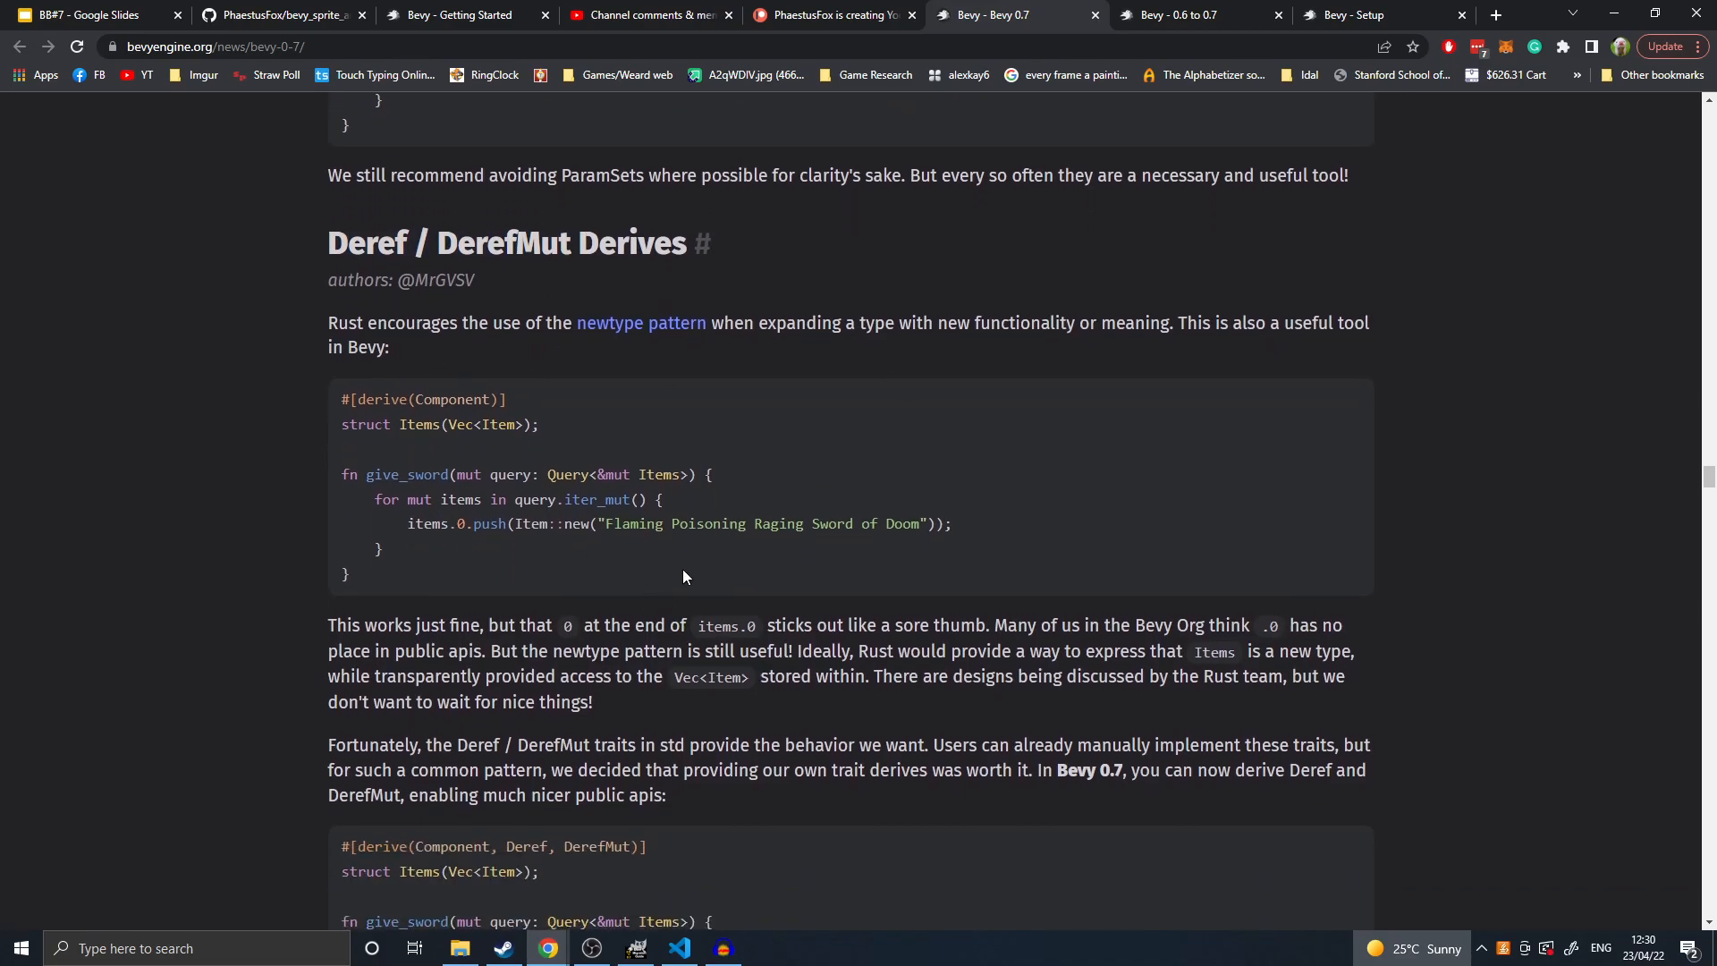
scroll(down, 3)
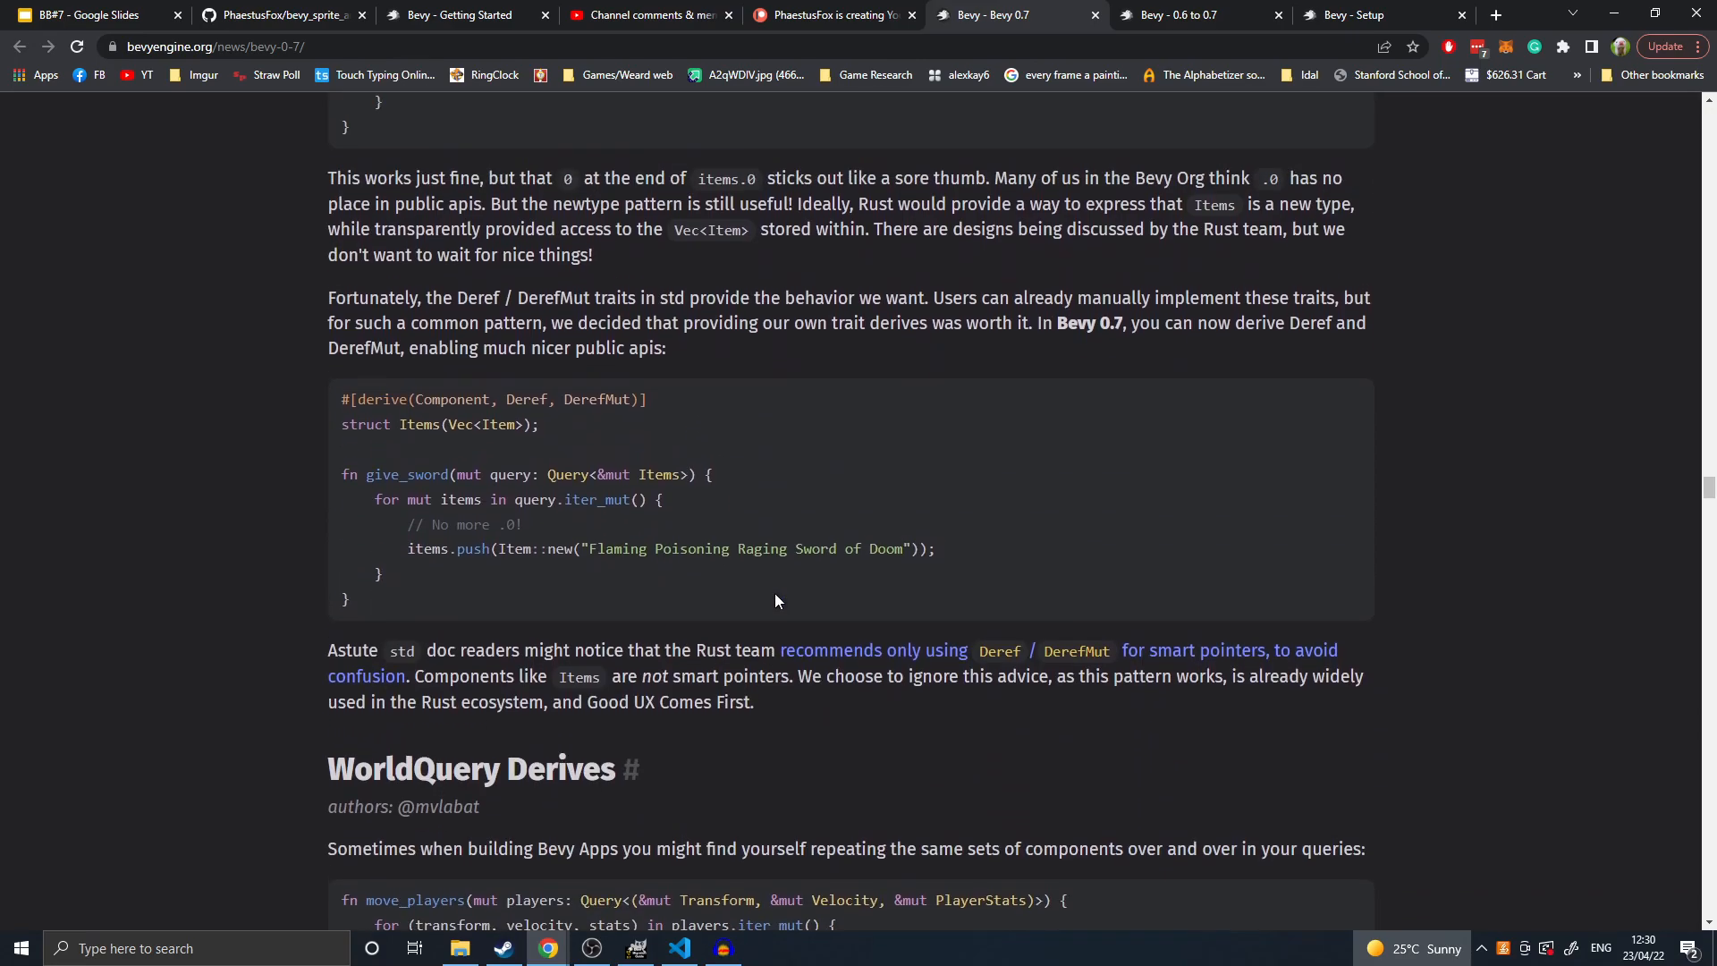
scroll(down, 3)
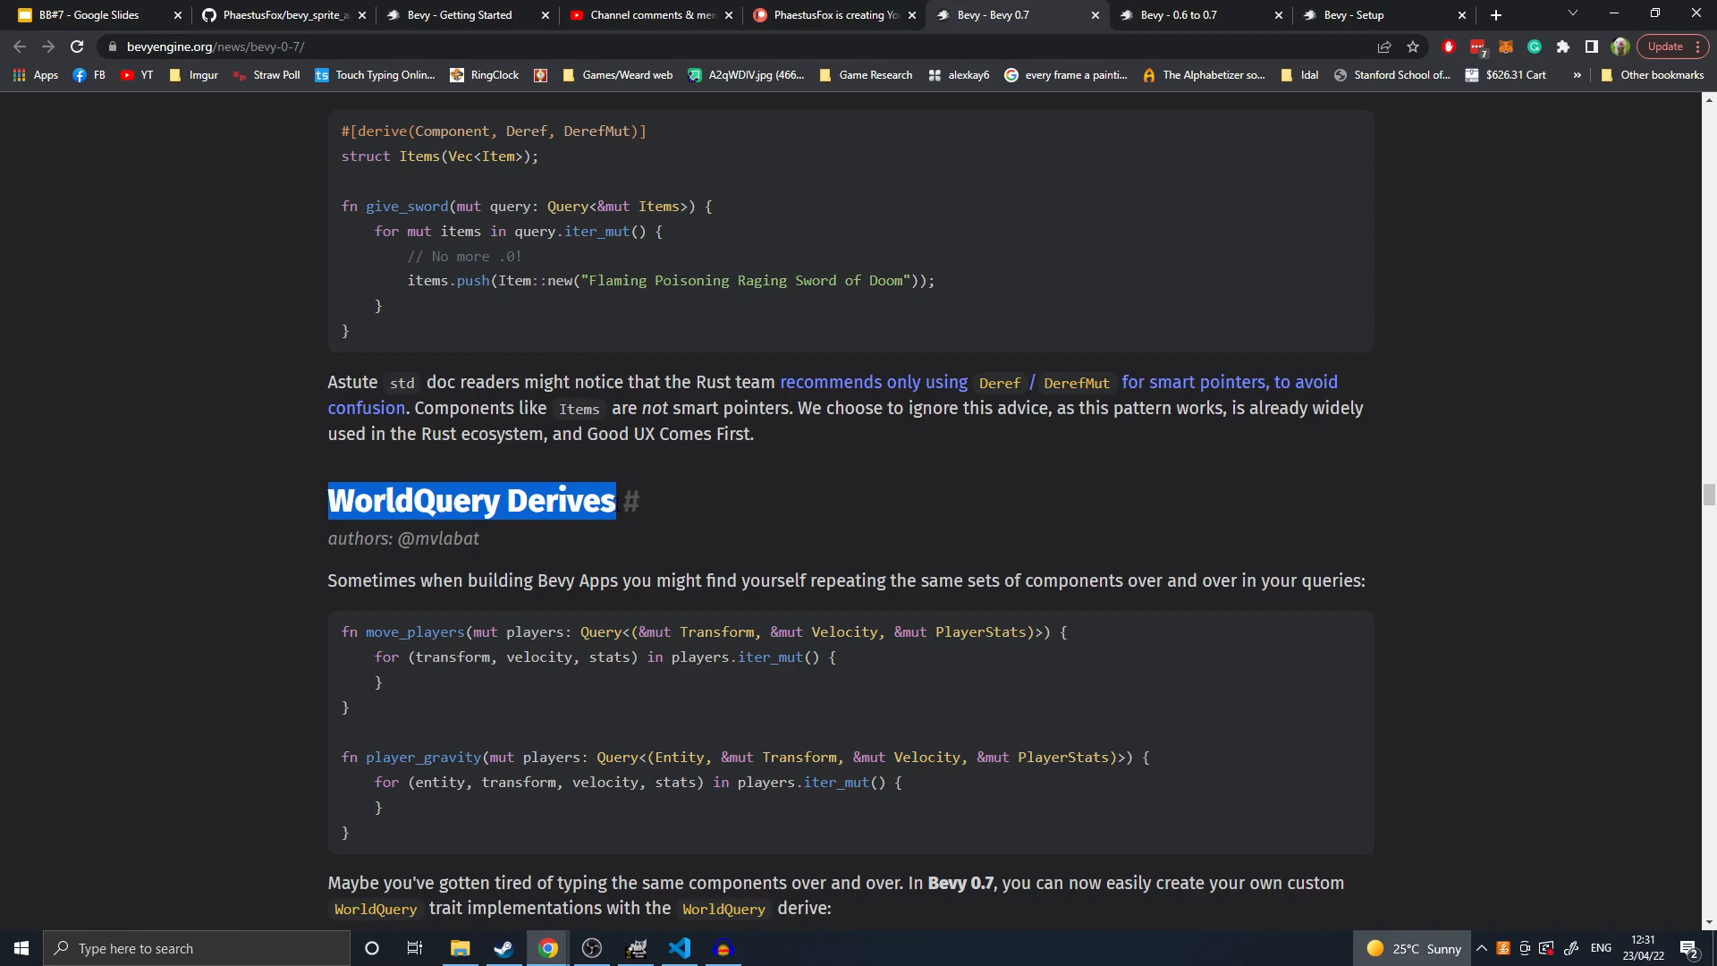
mouse_move(765, 705)
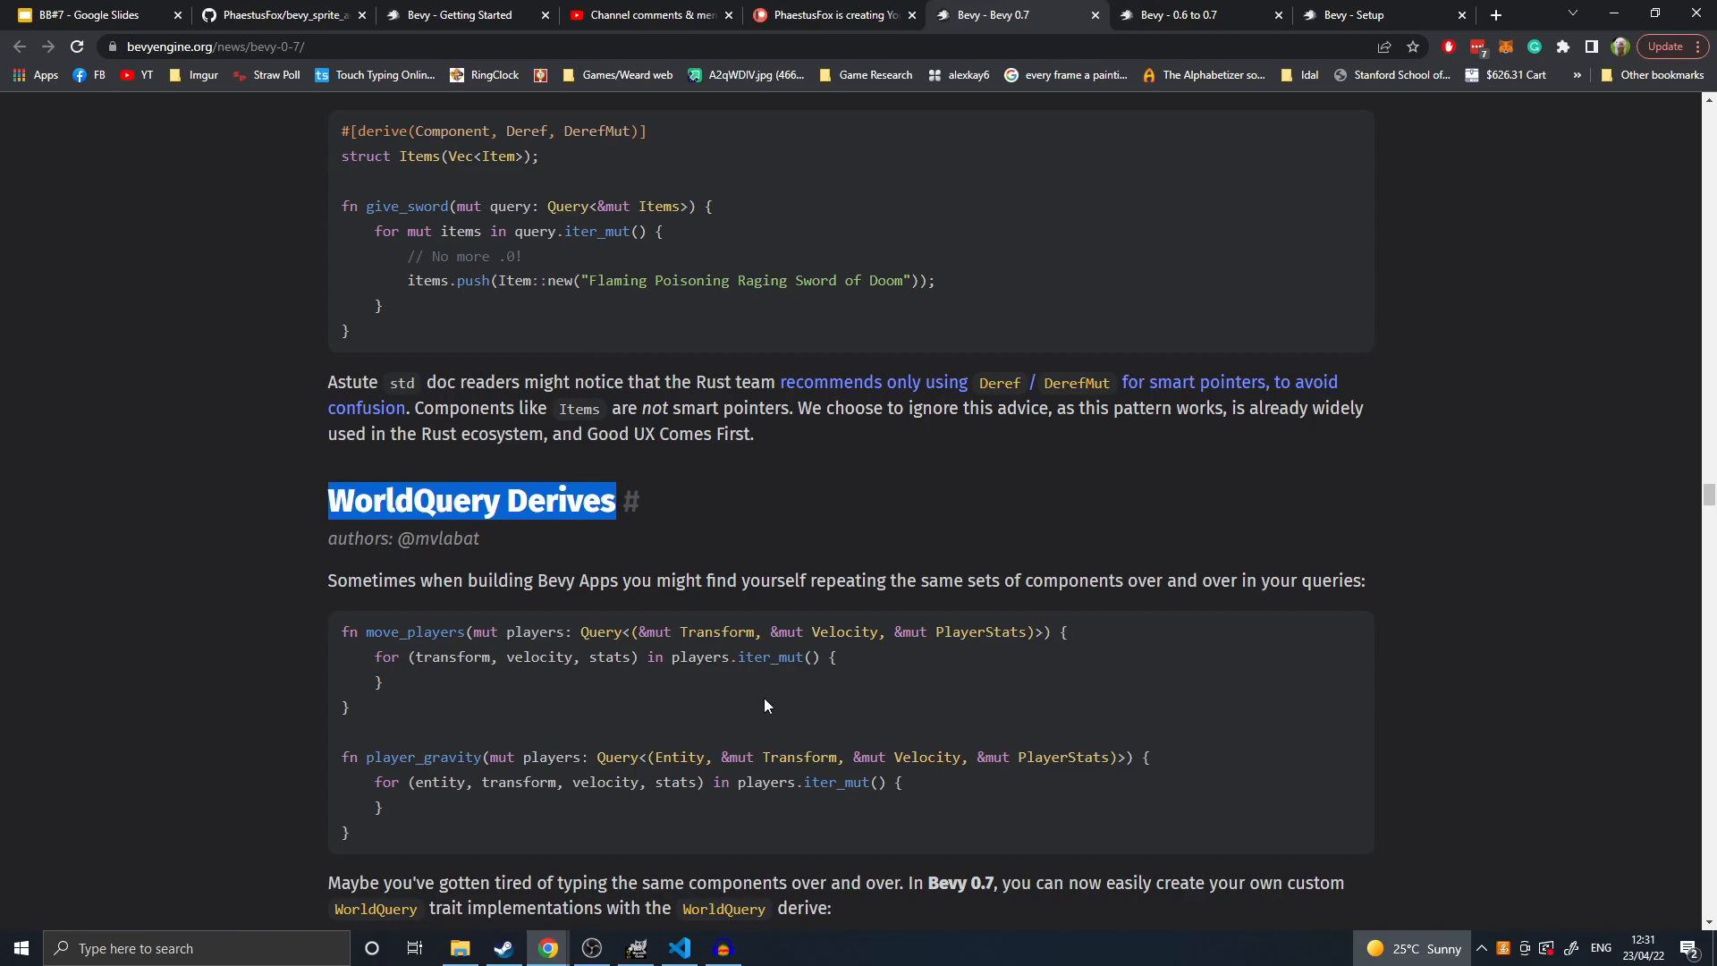
- Scroll through the WorldQuery Derives code examples until the World::resource heading appears
scroll(down, 3)
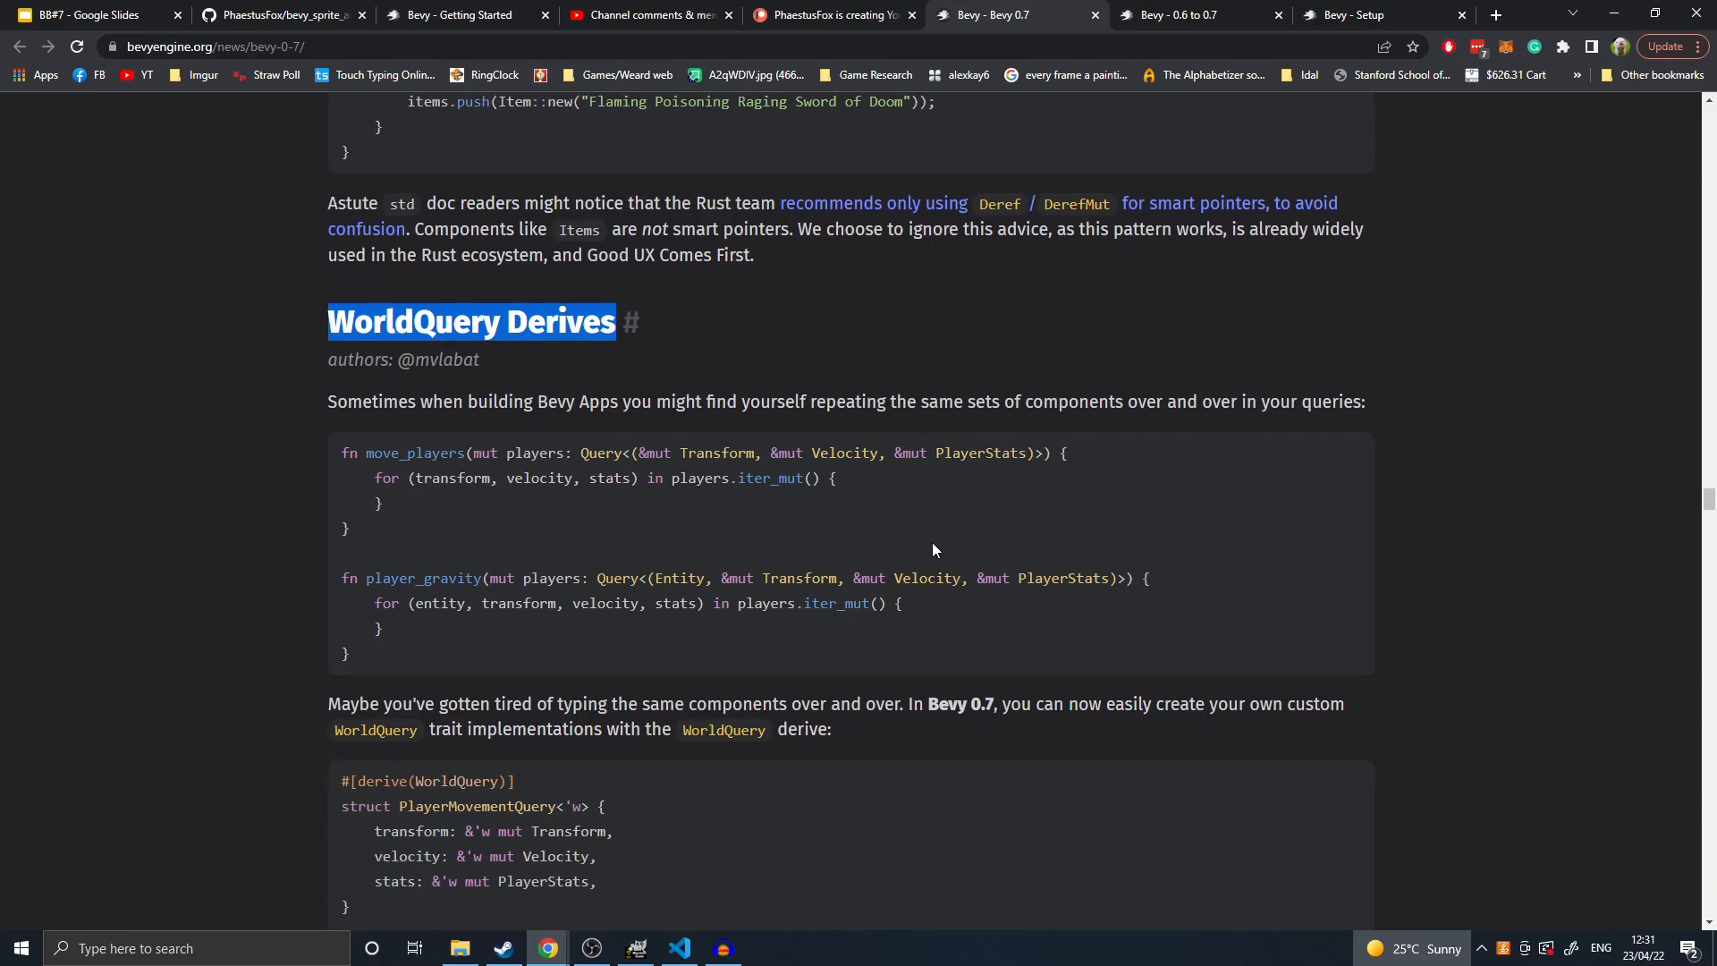
scroll(down, 3)
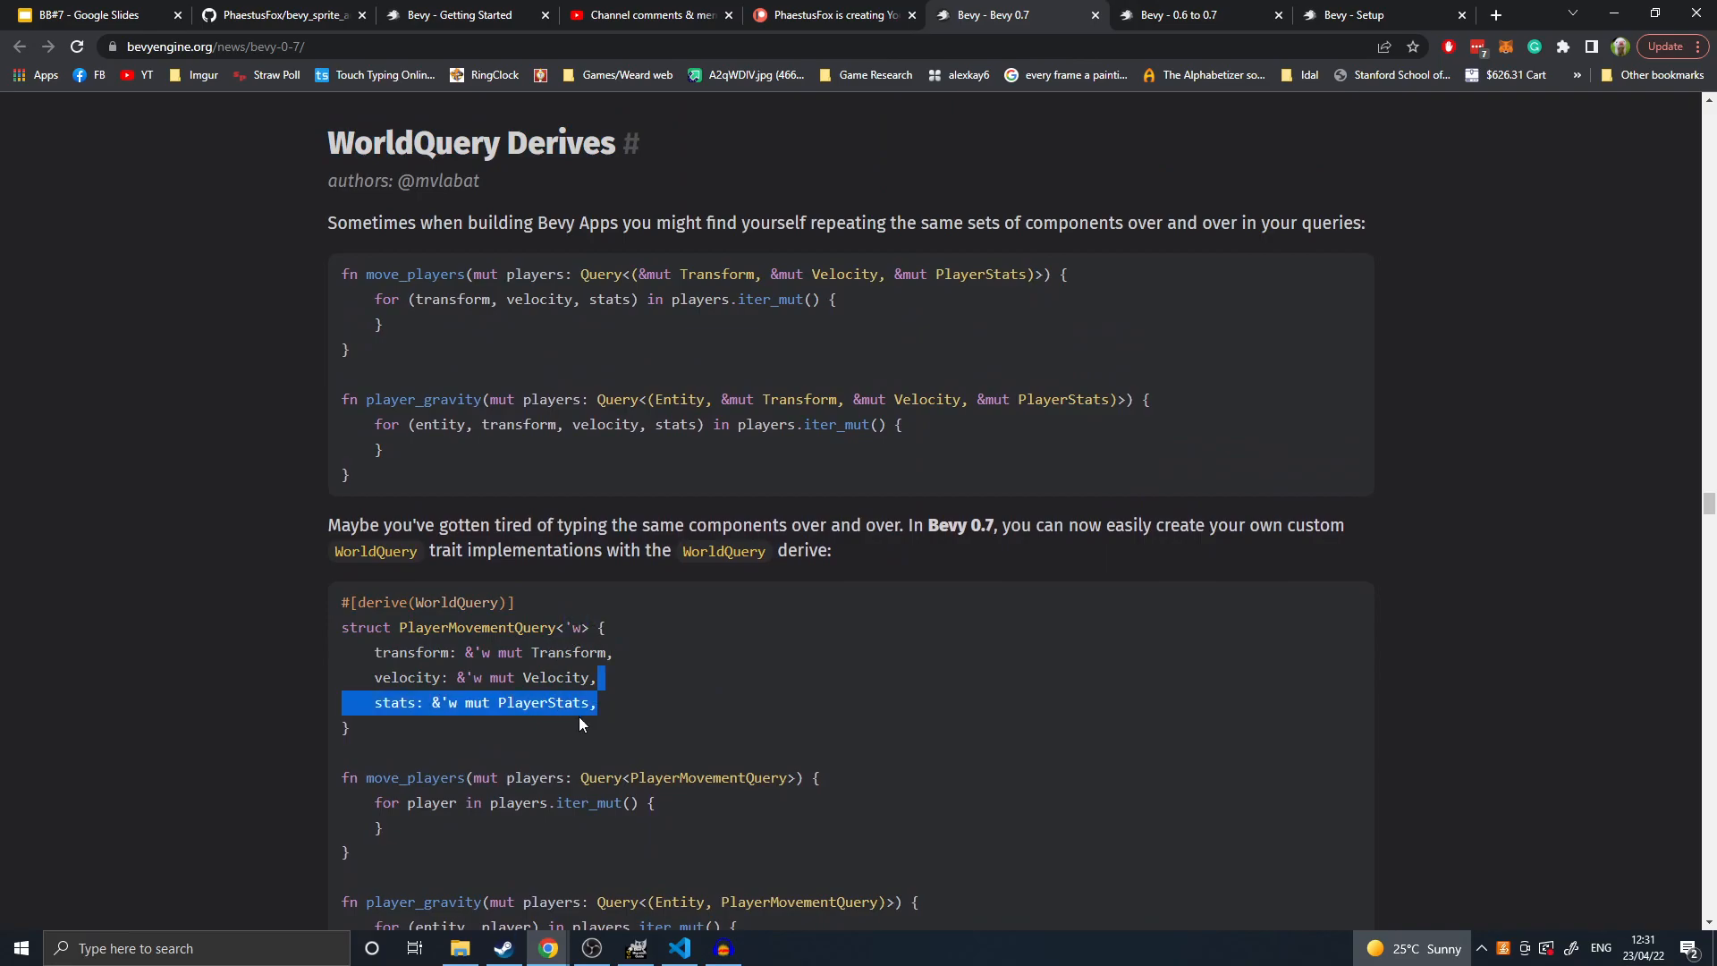
scroll(down, 3)
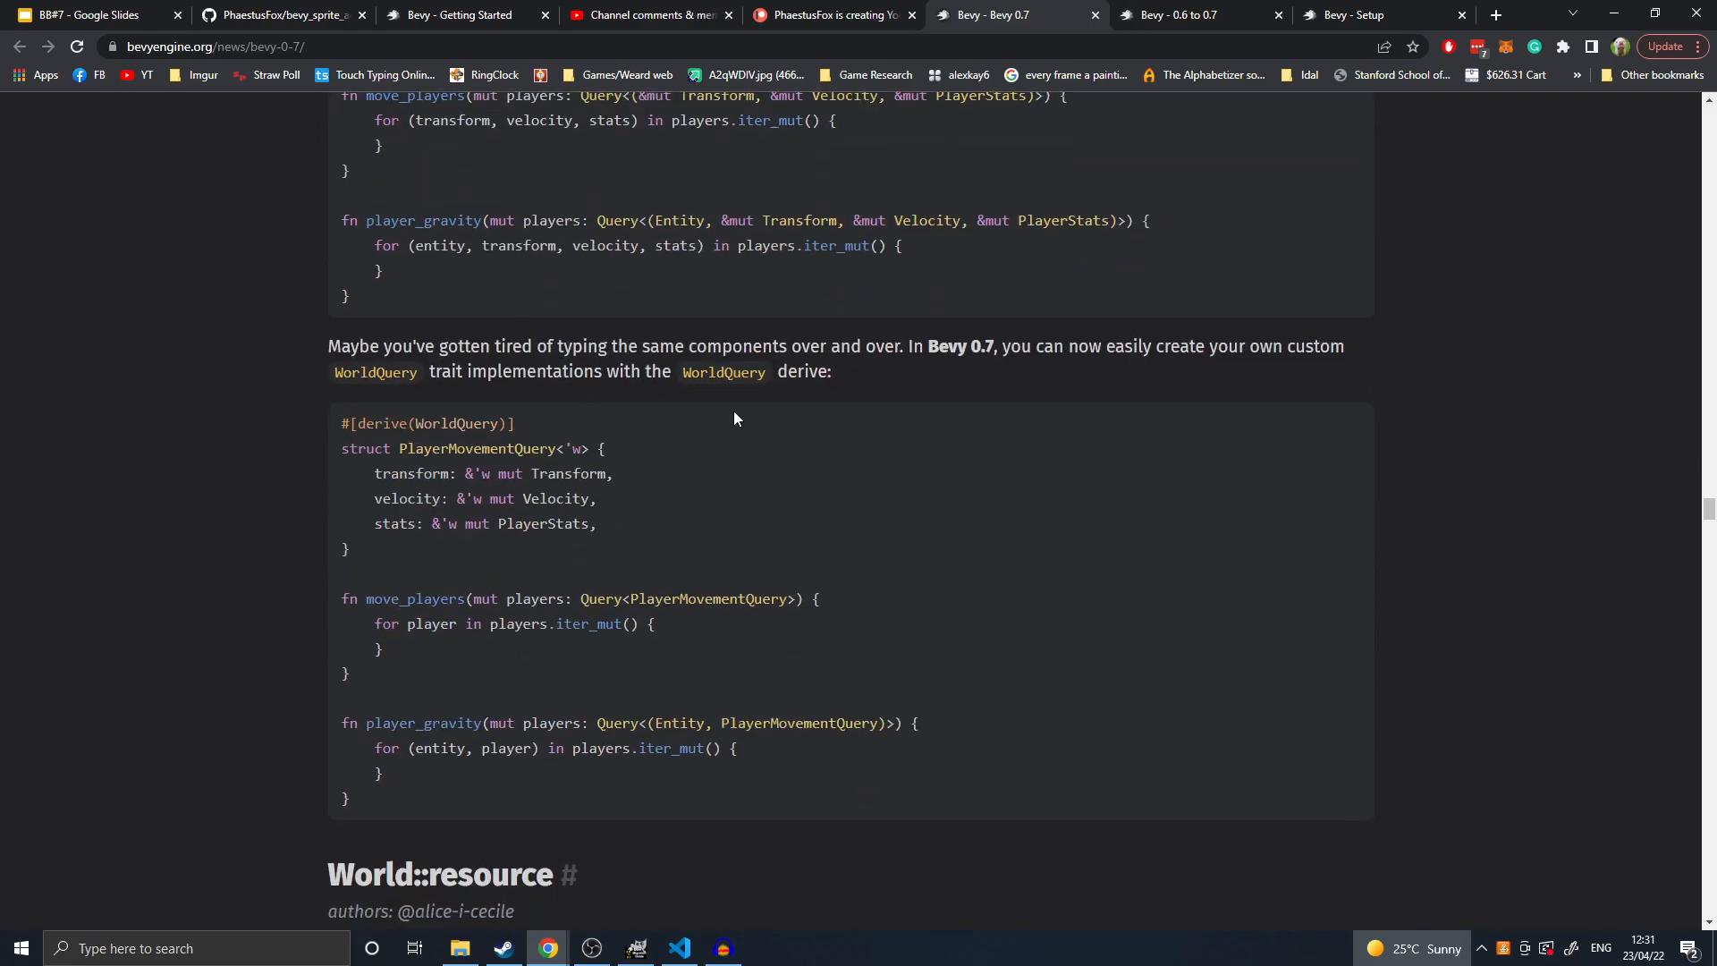
mouse_move(240, 235)
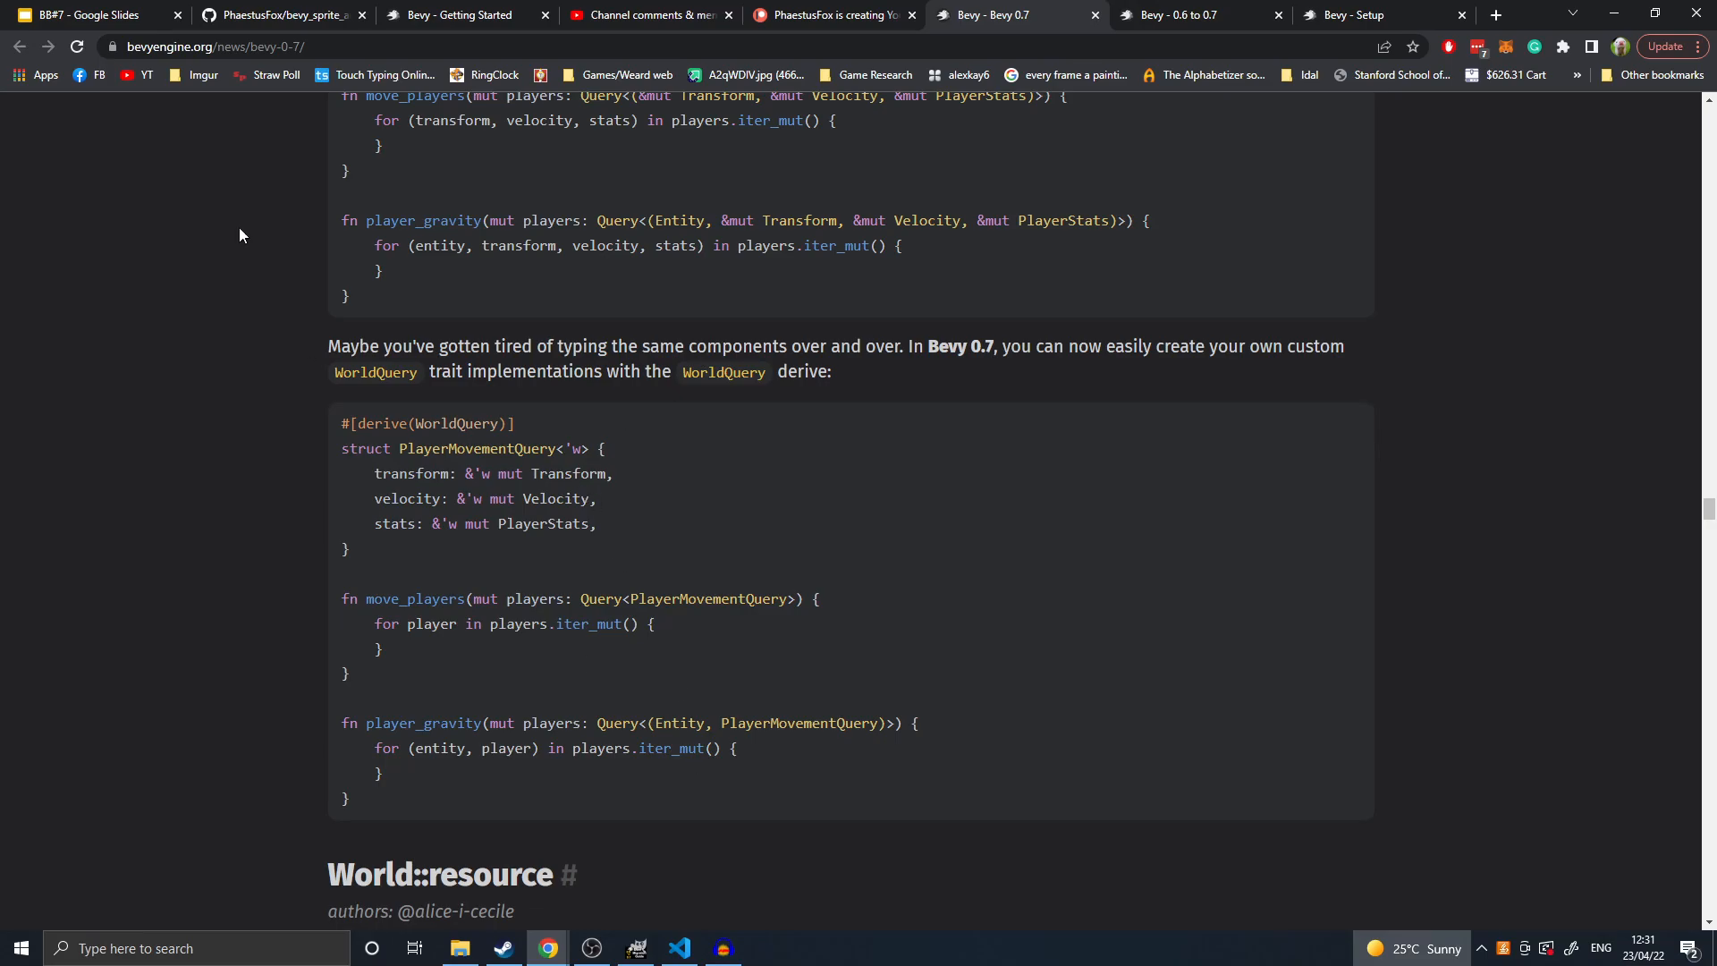
mouse_move(762, 570)
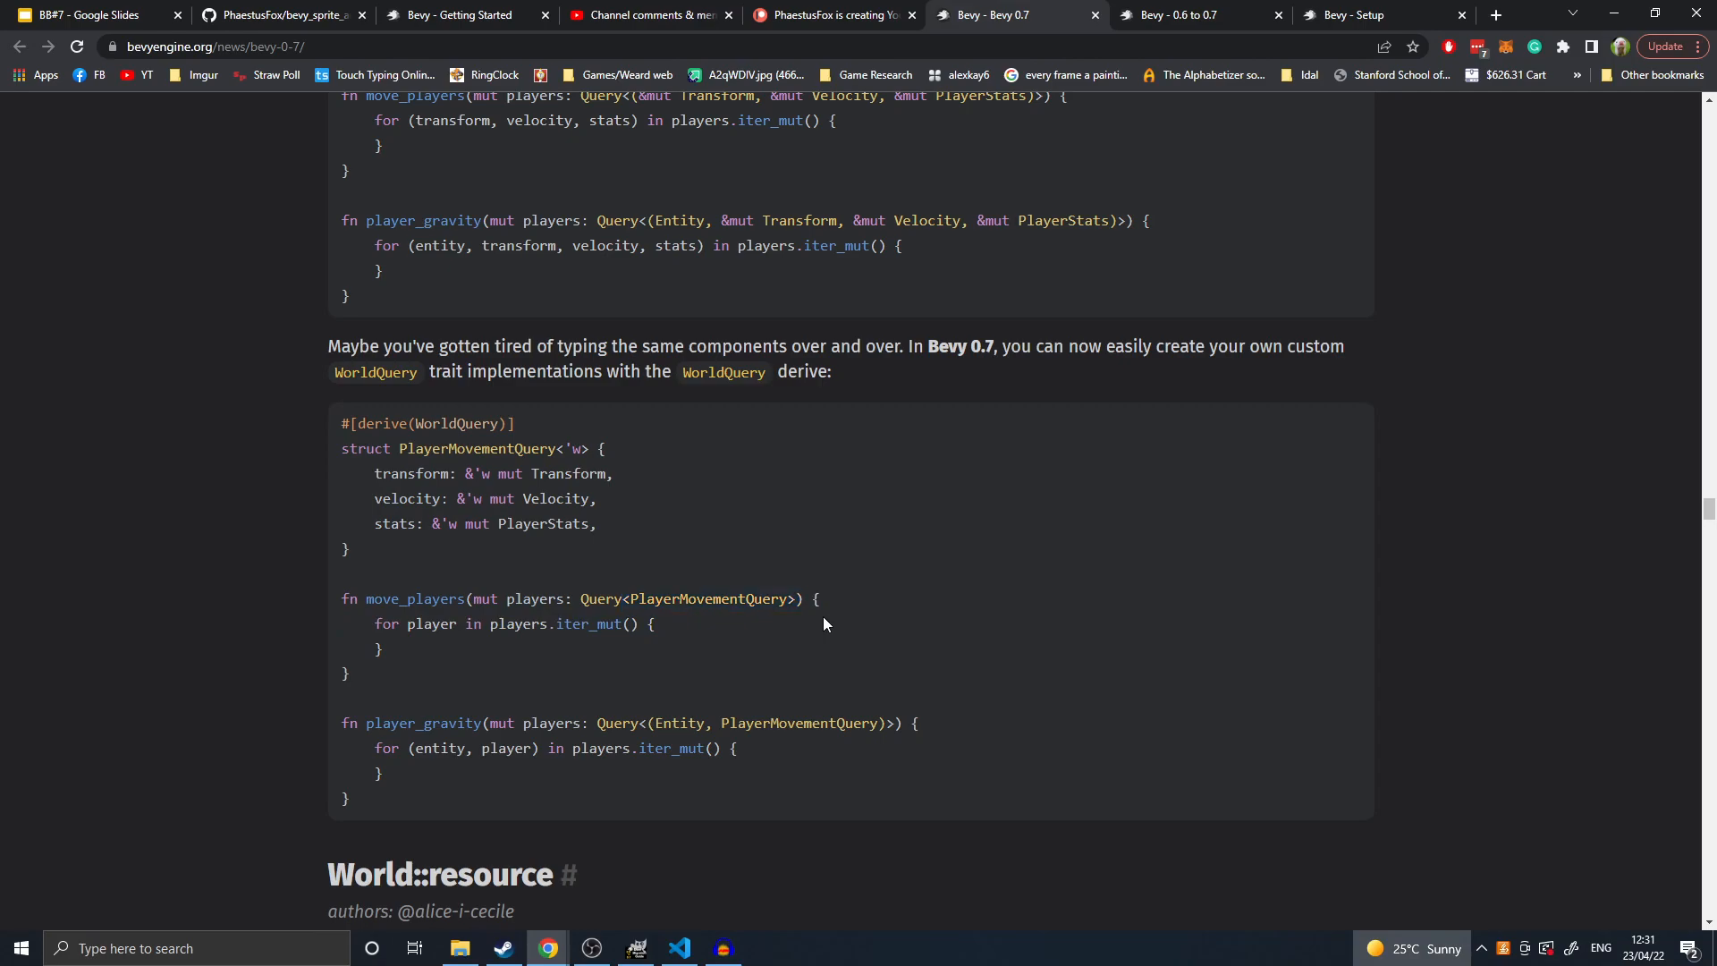
mouse_move(712, 672)
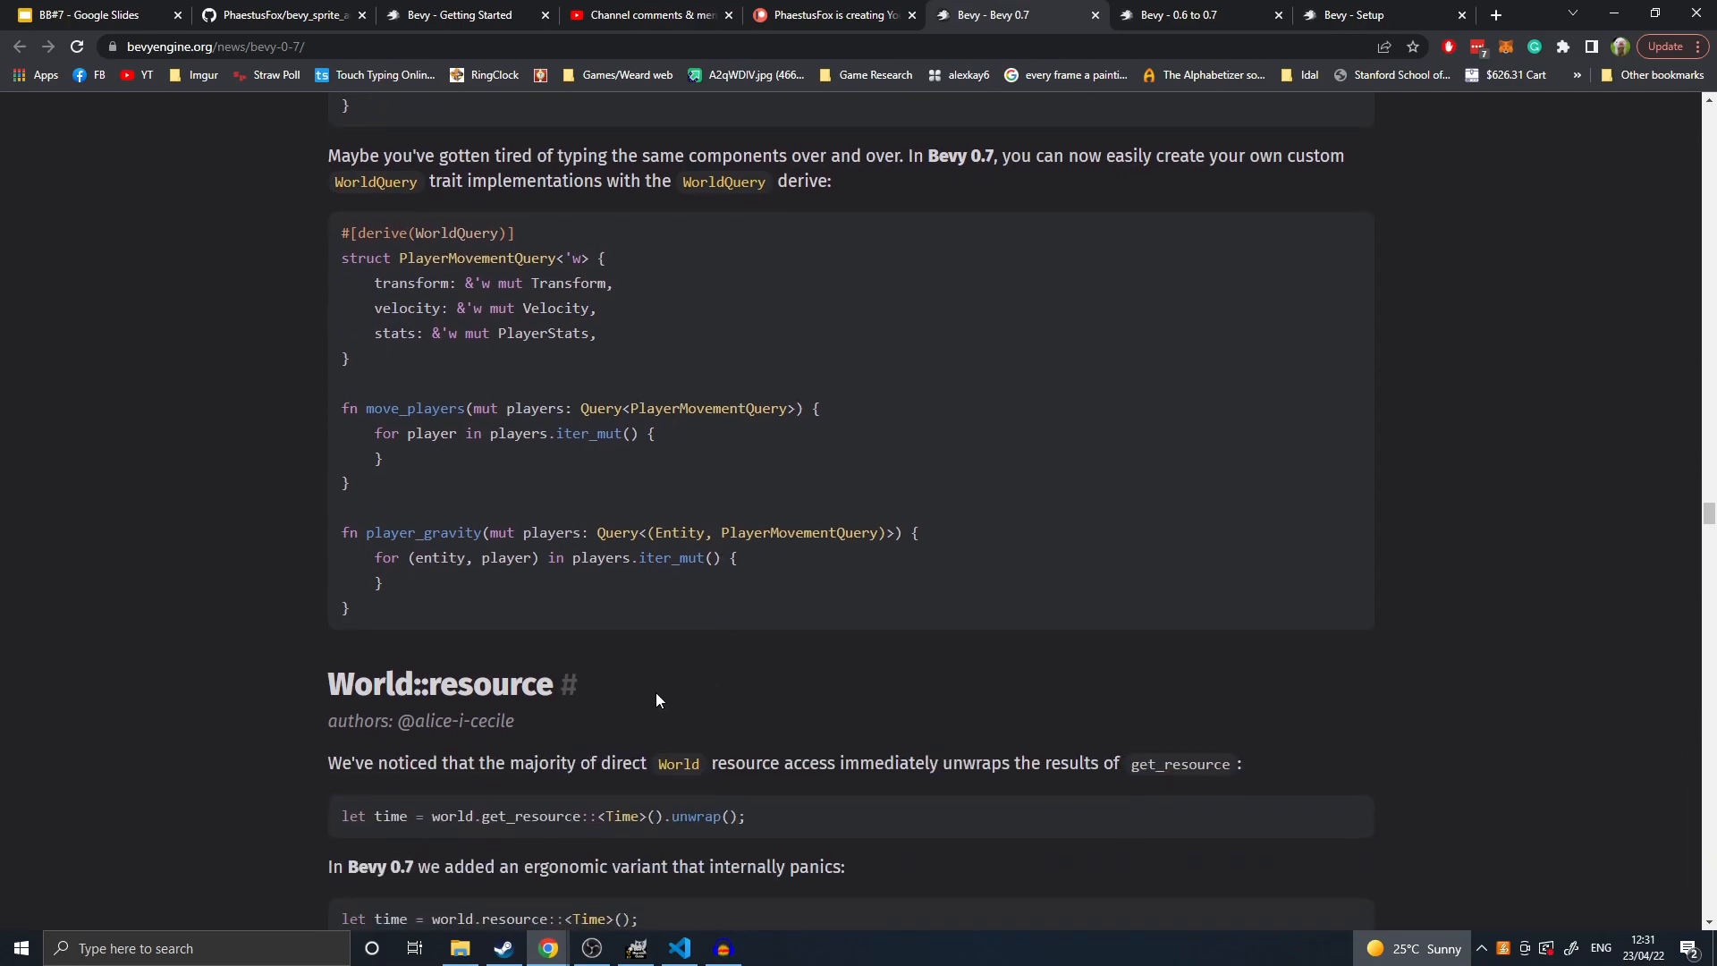
- Highlight words in the World::resource examples, including get_resource, then the whole resource_mut line
scroll(down, 3)
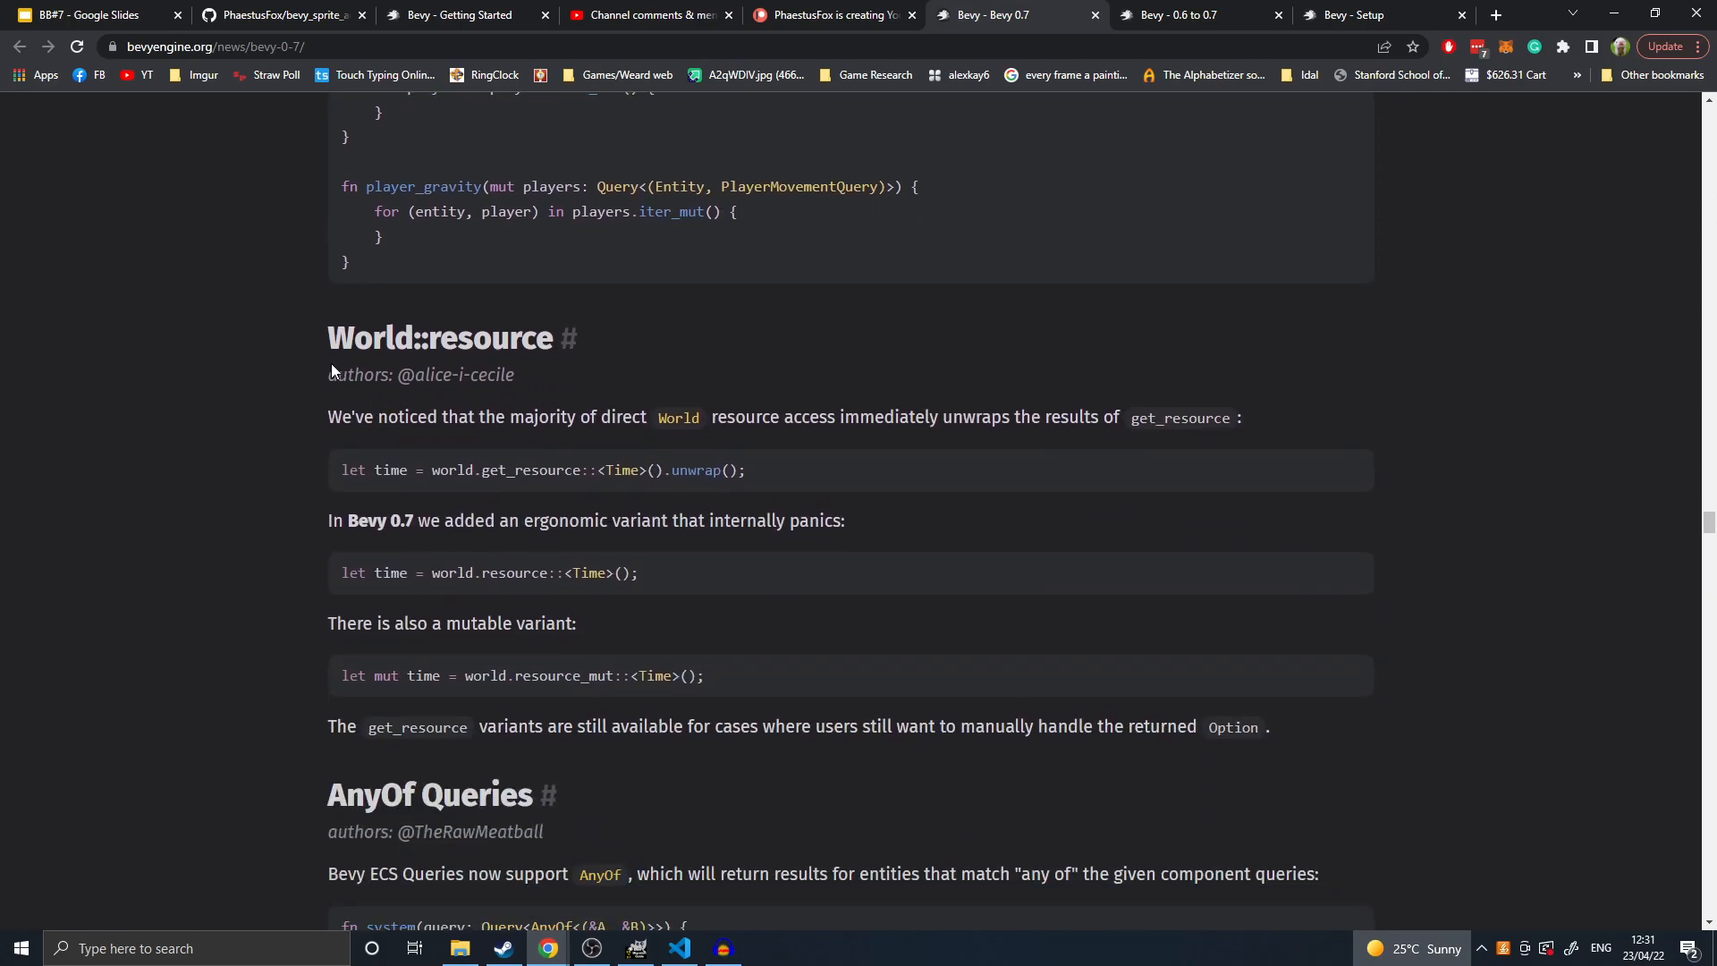
mouse_move(542, 493)
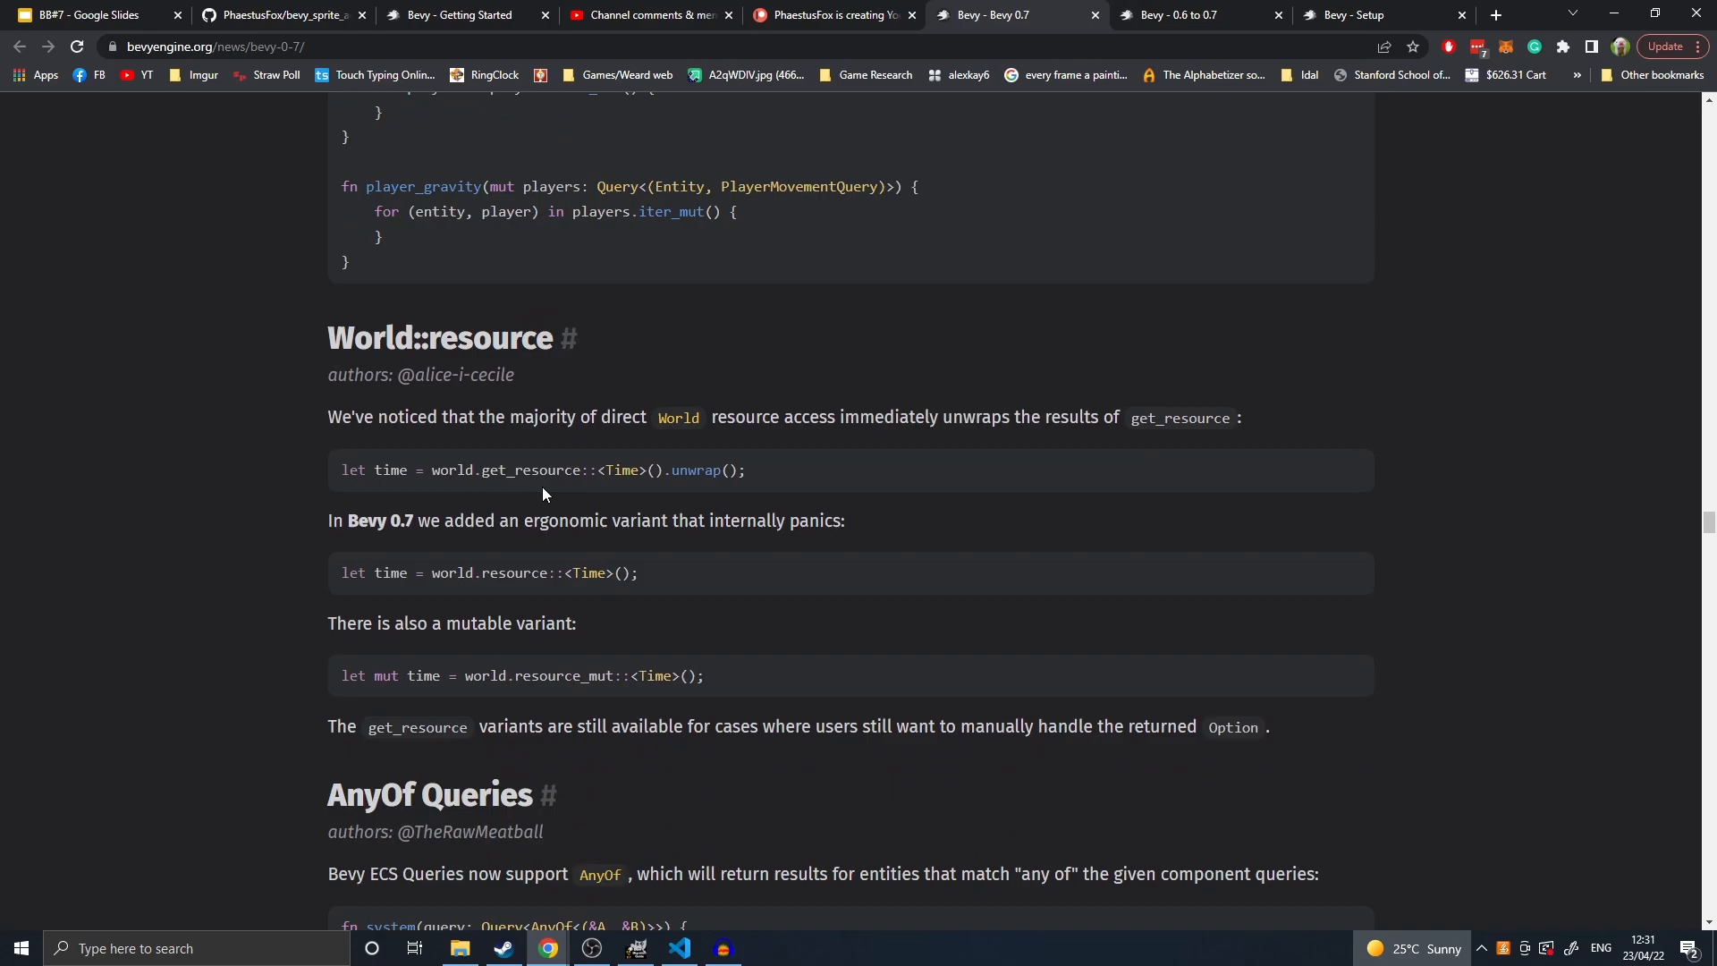
double_click(529, 470)
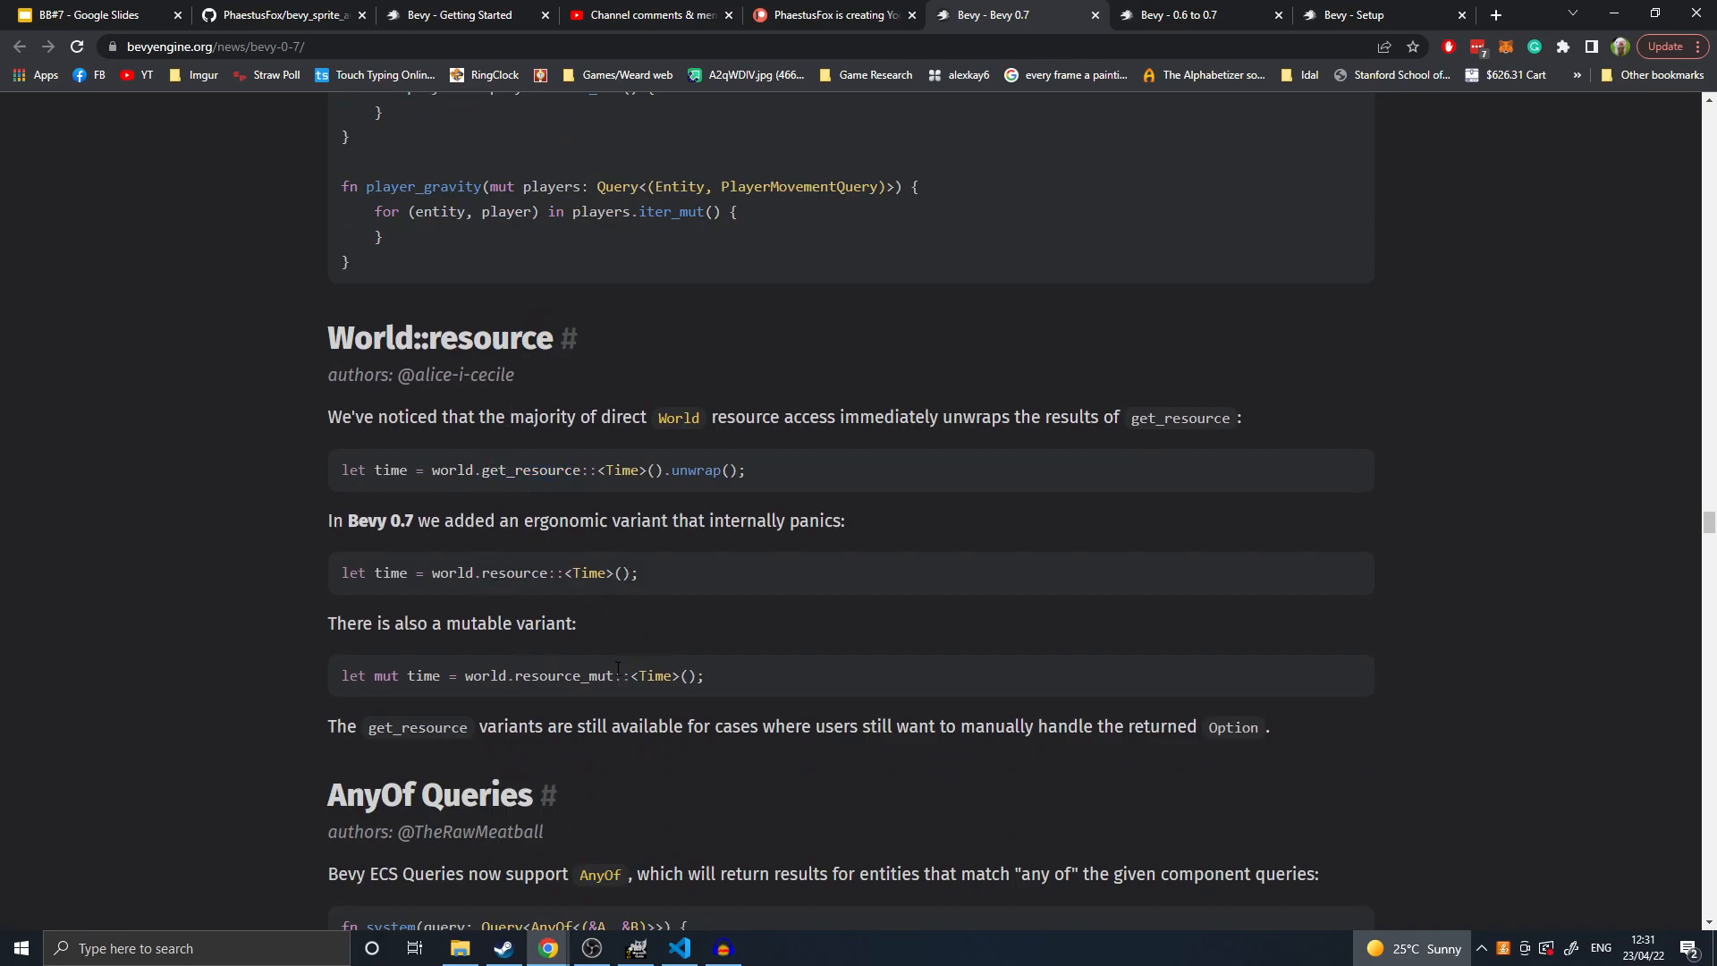
mouse_move(510, 600)
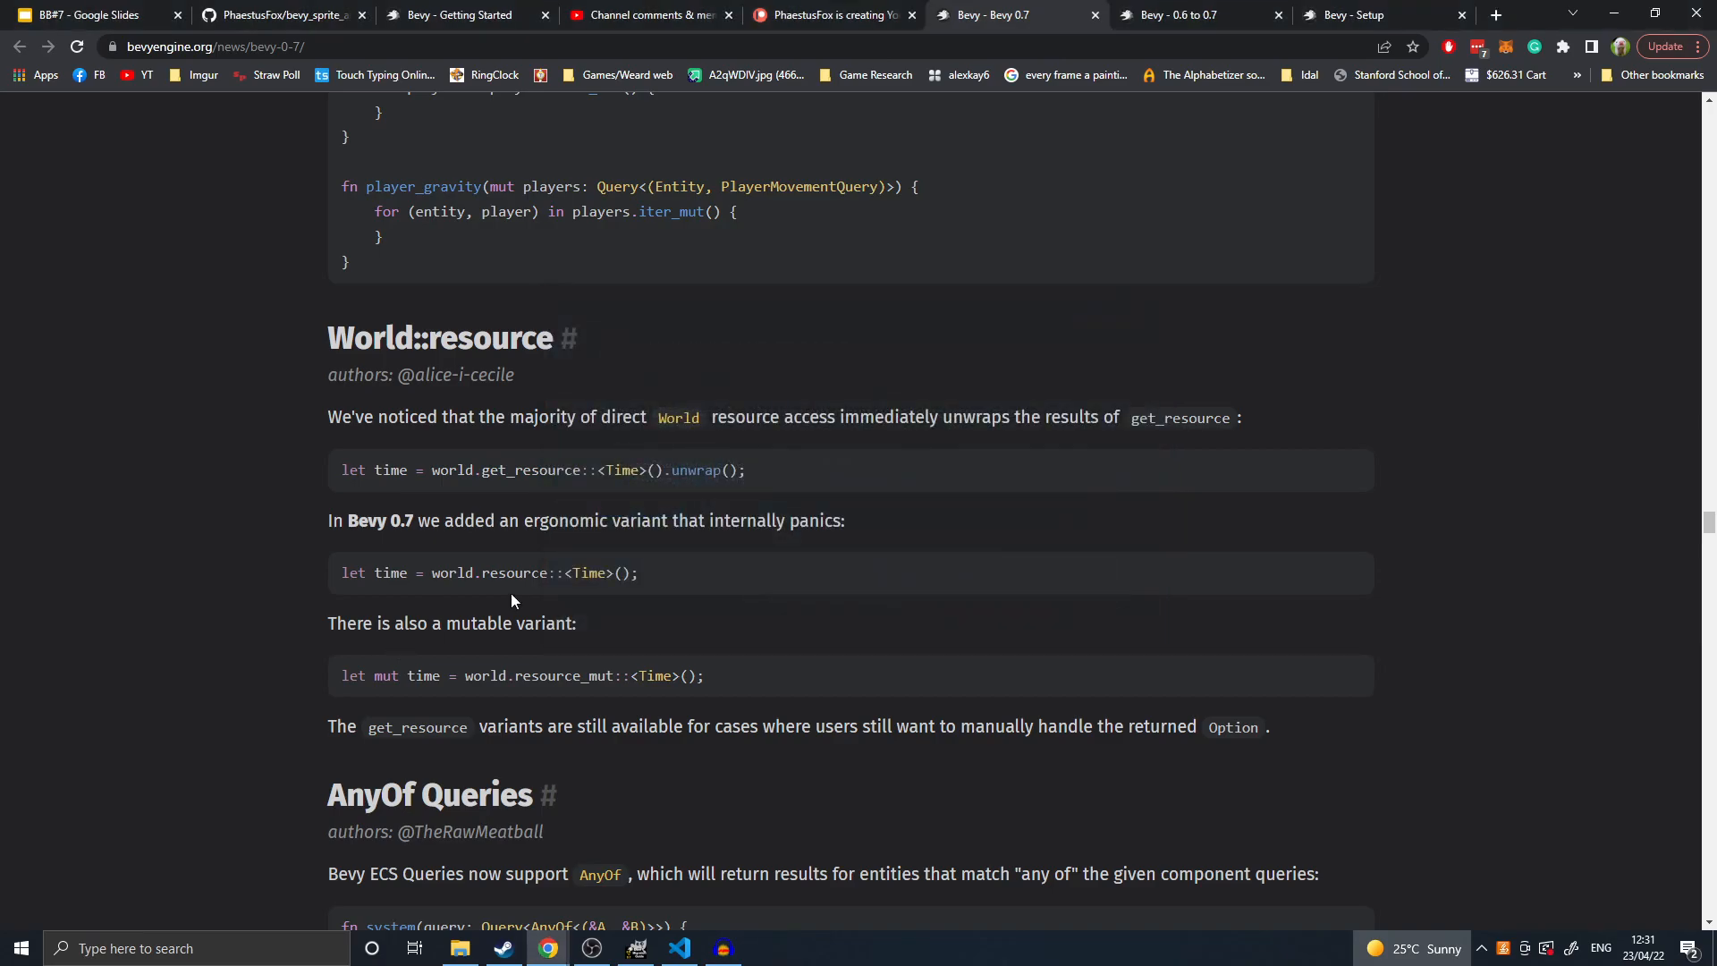
mouse_move(644, 510)
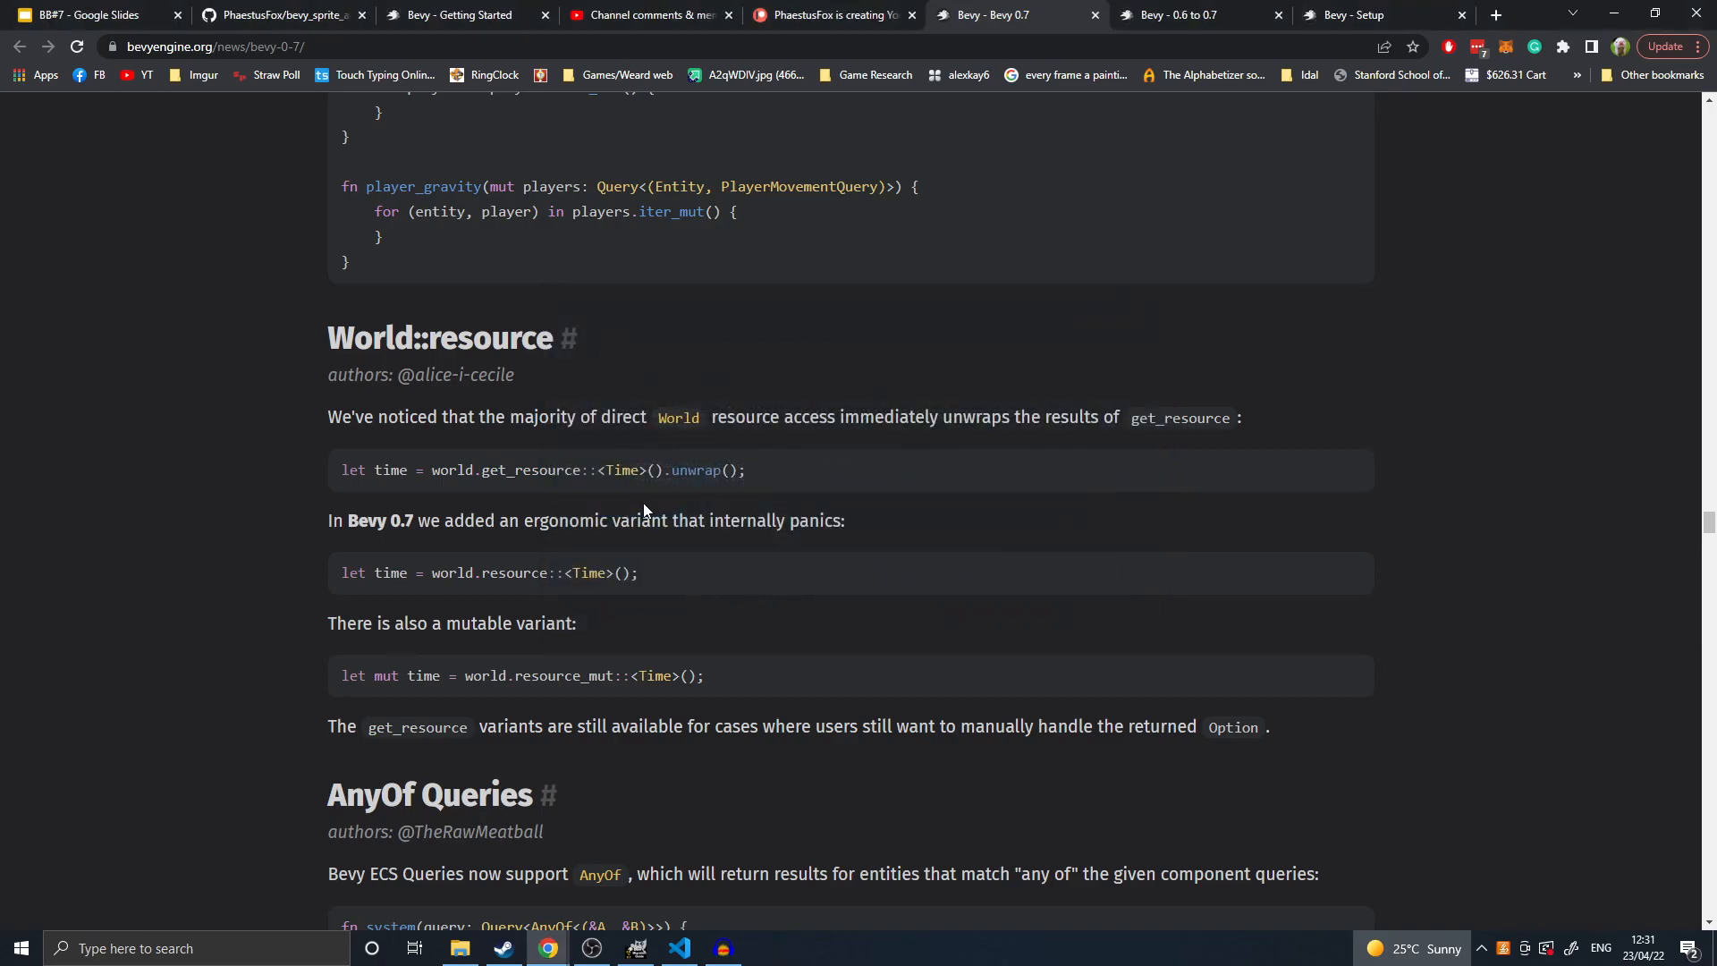
mouse_move(717, 520)
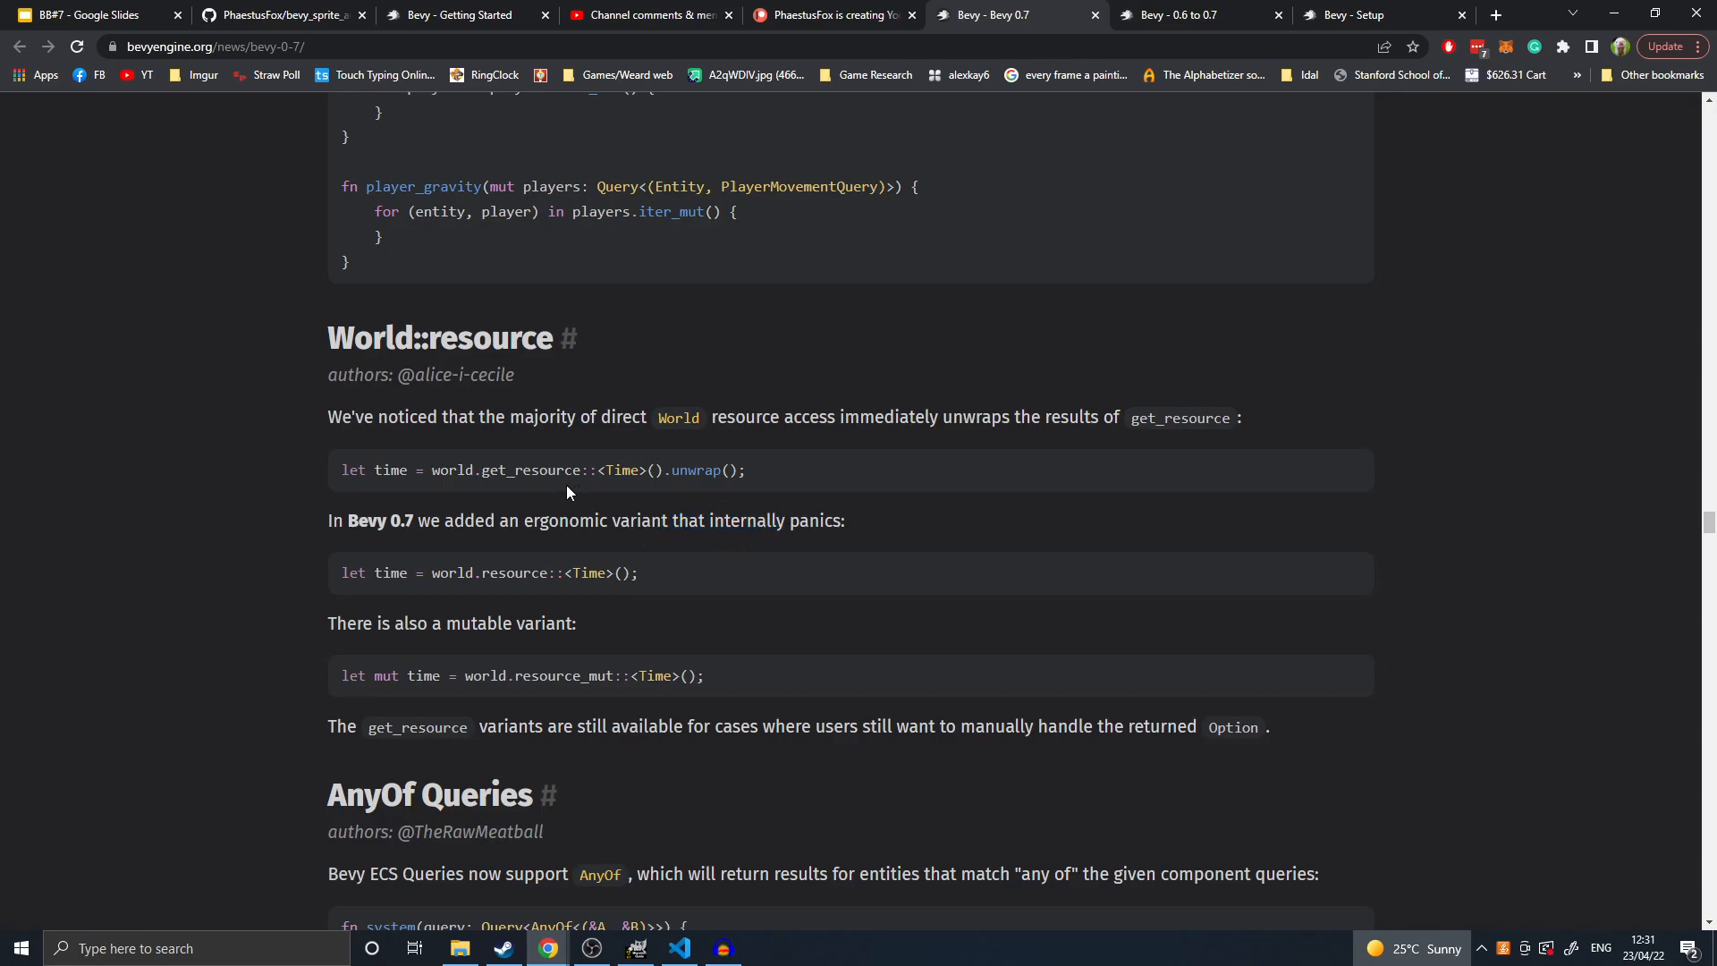
double_click(521, 470)
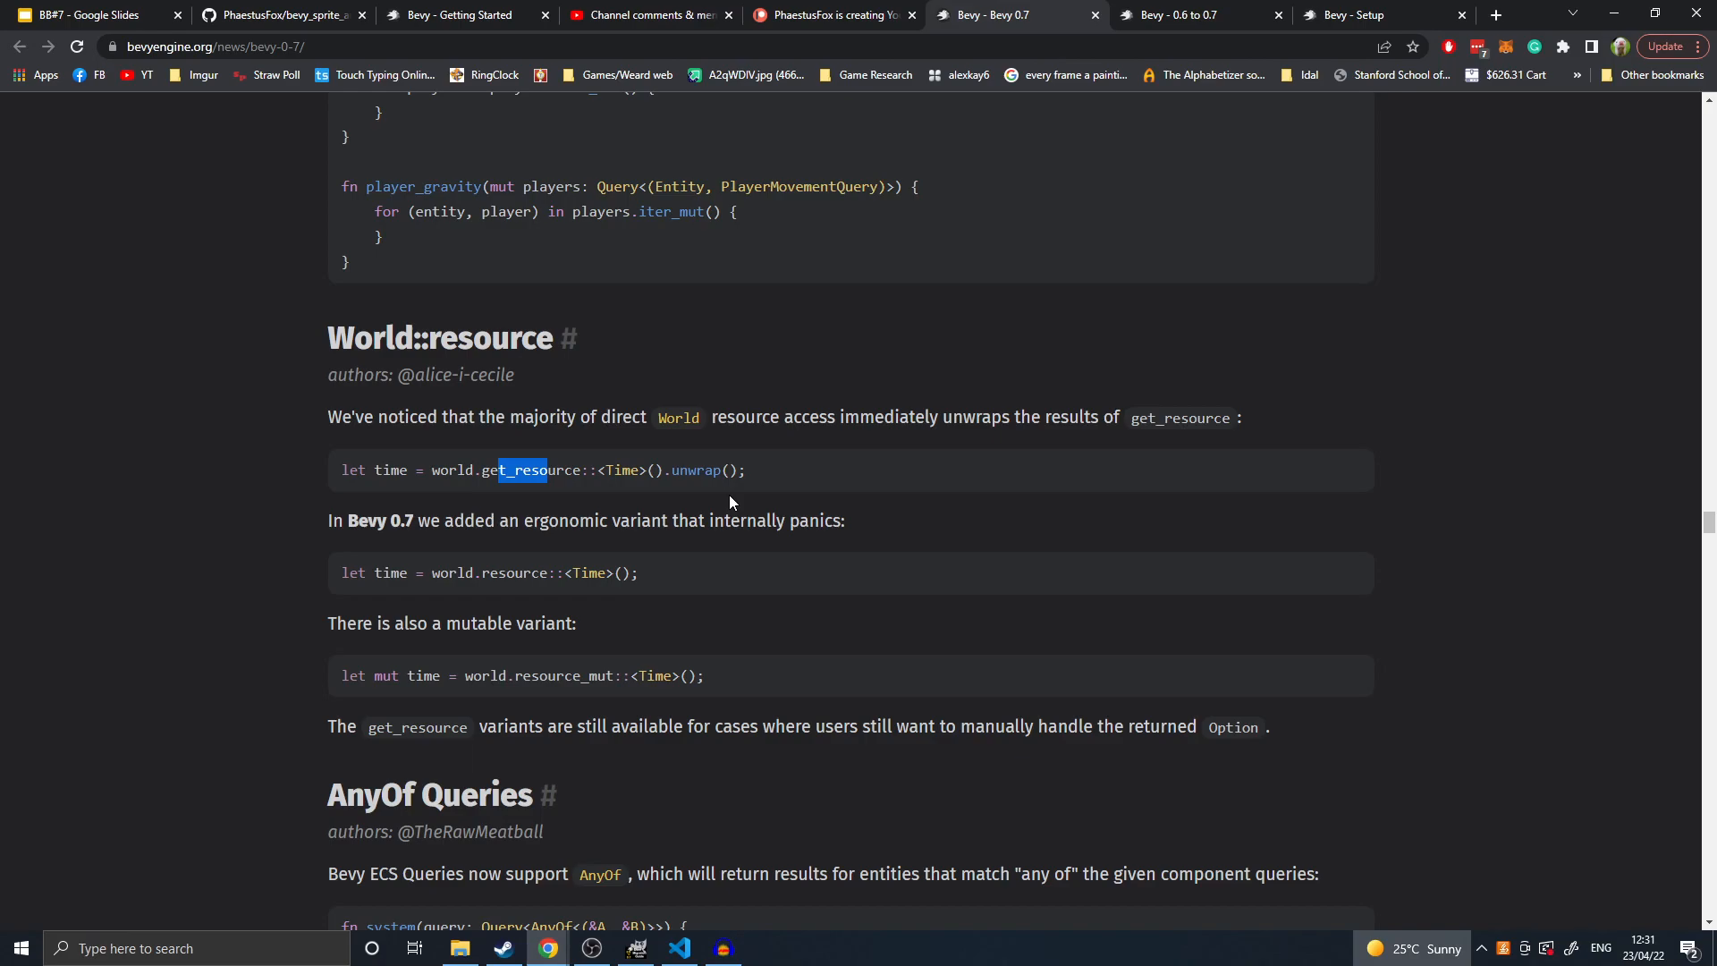
triple_click(521, 676)
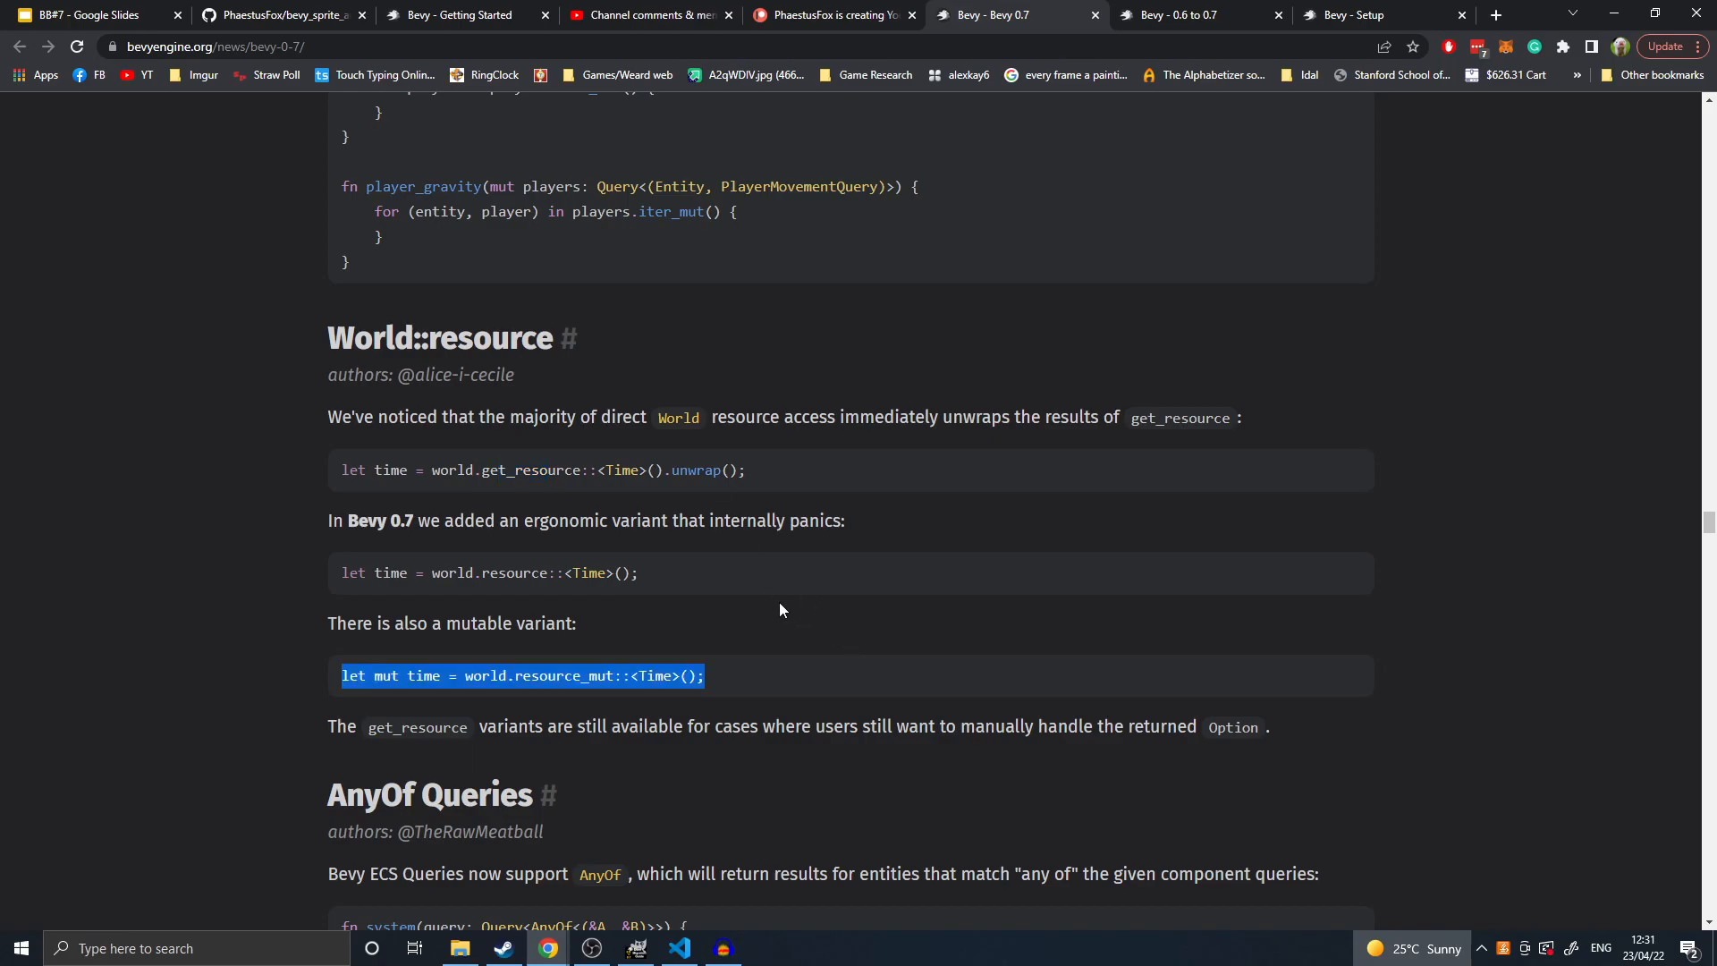
scroll(down, 3)
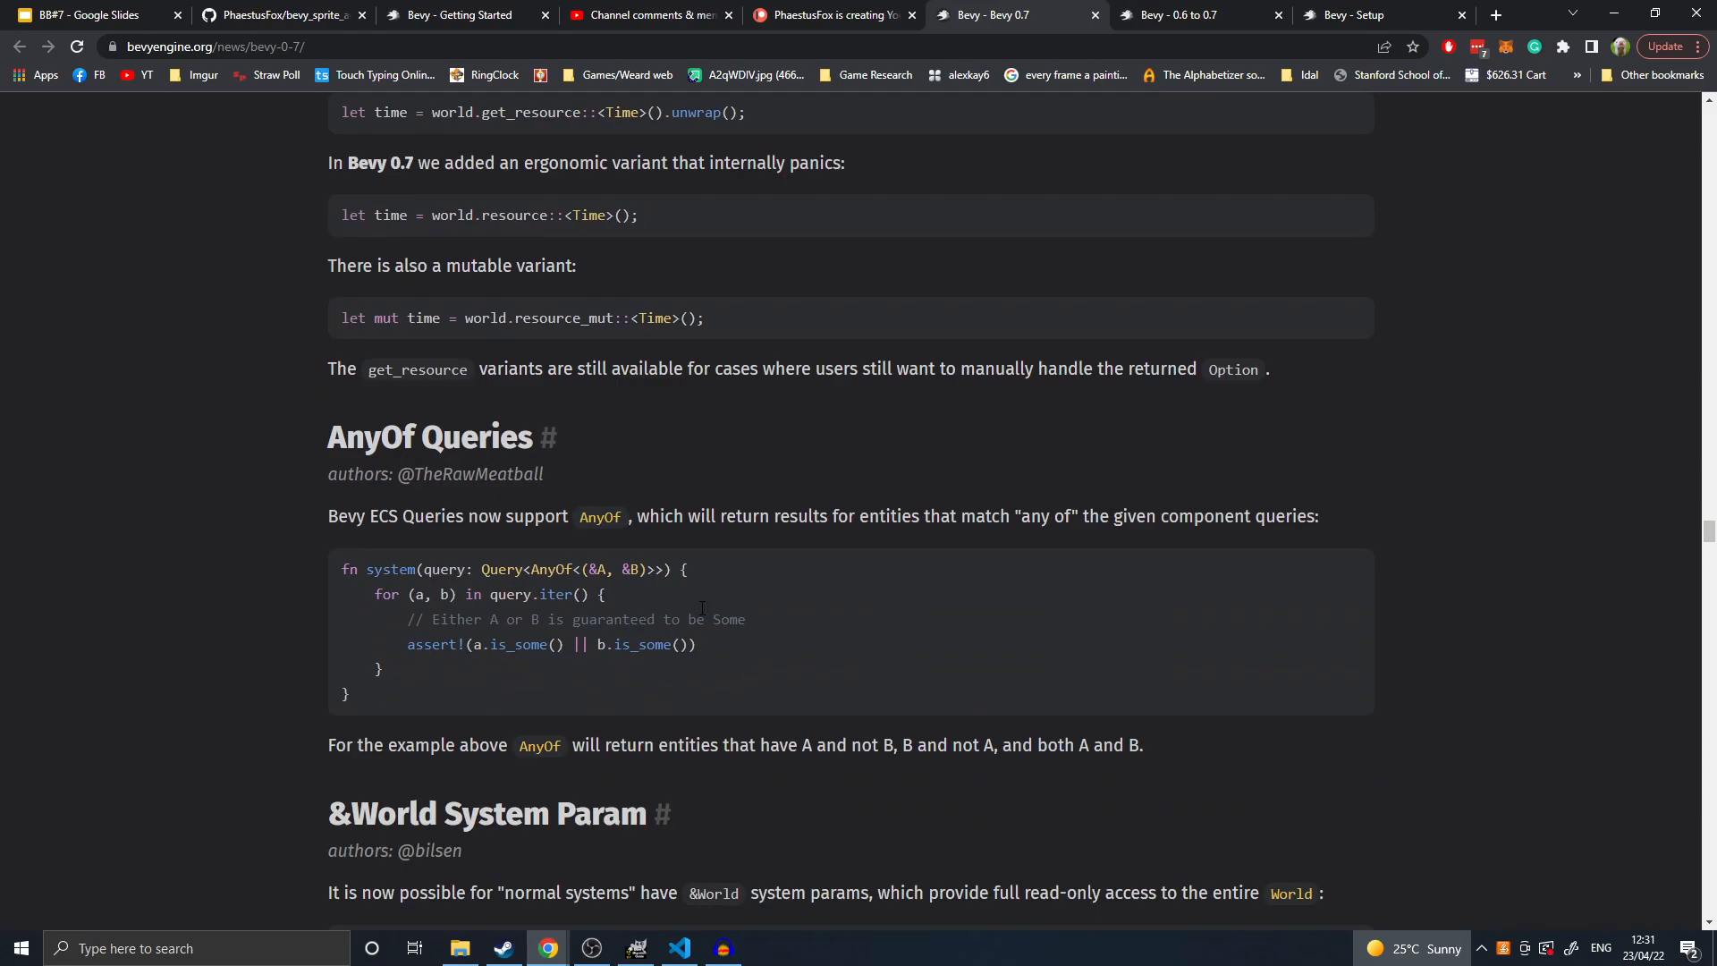
mouse_move(610, 172)
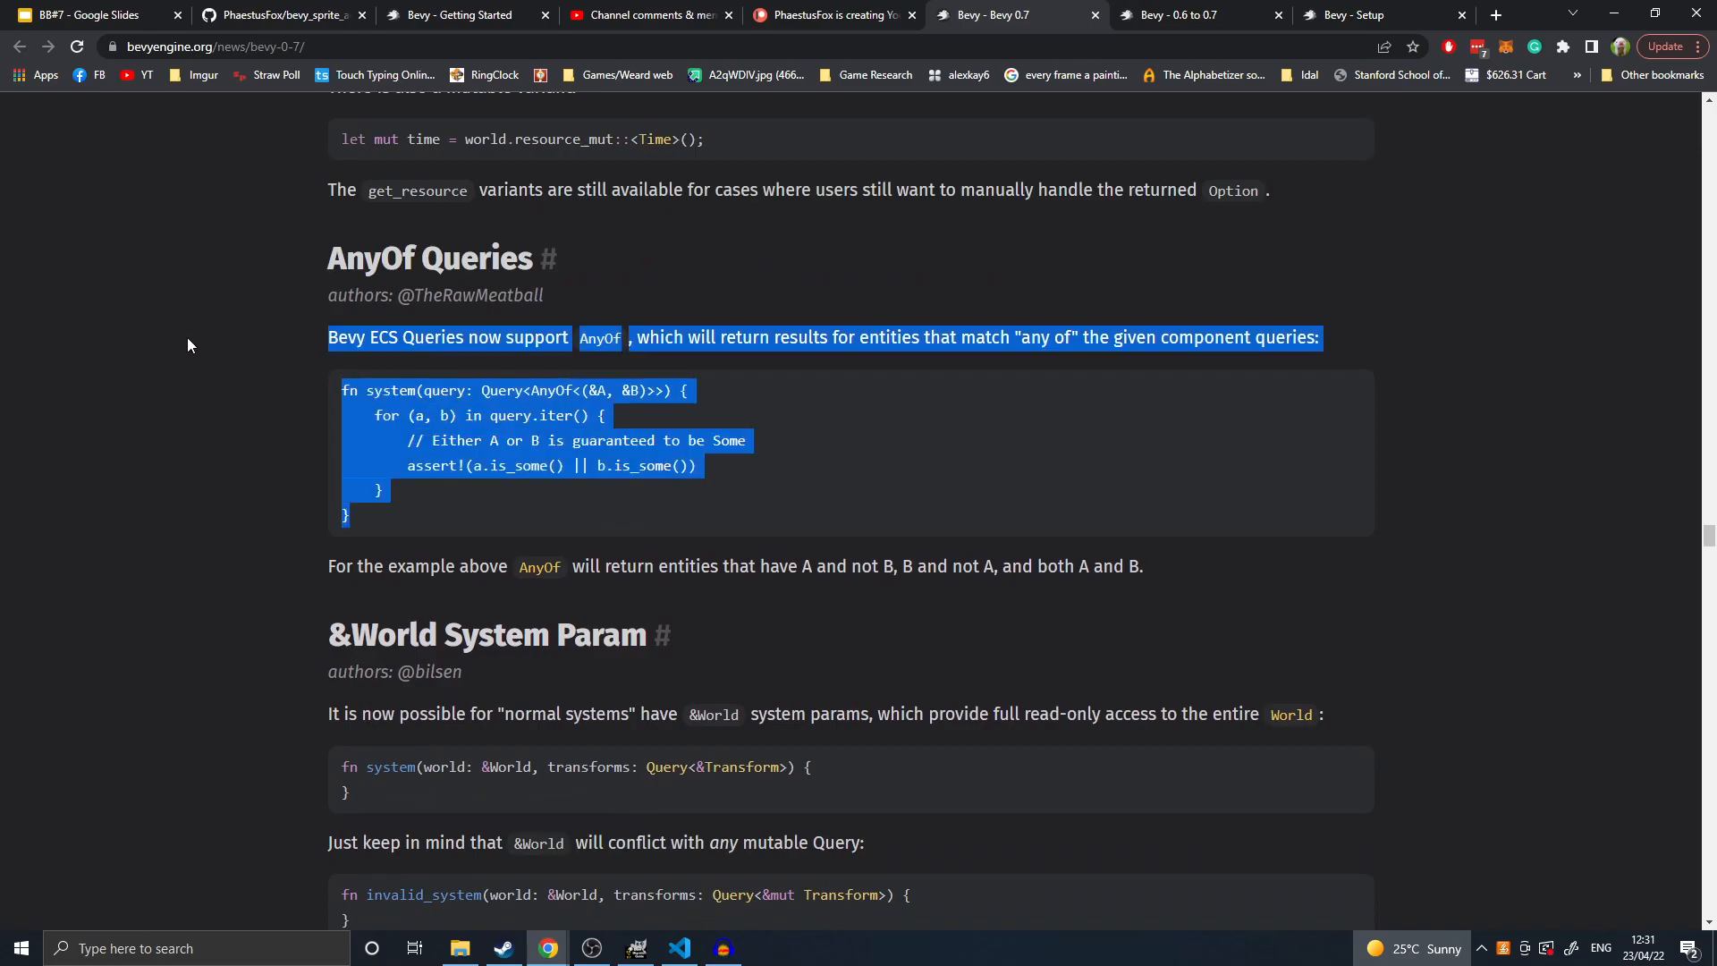
- Highlight and clear AnyOf in the query example, then highlight the &World System Param heading
double_click(558, 390)
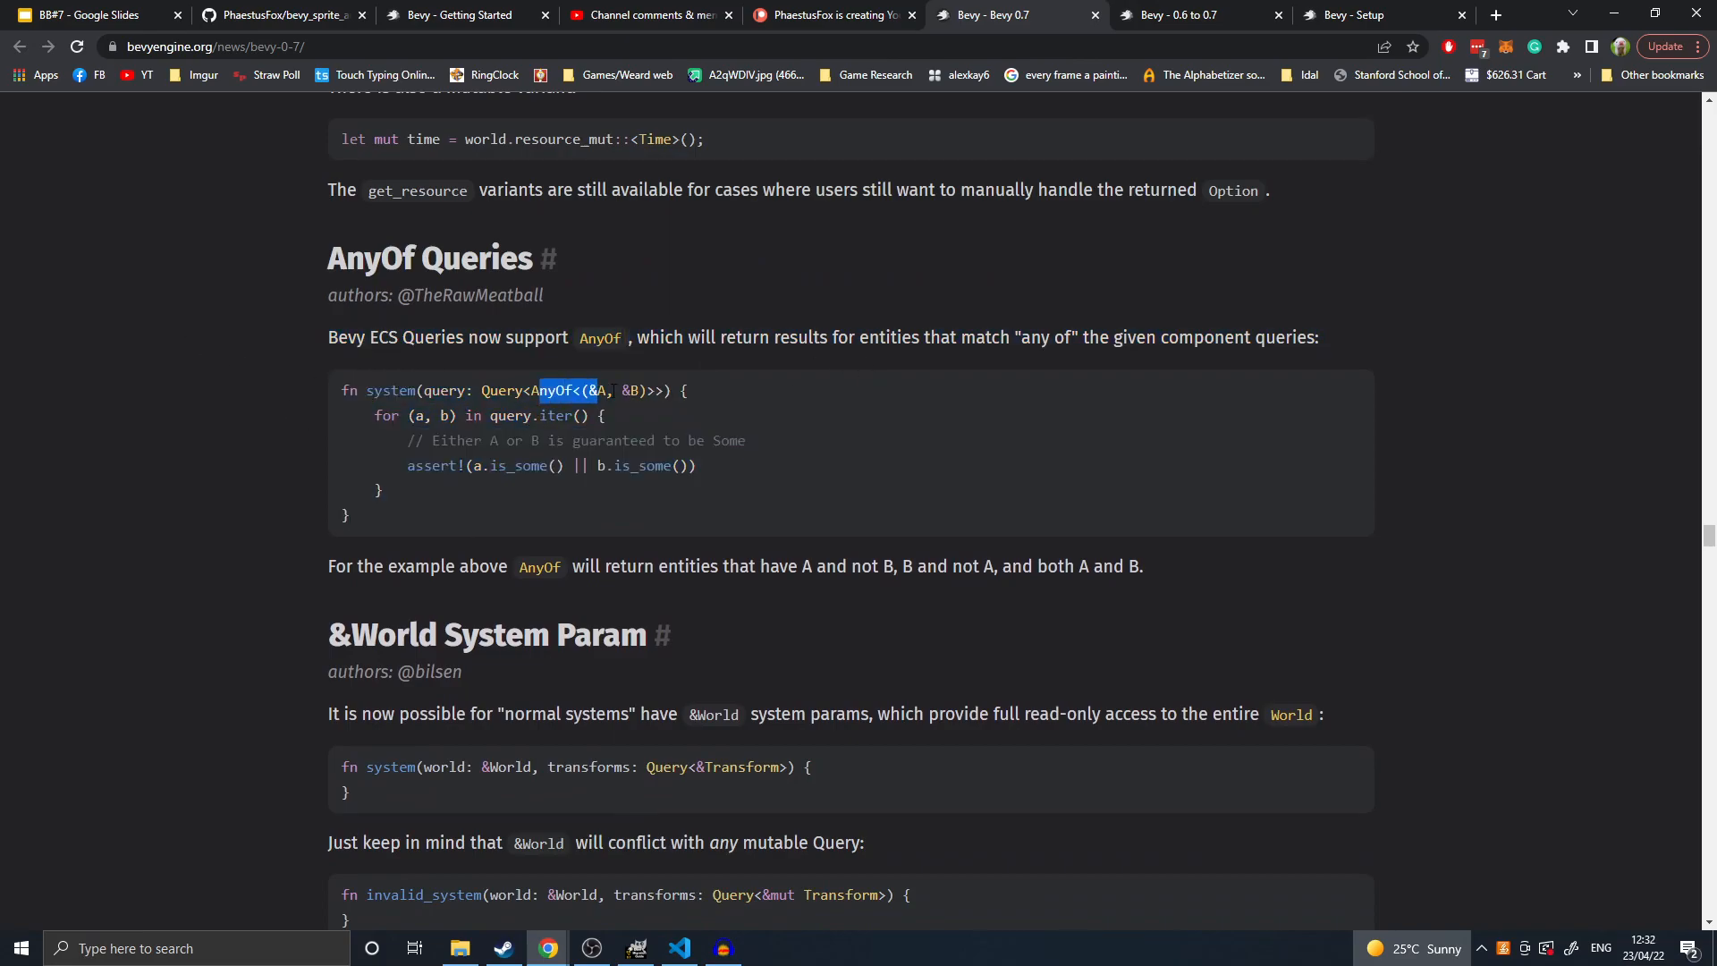
click(556, 415)
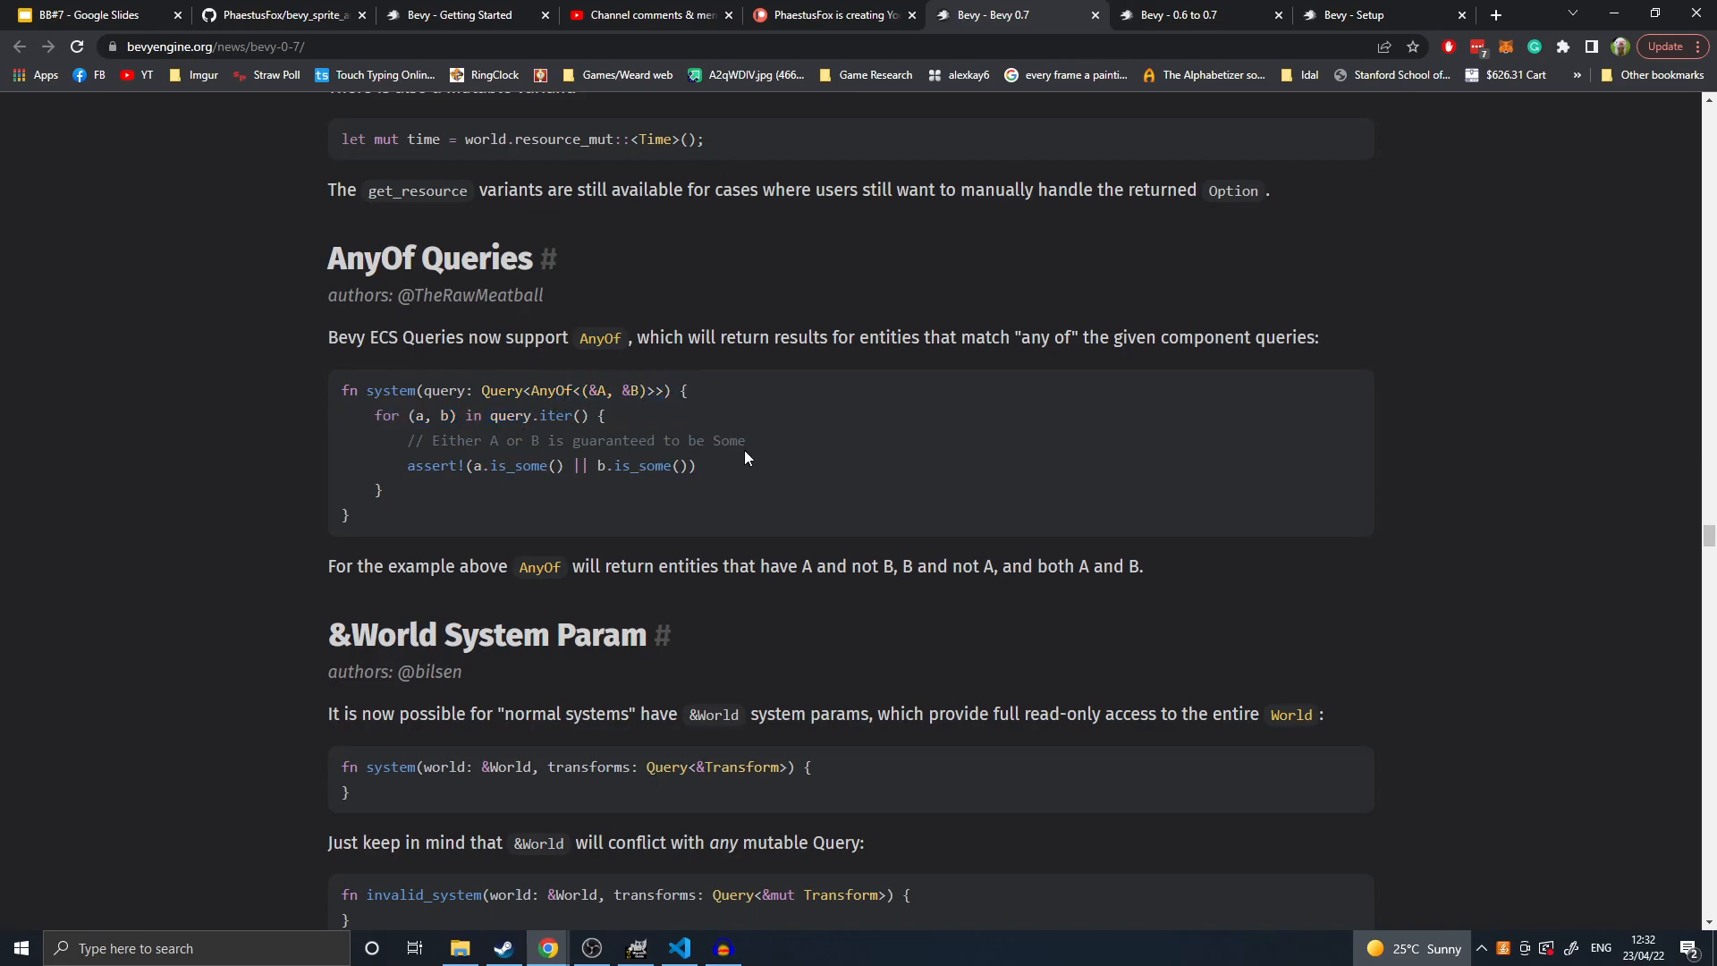
mouse_move(424, 515)
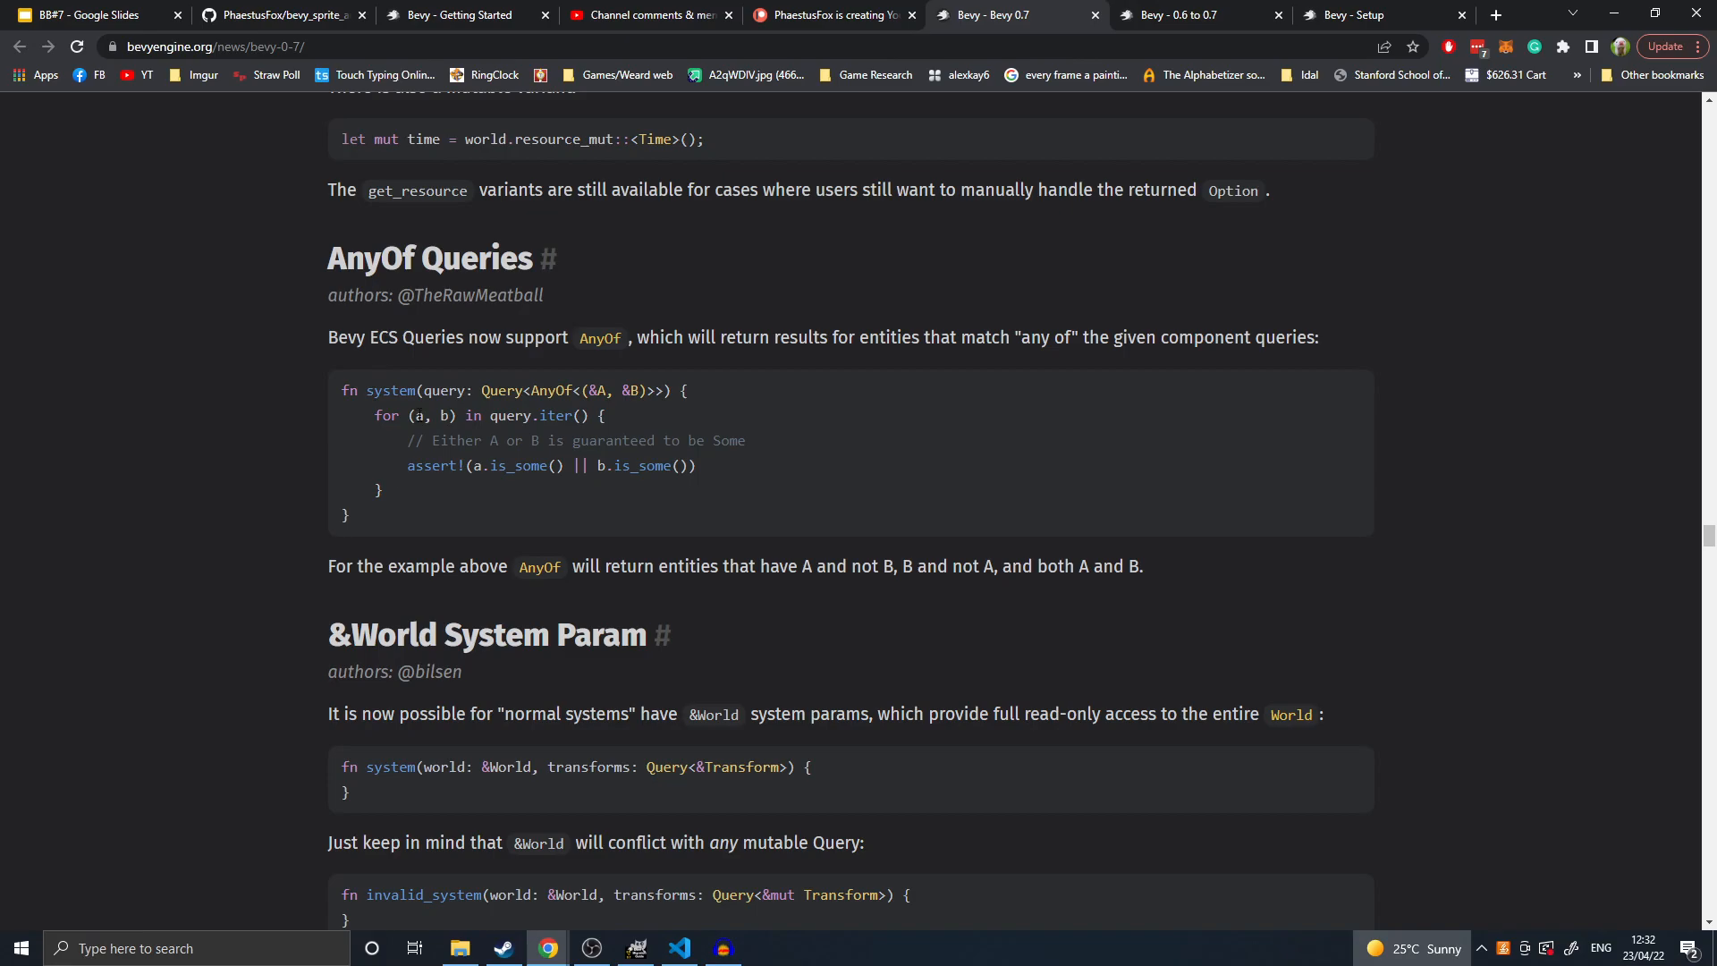
mouse_move(820, 181)
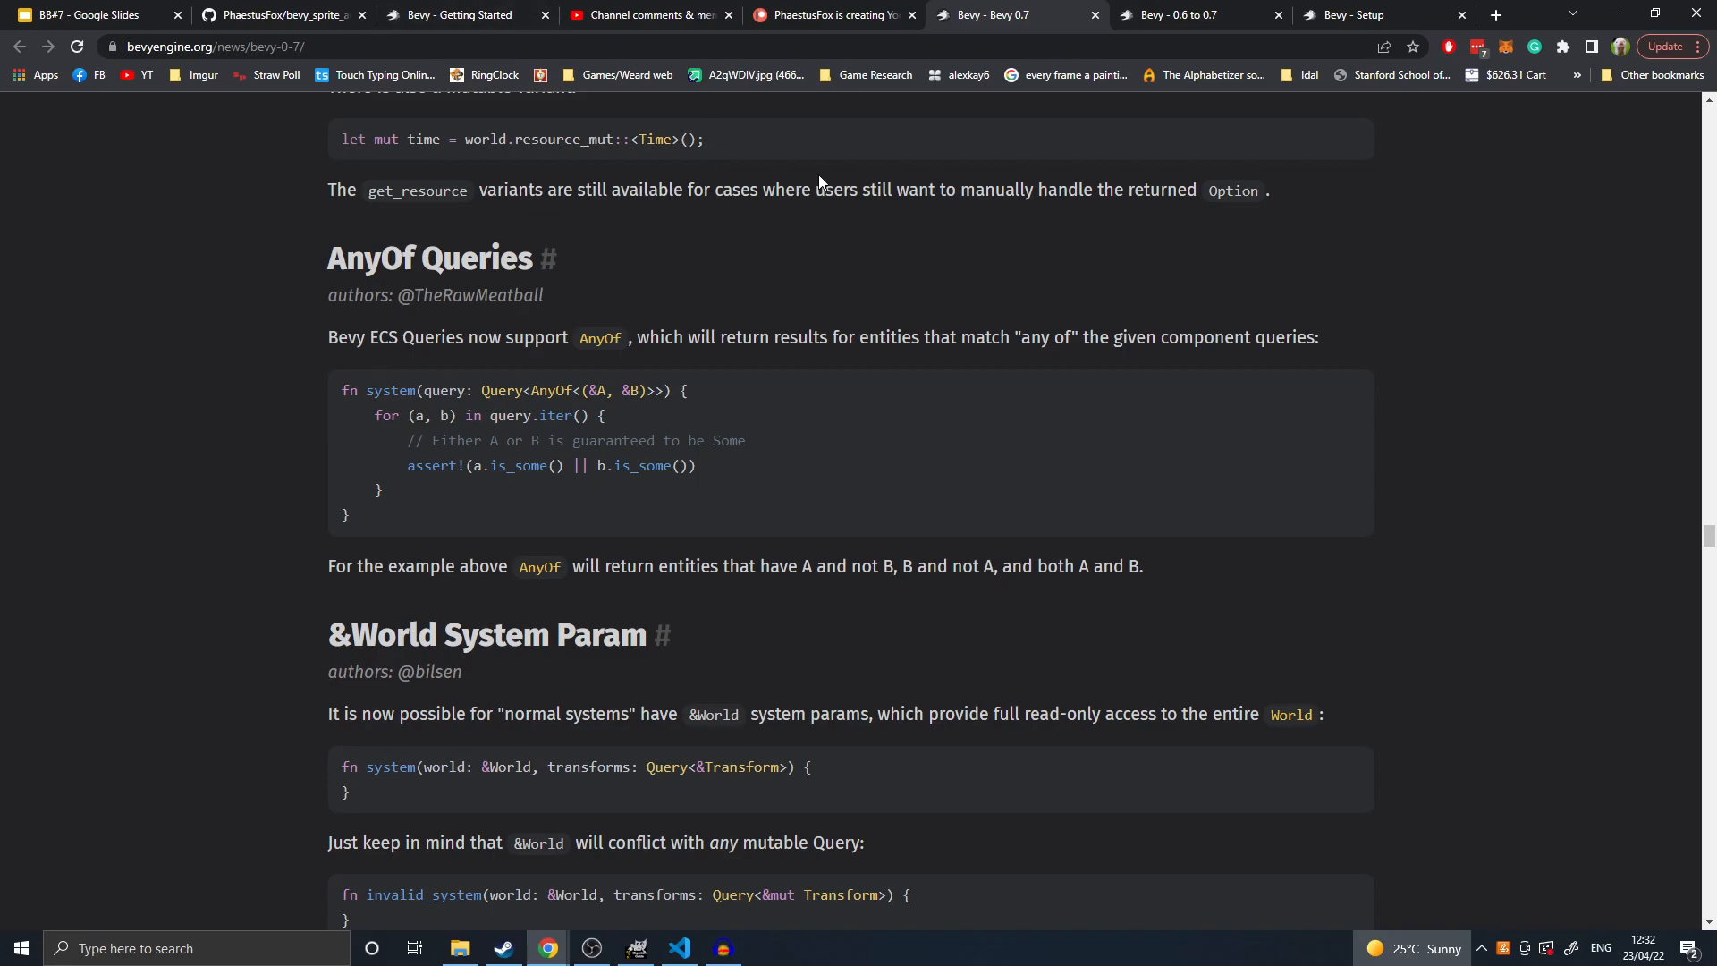
mouse_move(1276, 384)
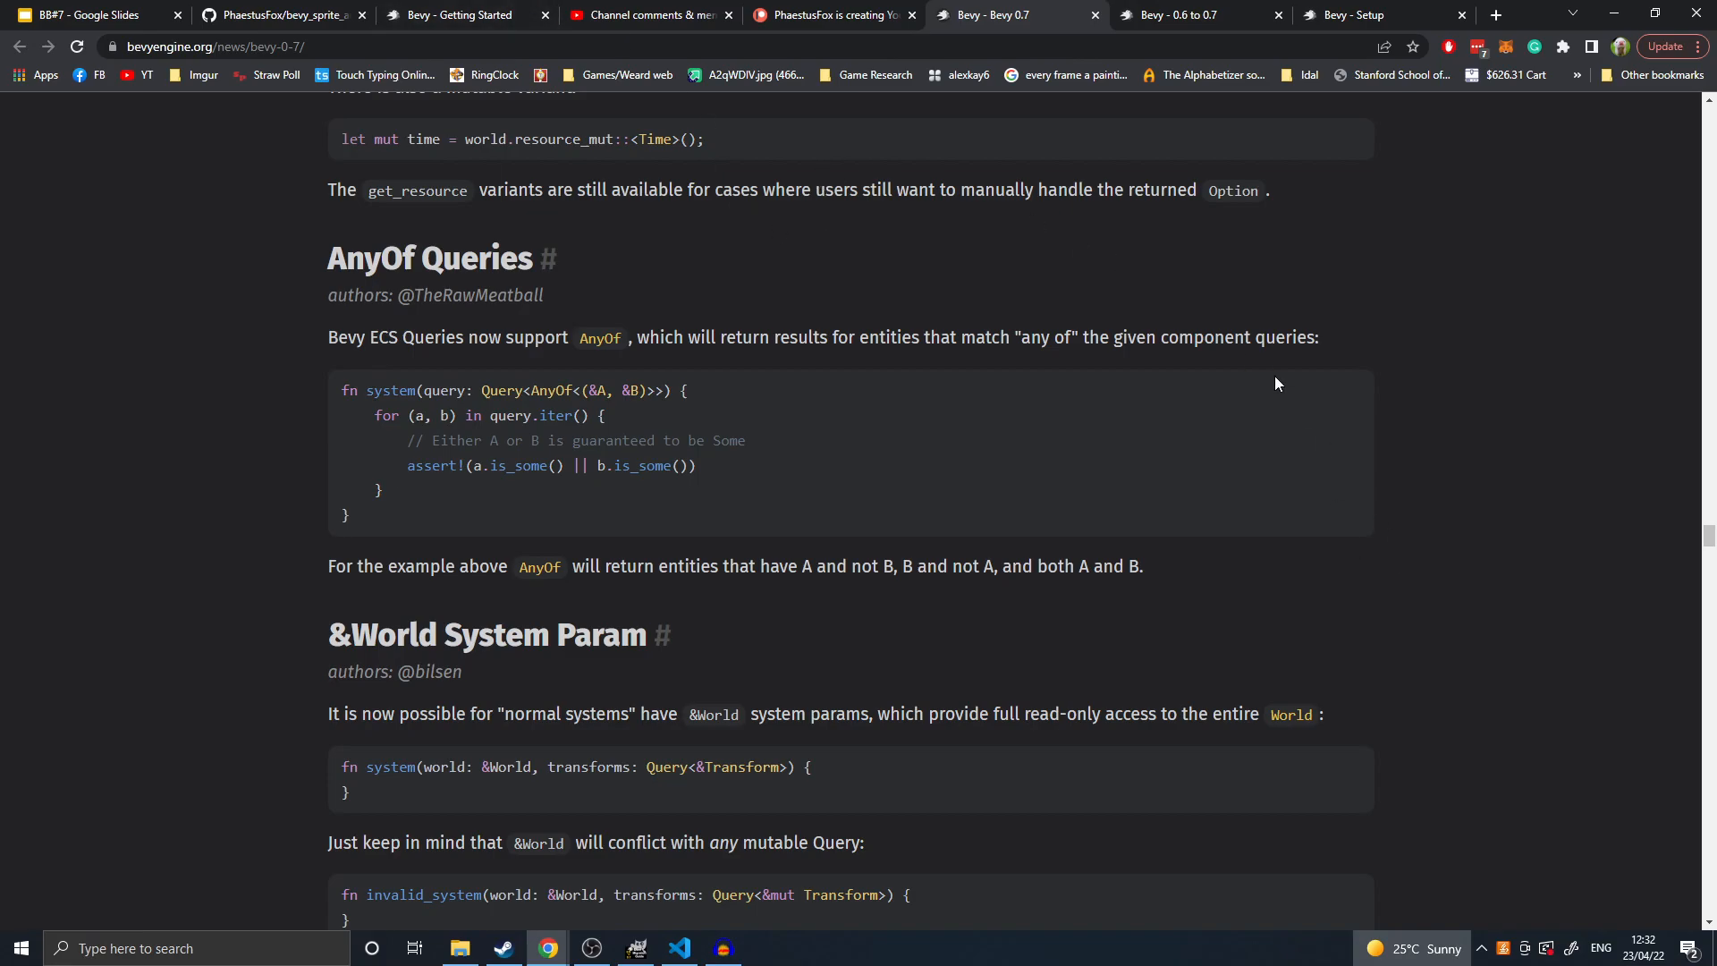
mouse_move(1206, 404)
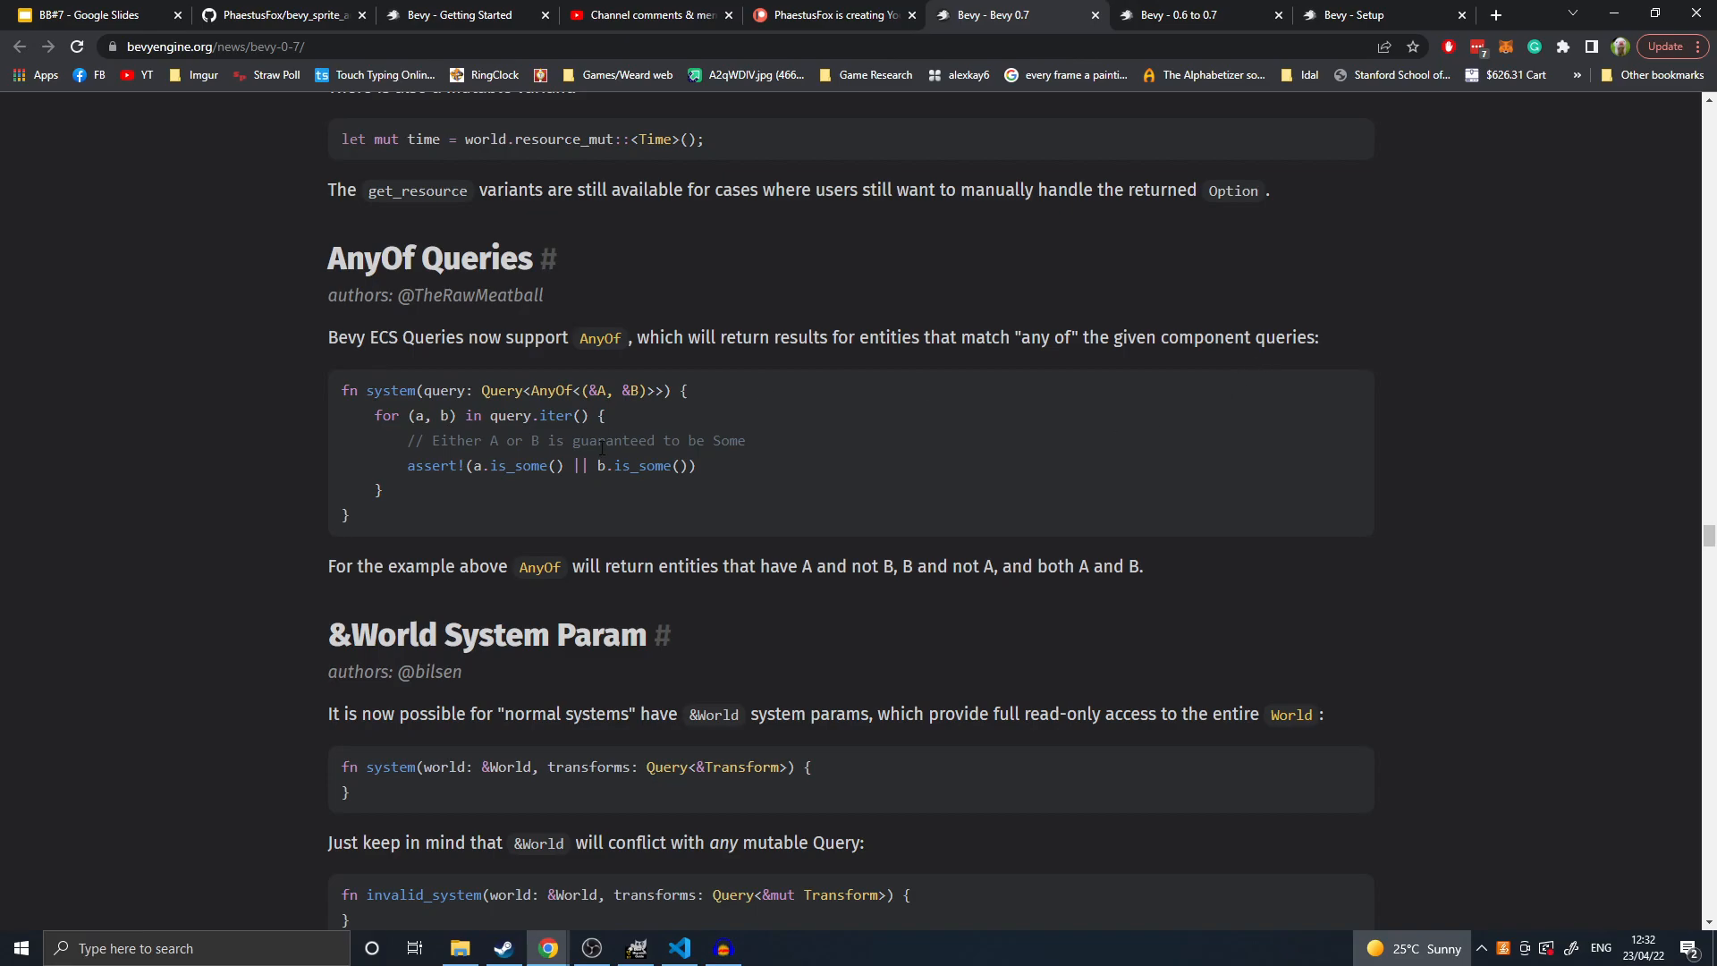
mouse_move(731, 483)
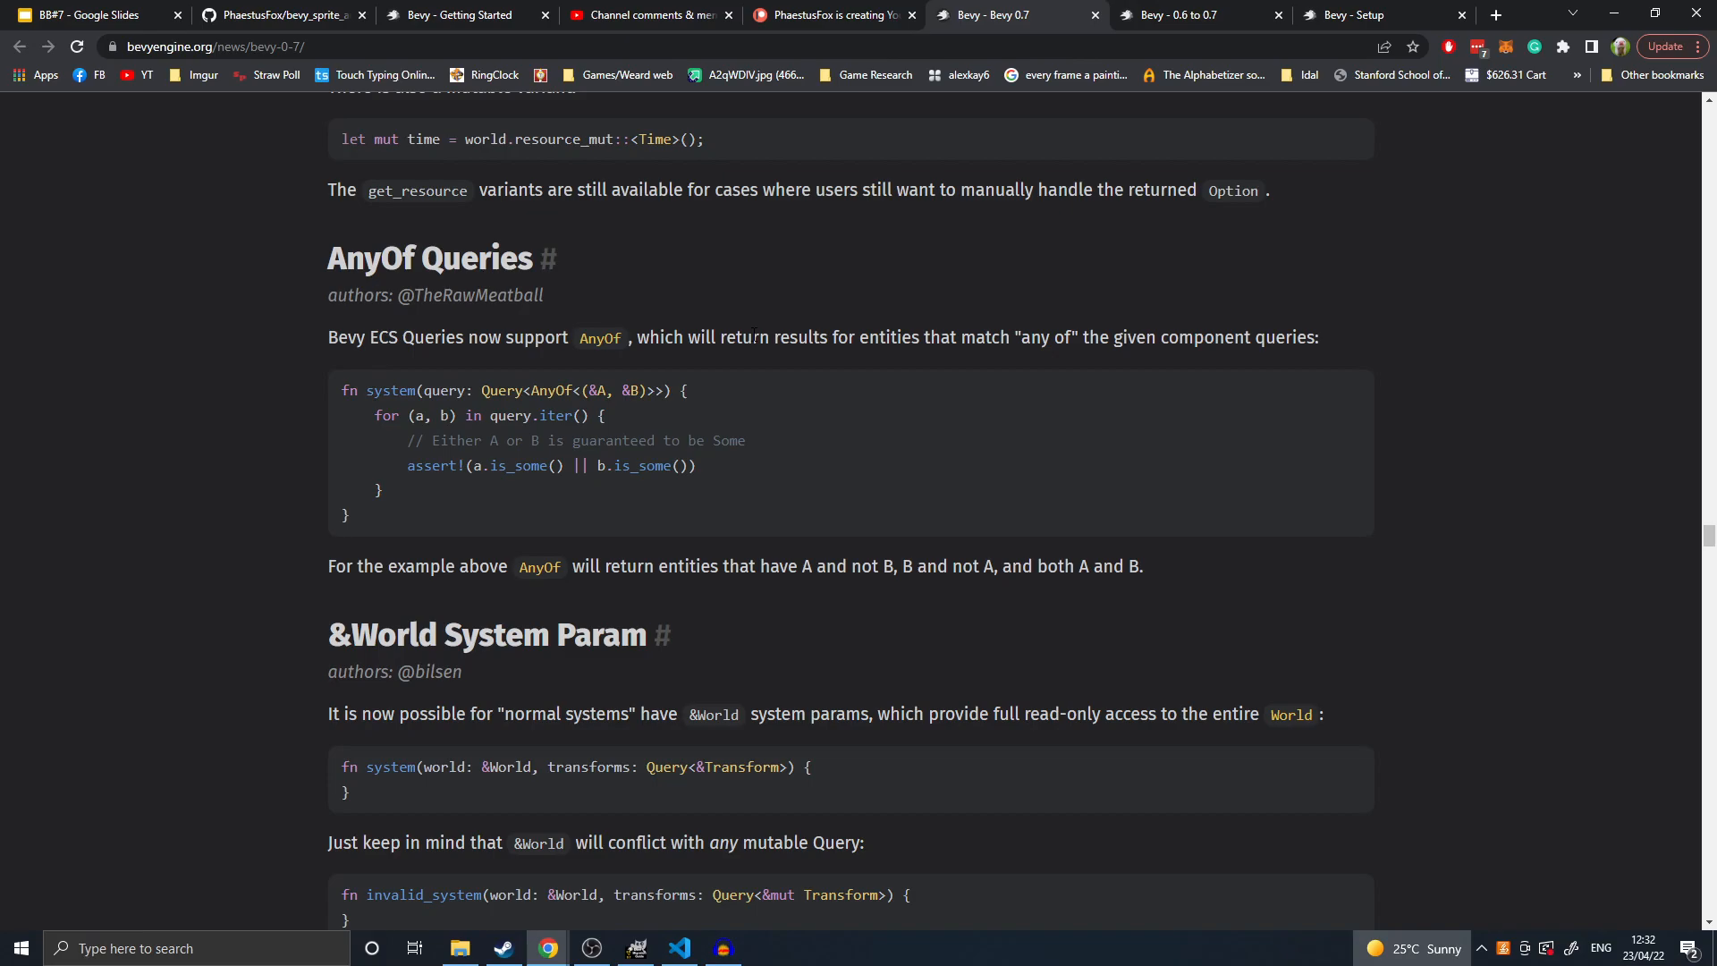
scroll(down, 3)
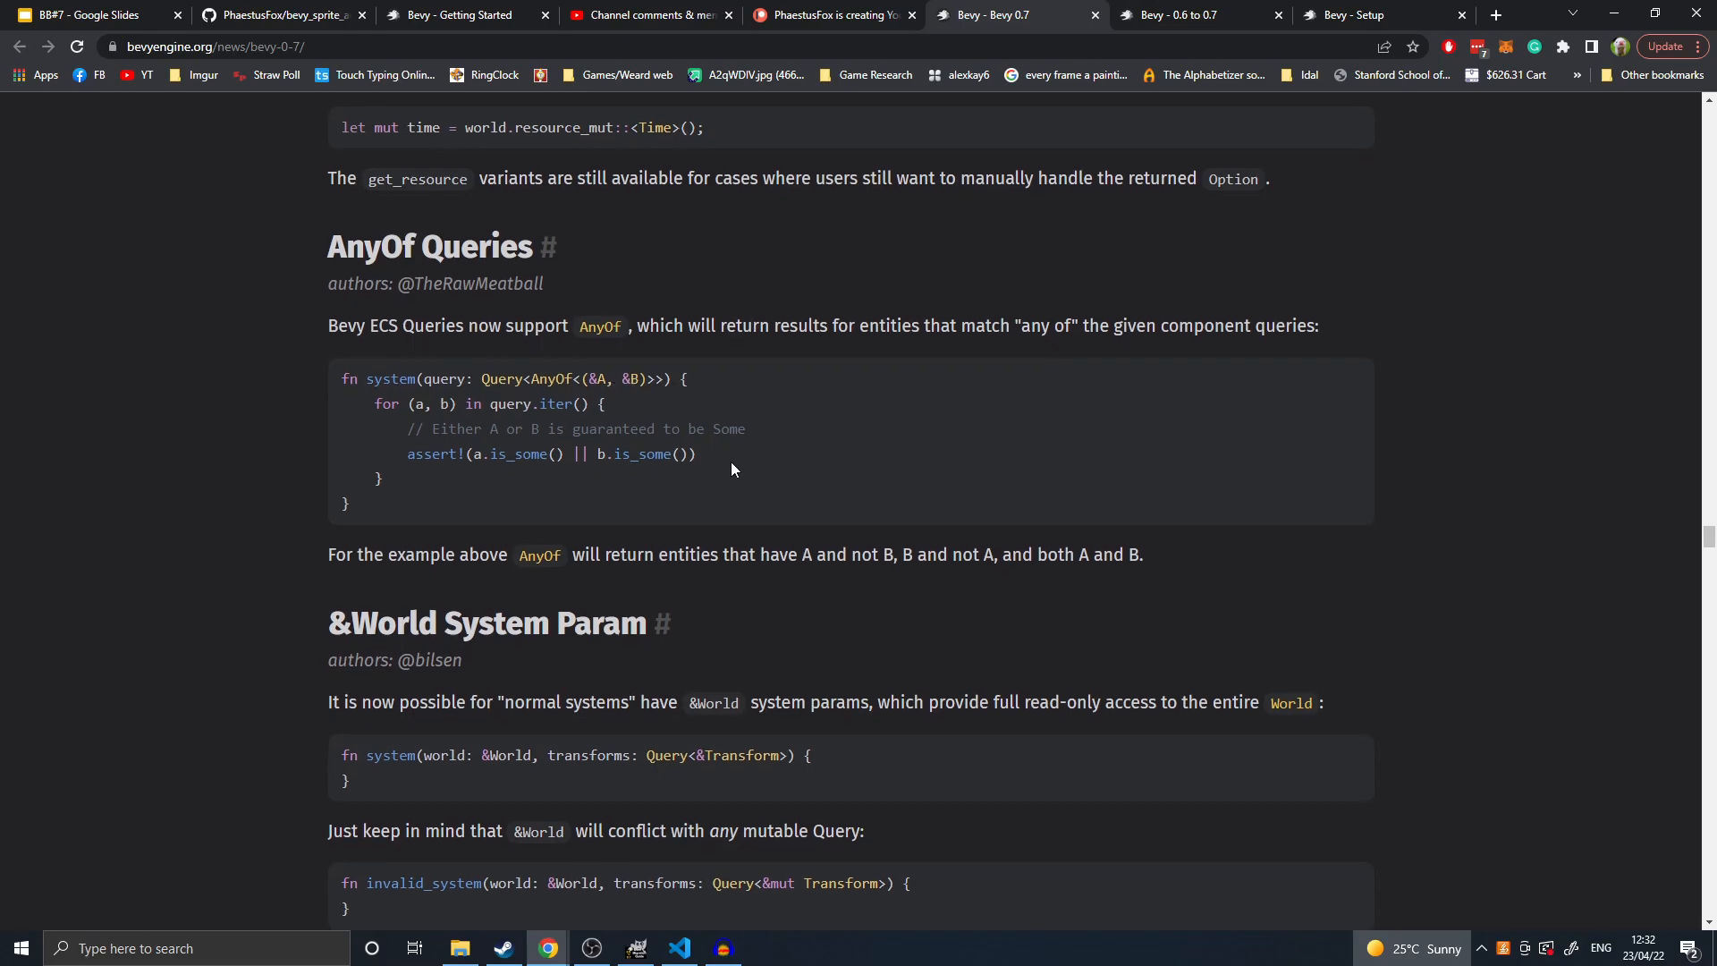
scroll(down, 3)
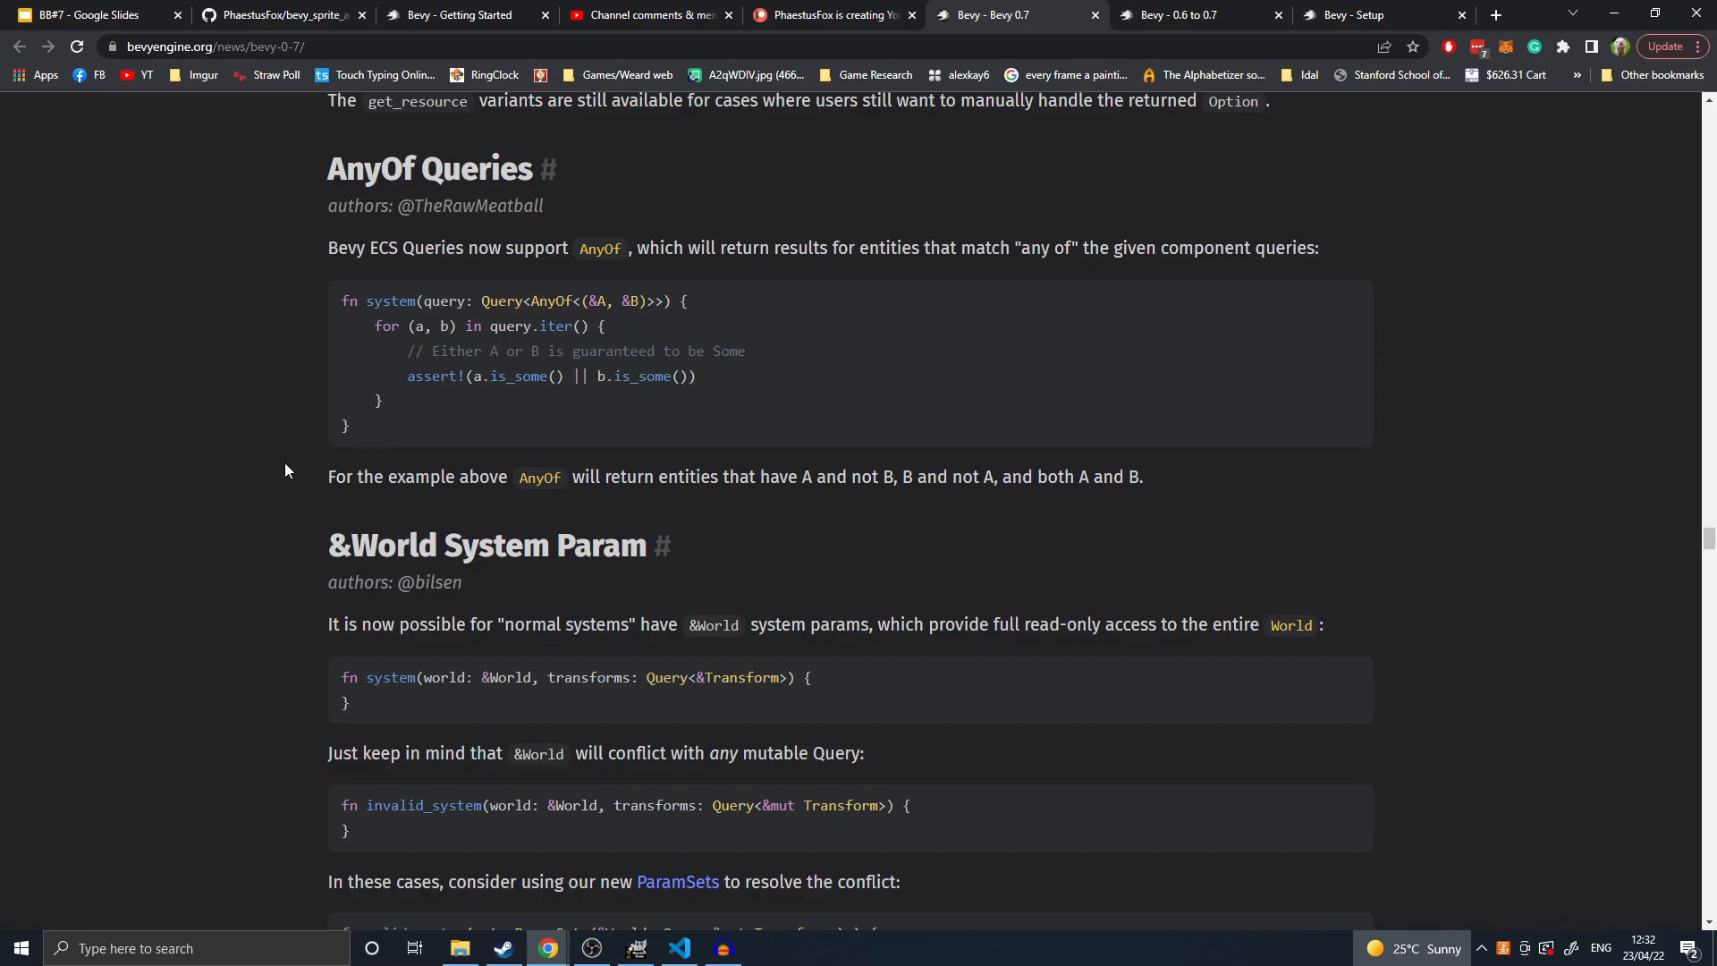
drag(570, 302, 687, 302)
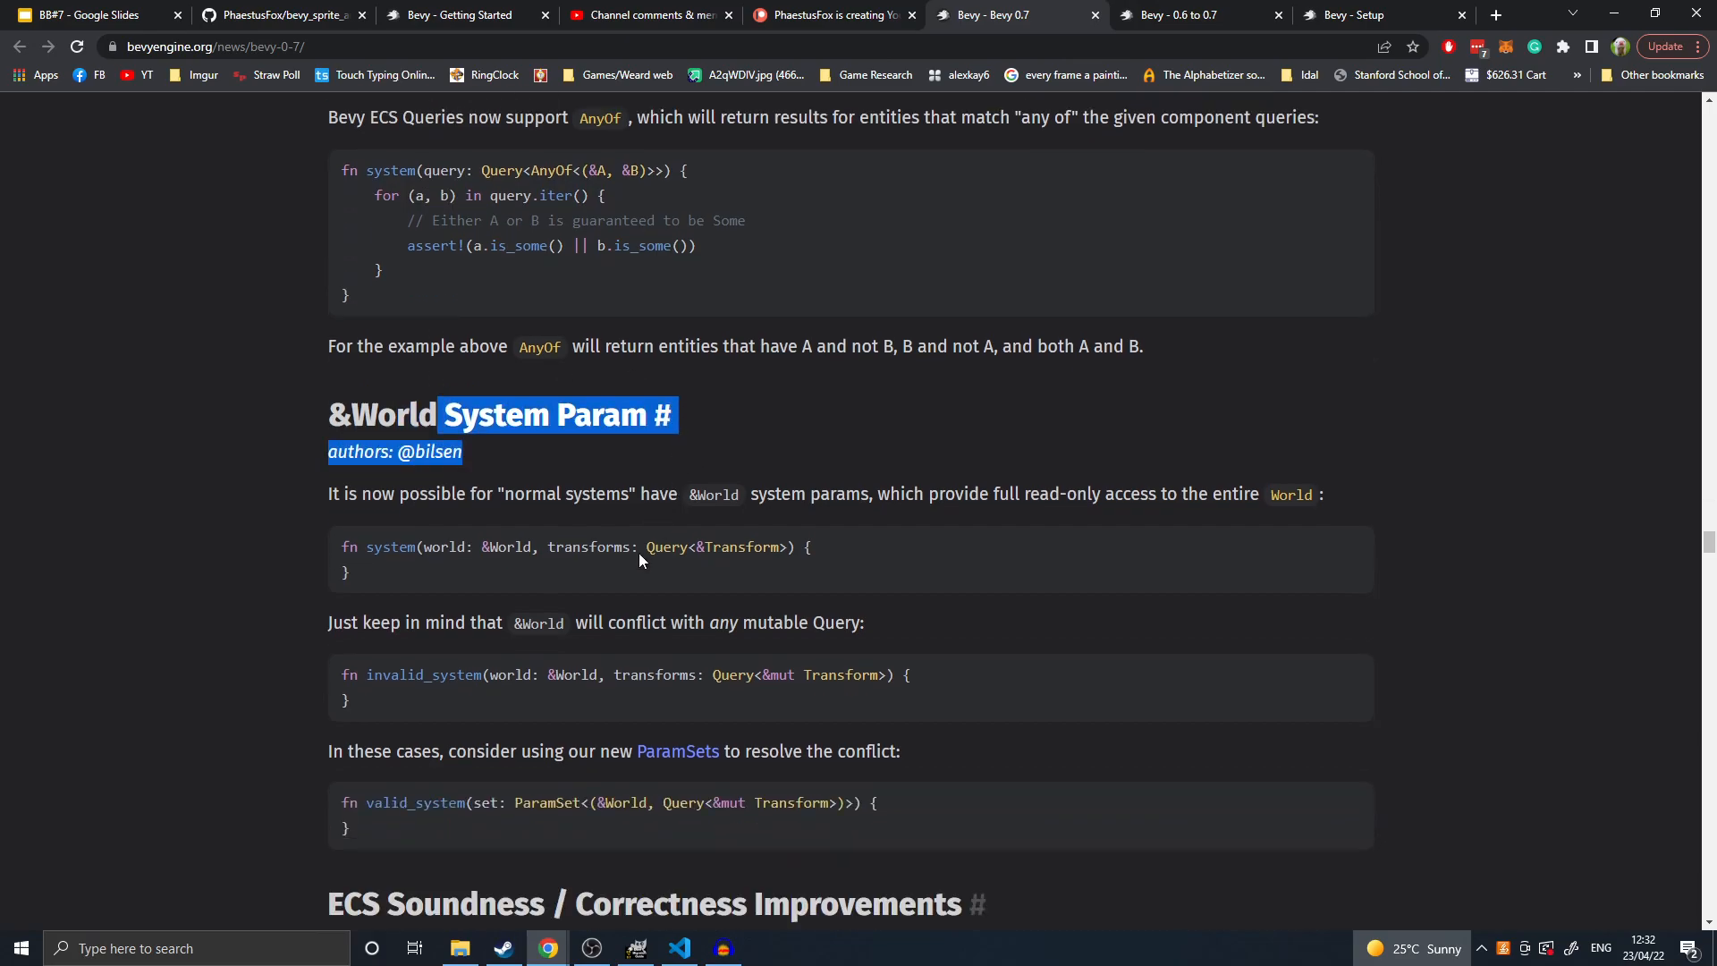
- Scroll past &World System Param to the ECS Soundness / Correctness Improvements section
scroll(down, 3)
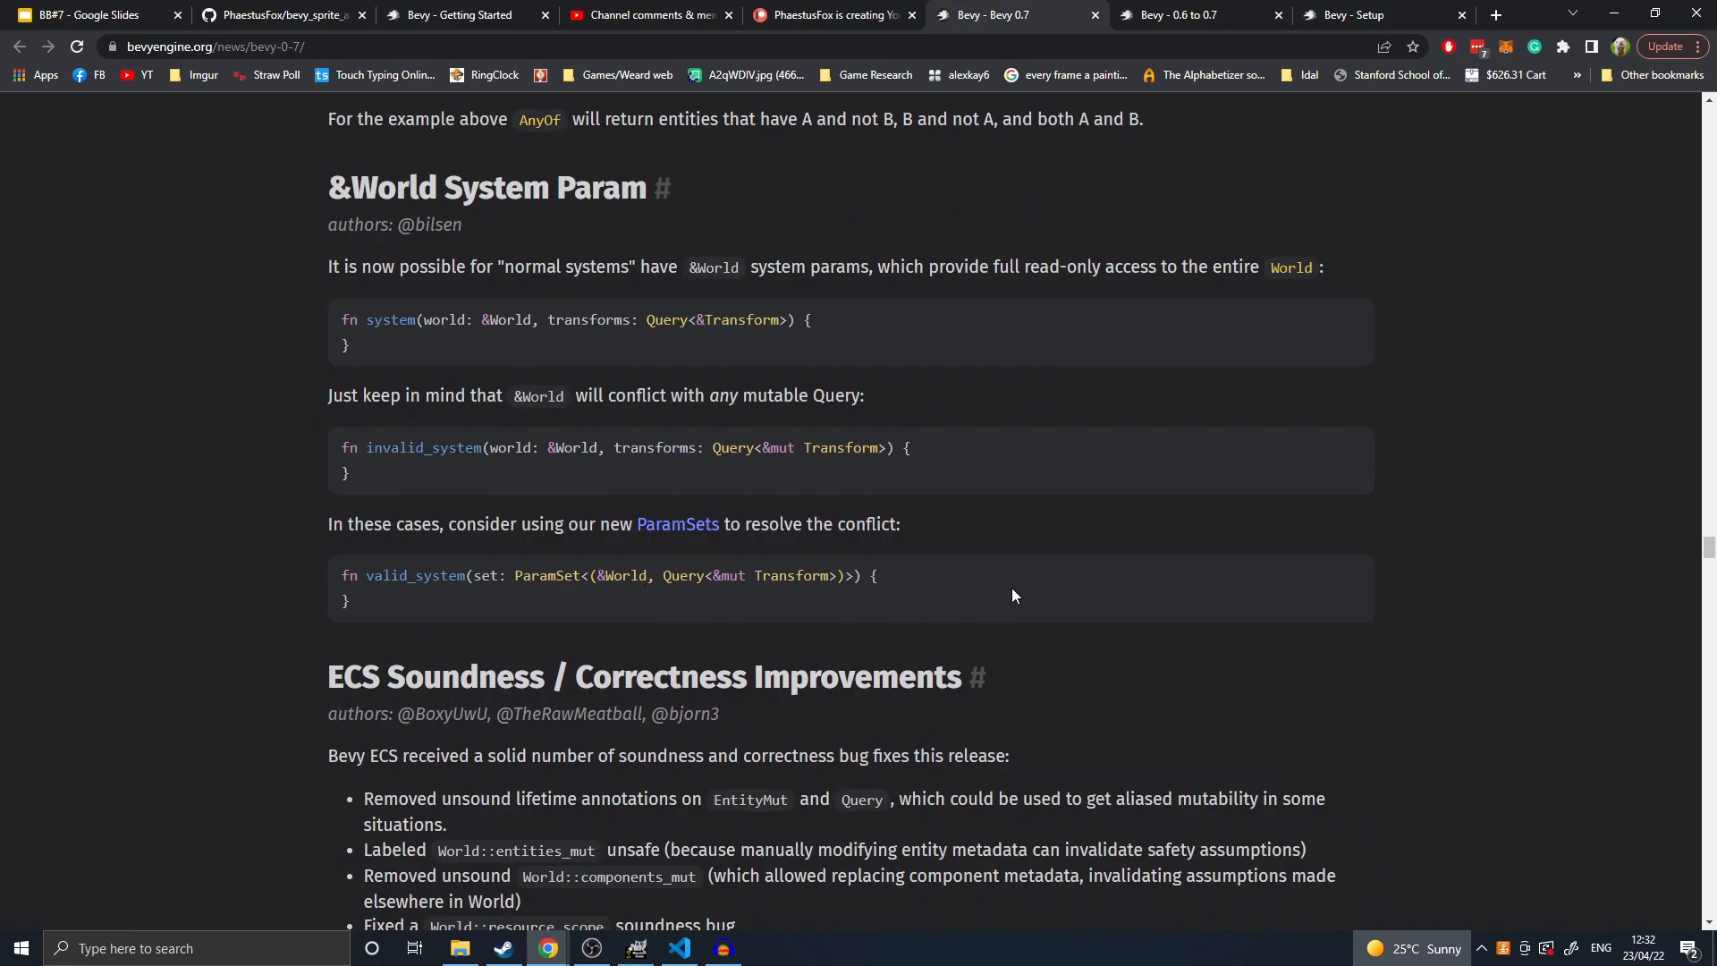
mouse_move(979, 589)
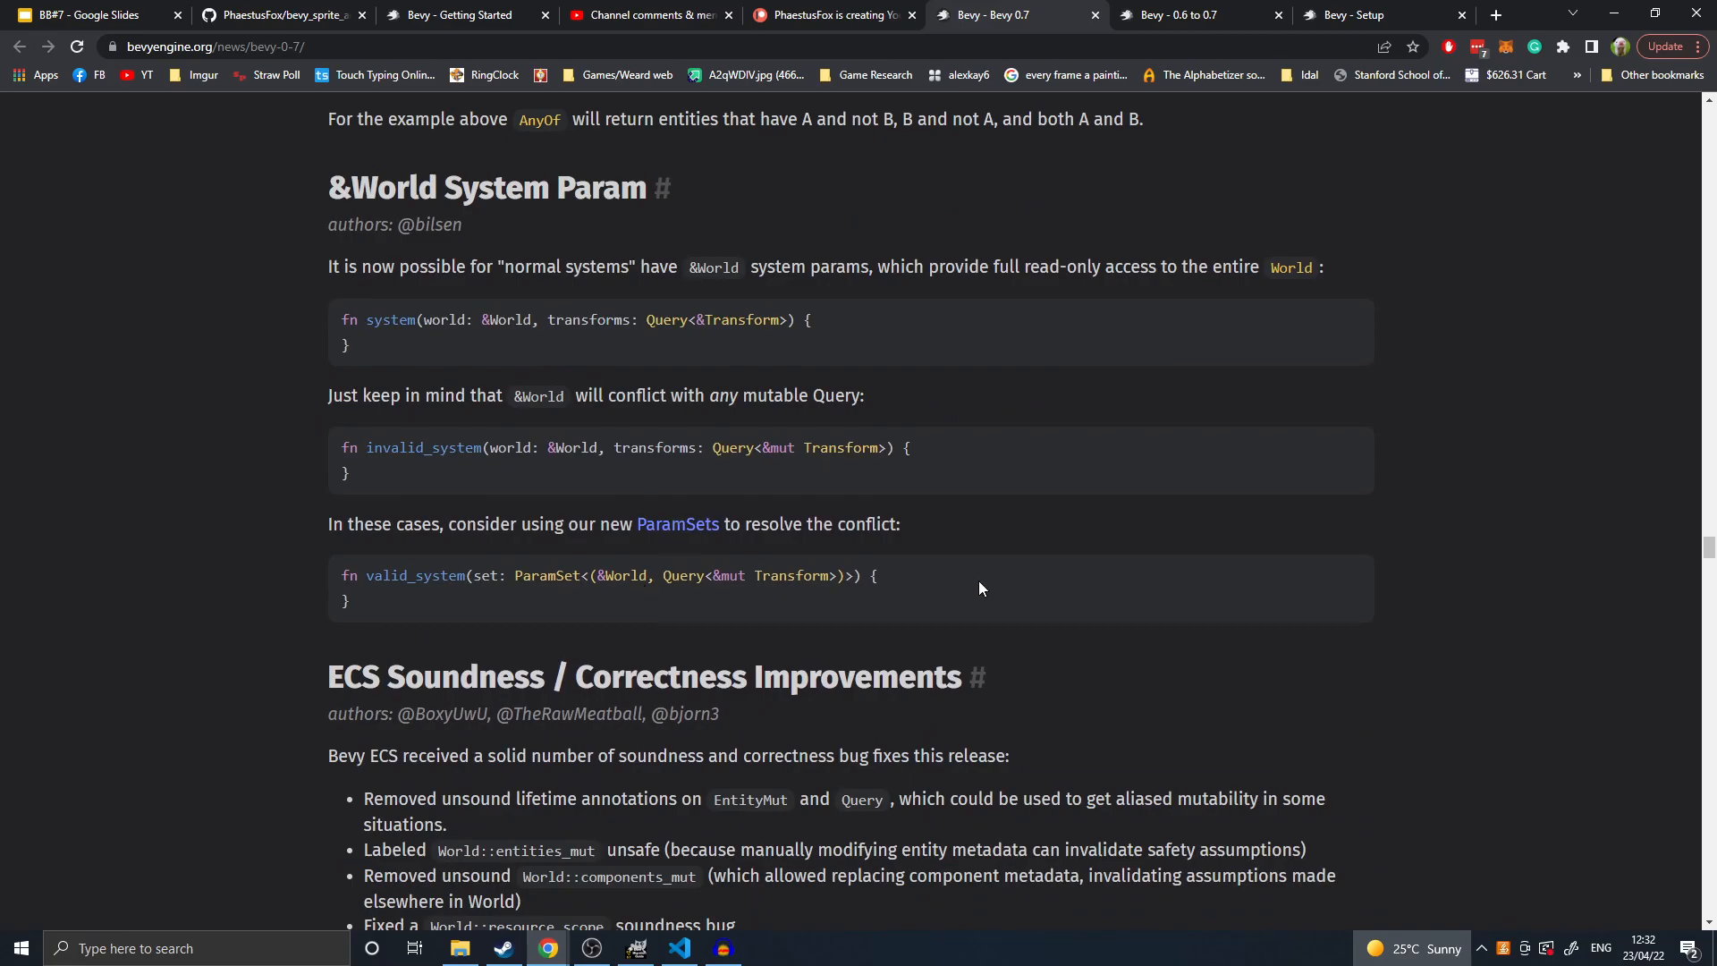
mouse_move(156, 516)
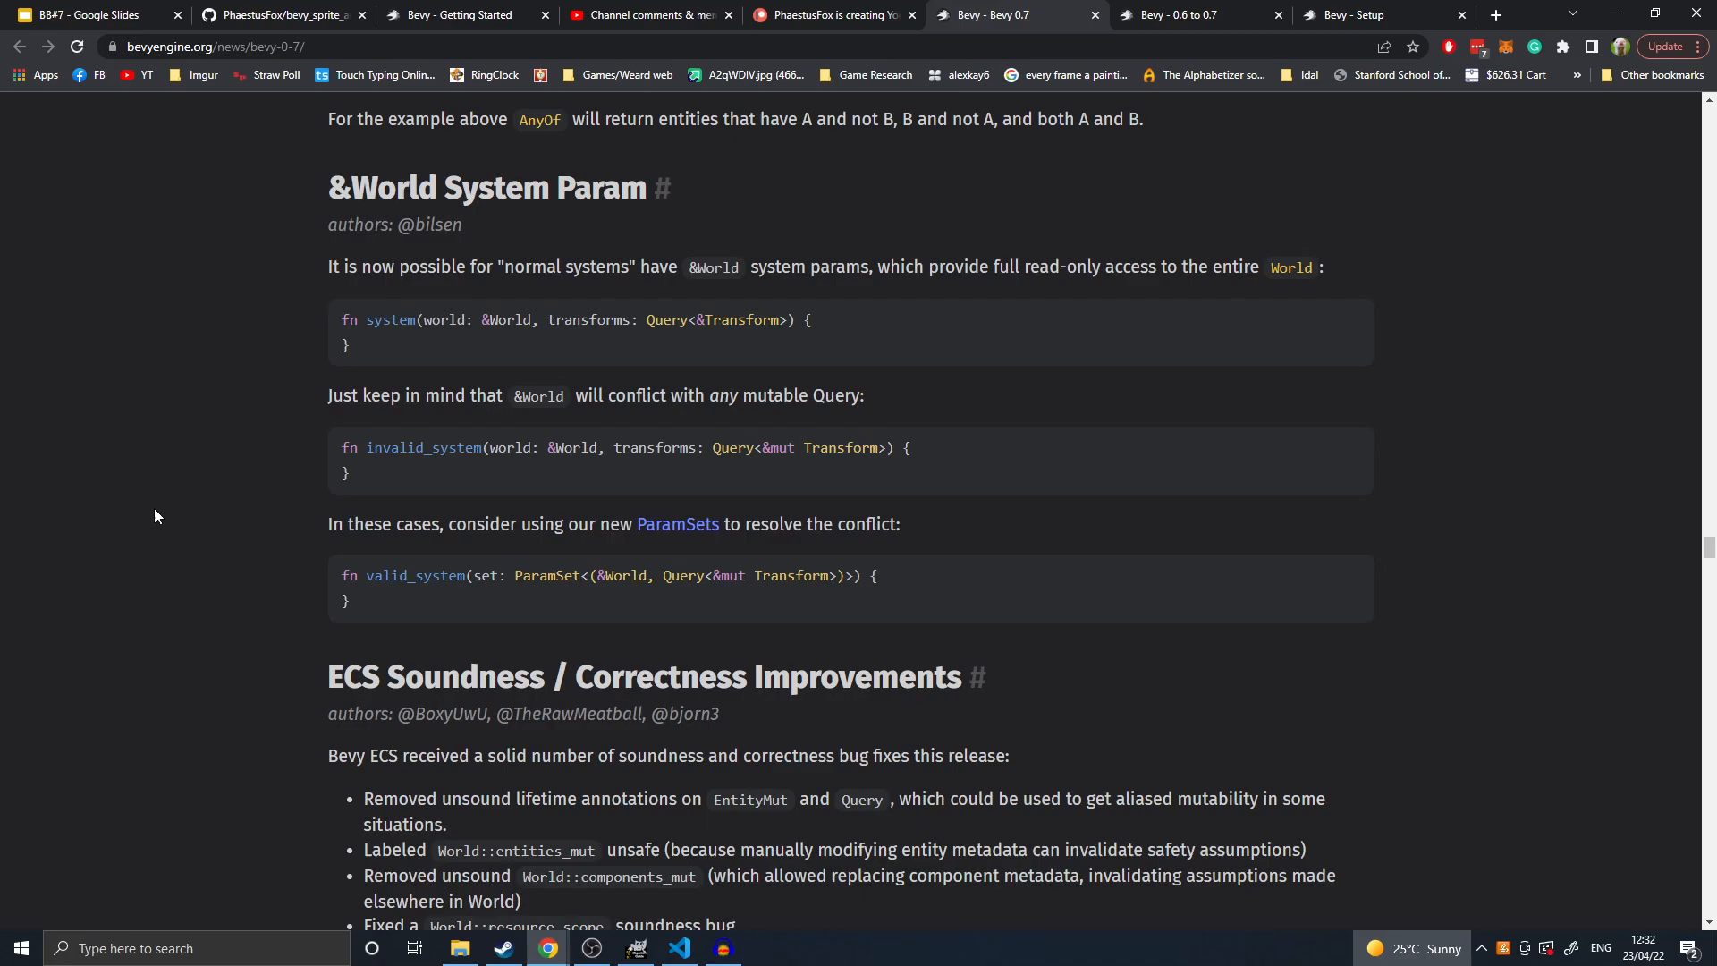
mouse_move(864, 430)
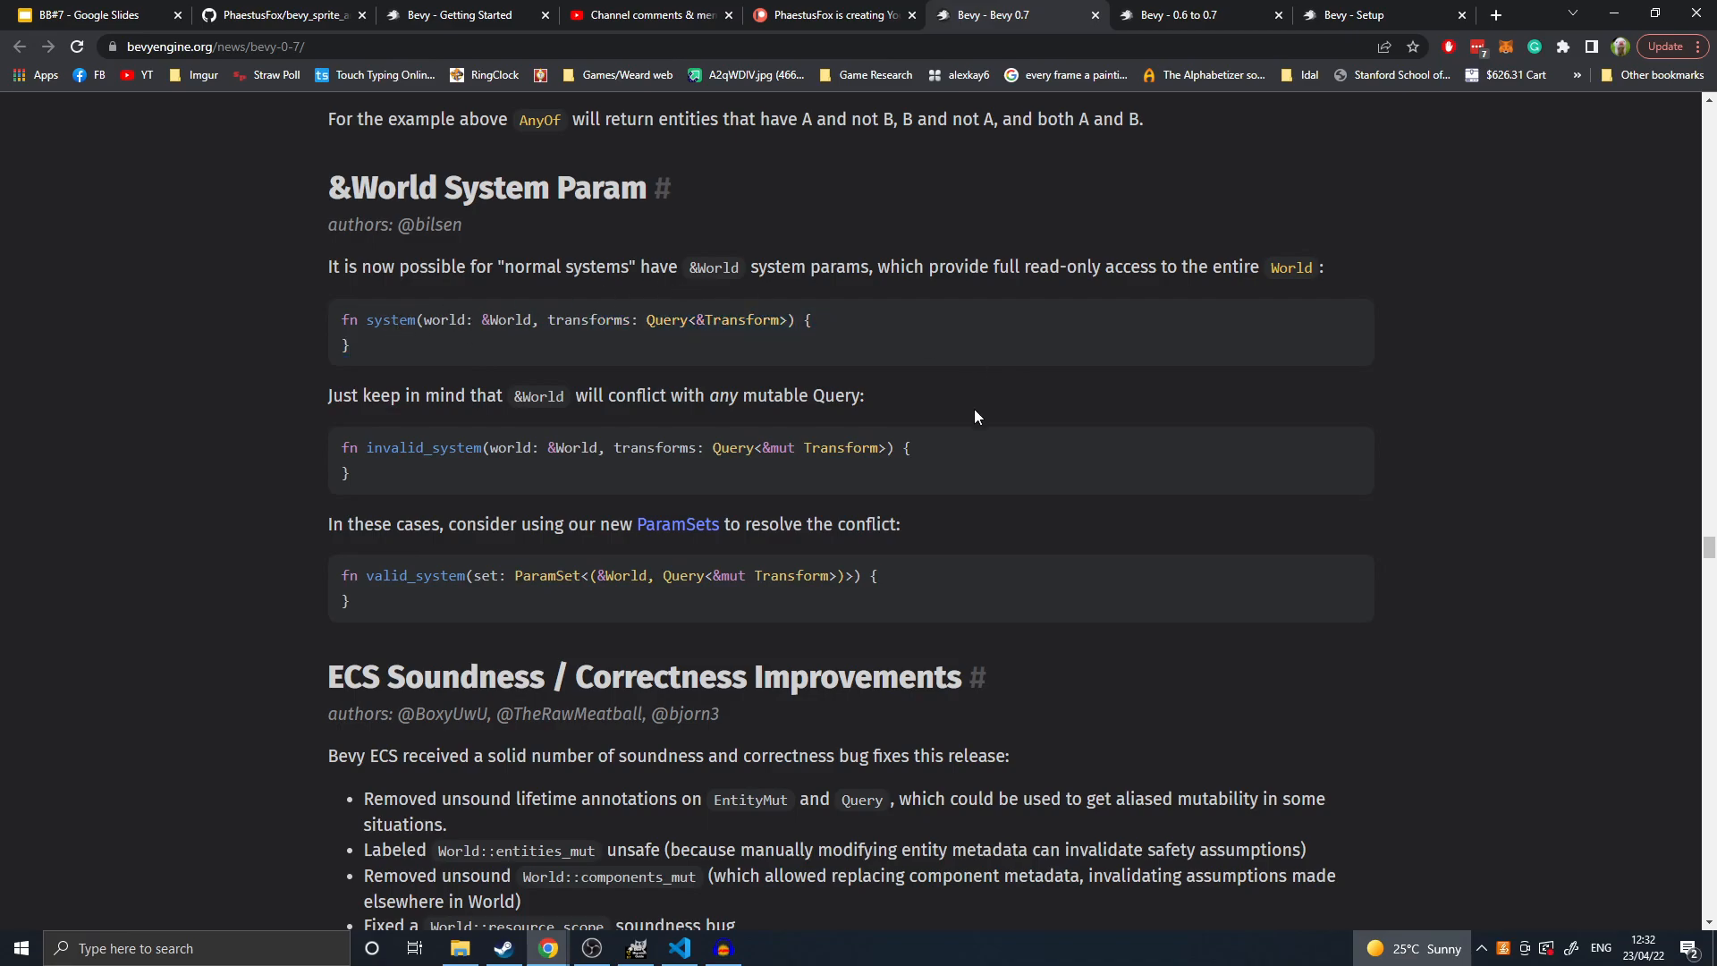
mouse_move(948, 410)
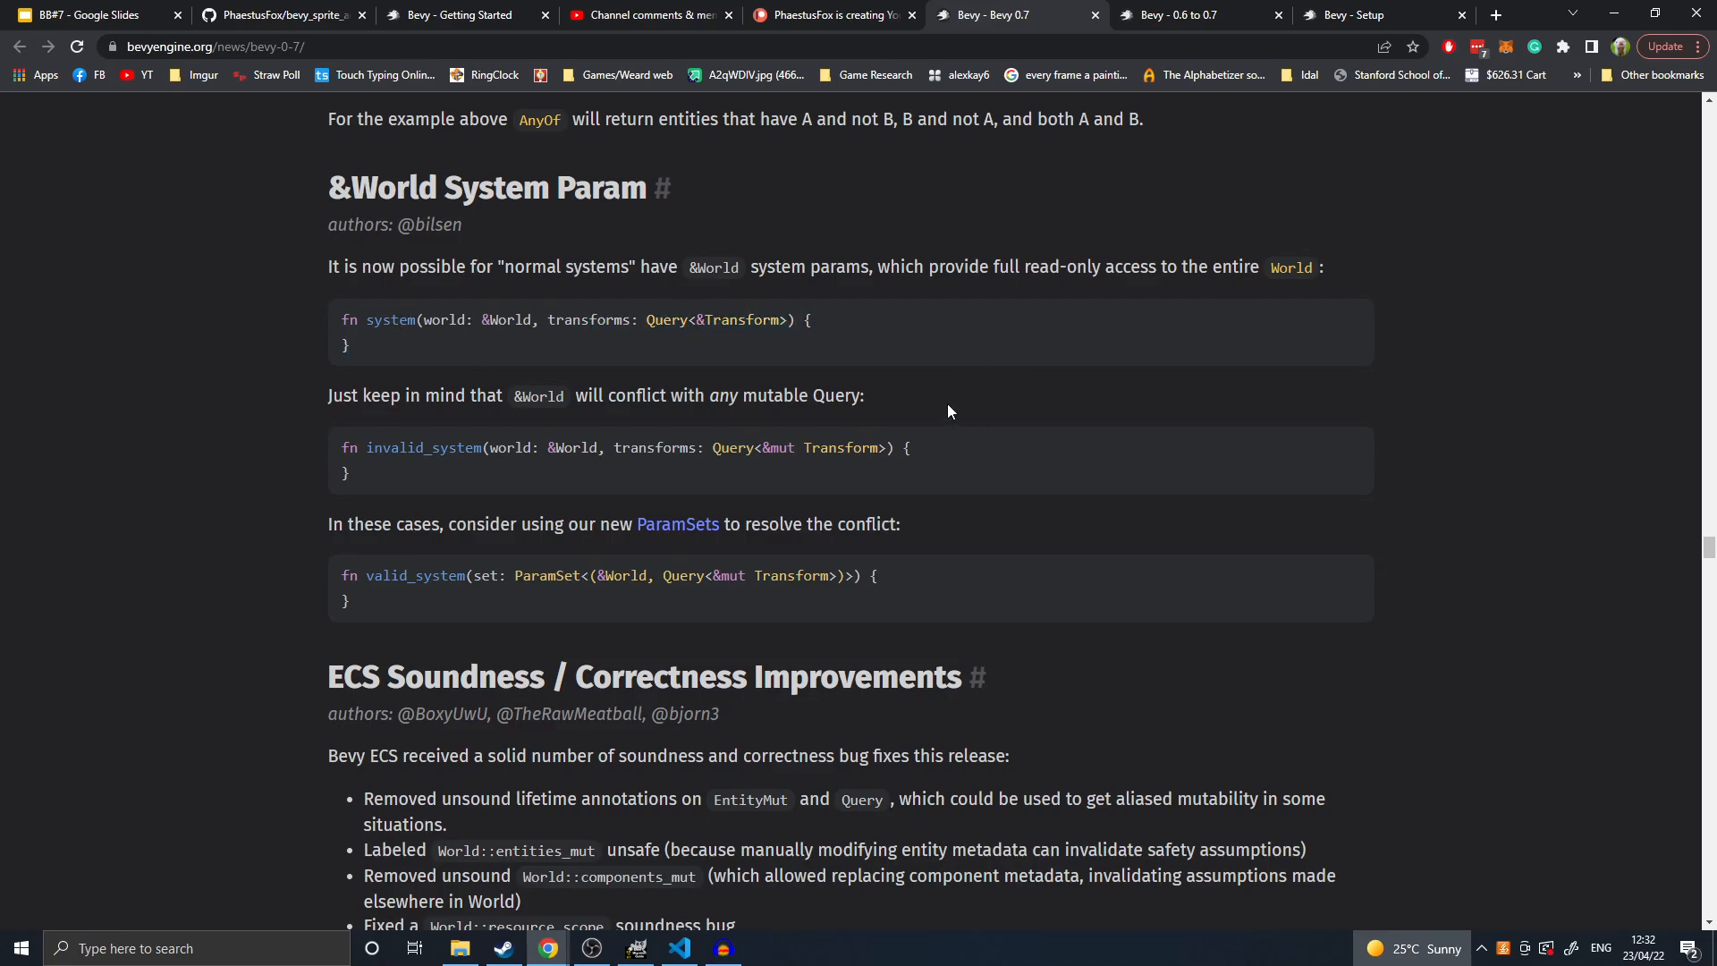
mouse_move(636, 659)
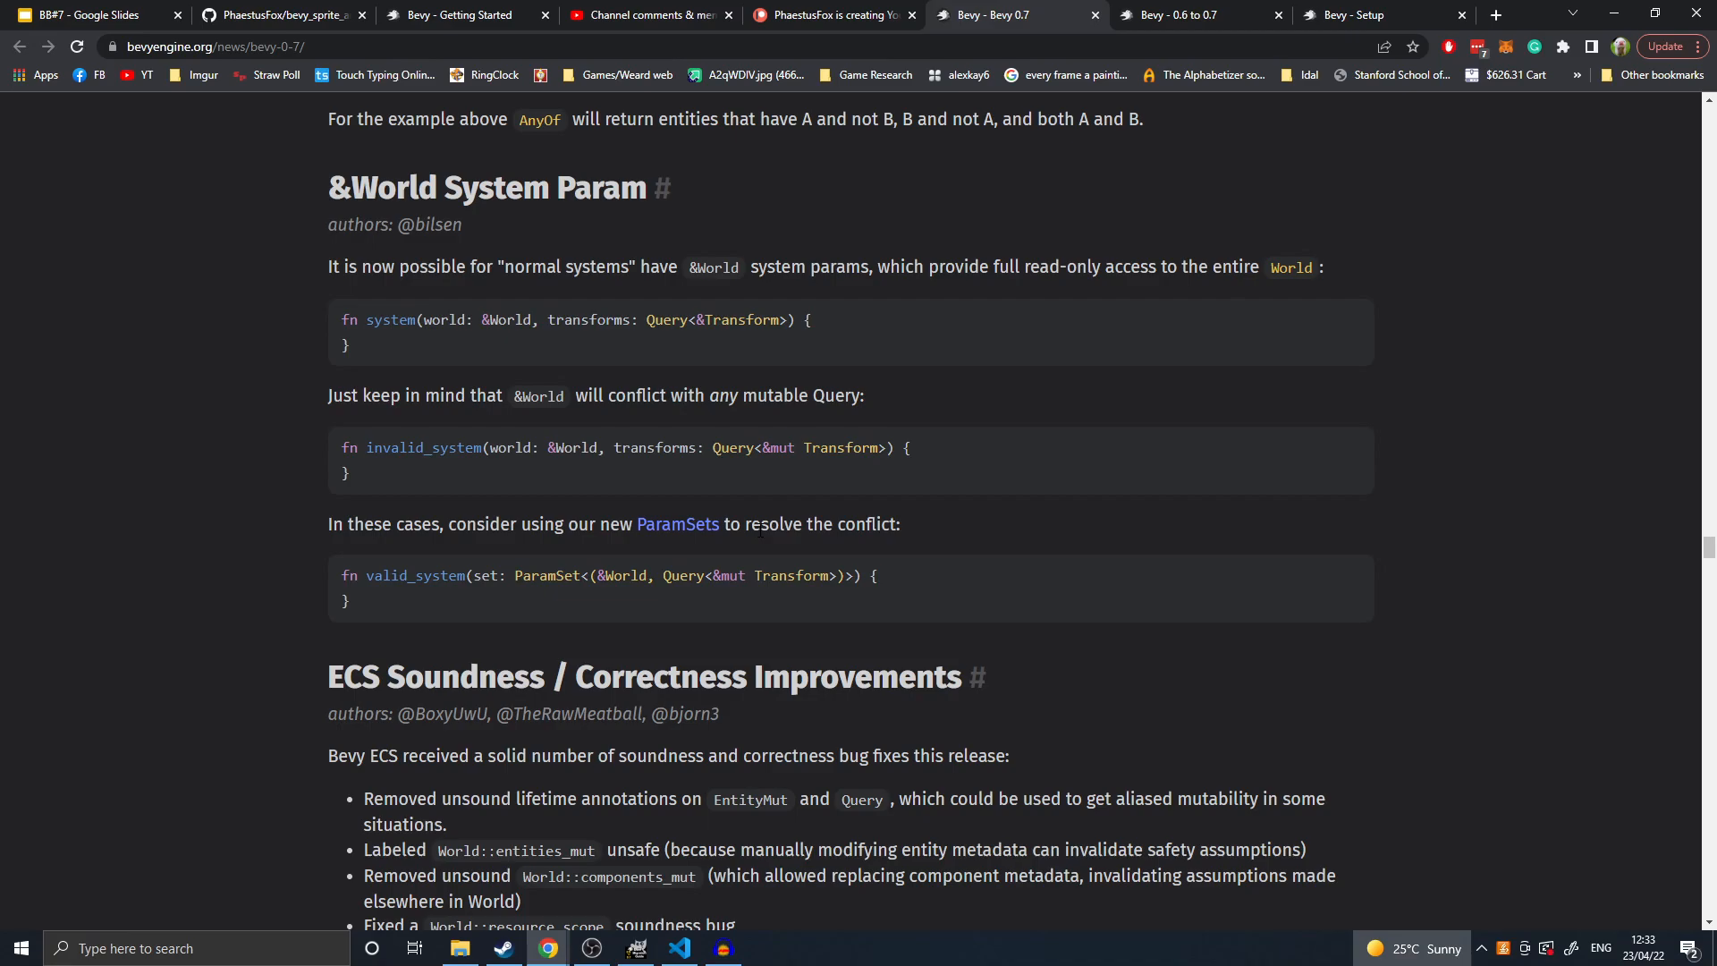
mouse_move(759, 753)
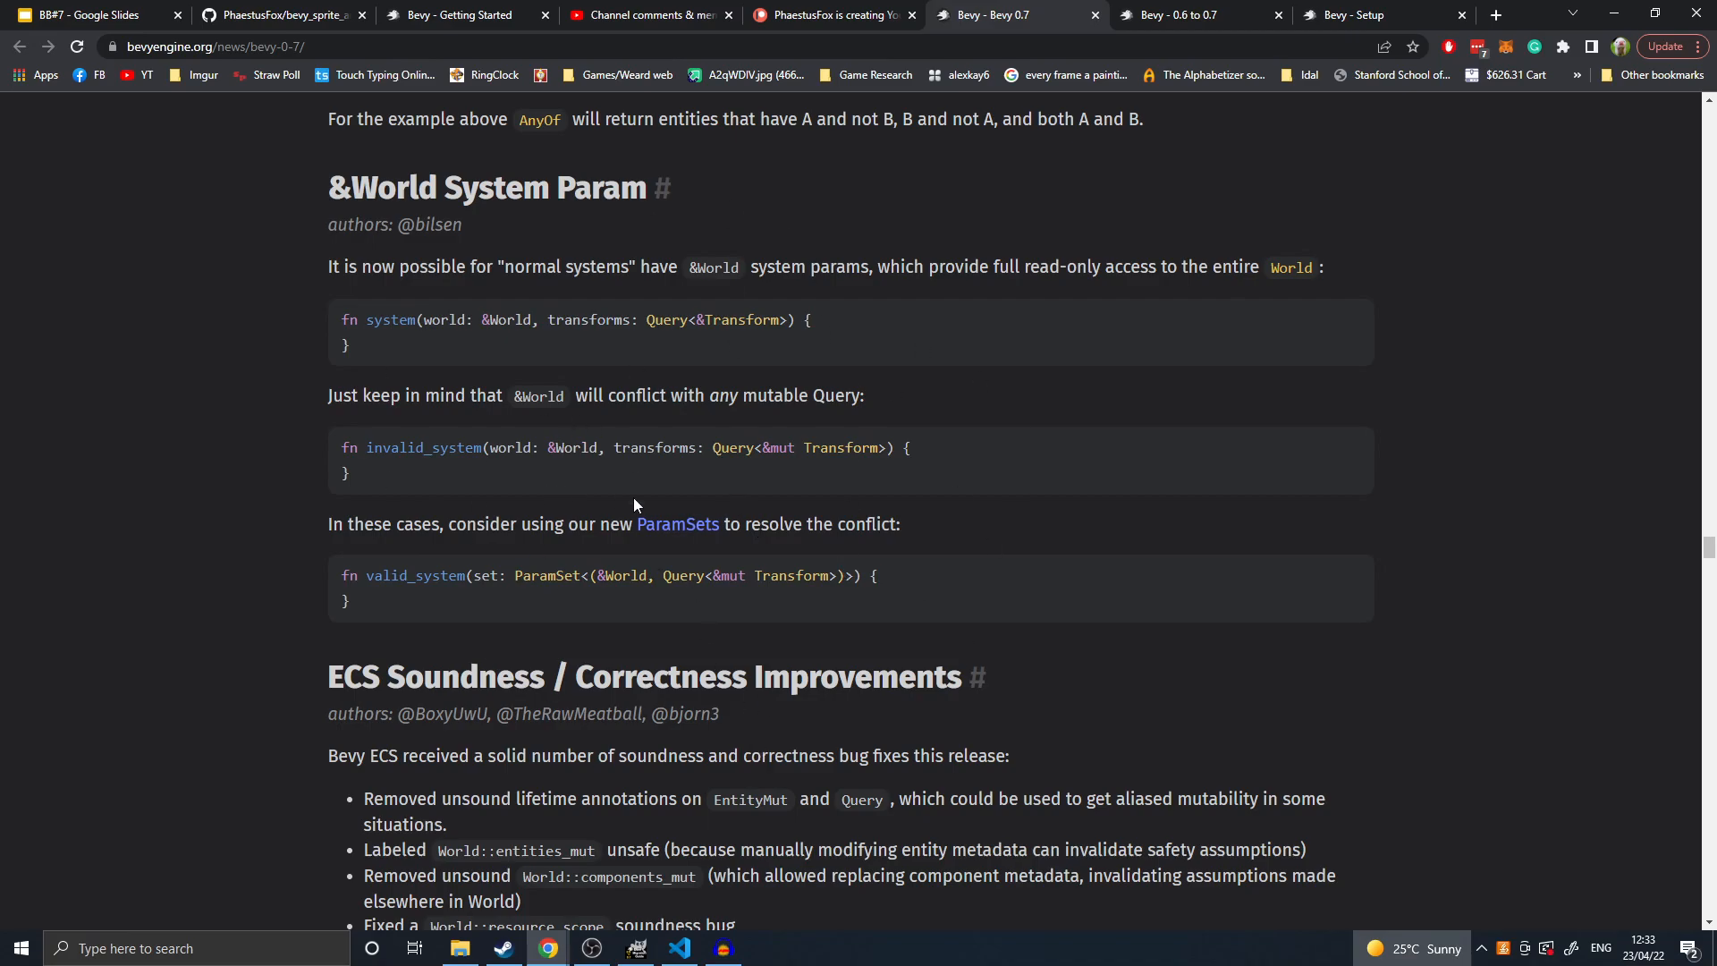
scroll(down, 3)
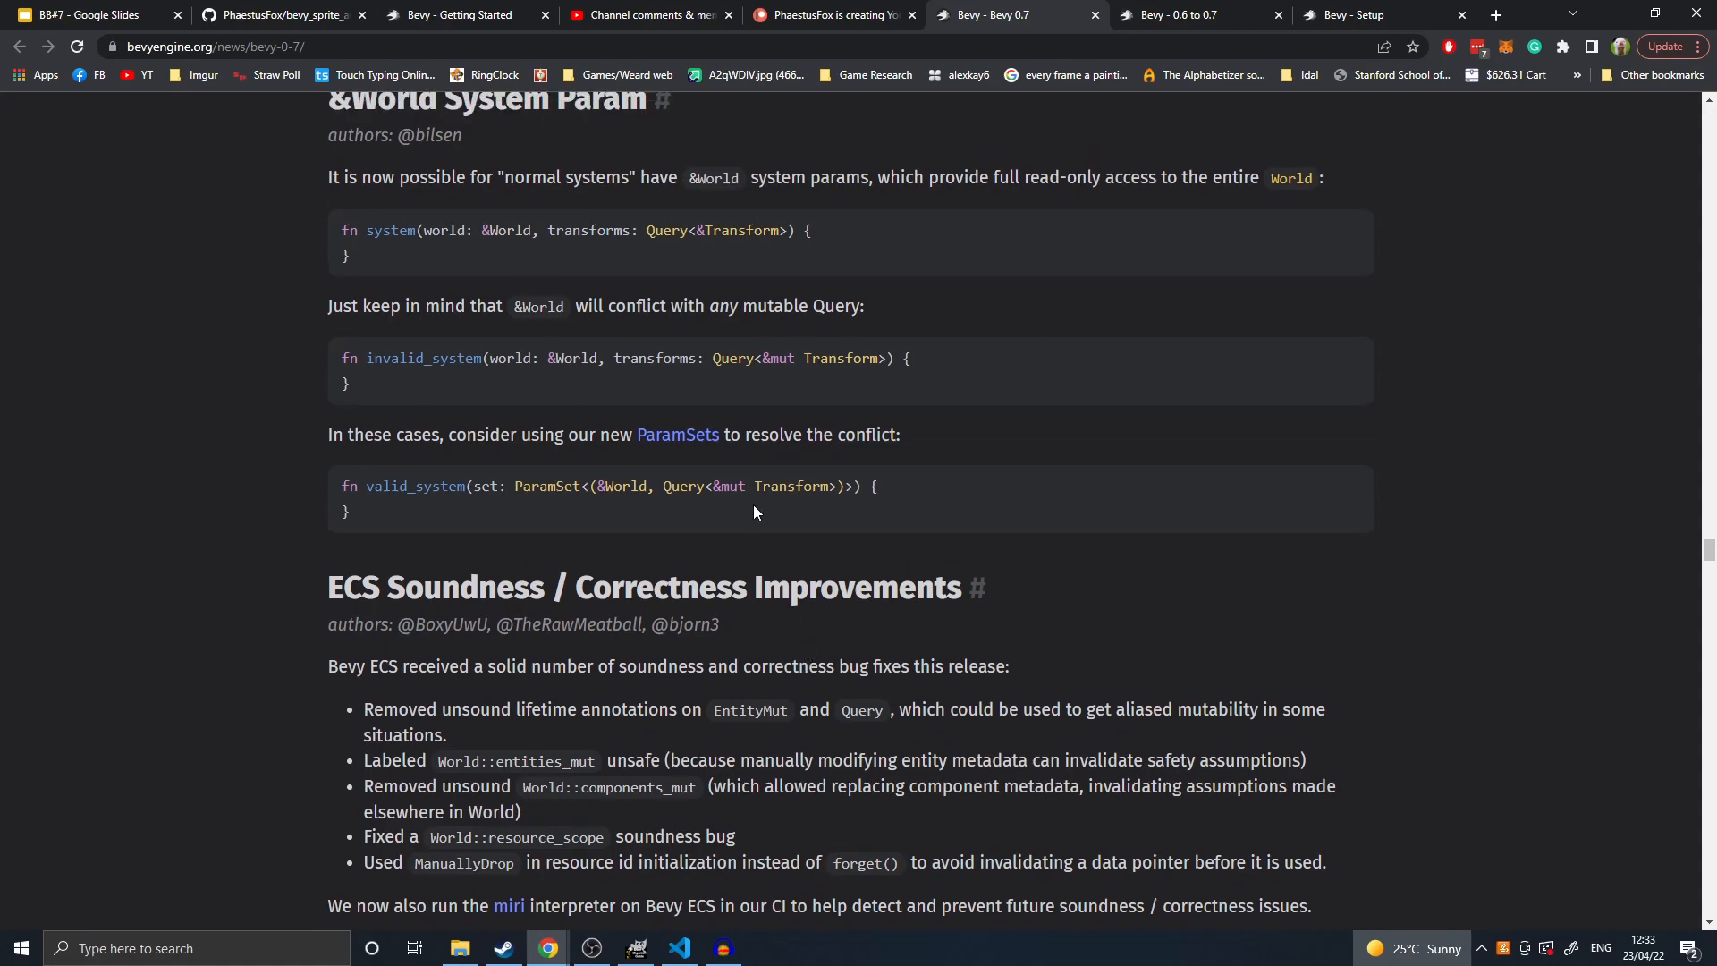
scroll(down, 3)
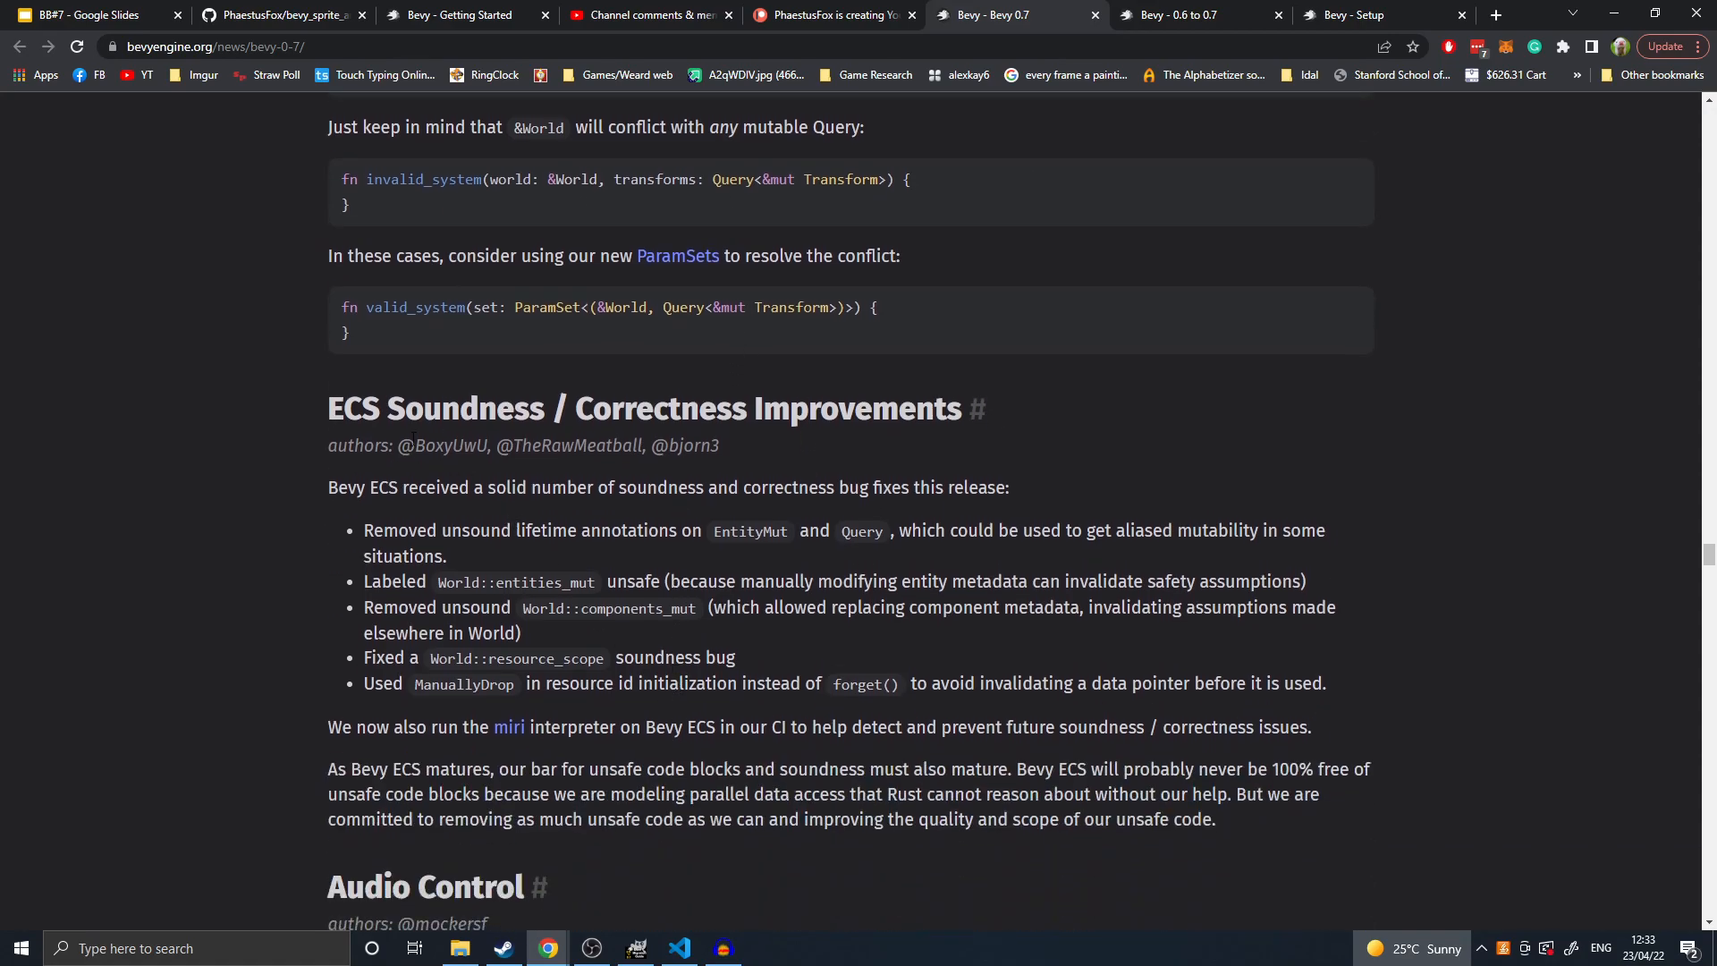
- Scroll through ECS Soundness / Correctness Improvements down to the Audio Control heading
scroll(down, 3)
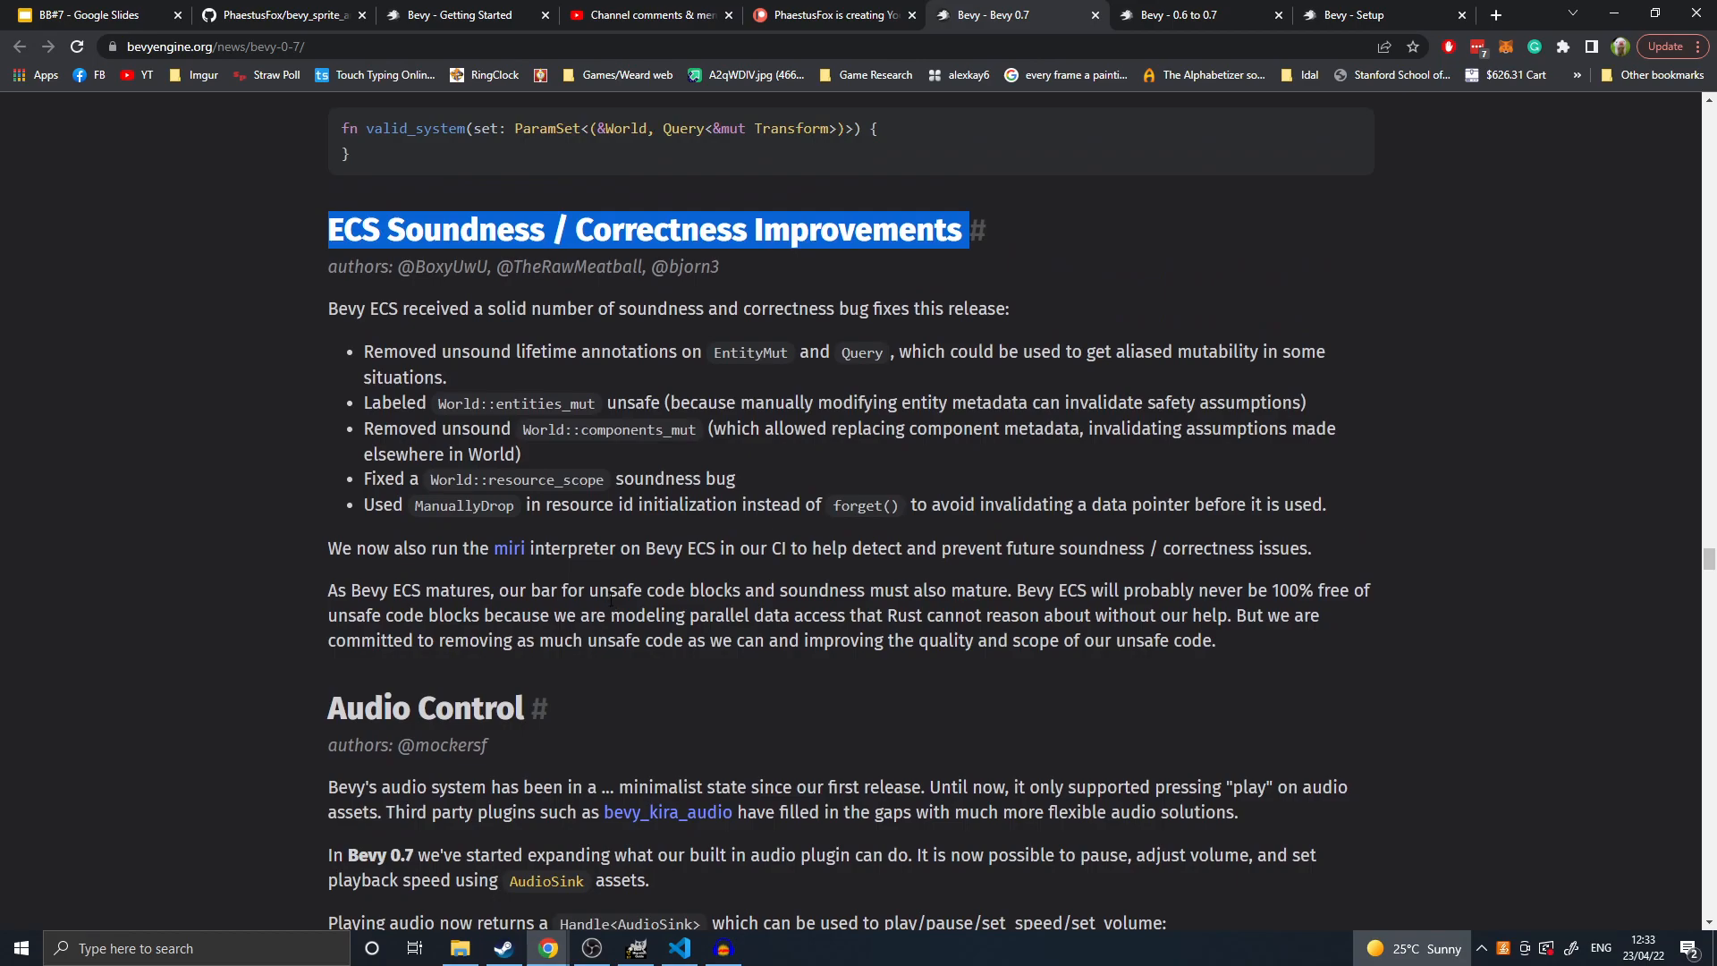
mouse_move(1072, 479)
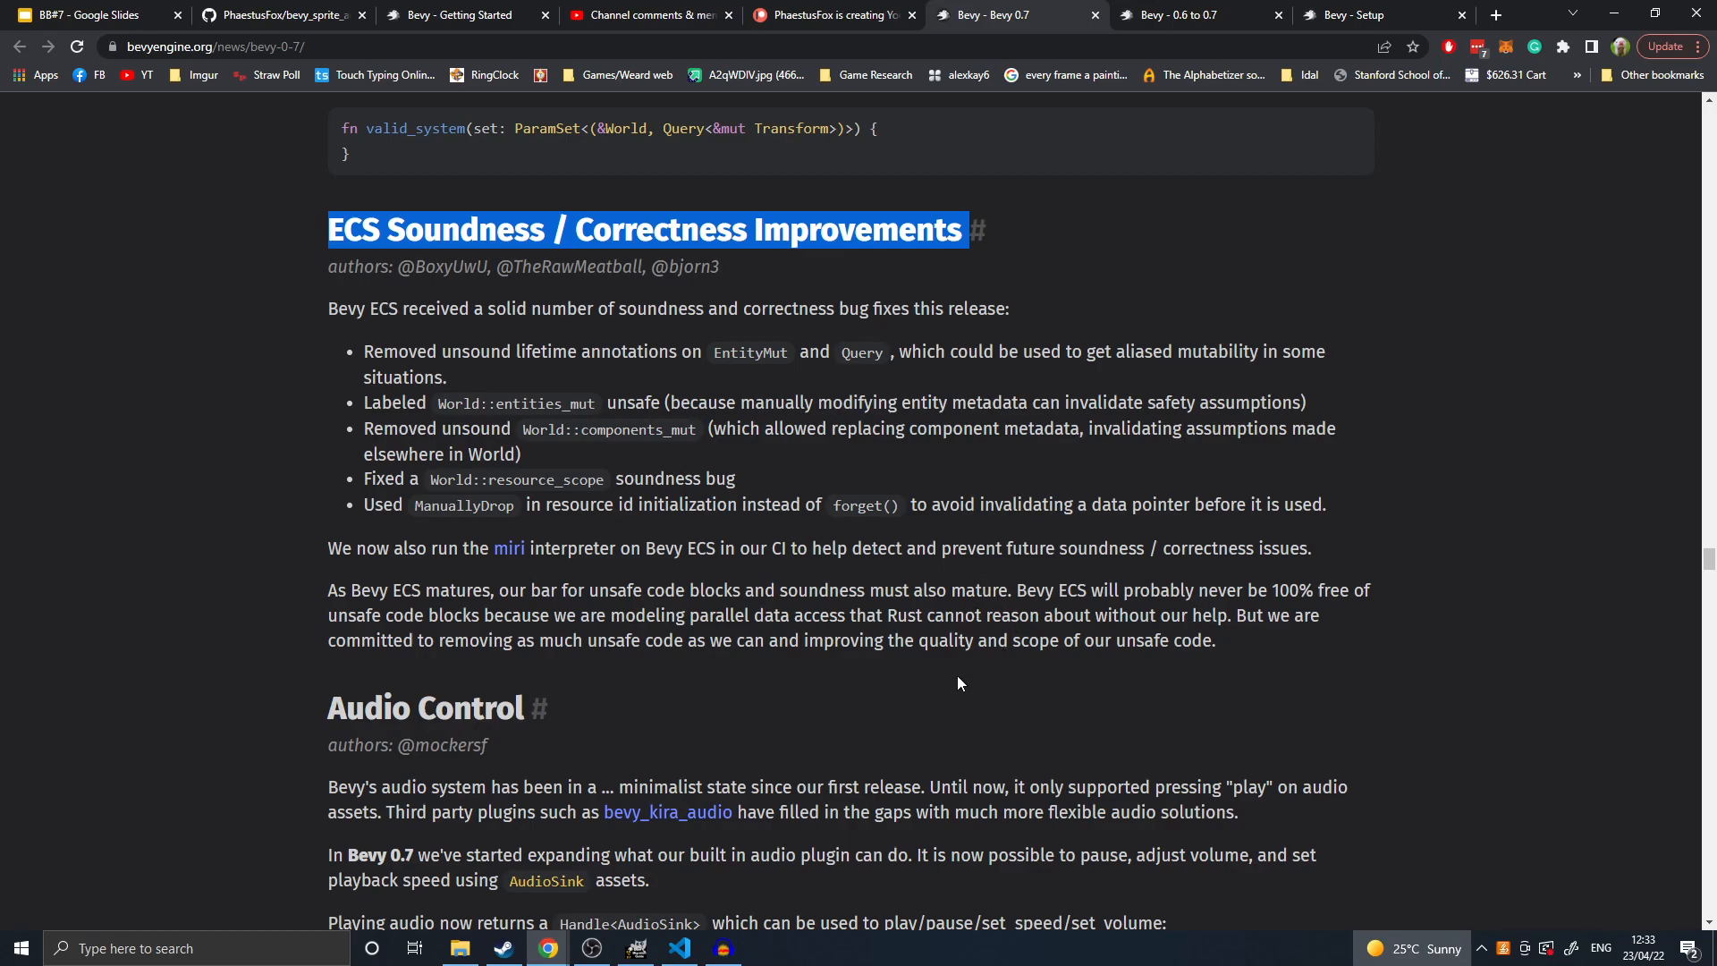
scroll(down, 3)
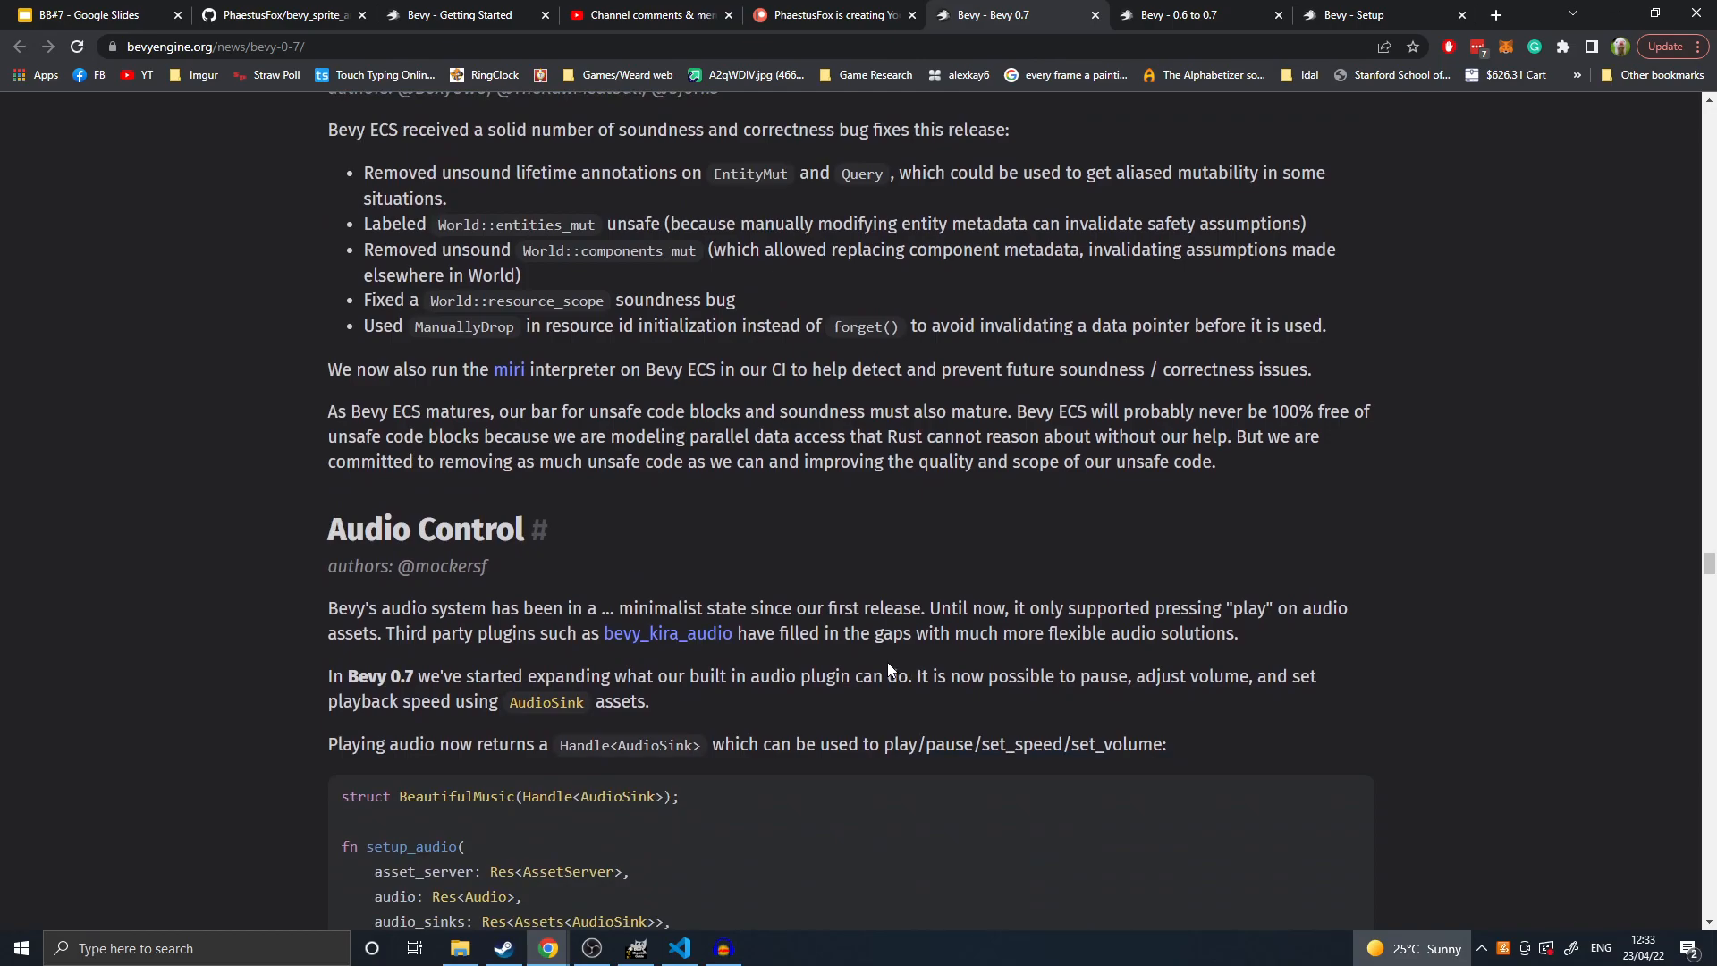
mouse_move(1046, 548)
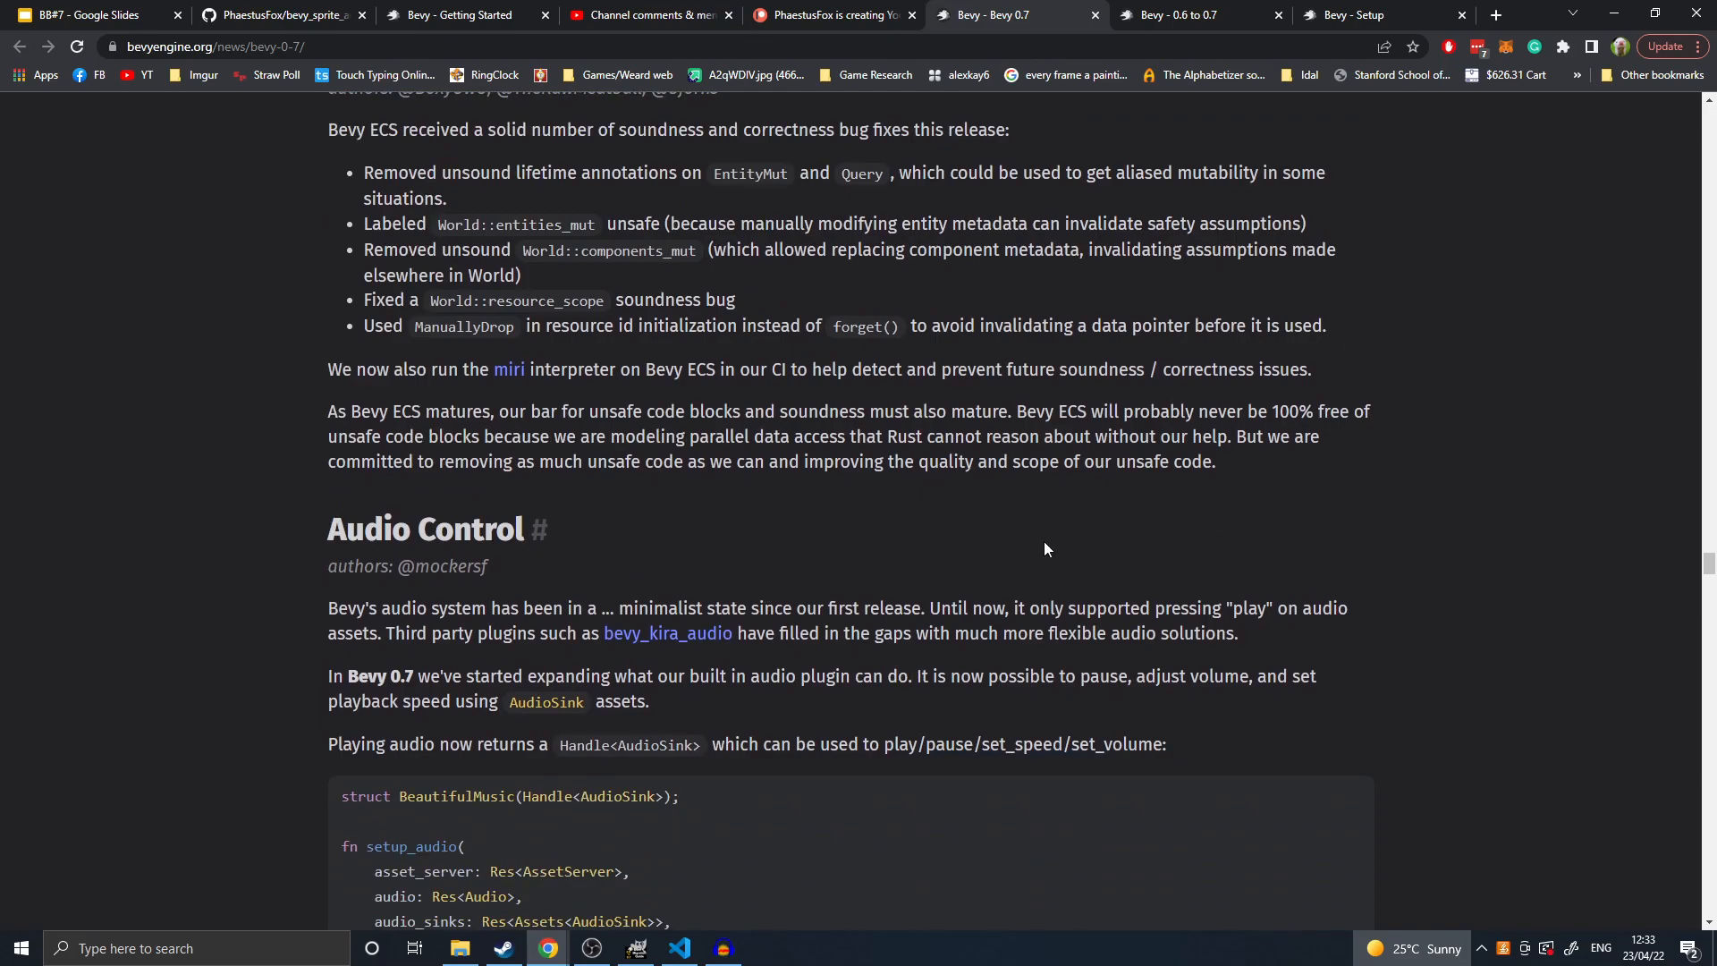
scroll(down, 3)
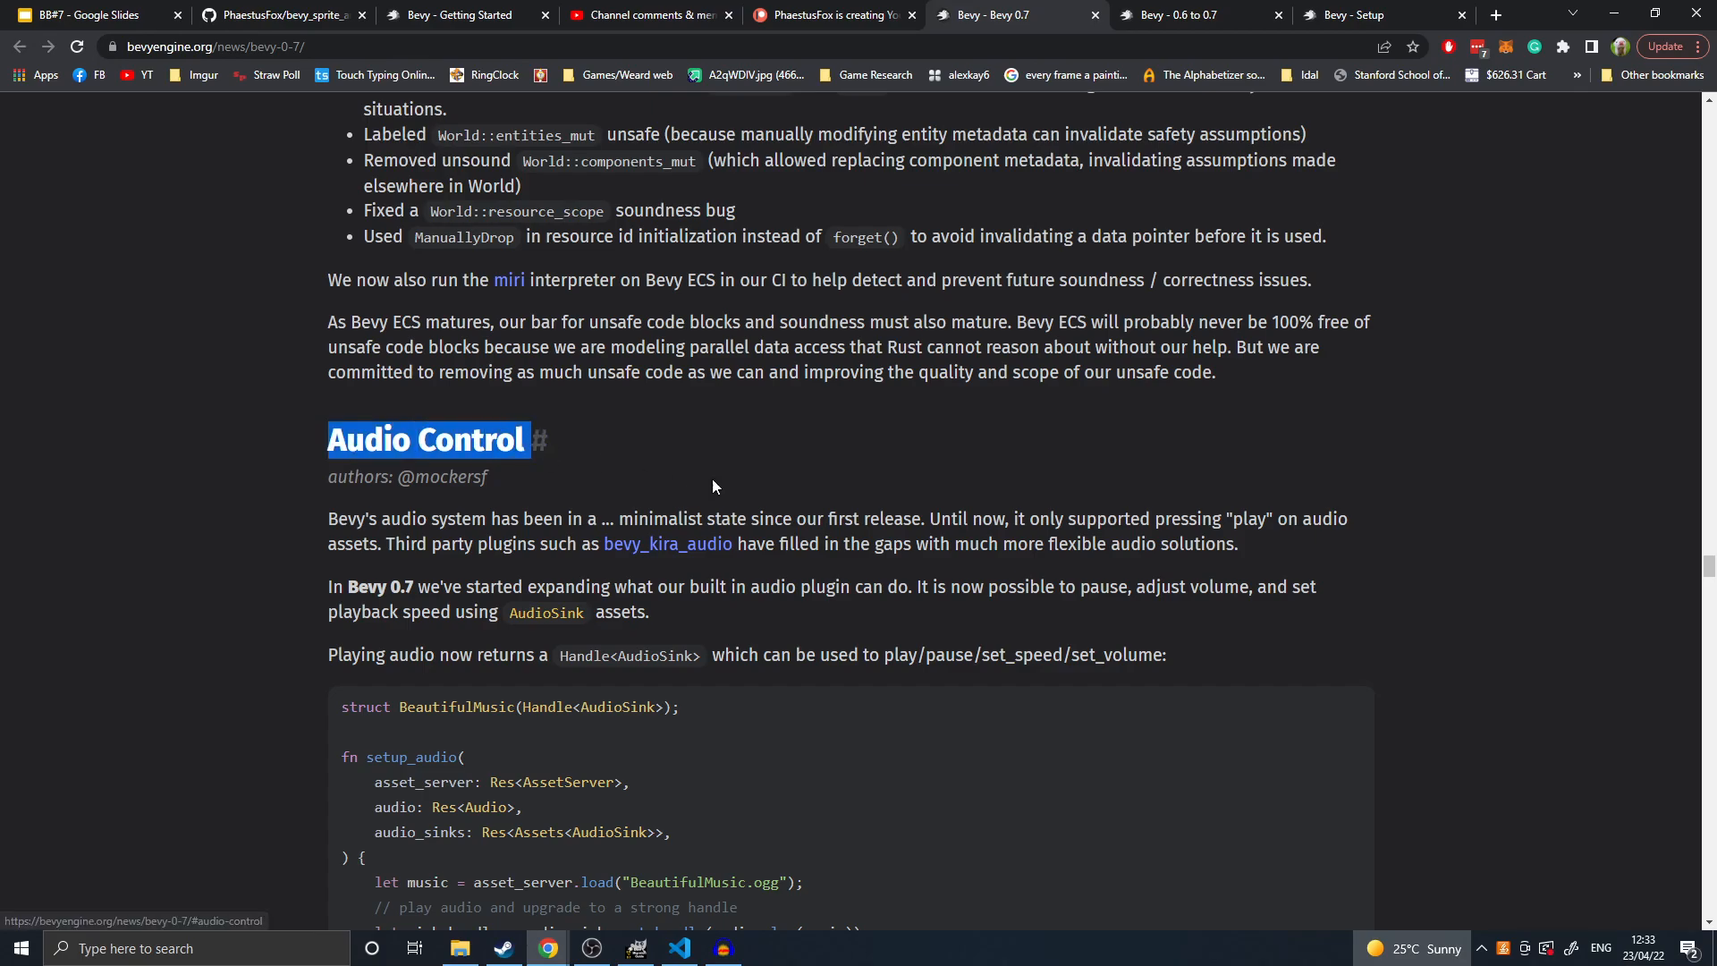
- Scroll through the Audio Control playback code, clearing a stray selection, down to Sprite Anchors
scroll(down, 3)
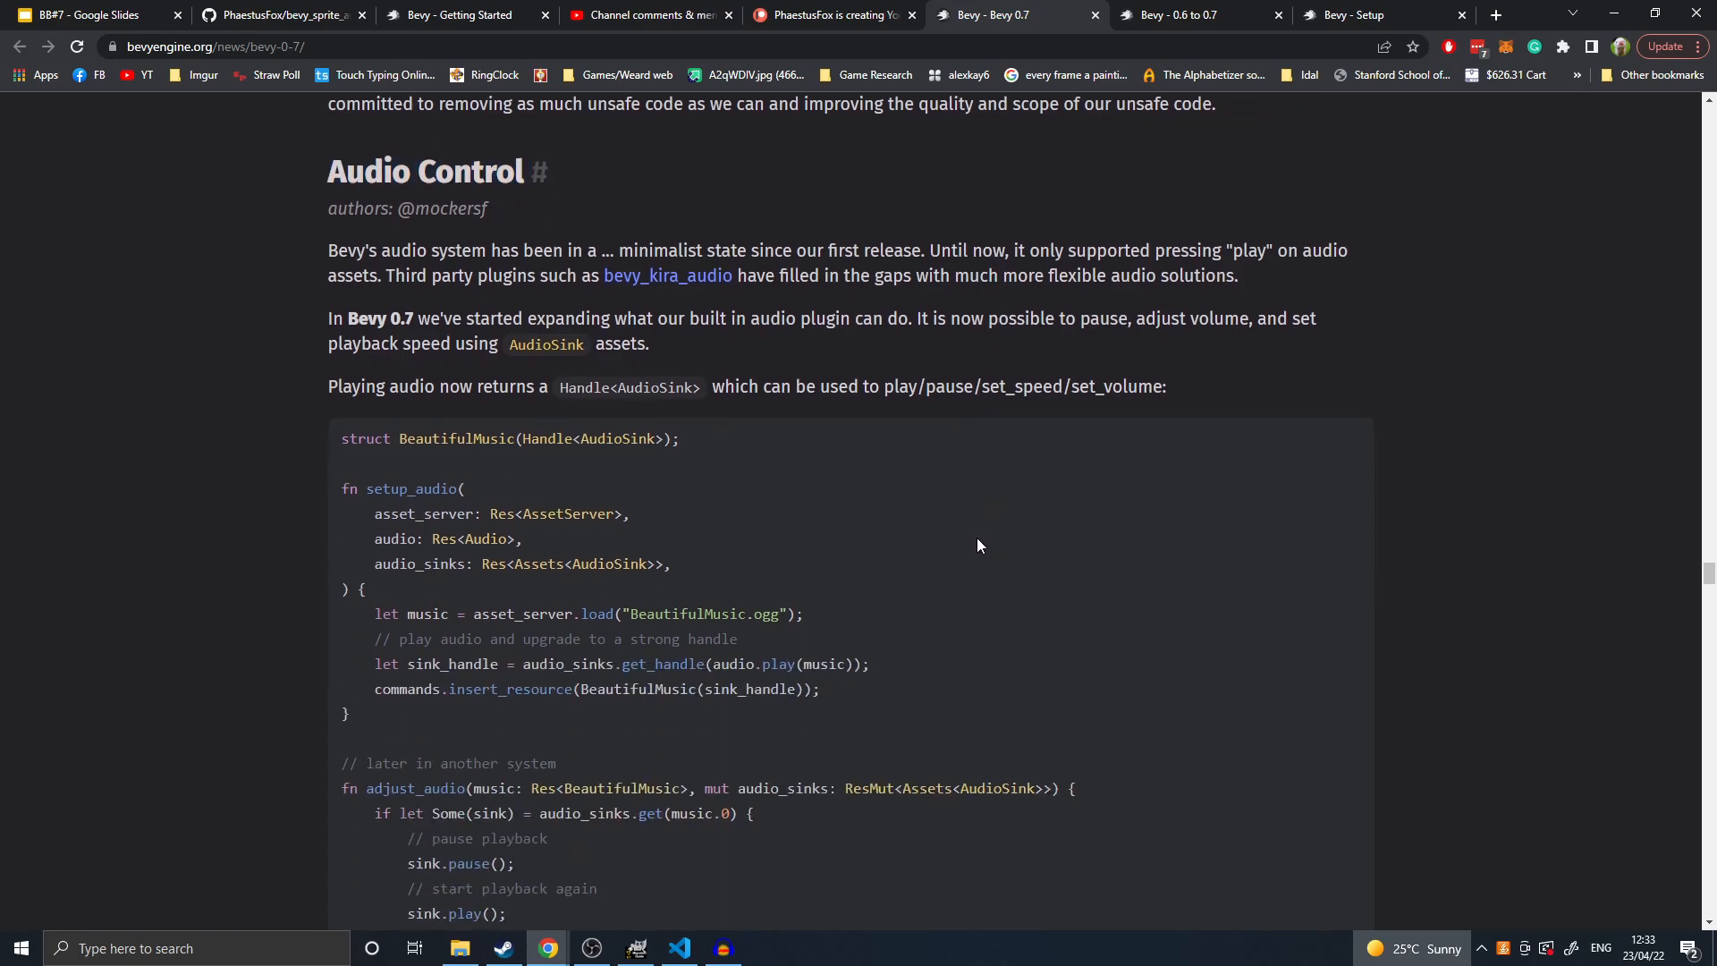
scroll(down, 3)
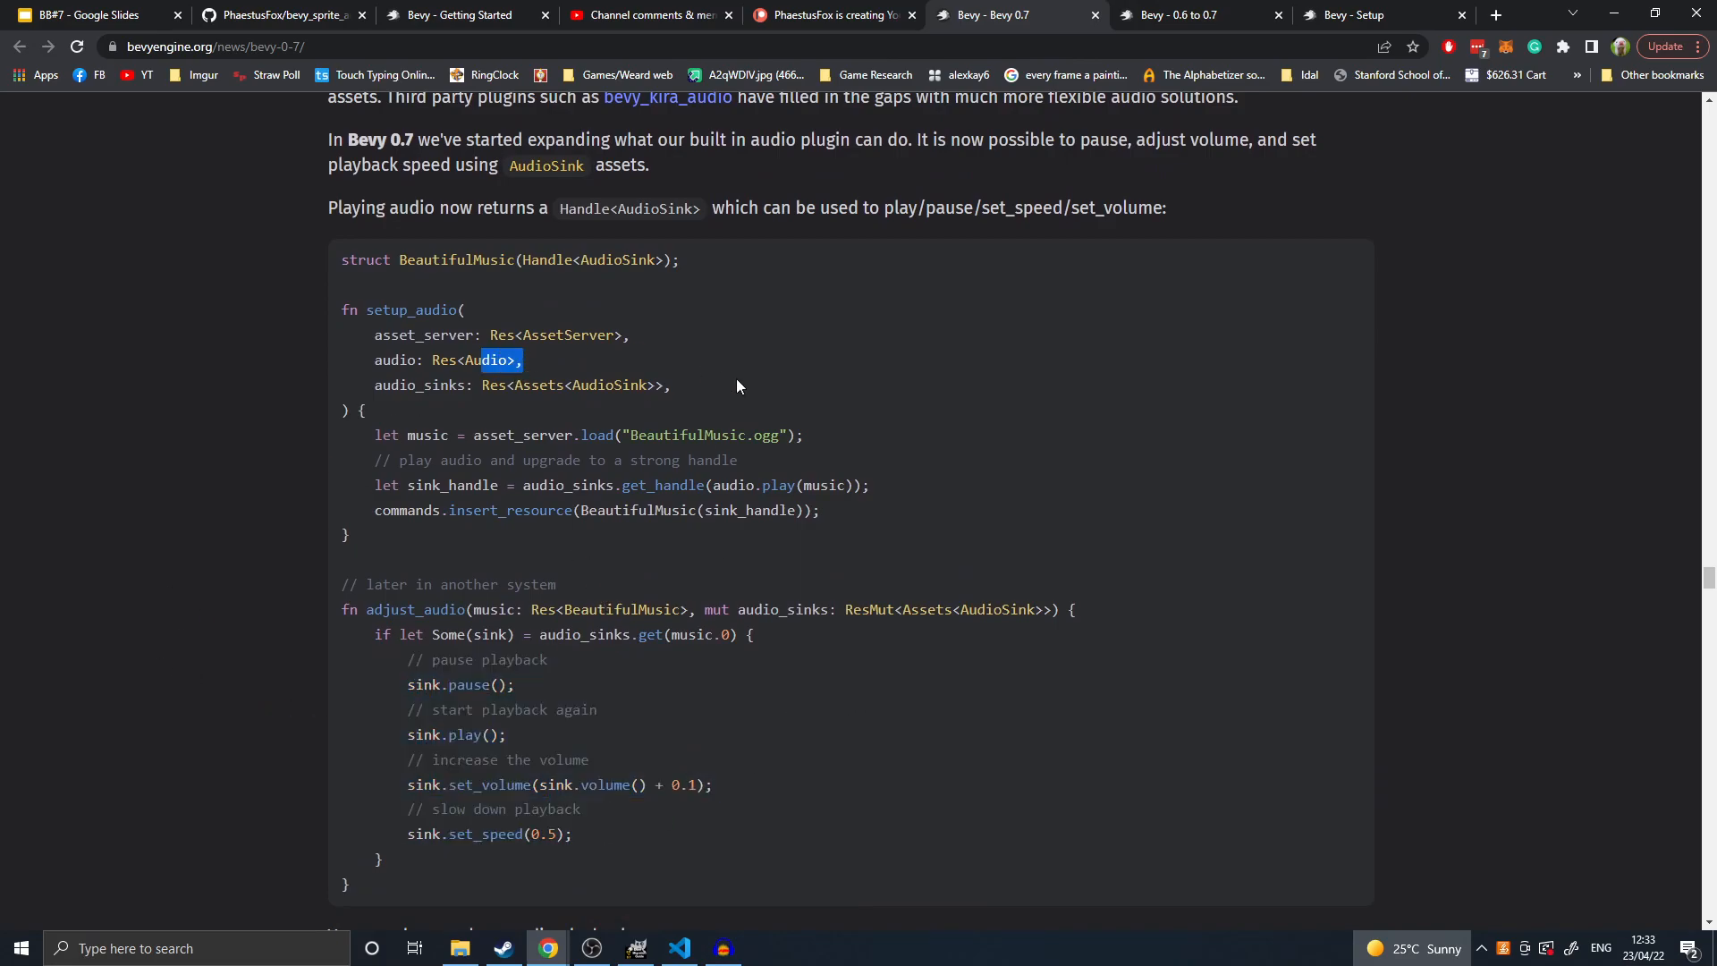
click(712, 574)
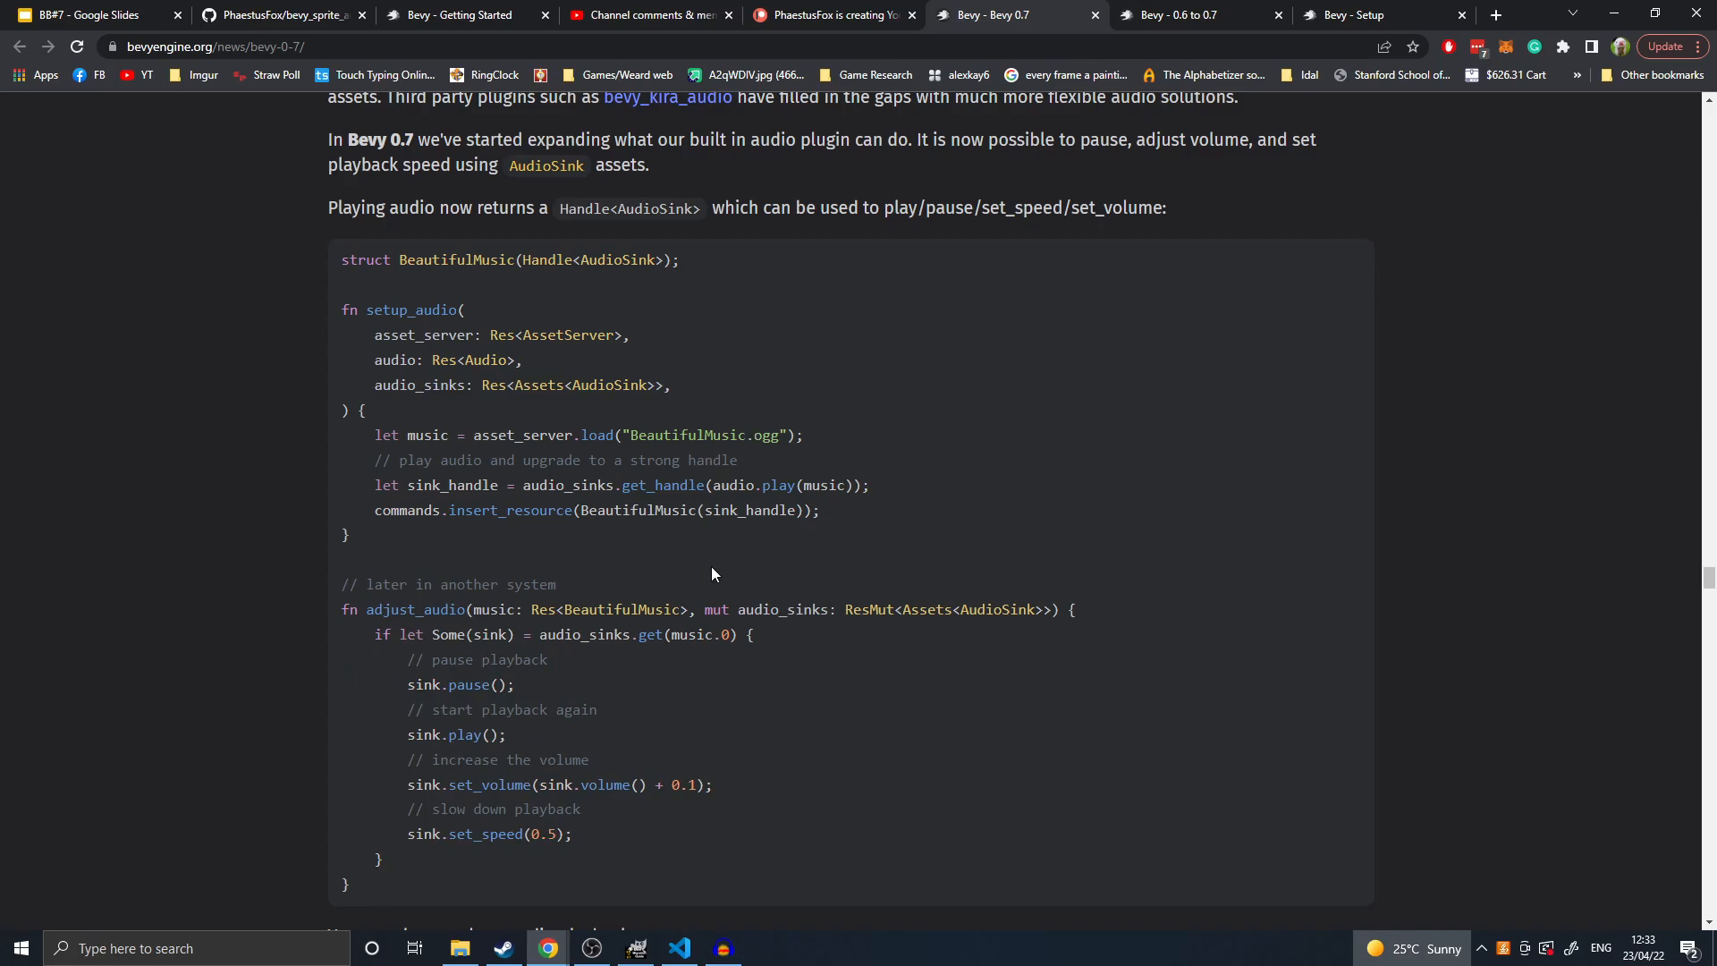
scroll(down, 3)
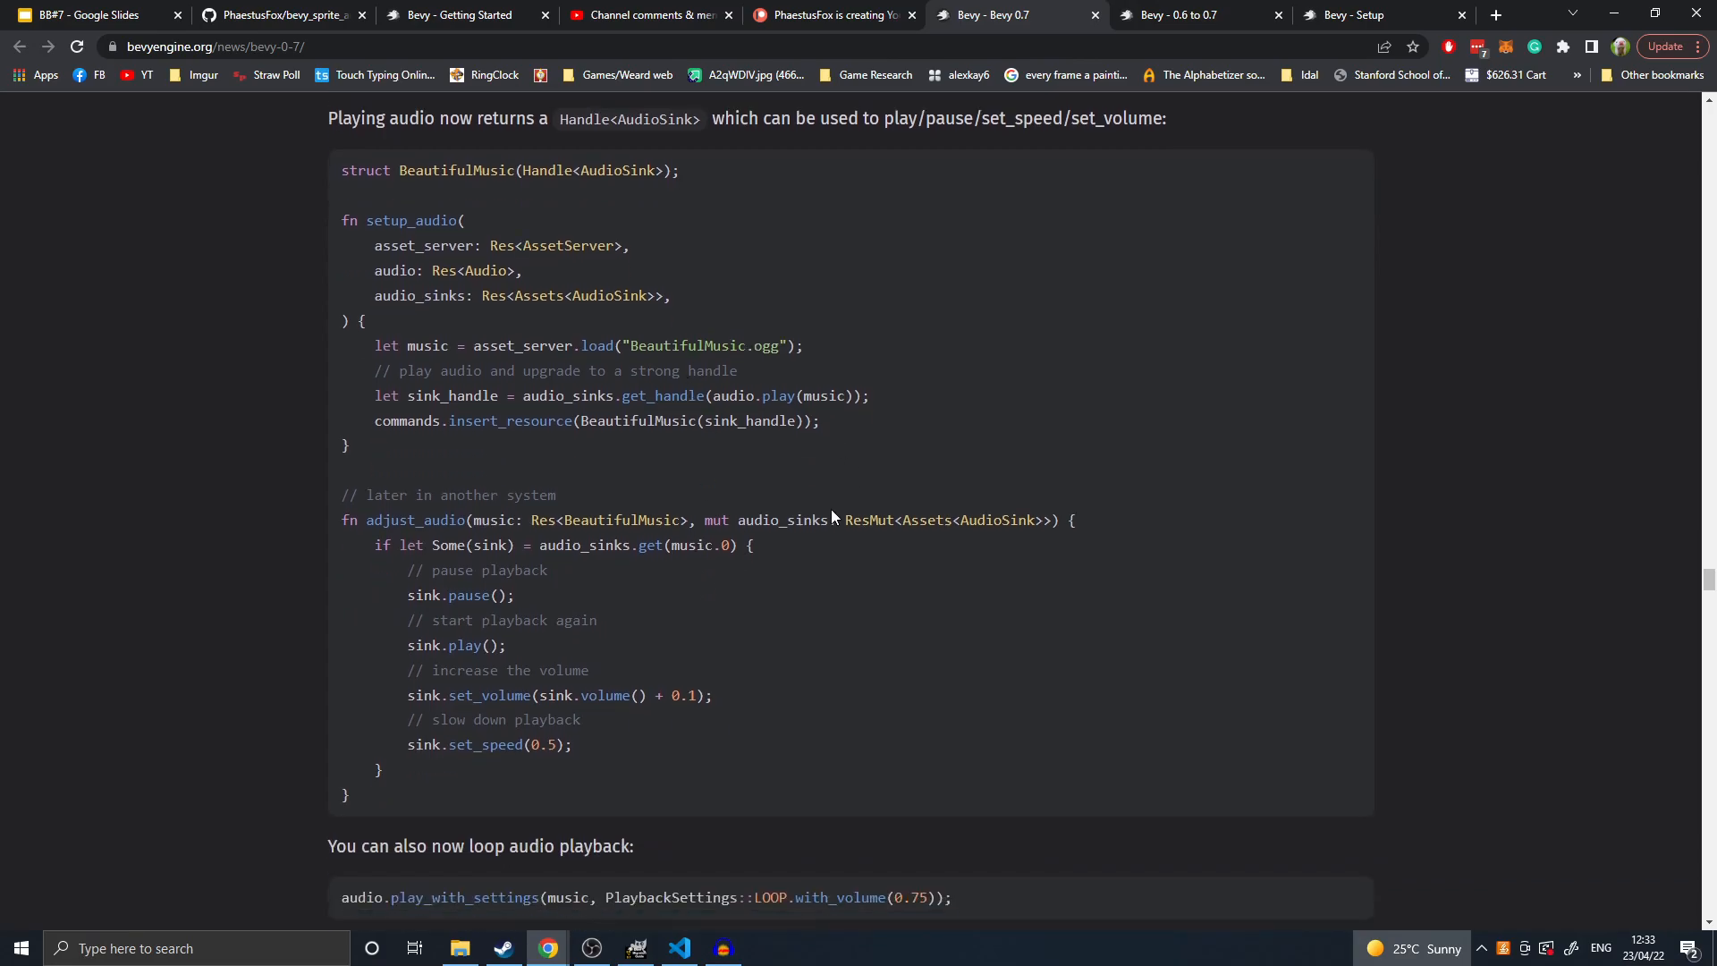
scroll(down, 3)
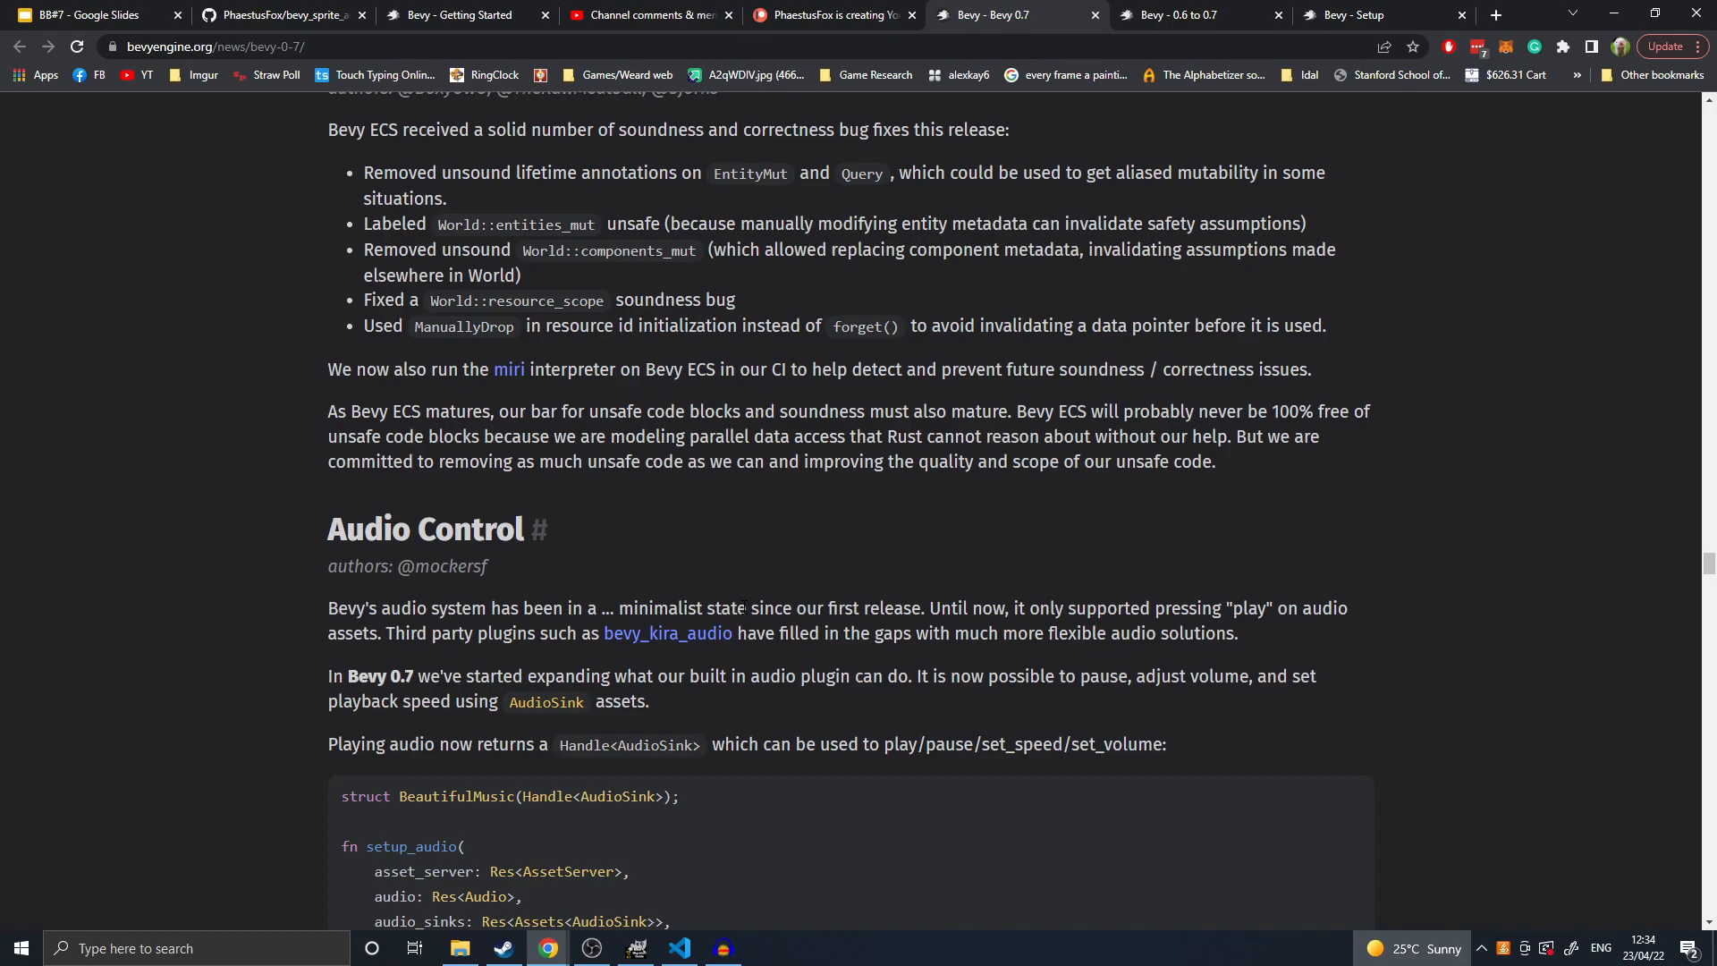
scroll(down, 3)
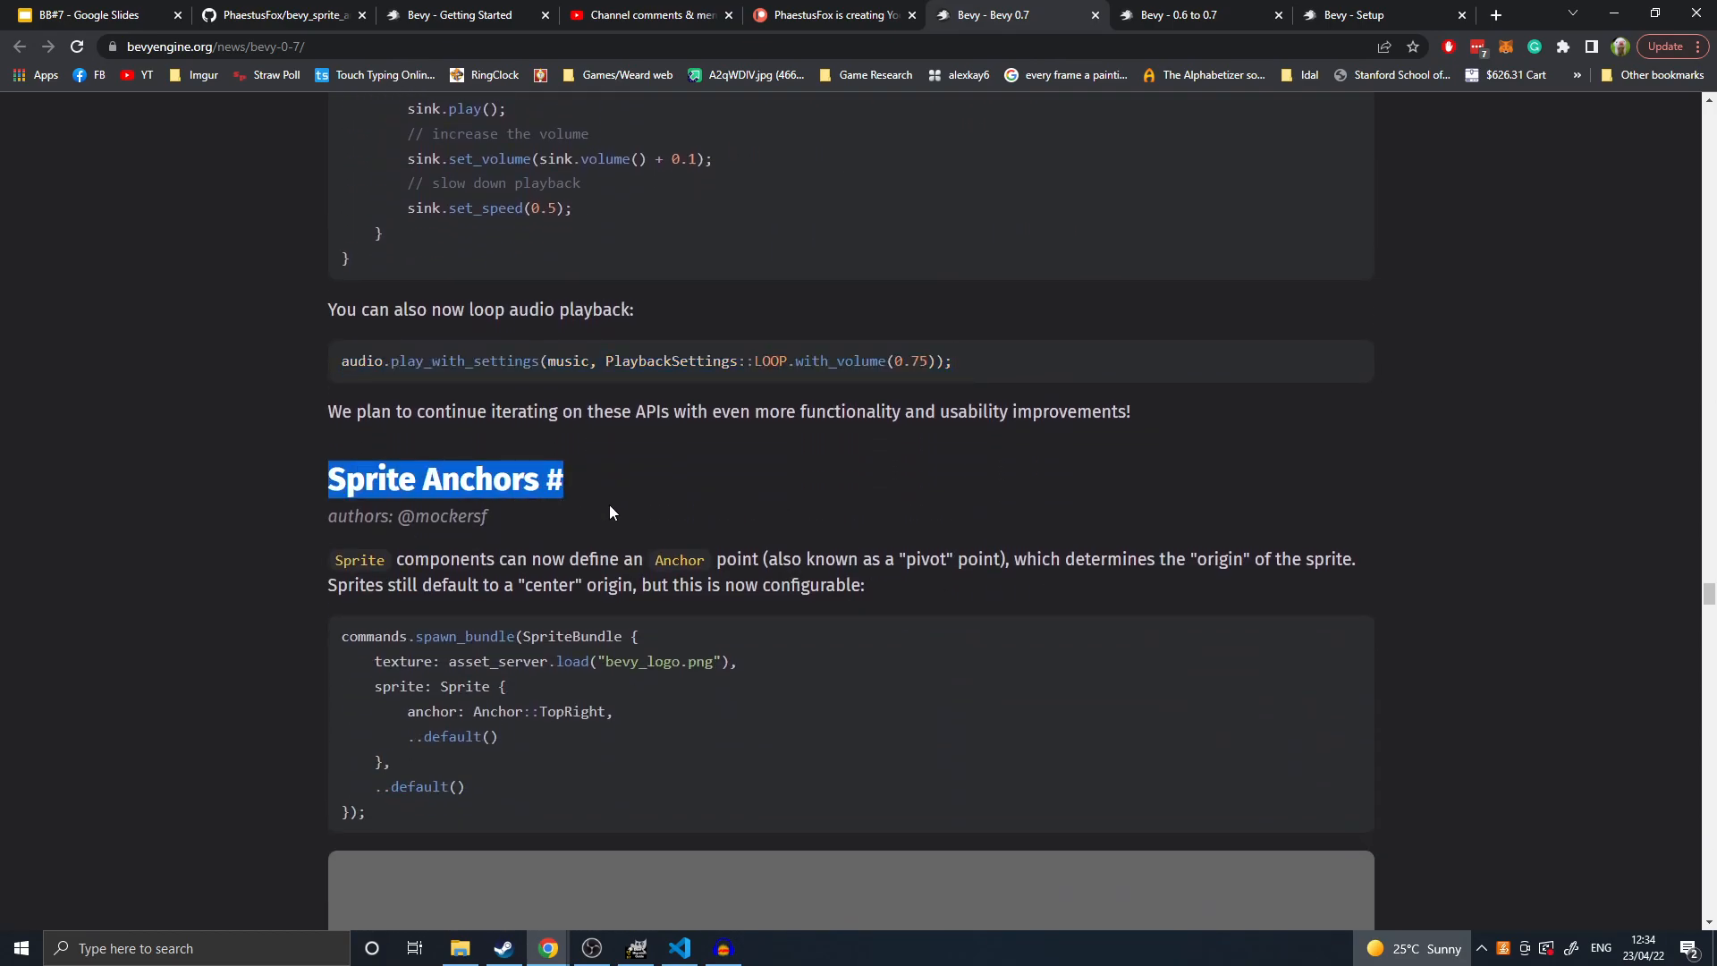
- Play the Sprite Anchors demo video, then scroll down to EventLoop Power Saving Modes
scroll(down, 3)
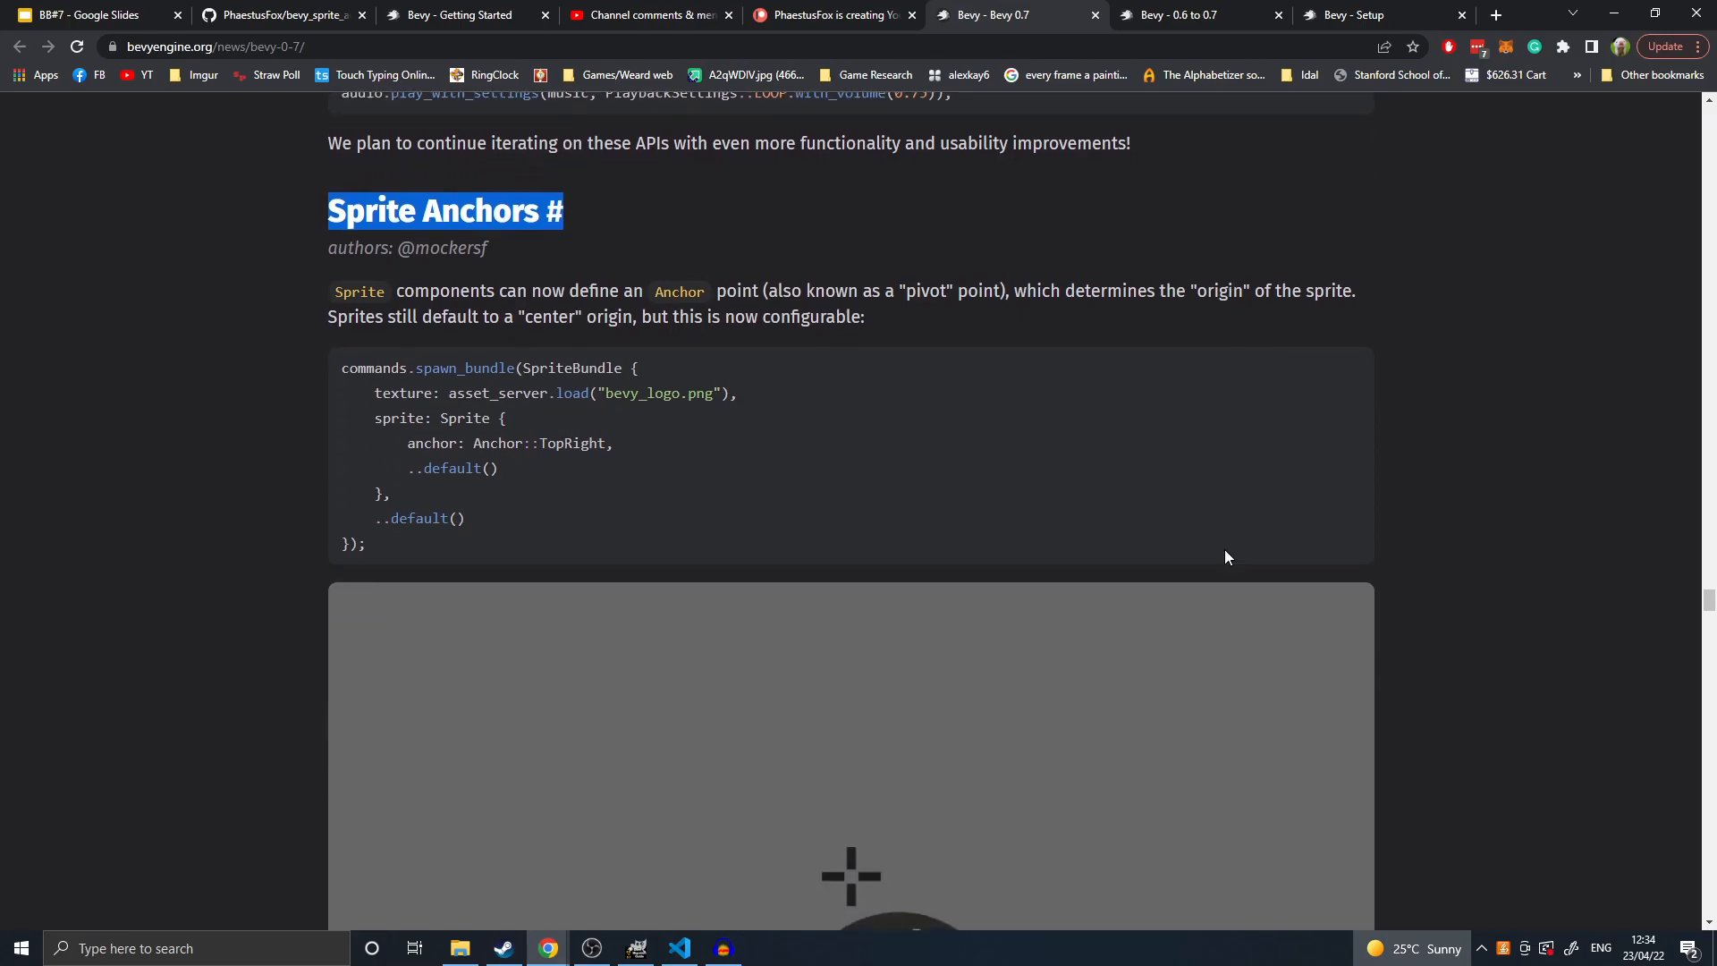
scroll(down, 3)
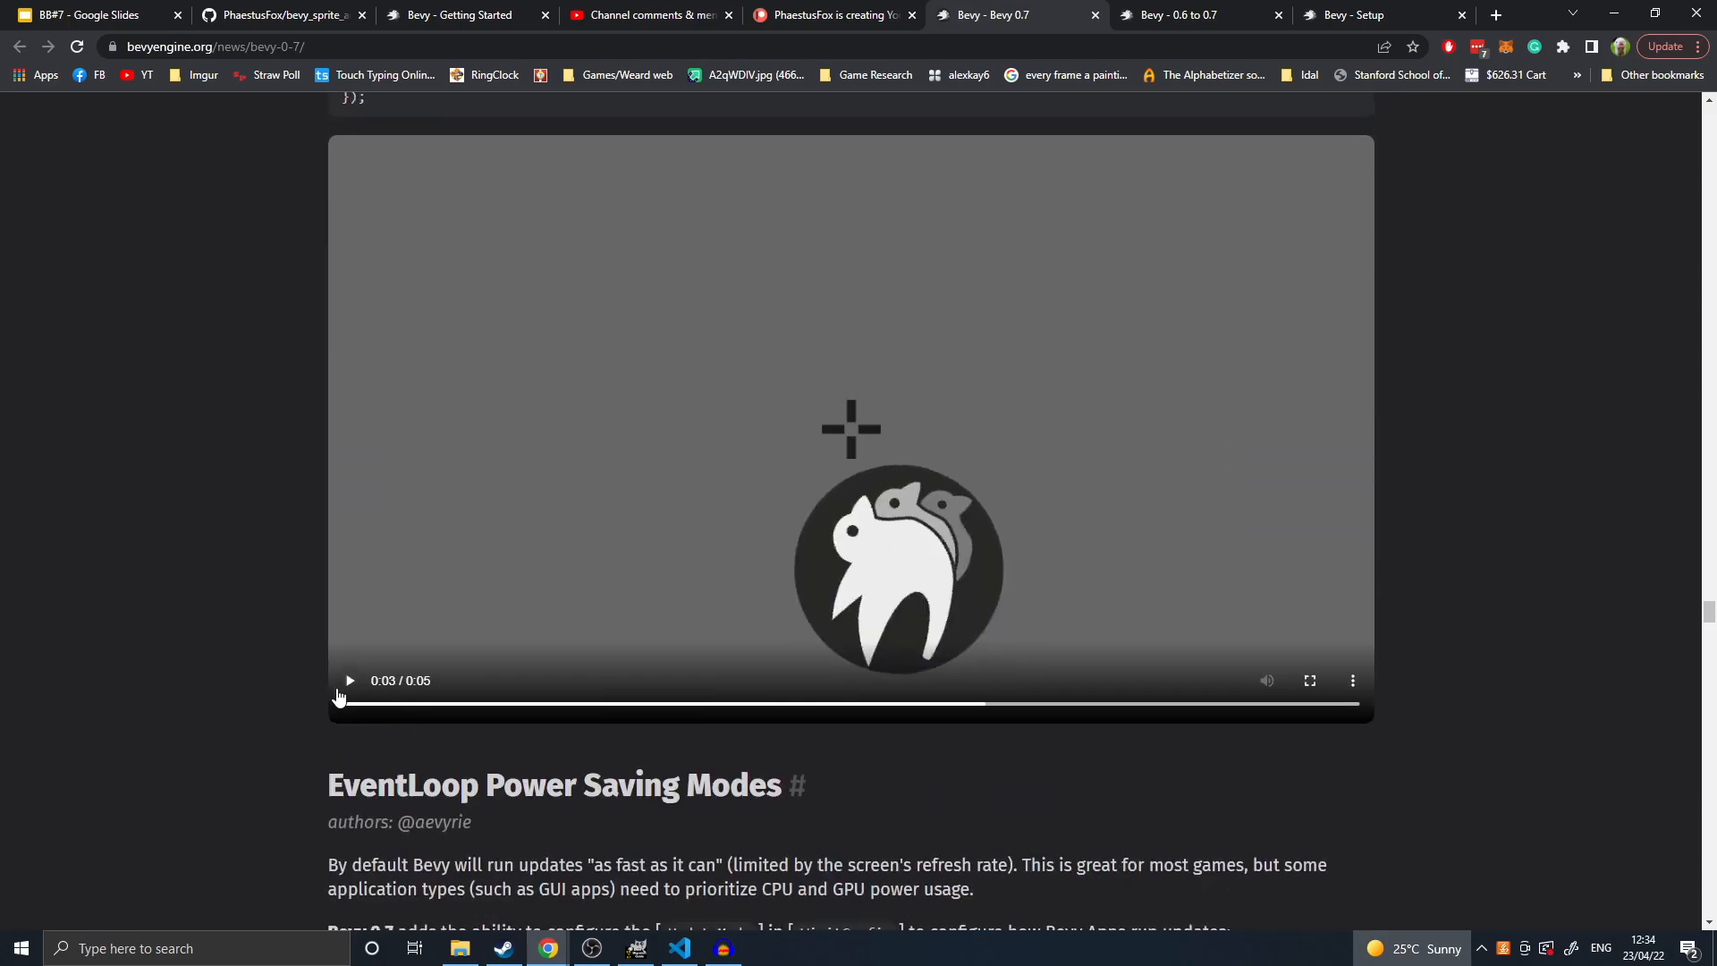
click(348, 680)
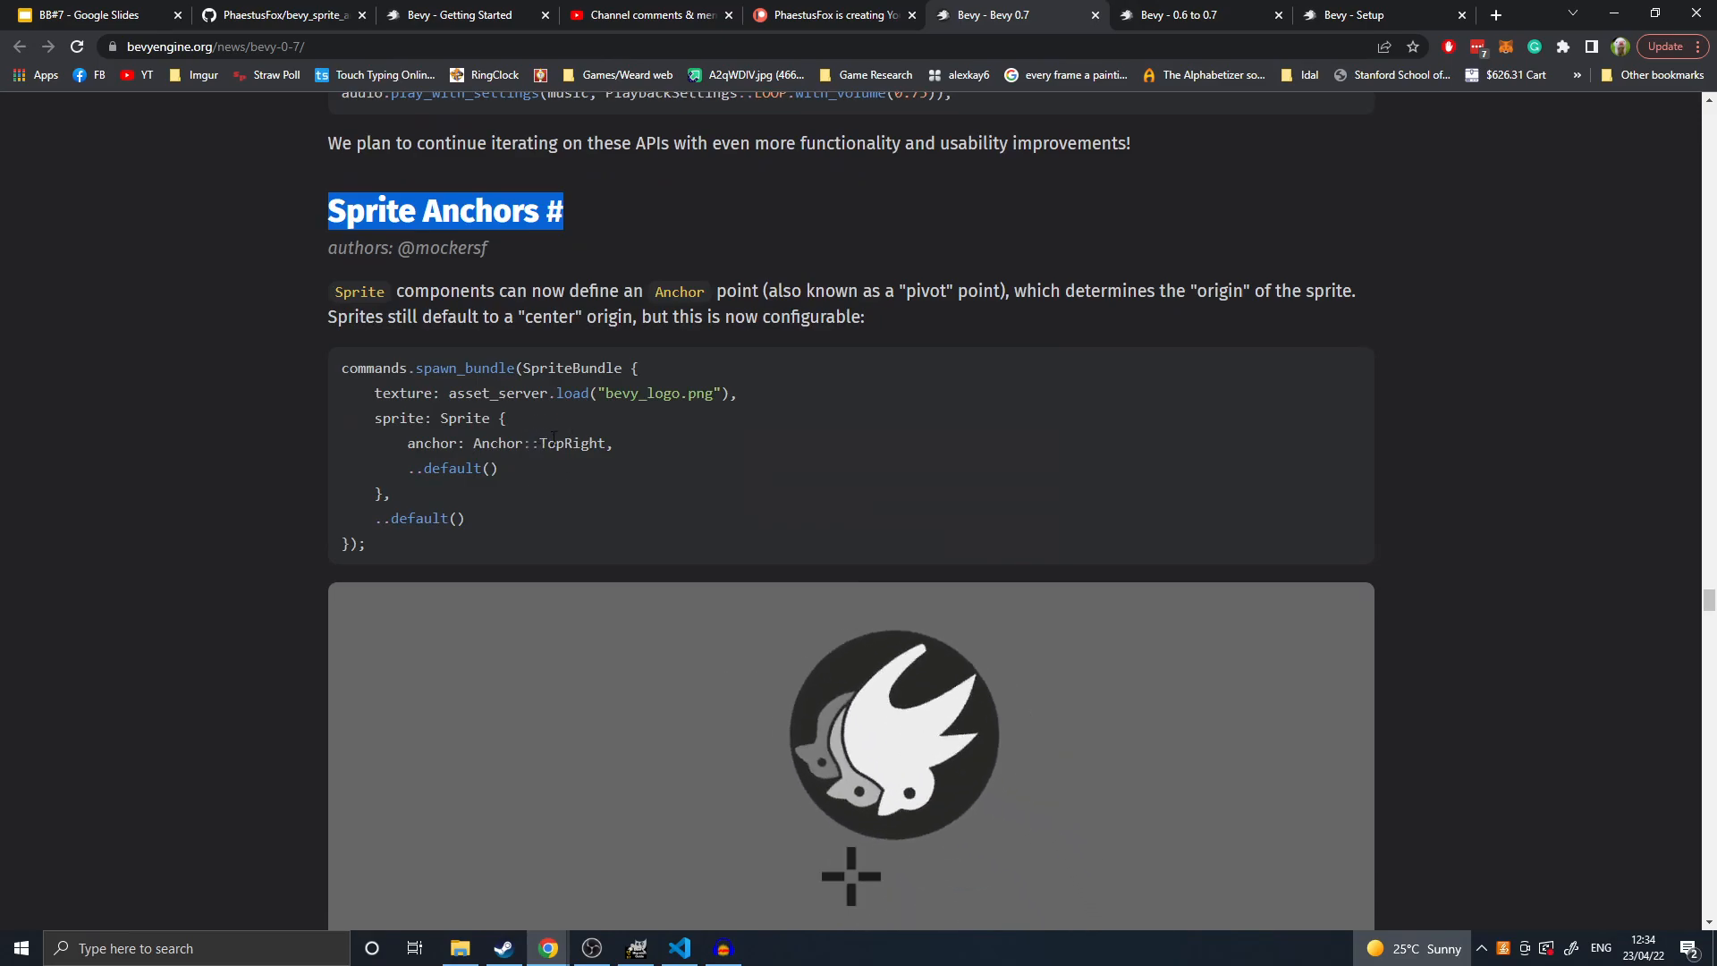
scroll(down, 3)
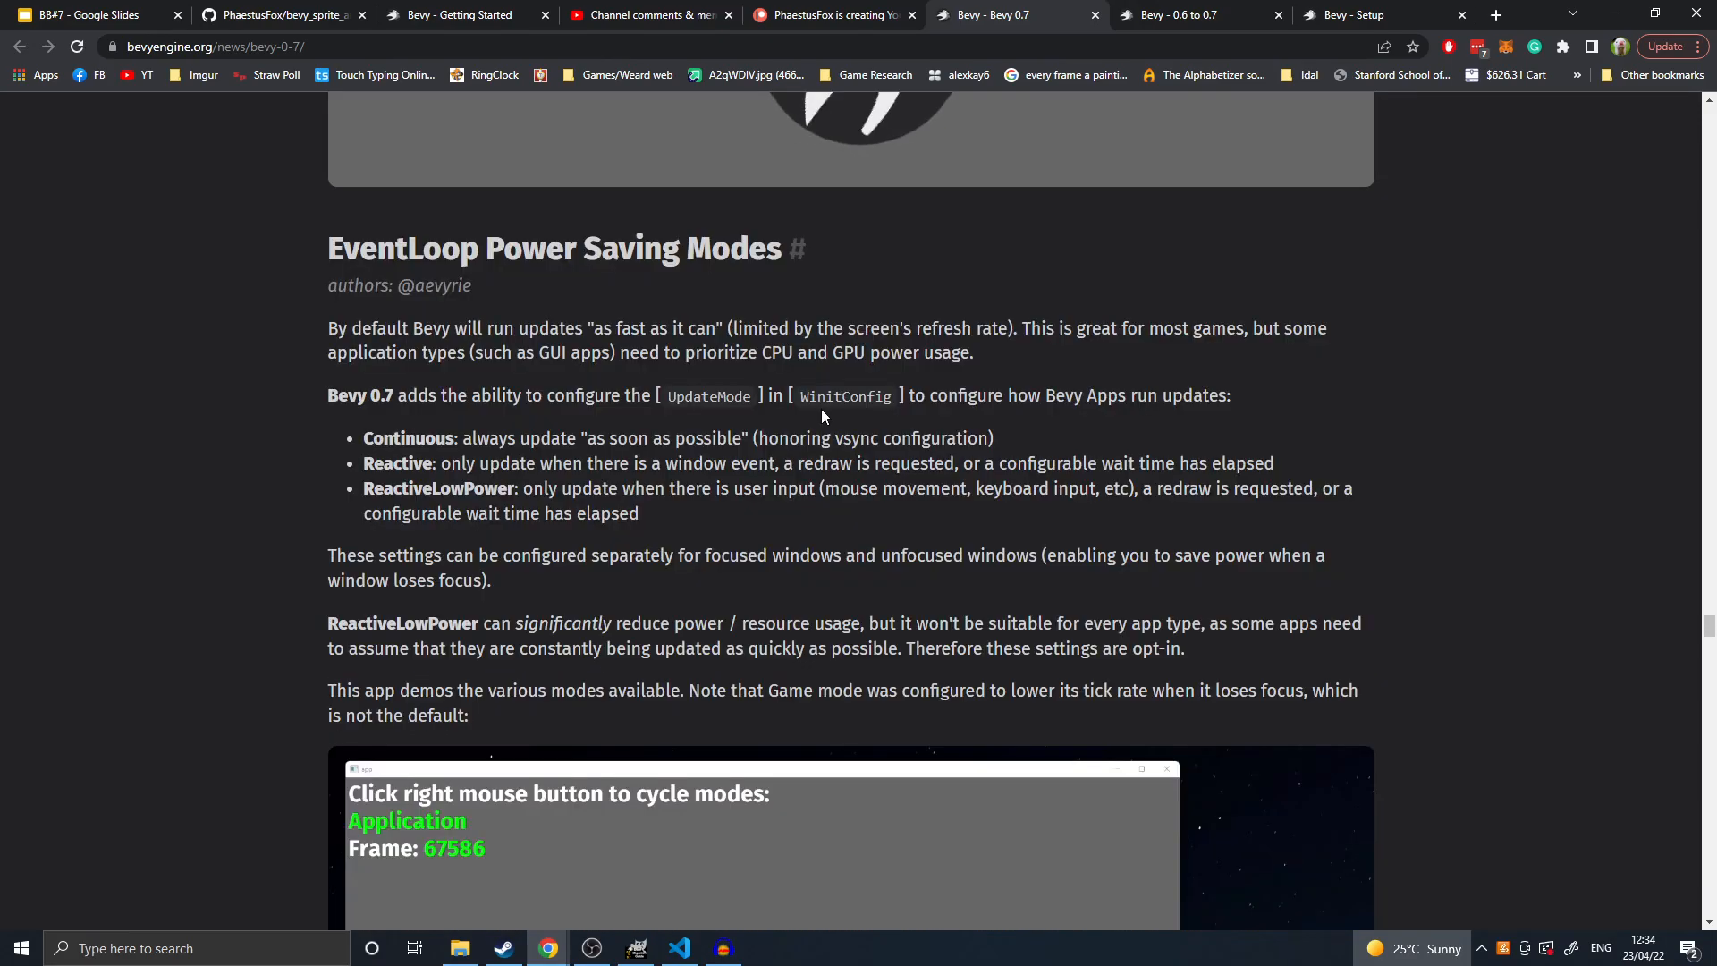
- Highlight the Reactive and ReactiveLowPower option lines, clear the highlight, and scroll onward
scroll(down, 3)
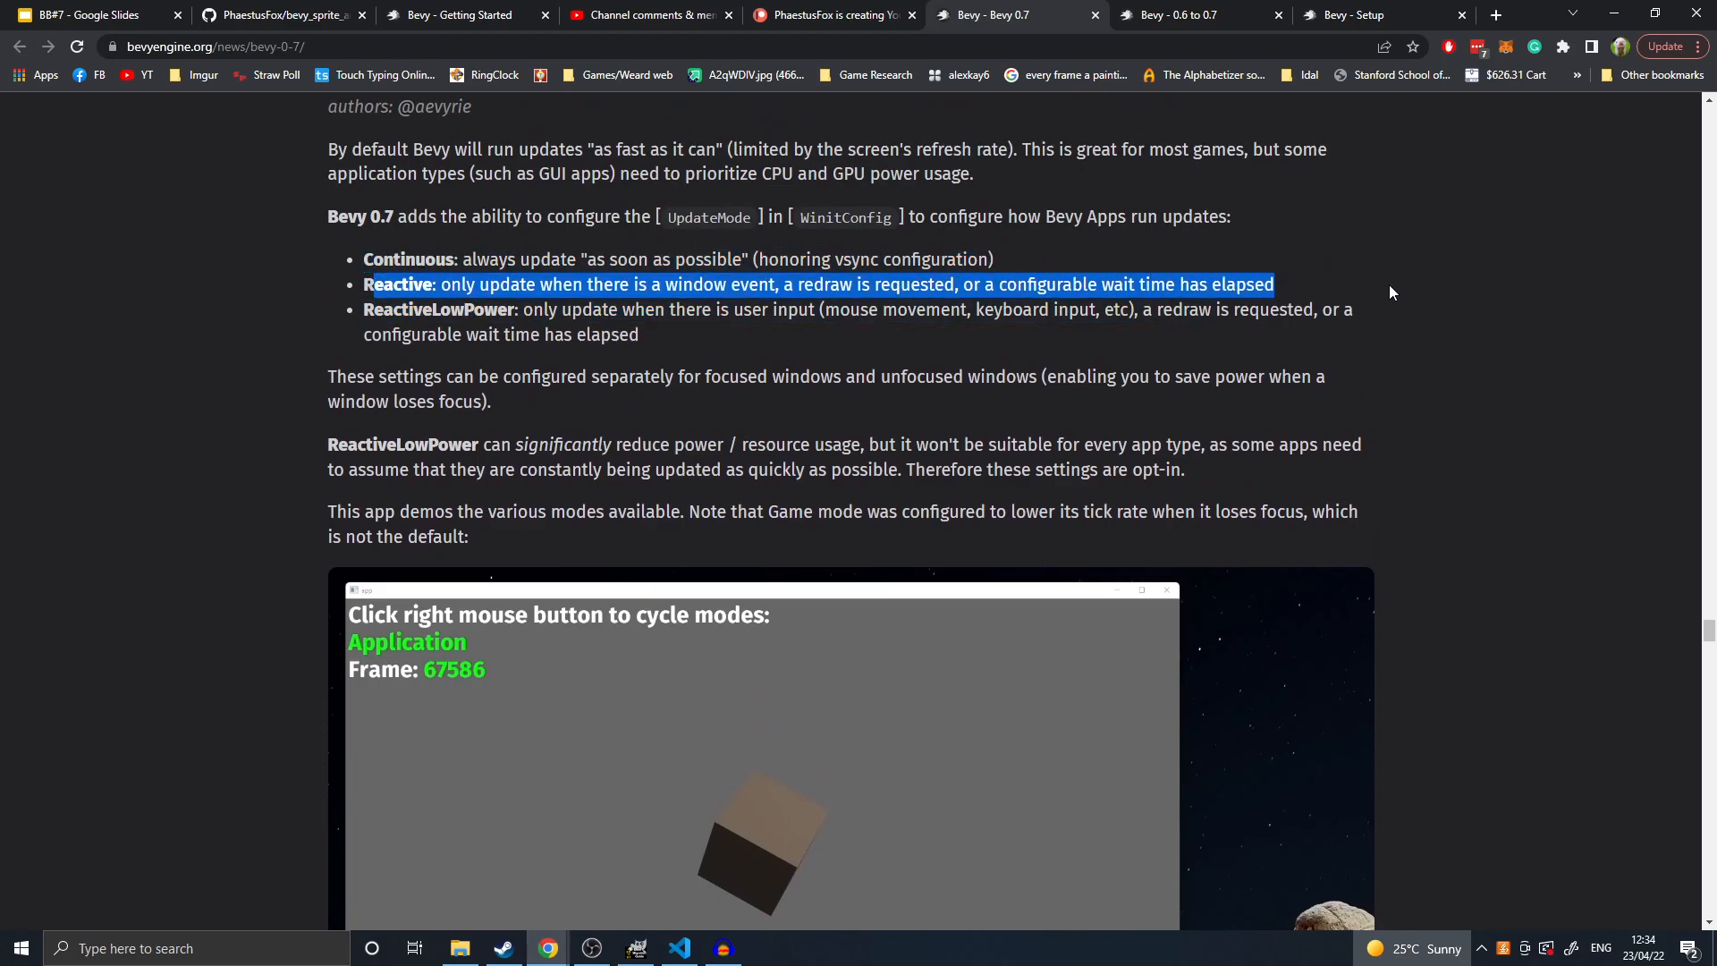
mouse_move(1370, 277)
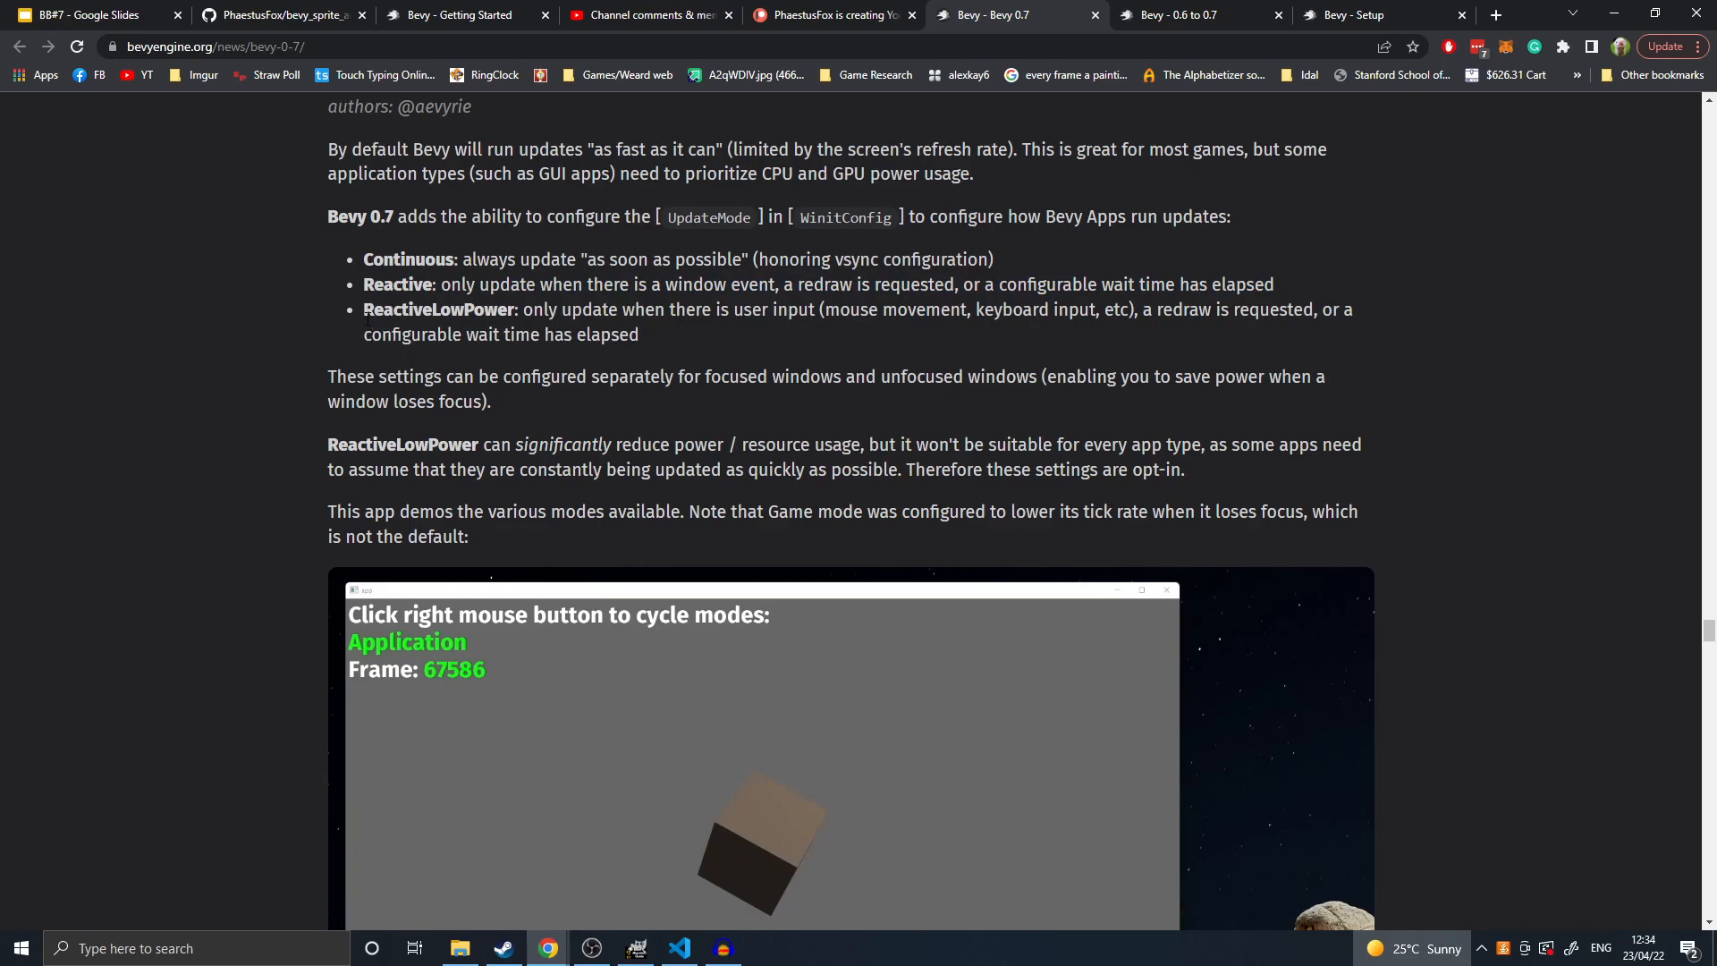
drag(365, 284, 526, 283)
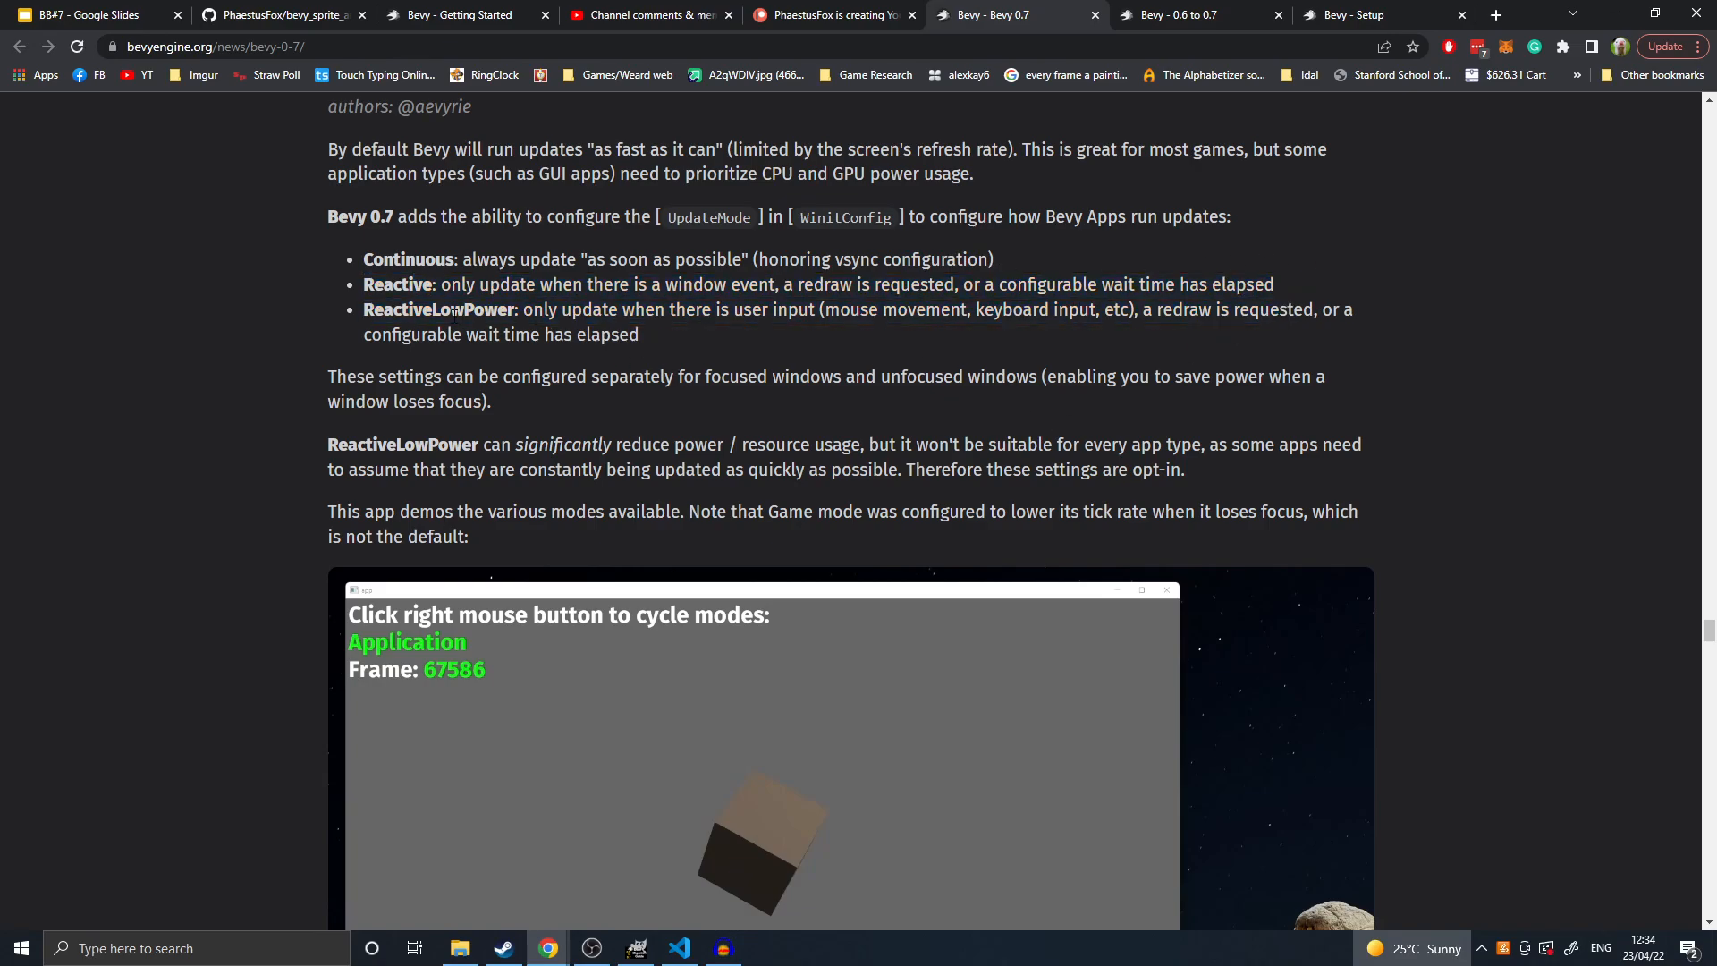
drag(364, 308, 637, 334)
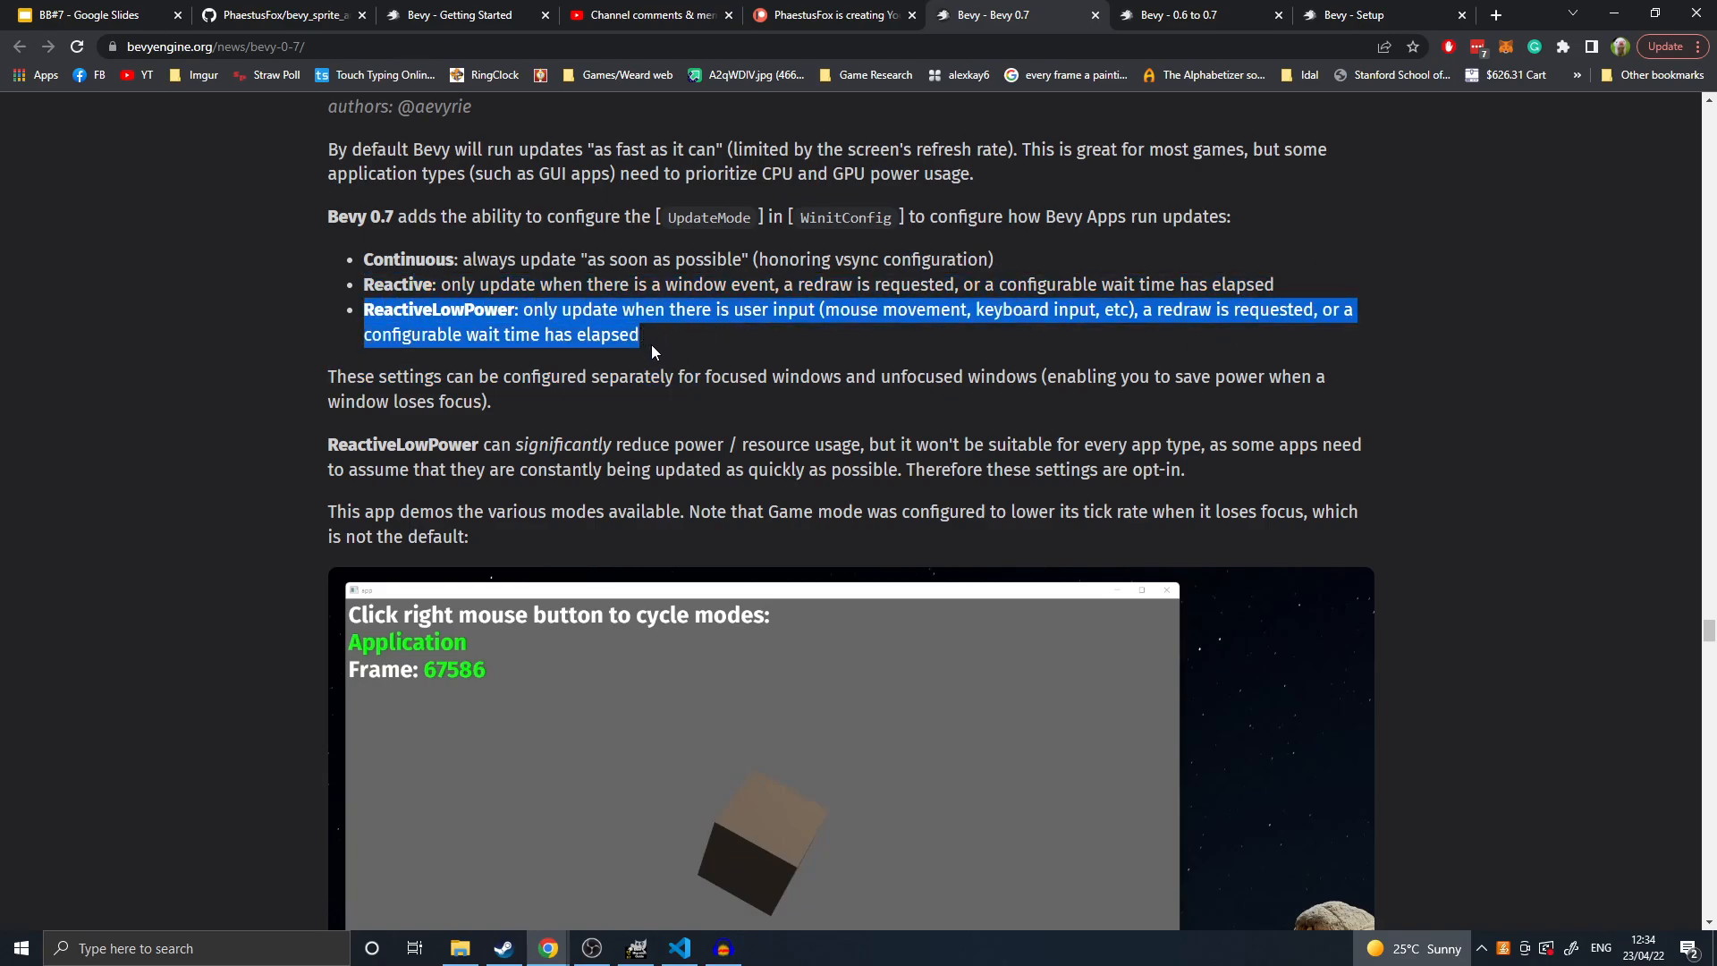
mouse_move(689, 373)
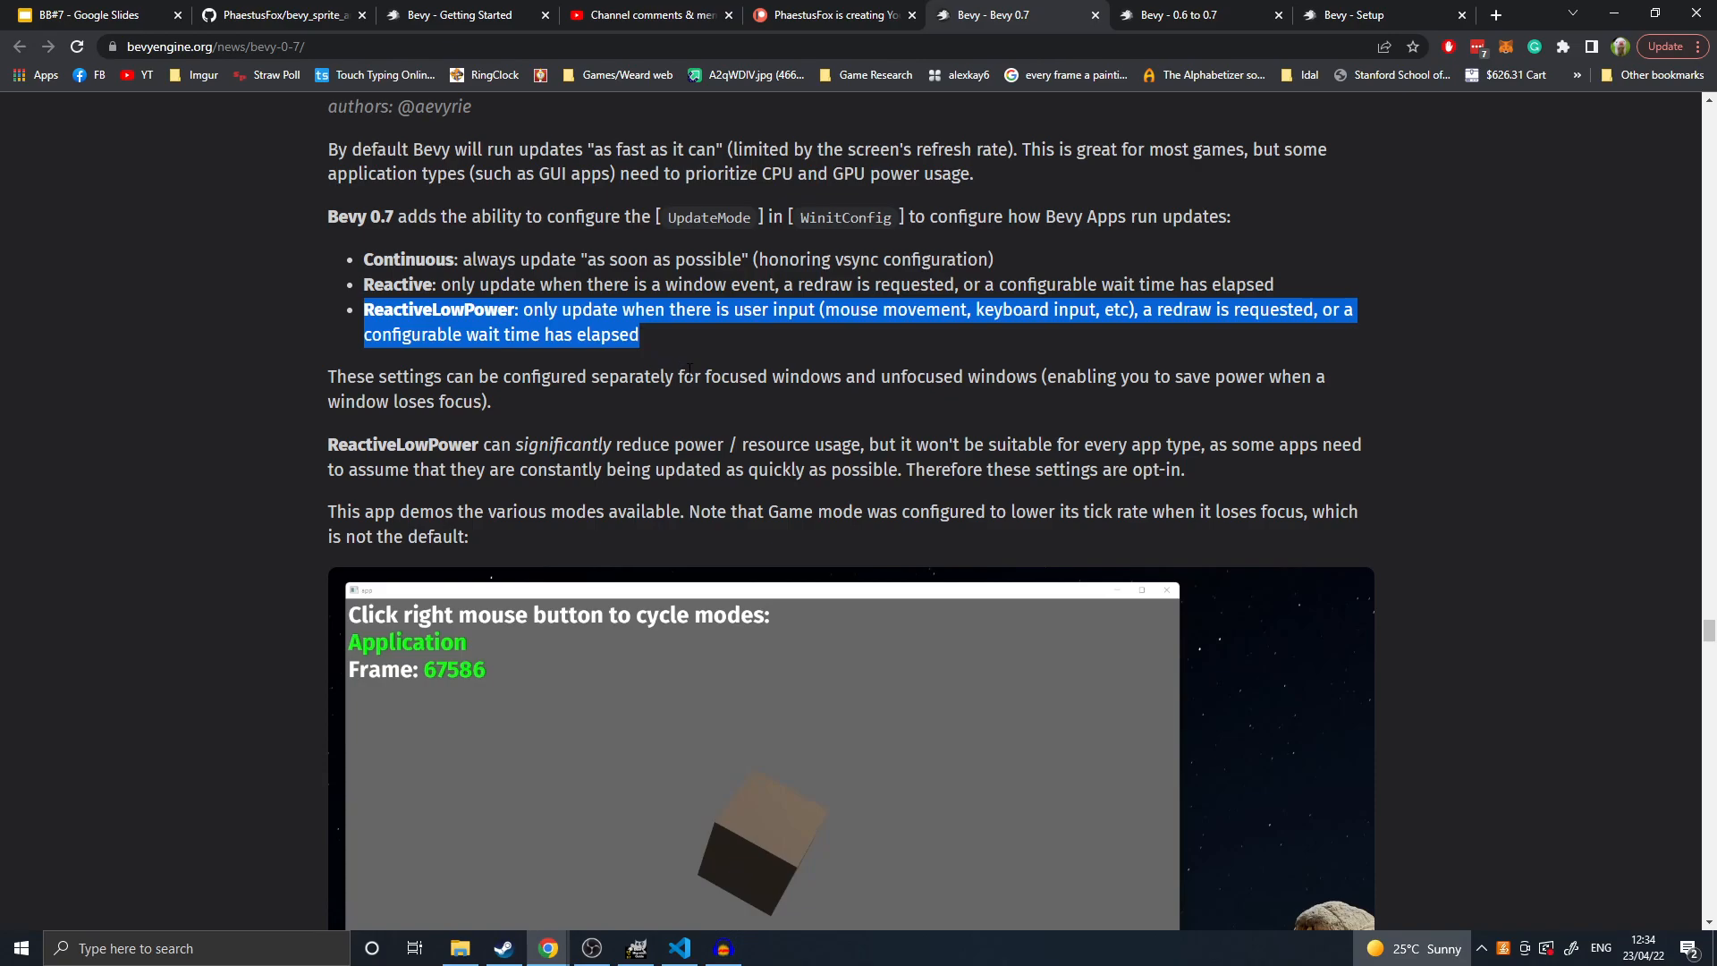
click(689, 371)
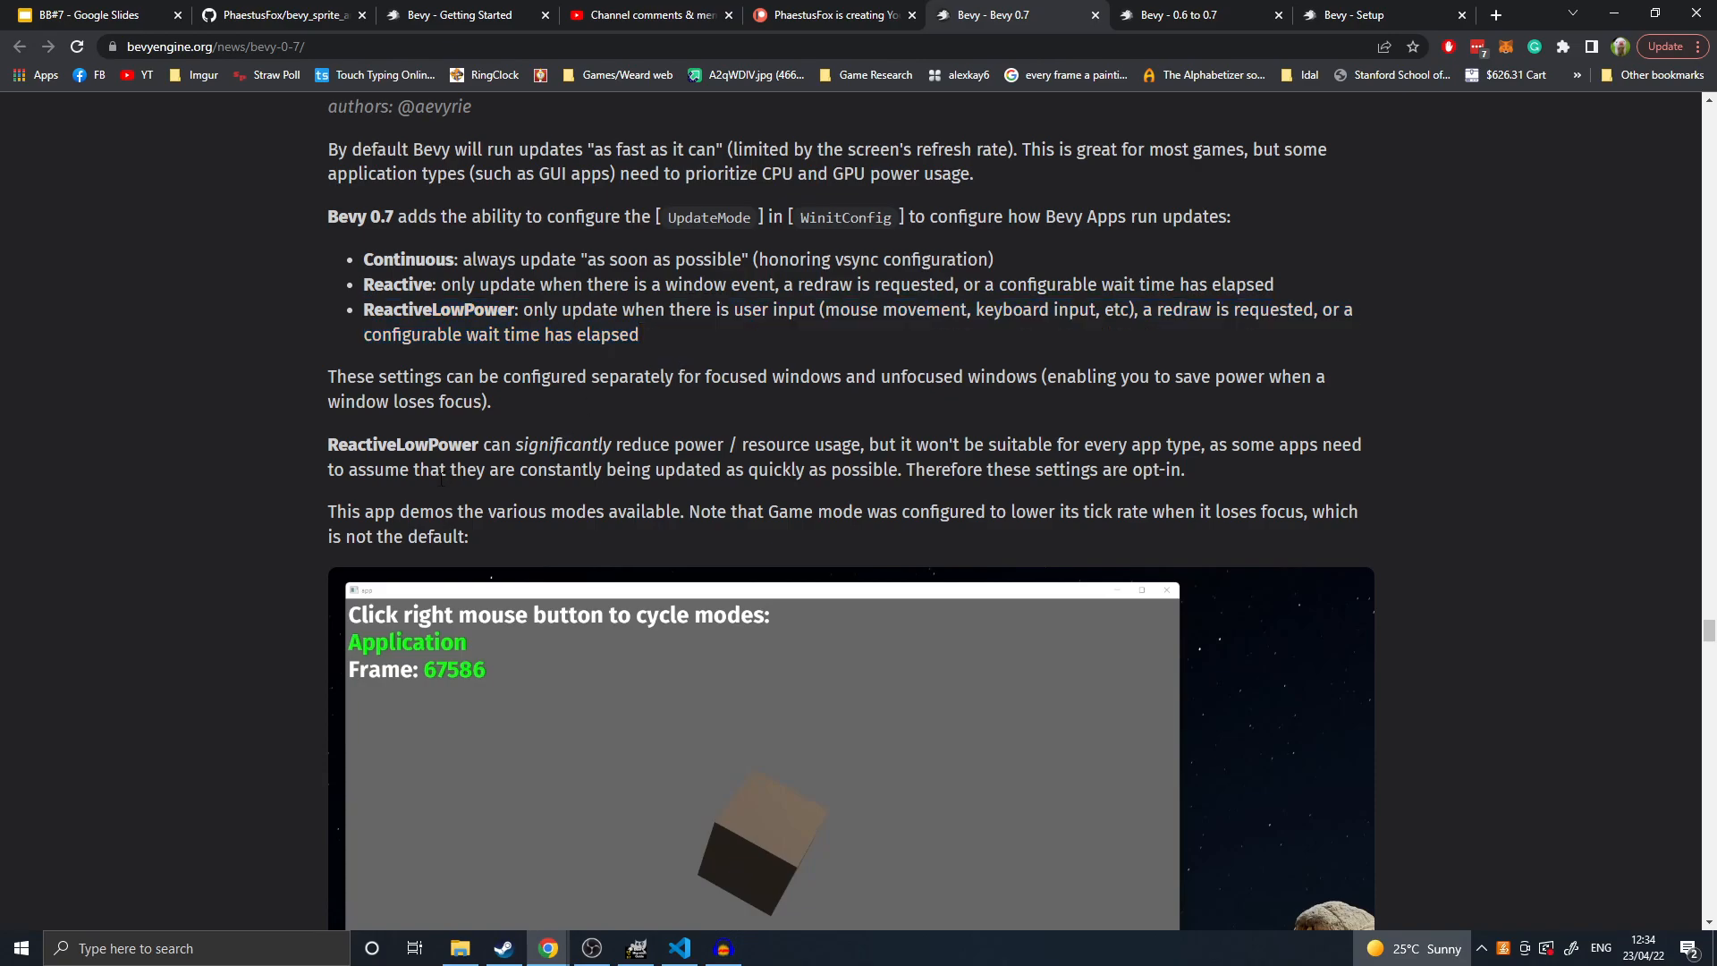
scroll(down, 3)
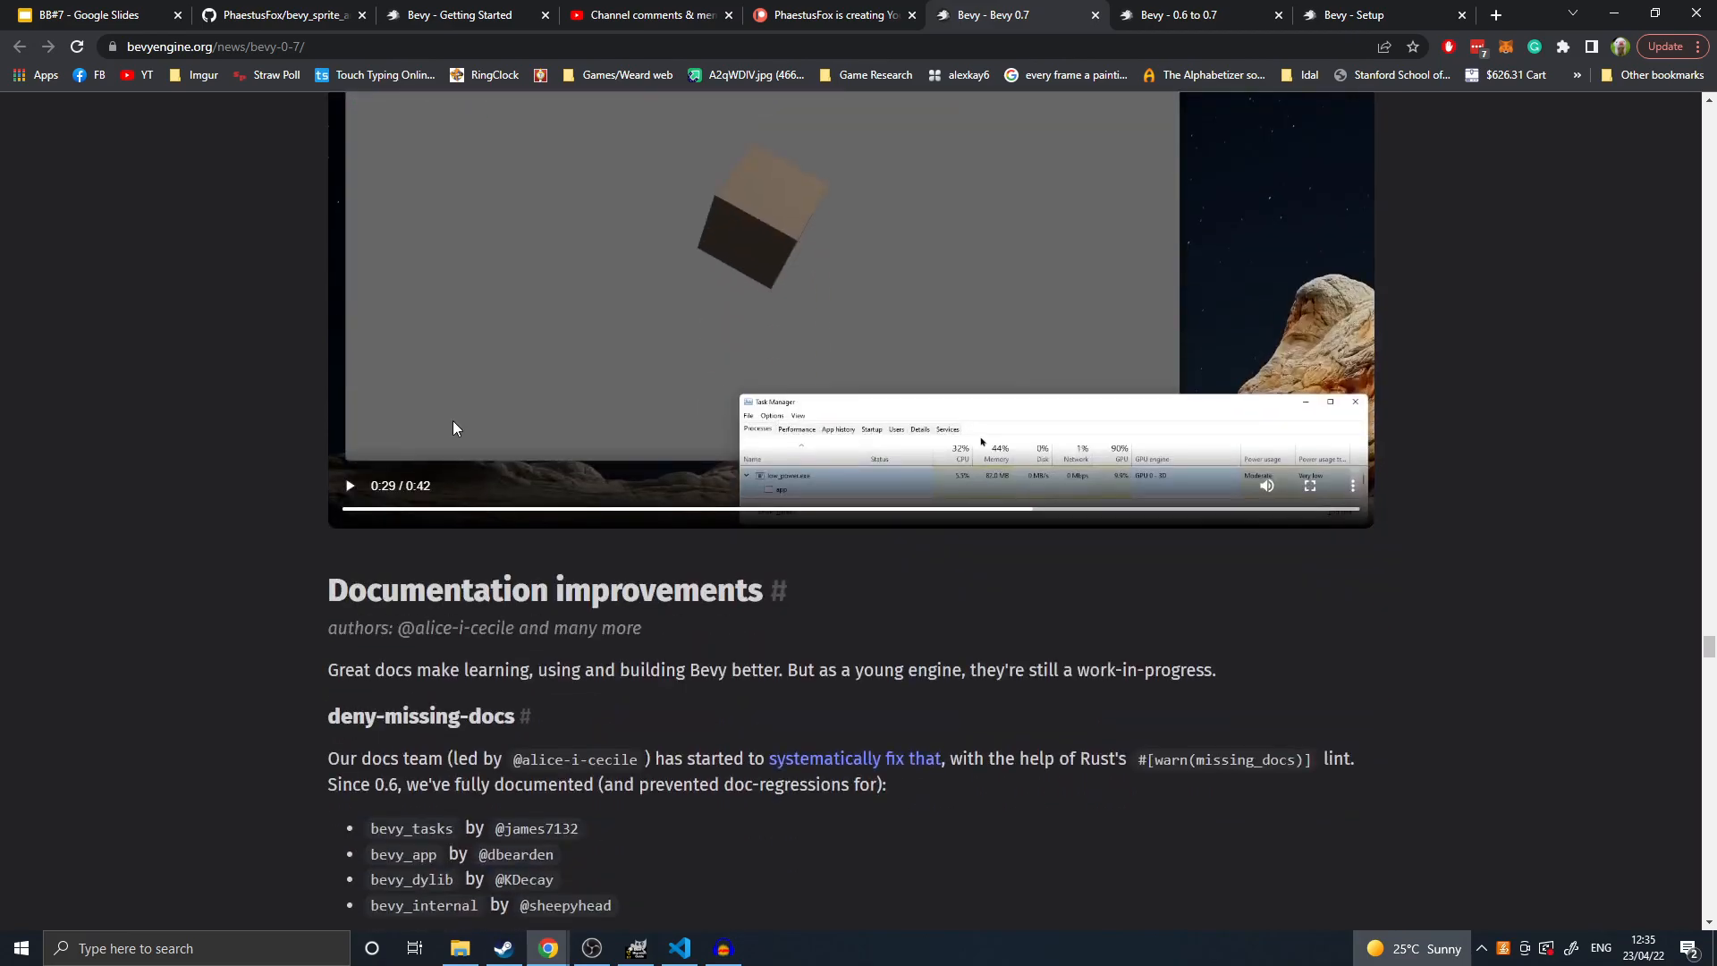
- Scroll through Documentation improvements and the Dev Docs screenshot to Website Improvements
scroll(down, 3)
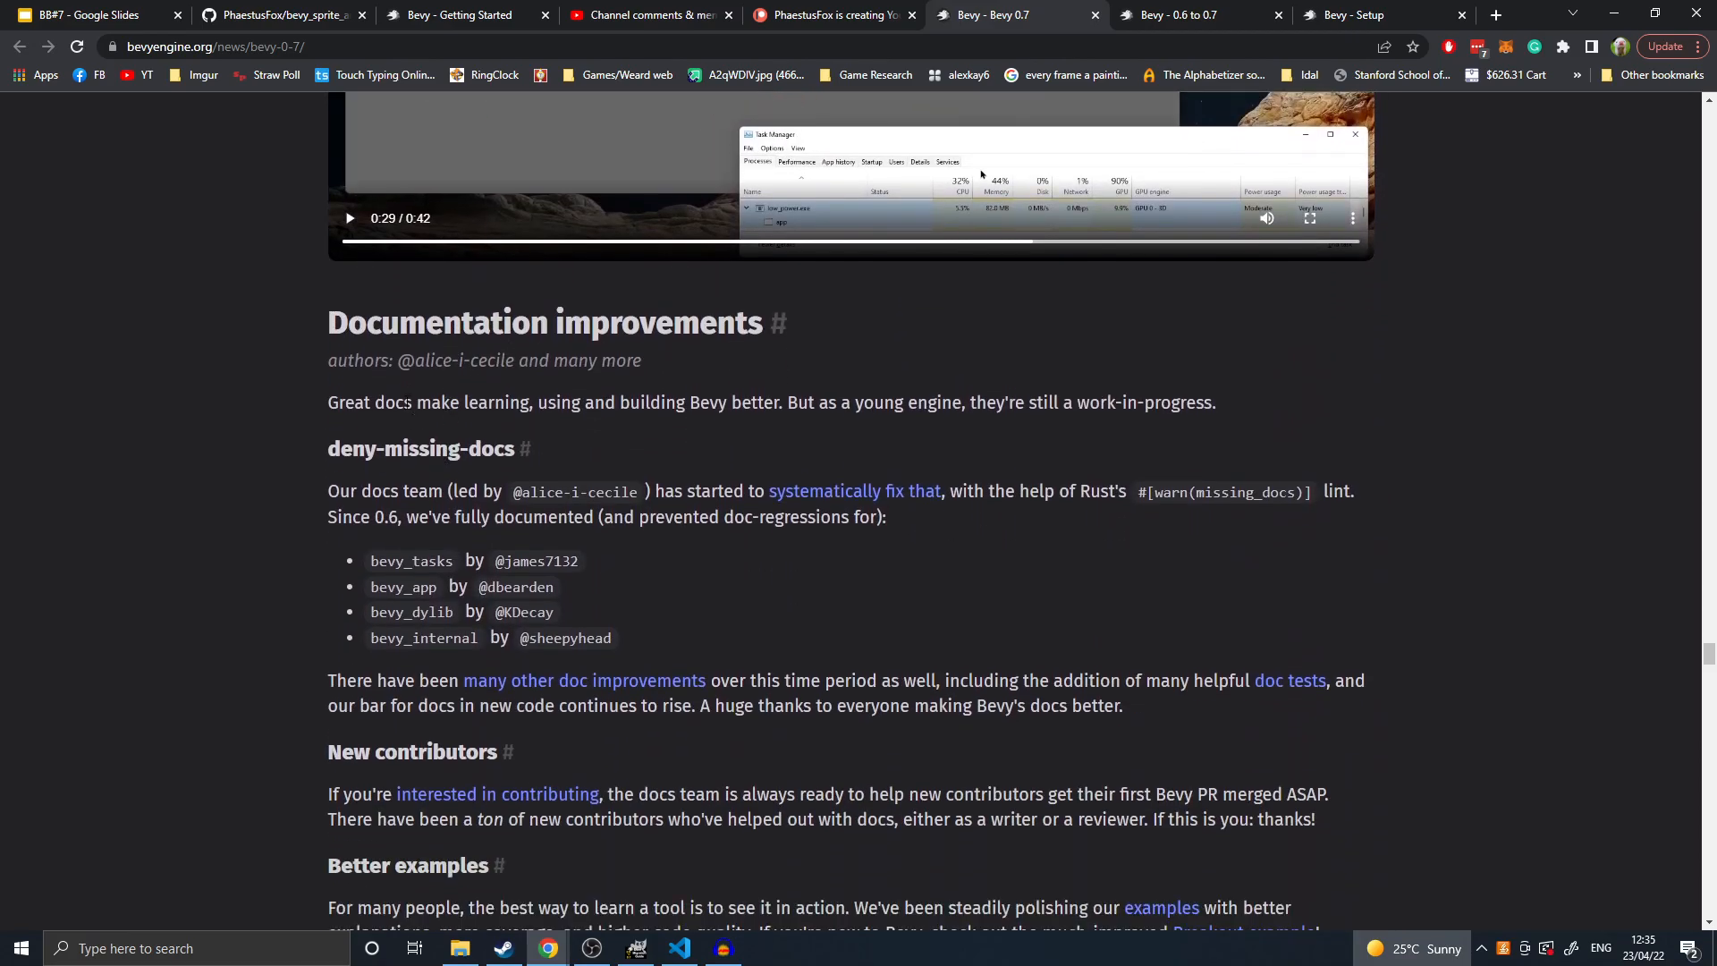
mouse_move(656, 450)
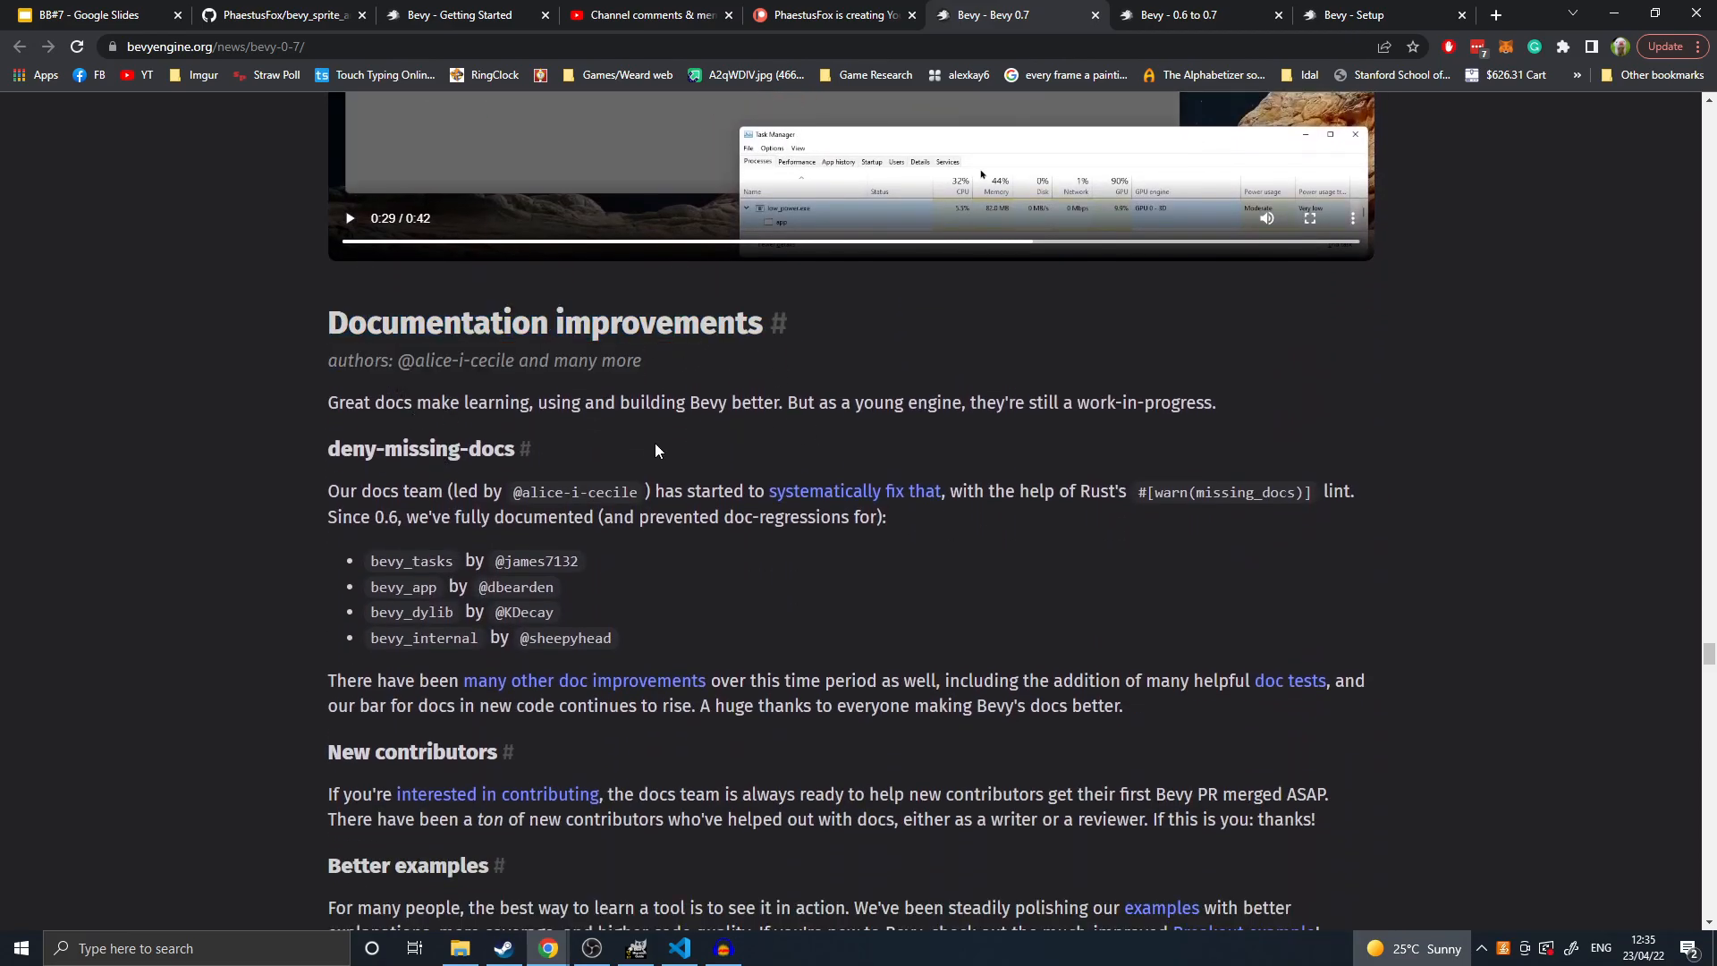
scroll(down, 3)
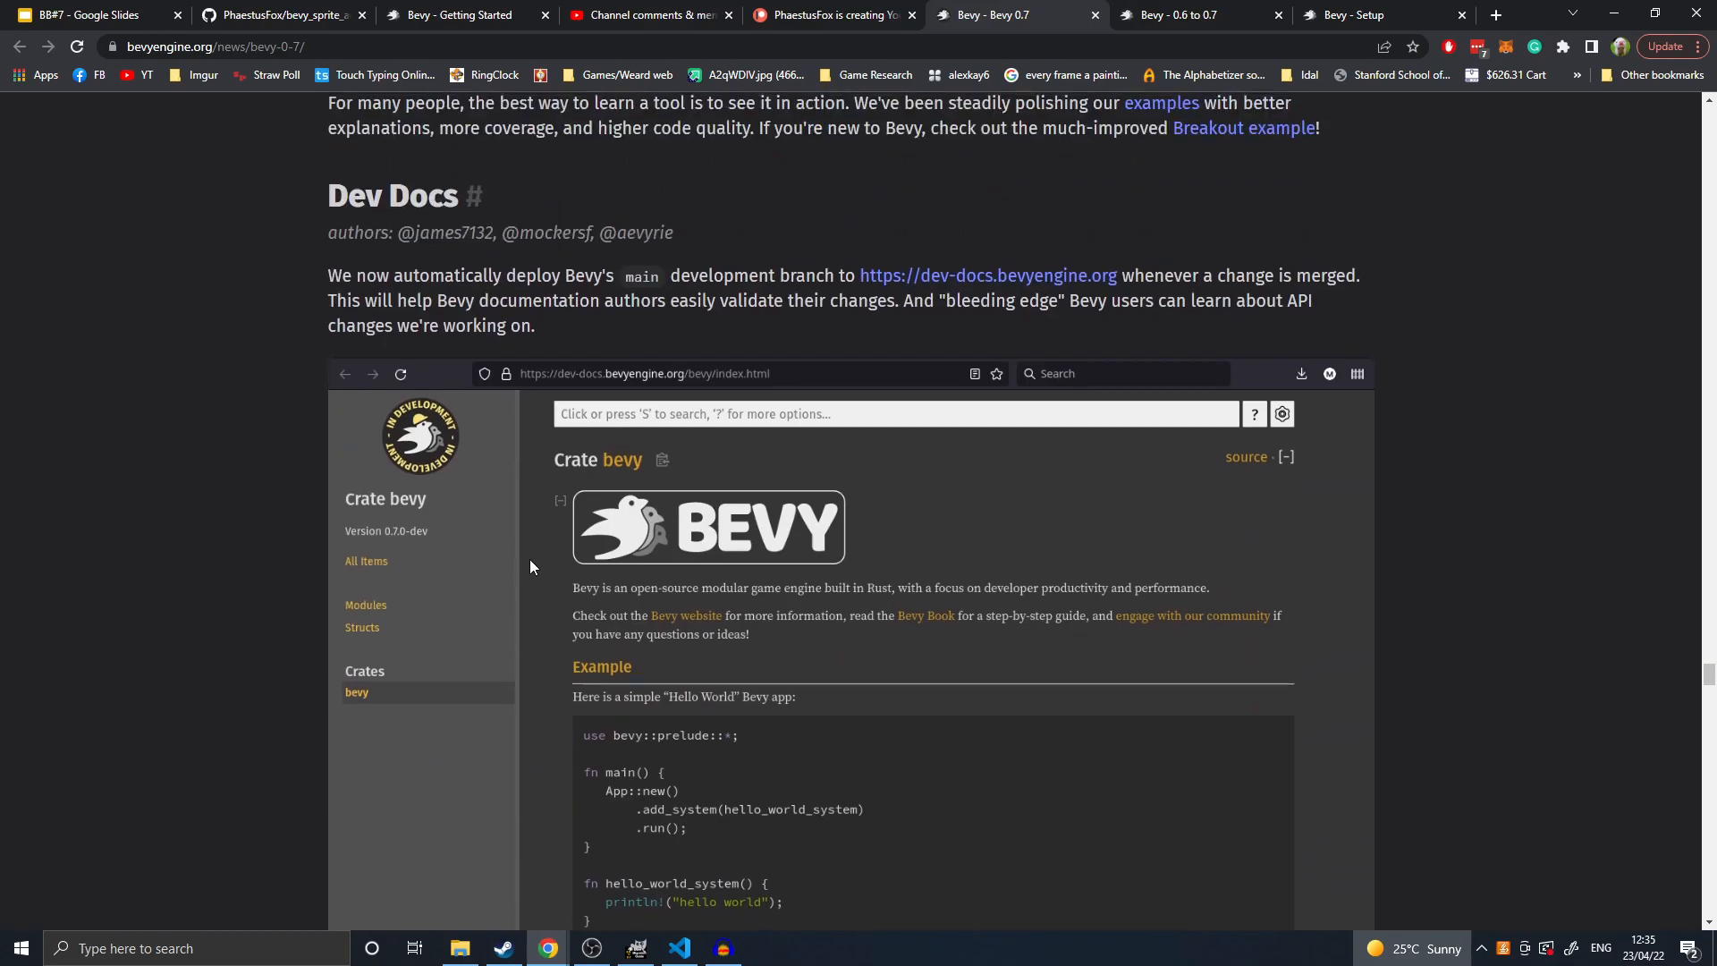
mouse_move(537, 597)
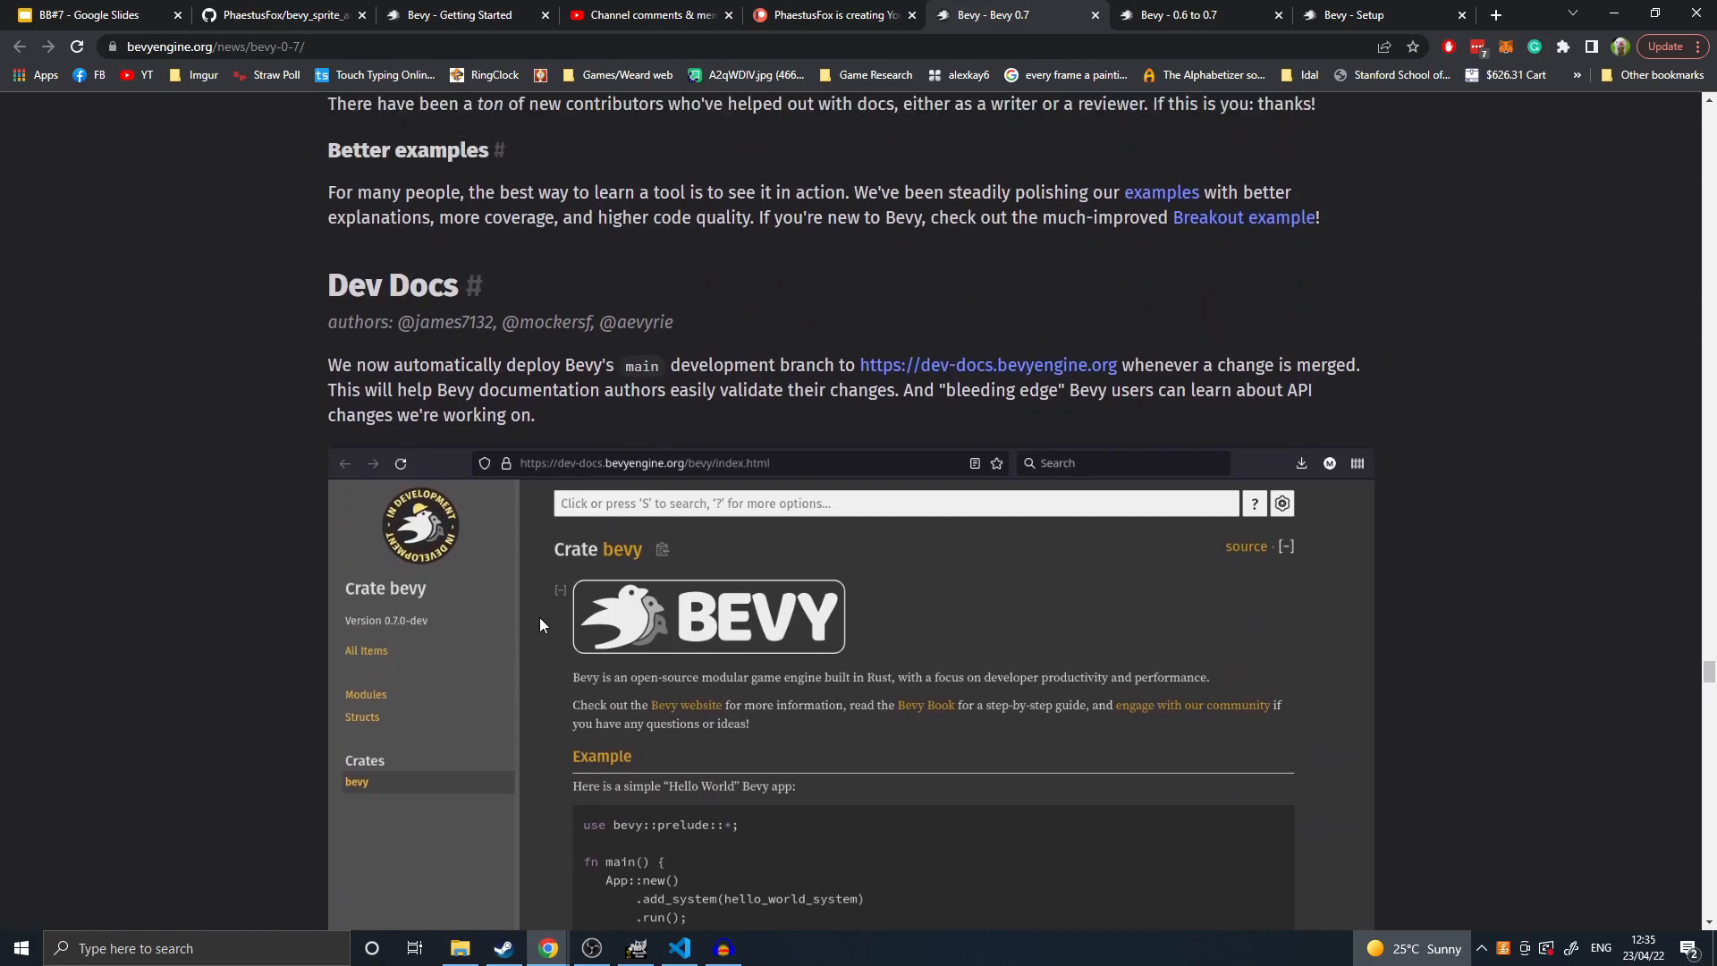
mouse_move(870, 376)
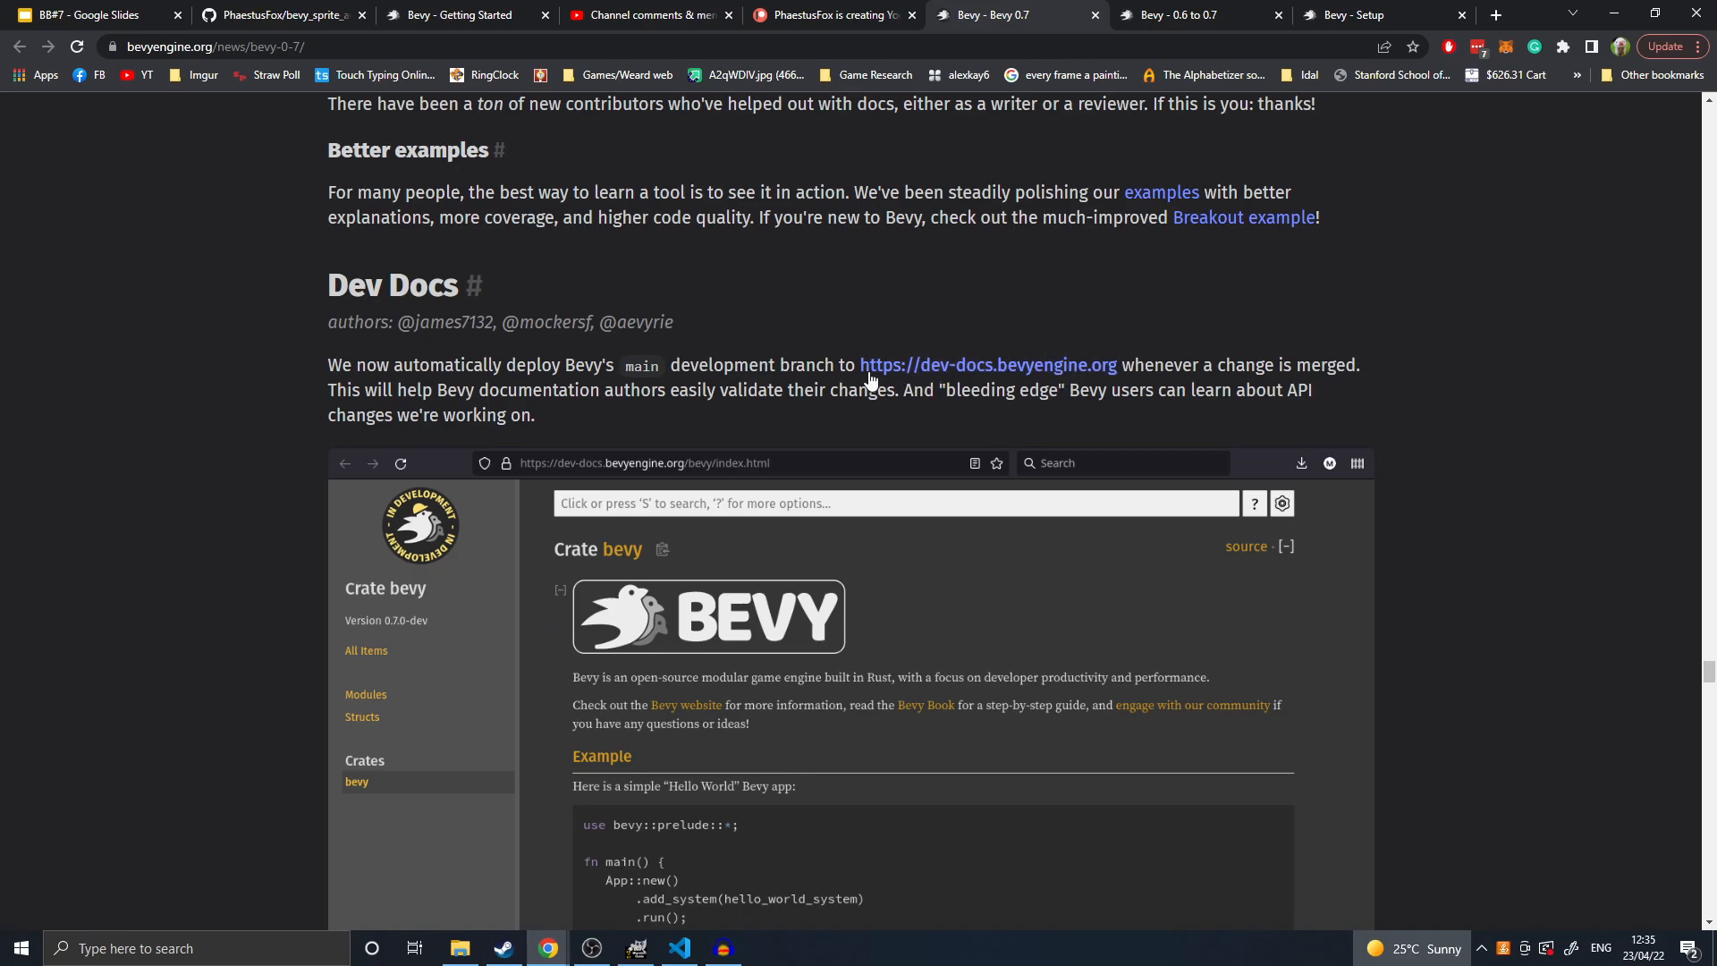
mouse_move(477, 471)
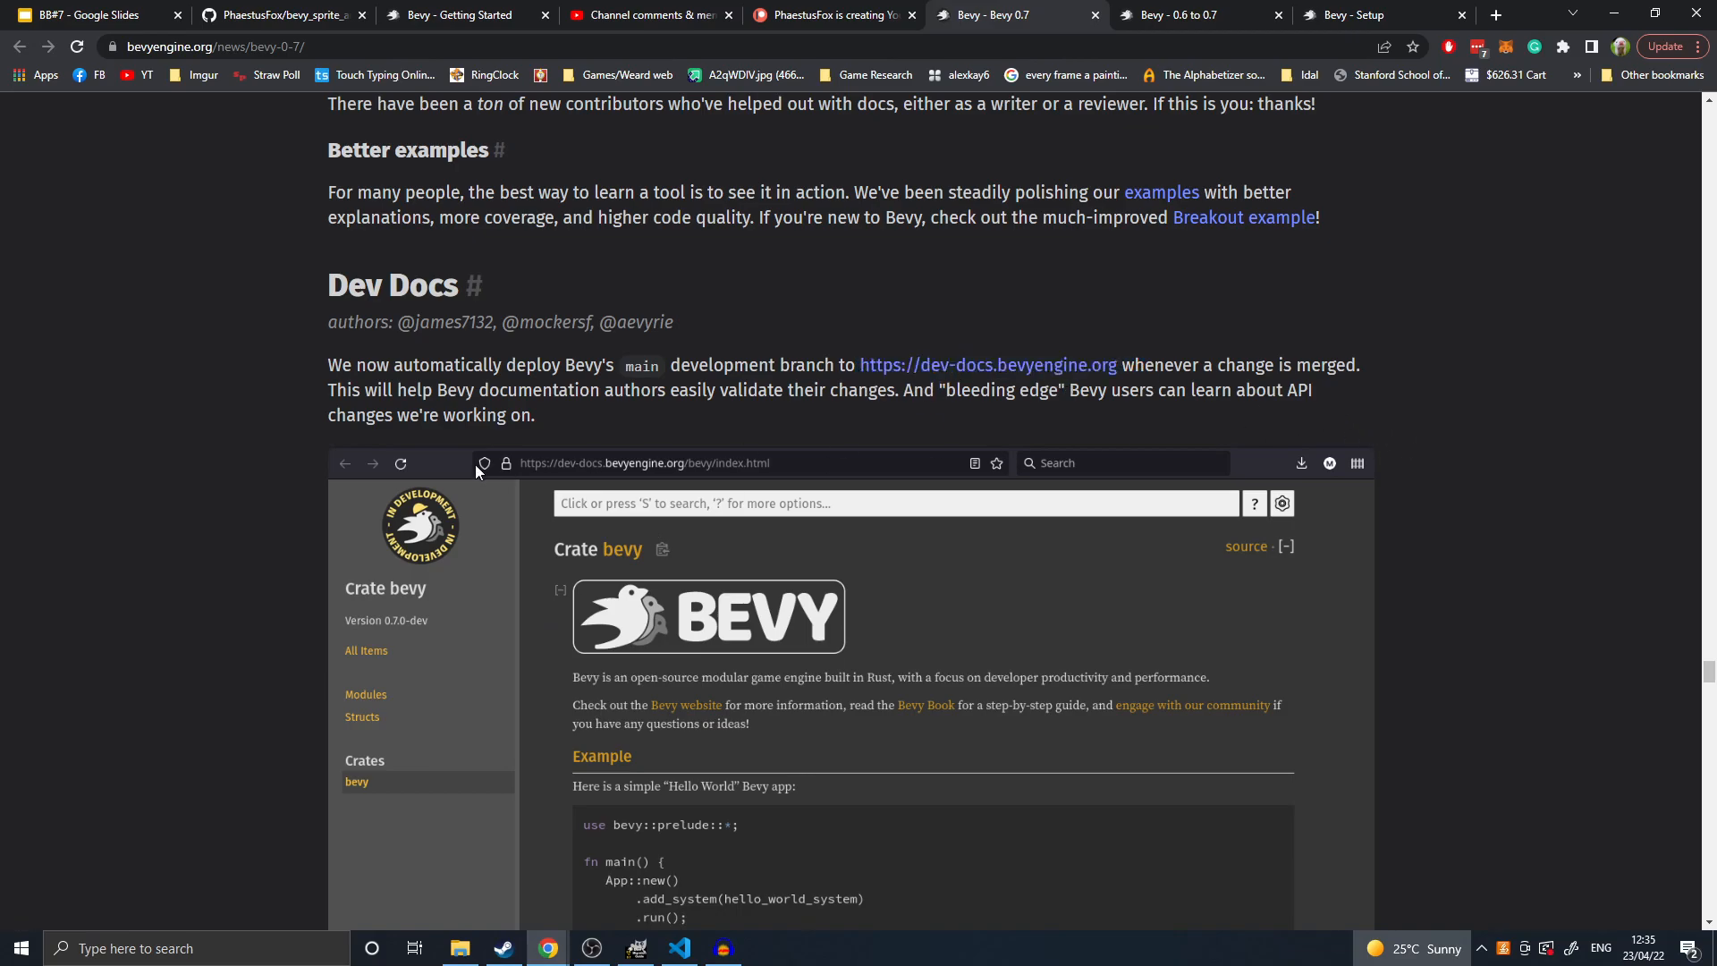
mouse_move(702, 431)
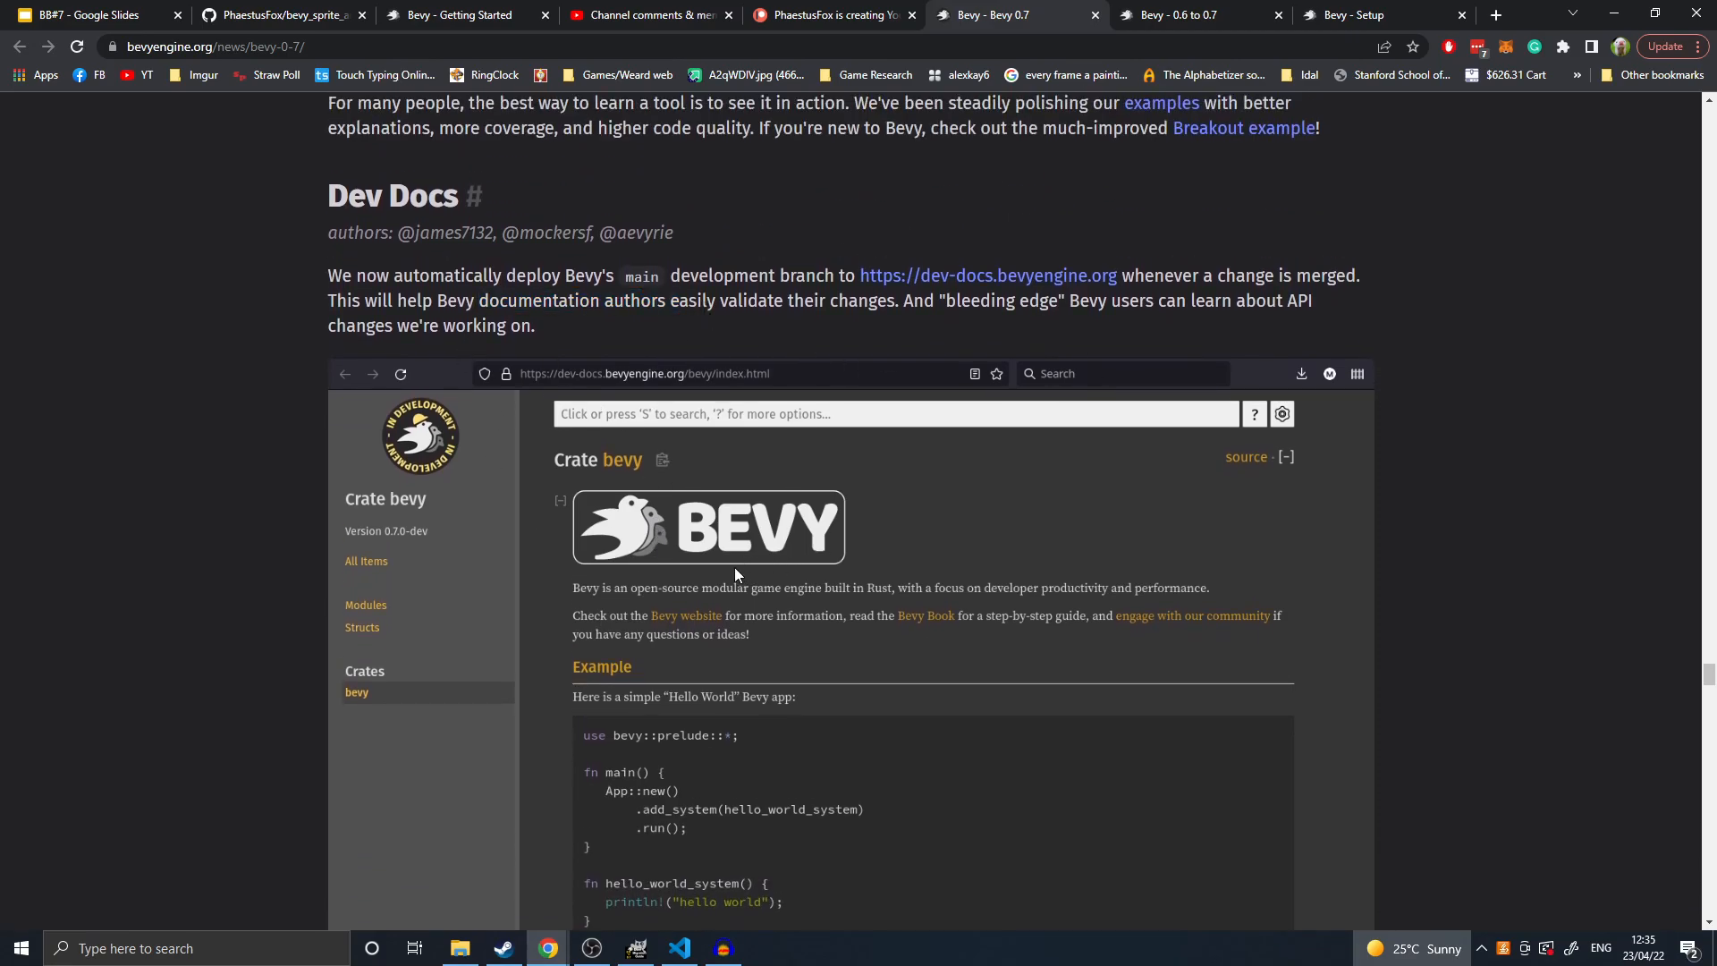
scroll(down, 3)
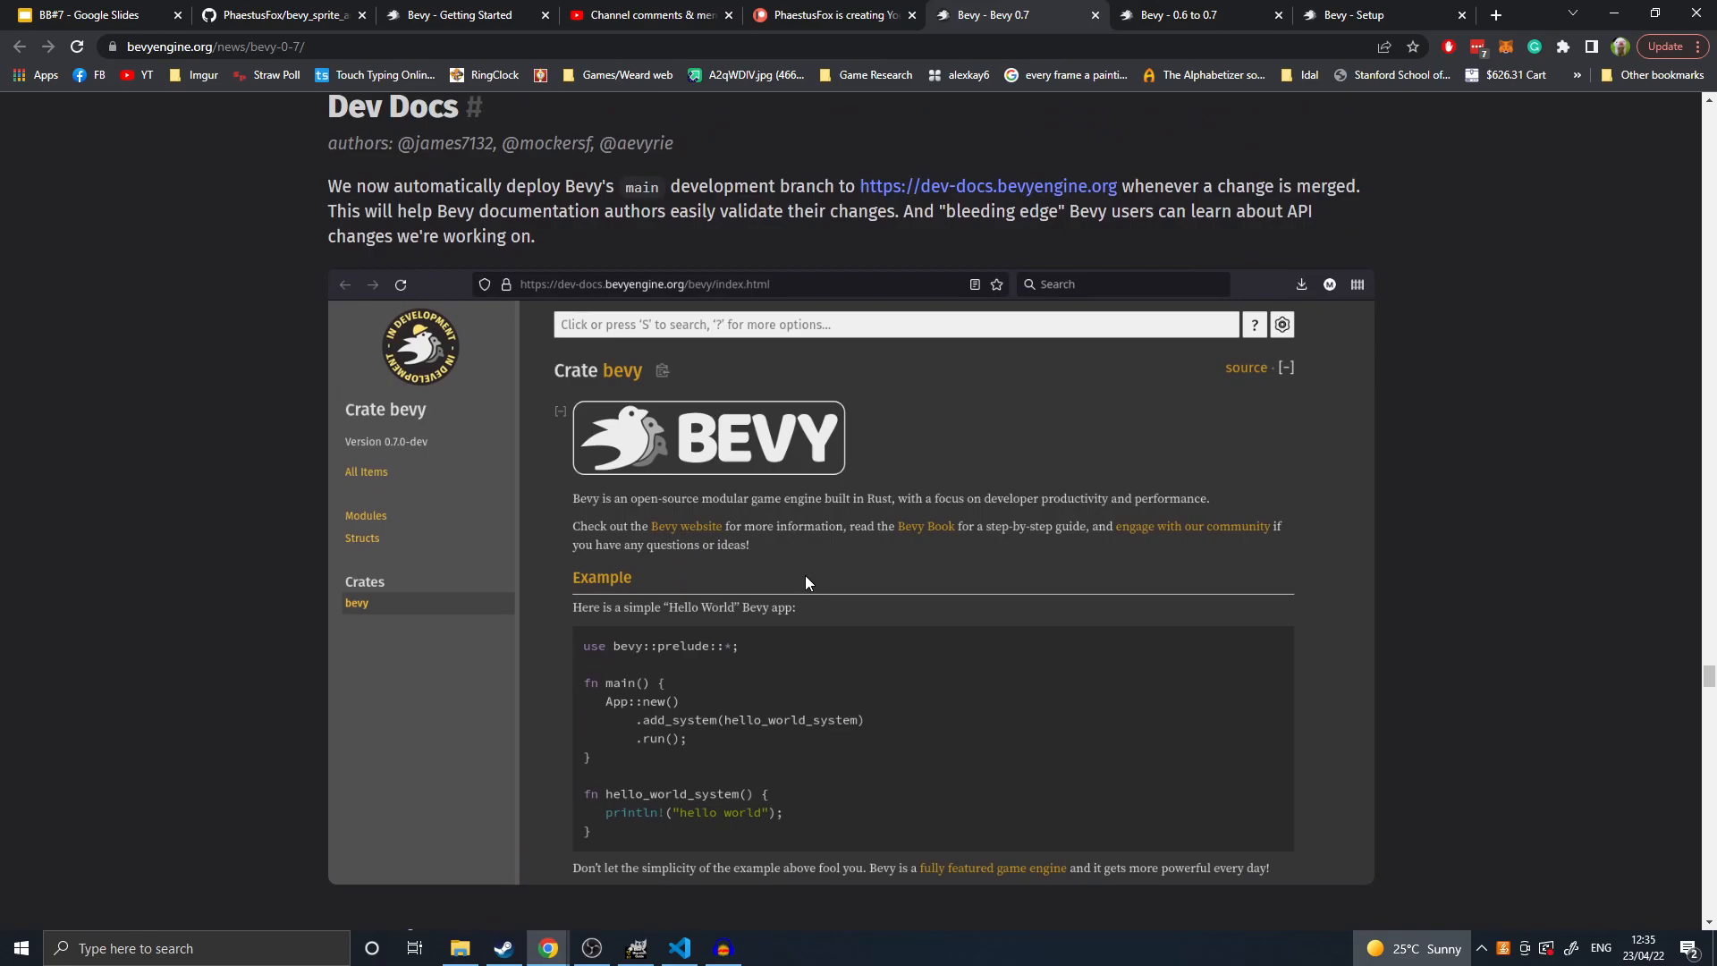
scroll(down, 3)
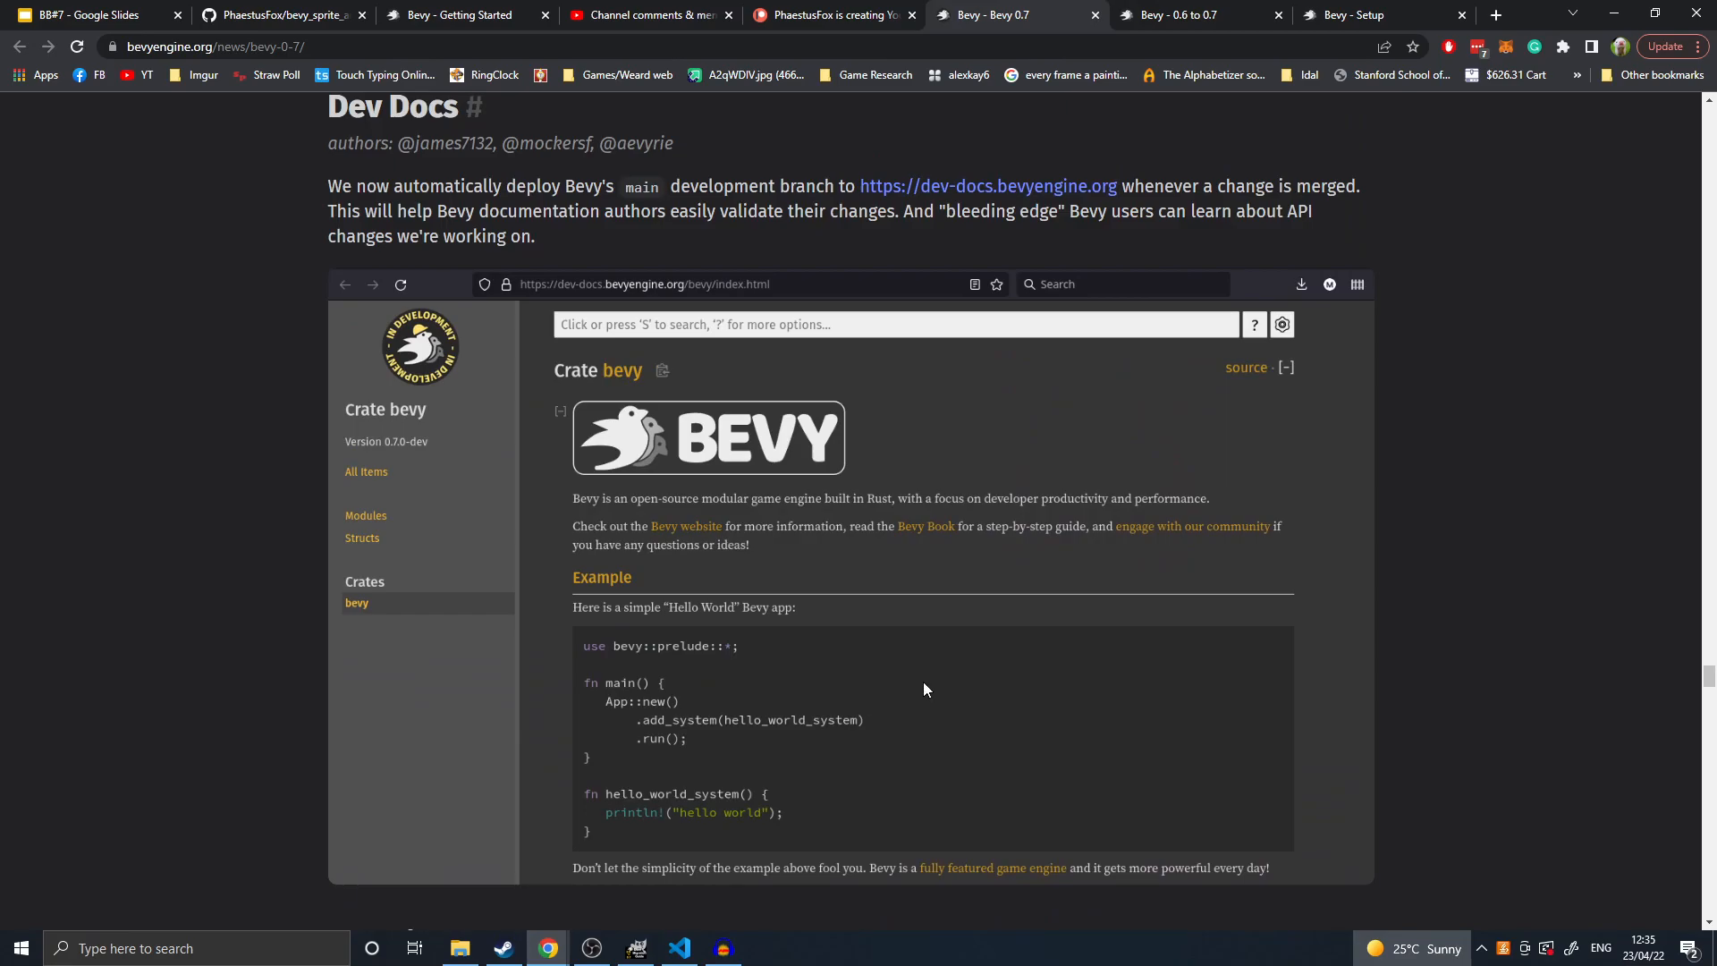
scroll(up, 3)
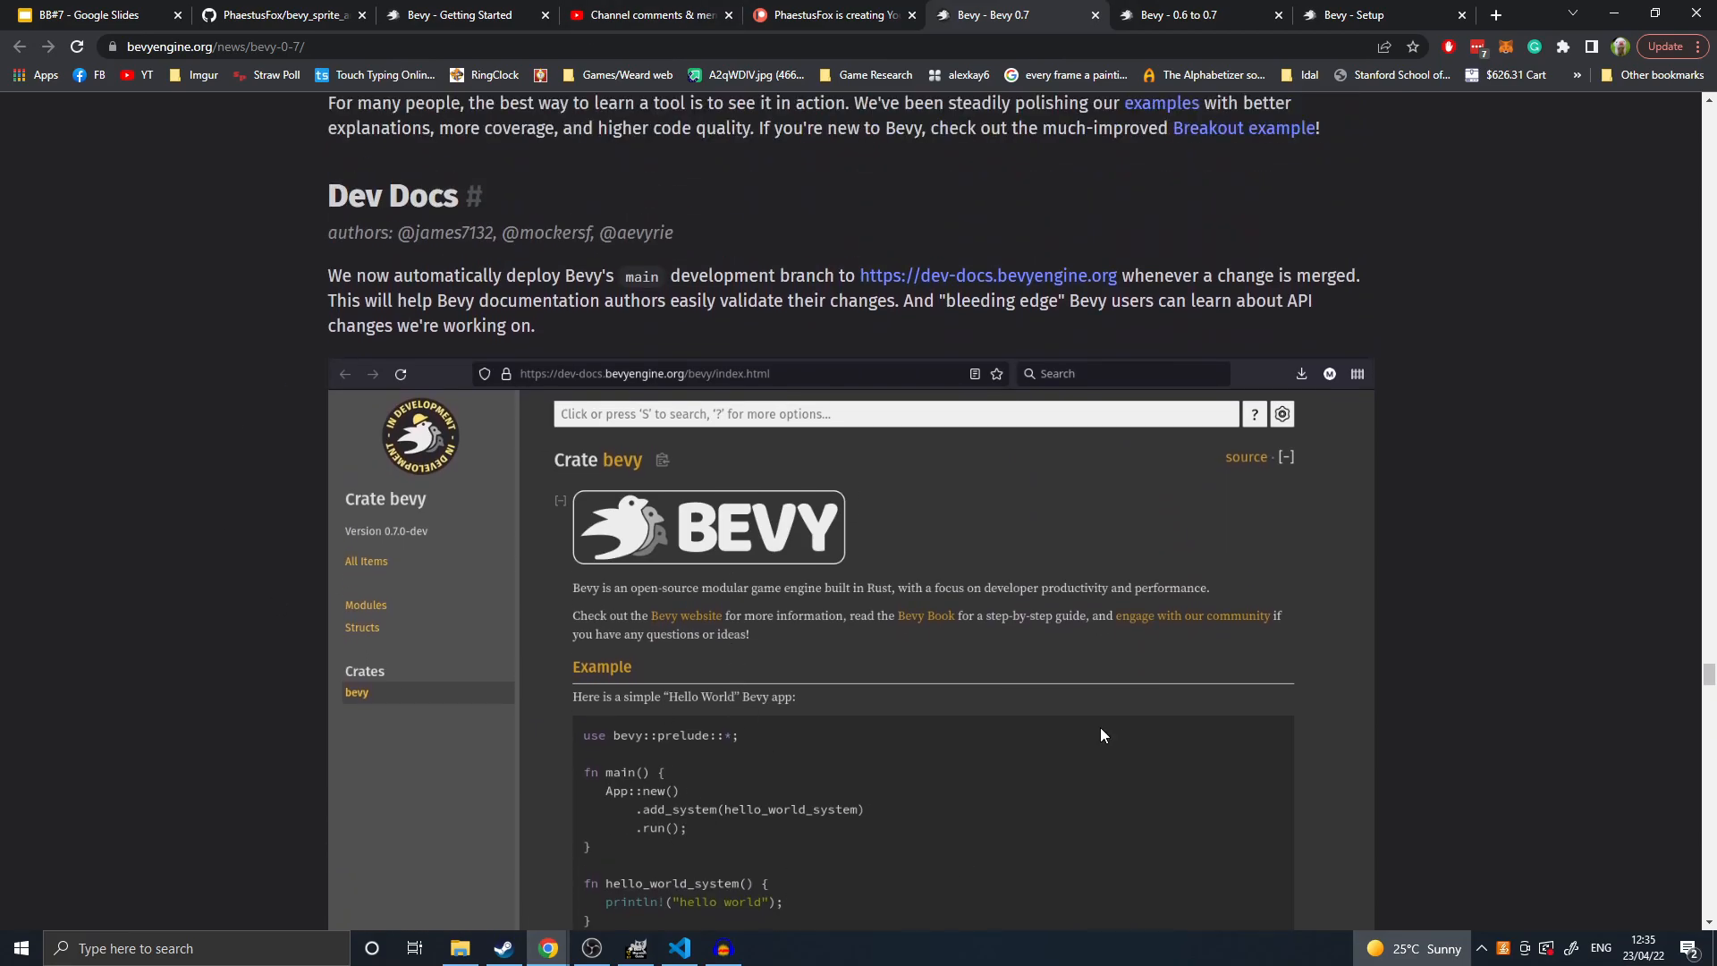
mouse_move(1020, 401)
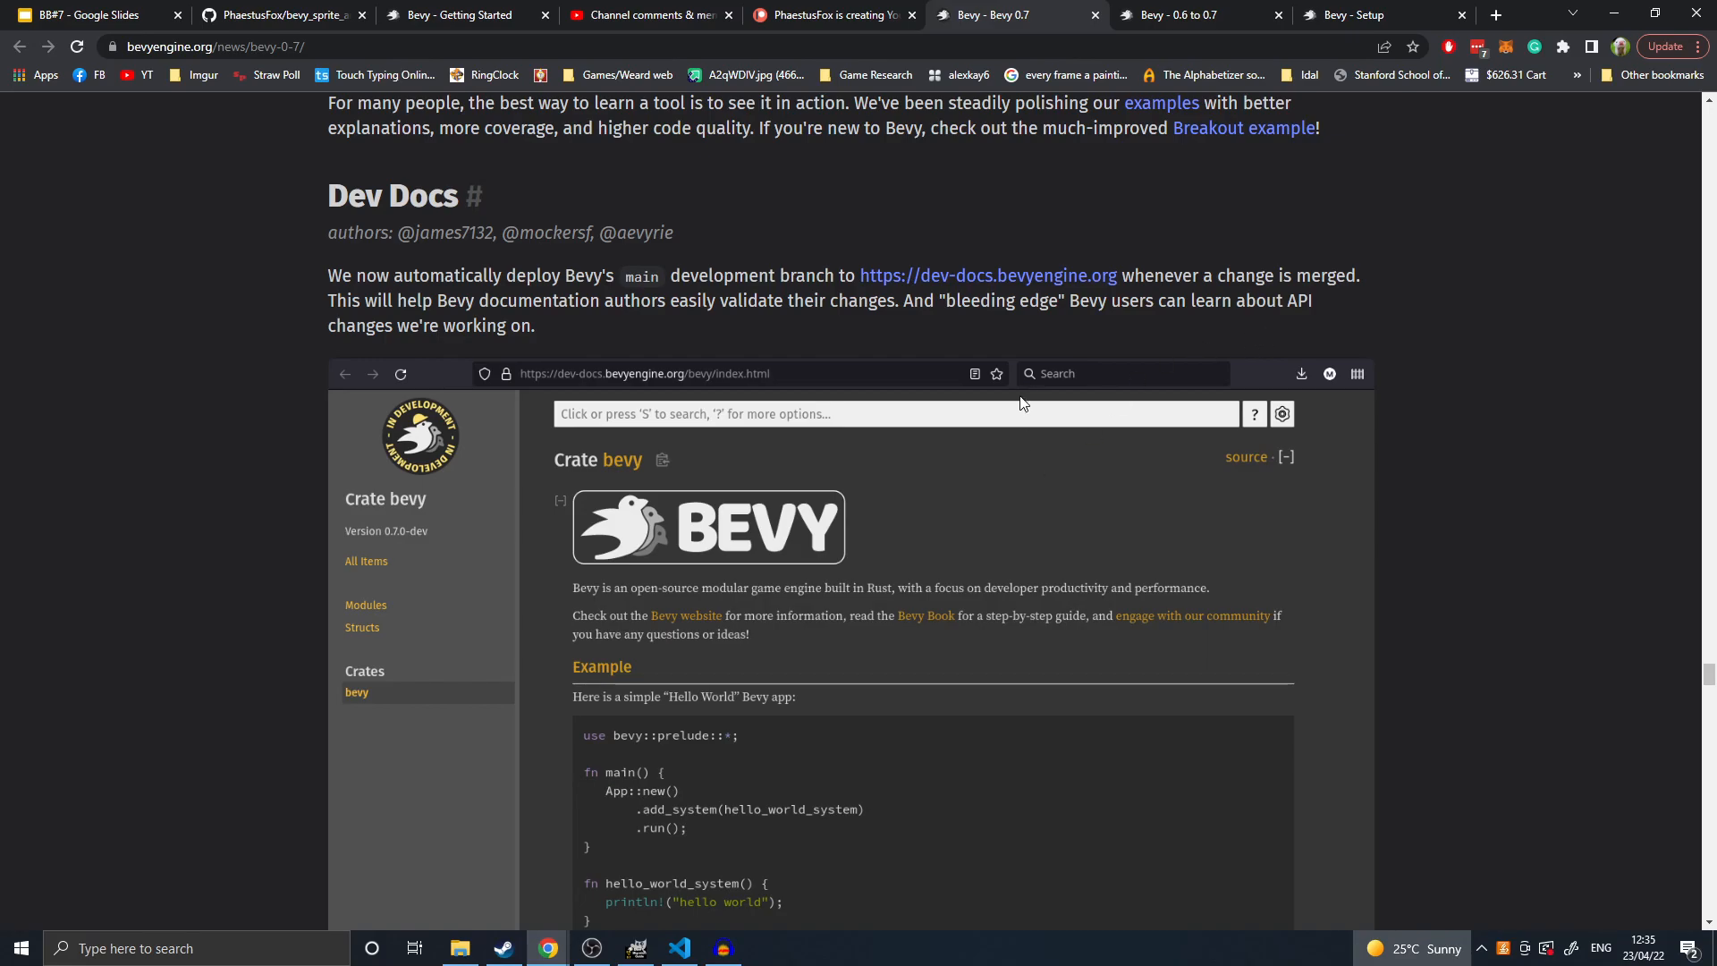
scroll(down, 3)
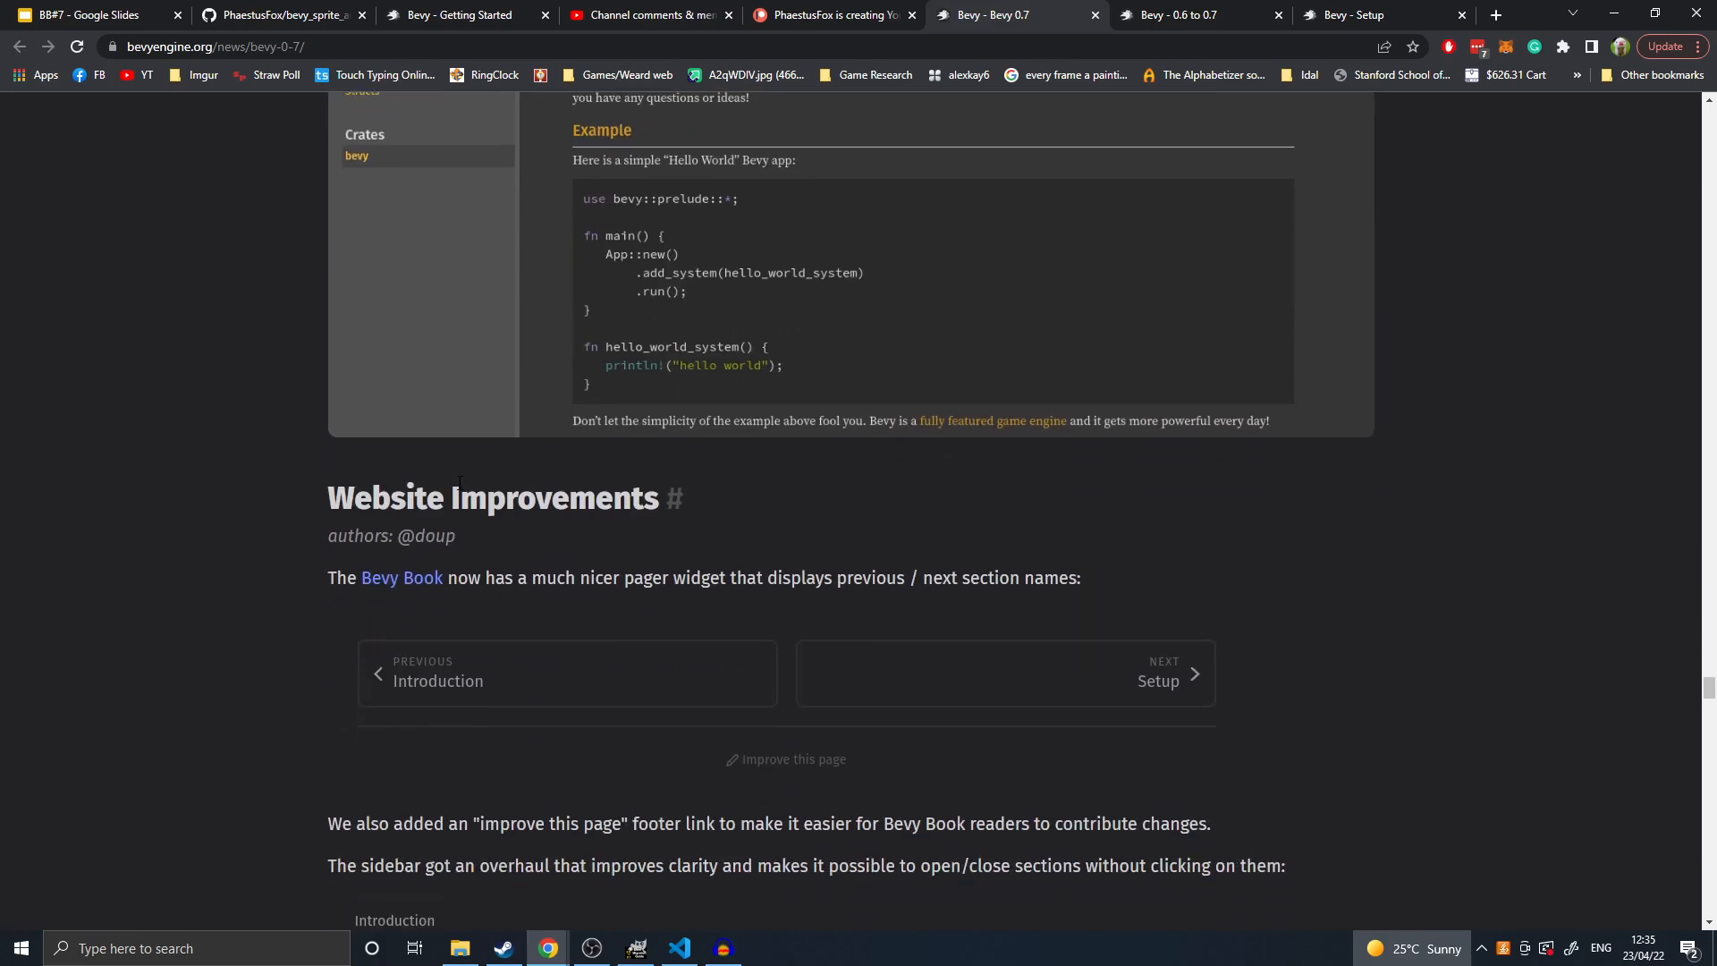
mouse_move(547, 725)
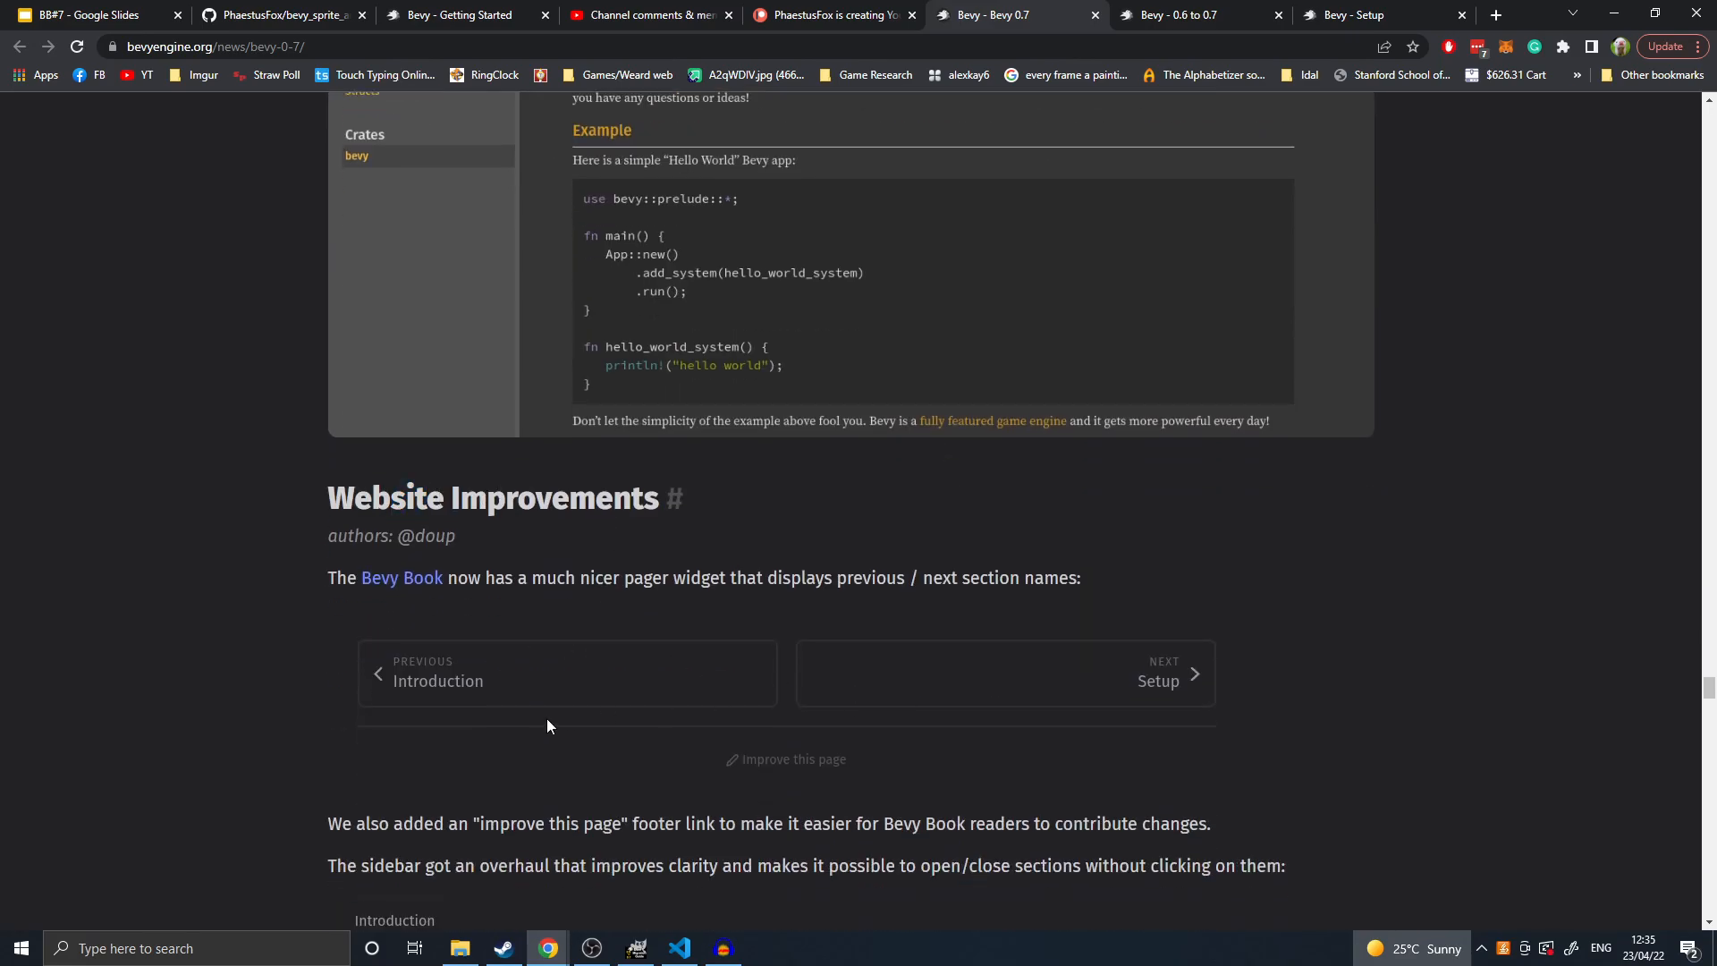
- Highlight Scene Viewer Tool description text, then scroll past Support Bevy to the changelog
scroll(down, 3)
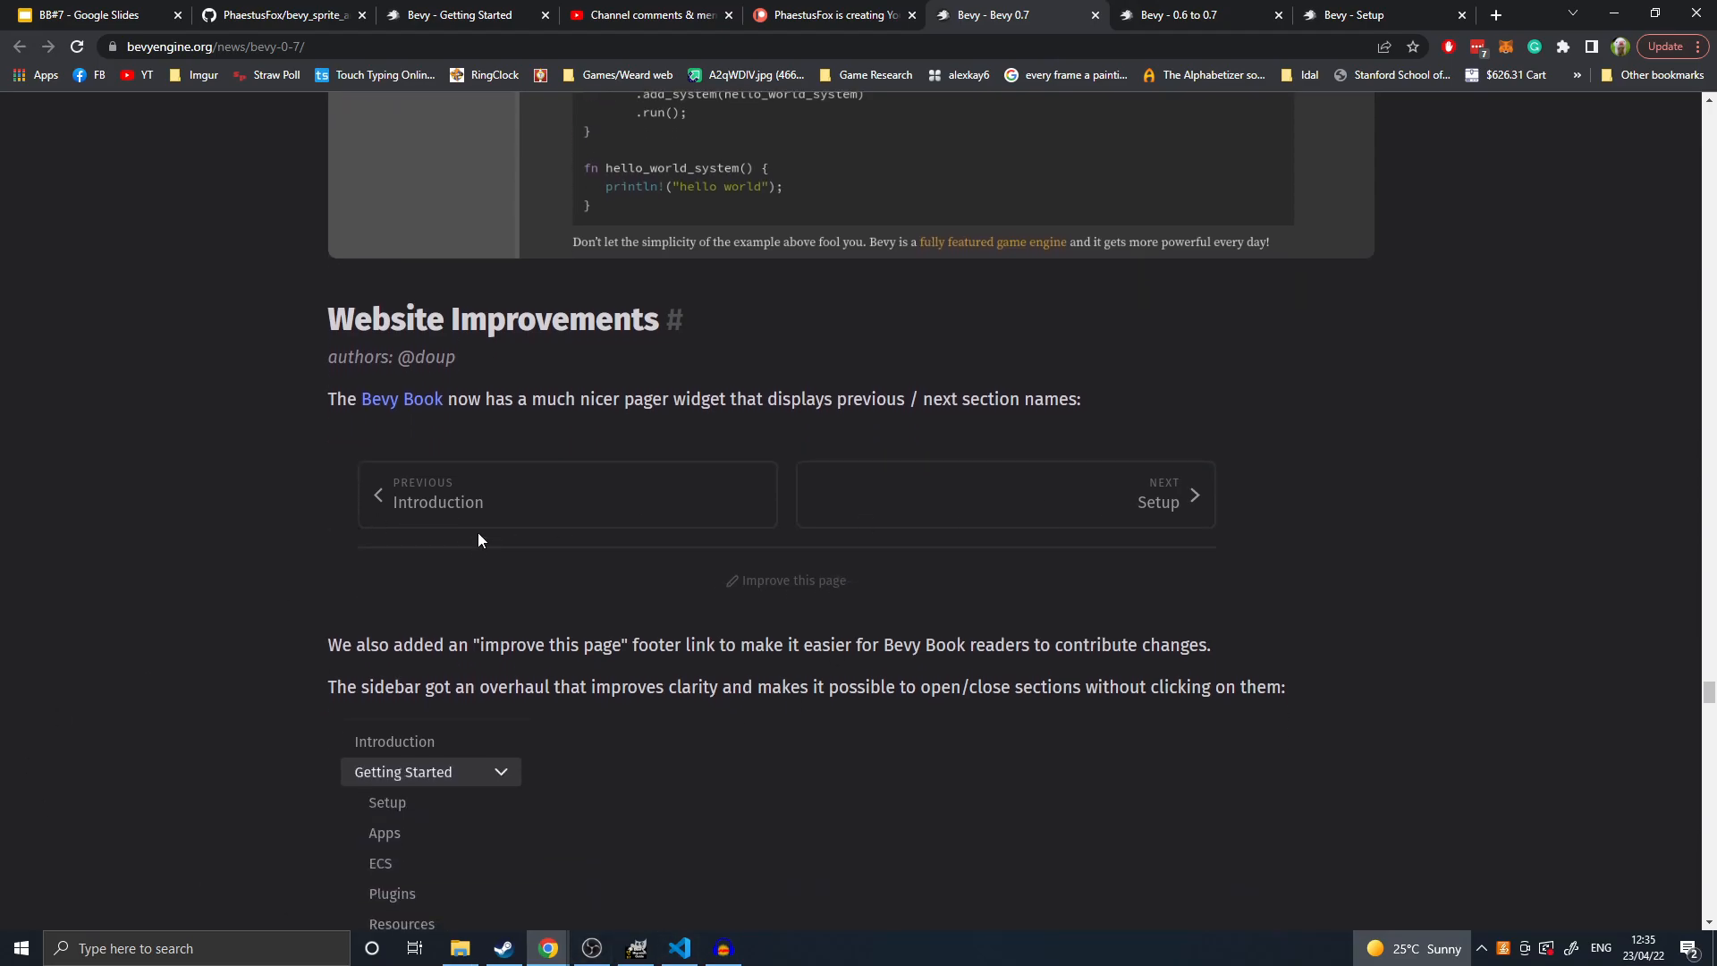
scroll(down, 3)
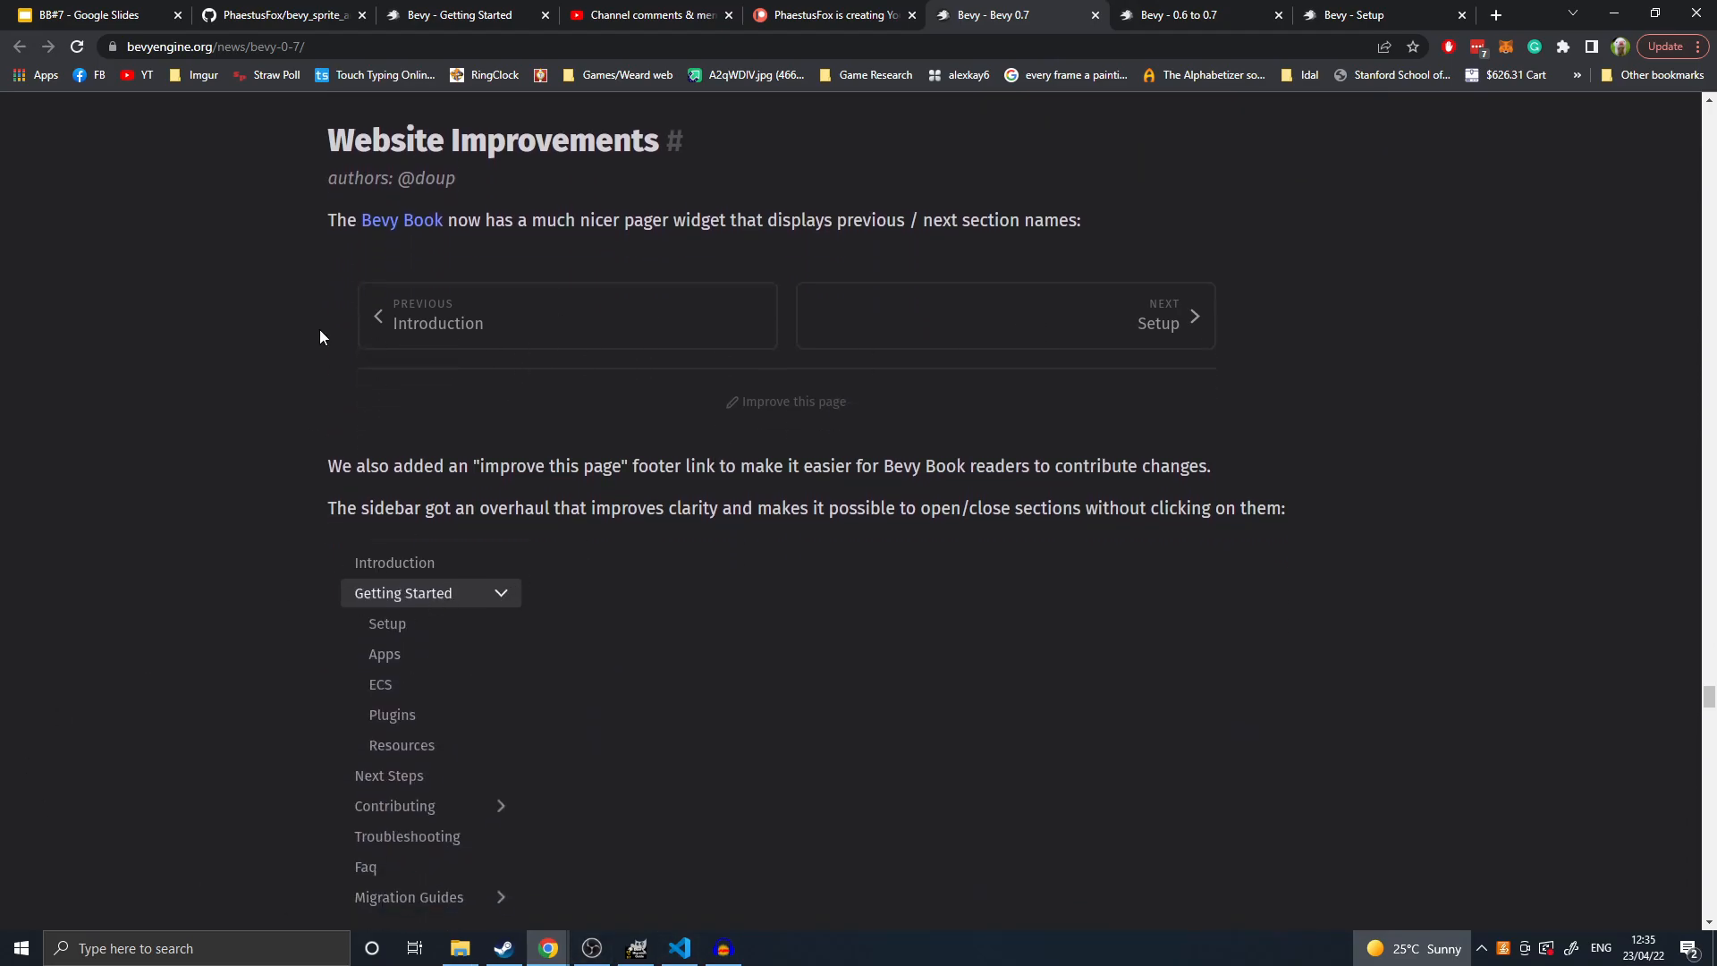
scroll(down, 3)
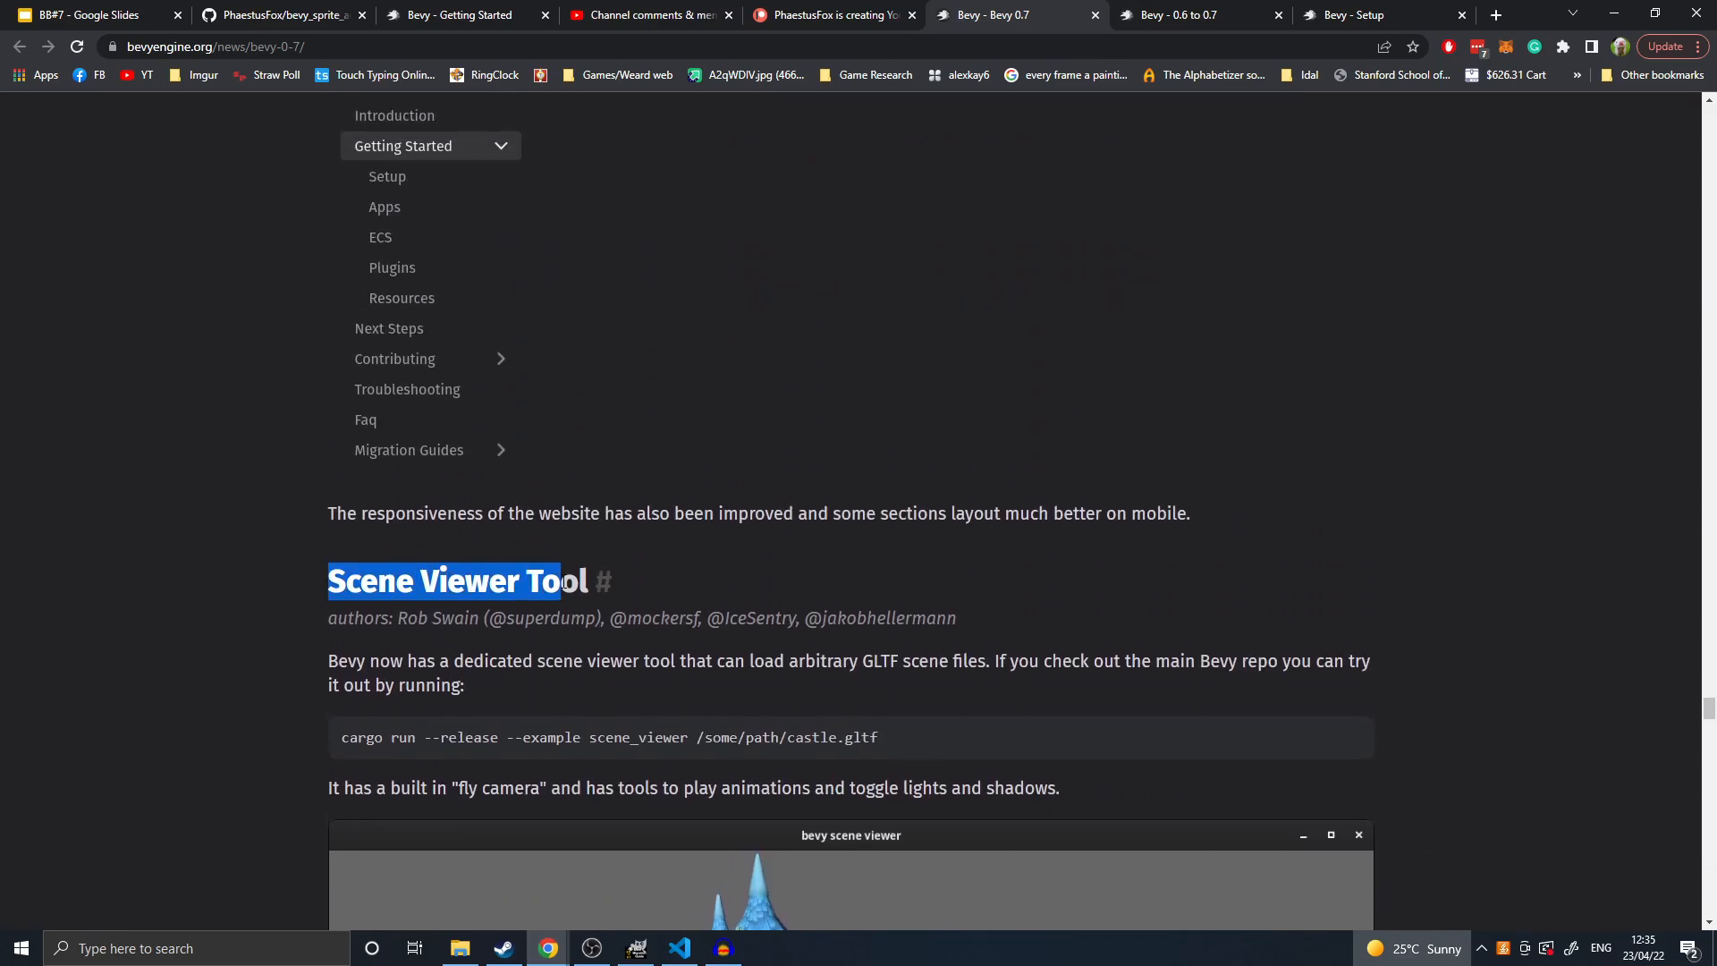
scroll(down, 3)
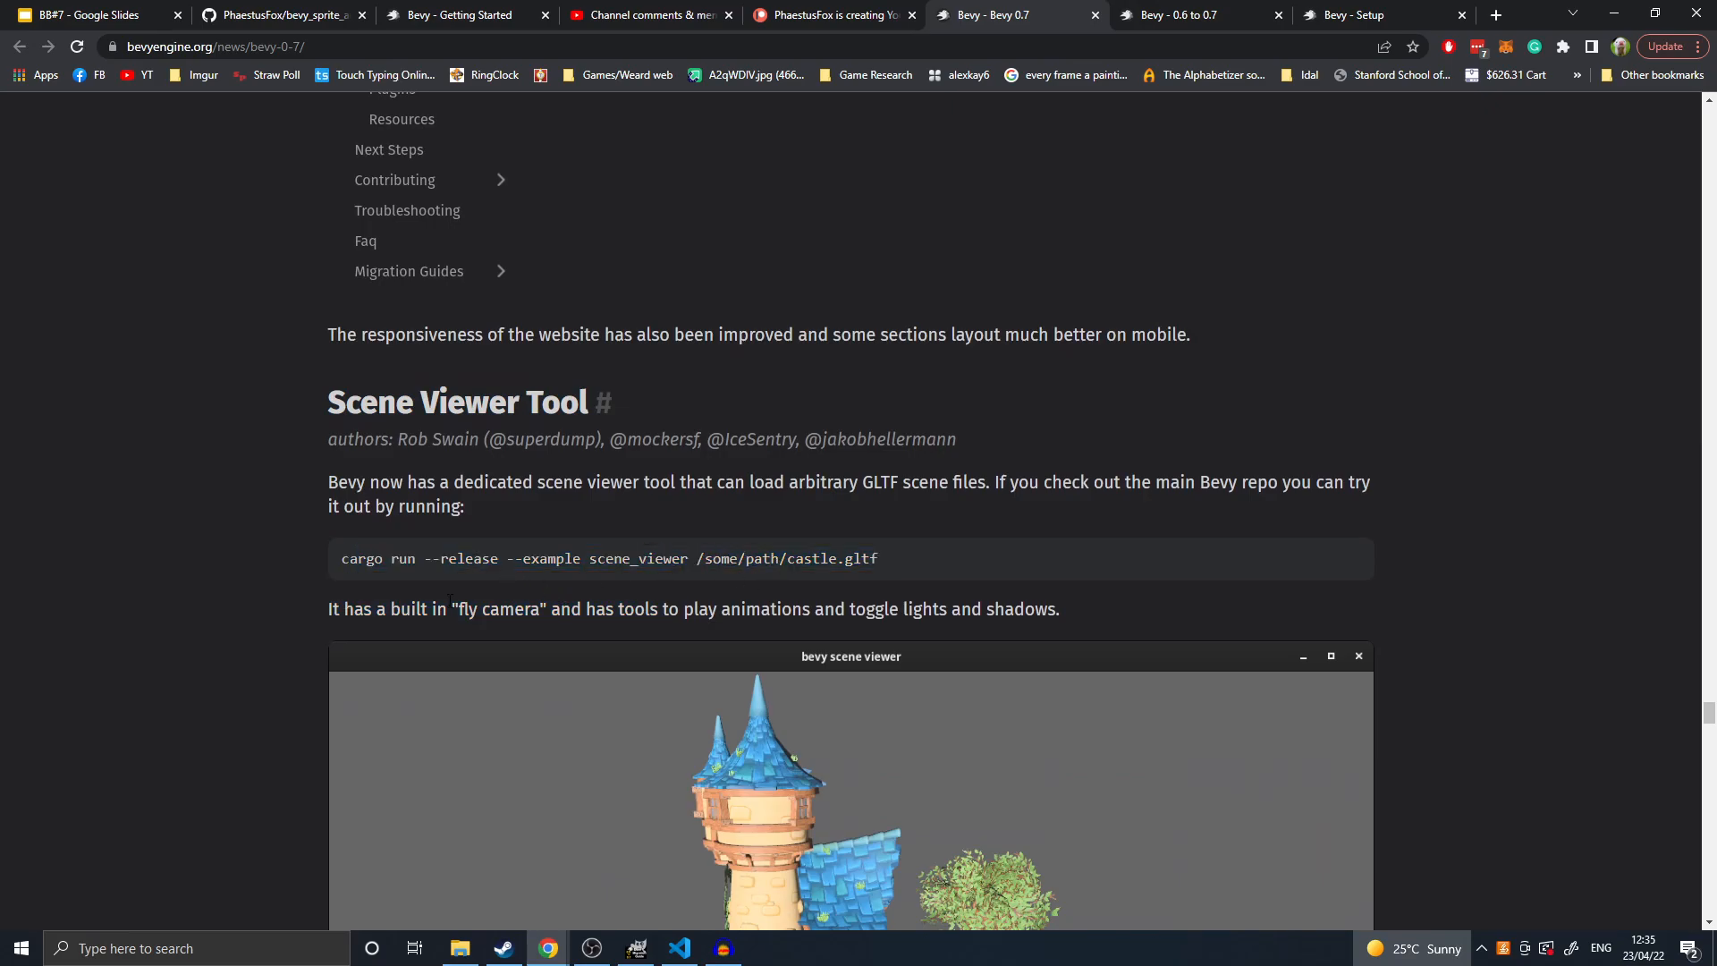
double_click(377, 609)
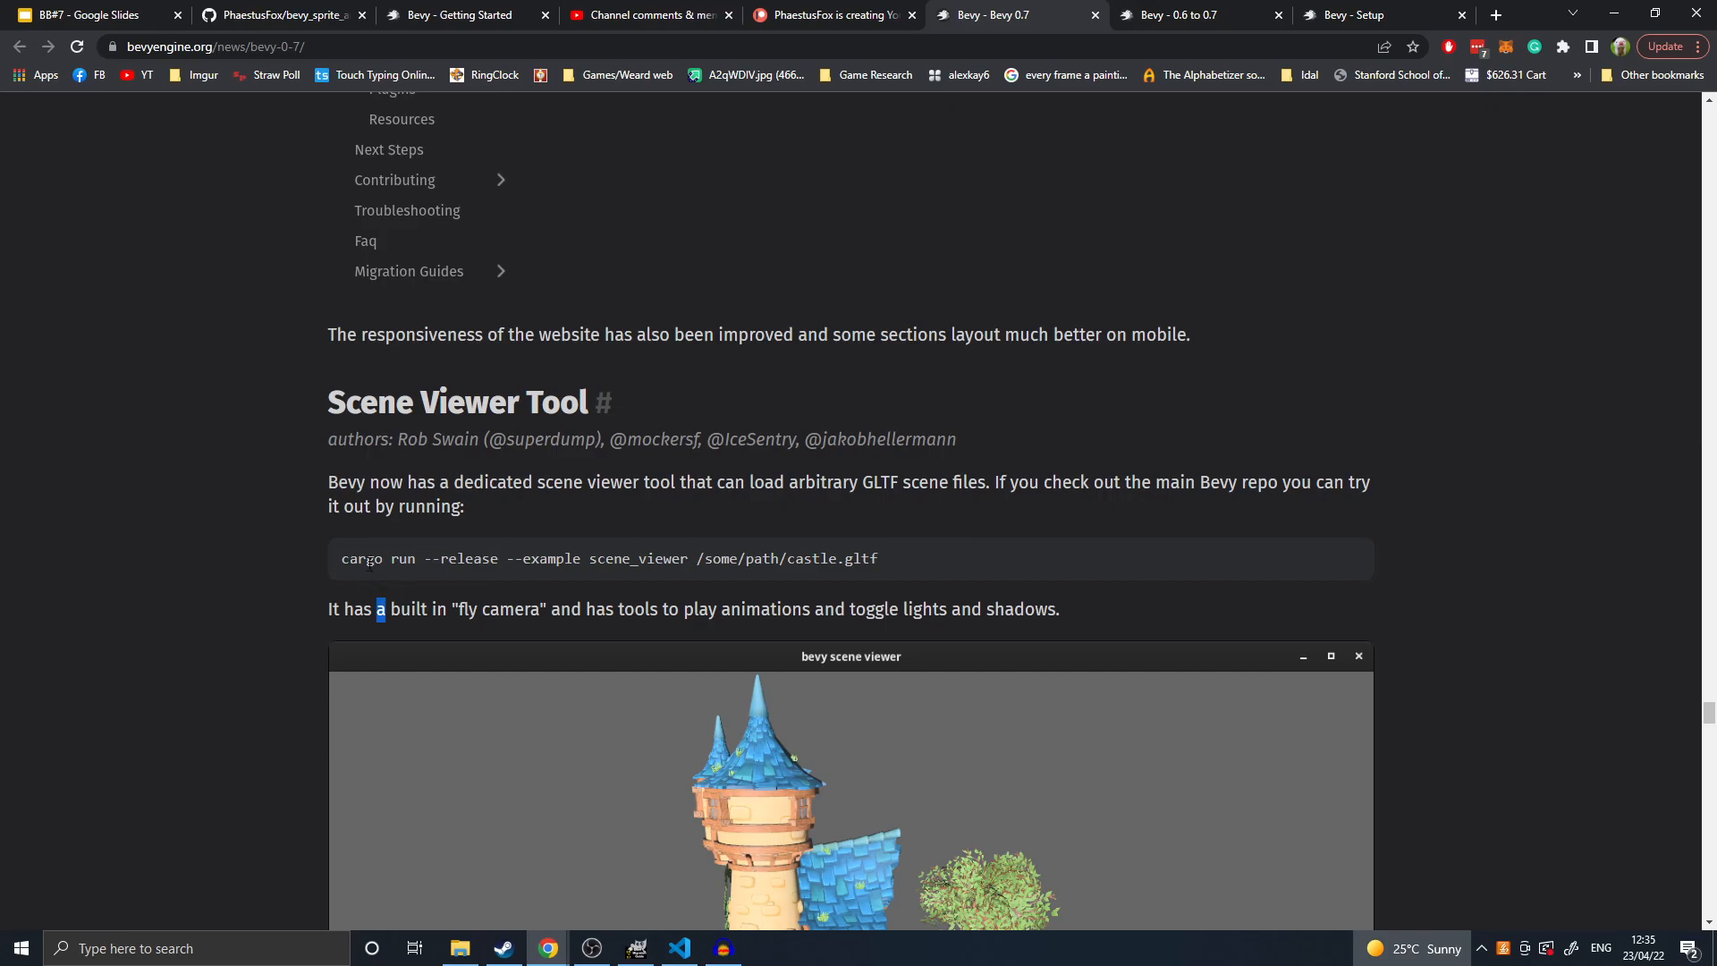
drag(340, 558, 639, 558)
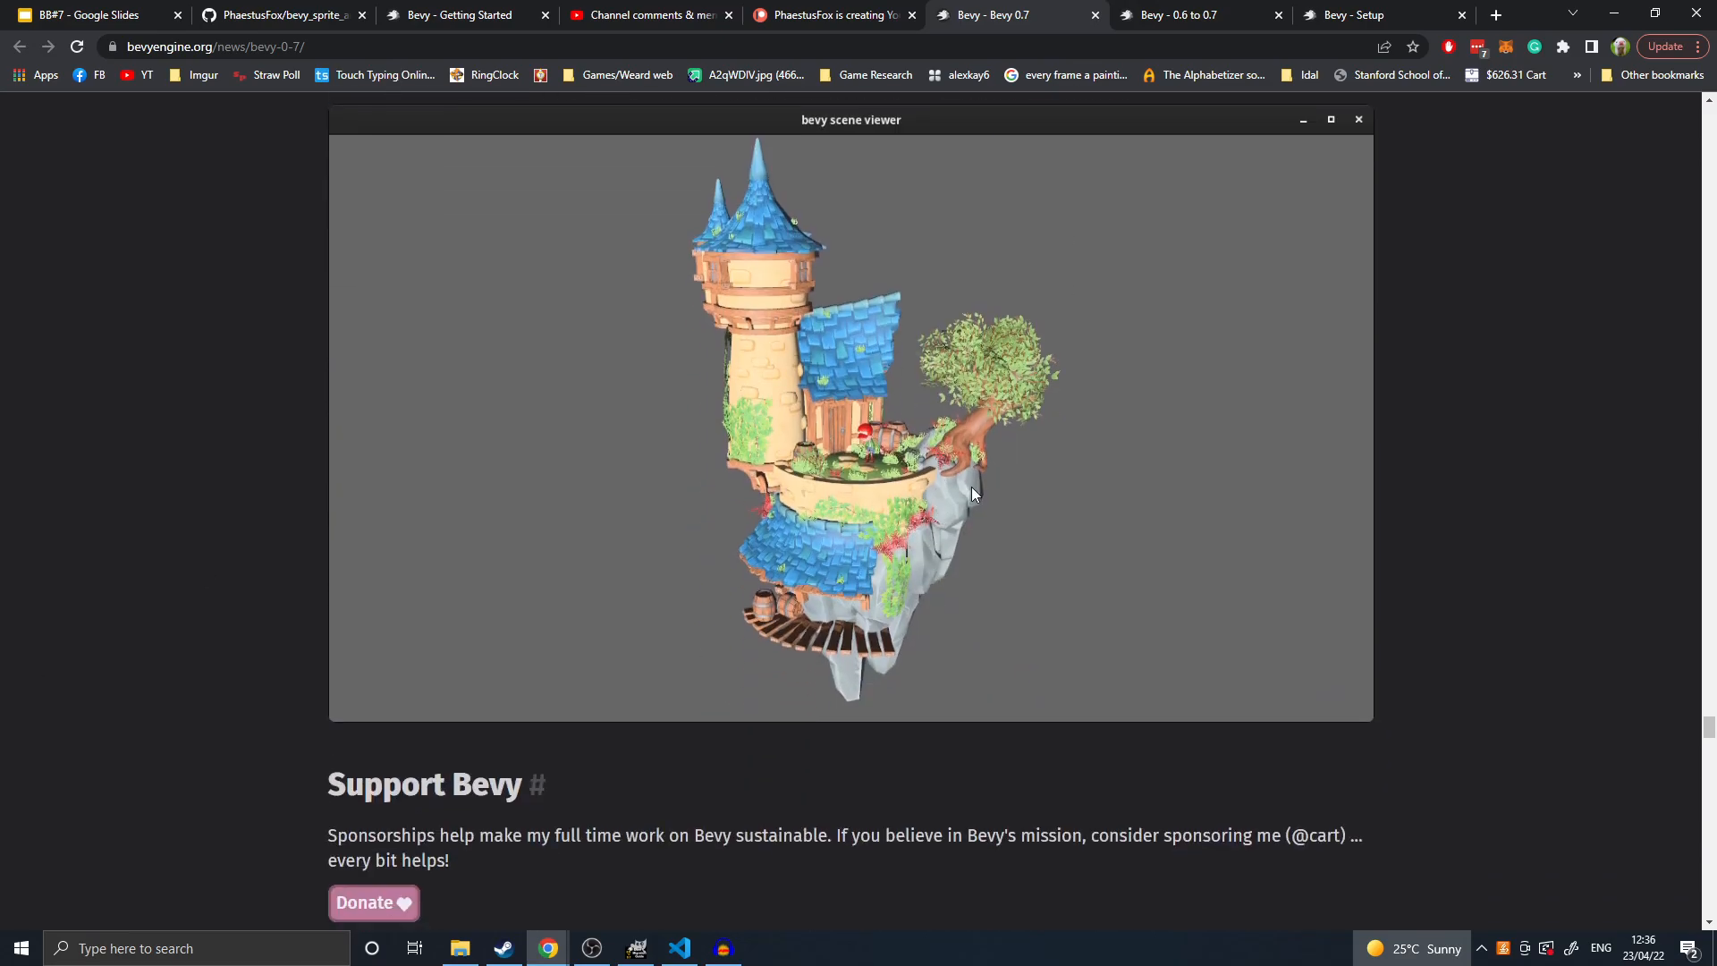
scroll(down, 3)
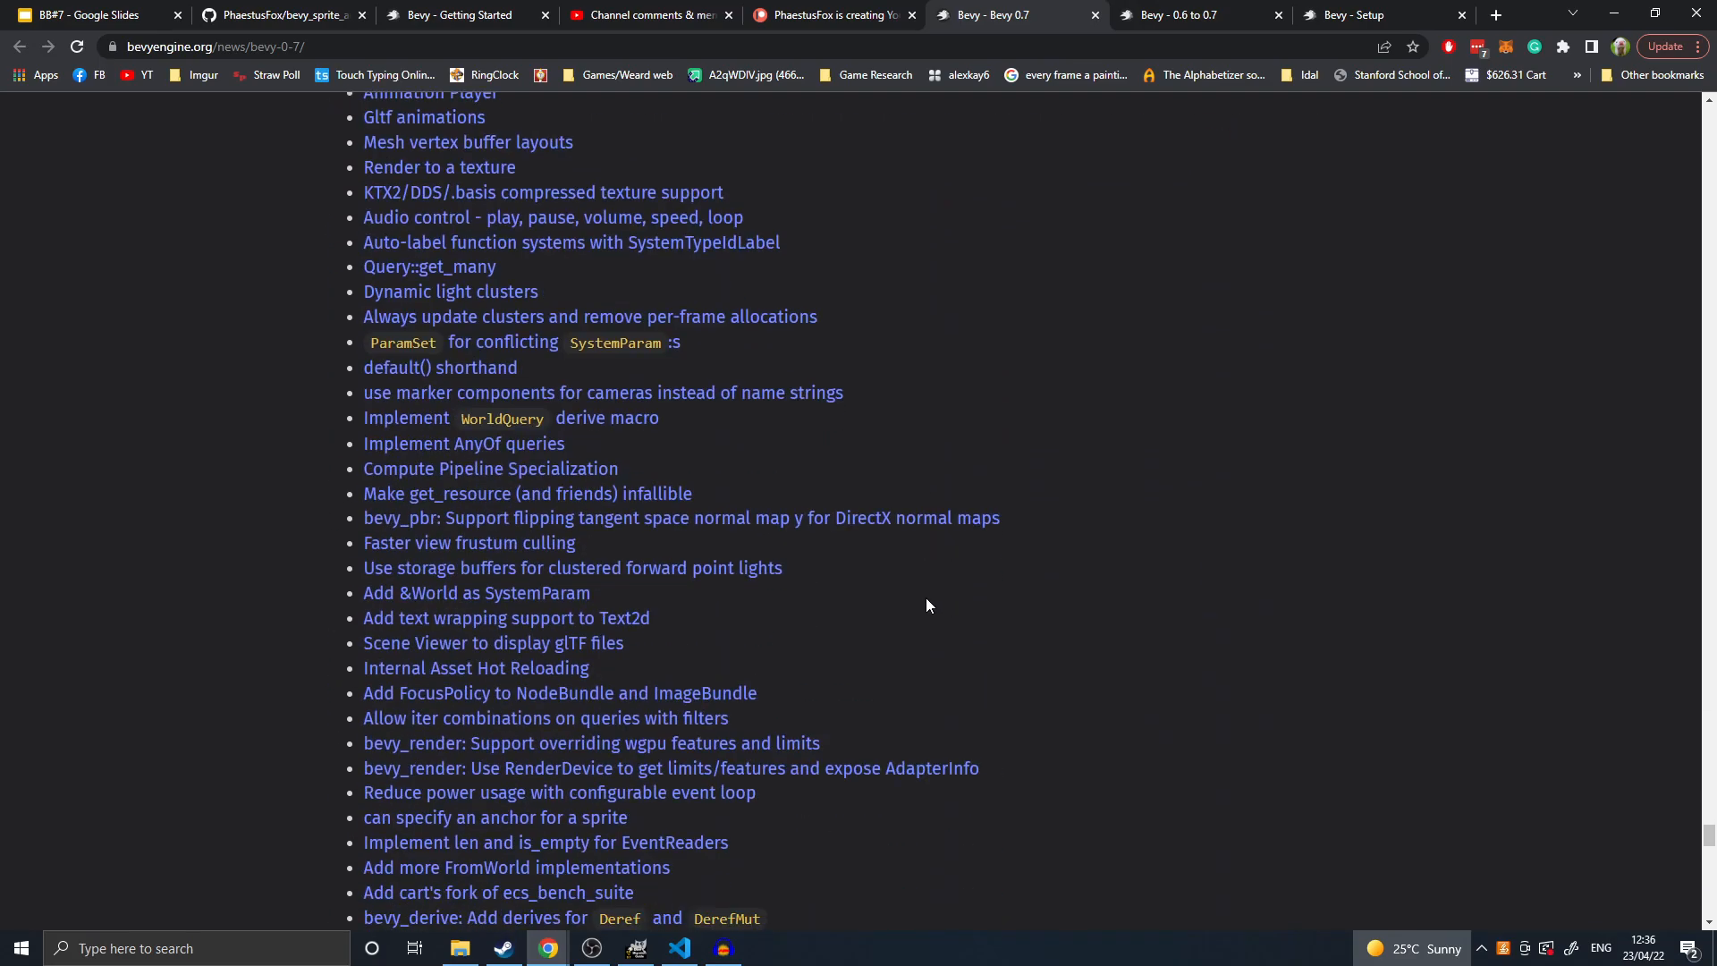
- Scroll down through the Added and Fixed change lists, then back up to the page top
scroll(down, 3)
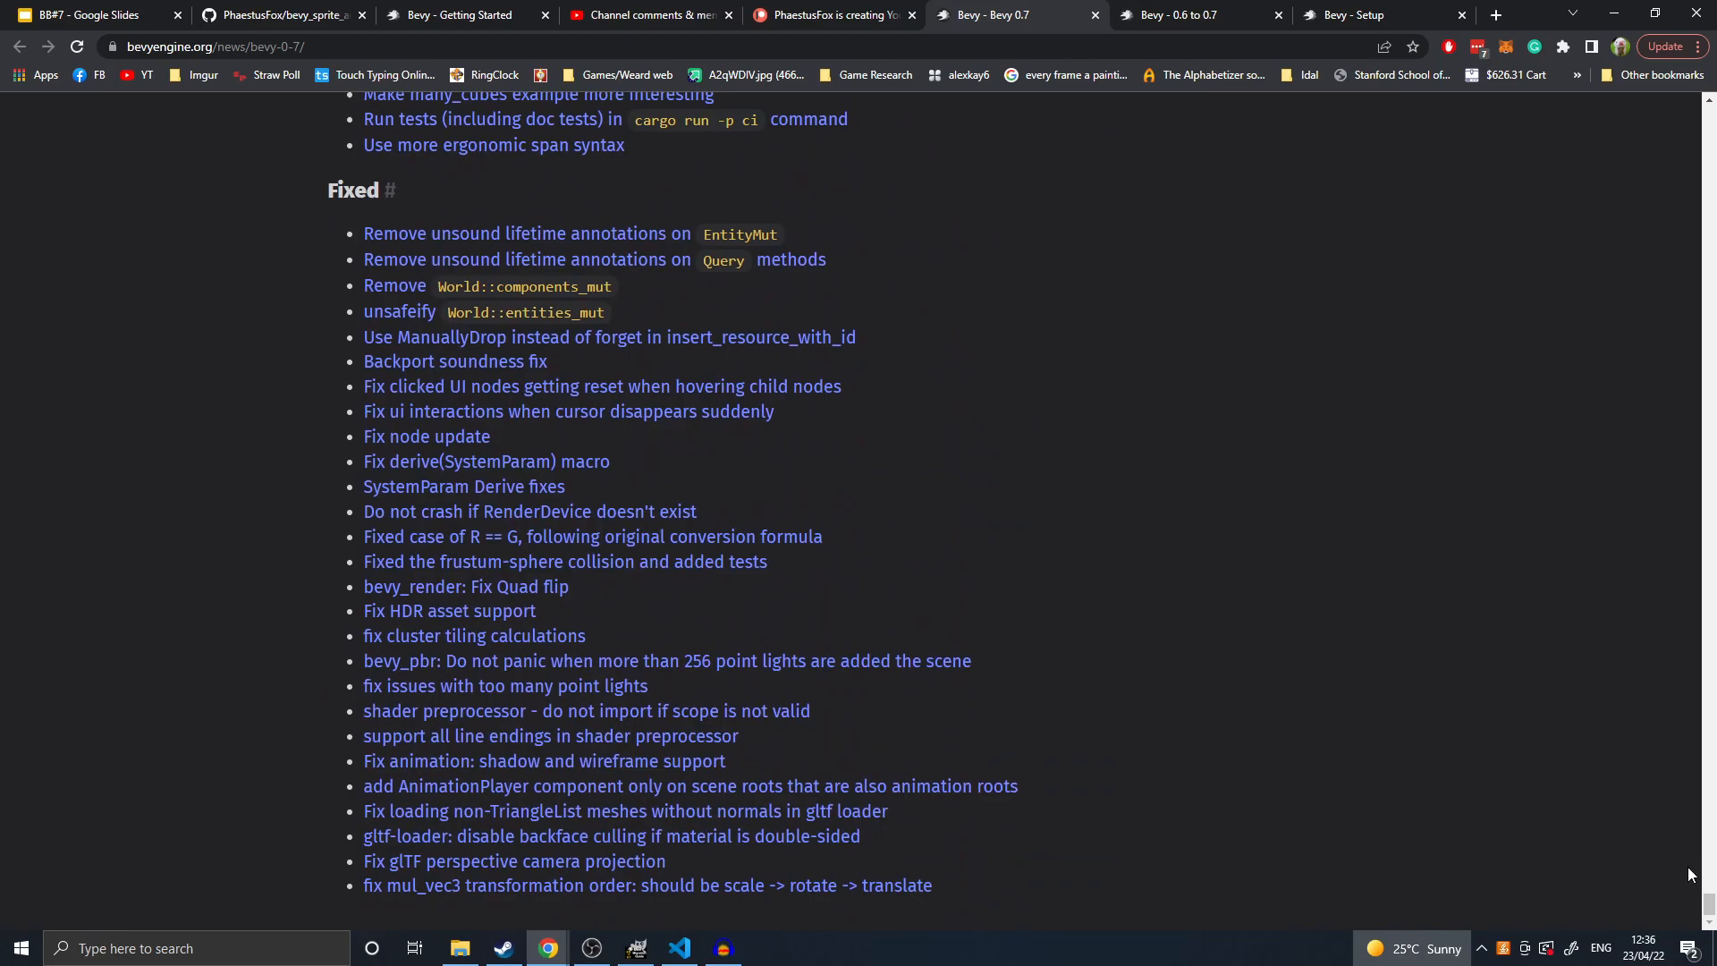
scroll(up, 3)
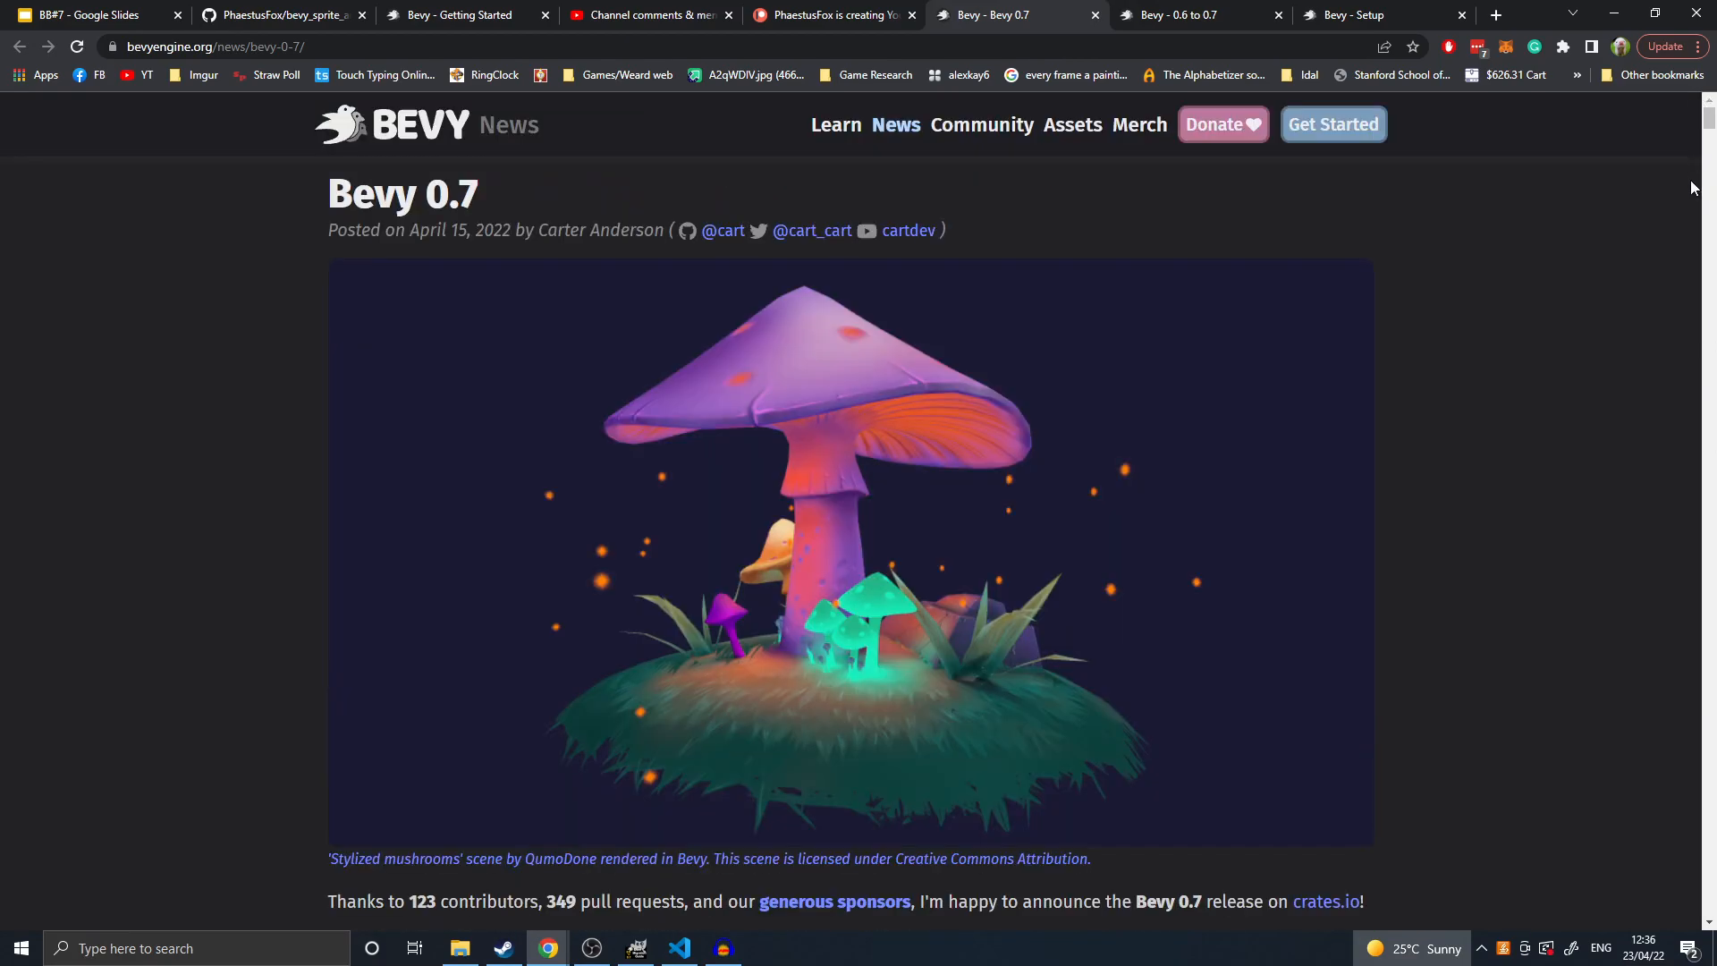